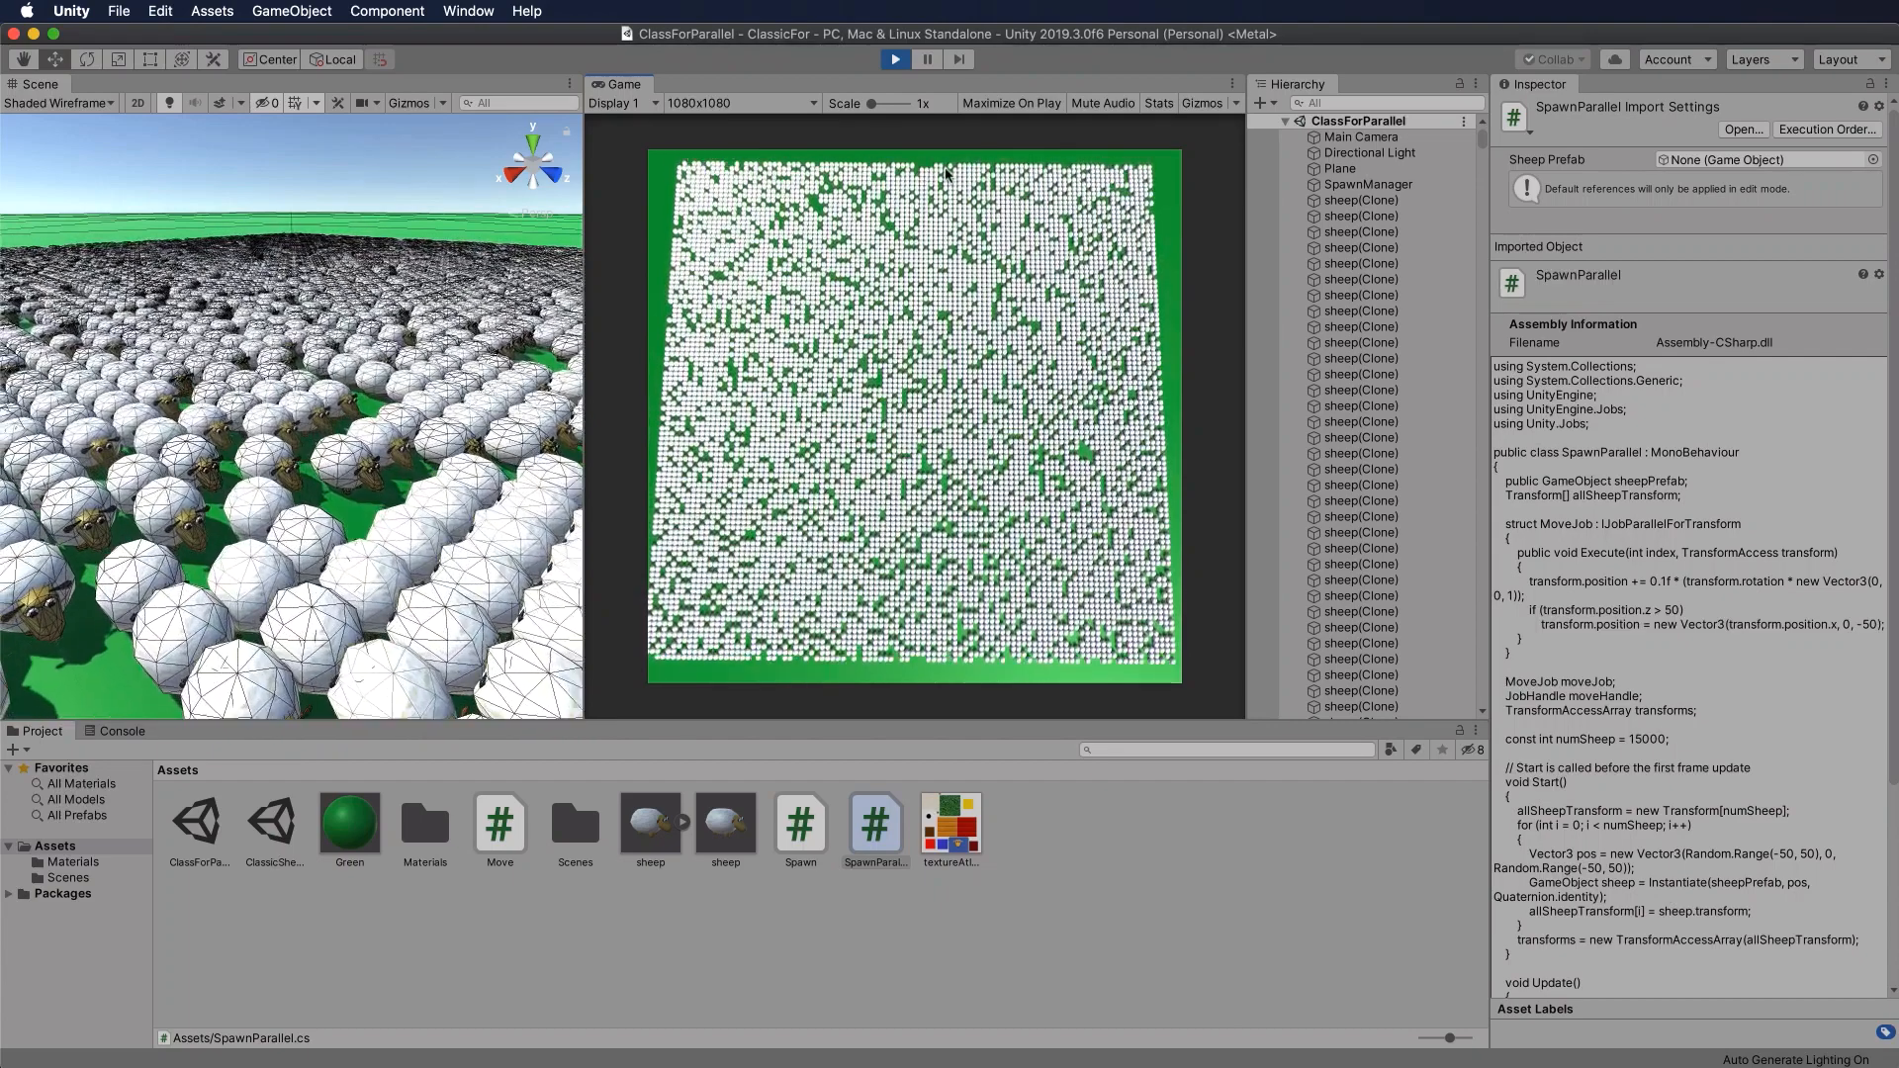
Step: Stop play mode so the 15000 sheep disappear and only the green plane remains
{"action": "left_click", "coordinate": [894, 57]}
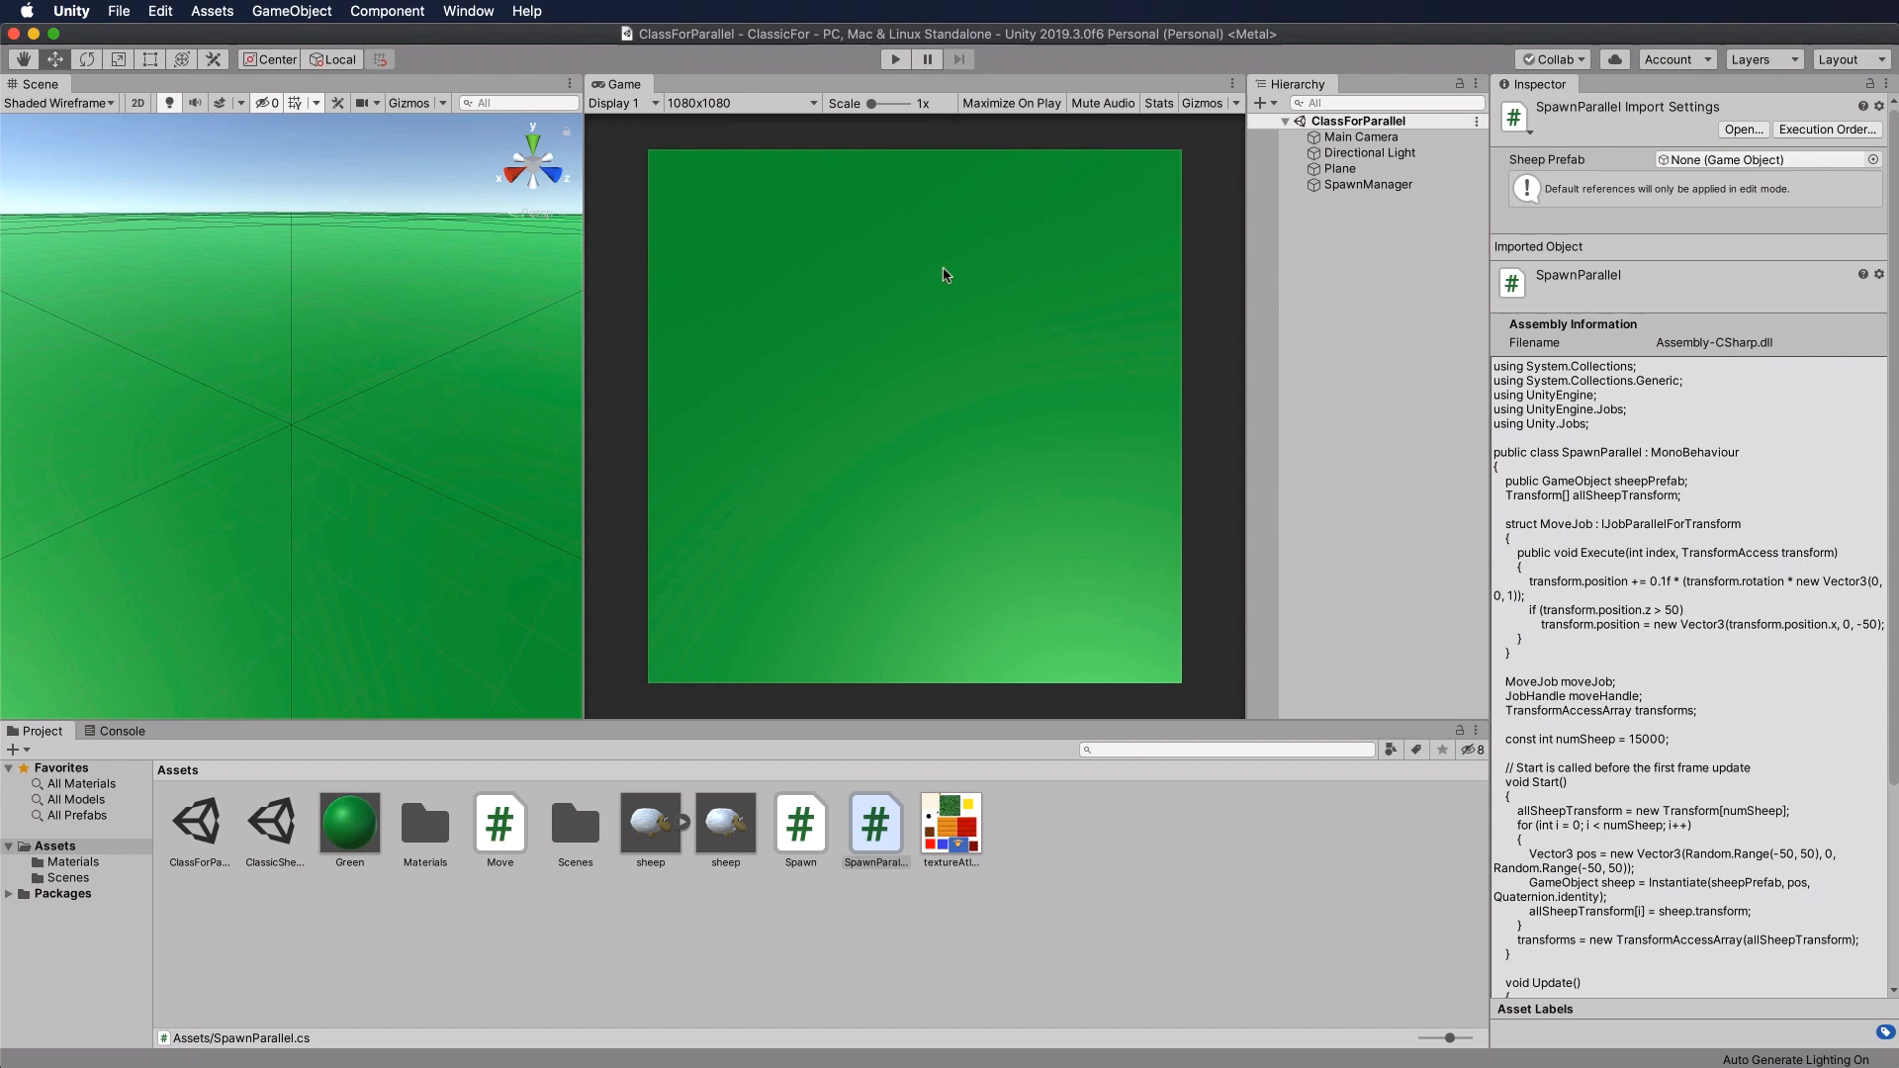
{"action": "mouse_move", "coordinate": [617, 773]}
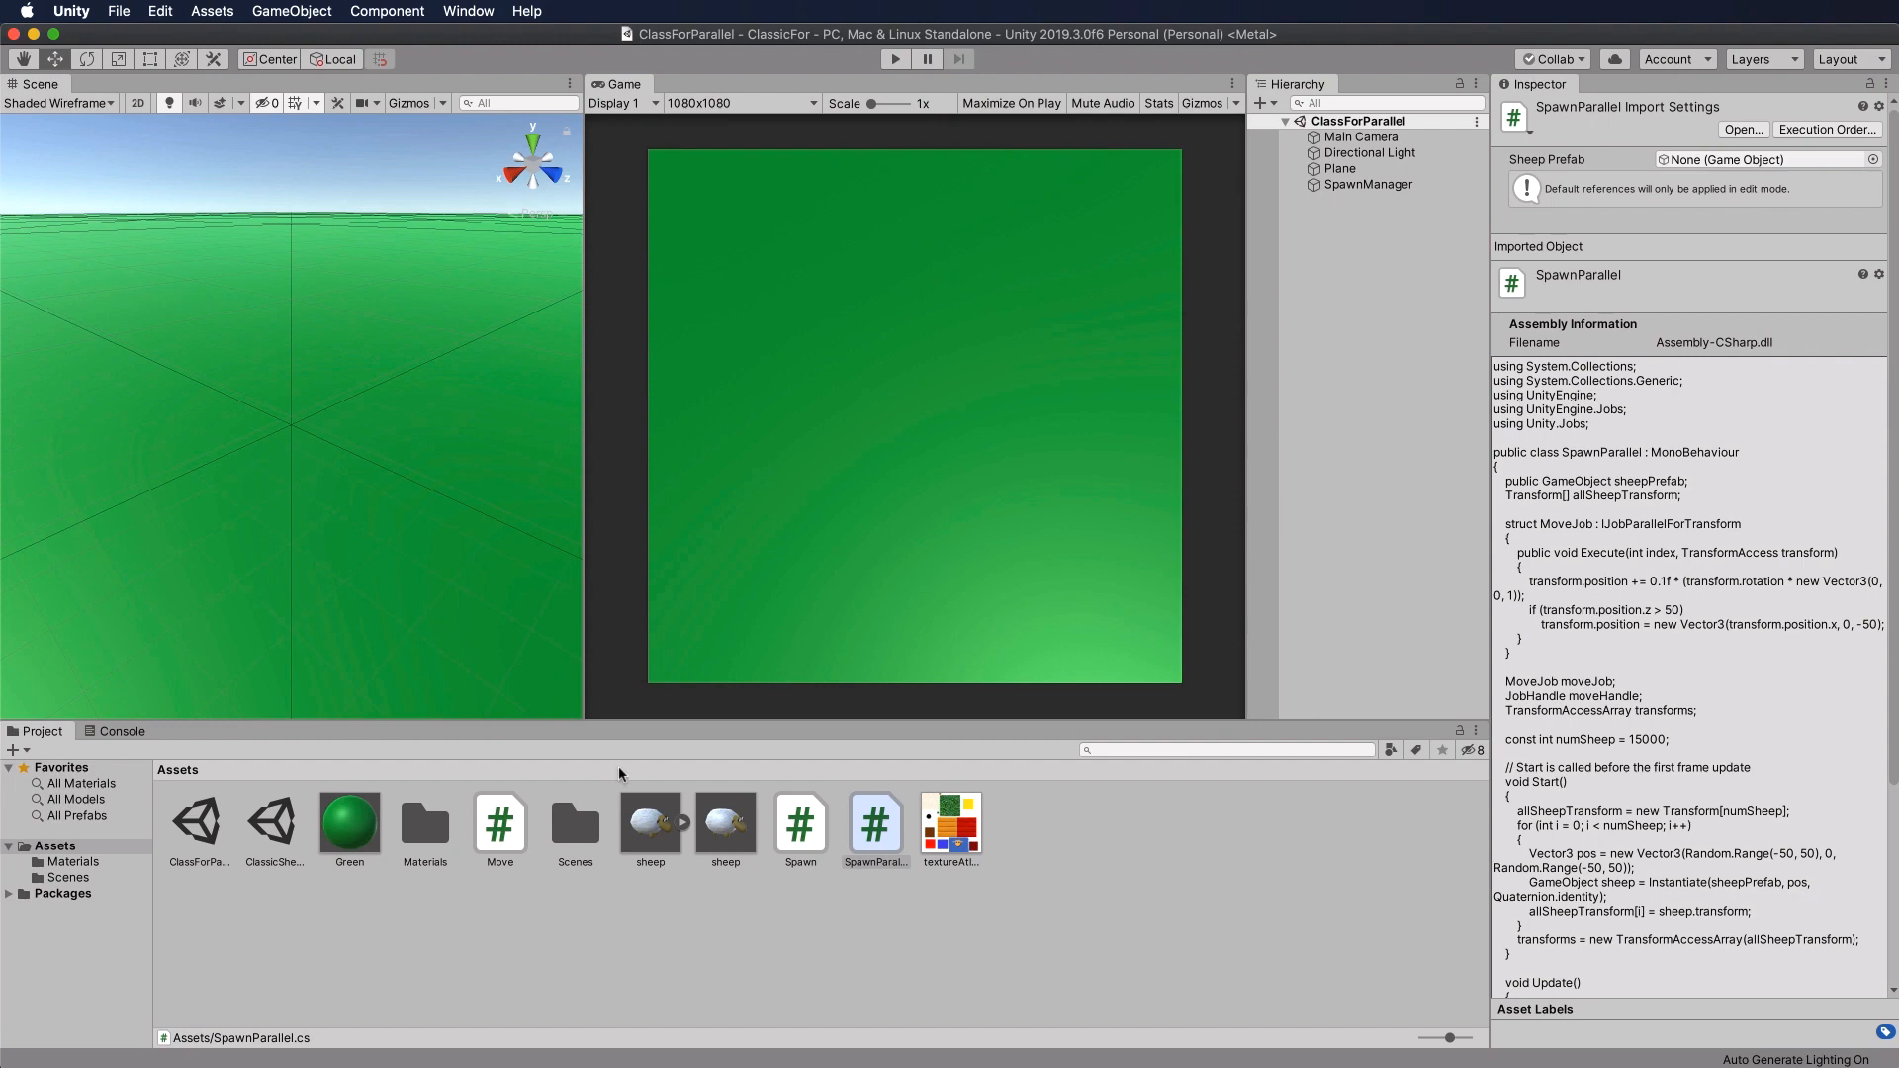
{"action": "mouse_move", "coordinate": [878, 834]}
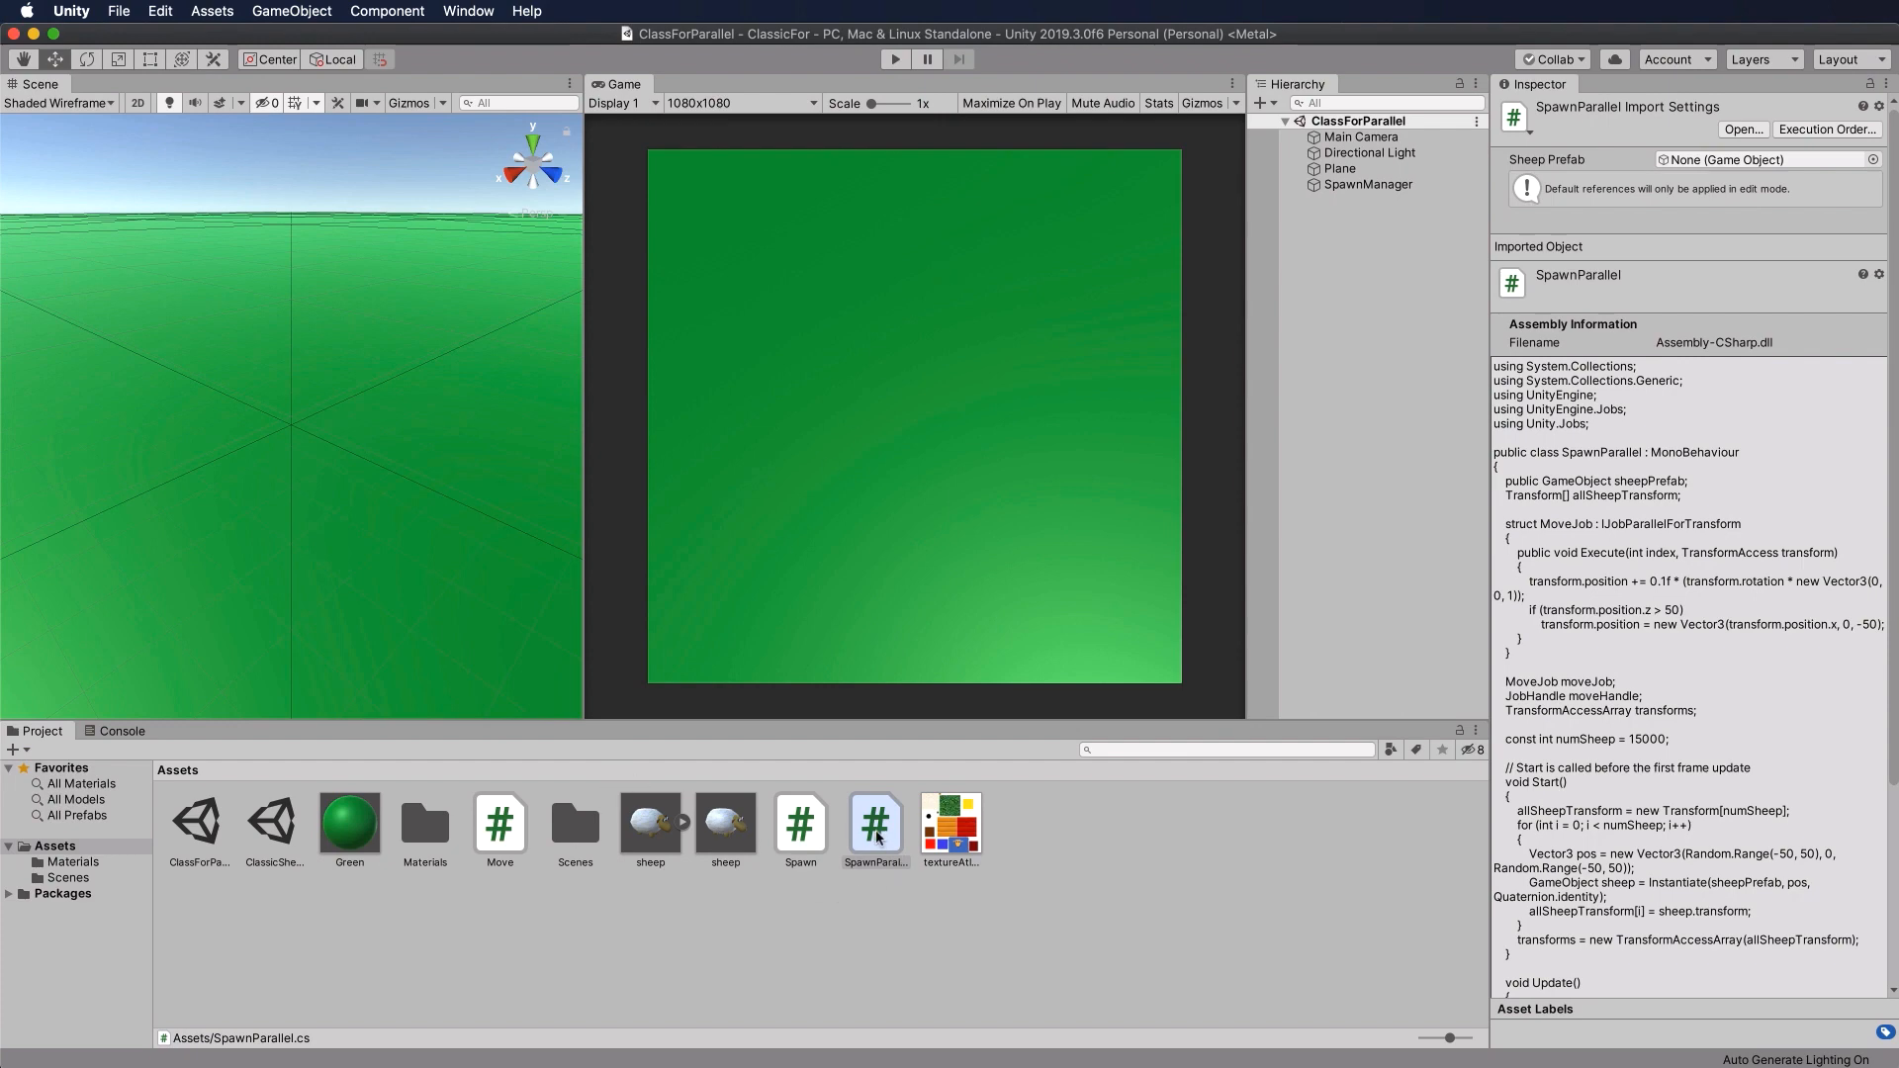
Step: Open SpawnParallel.cs and make room for new code after the allSheep array declaration
{"action": "double_click", "coordinate": [874, 823]}
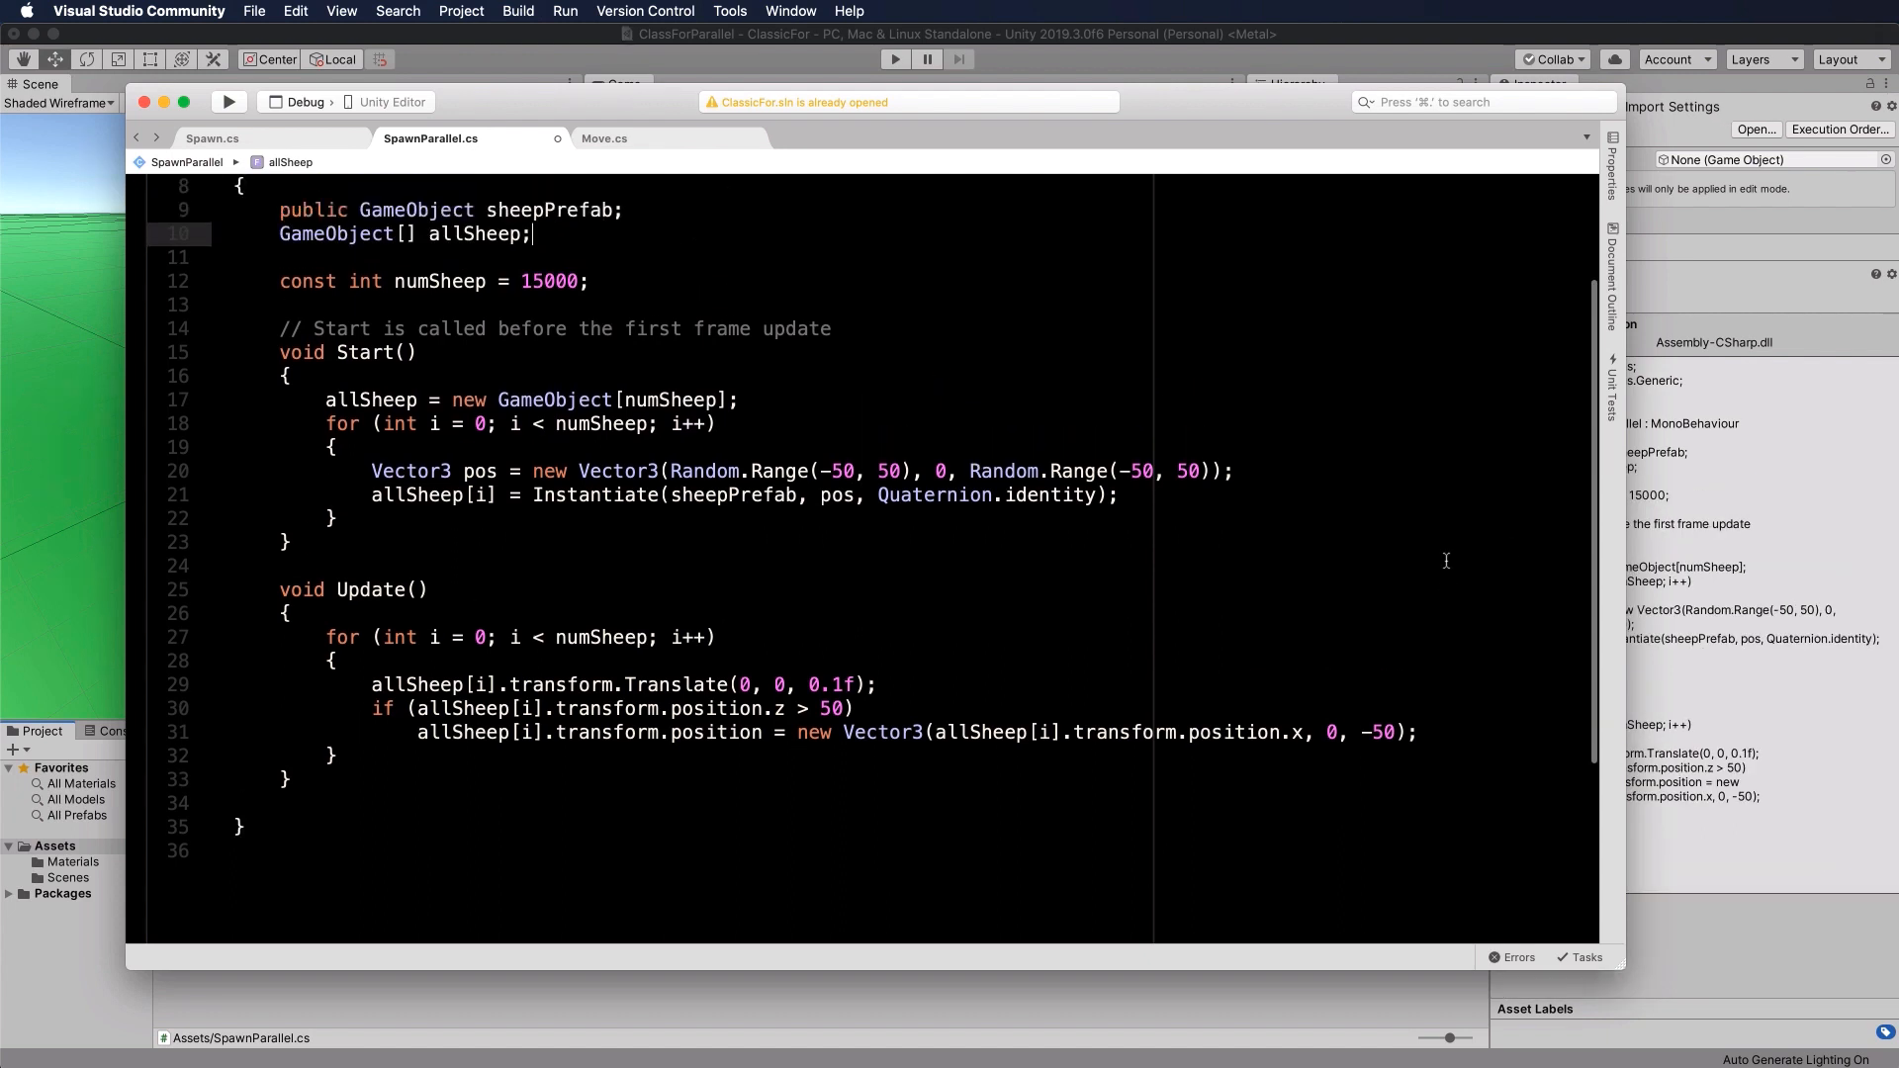
{"action": "scroll", "scroll_direction": "up", "scroll_amount": 3}
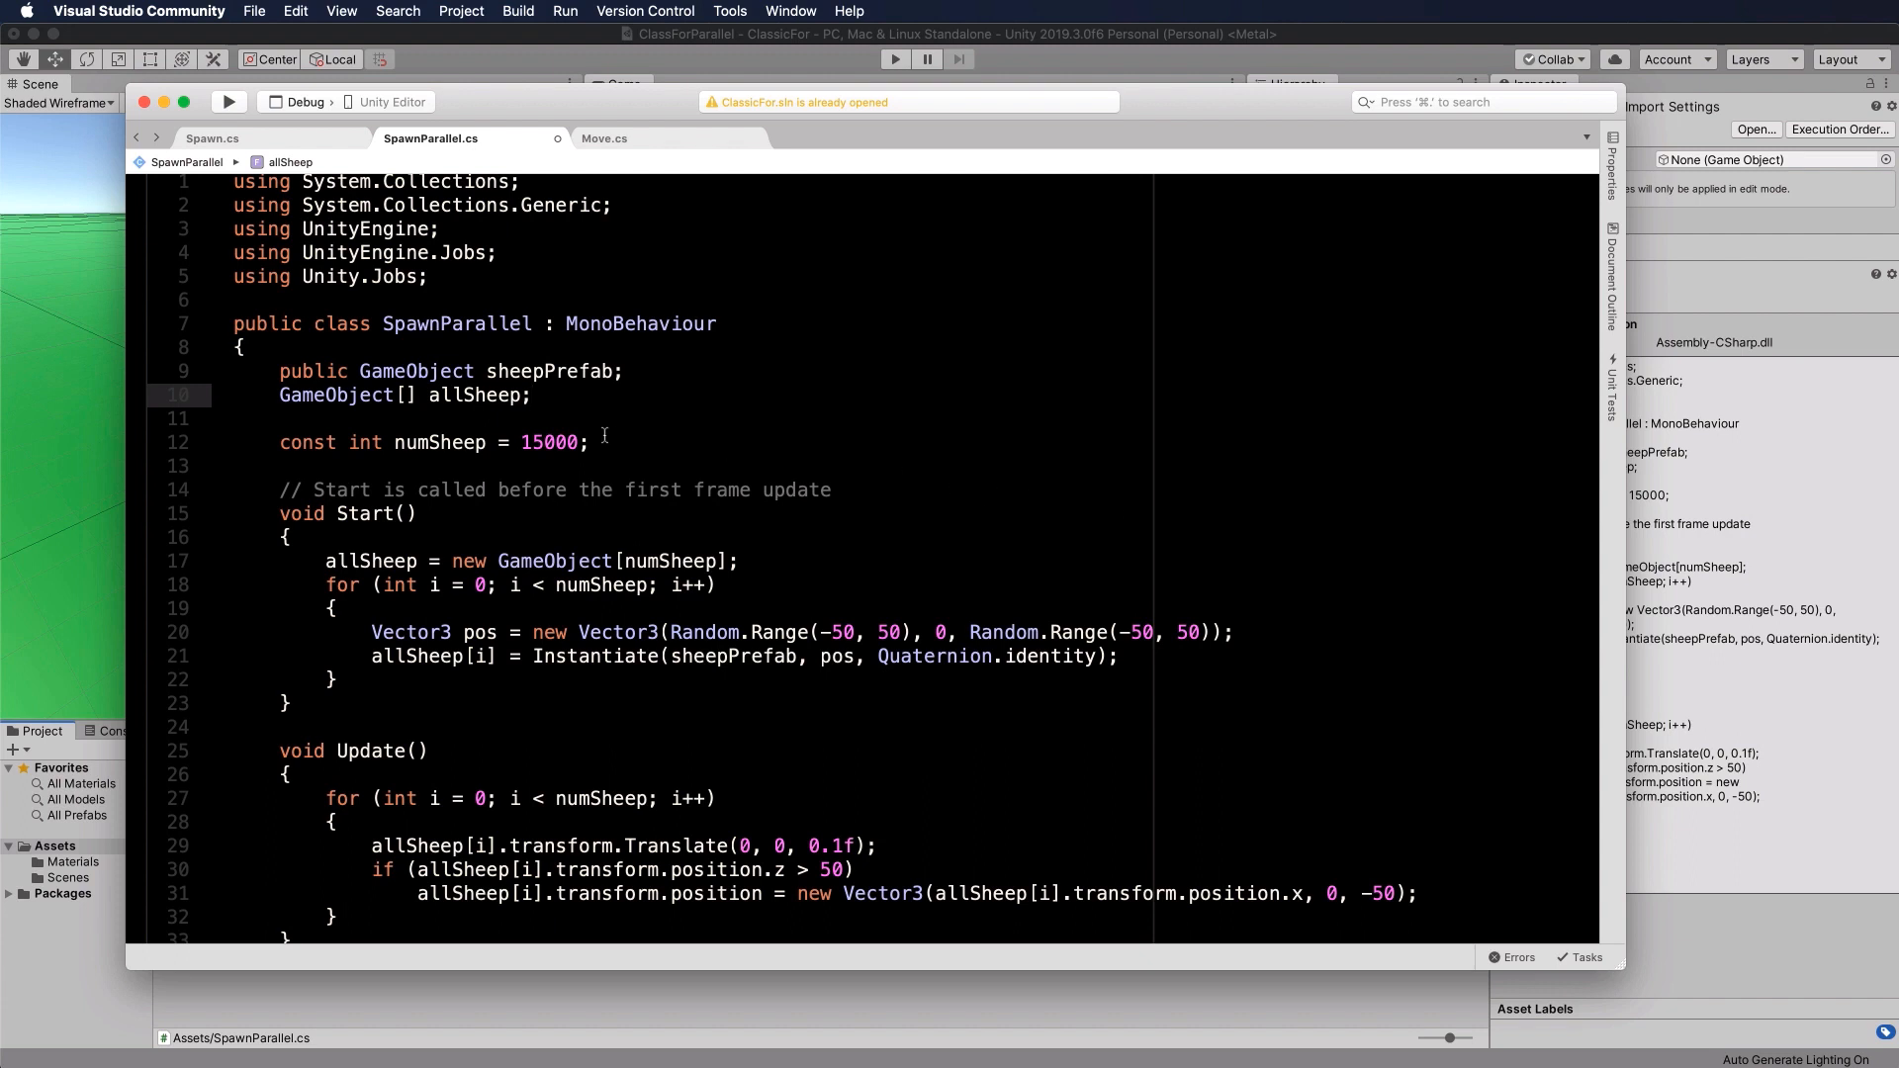
{"action": "left_click", "coordinate": [530, 395]}
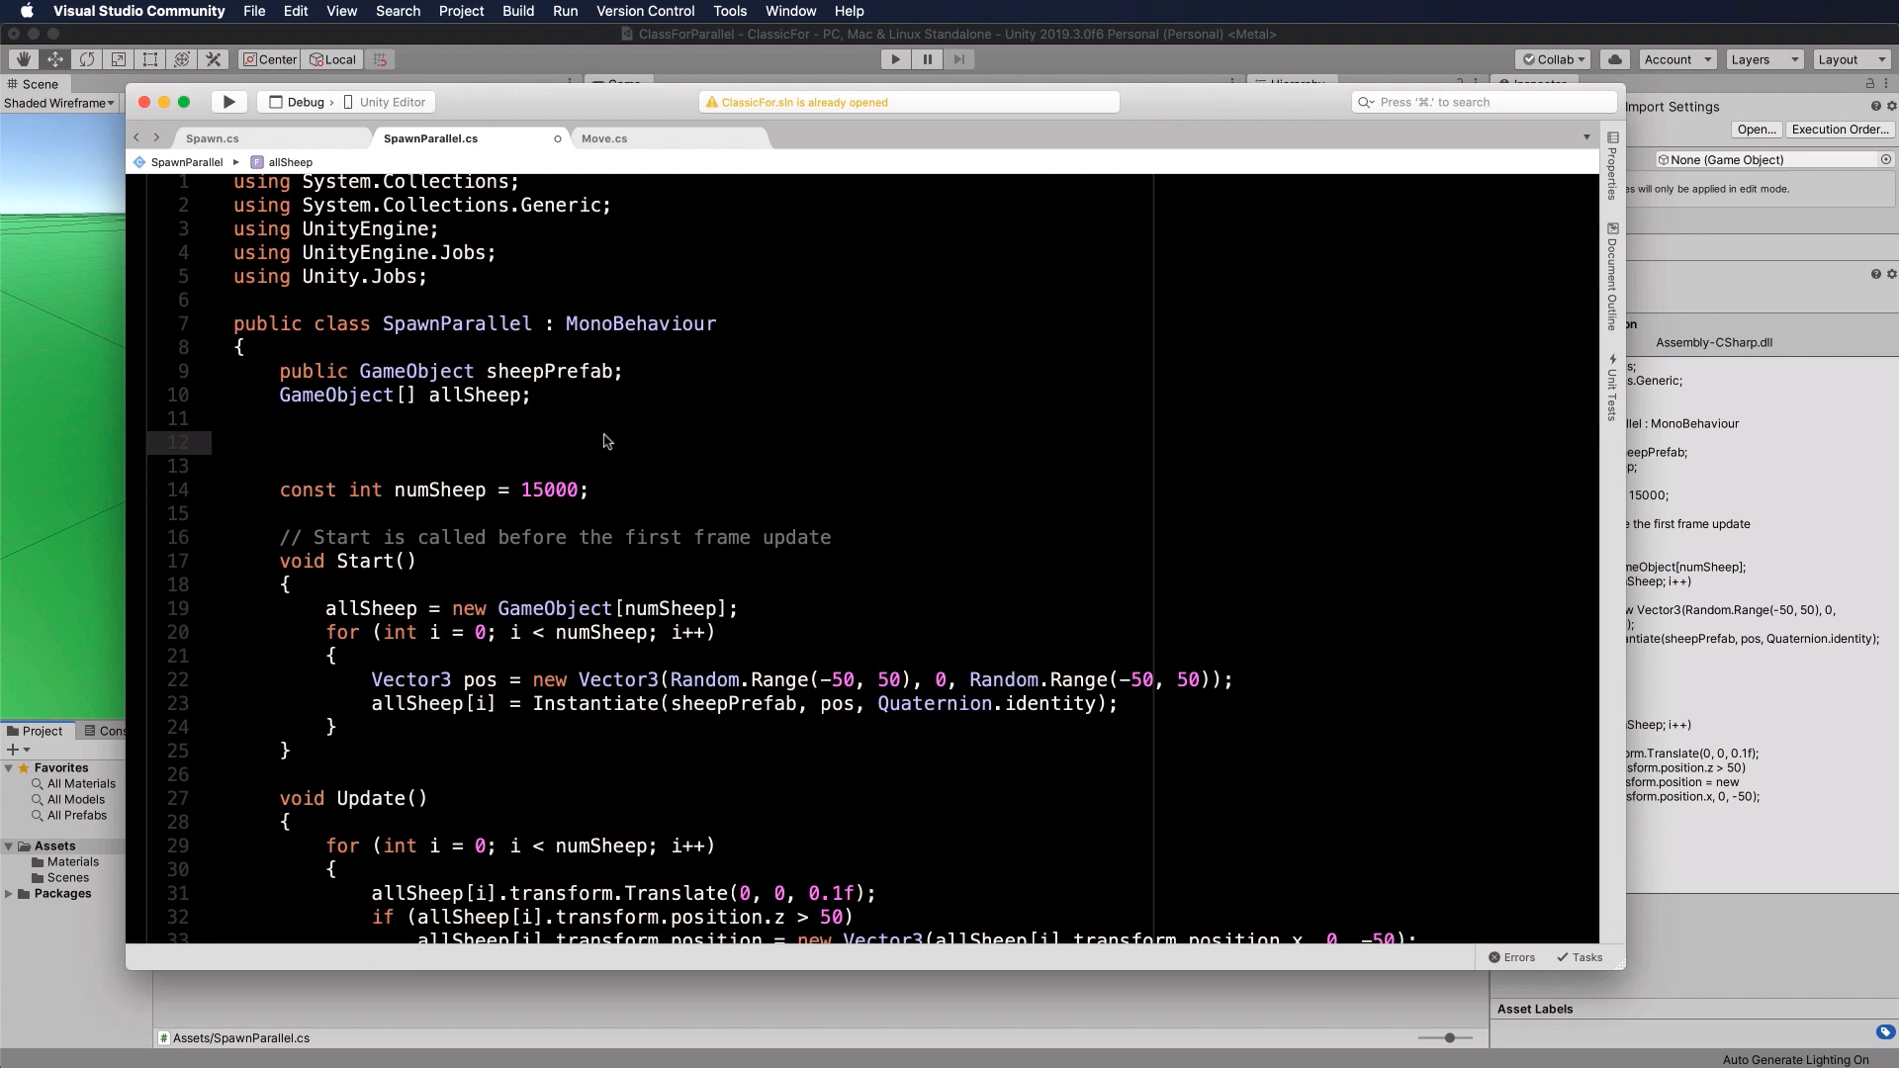
{"action": "left_click", "coordinate": [279, 441]}
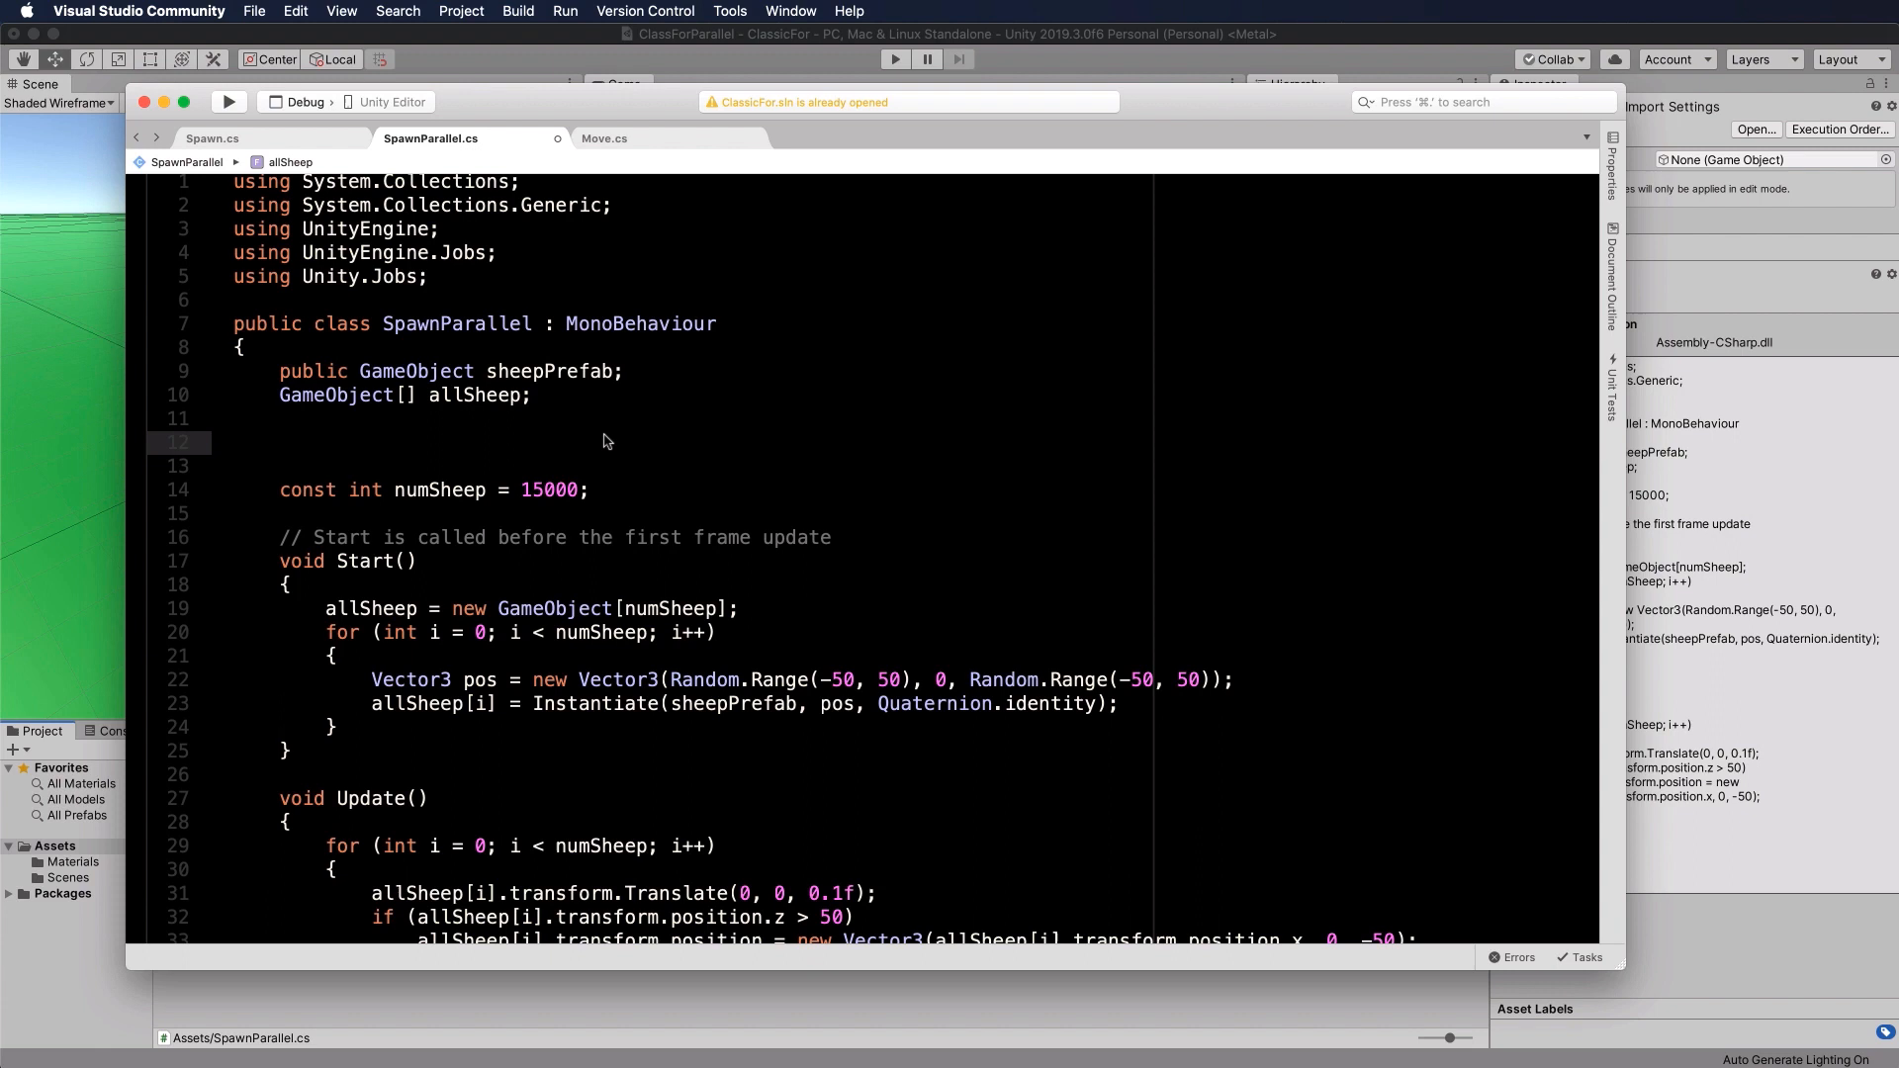
{"action": "left_click", "coordinate": [281, 441]}
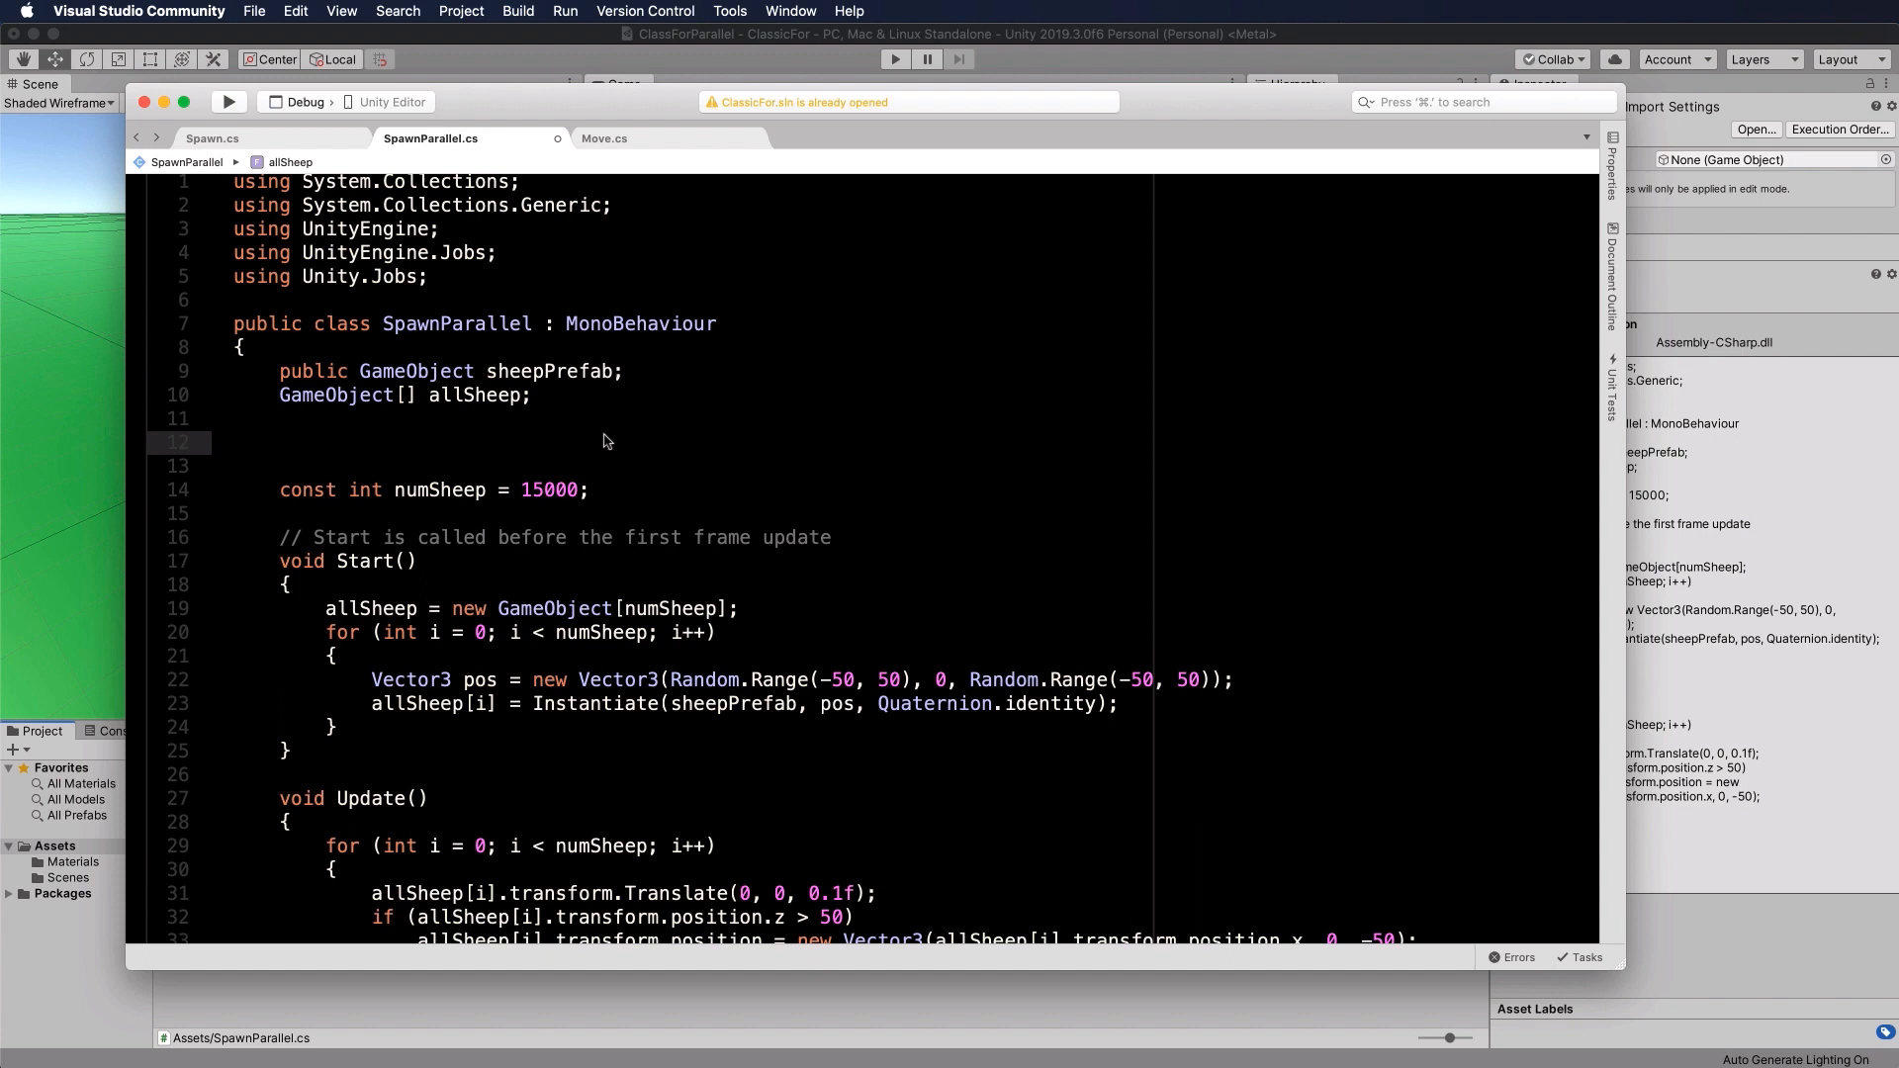
Step: Declare struct MoveJob implementing IJobParallelForTransform
{"action": "type", "text": "struct"}
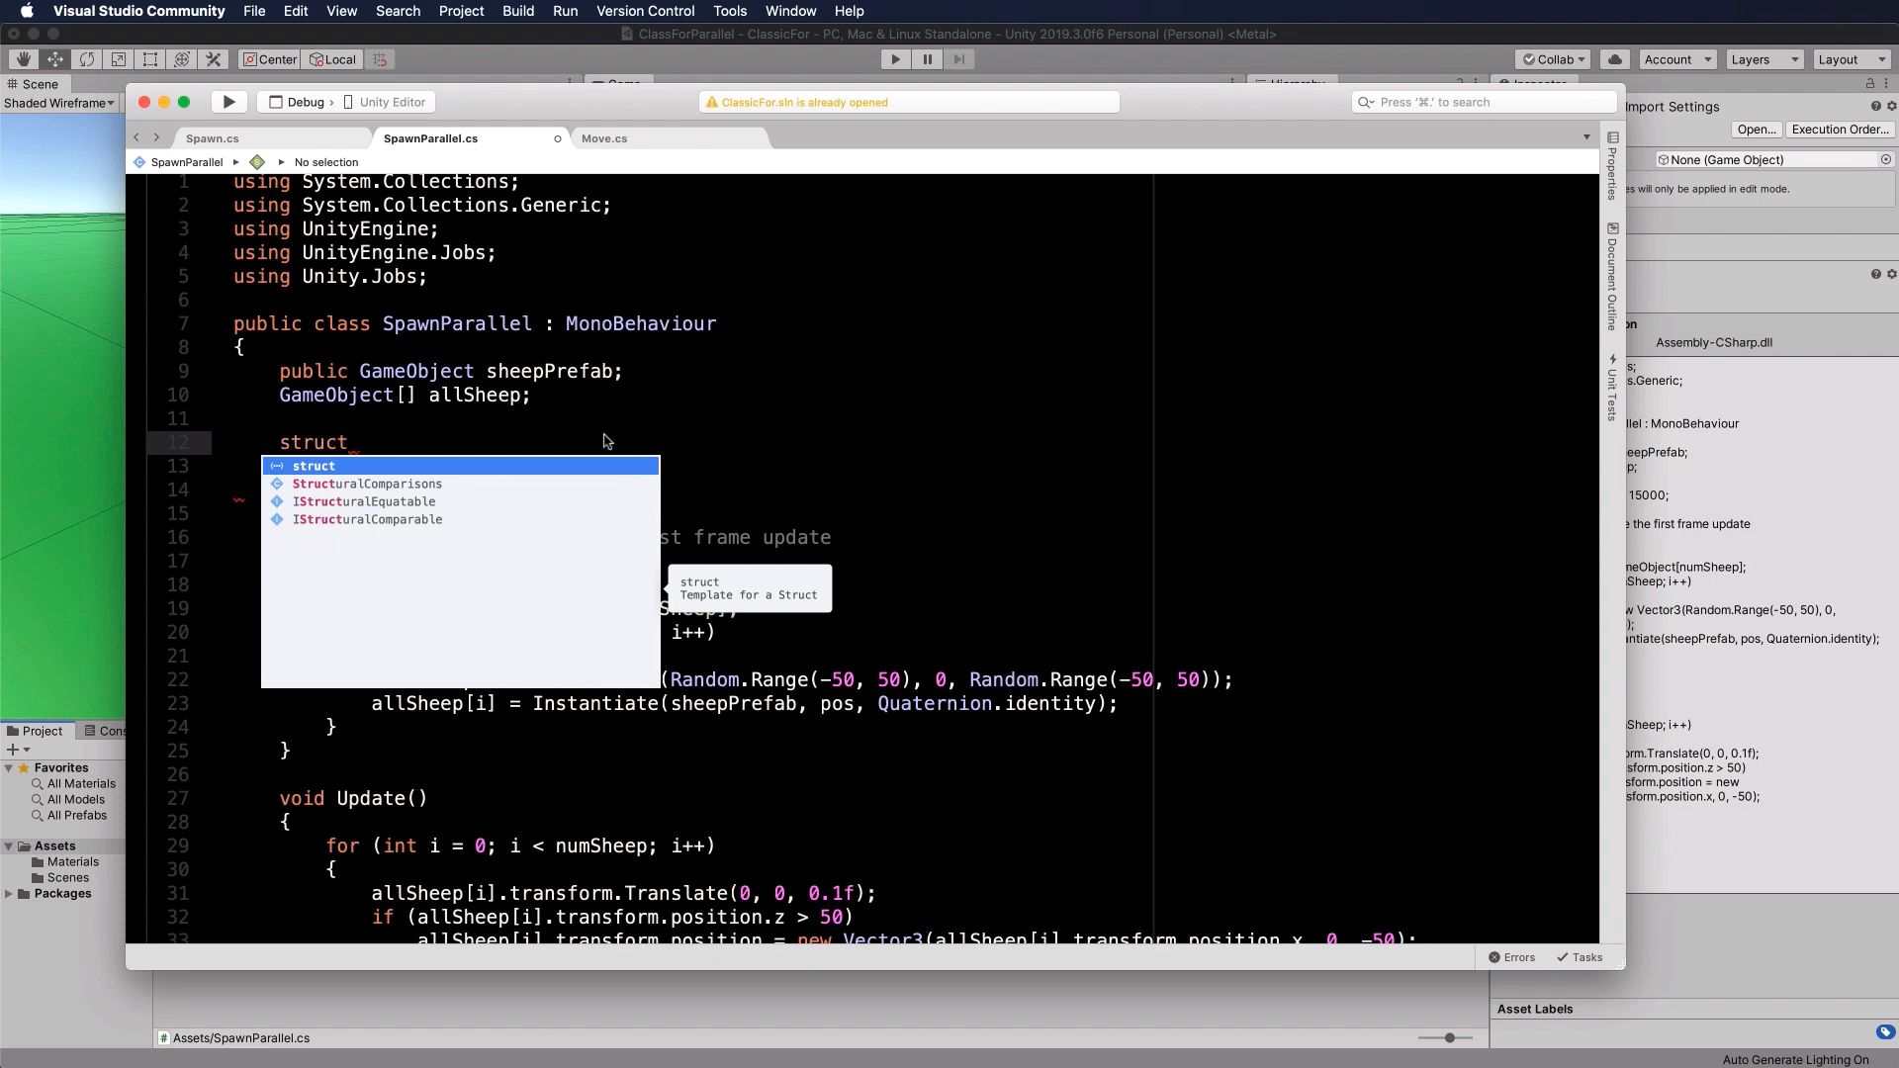
{"action": "type", "text": "MoveJp"}
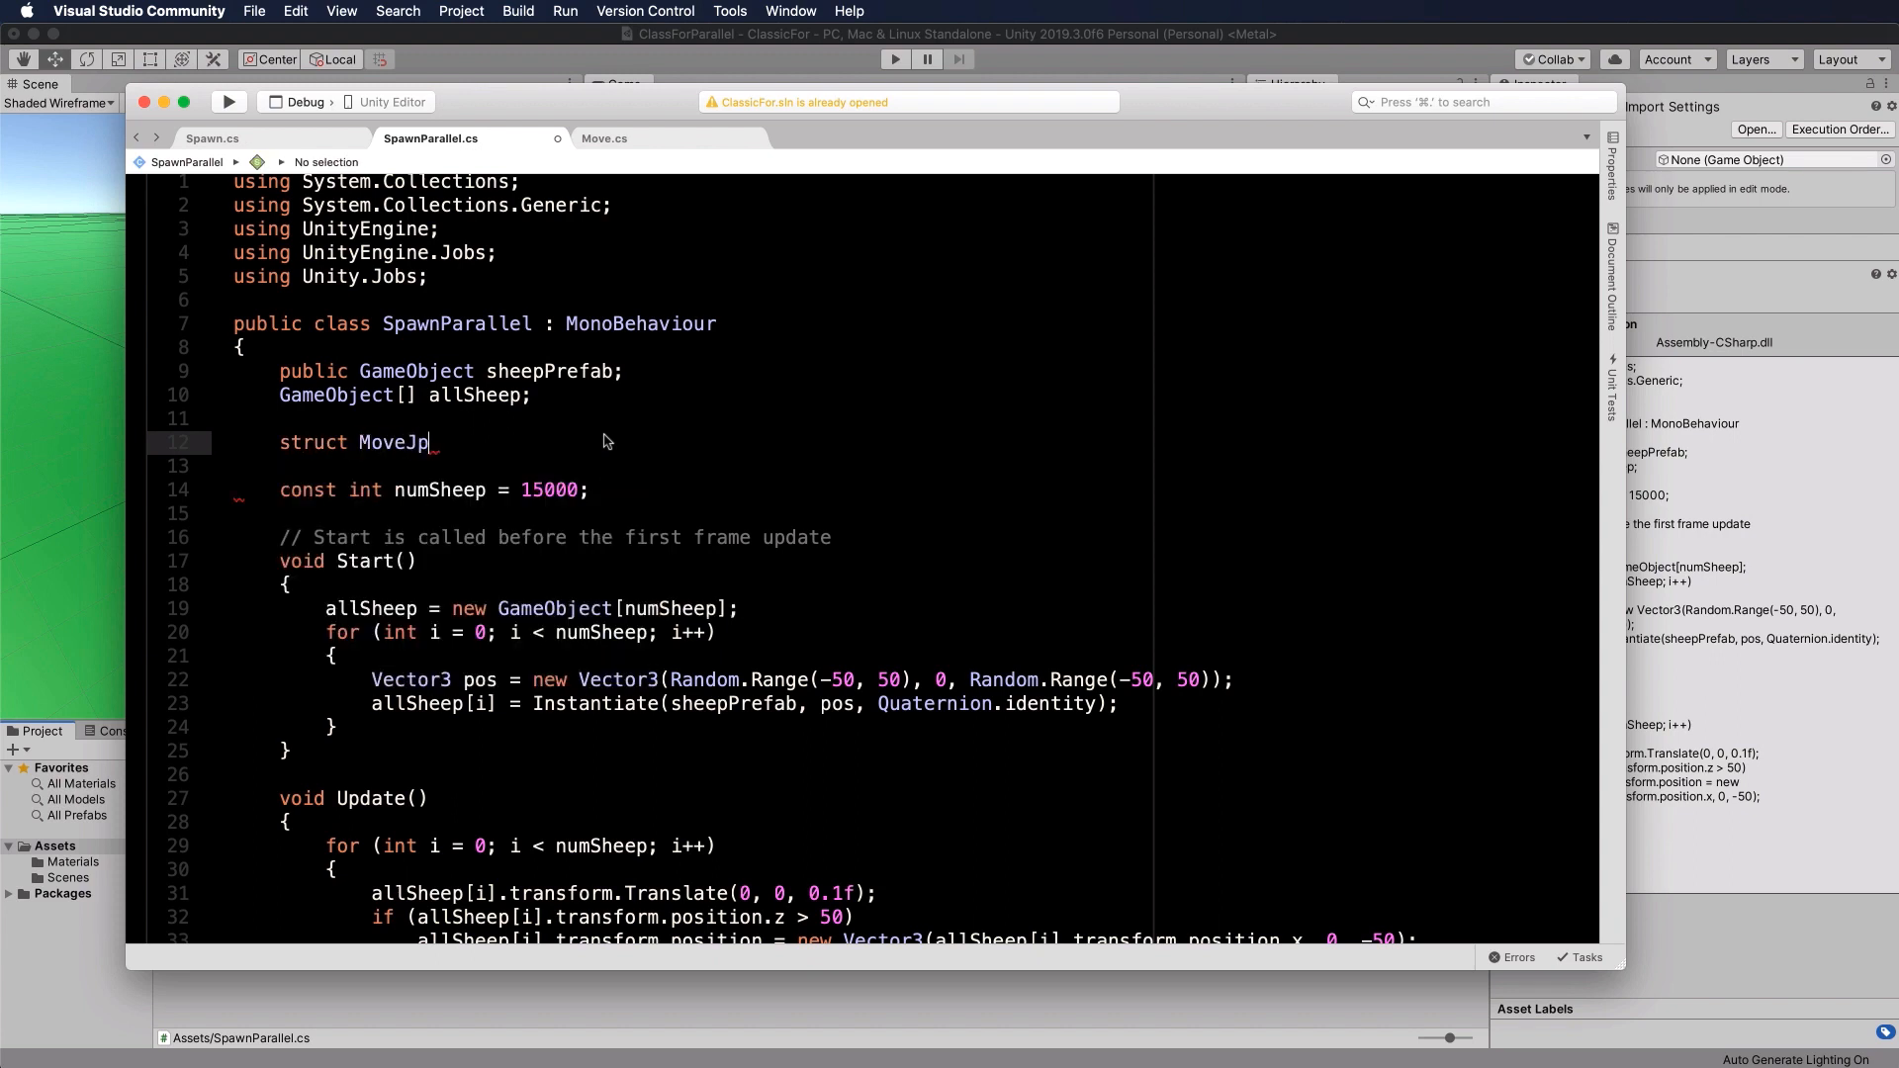
{"action": "type", "text": "ob"}
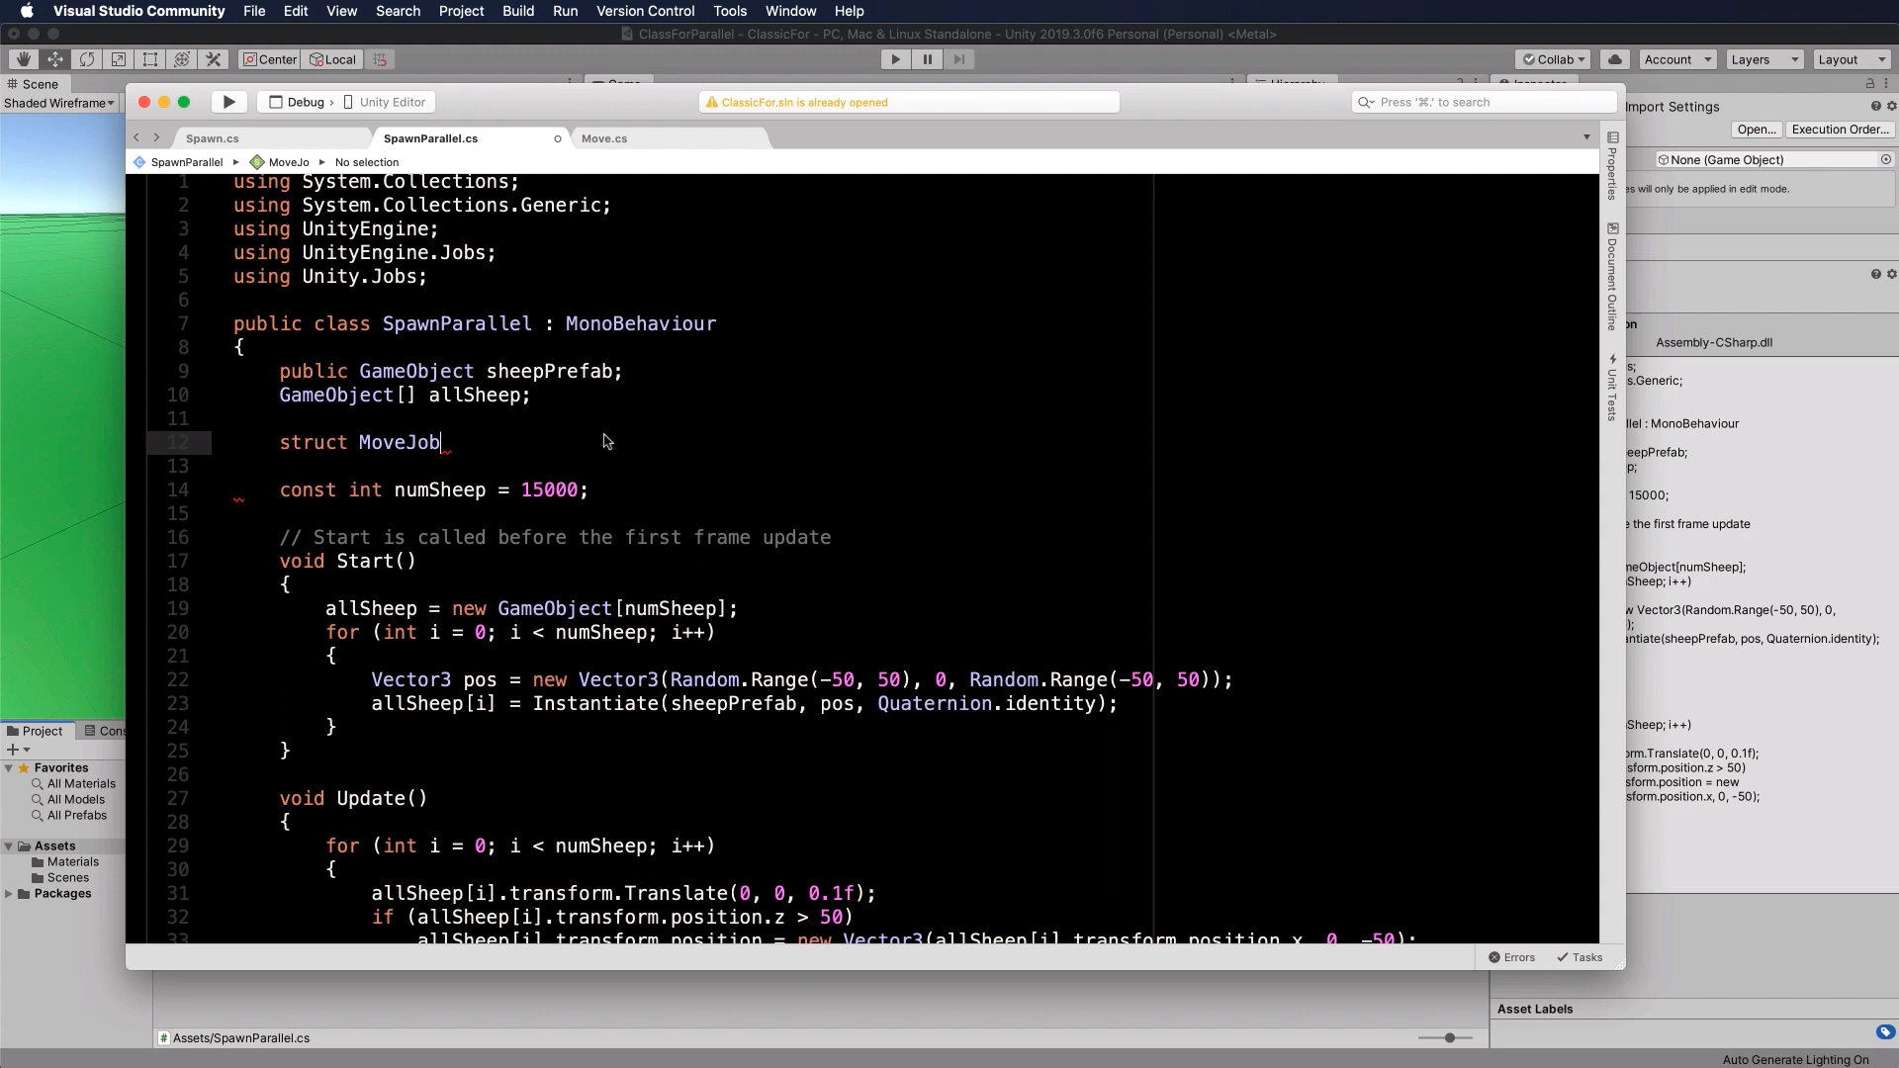
{"action": "type", "text": ":"}
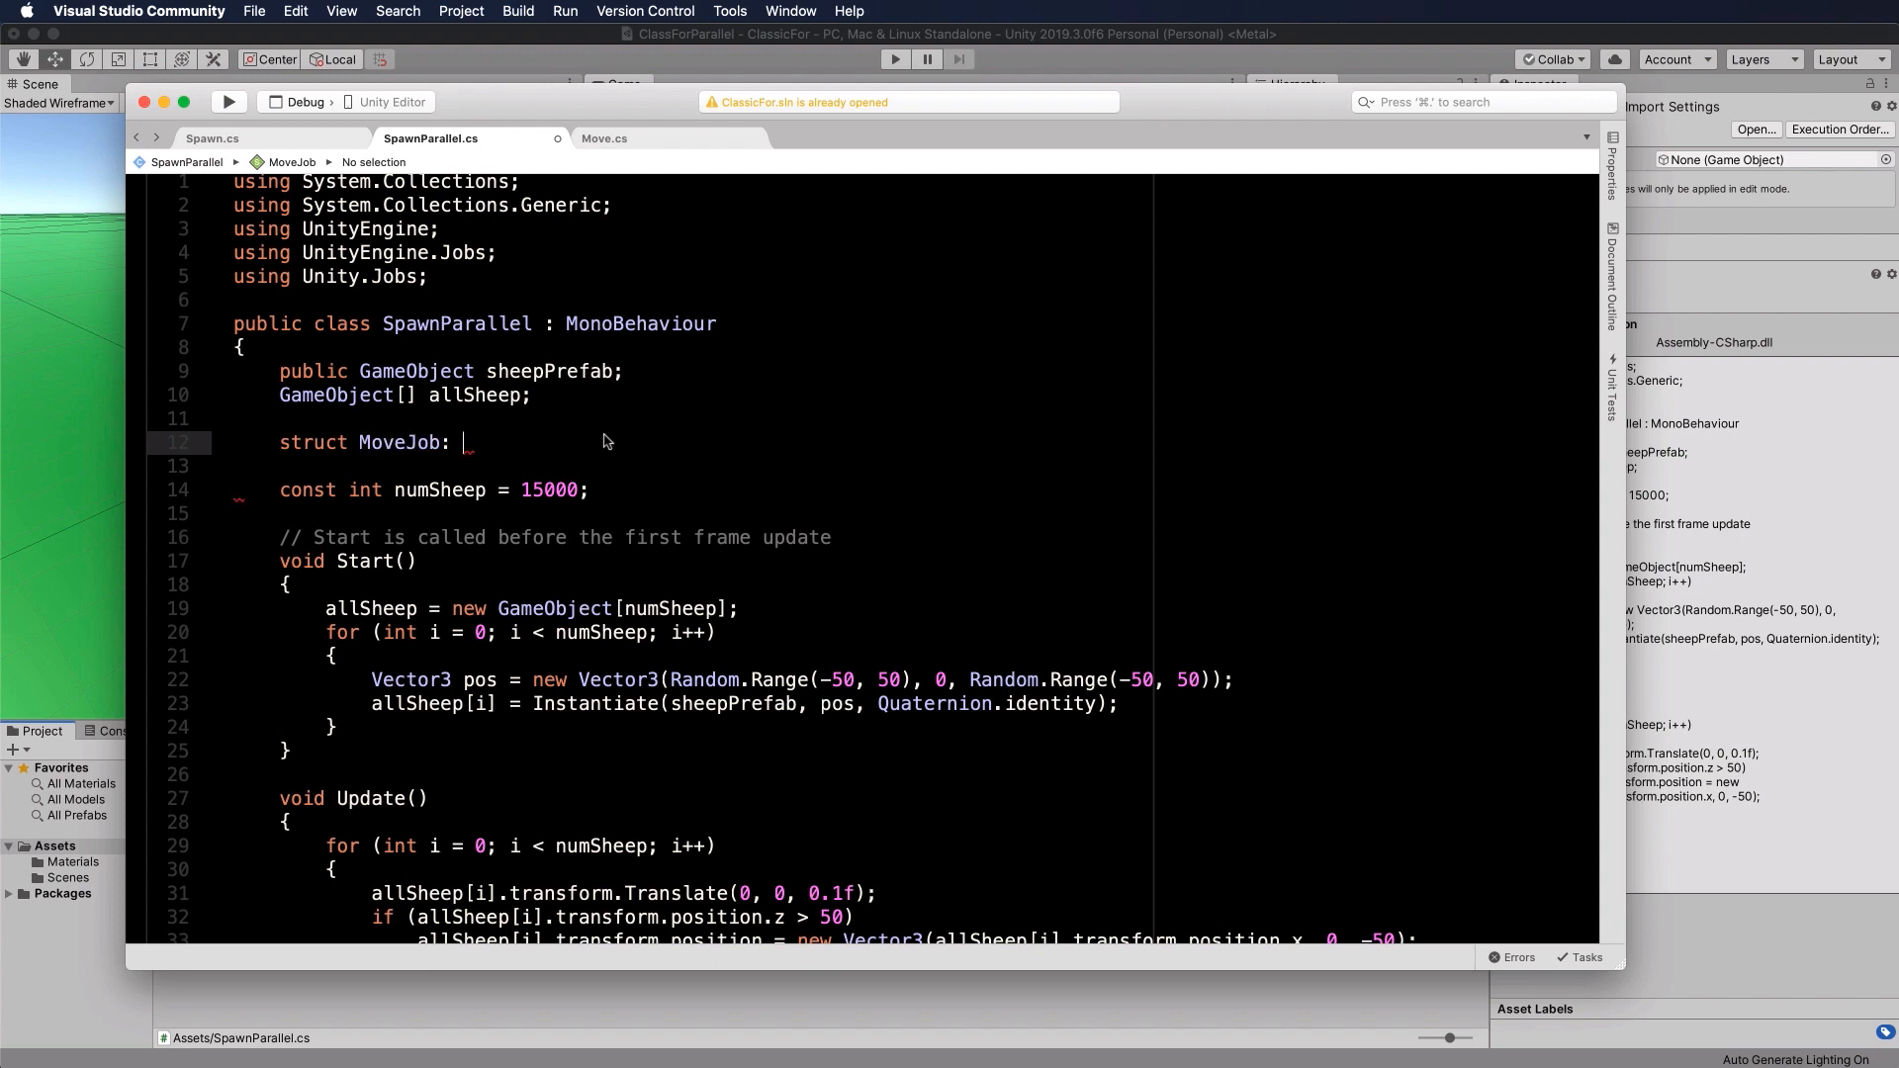
{"action": "type", "text": "IJobParallelForTransform"}
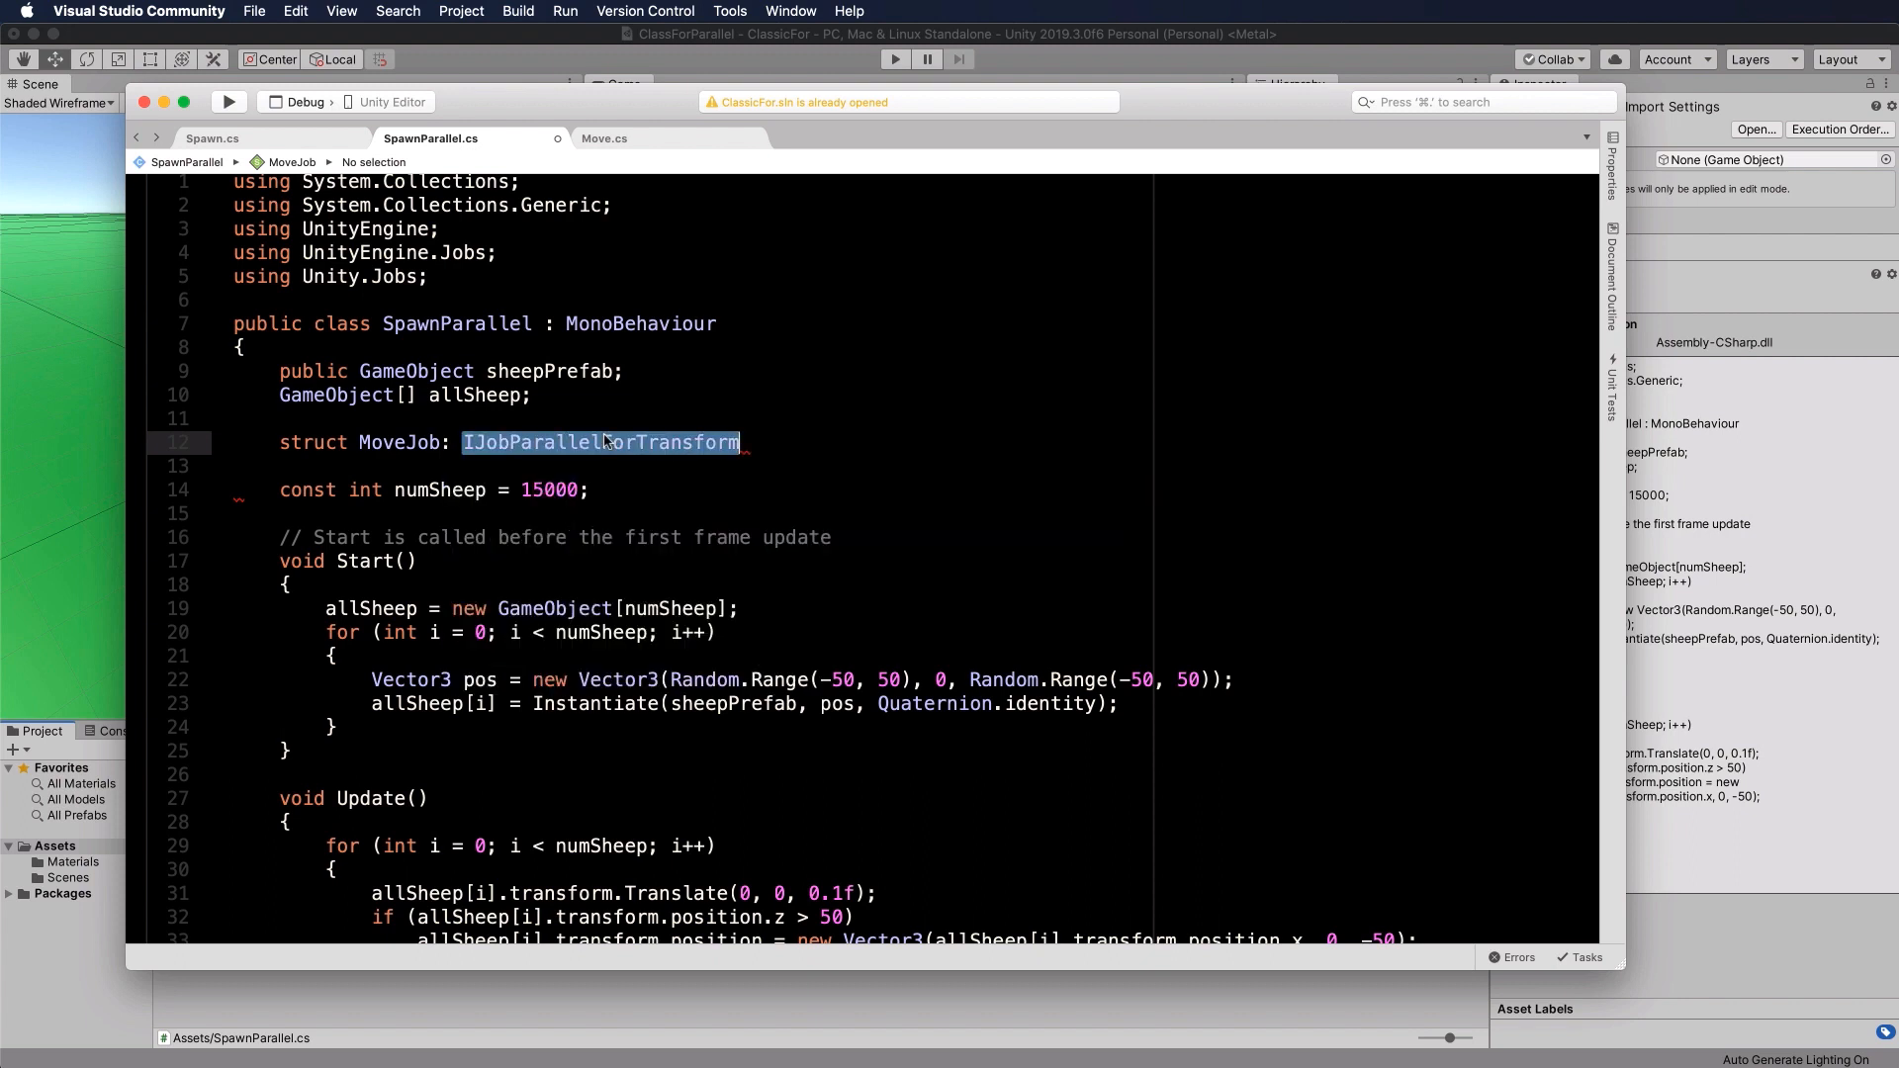
{"action": "key", "text": "Return"}
{"action": "type", "text": "{"}
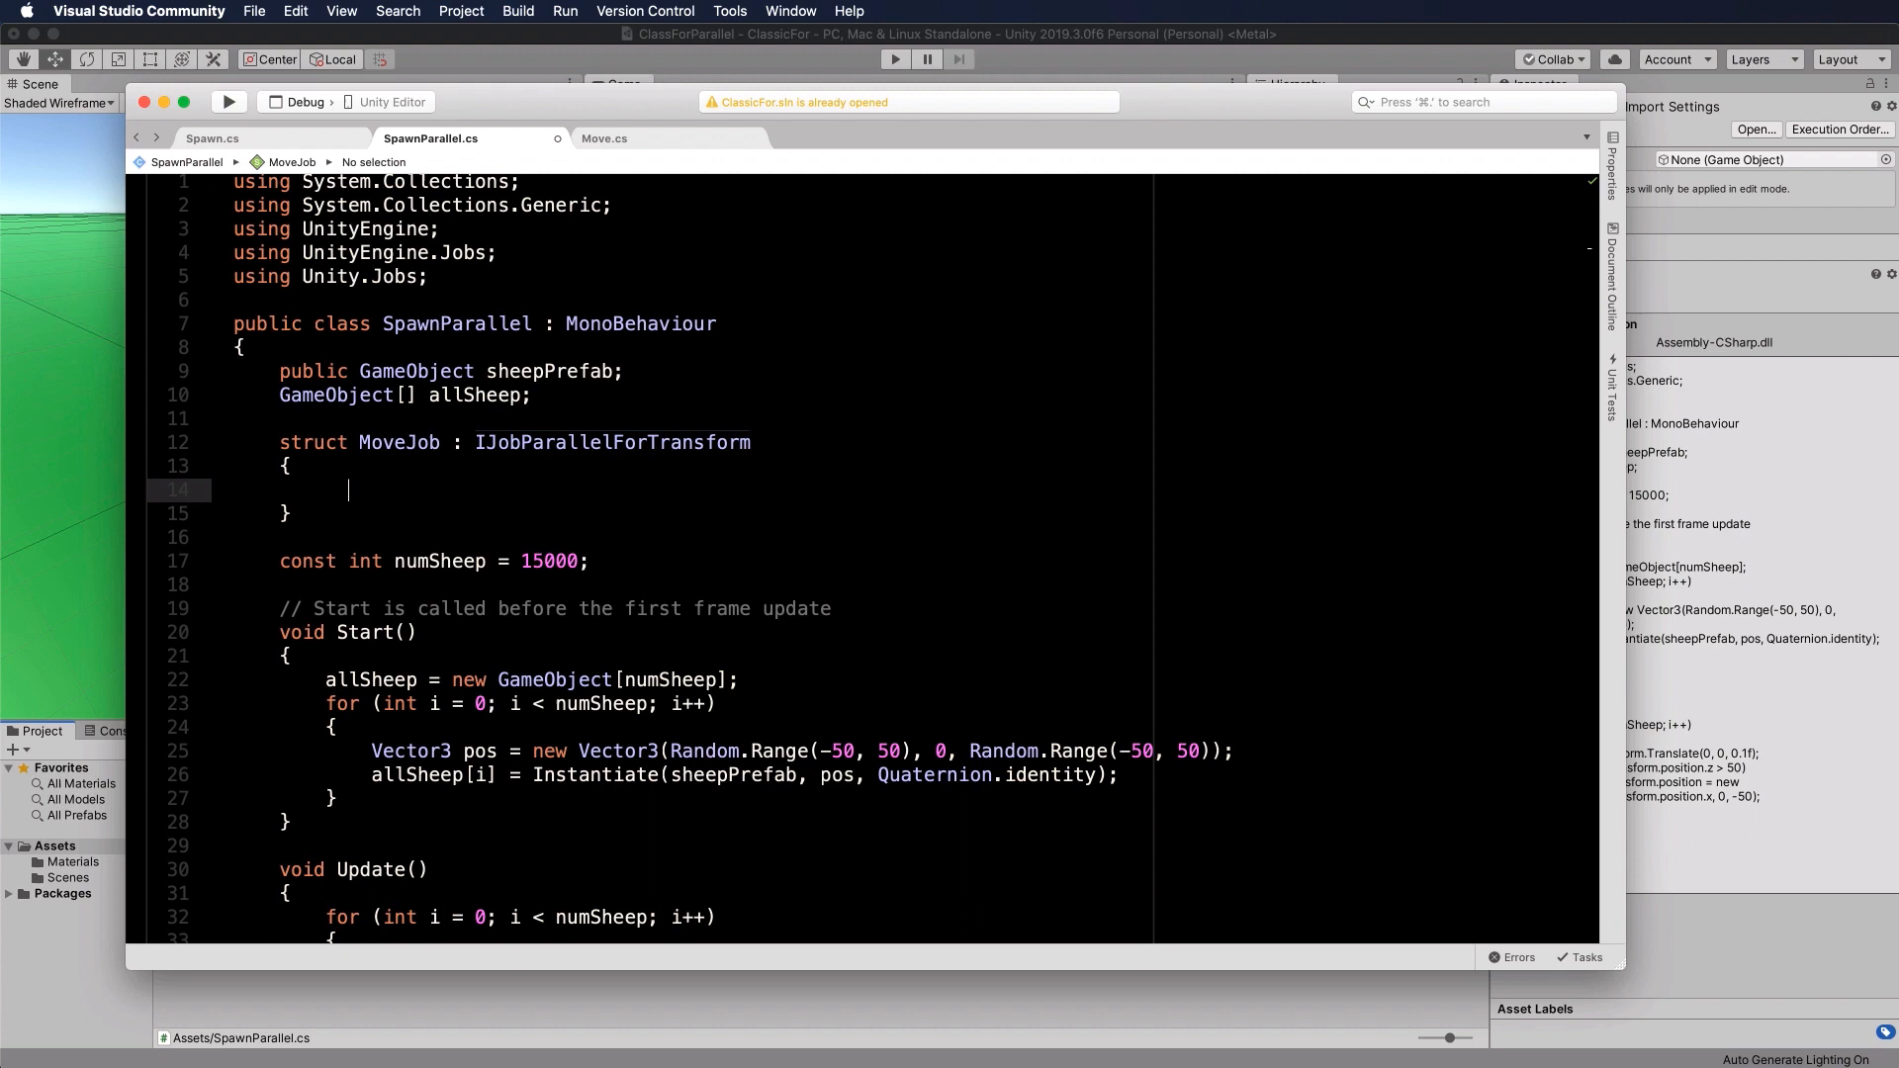
Step: Add an empty public void Execute(int index, TransformAccess transform) method to MoveJob
{"action": "type", "text": "public v"}
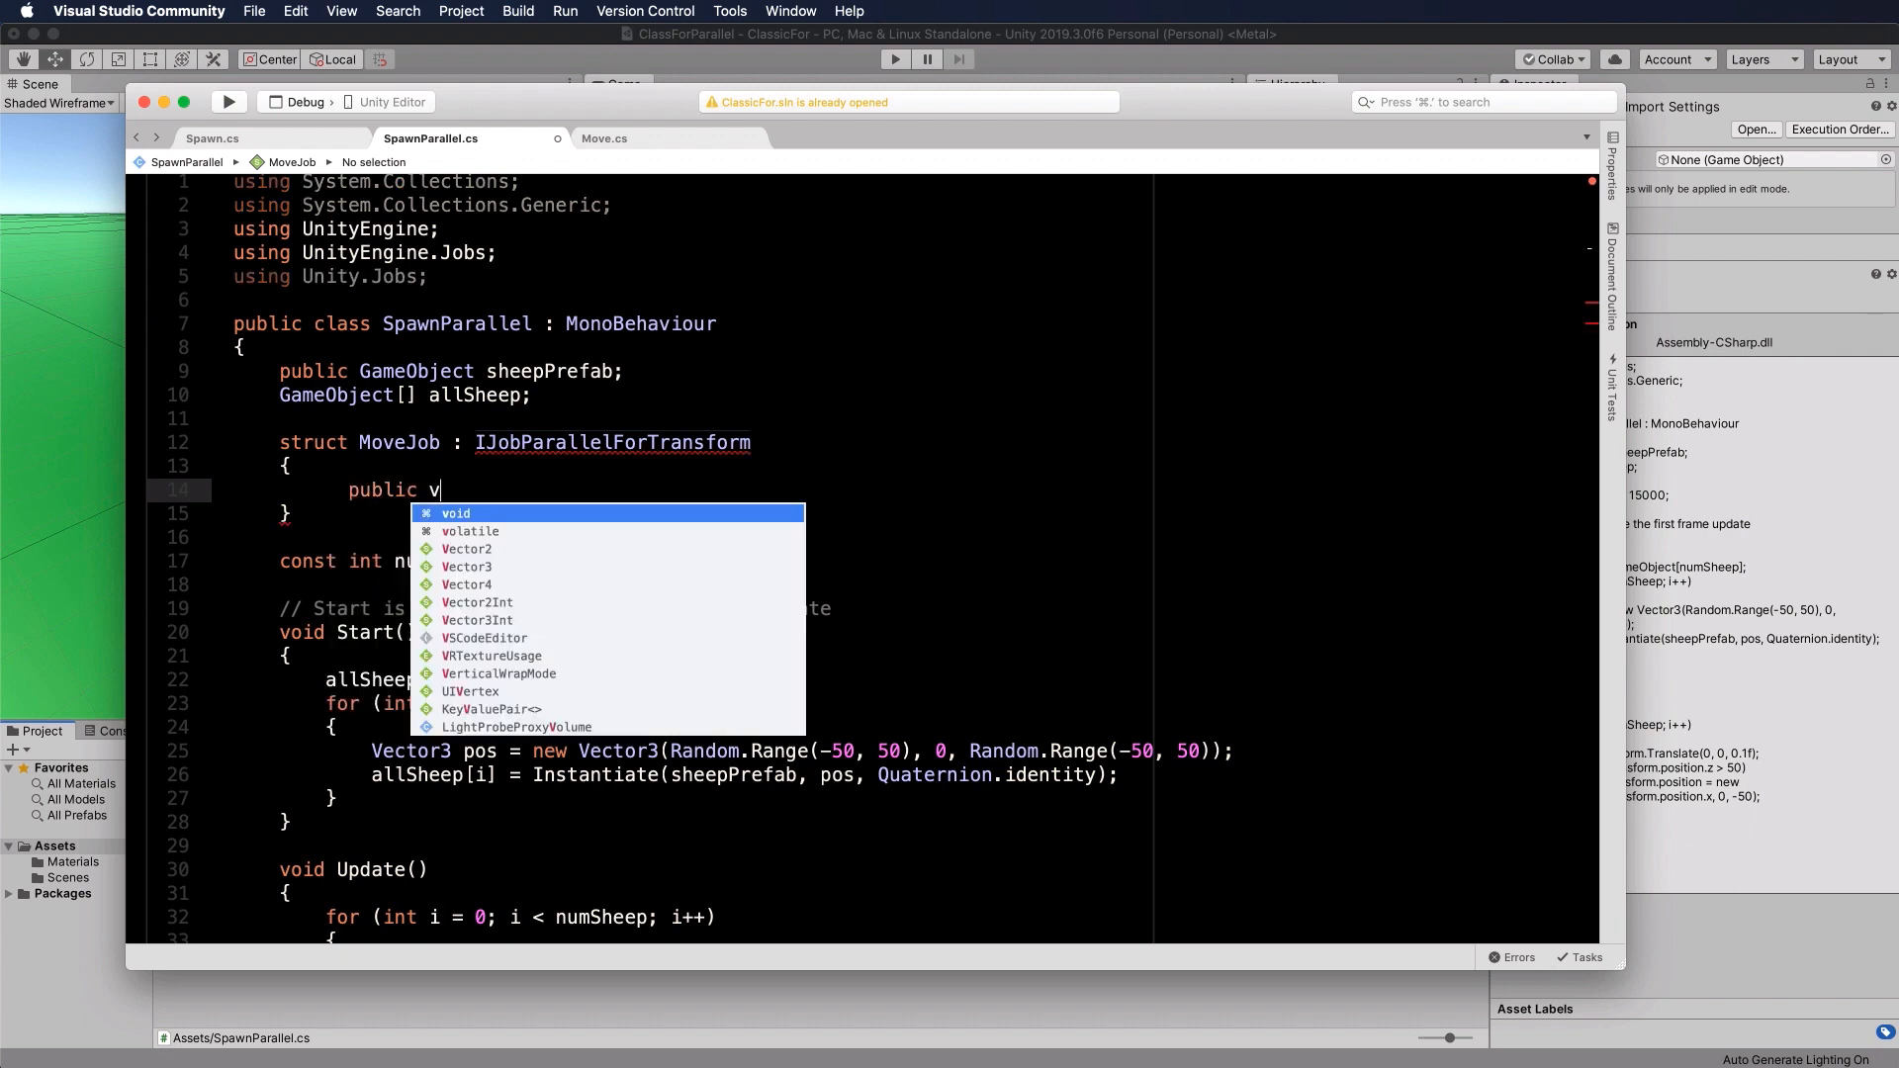
{"action": "type", "text": "oid Execute(int"}
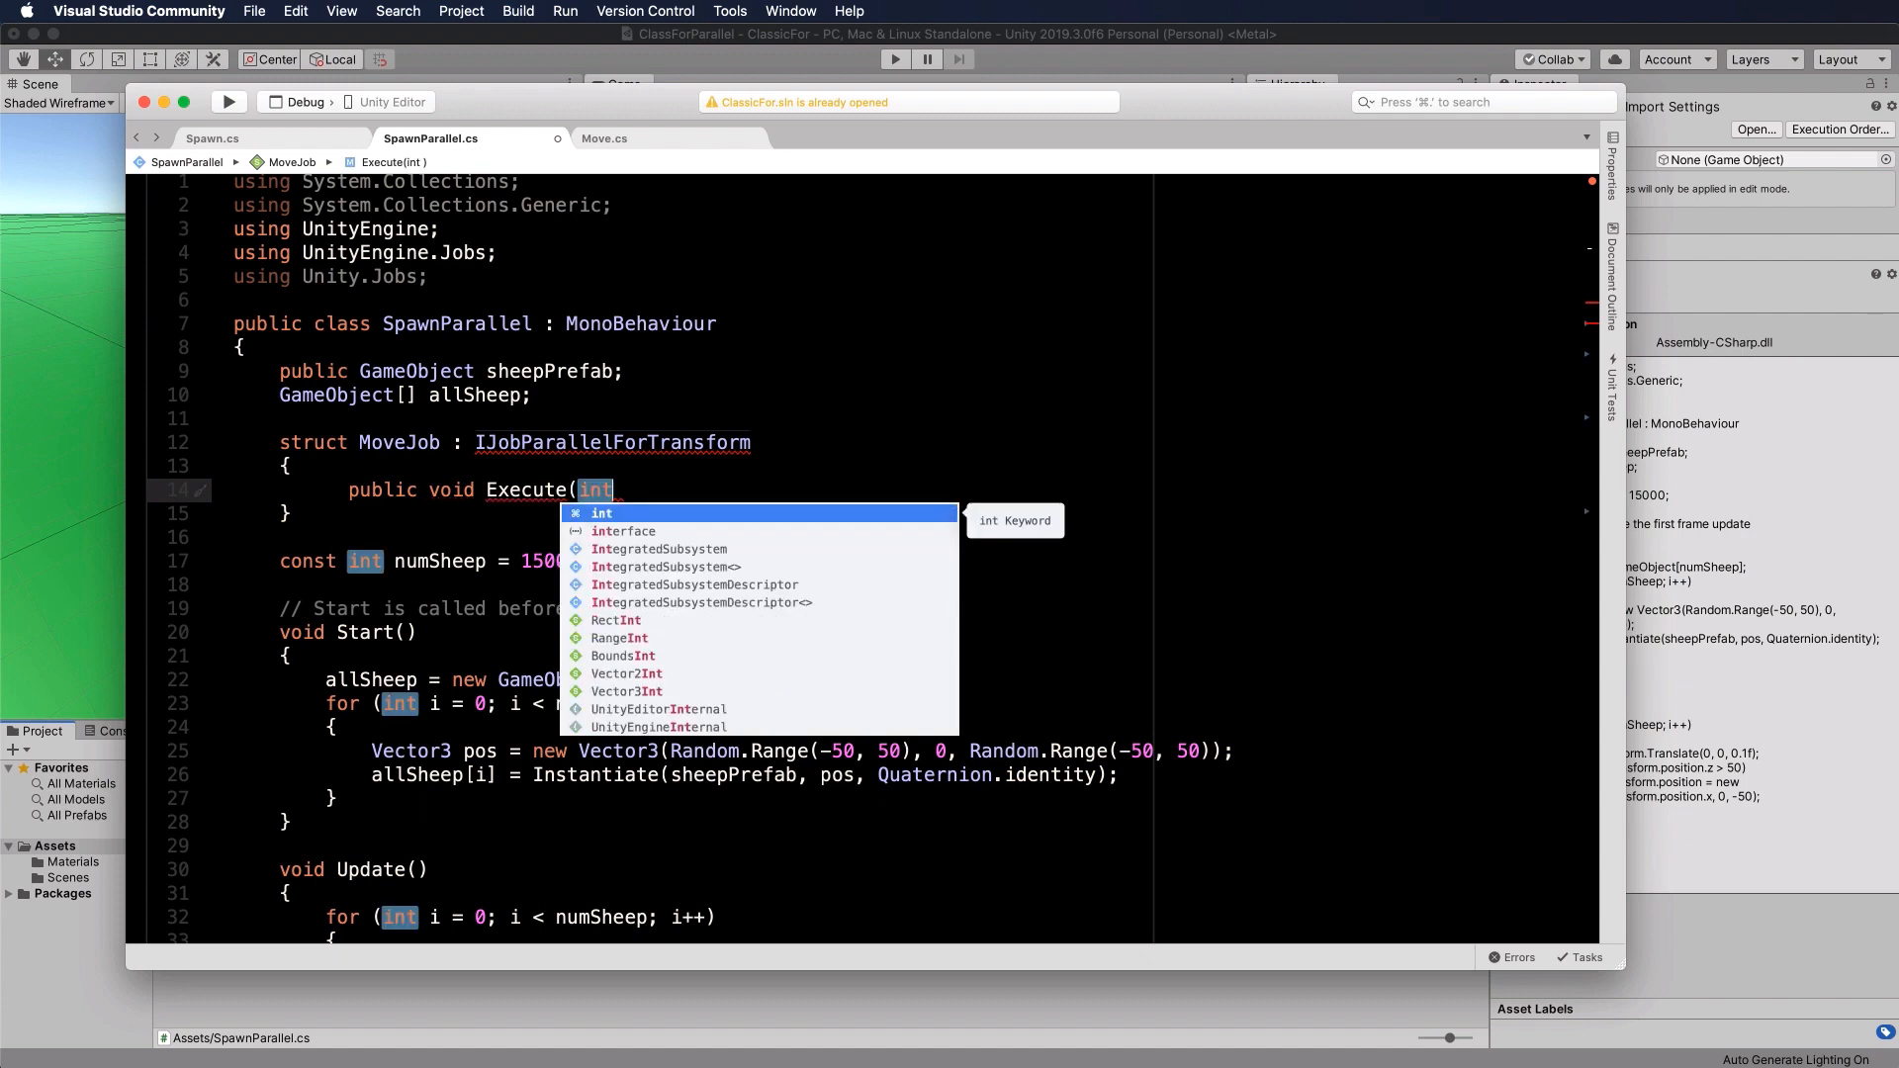
{"action": "type", "text": "index,"}
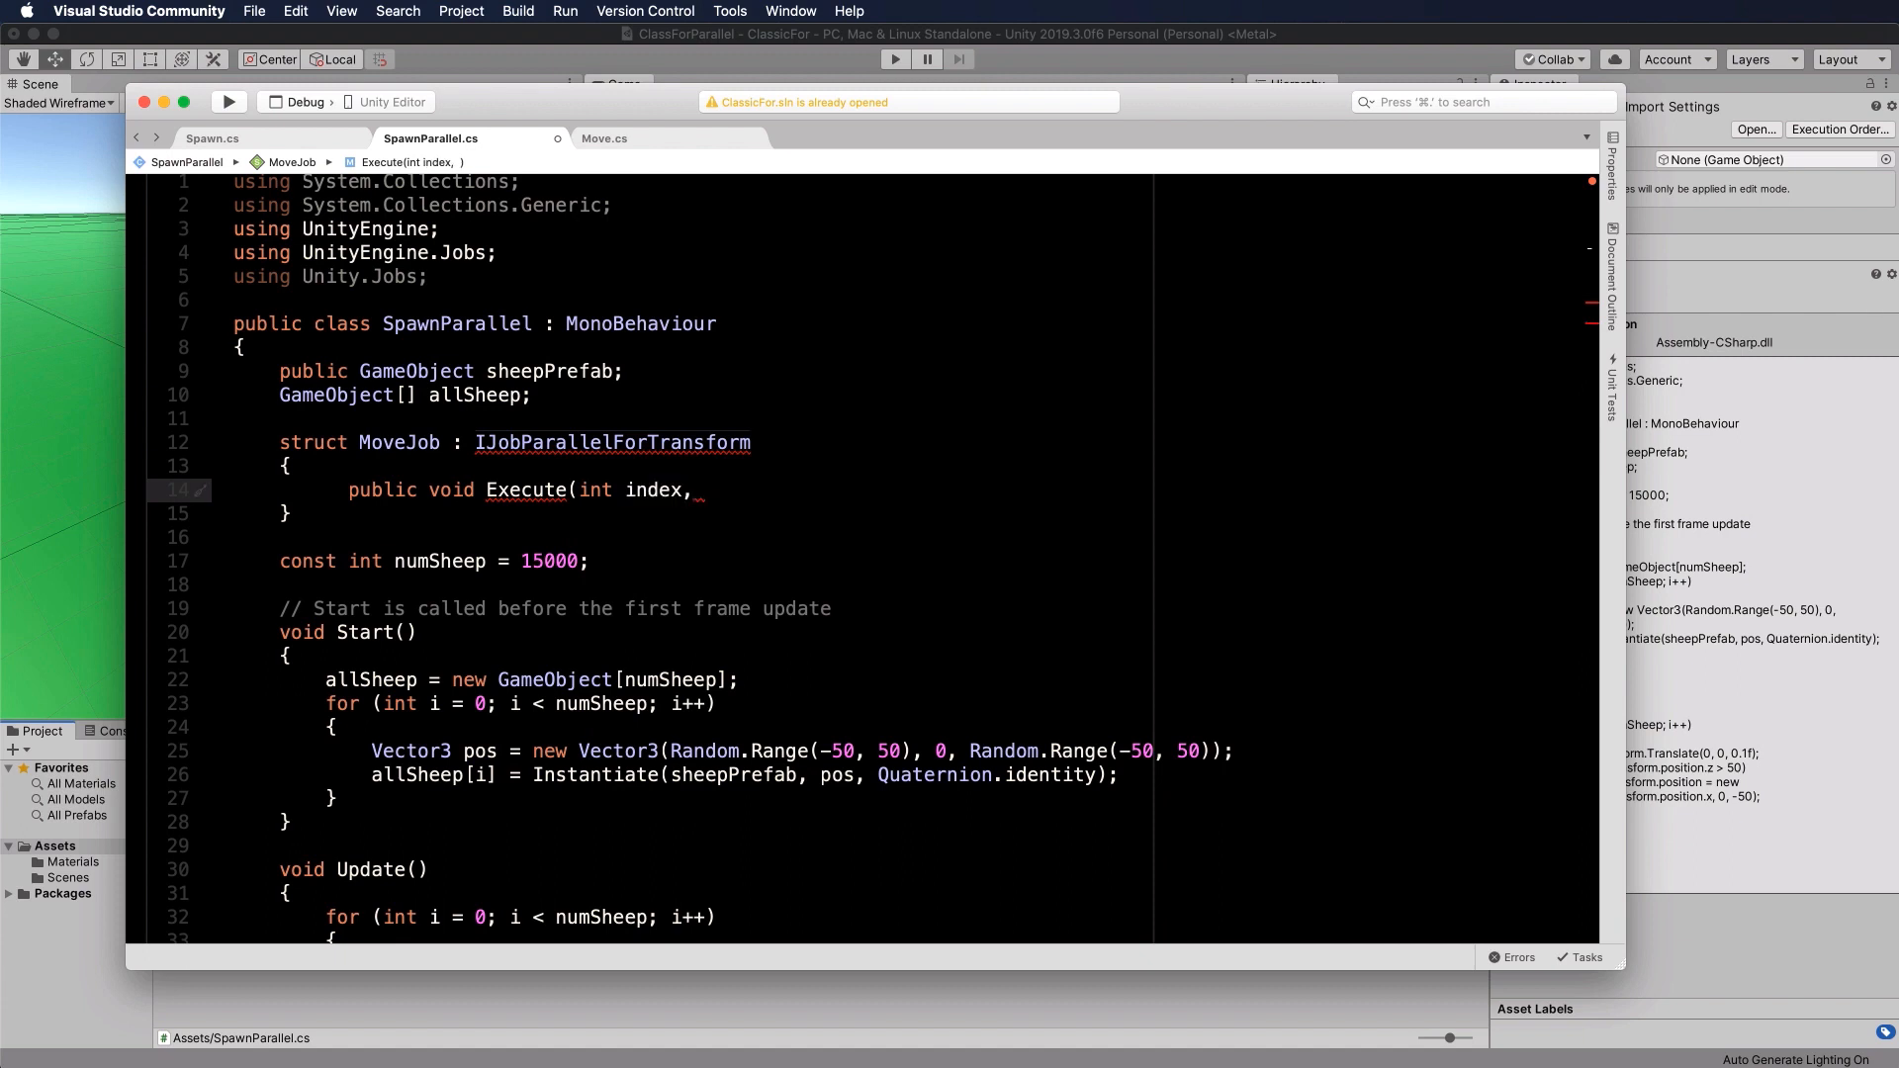
{"action": "type", "text": "Tran"}
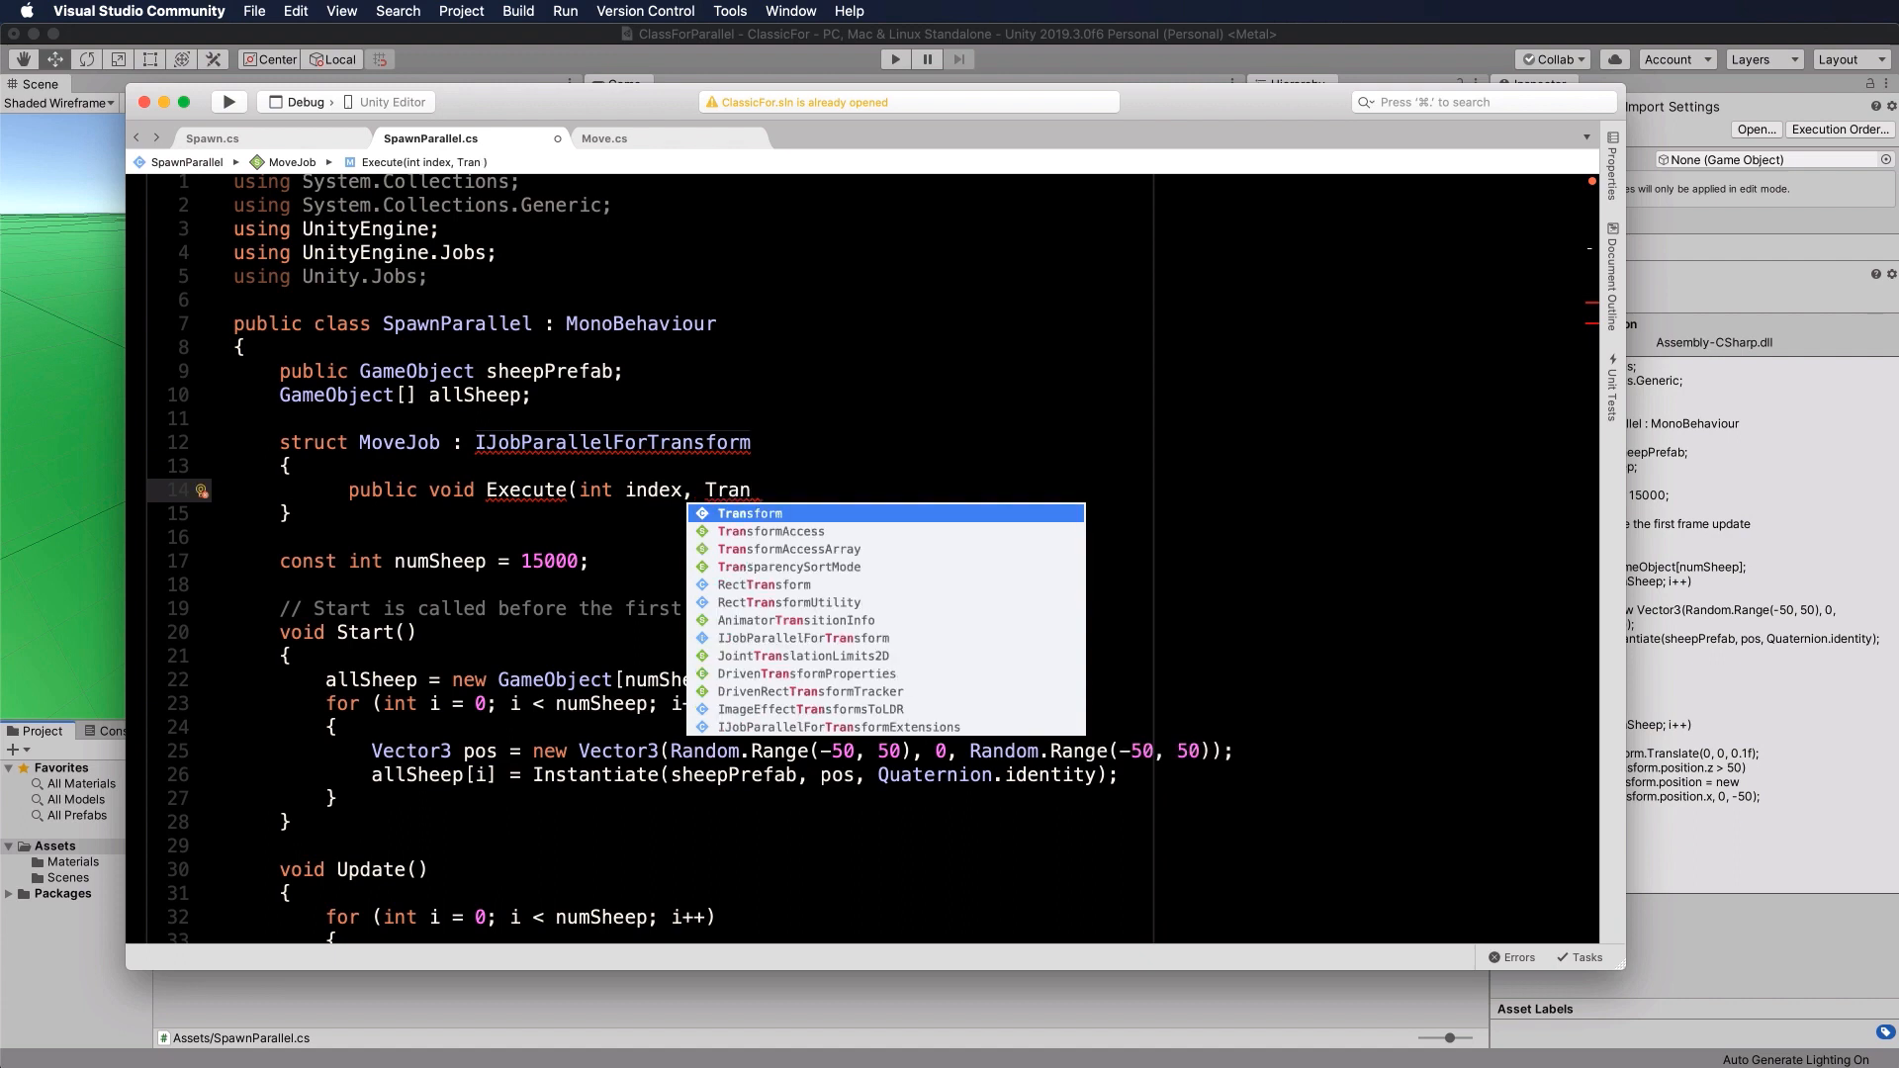
{"action": "left_click", "coordinate": [769, 530]}
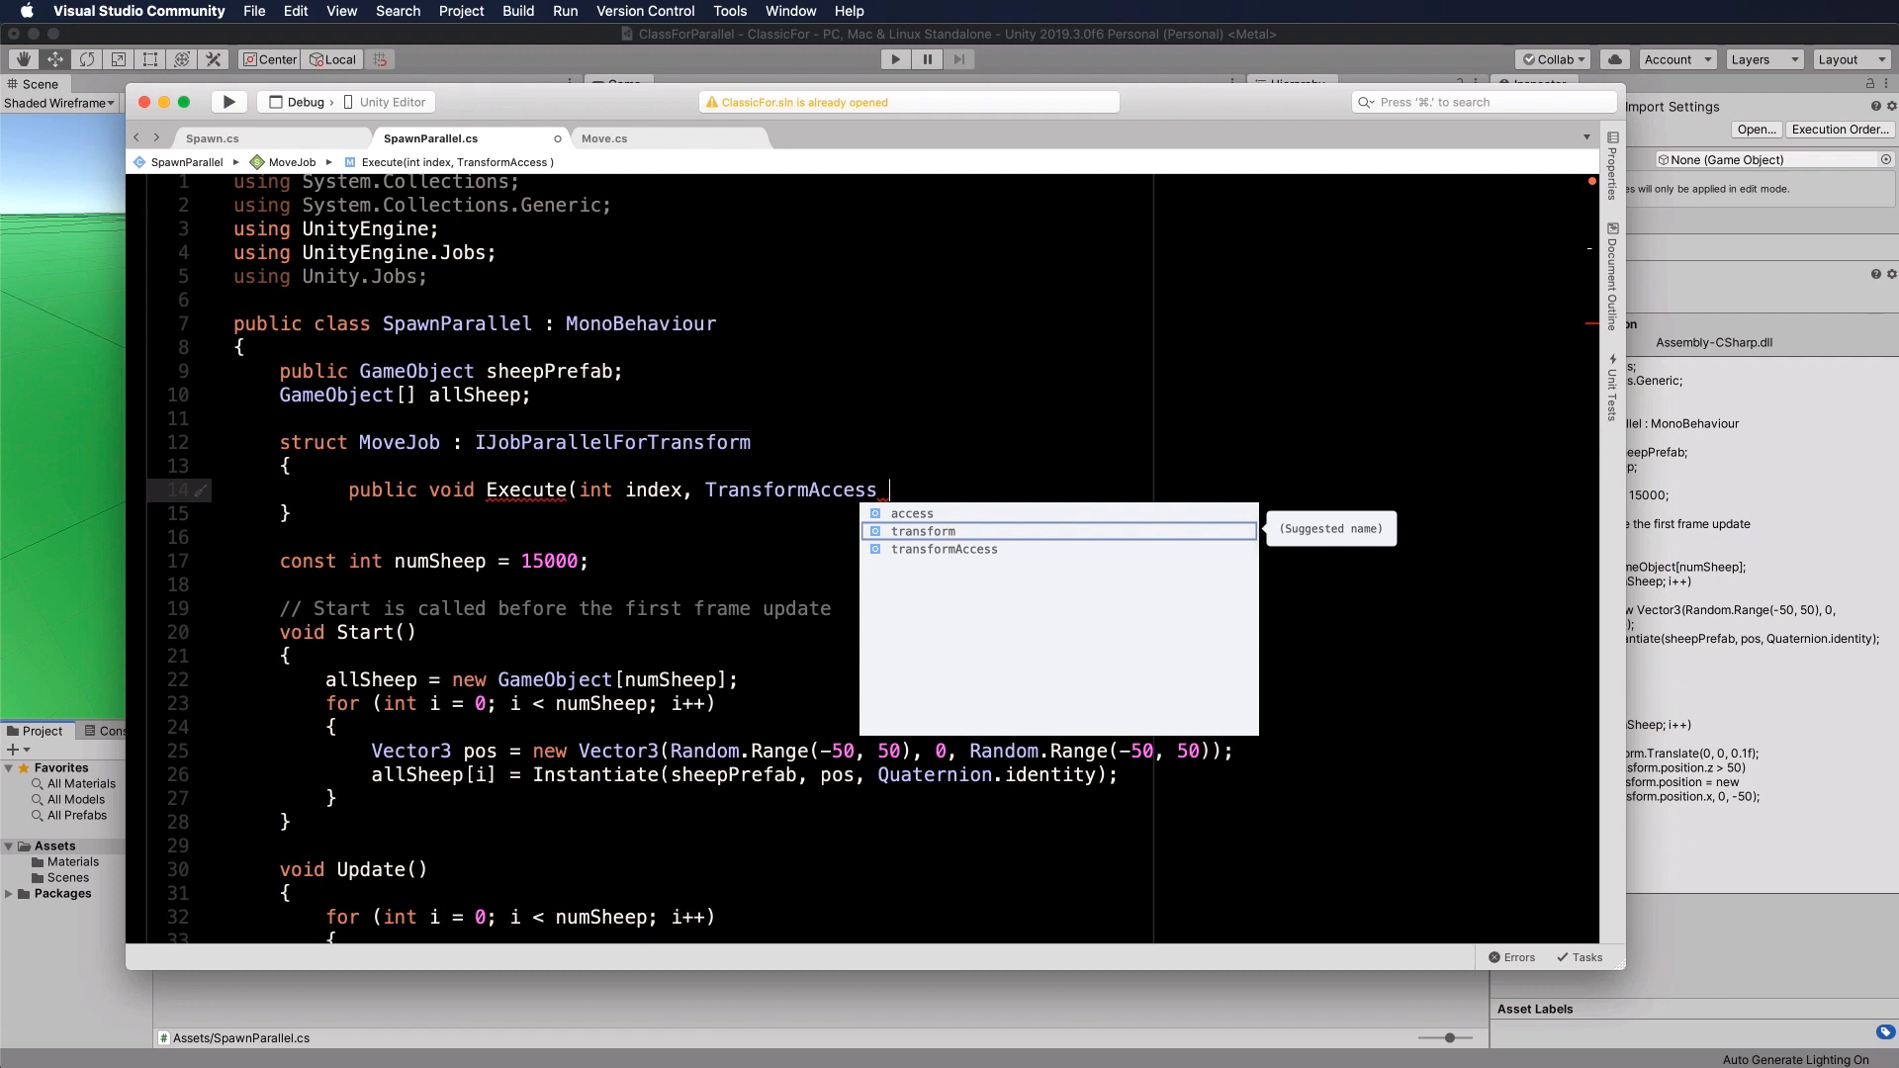
{"action": "type", "text": "tran"}
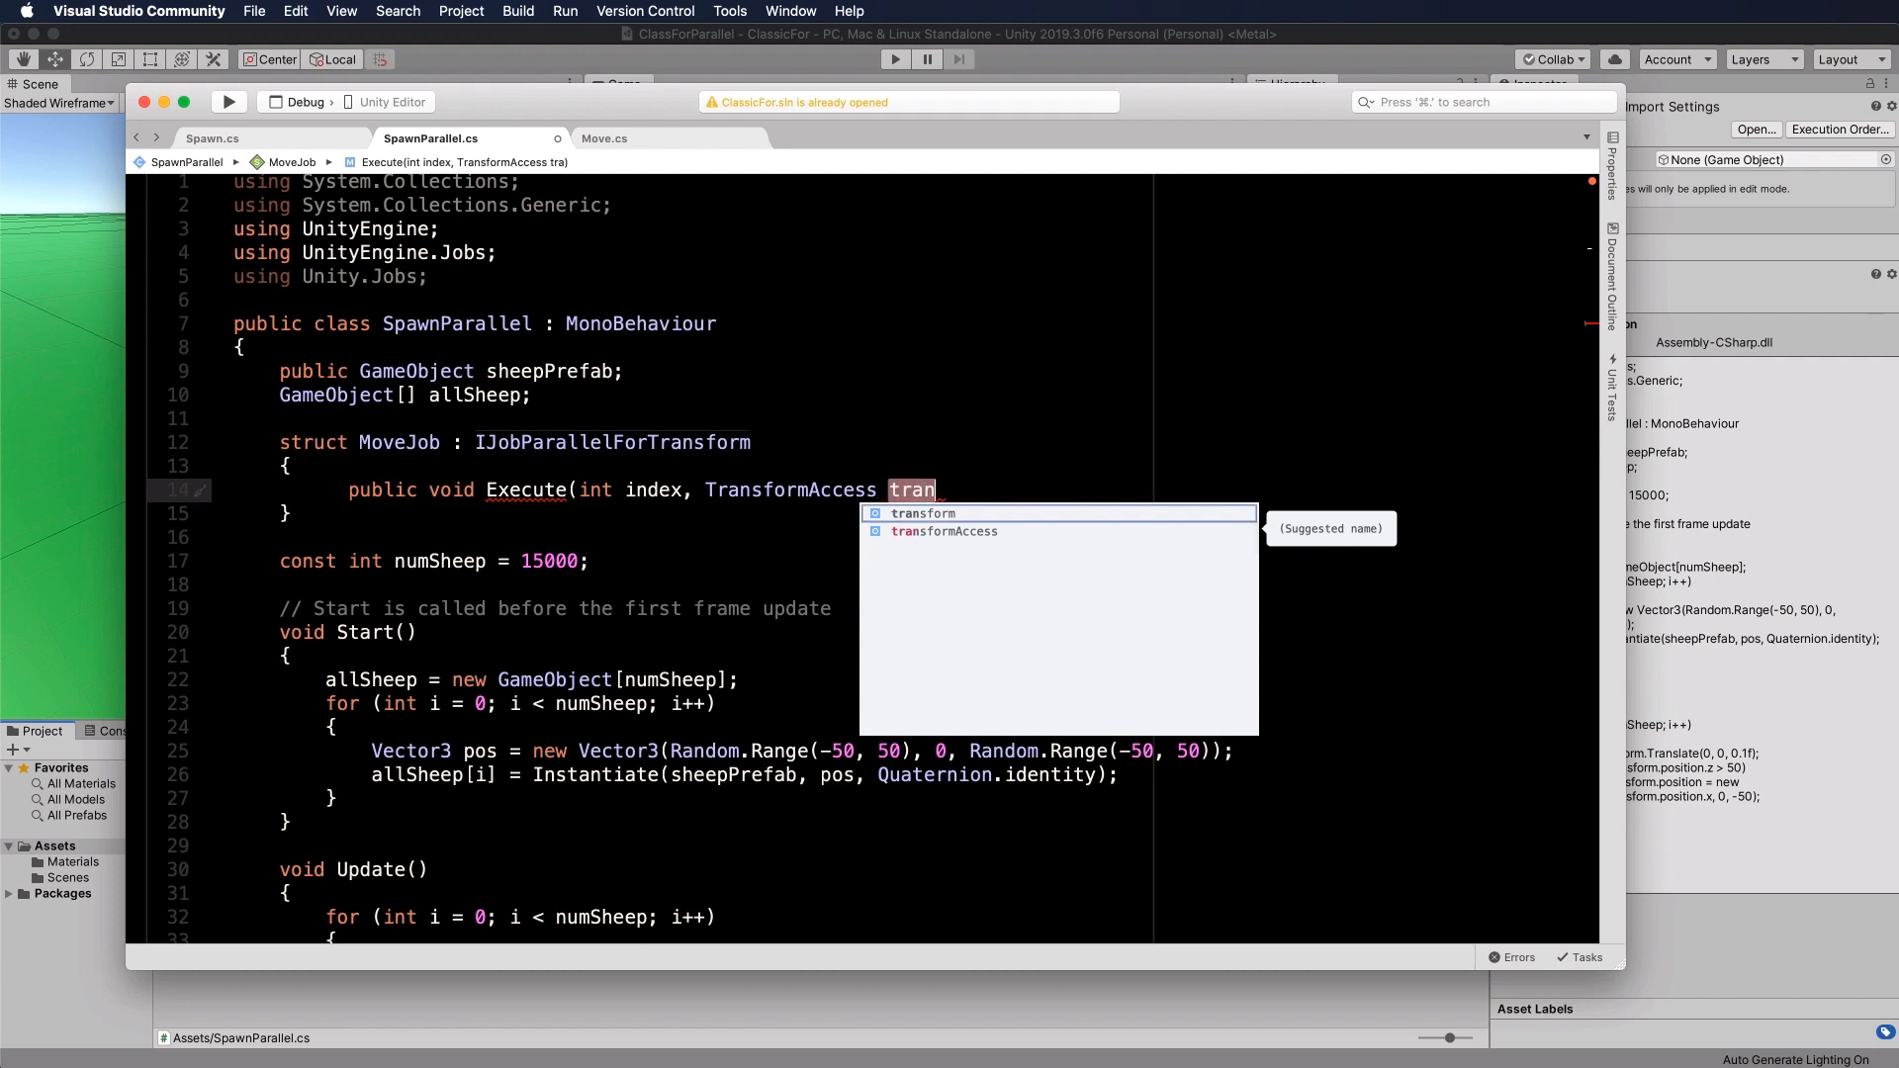
{"action": "type", "text": "sform)"}
{"action": "type", "text": "{"}
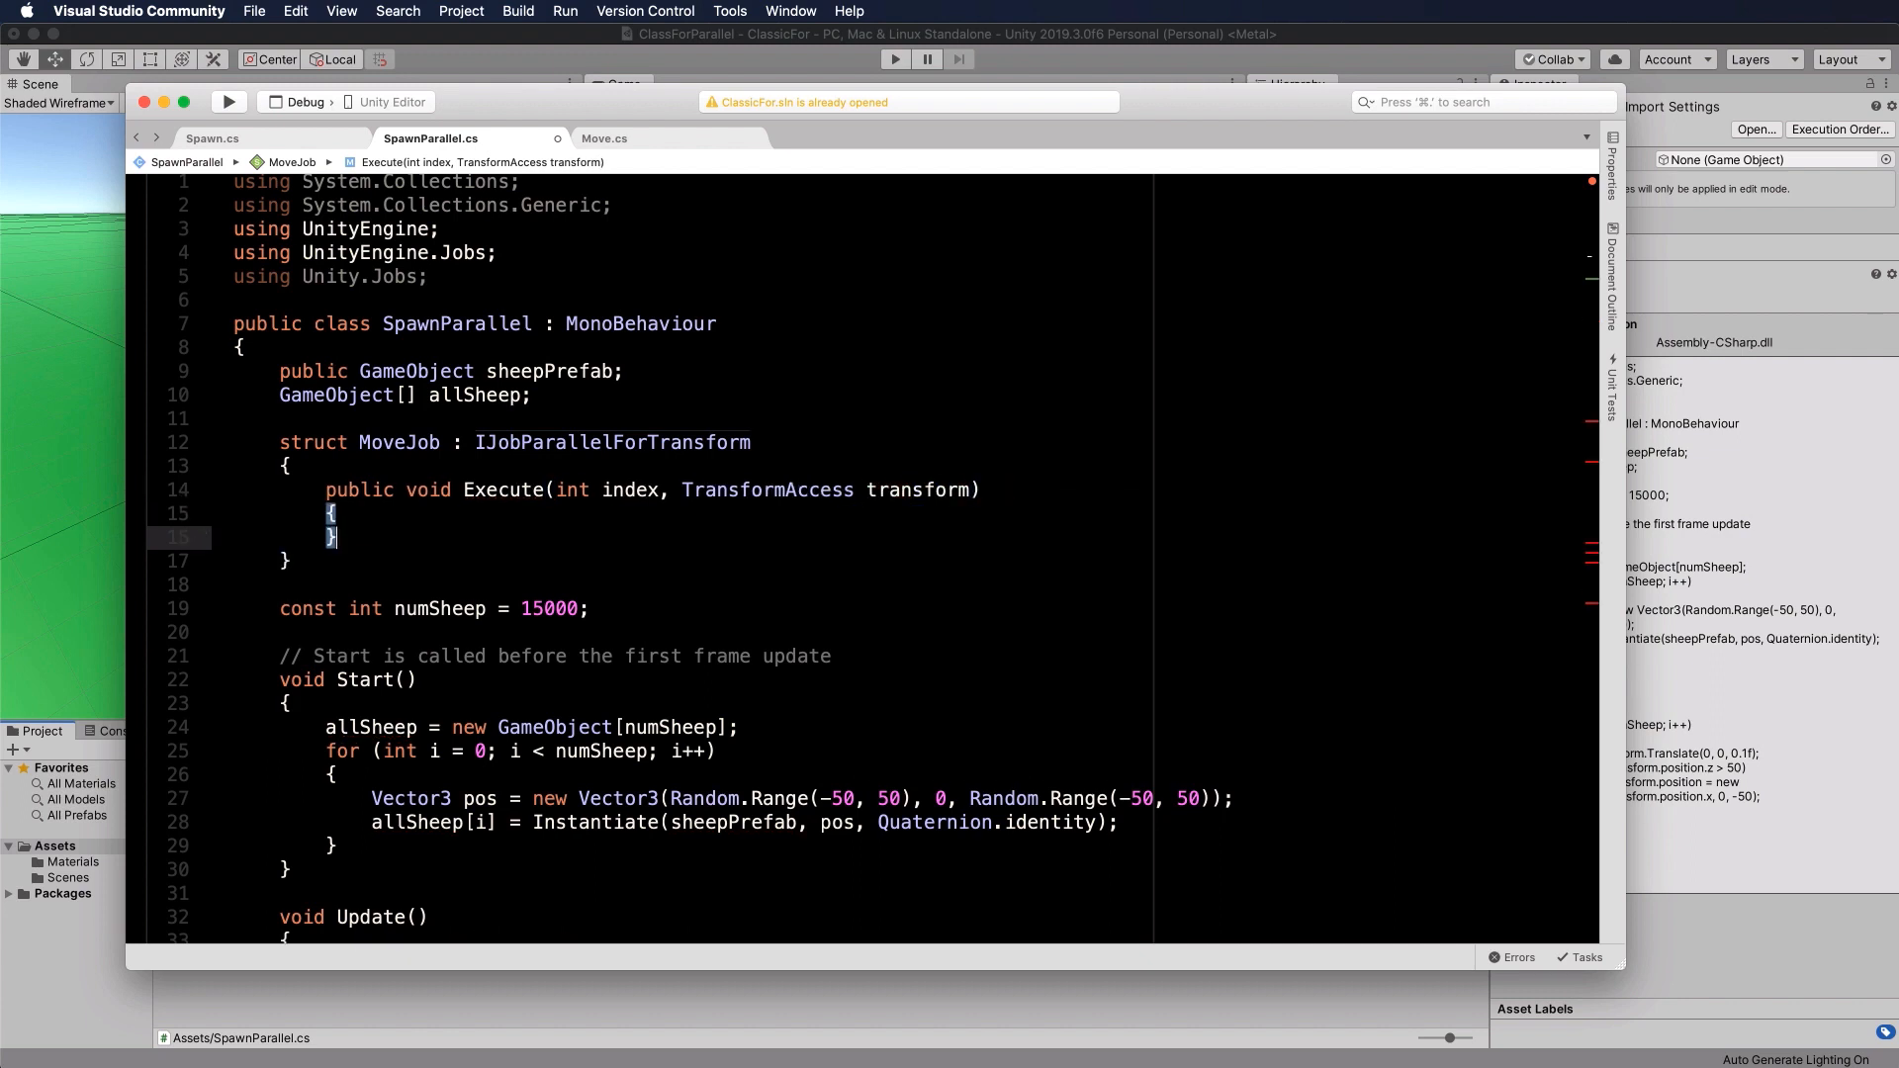
Step: Begin Execute's body with the partial line 'transform.position += 0.1f *'
{"action": "key", "text": "Return"}
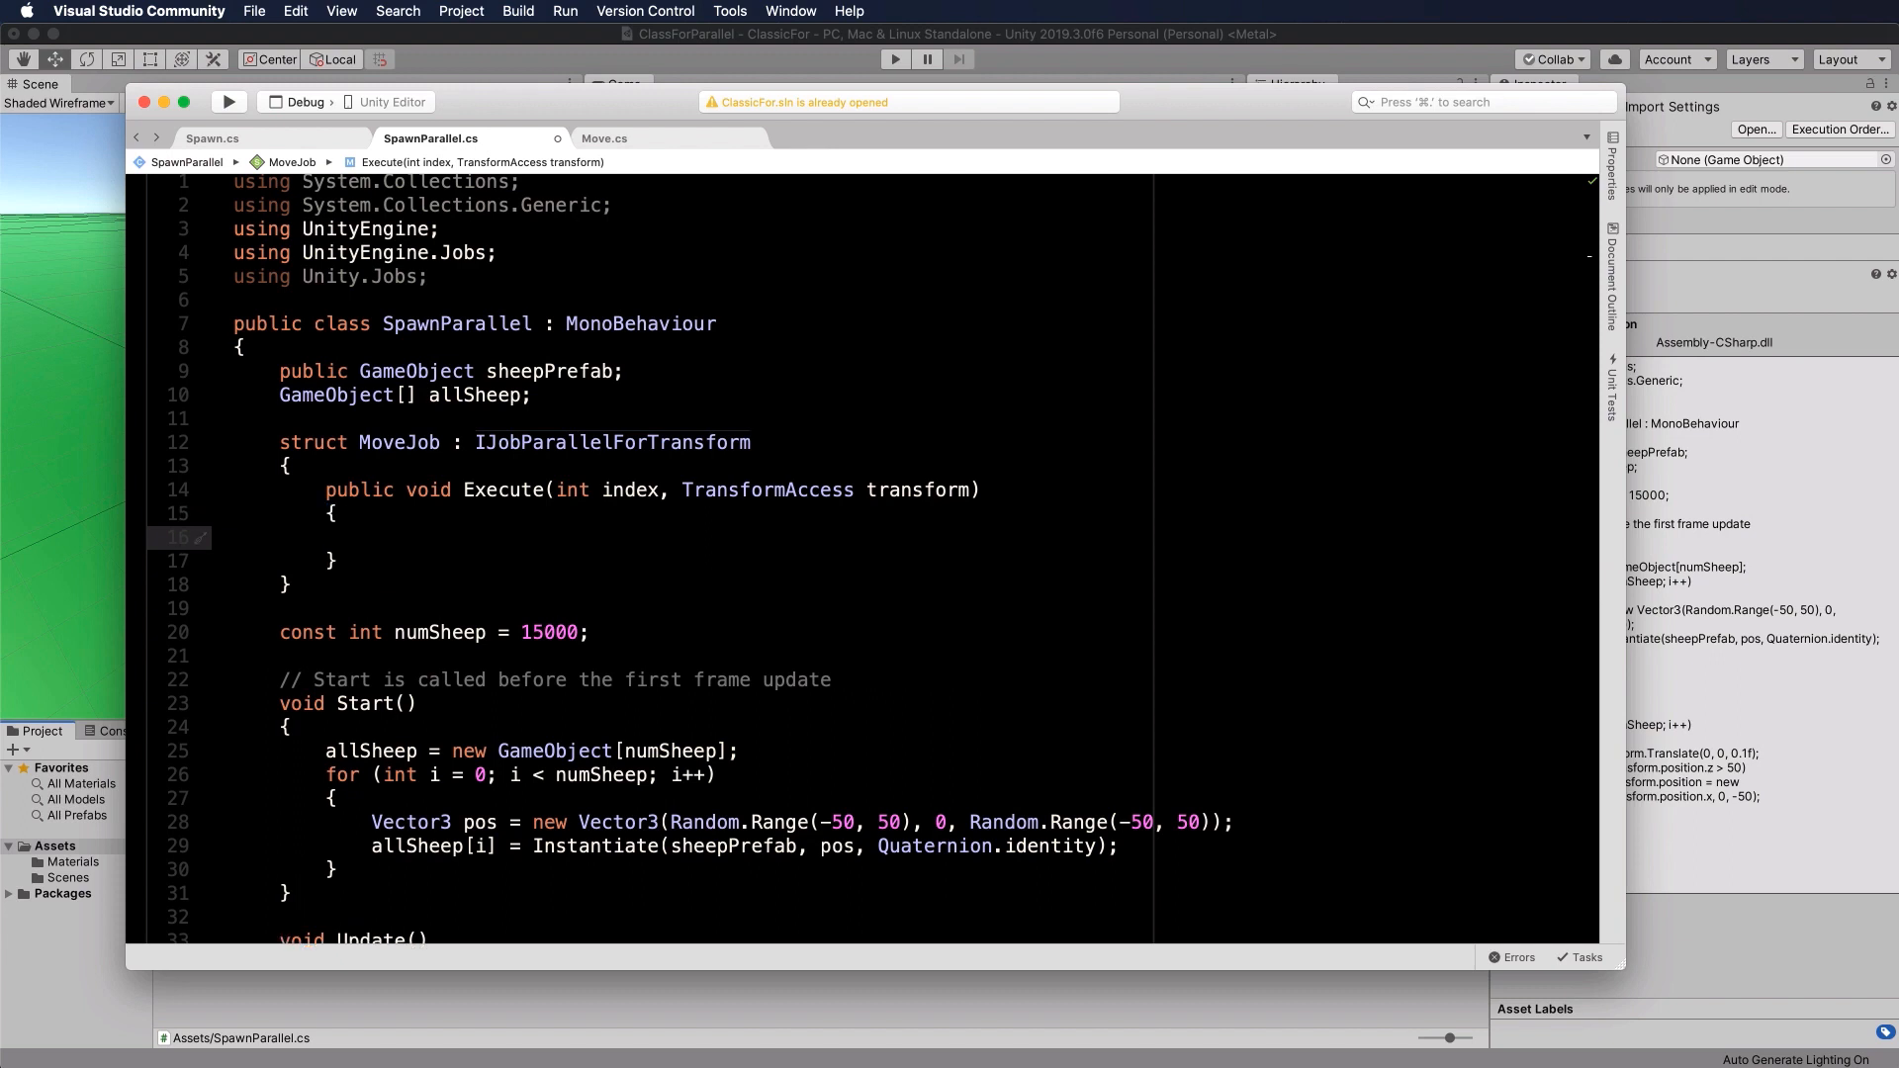
{"action": "left_click", "coordinate": [370, 536]}
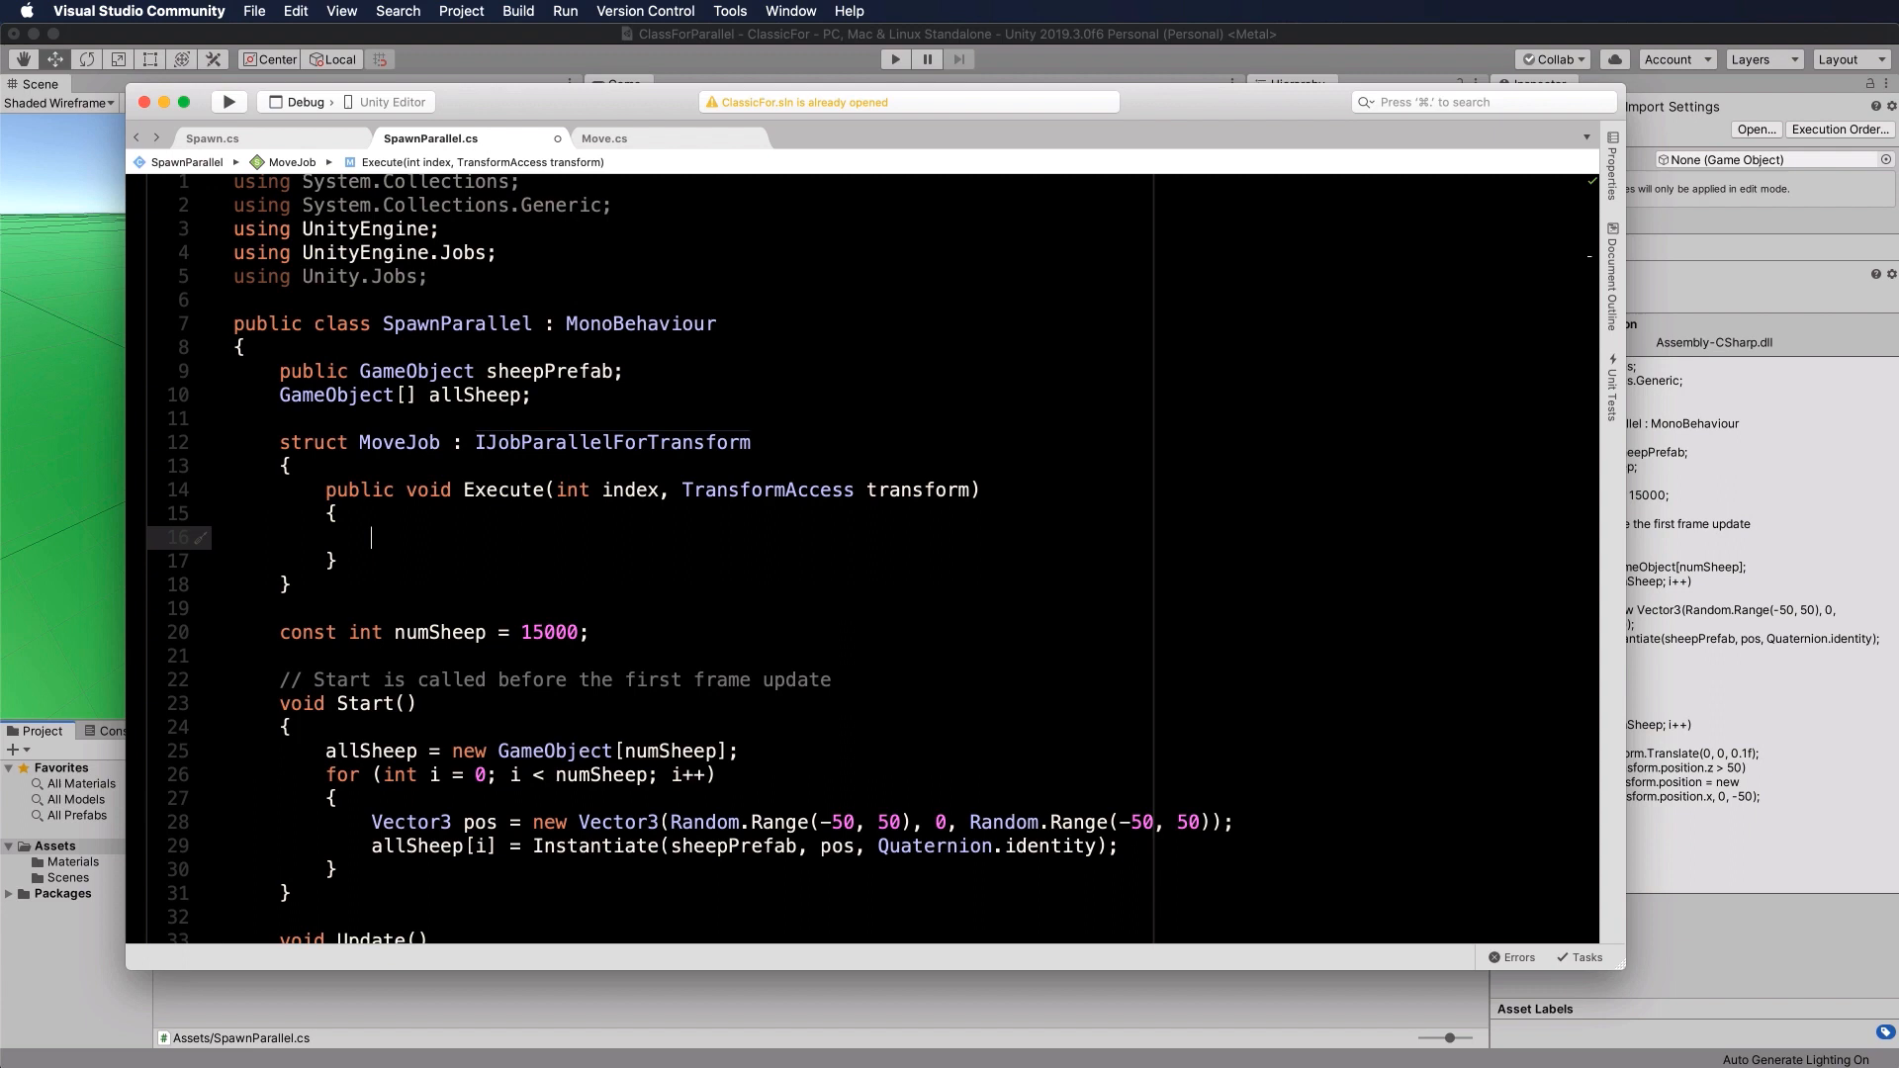
{"action": "type", "text": "t"}
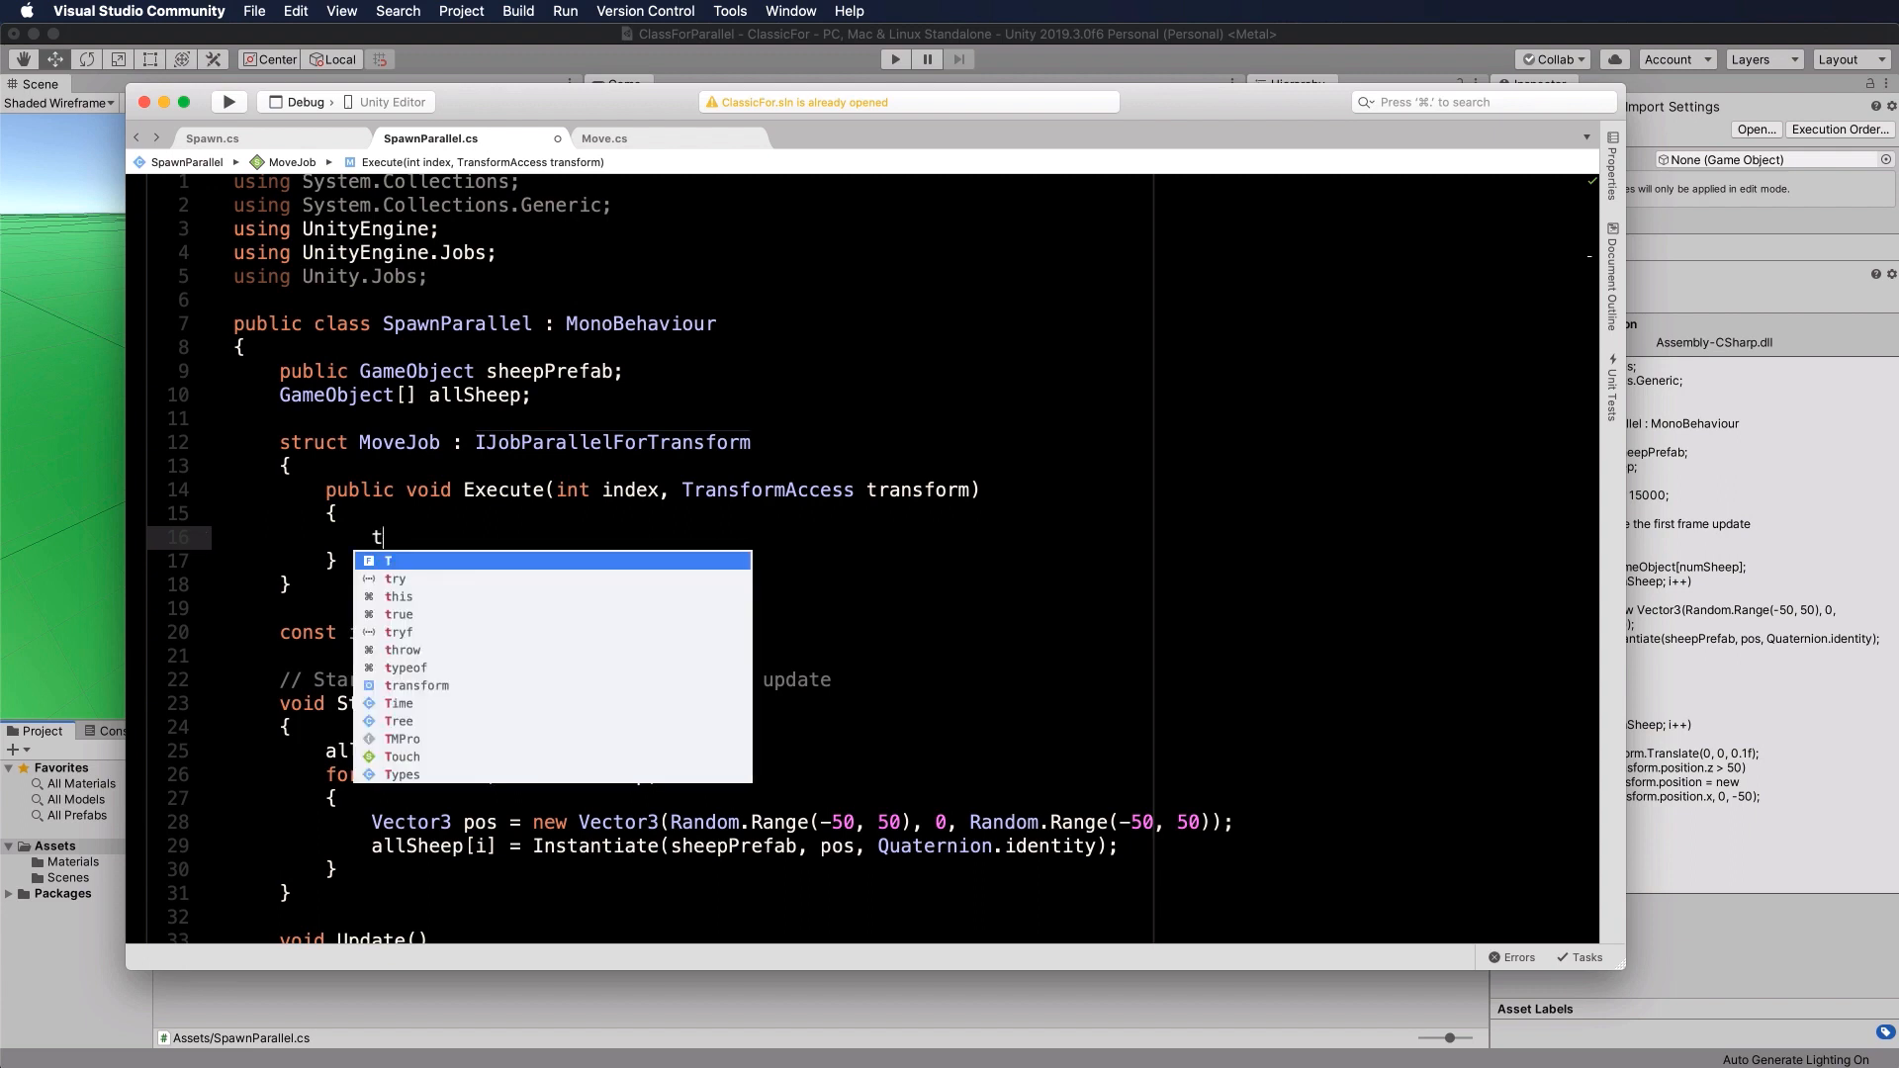
{"action": "type", "text": "ra"}
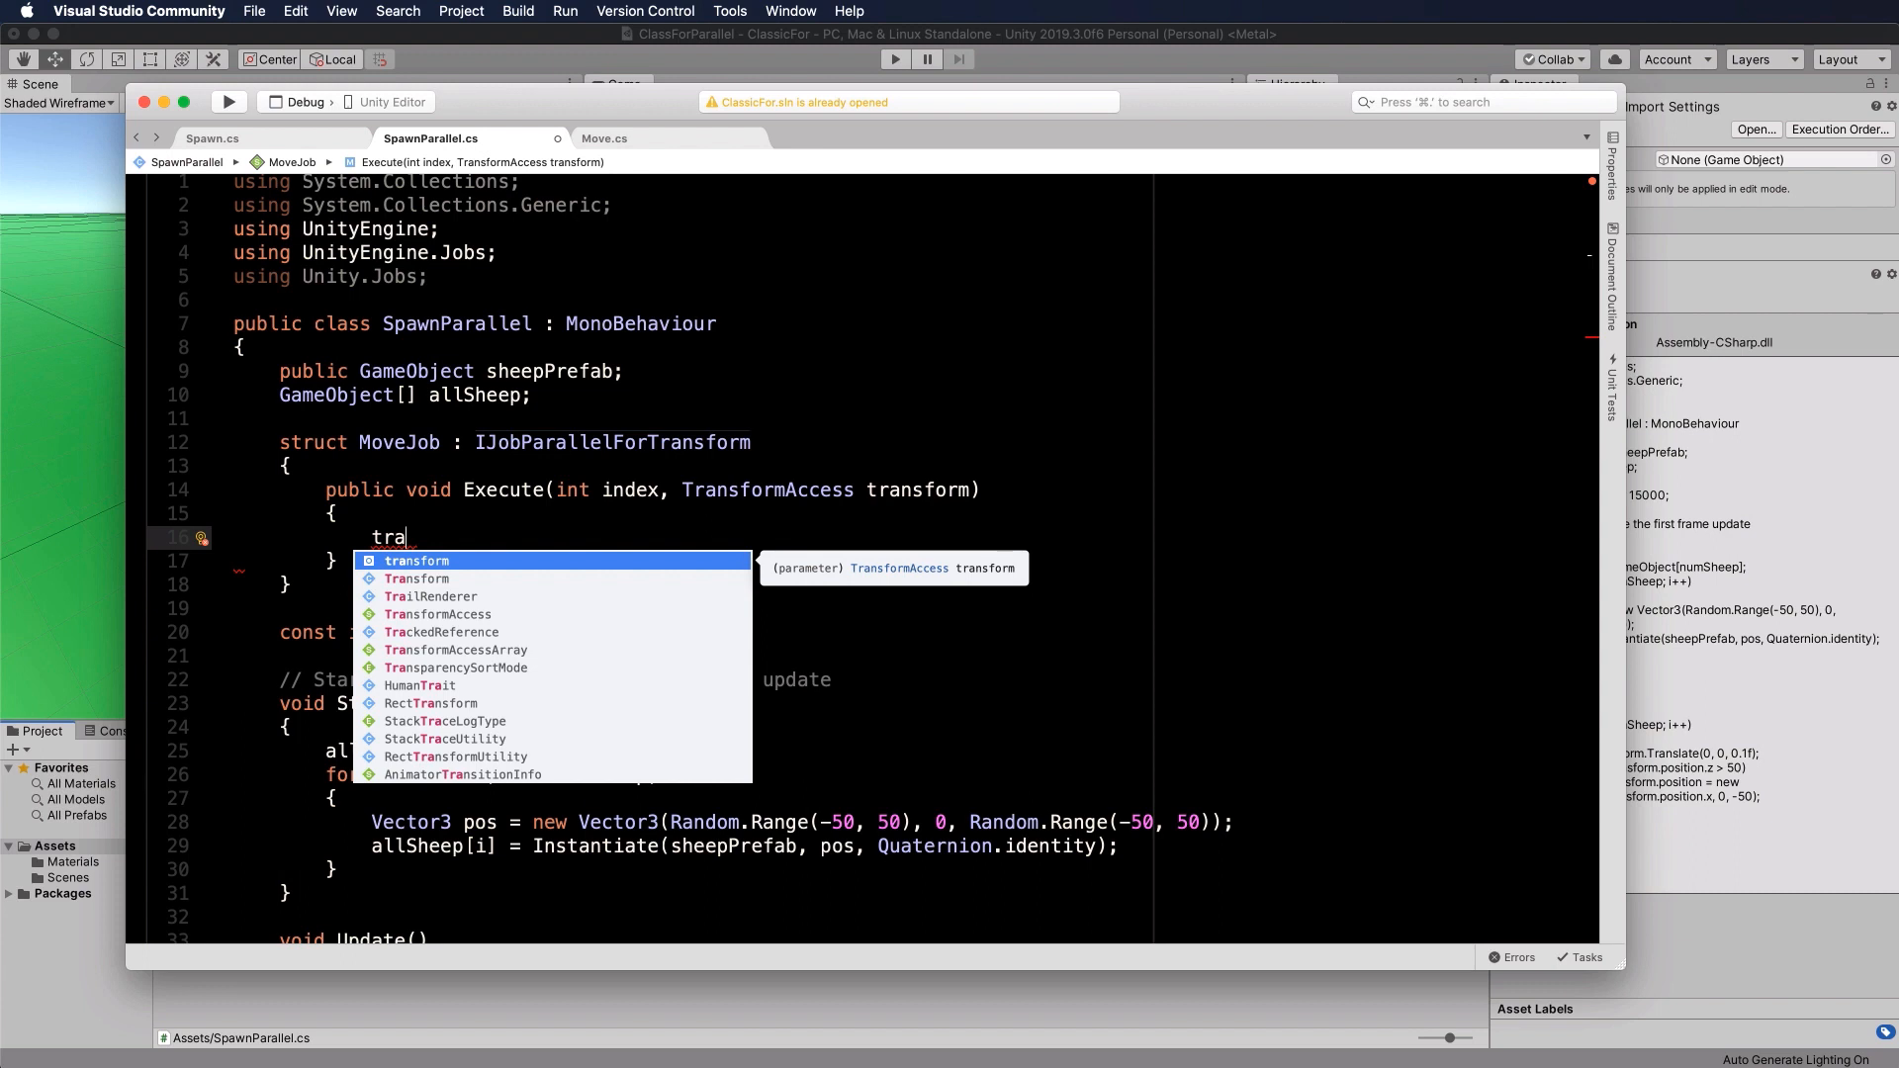
{"action": "mouse_move", "coordinate": [568, 522]}
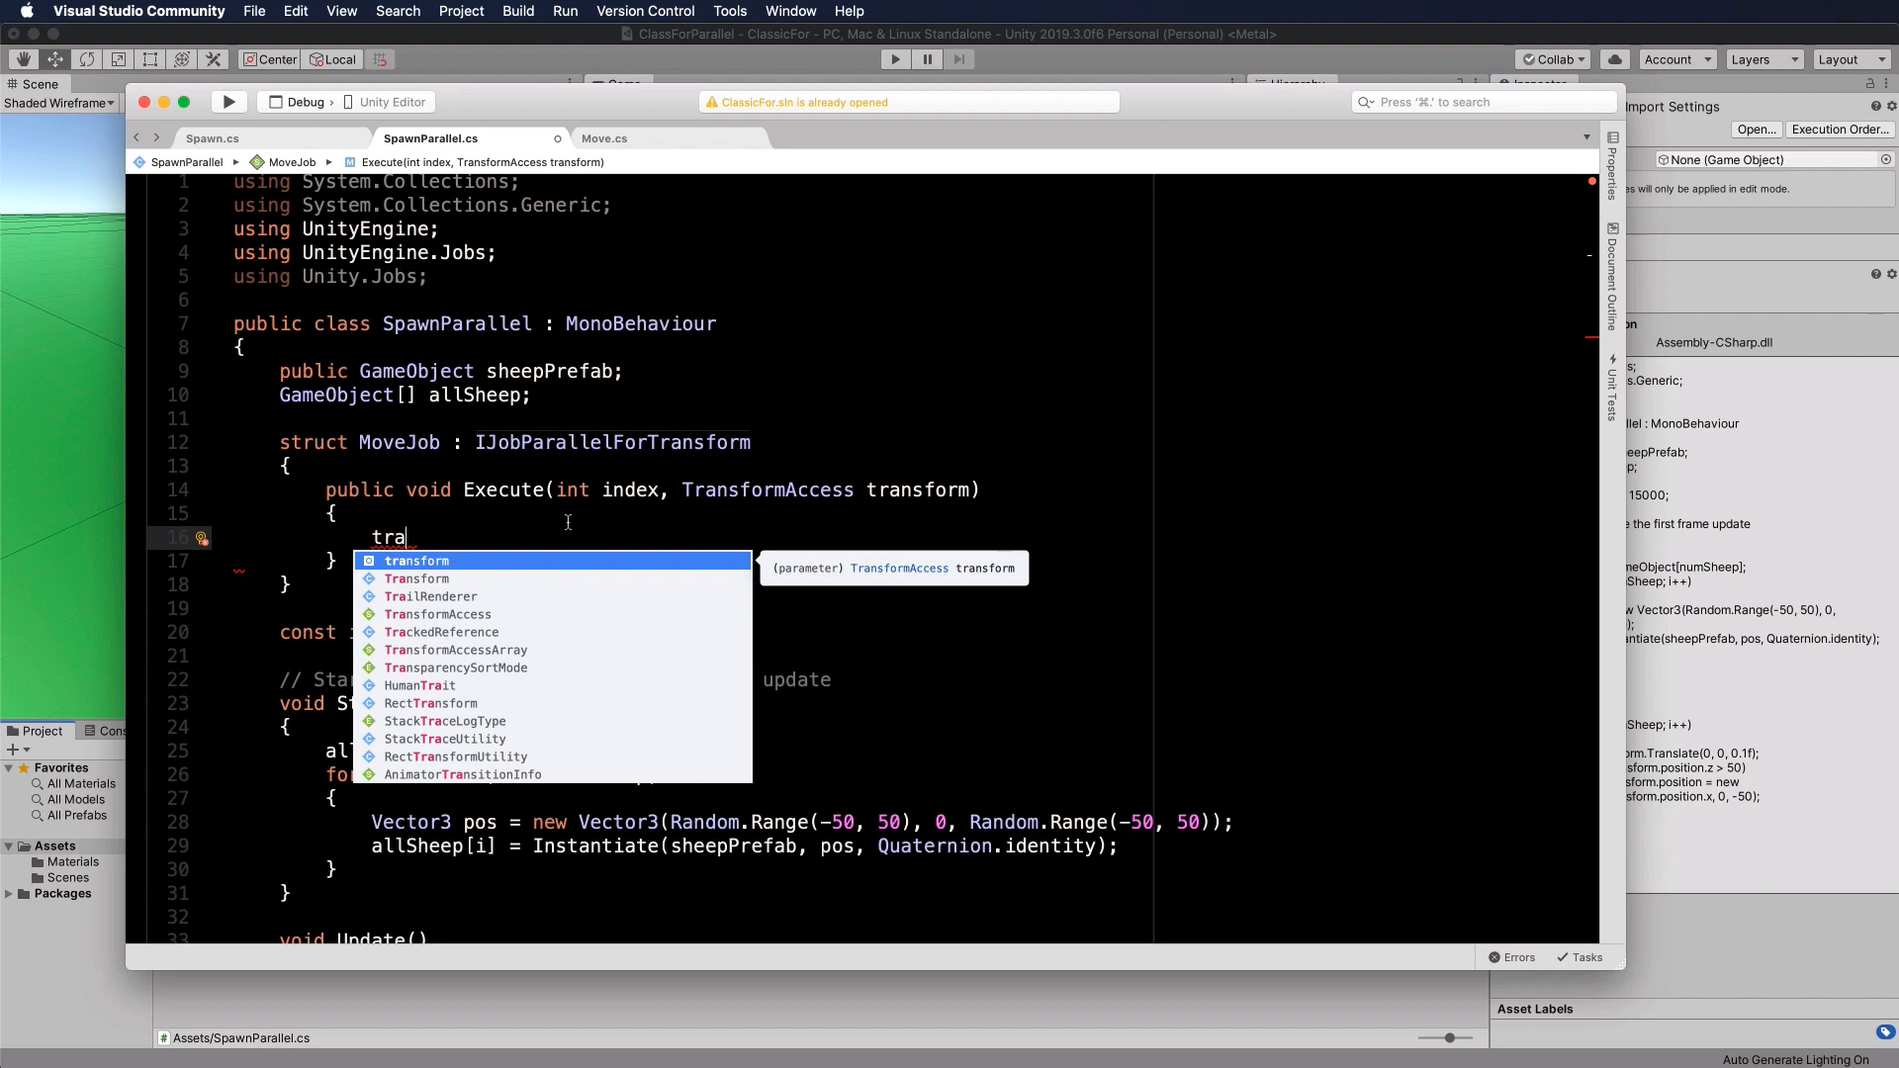
{"action": "type", "text": "s"}
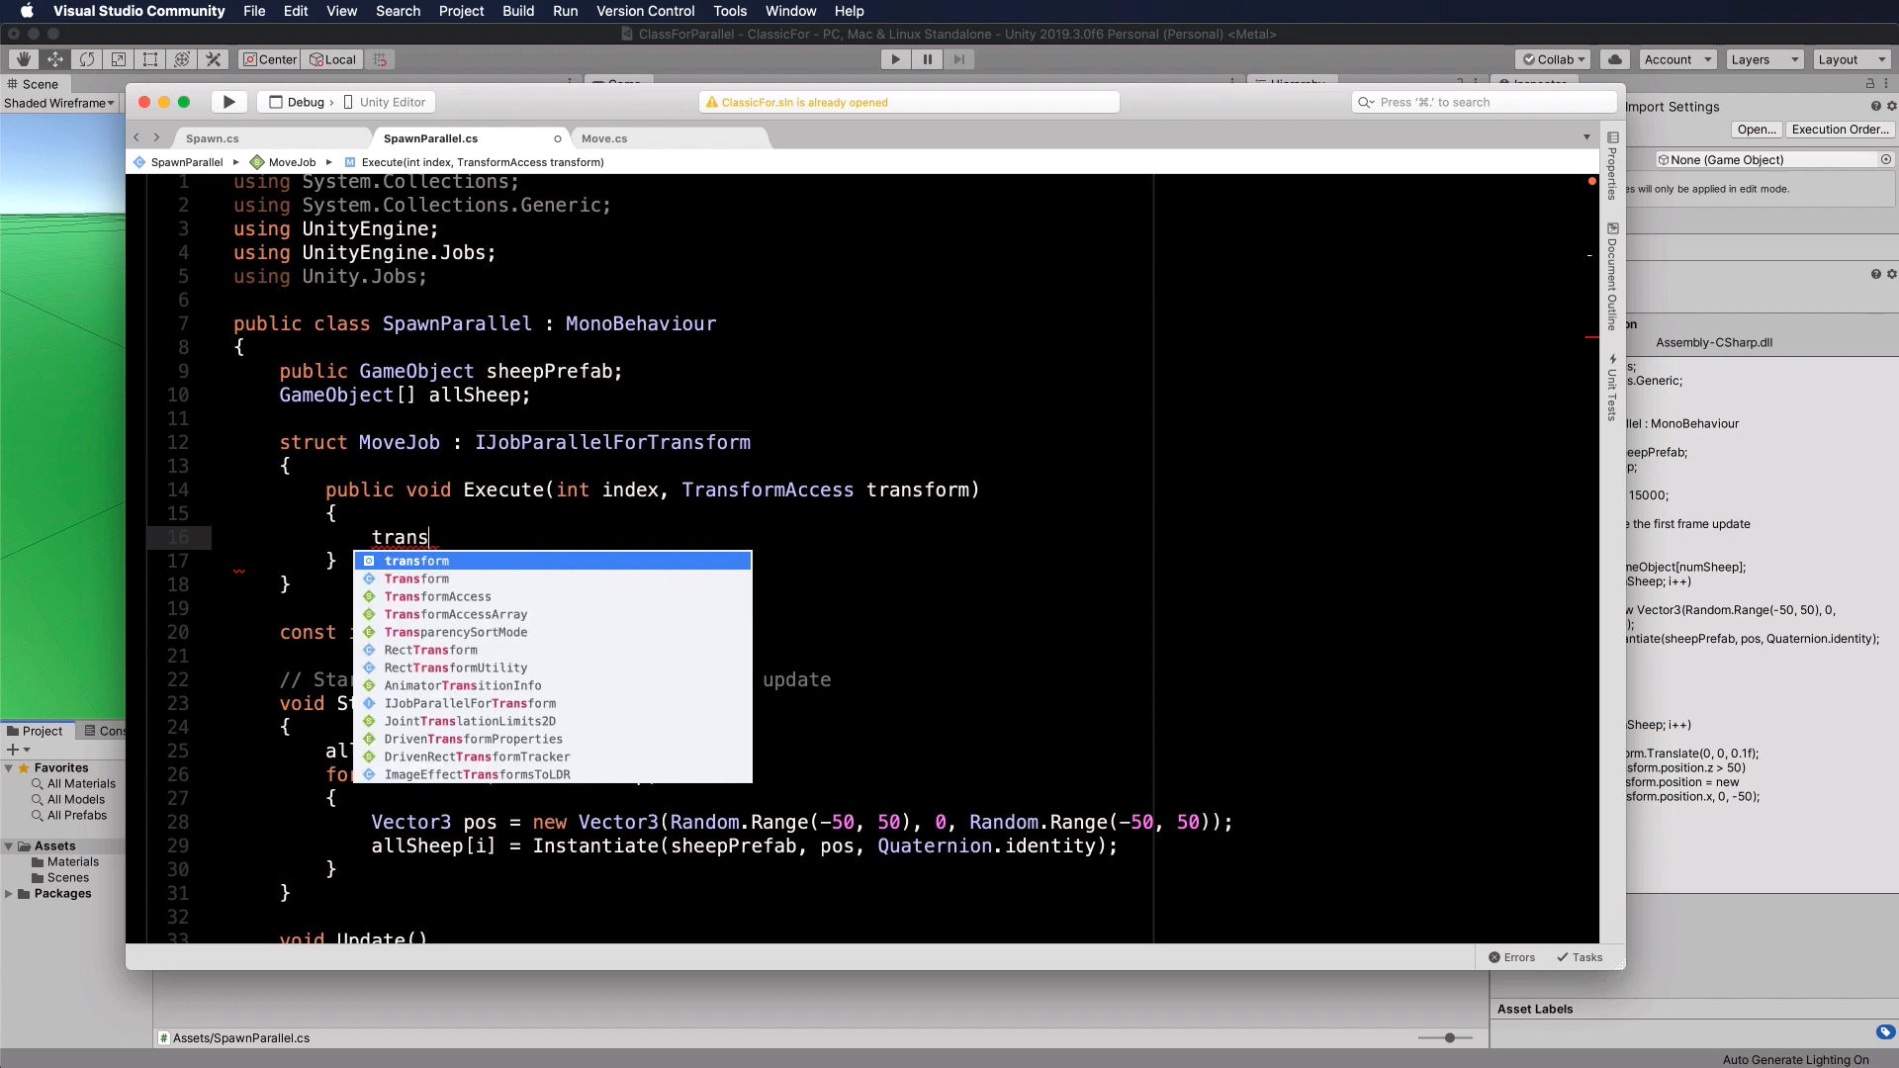
{"action": "type", "text": "form.position +="}
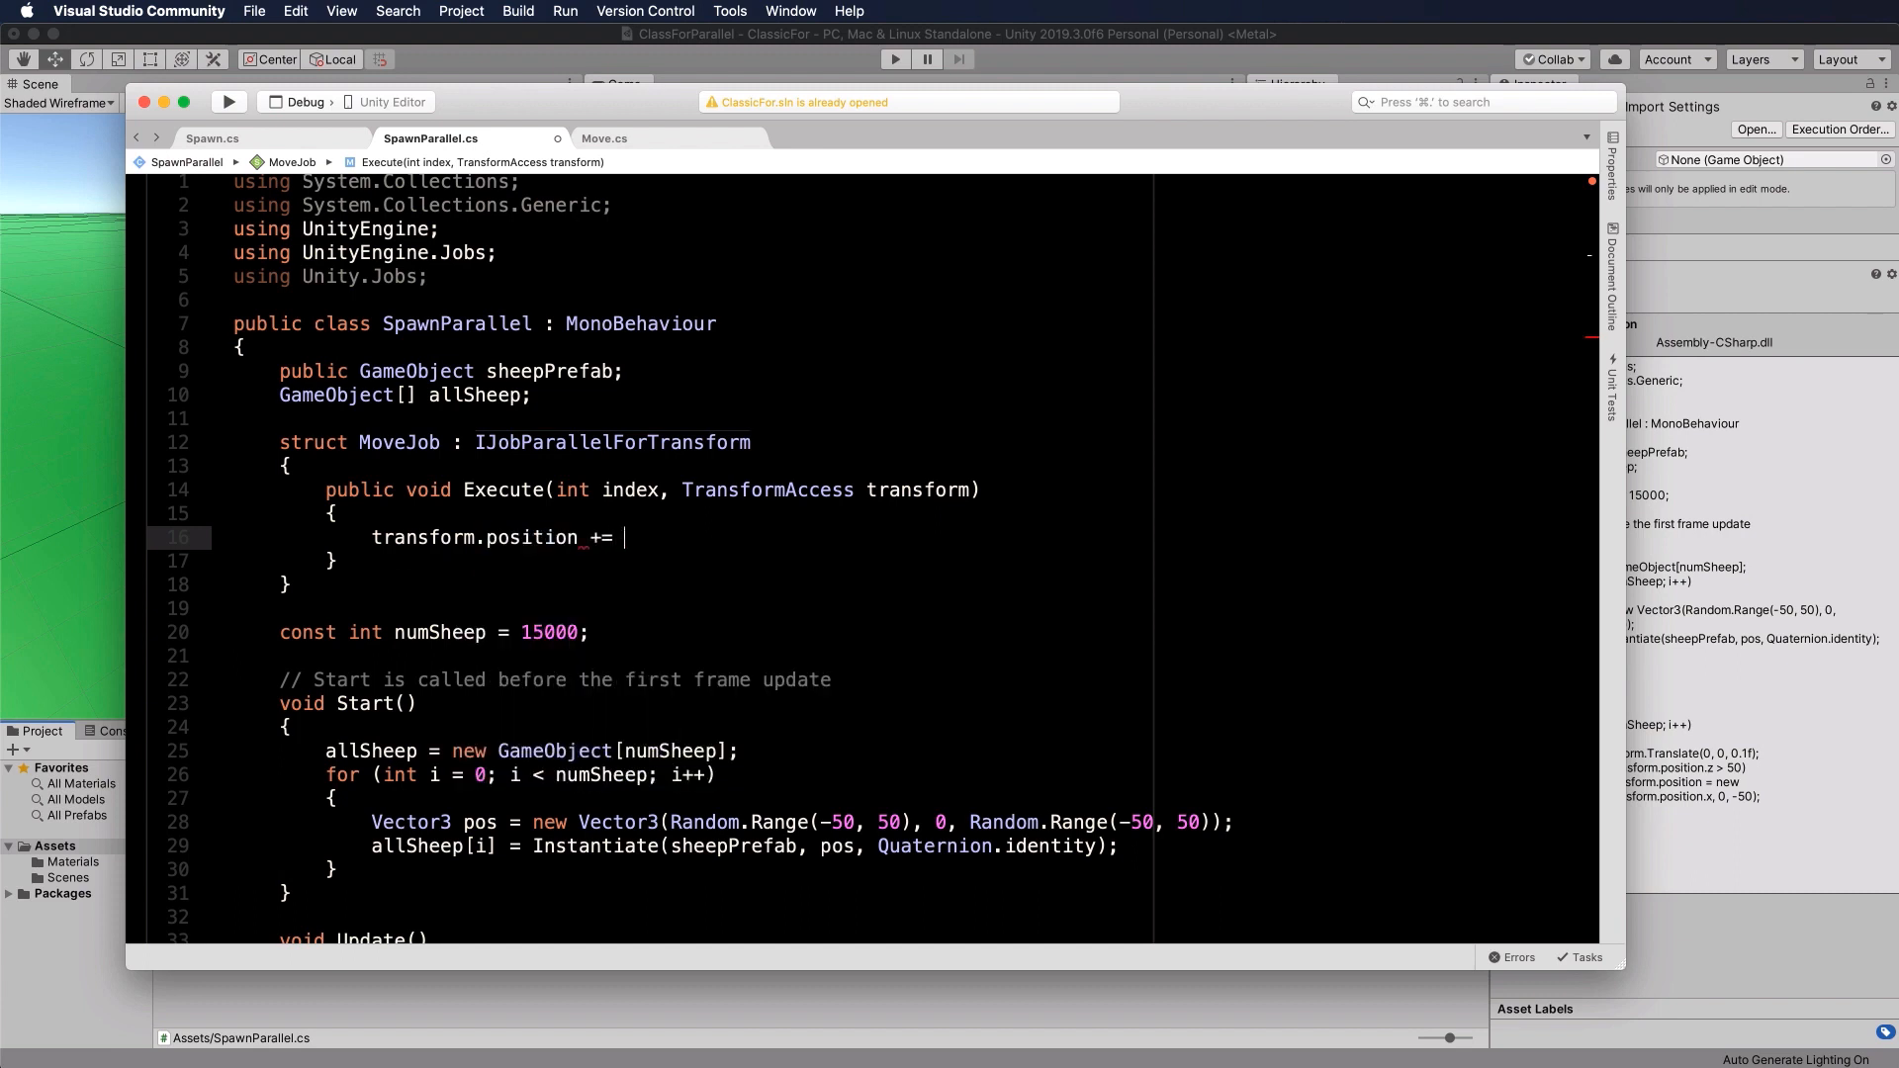
{"action": "type", "text": "0."}
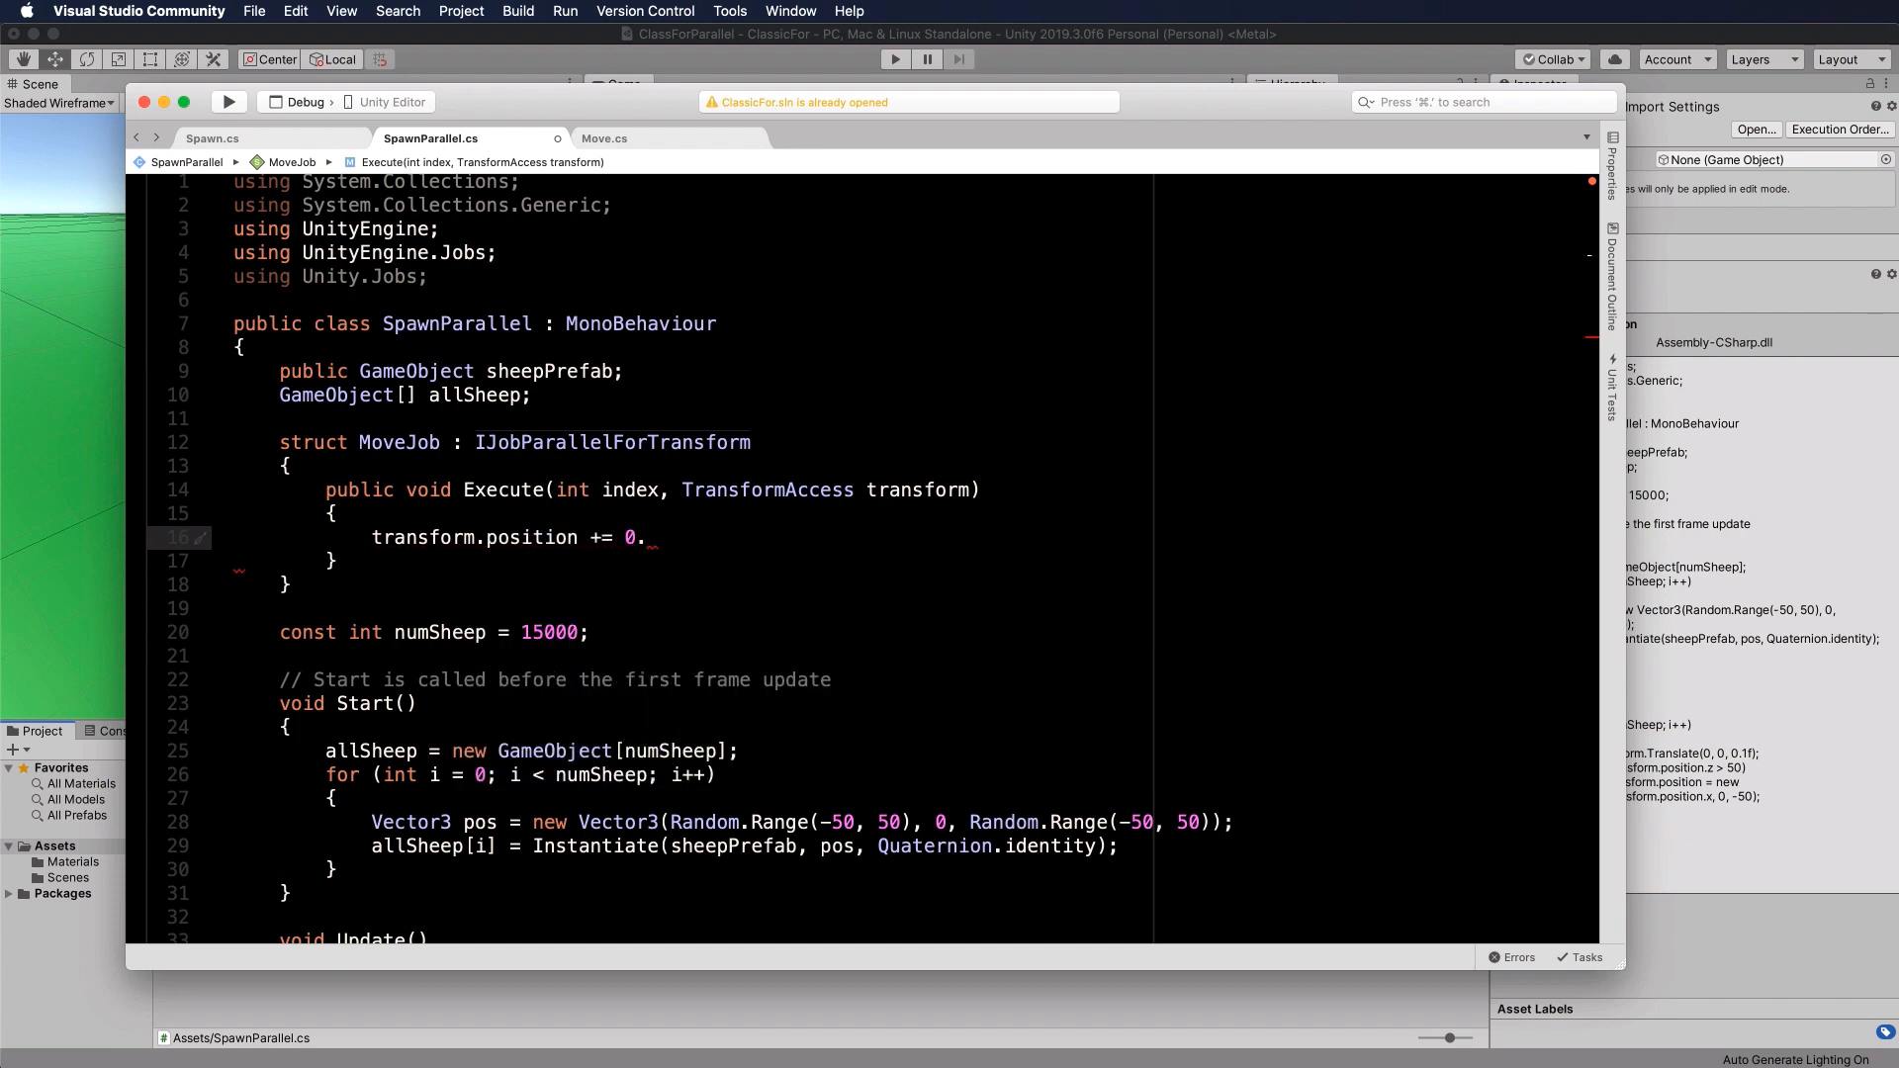
{"action": "type", "text": "1f"}
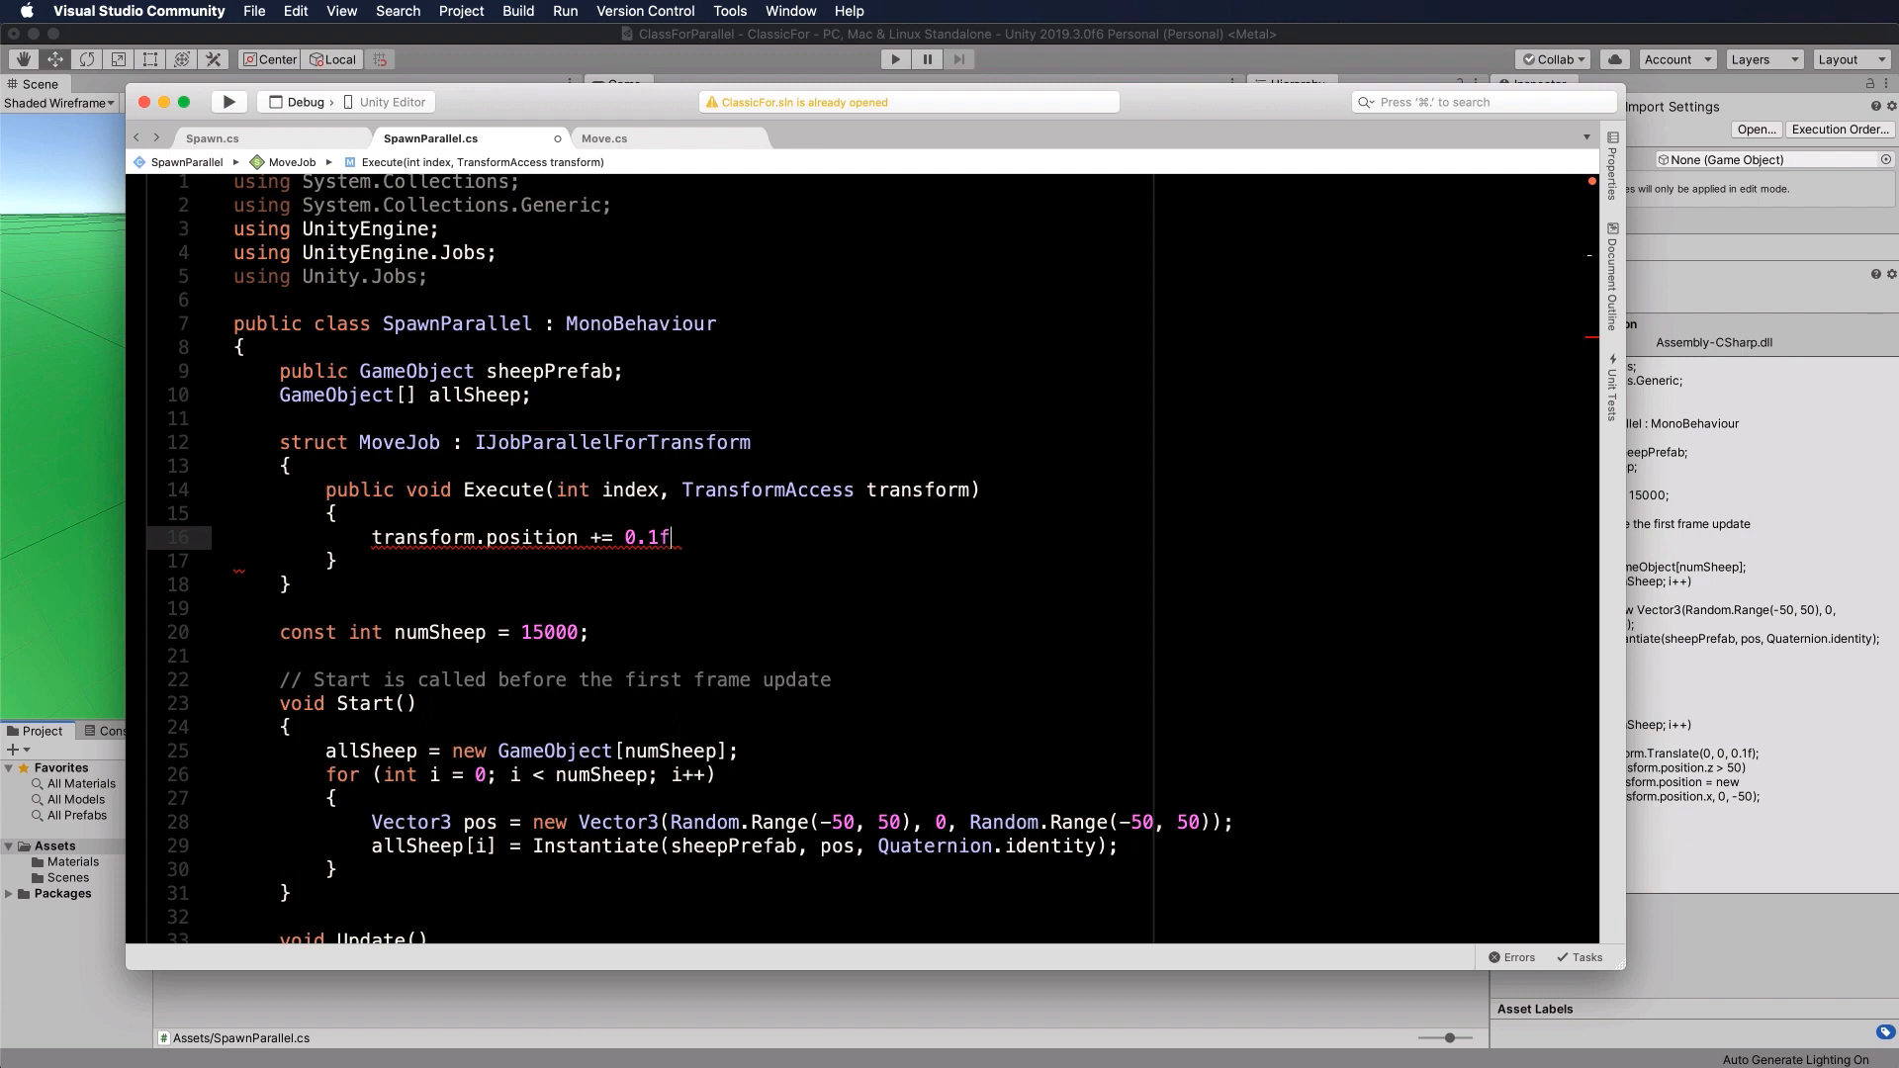
{"action": "type", "text": "*"}
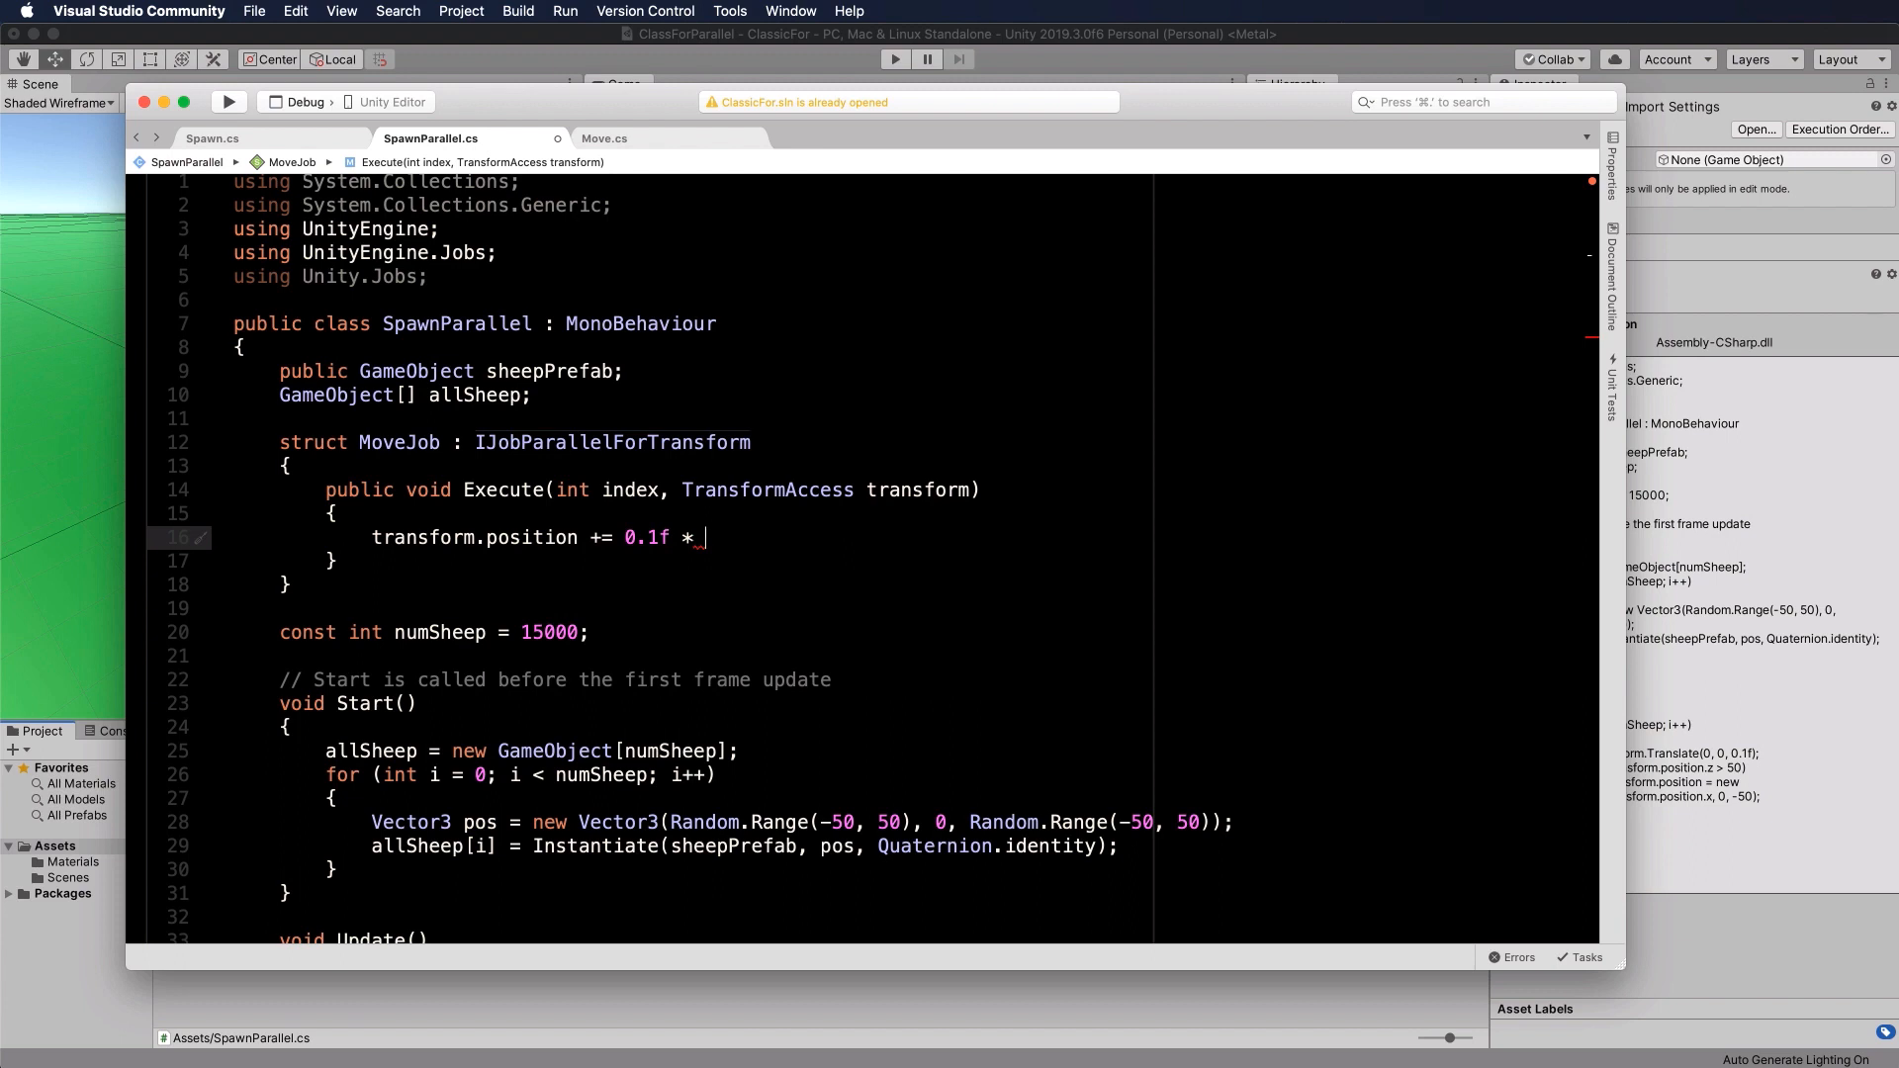
Step: Compare Execute's transform parameter with the Translate call used in Update
{"action": "scroll", "scroll_direction": "down", "scroll_amount": 3}
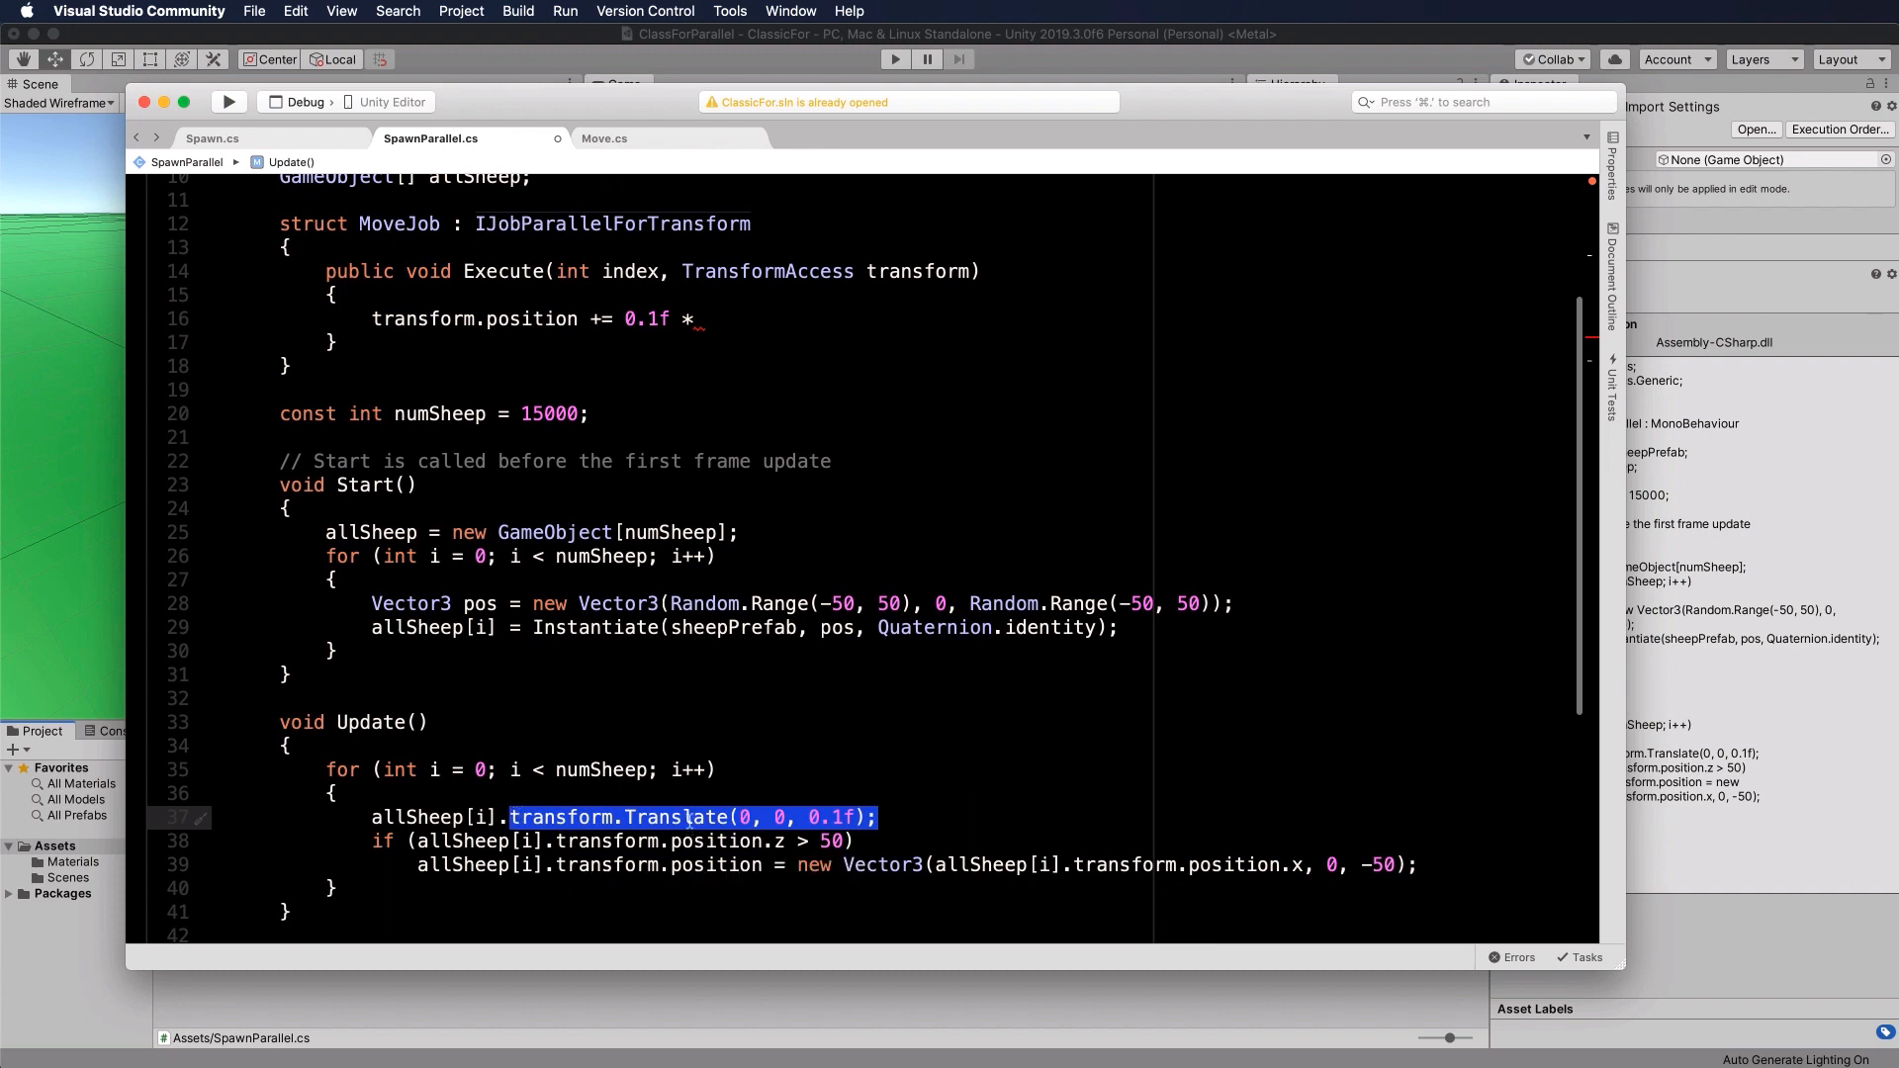
{"action": "mouse_move", "coordinate": [678, 816]}
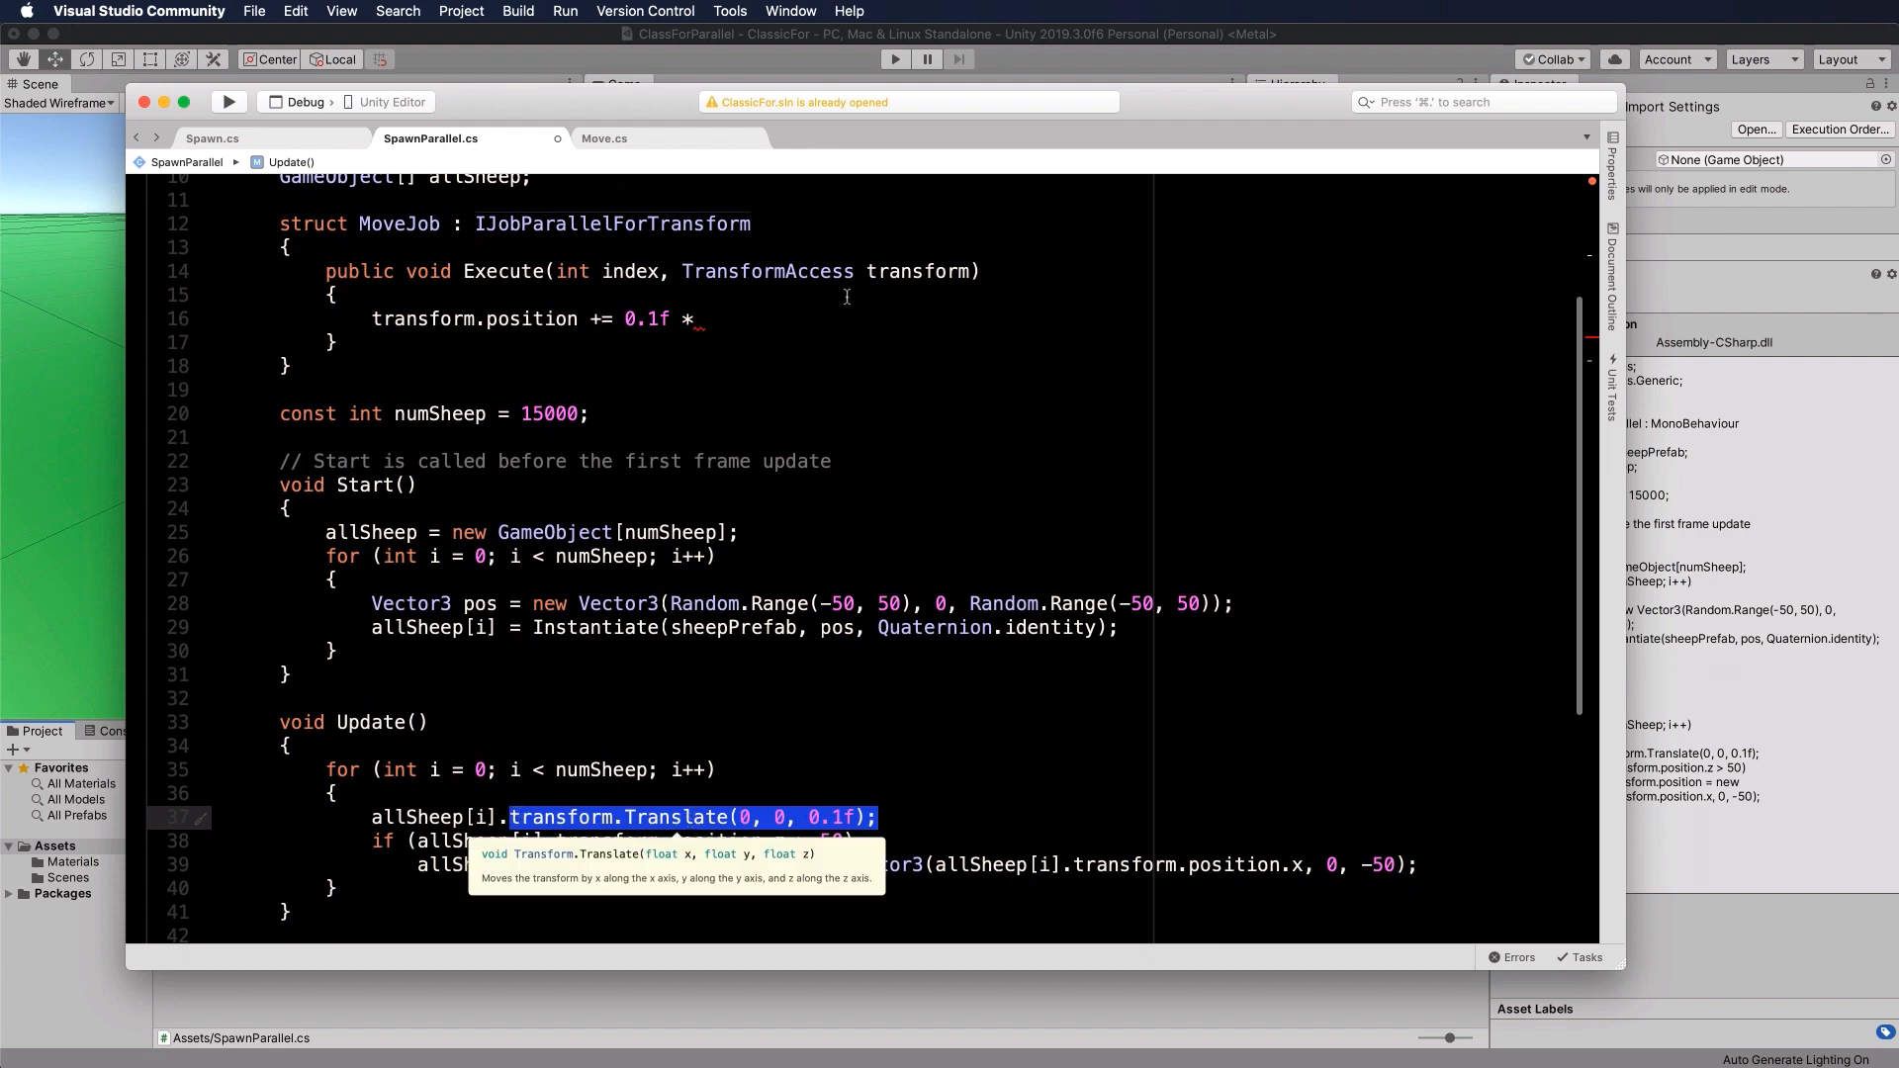
{"action": "left_click", "coordinate": [708, 271]}
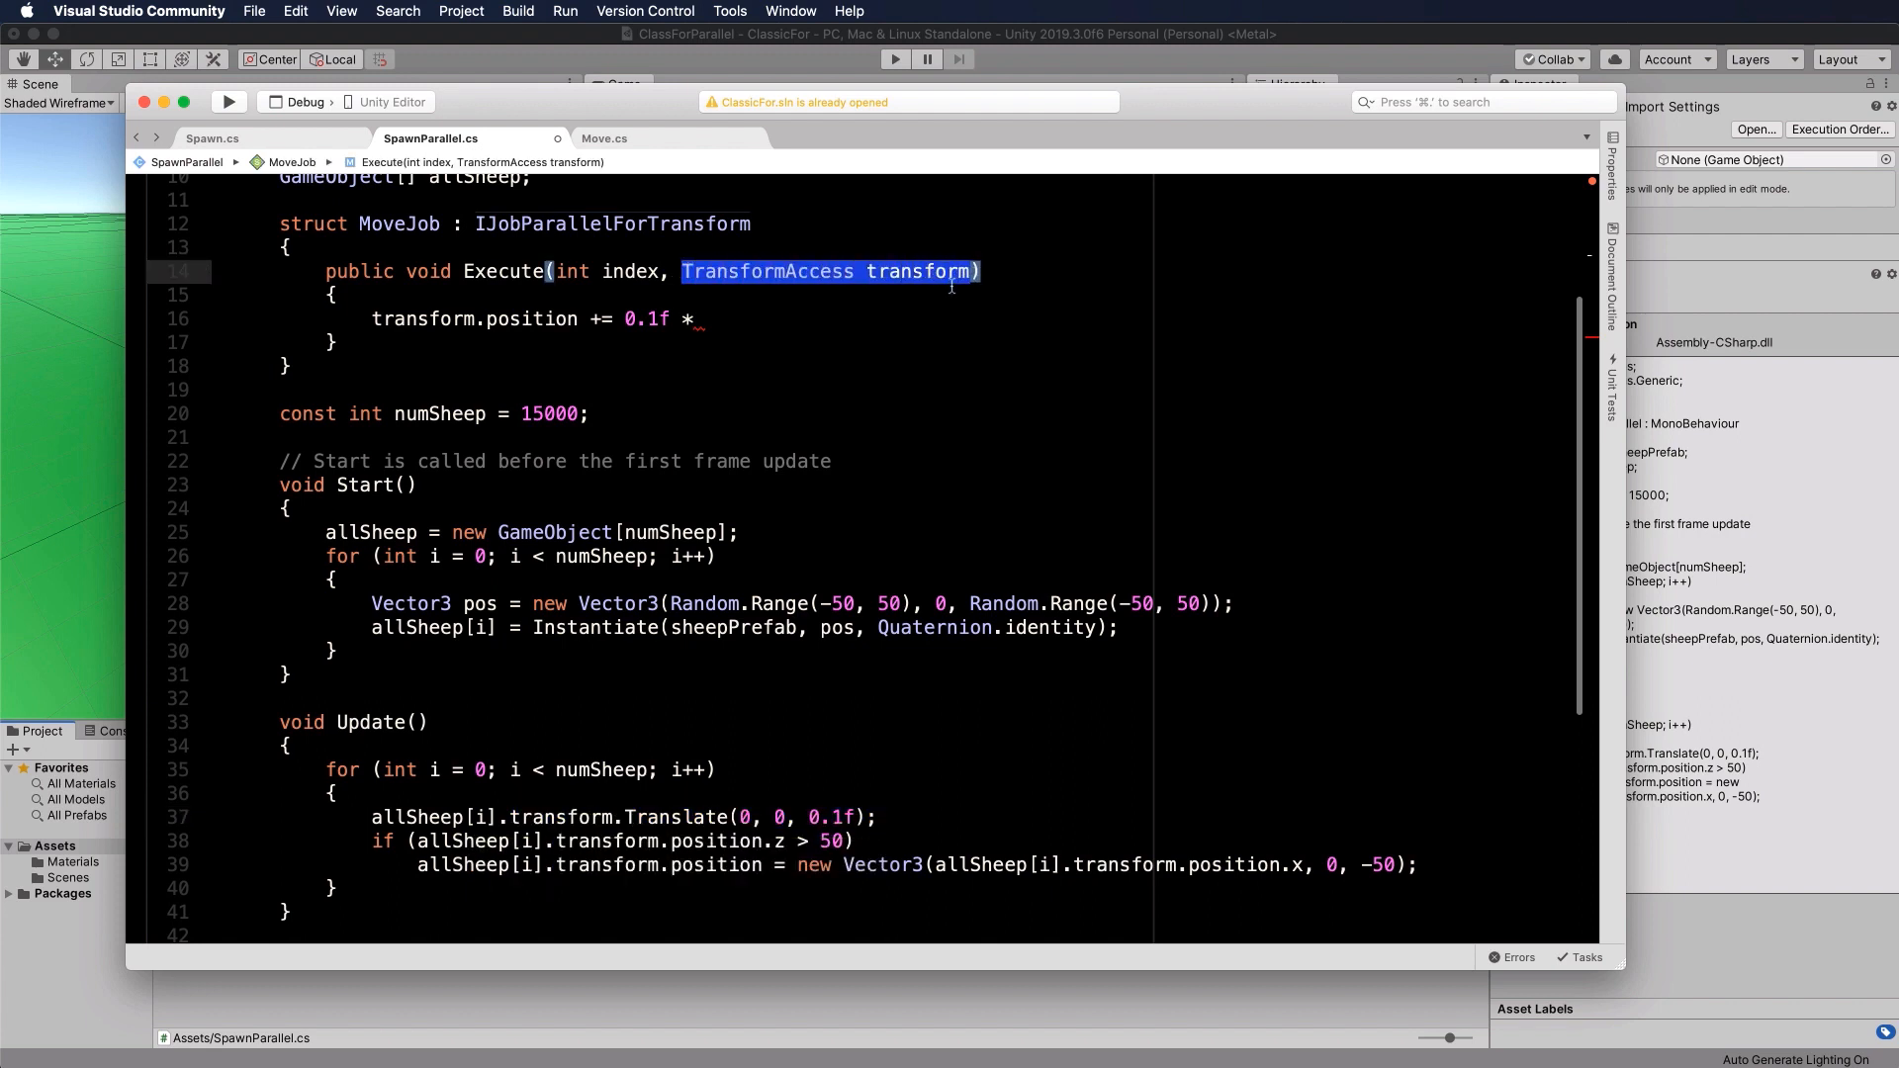
{"action": "mouse_move", "coordinate": [901, 271]}
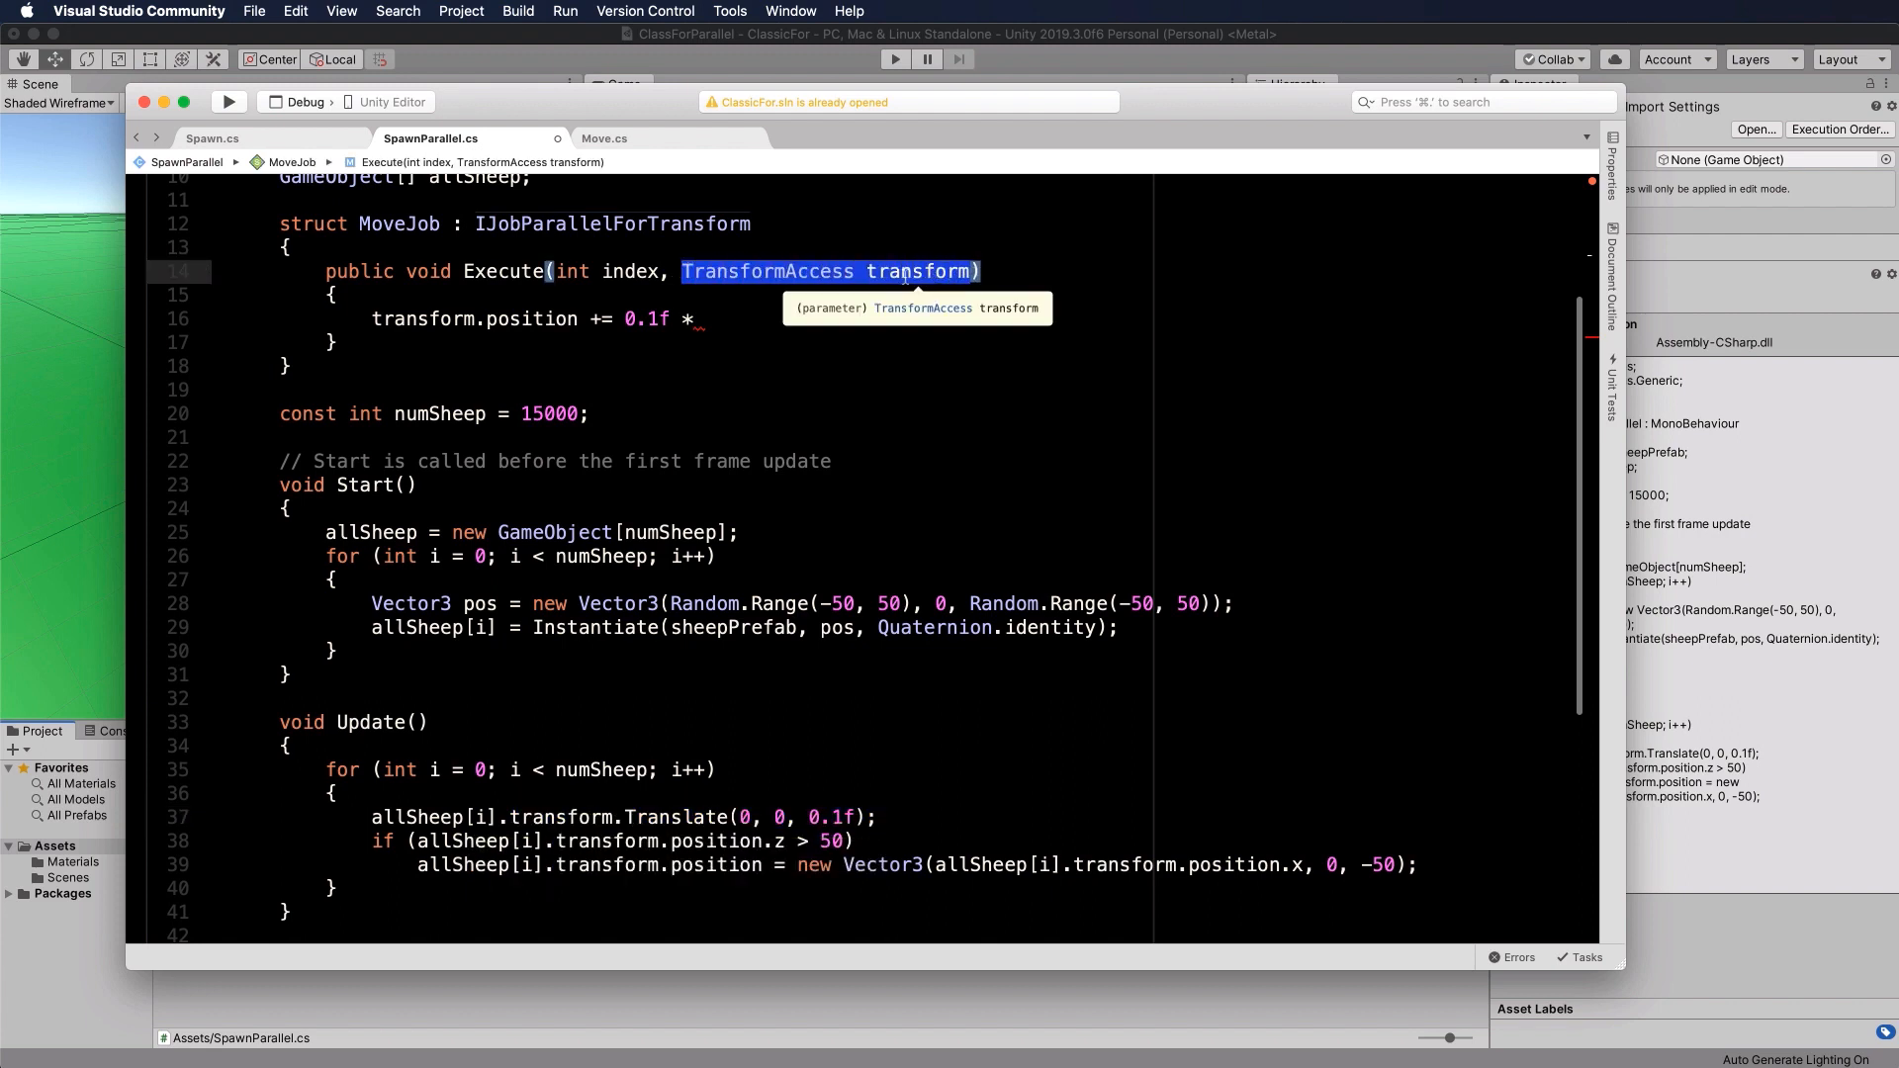
{"action": "mouse_move", "coordinate": [627, 817]}
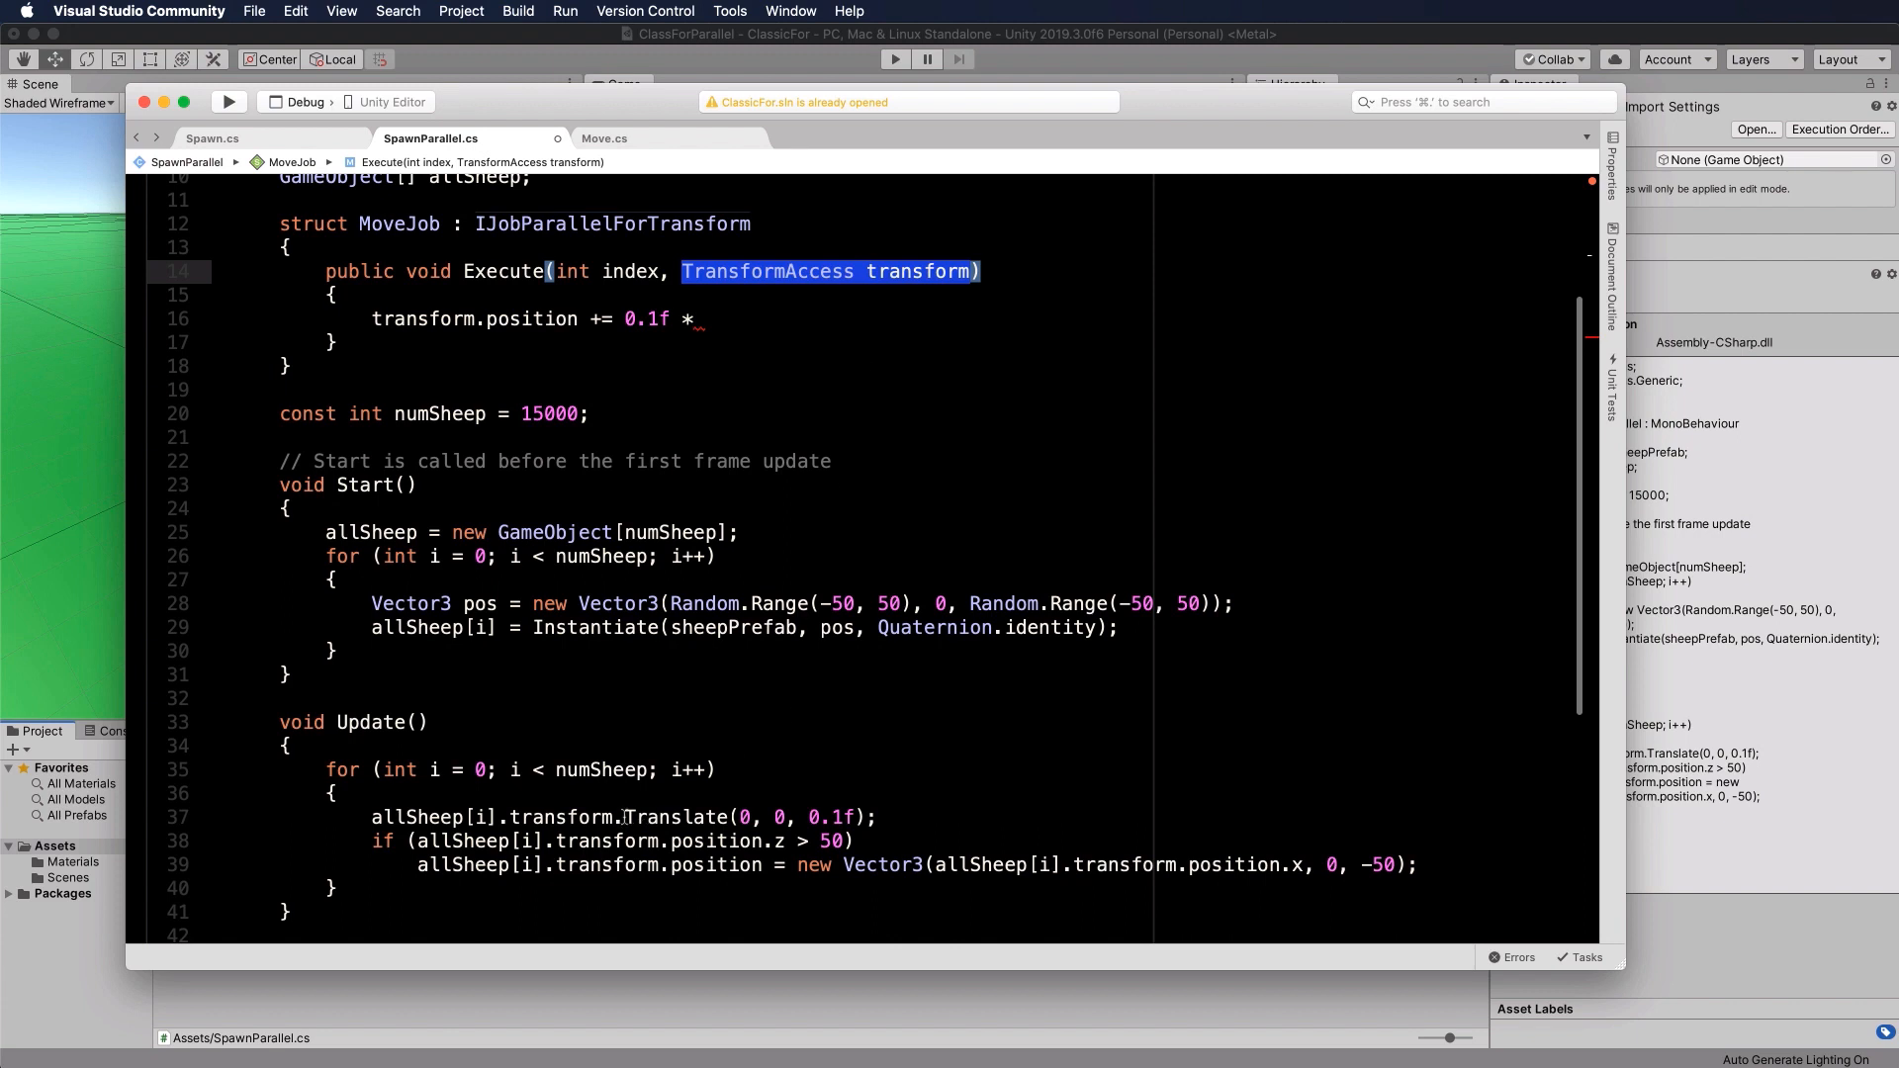
{"action": "double_click", "coordinate": [676, 817]}
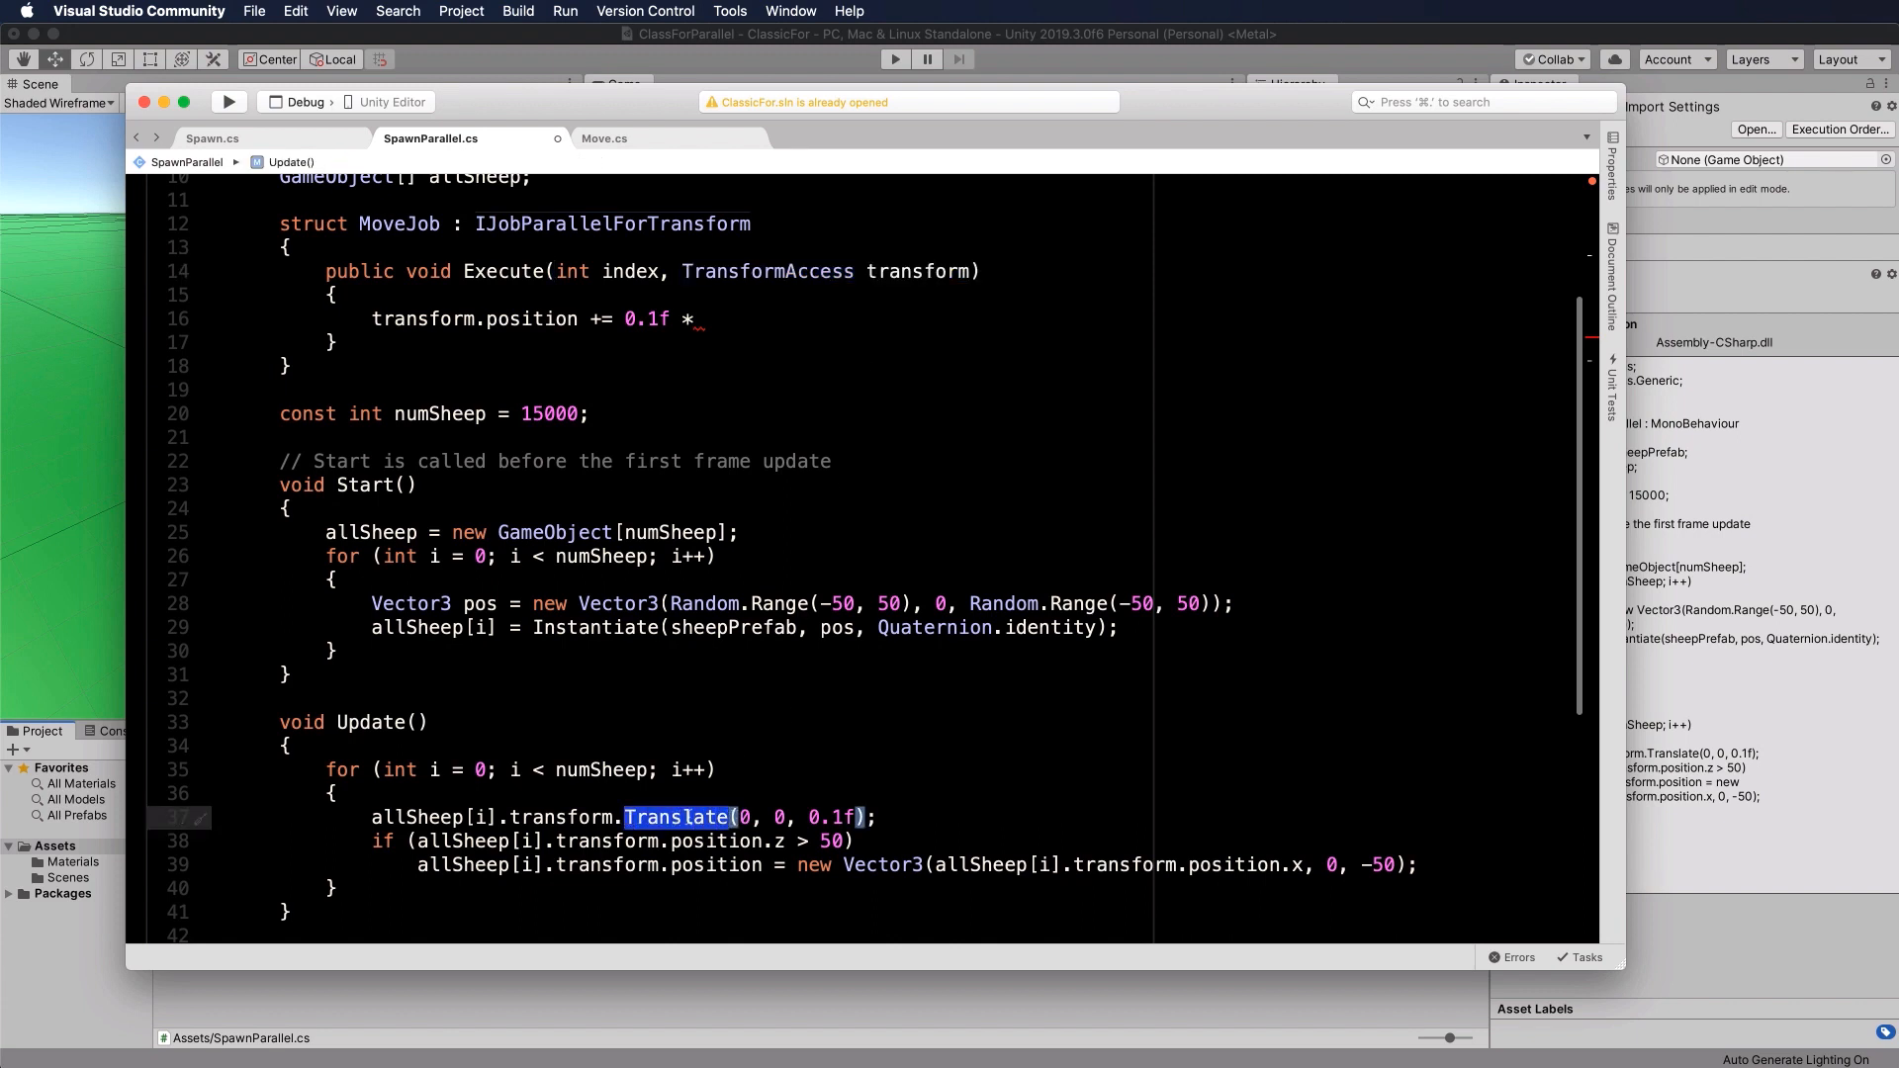
{"action": "mouse_move", "coordinate": [722, 366]}
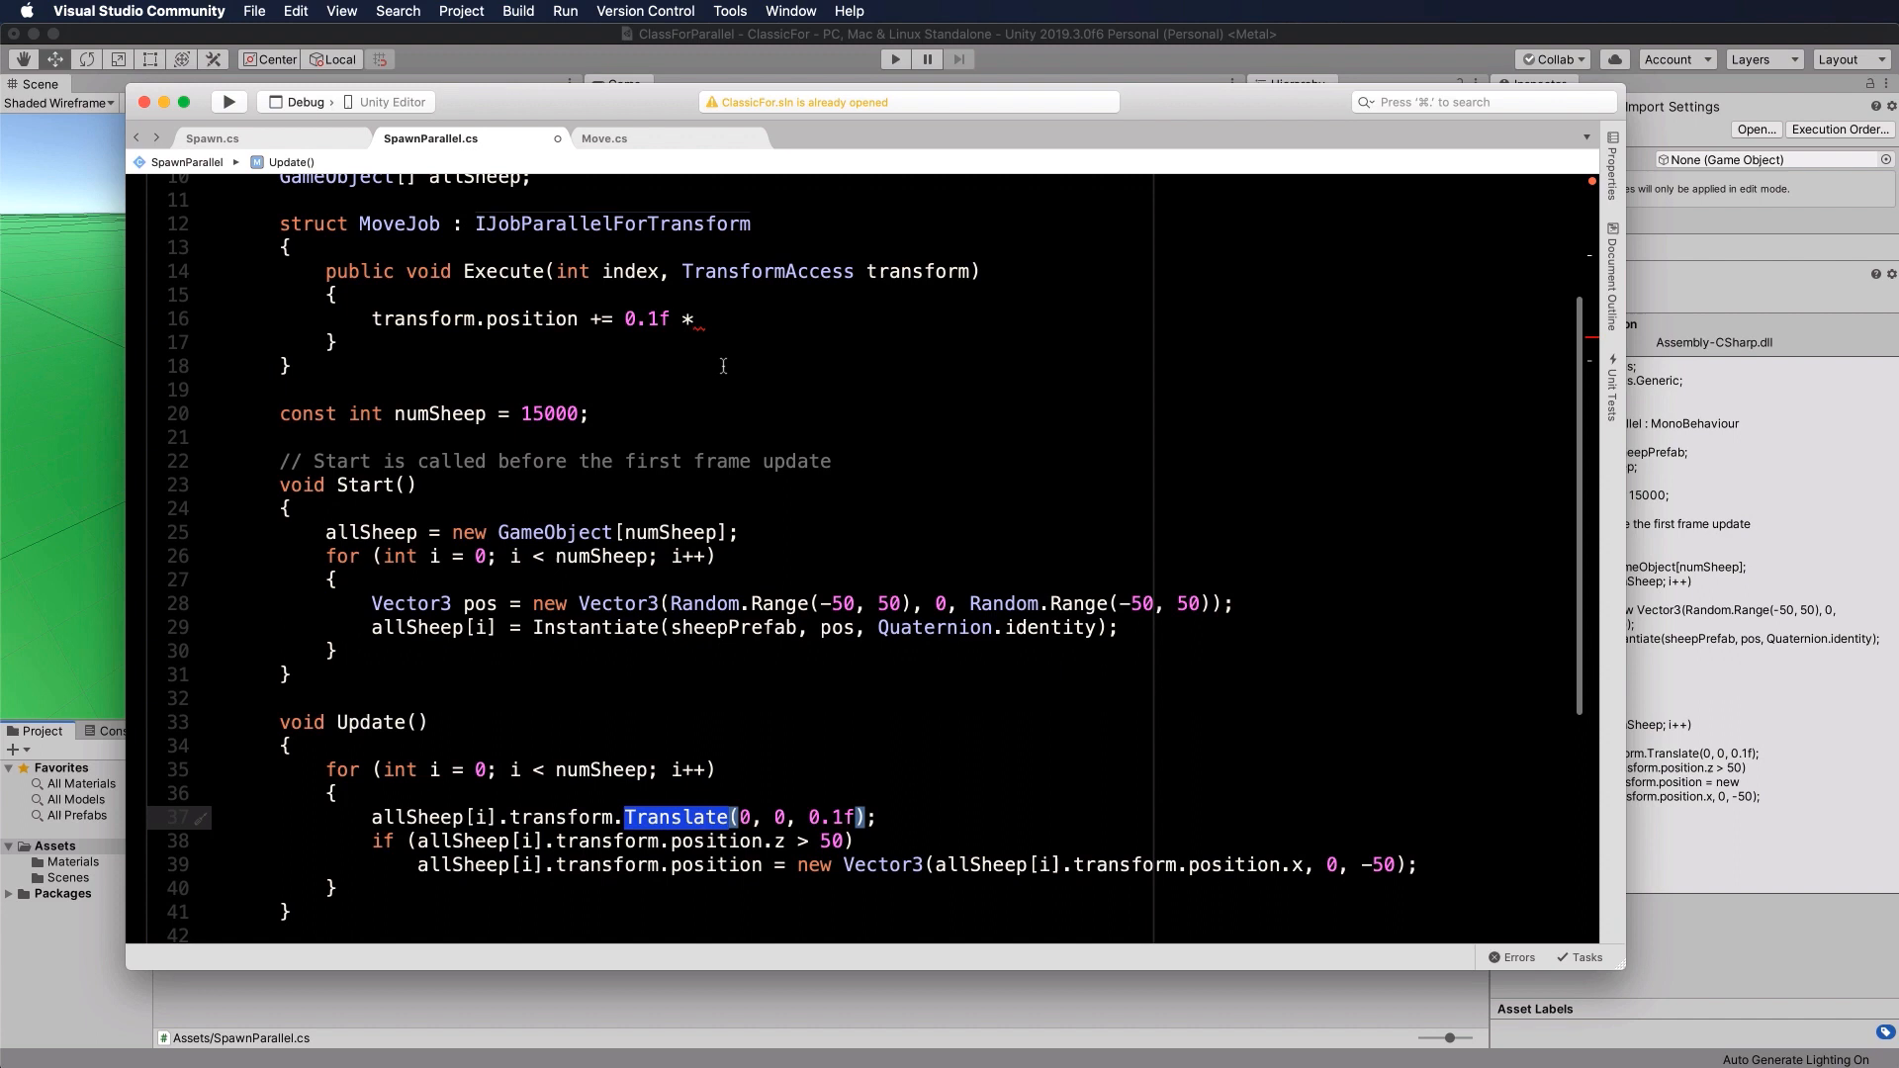
{"action": "scroll", "scroll_direction": "up", "scroll_amount": 3}
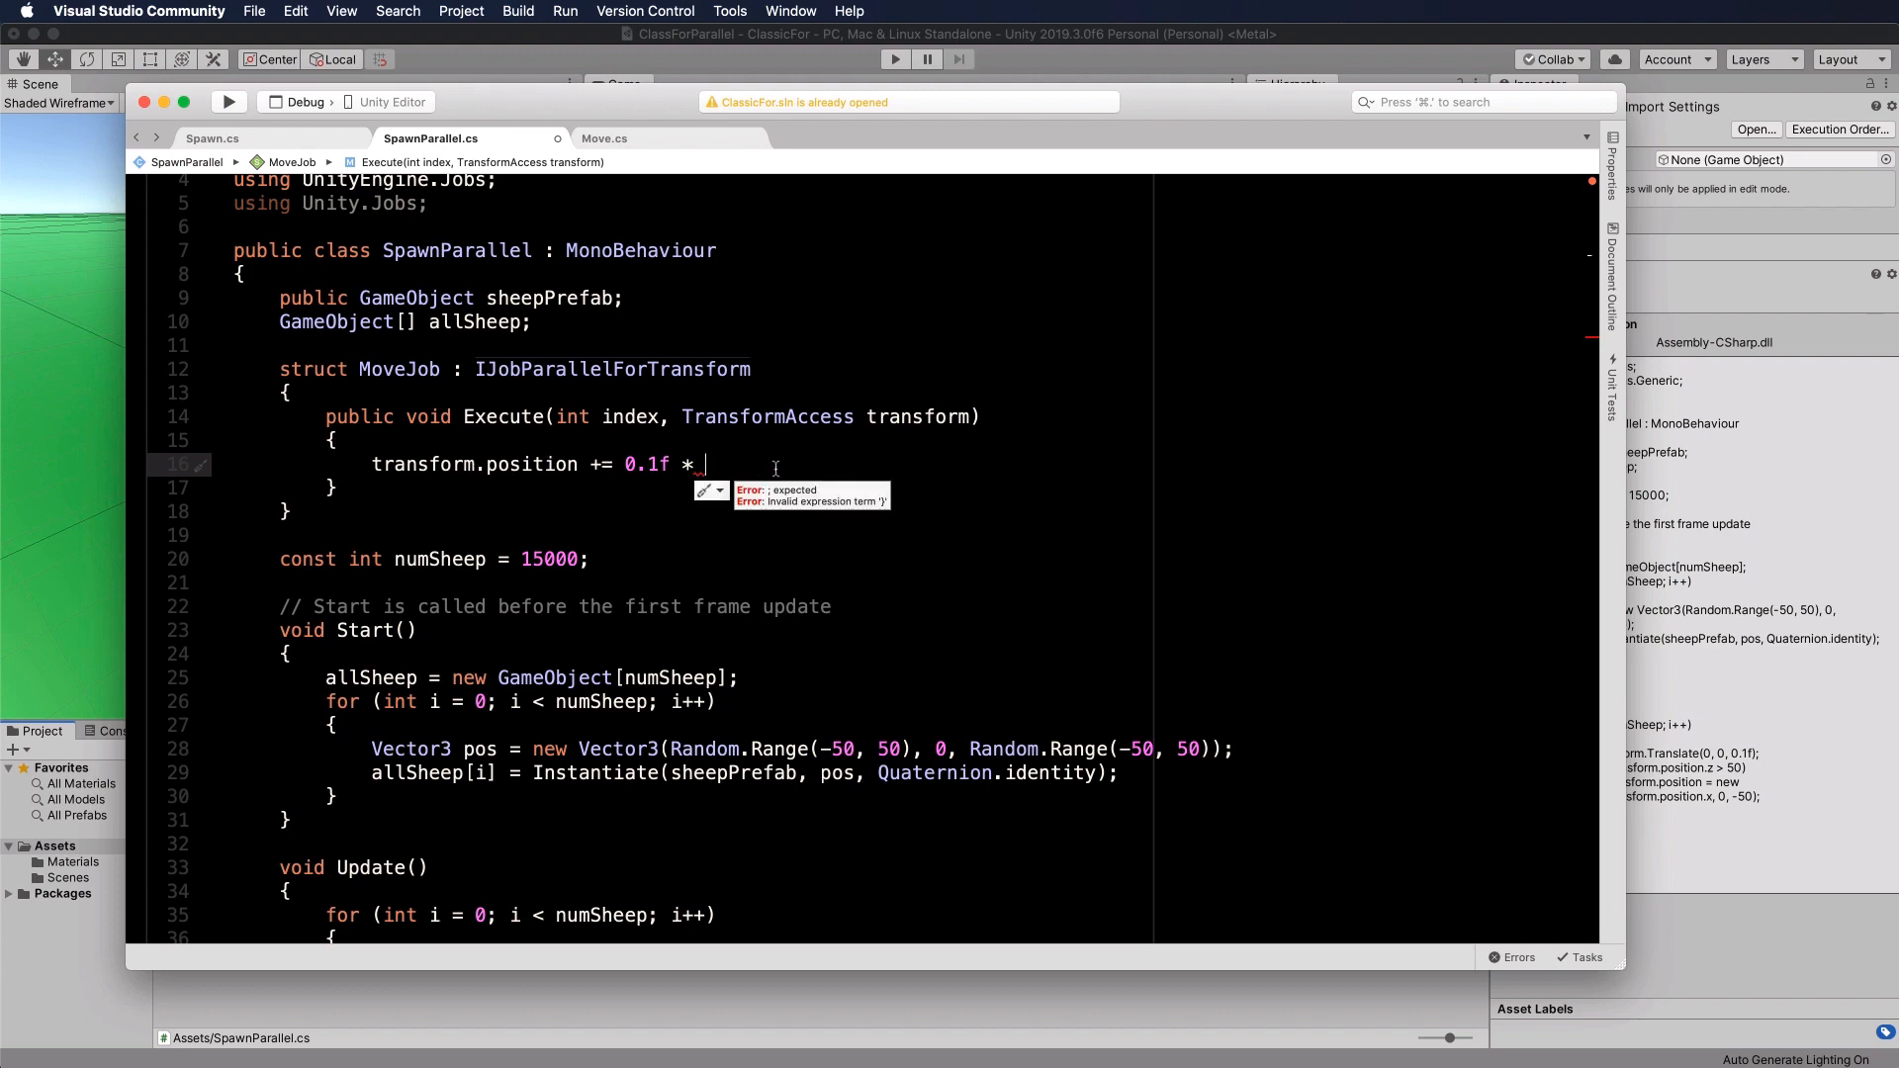
Step: Complete the line as '(transform.rotation * new Vector3(0, 0, 1));' so each sheep moves forward
{"action": "type", "text": "("}
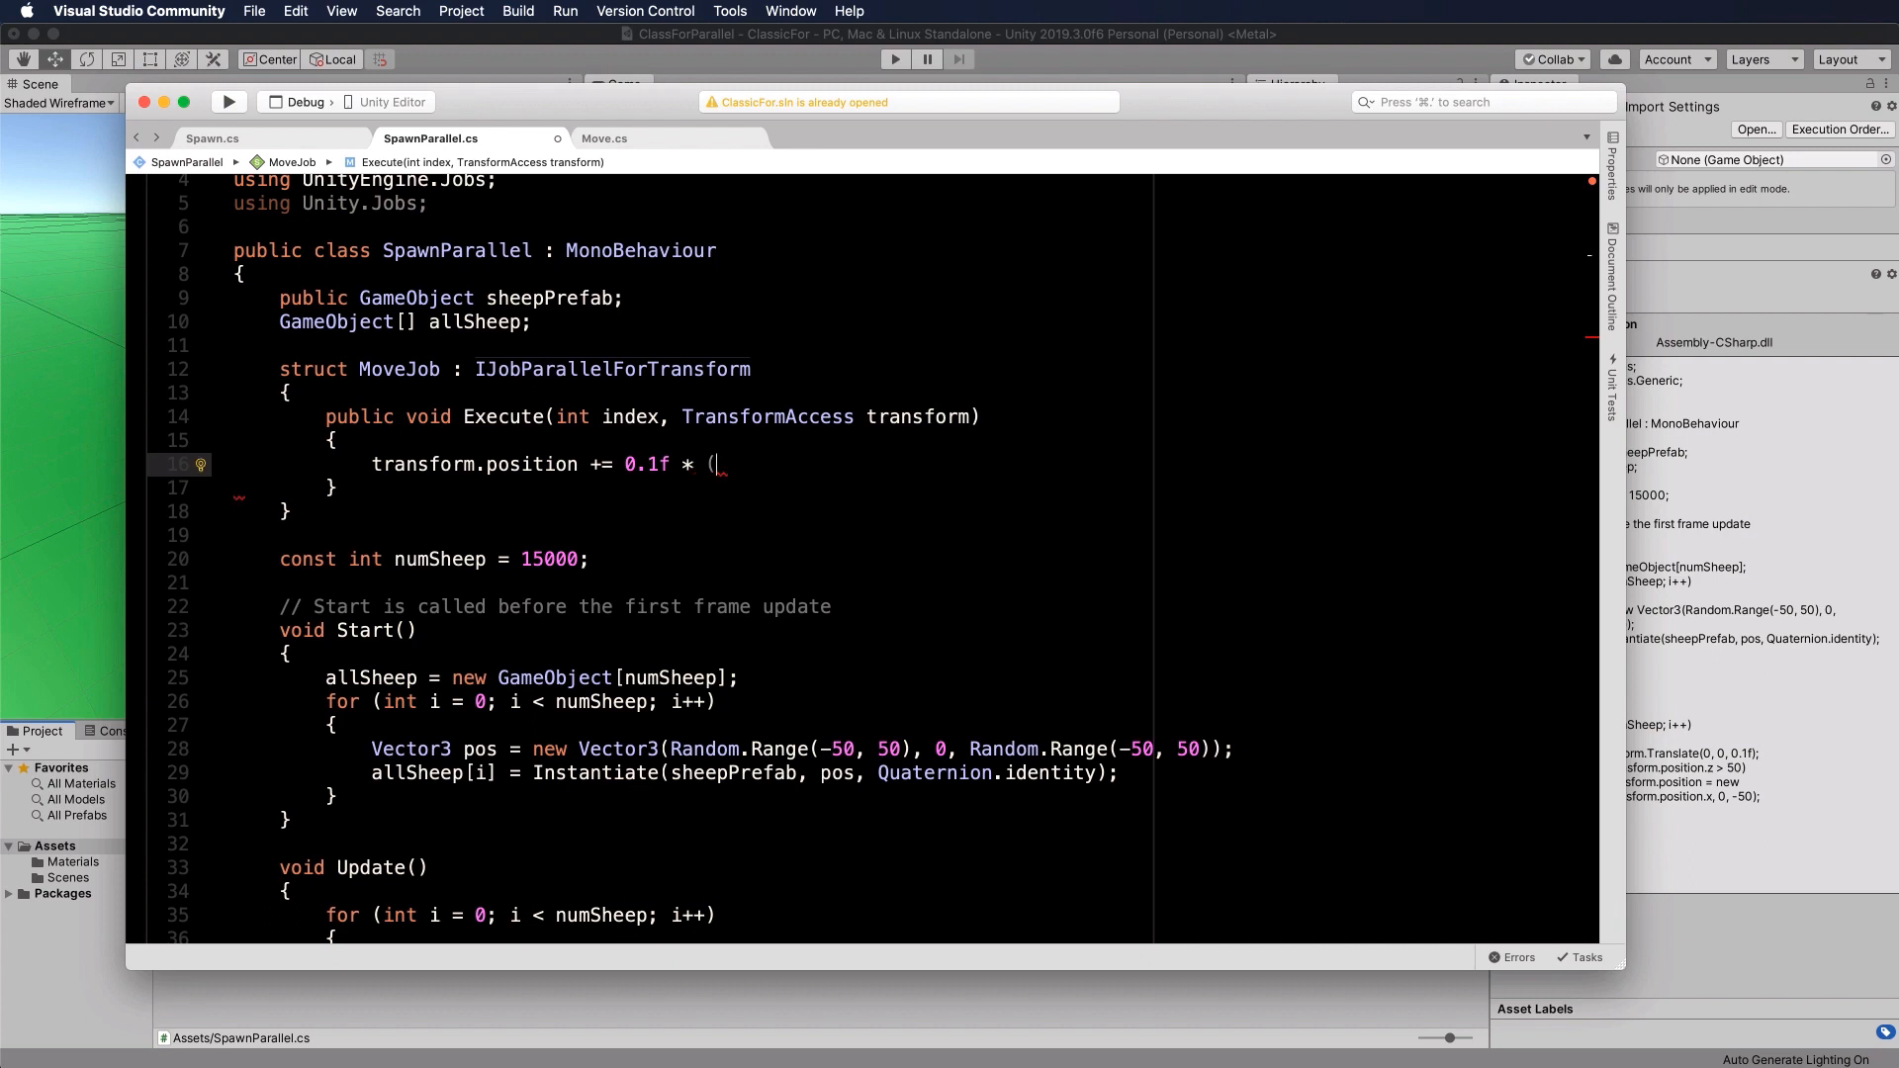
{"action": "type", "text": "transfor"}
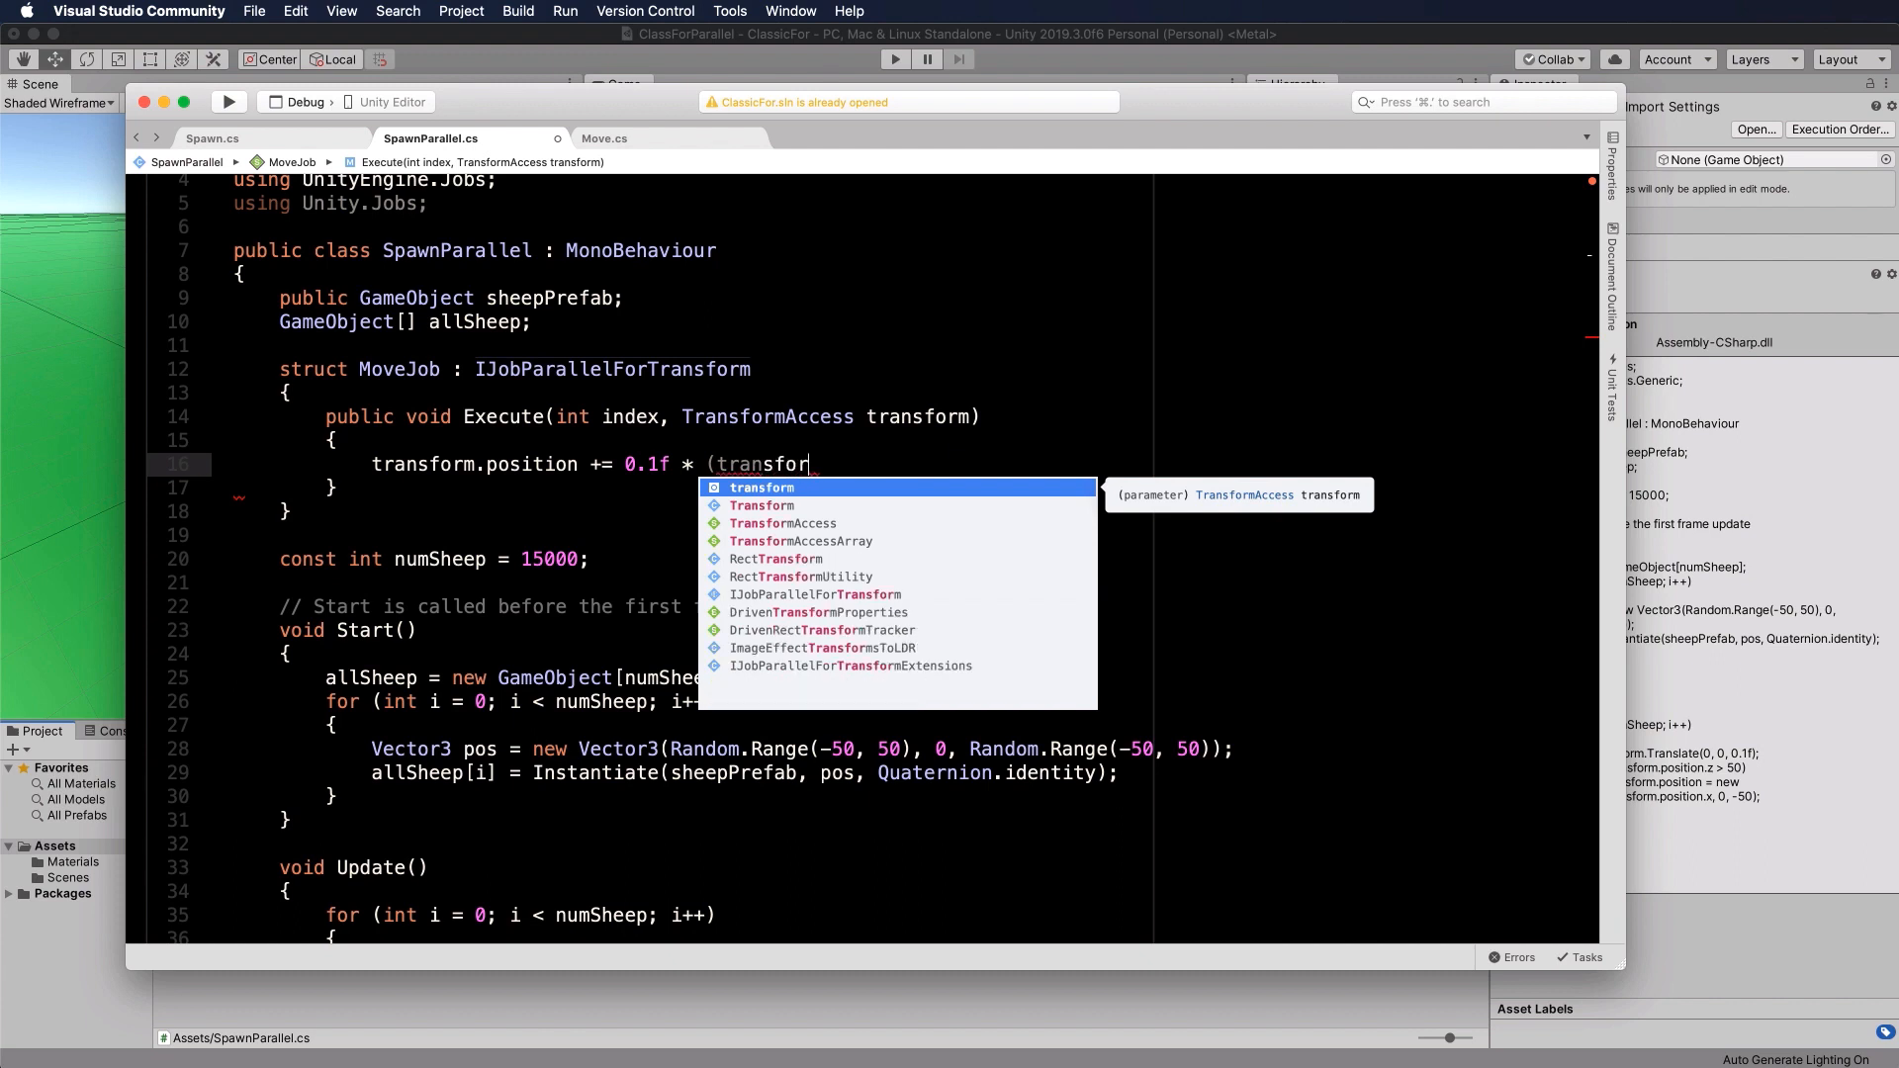
{"action": "type", "text": ".rotation * new"}
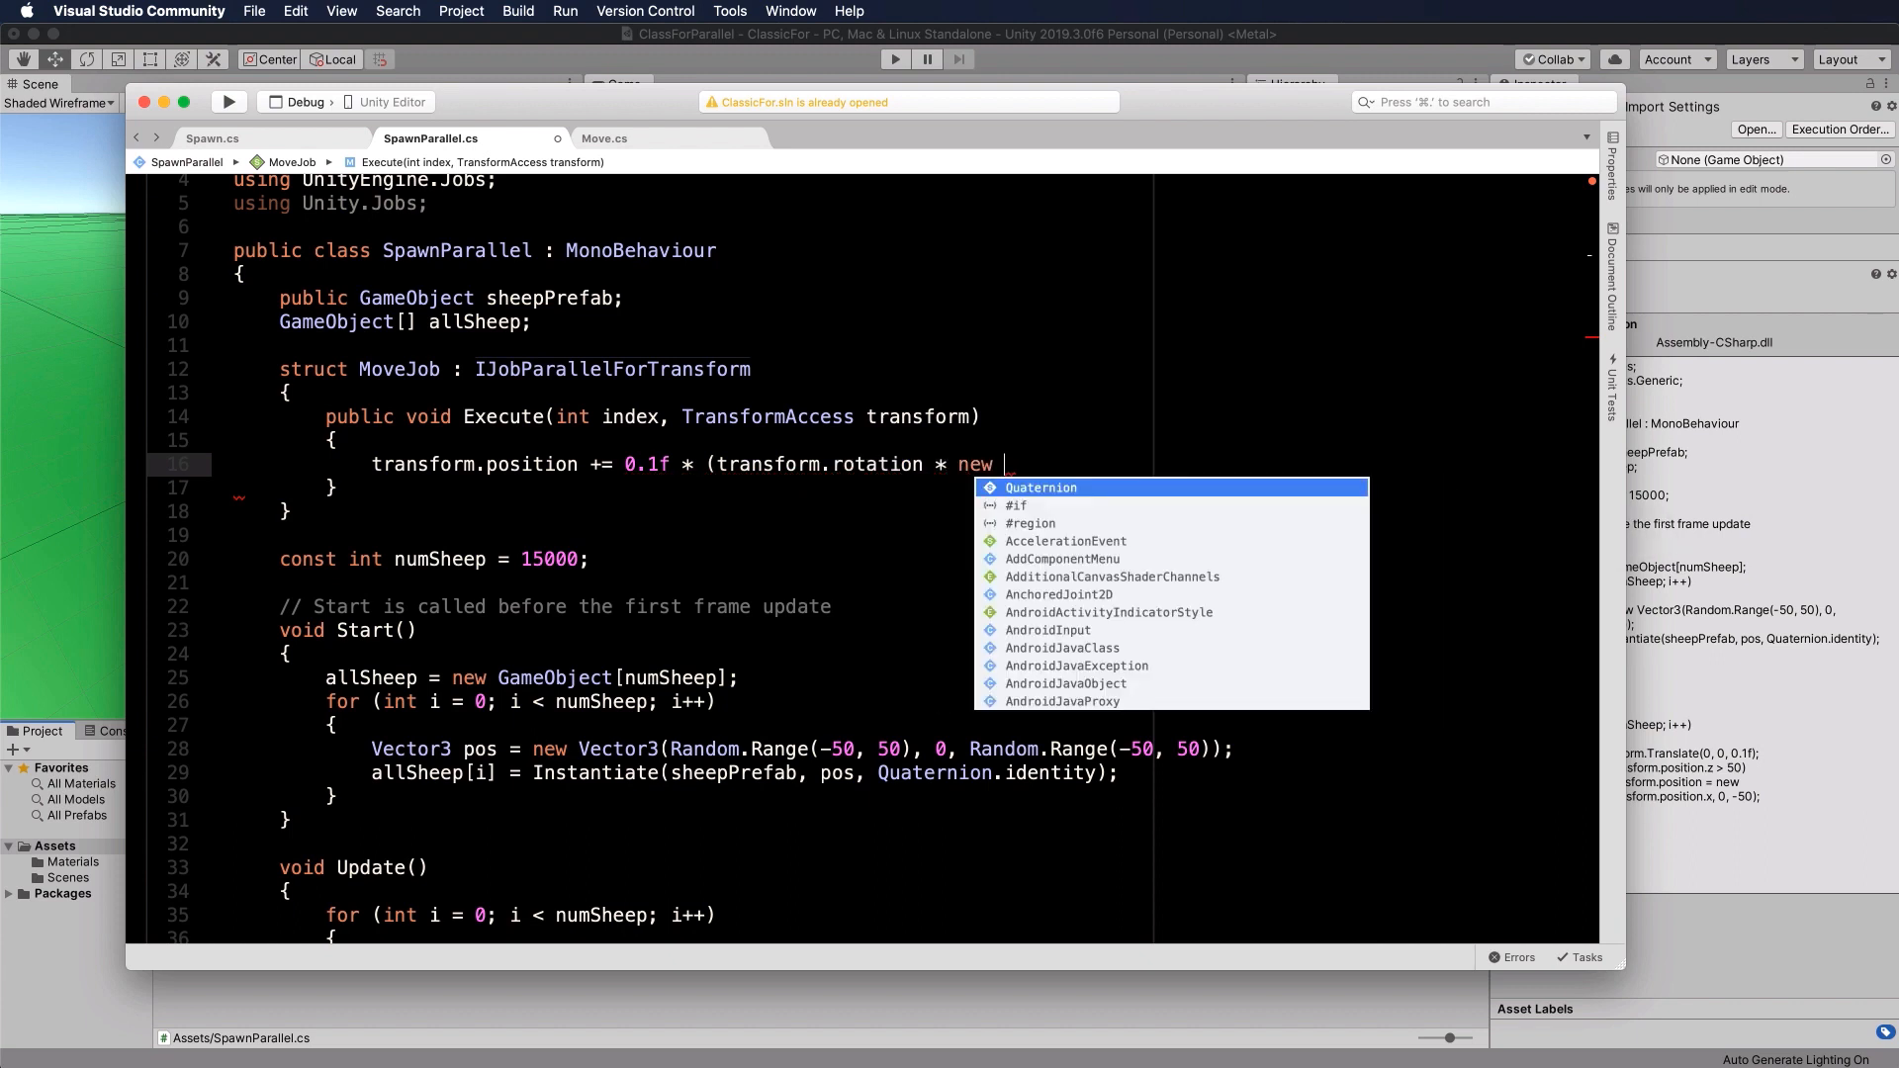
{"action": "type", "text": "Vector2(0"}
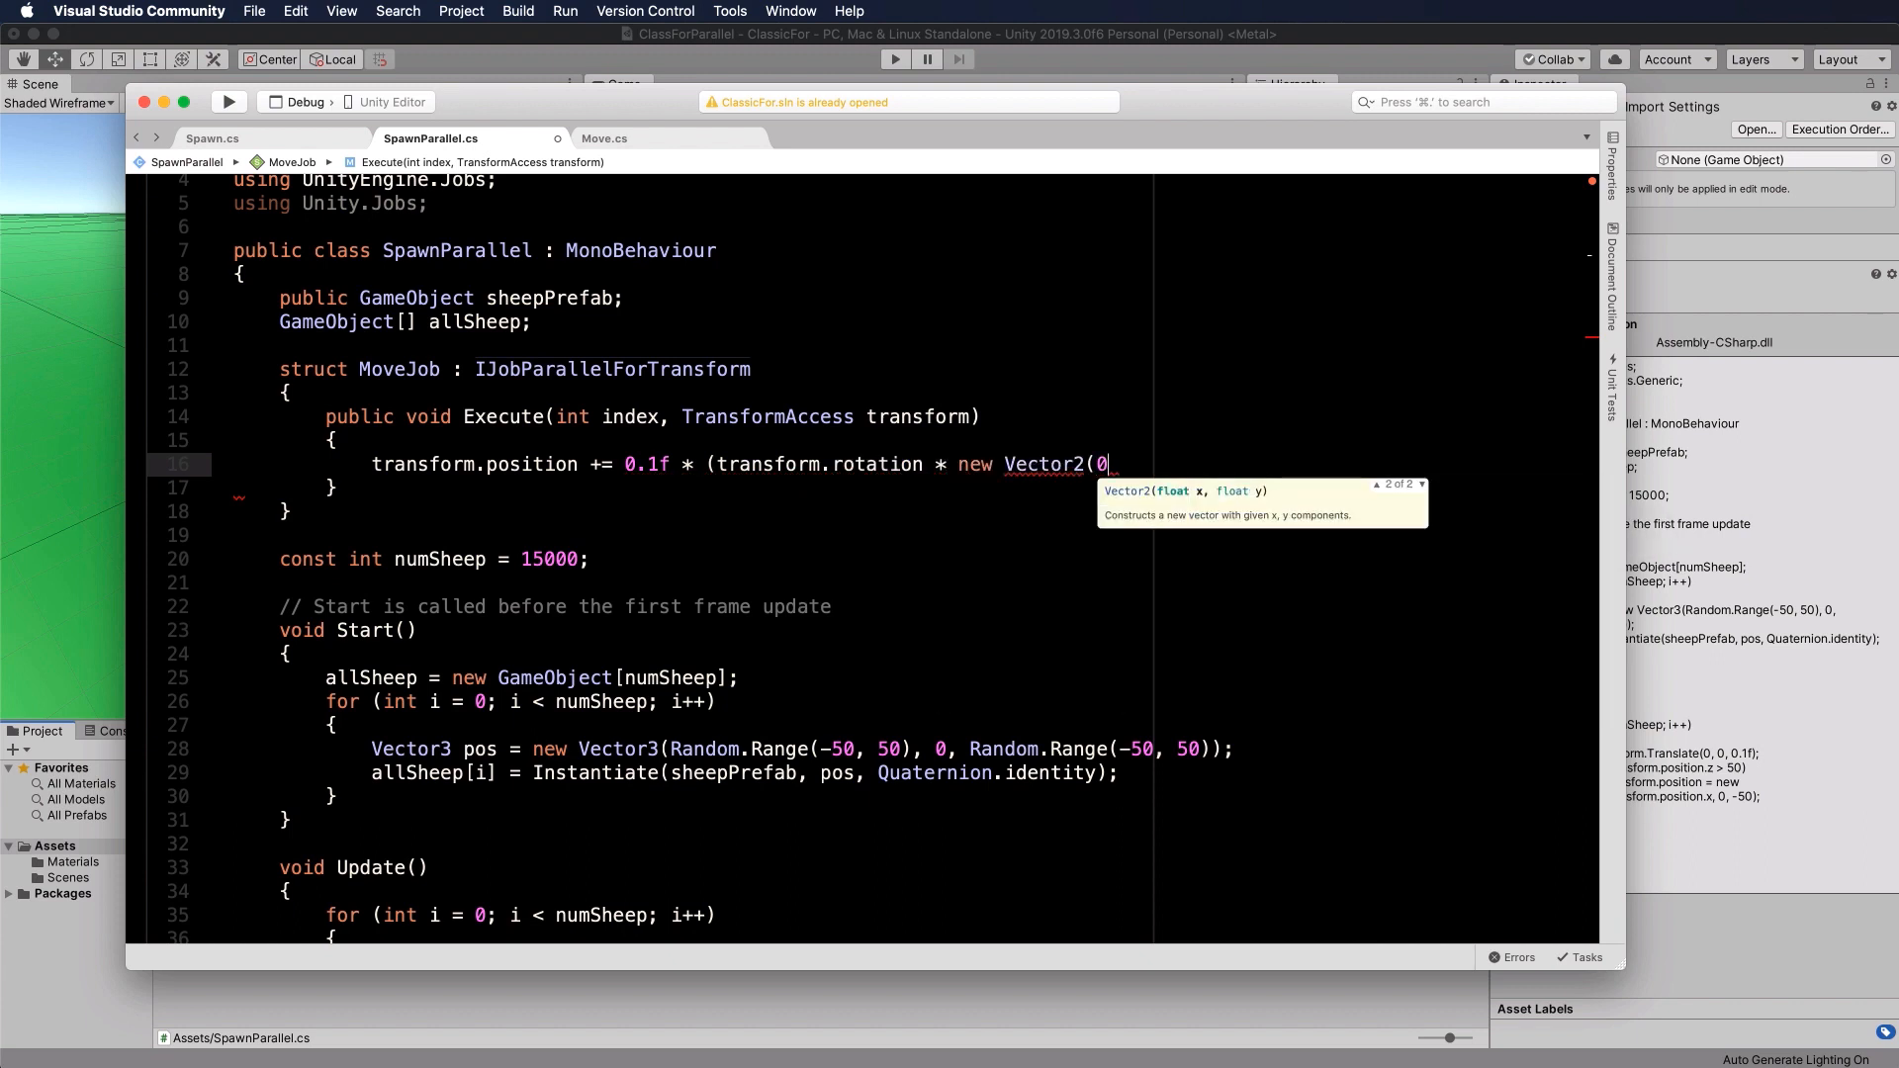
{"action": "type", "text": ",0,"}
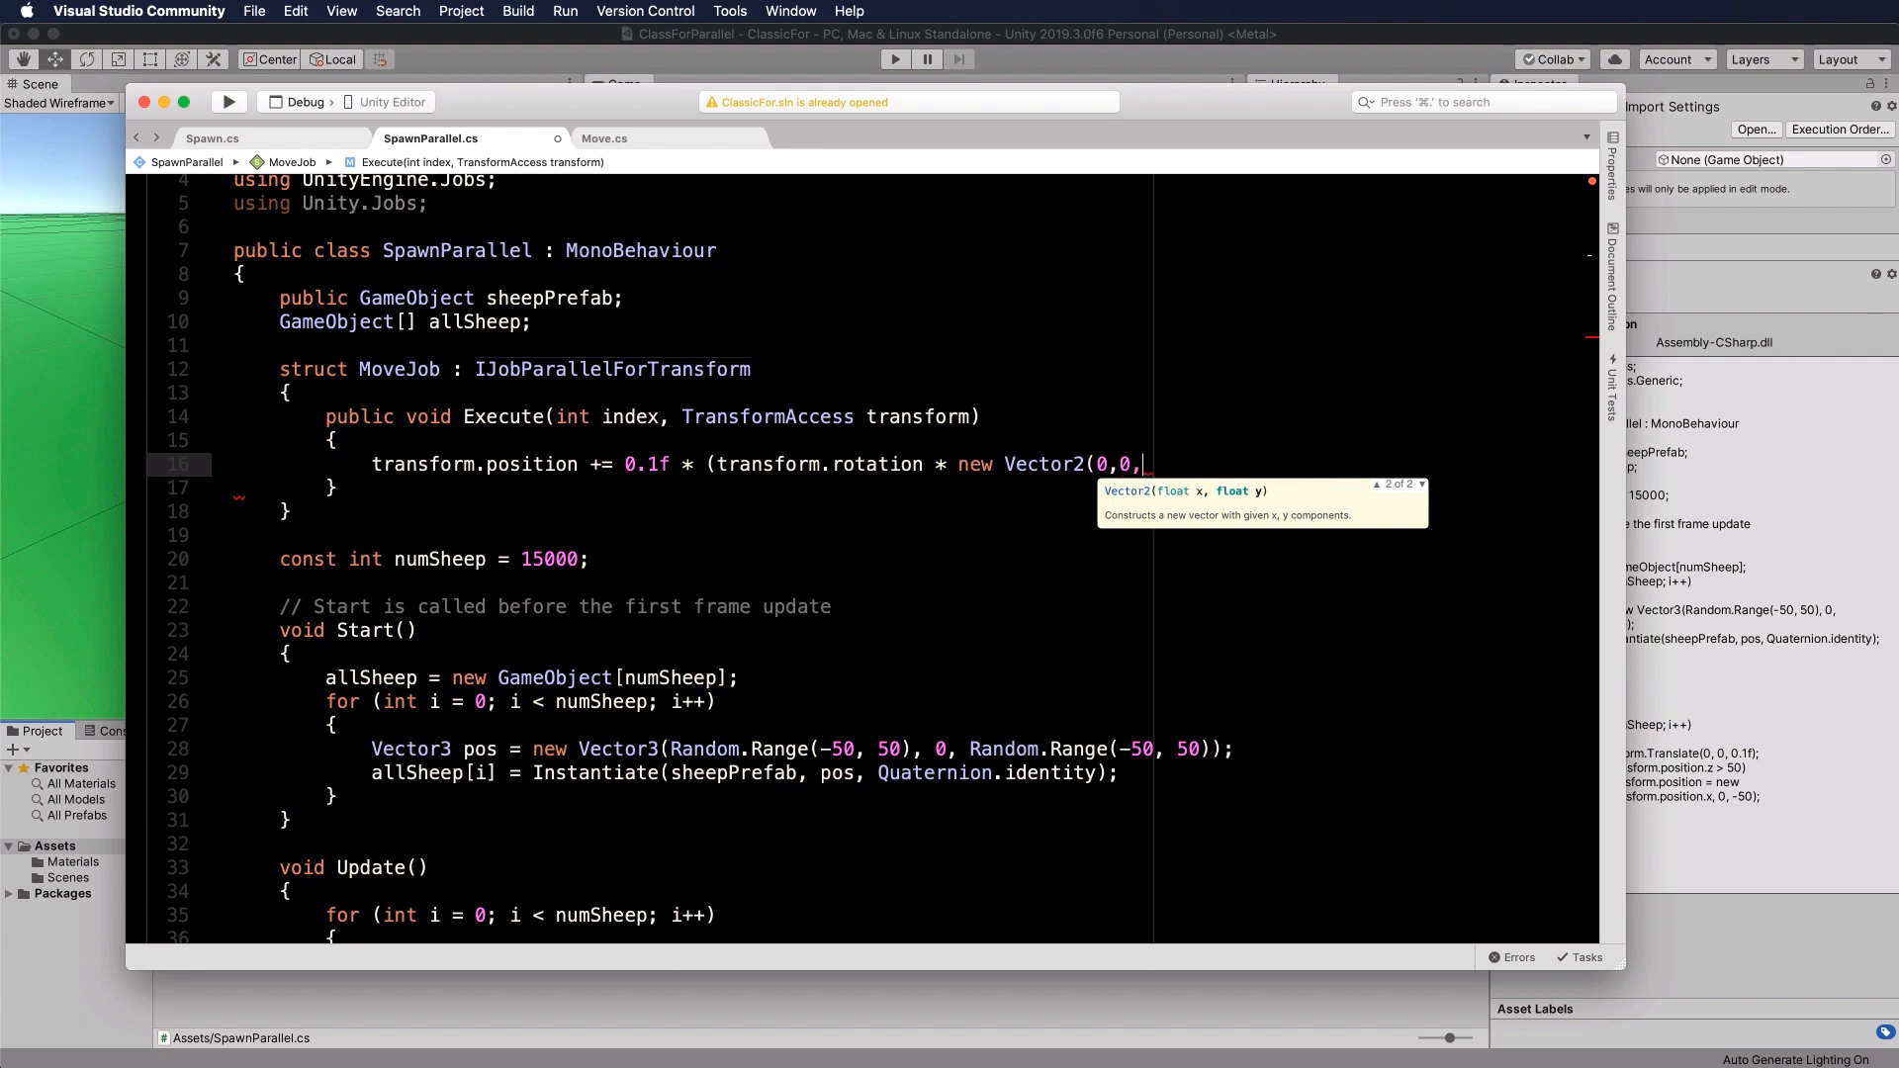
{"action": "type", "text": "1));"}
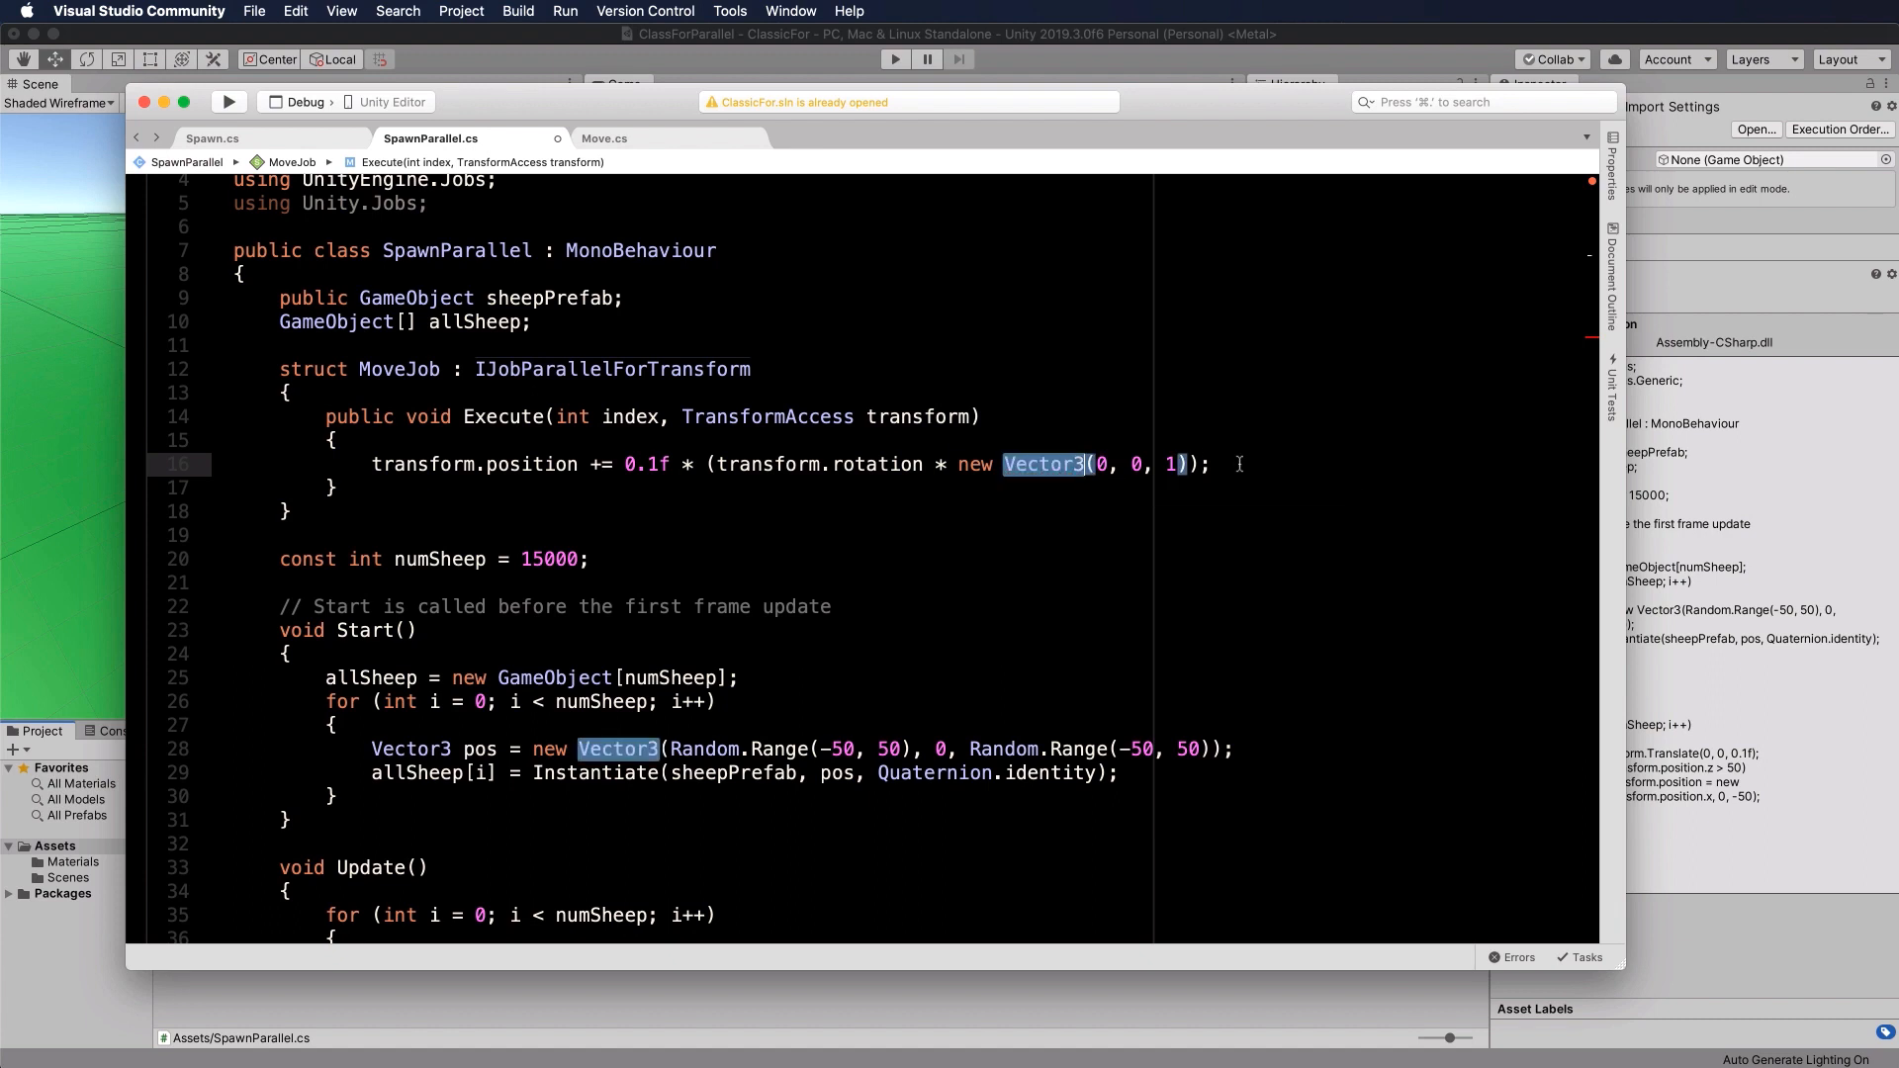
{"action": "left_click", "coordinate": [1210, 462]}
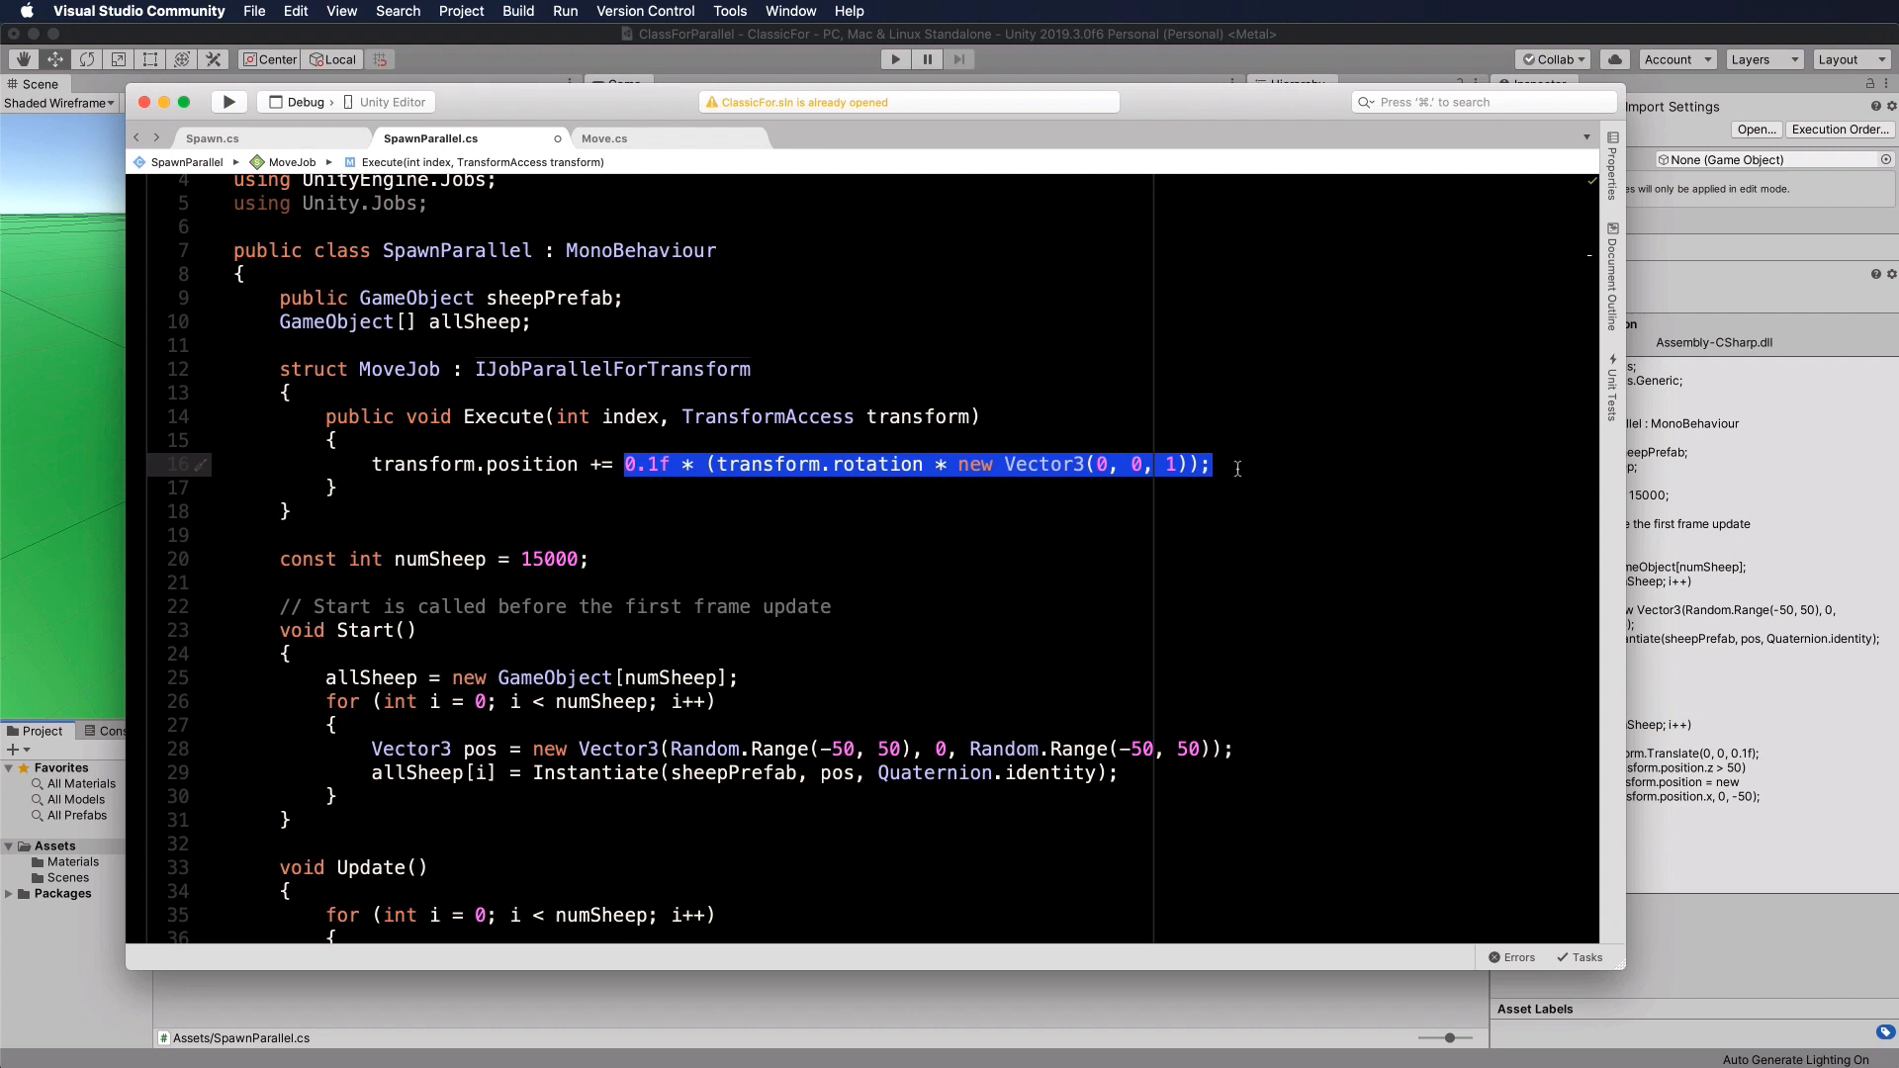
{"action": "scroll", "scroll_direction": "down", "scroll_amount": 3}
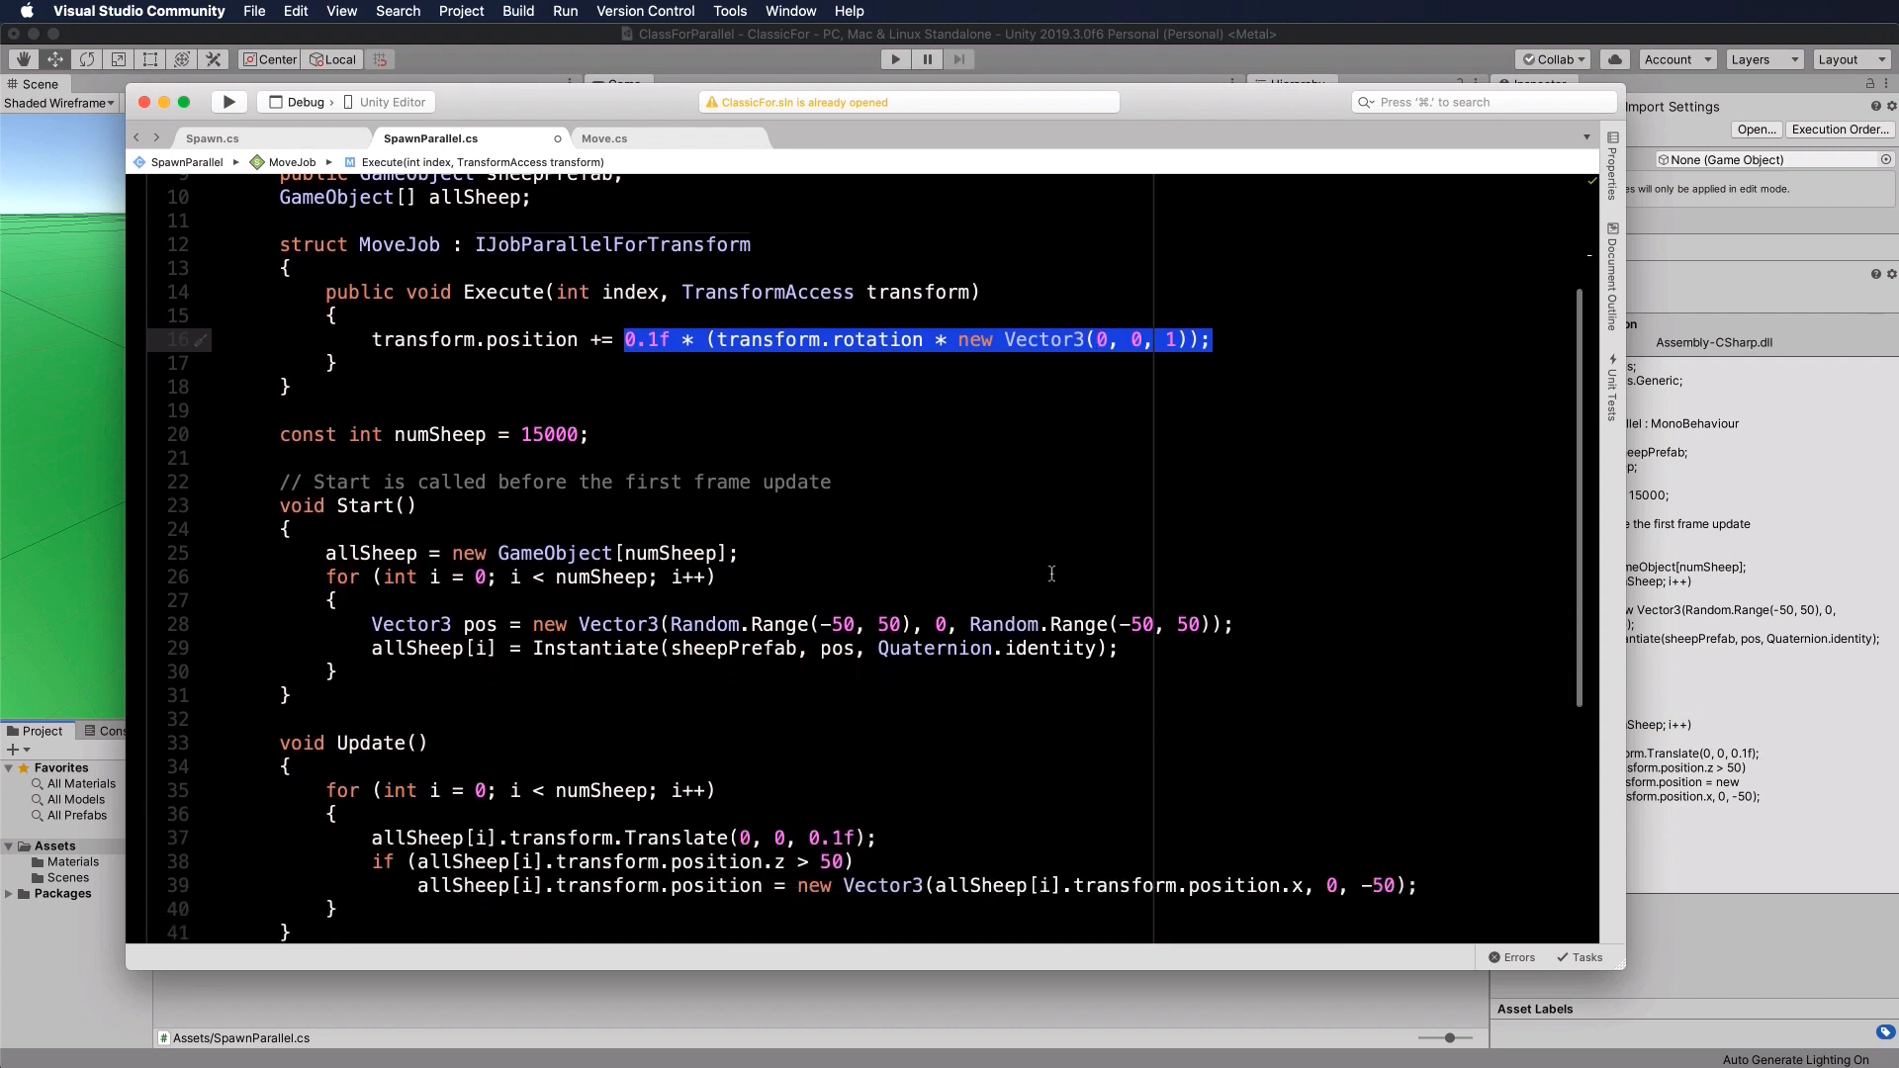
{"action": "scroll", "scroll_direction": "up", "scroll_amount": 3}
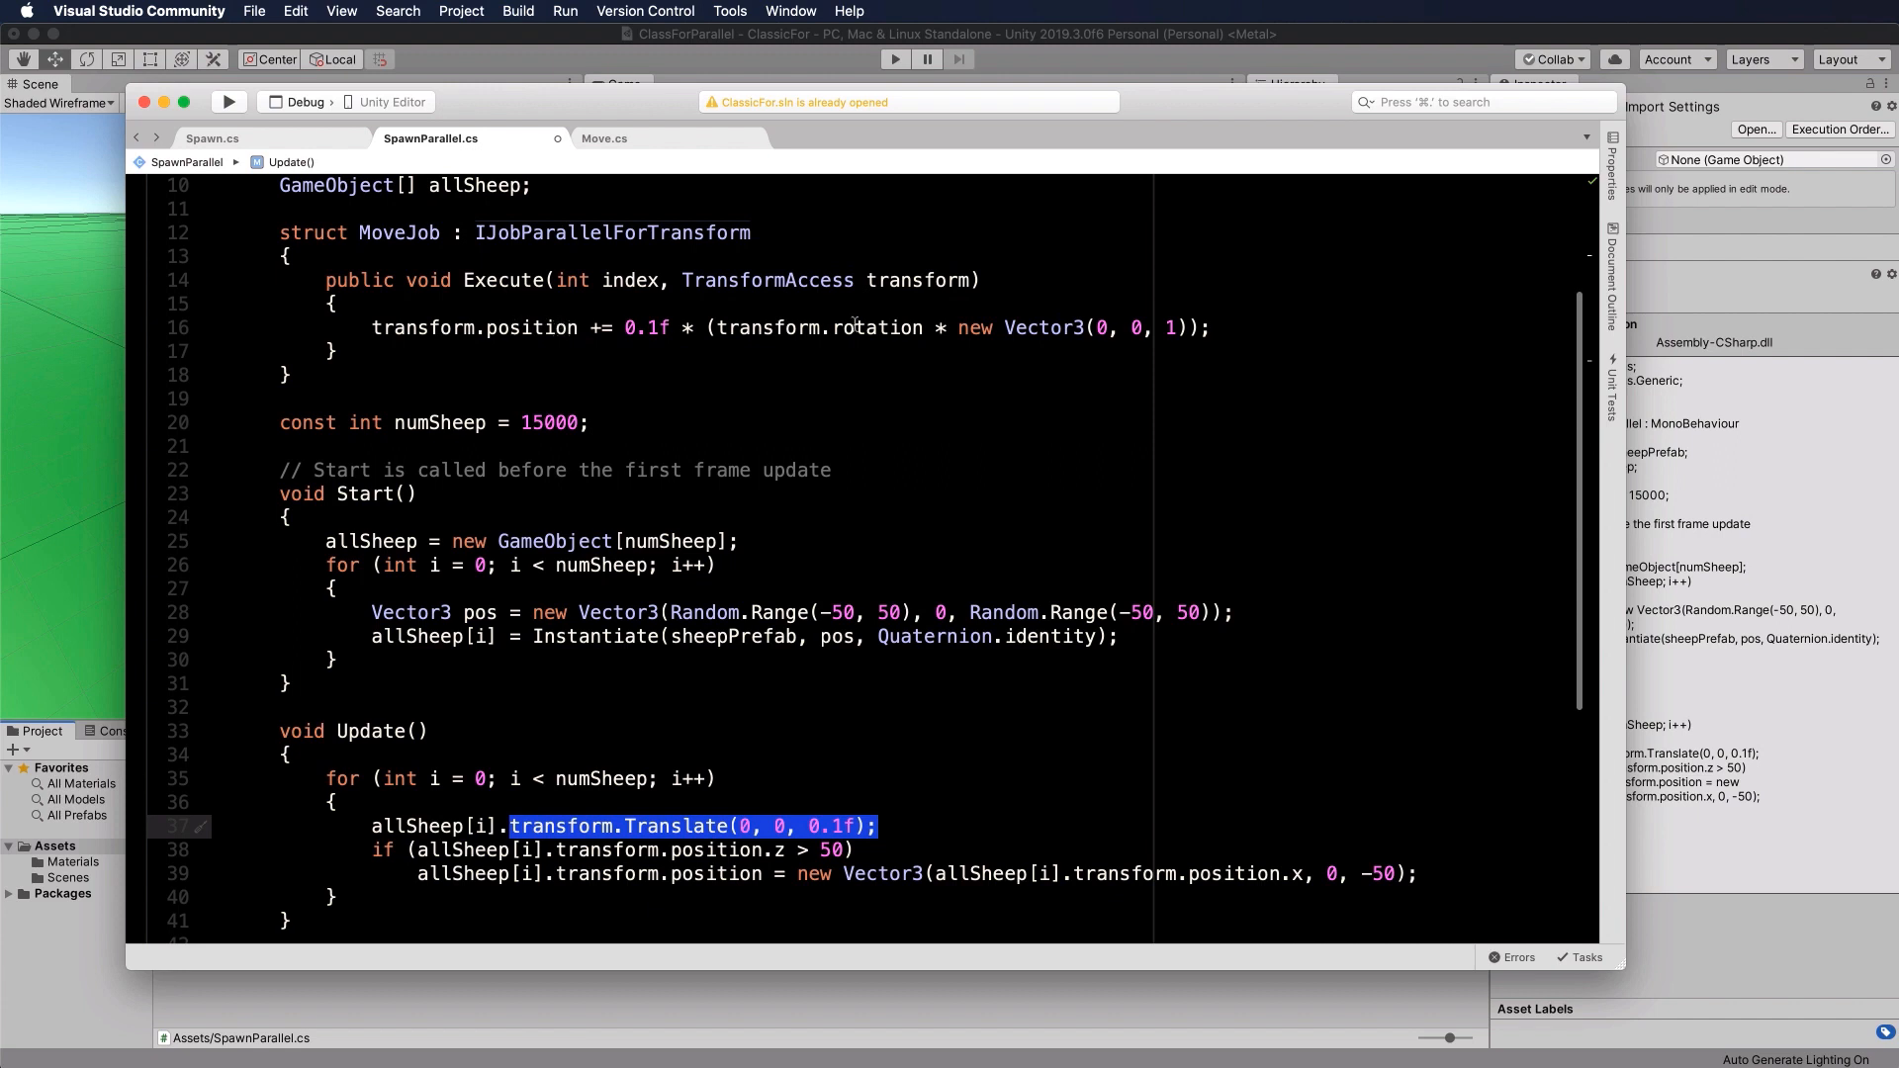
{"action": "mouse_move", "coordinate": [1084, 316]}
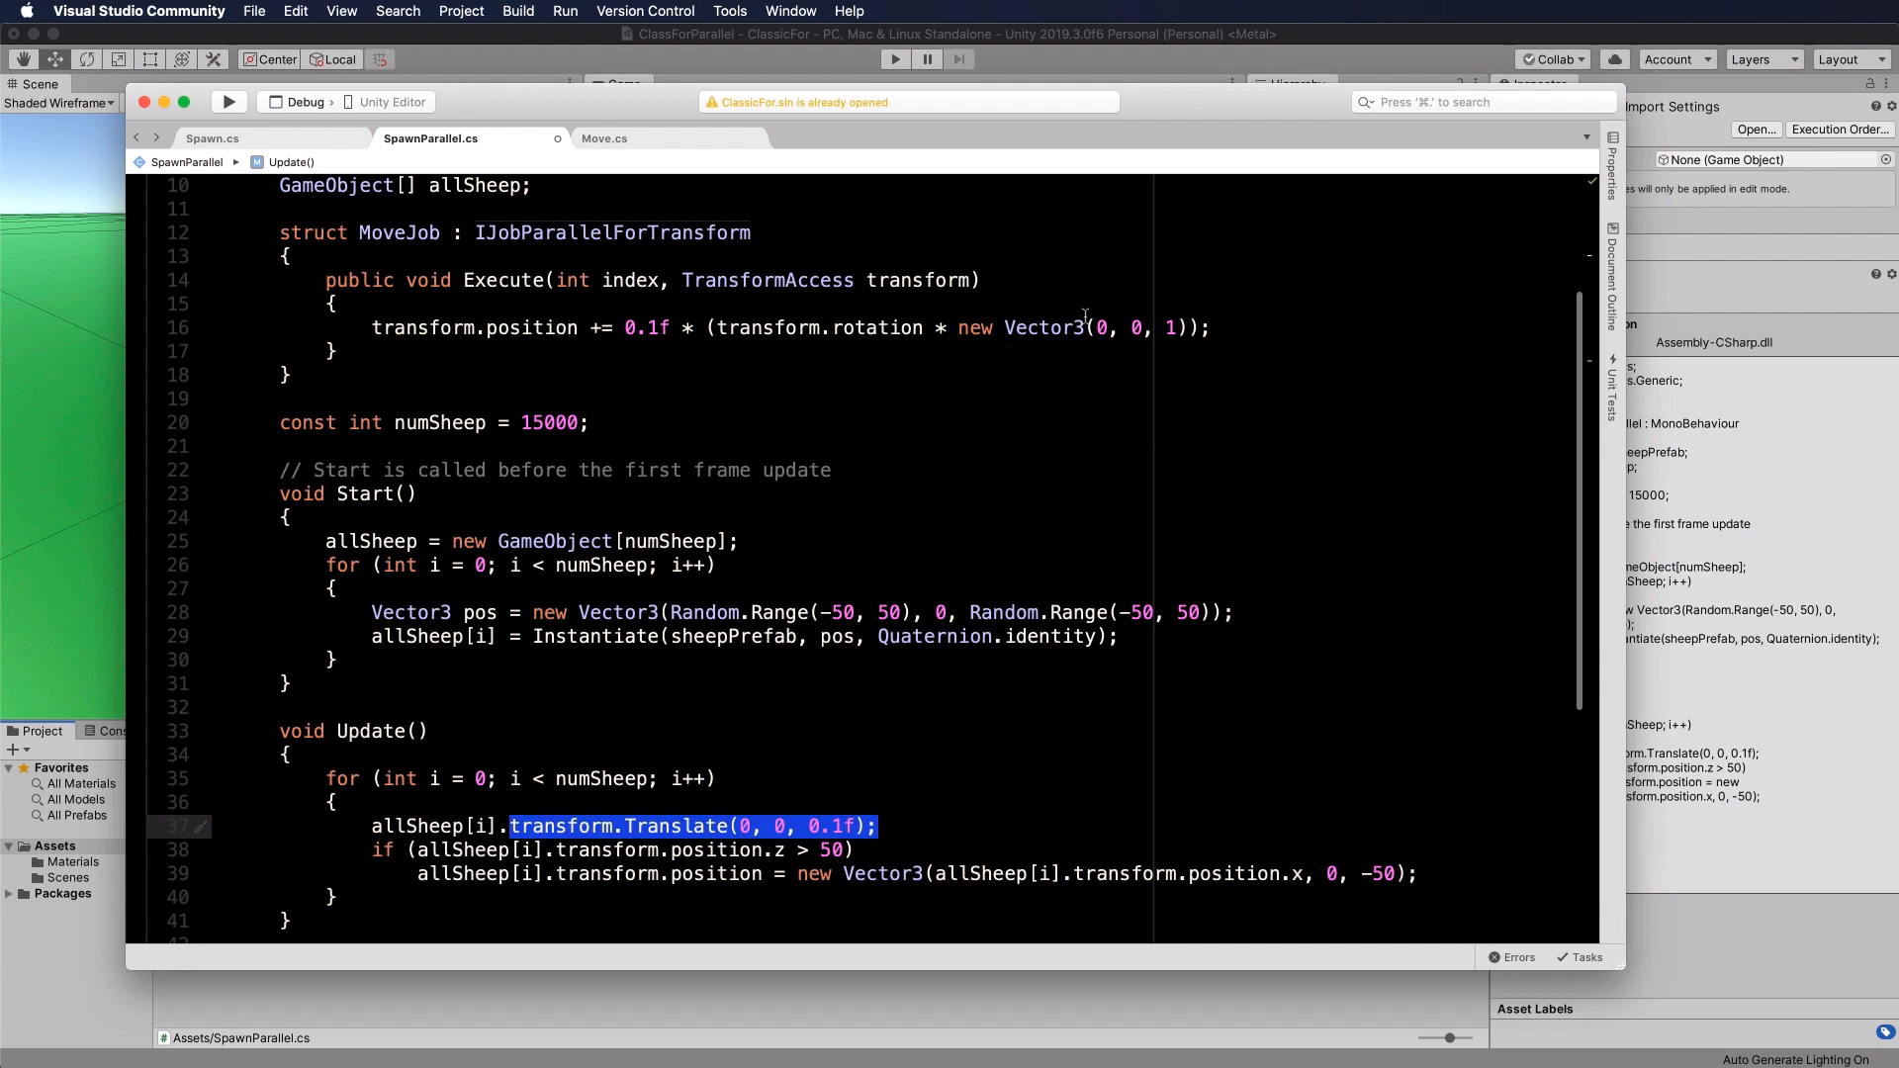
{"action": "left_click", "coordinate": [1266, 326]}
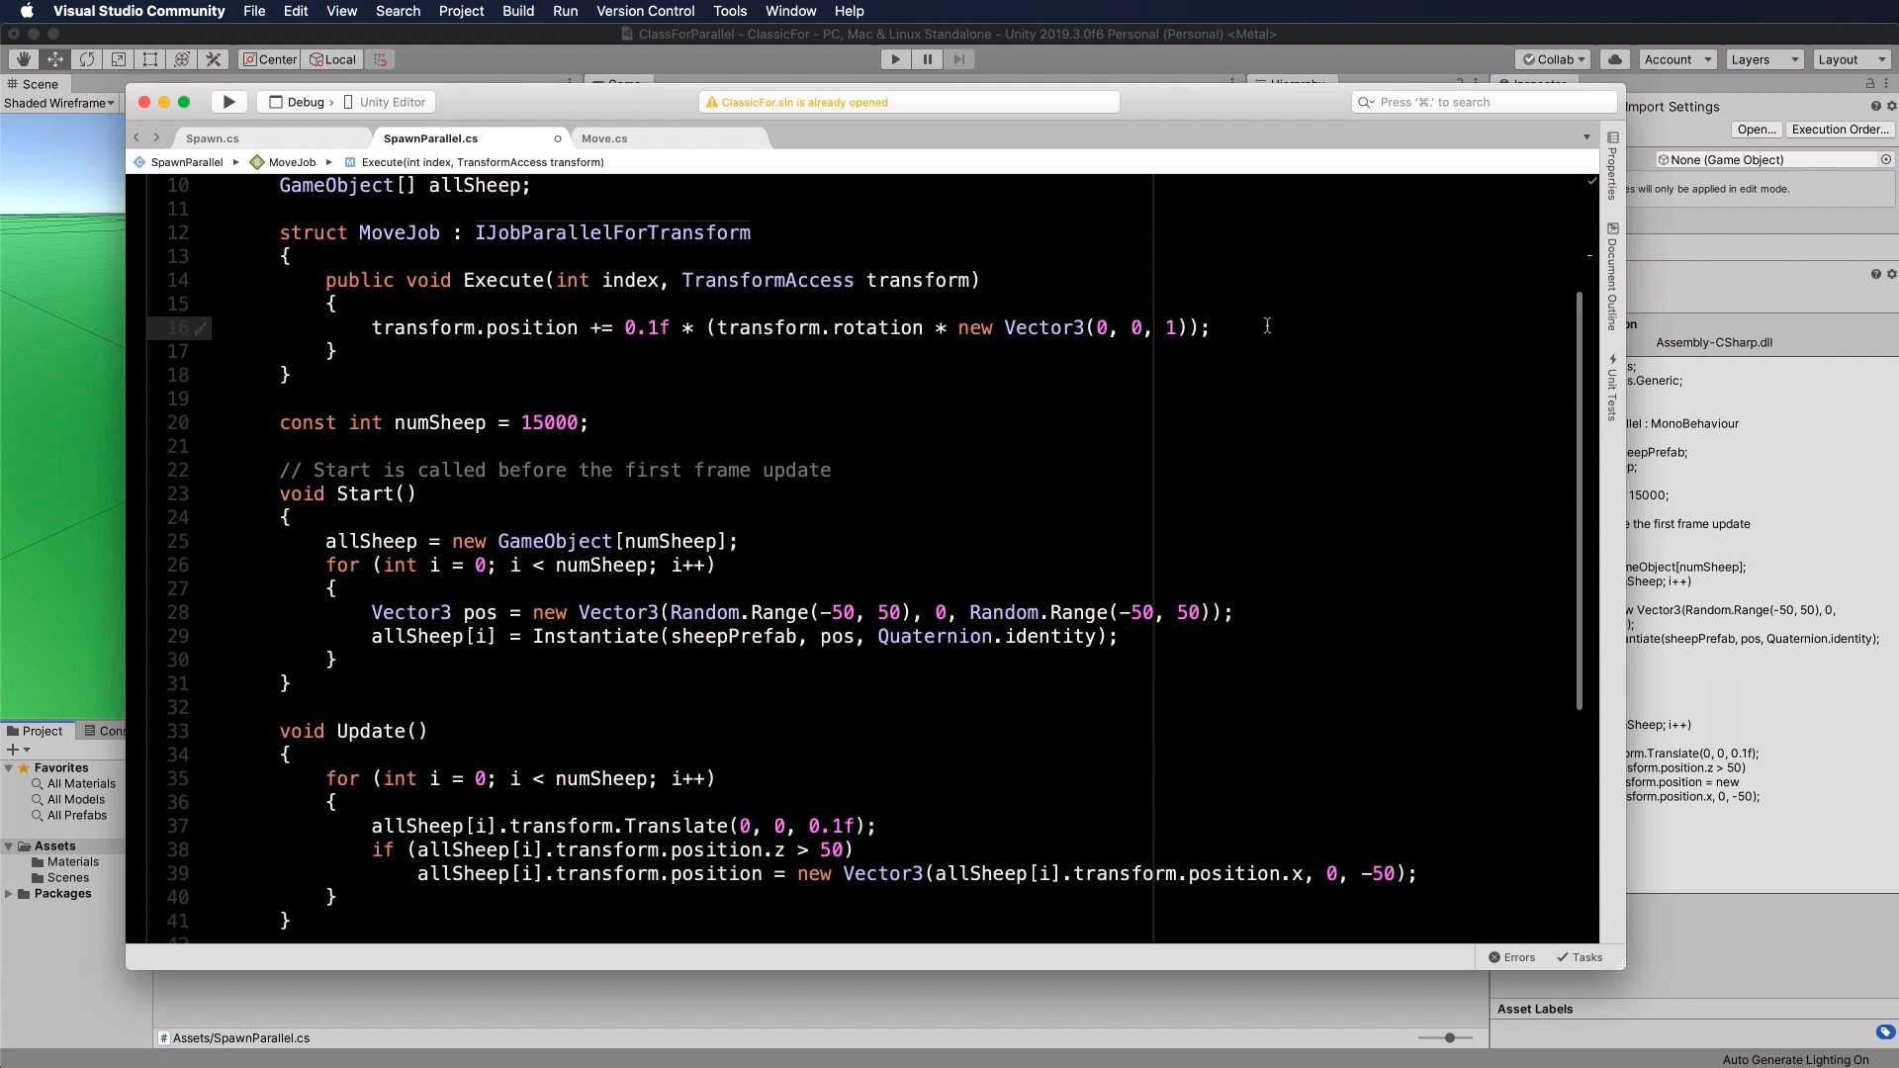
Step: Add the condition if (transform.position.z > 50) inside Execute
{"action": "type", "text": "i"}
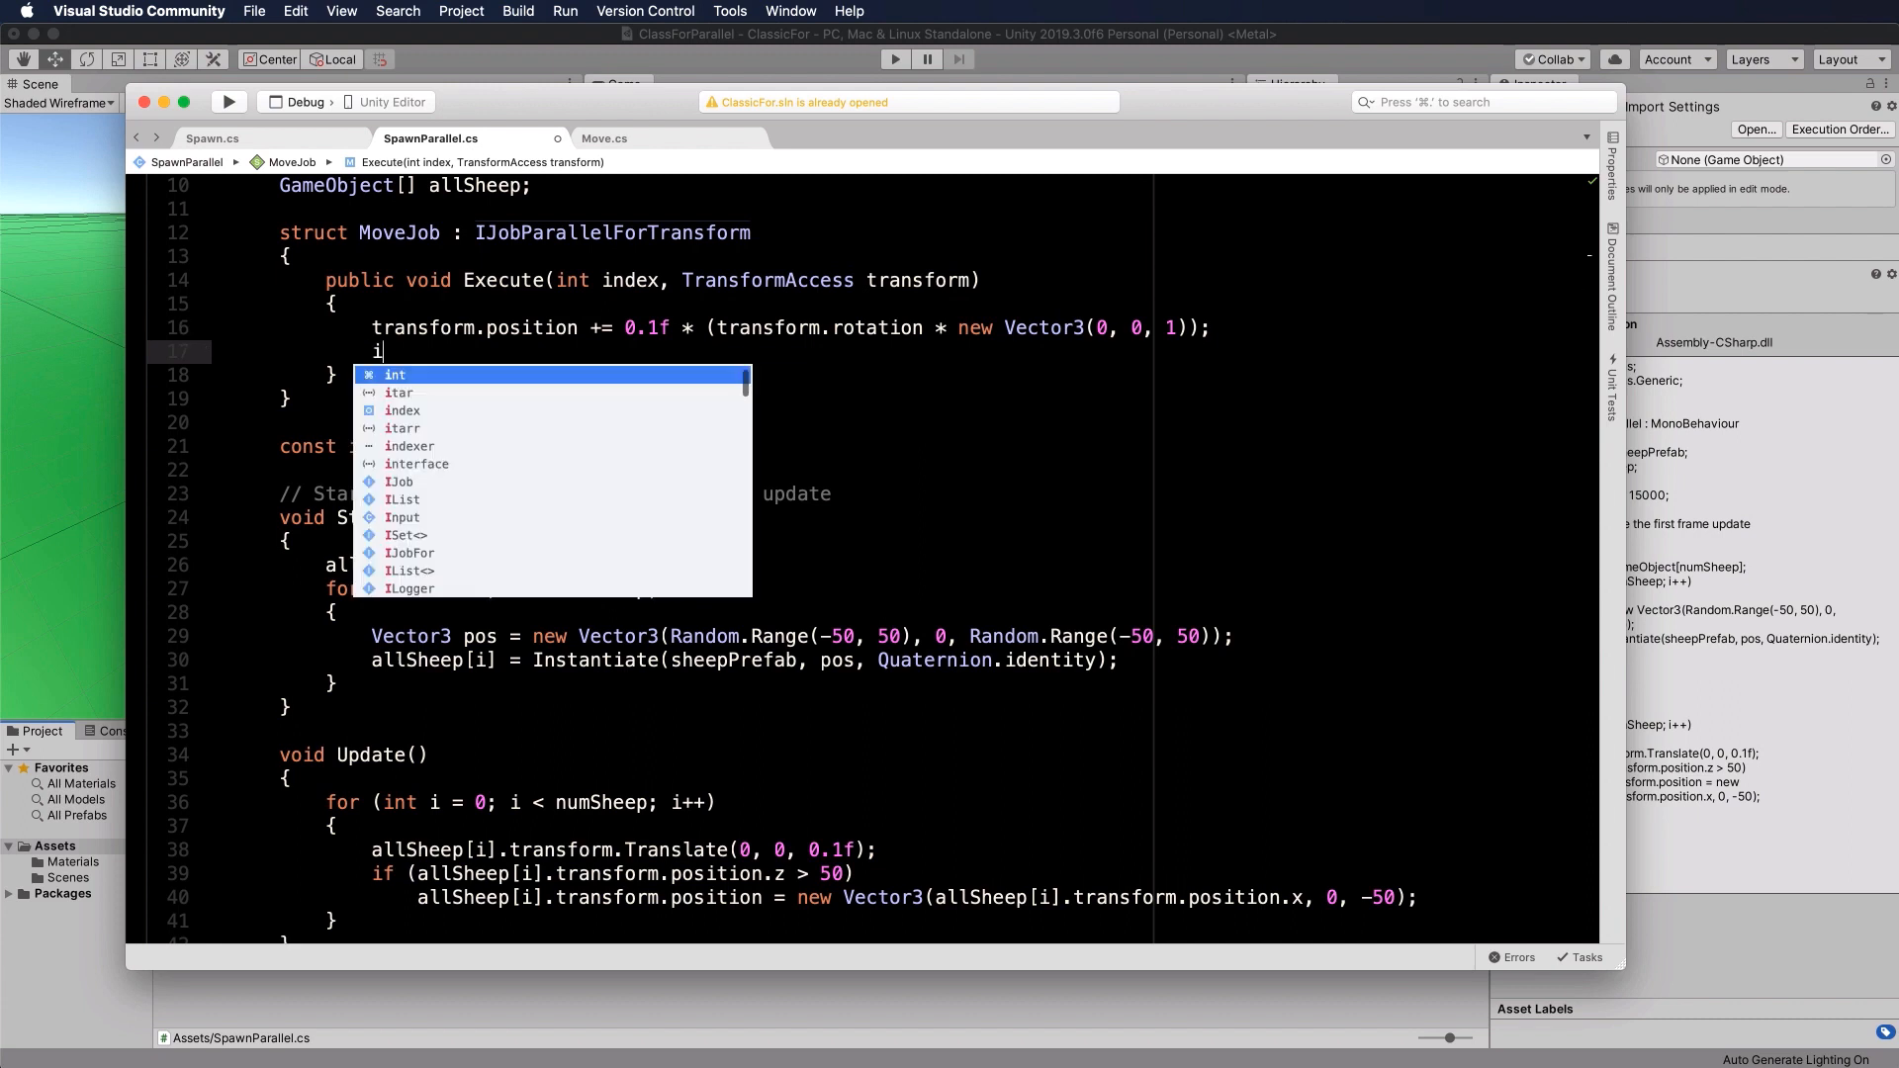
{"action": "type", "text": "f("}
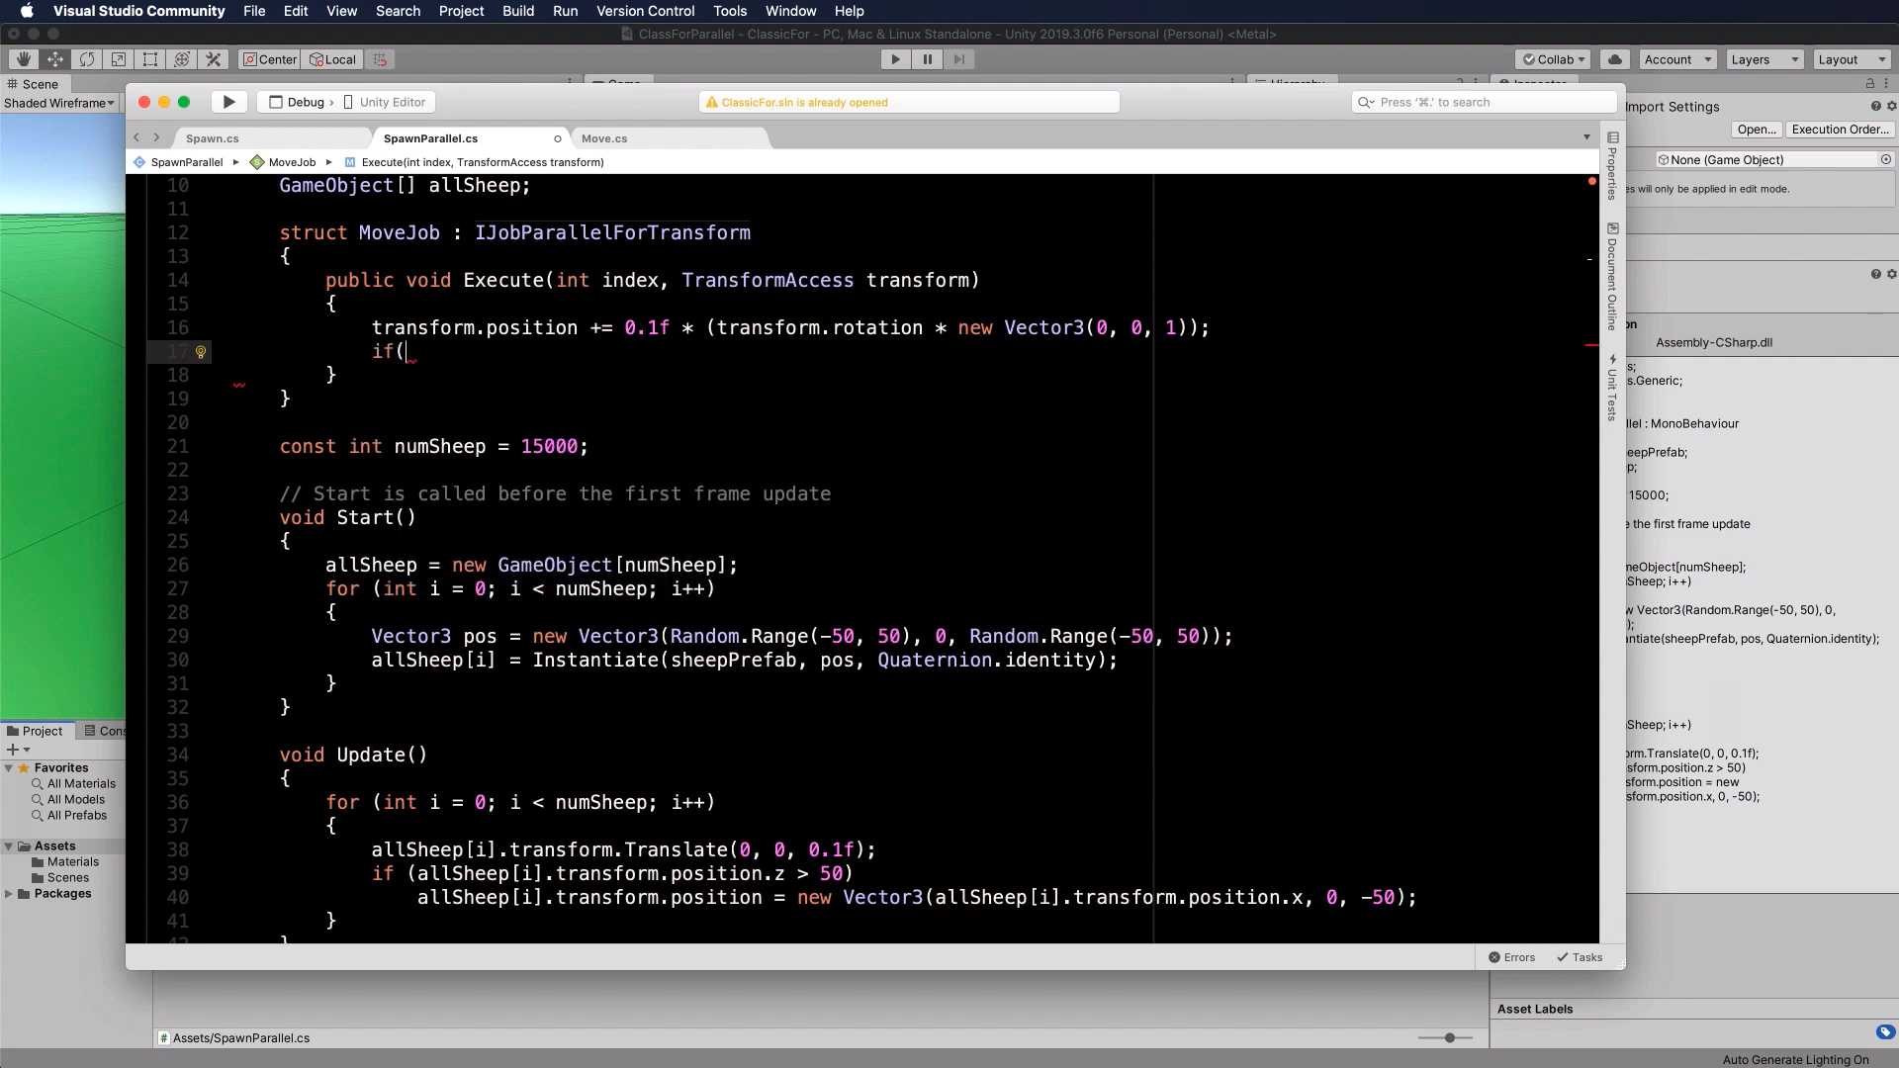
{"action": "type", "text": "transform"}
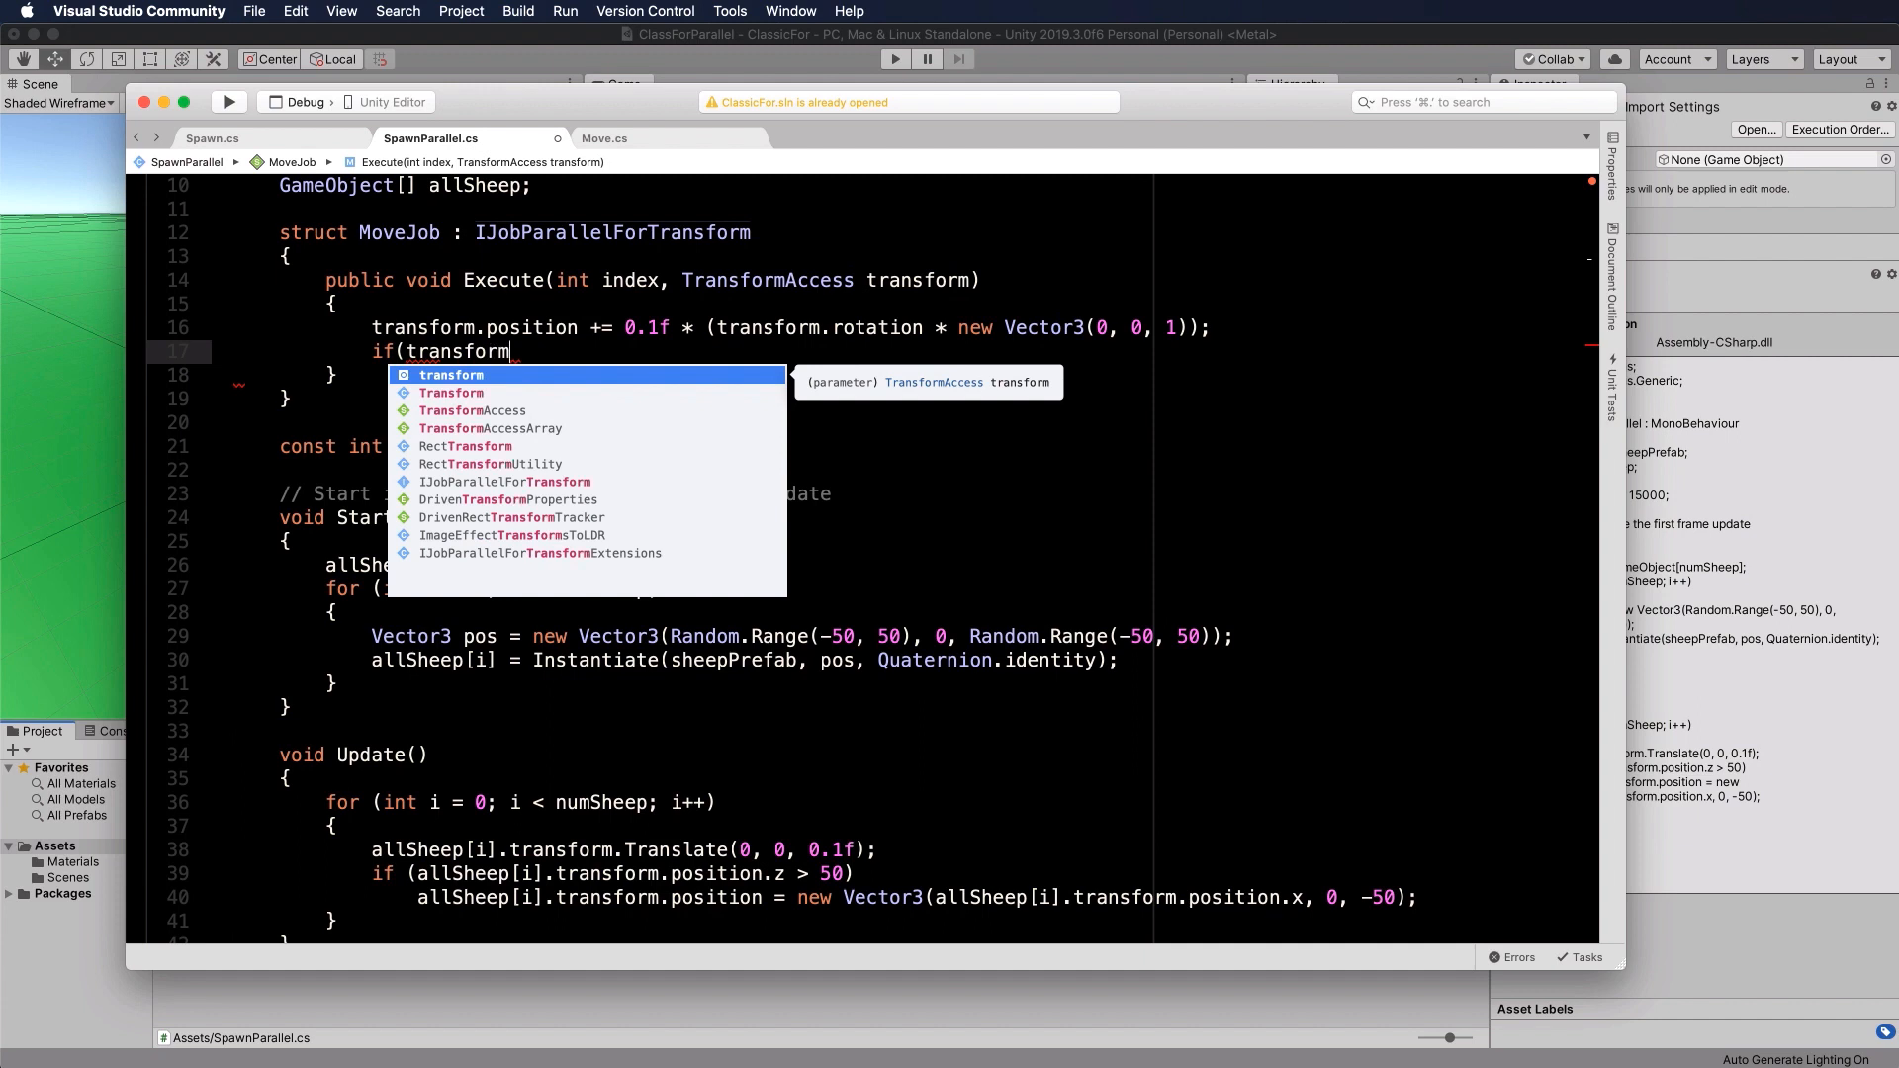
{"action": "type", "text": ".position.z"}
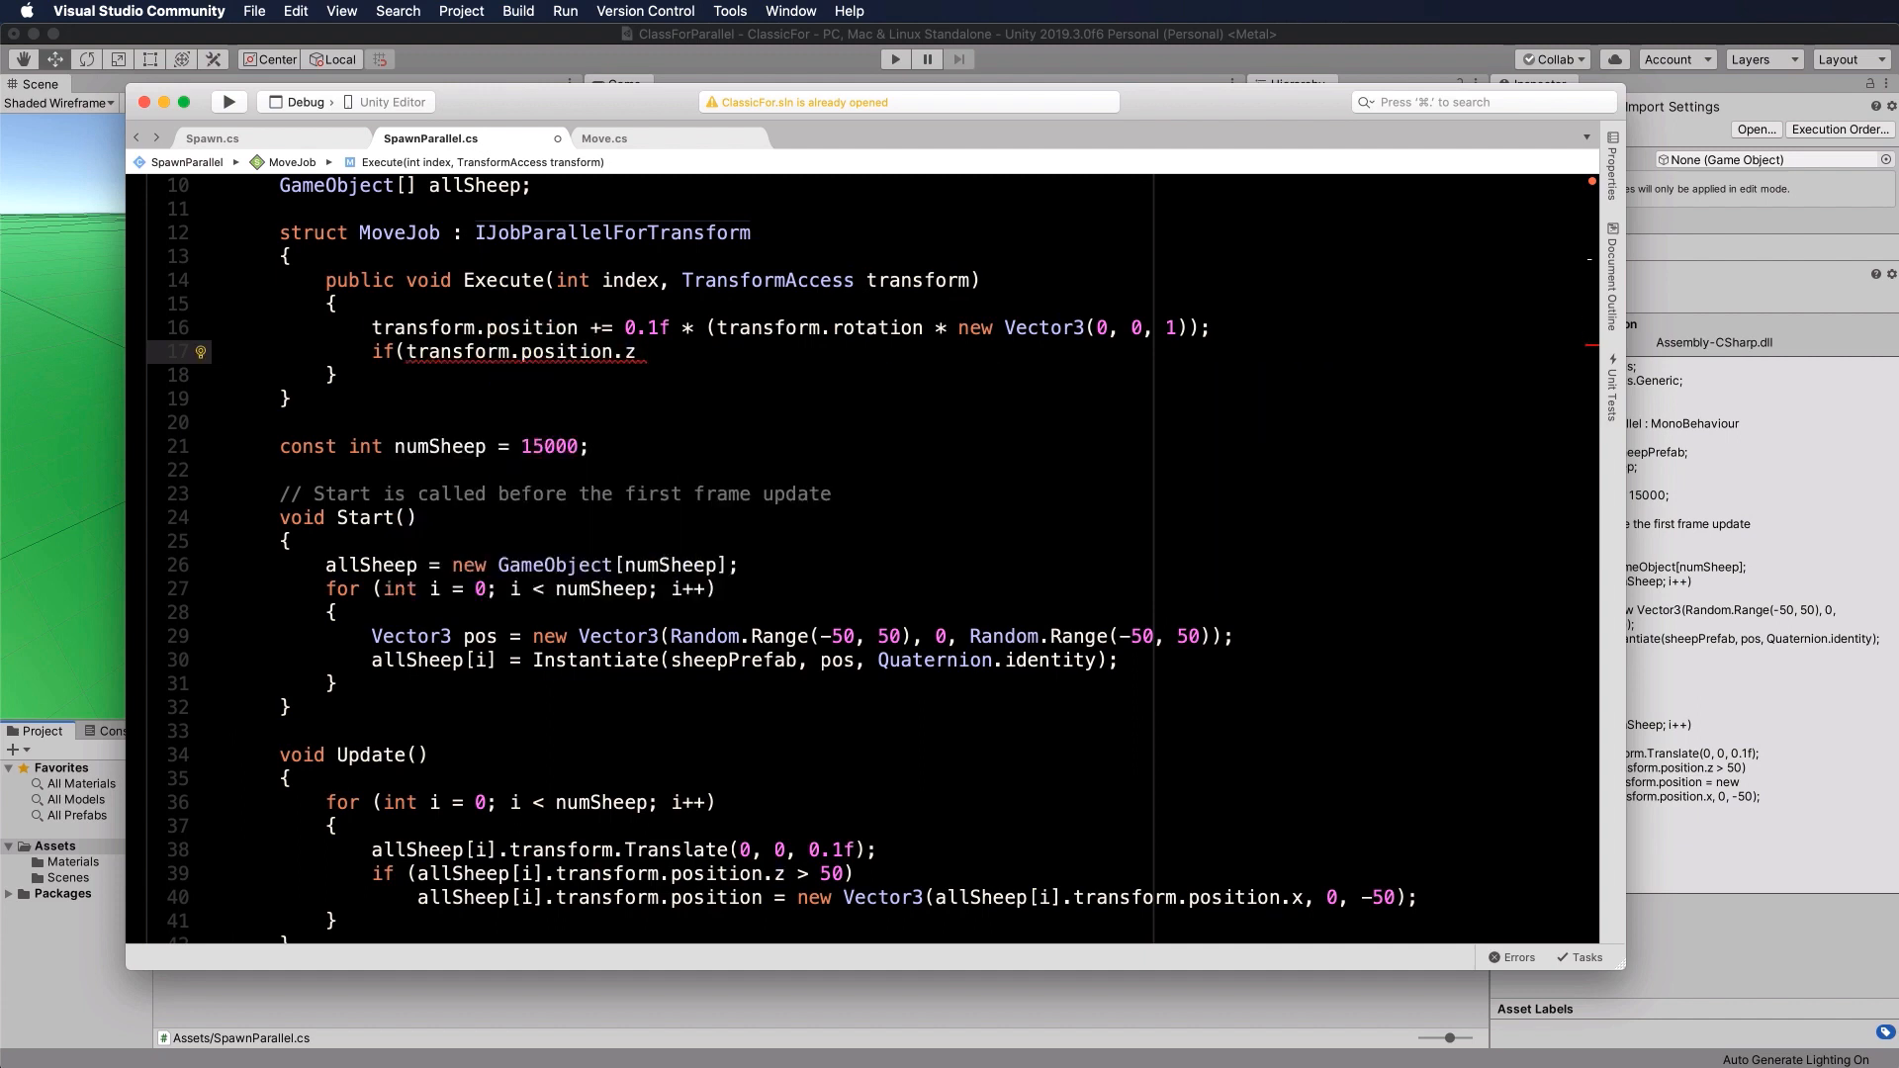
{"action": "type", "text": "> 50)"}
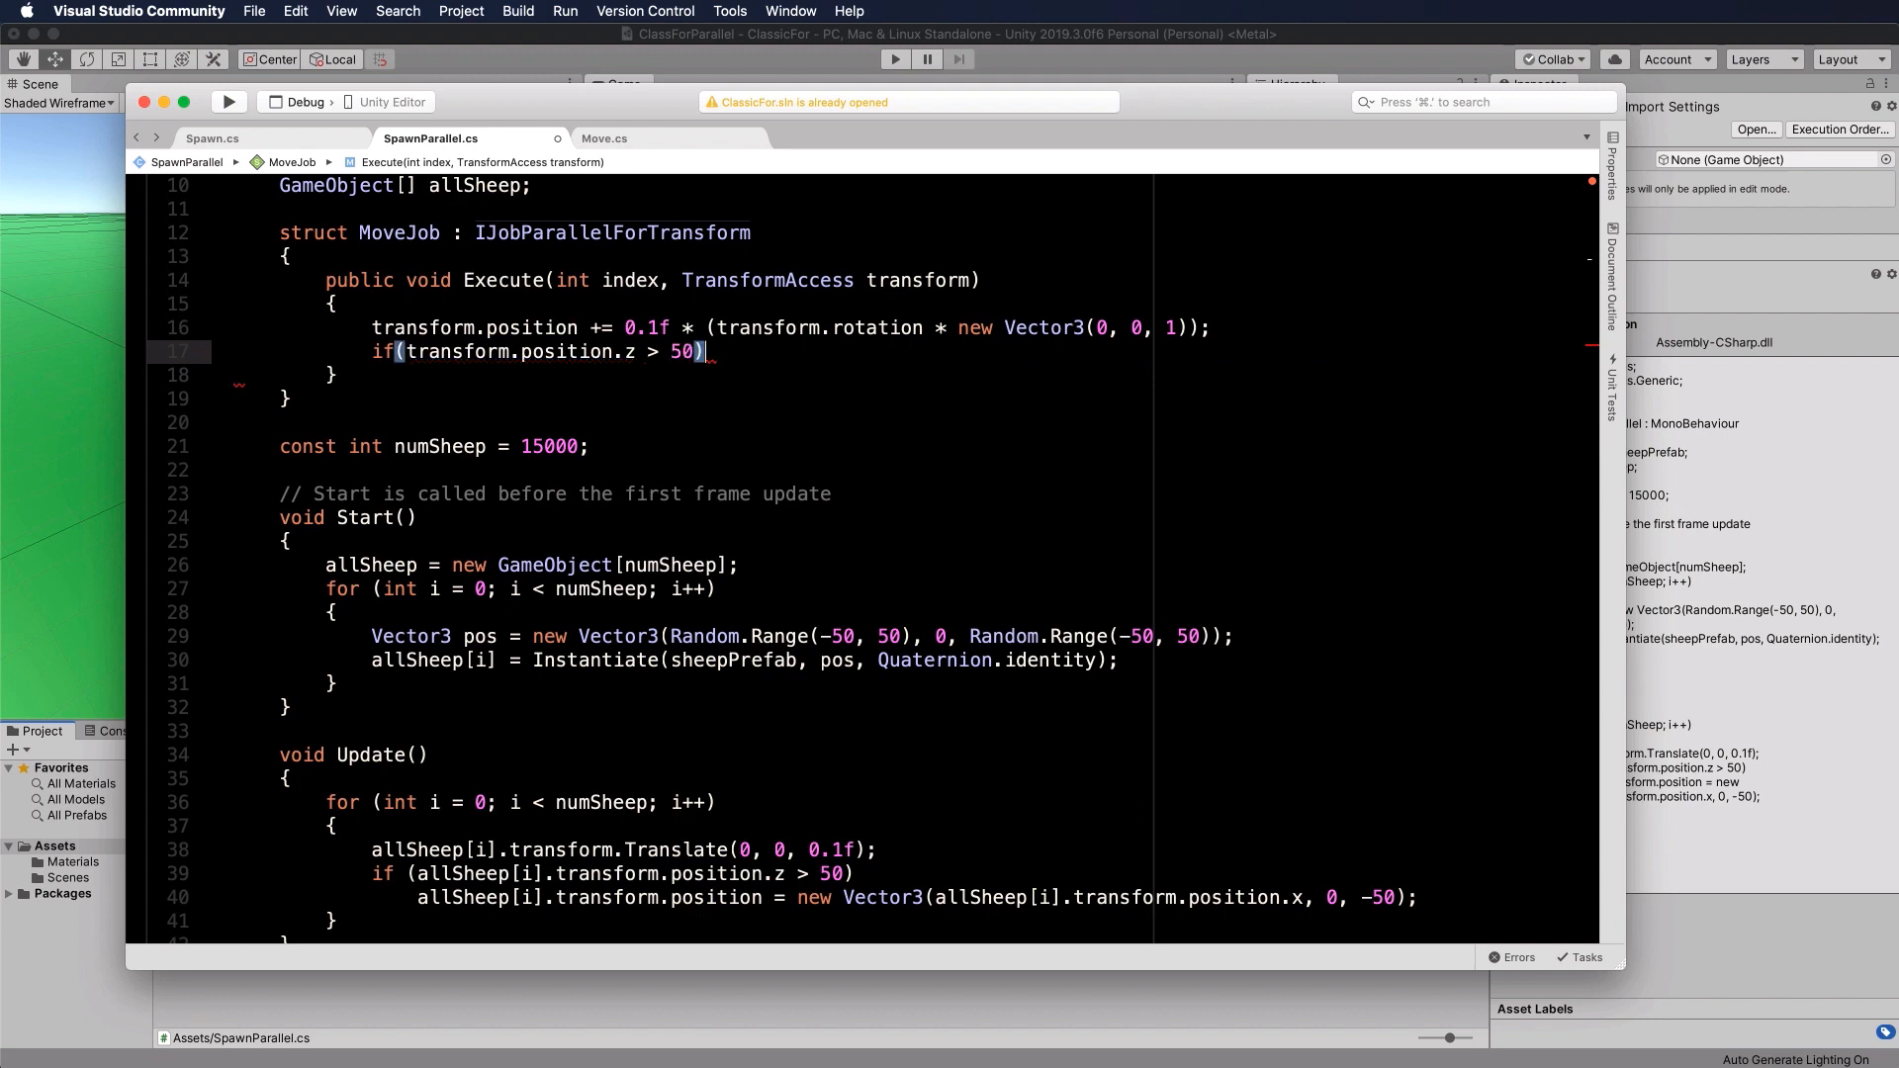
{"action": "key", "text": "Return"}
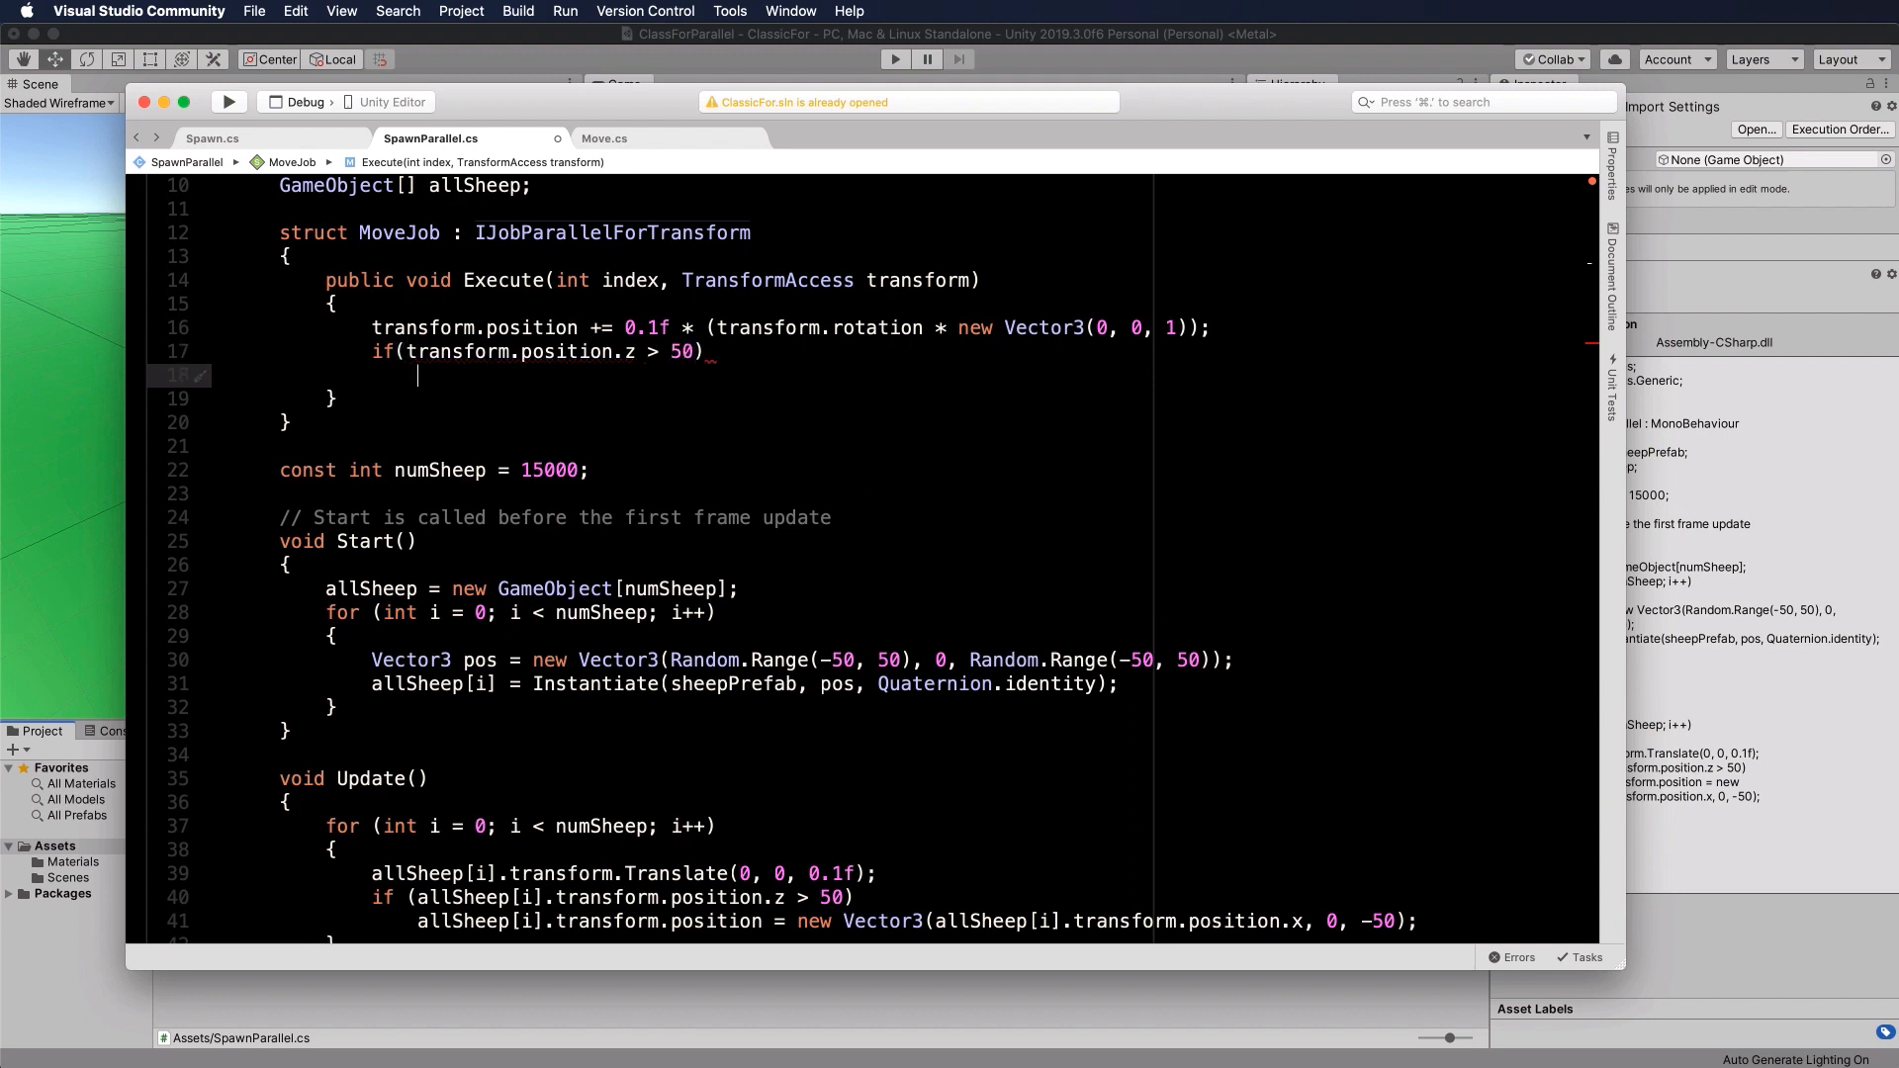
Step: Under the if, reset the sheep with transform.position = new Vector3(transform.position.x, 0, -50);
{"action": "type", "text": "transform."}
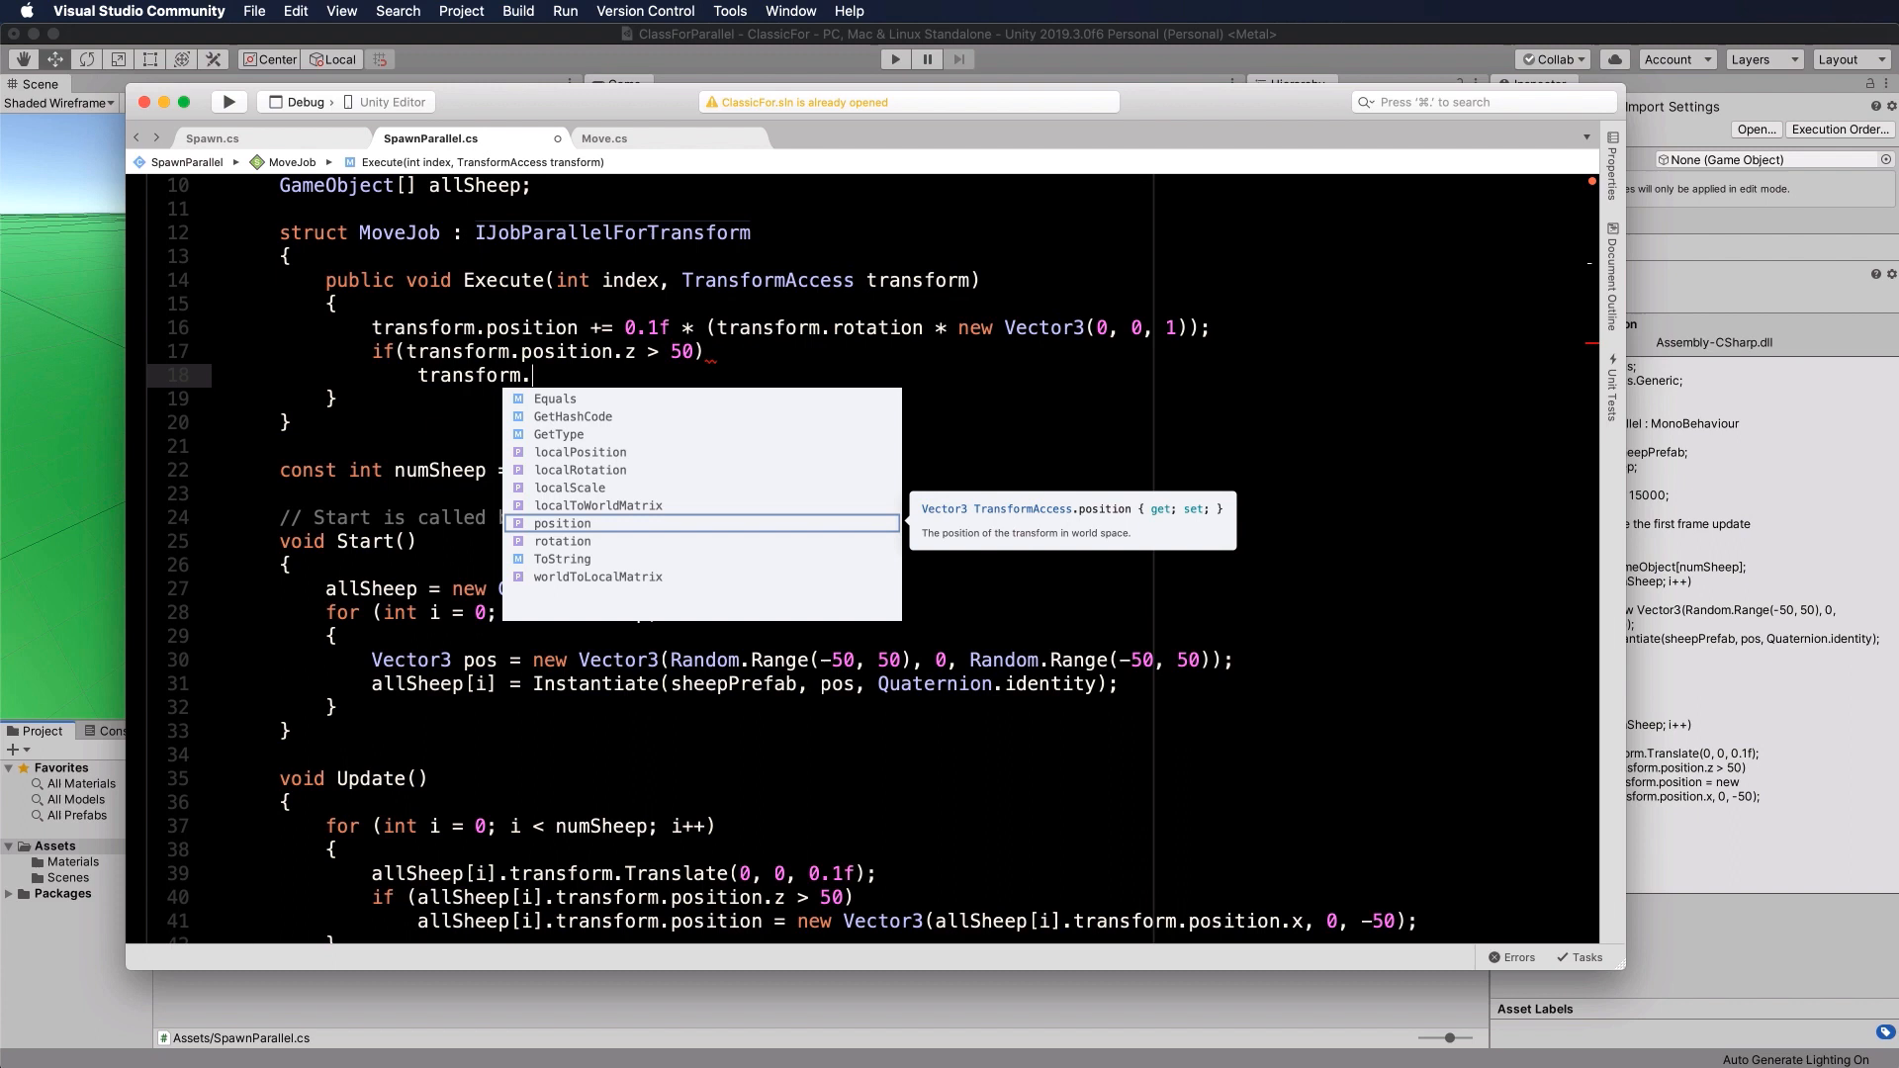
{"action": "type", "text": "position"}
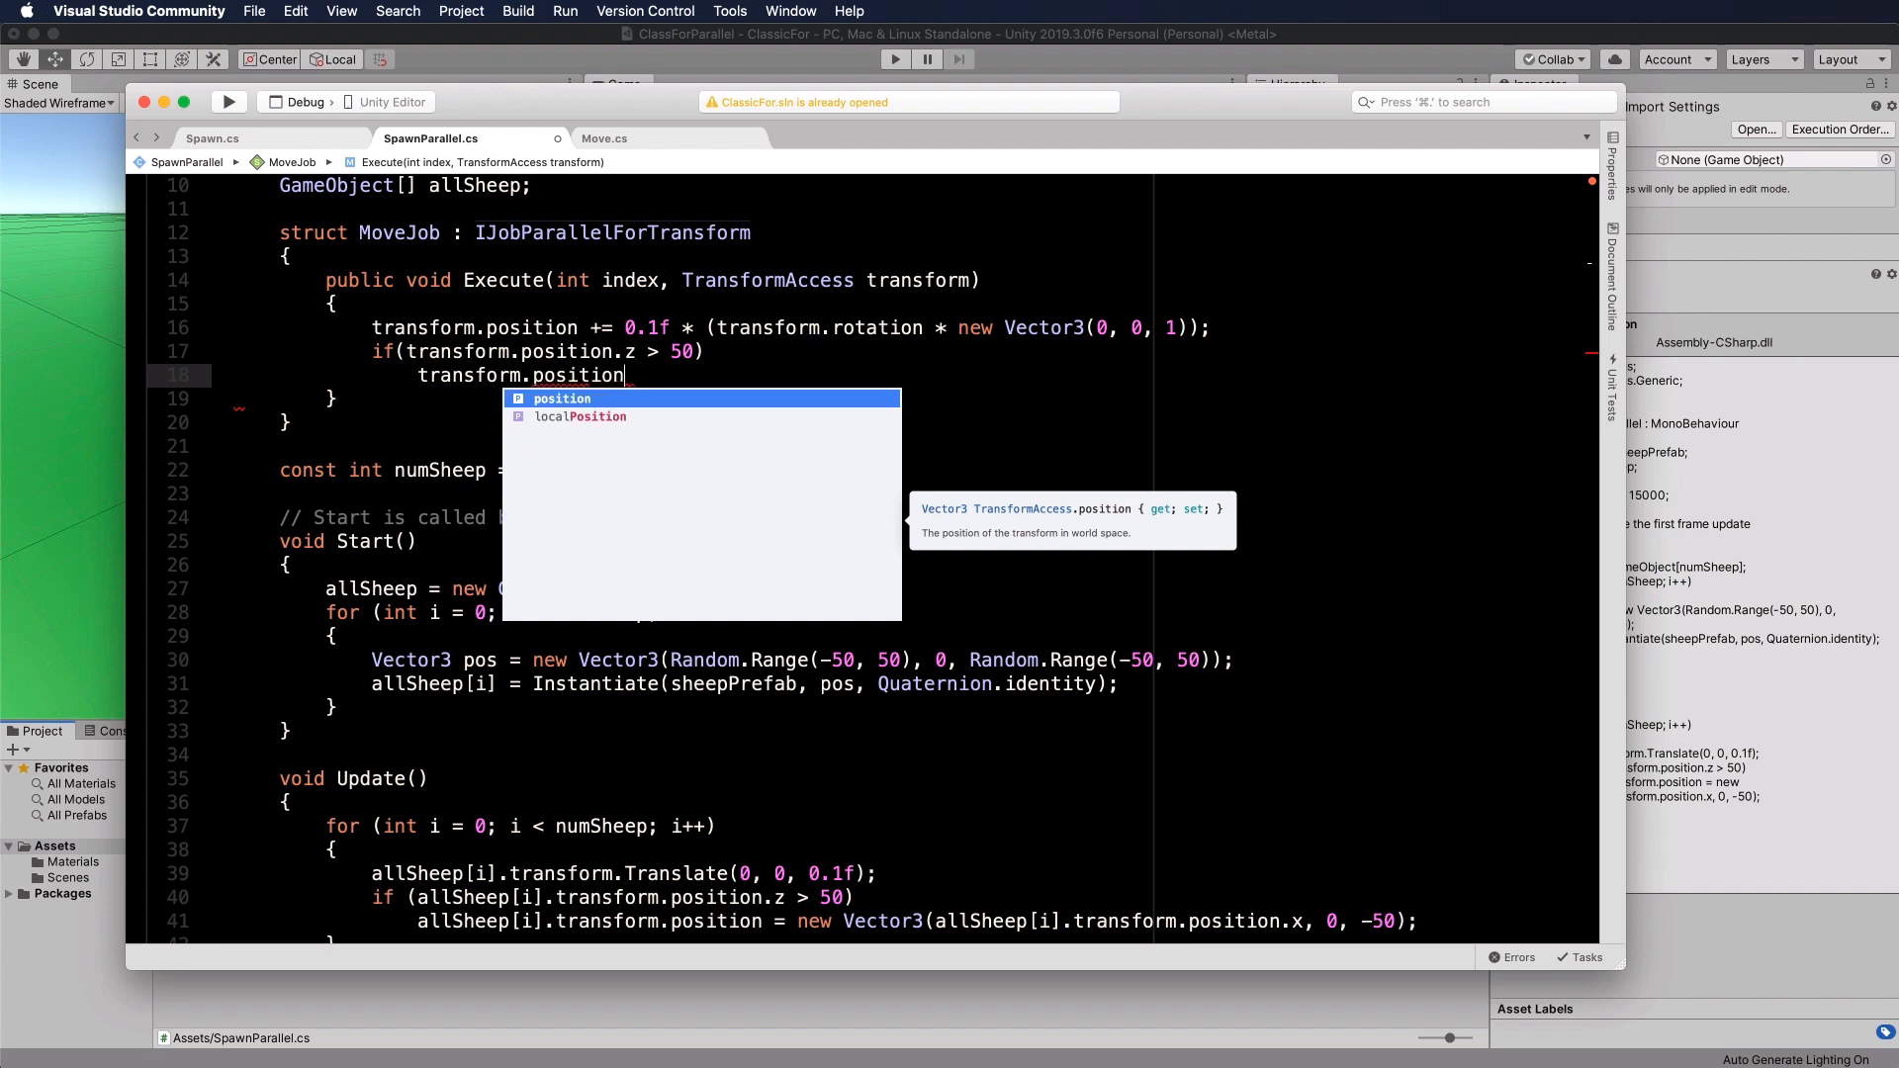
{"action": "type", "text": "= new Vector3("}
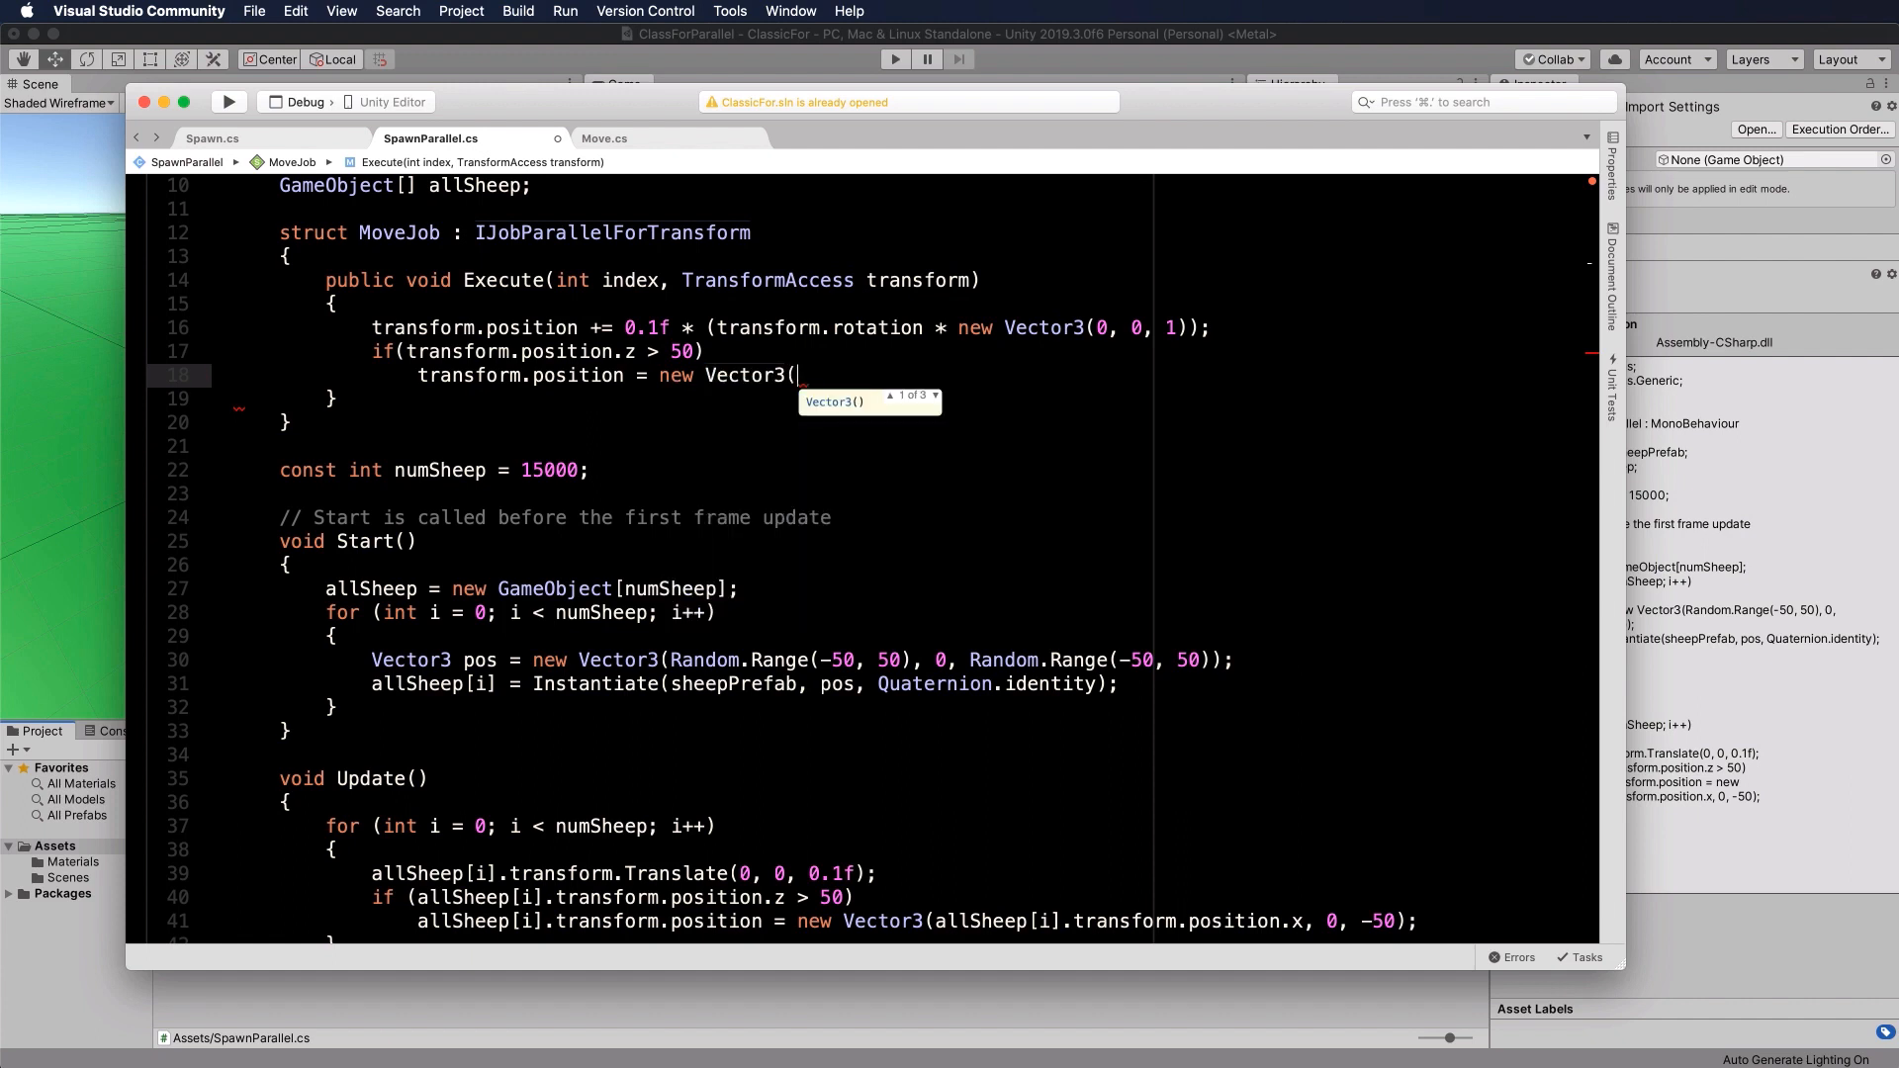
{"action": "type", "text": "t"}
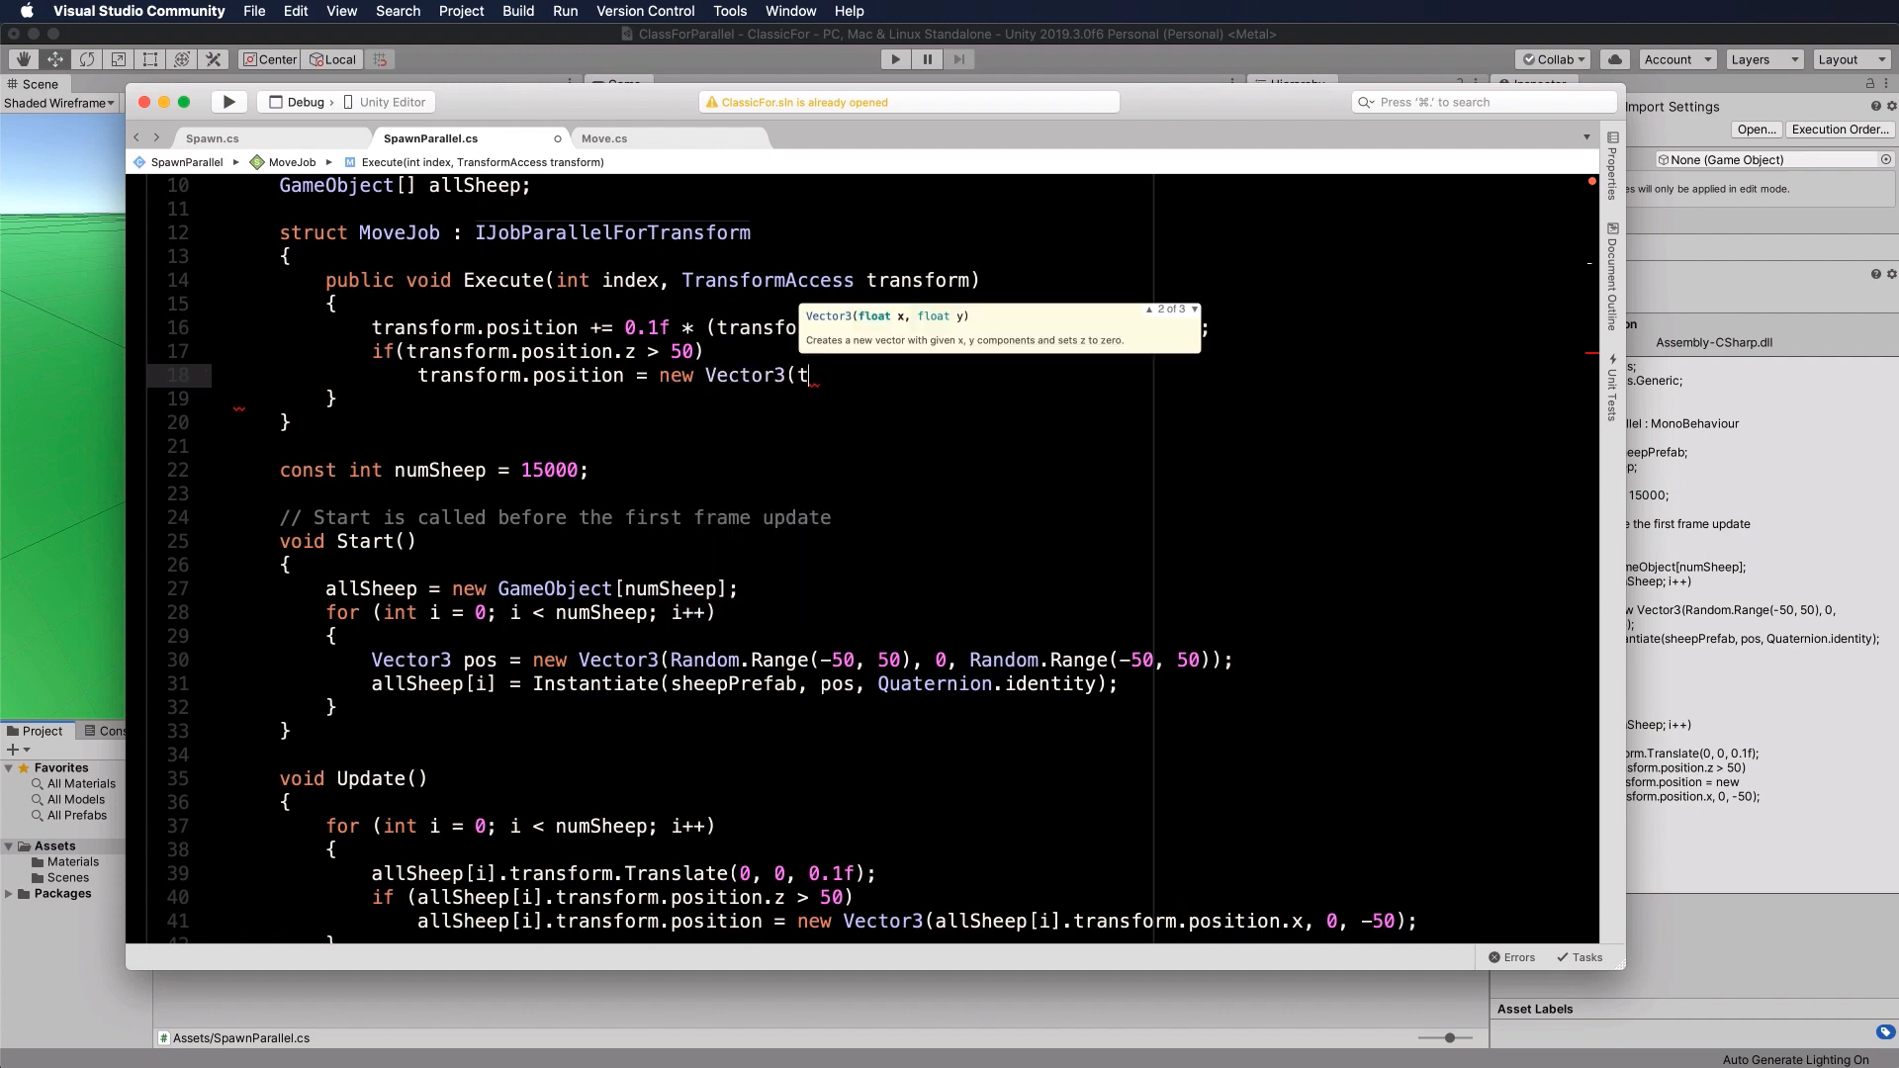
{"action": "type", "text": "ransform.p"}
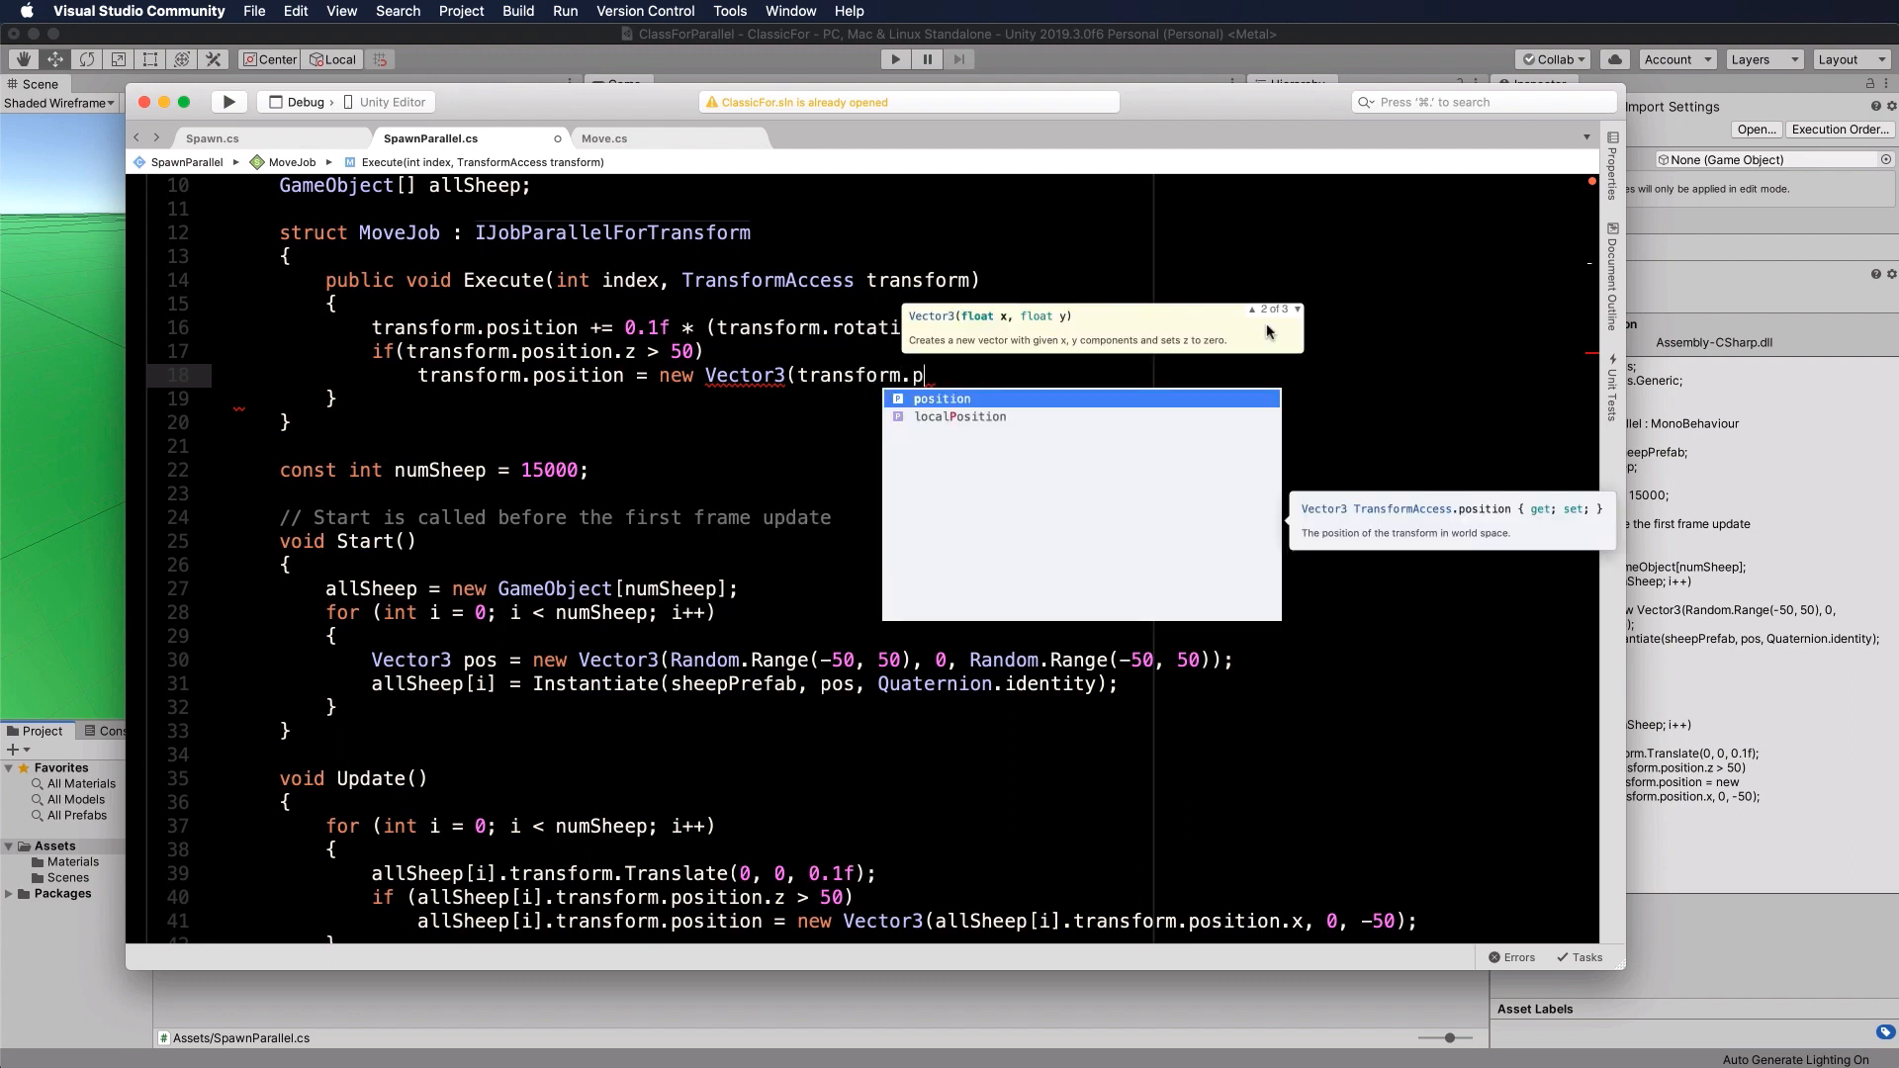
{"action": "type", "text": "osition."}
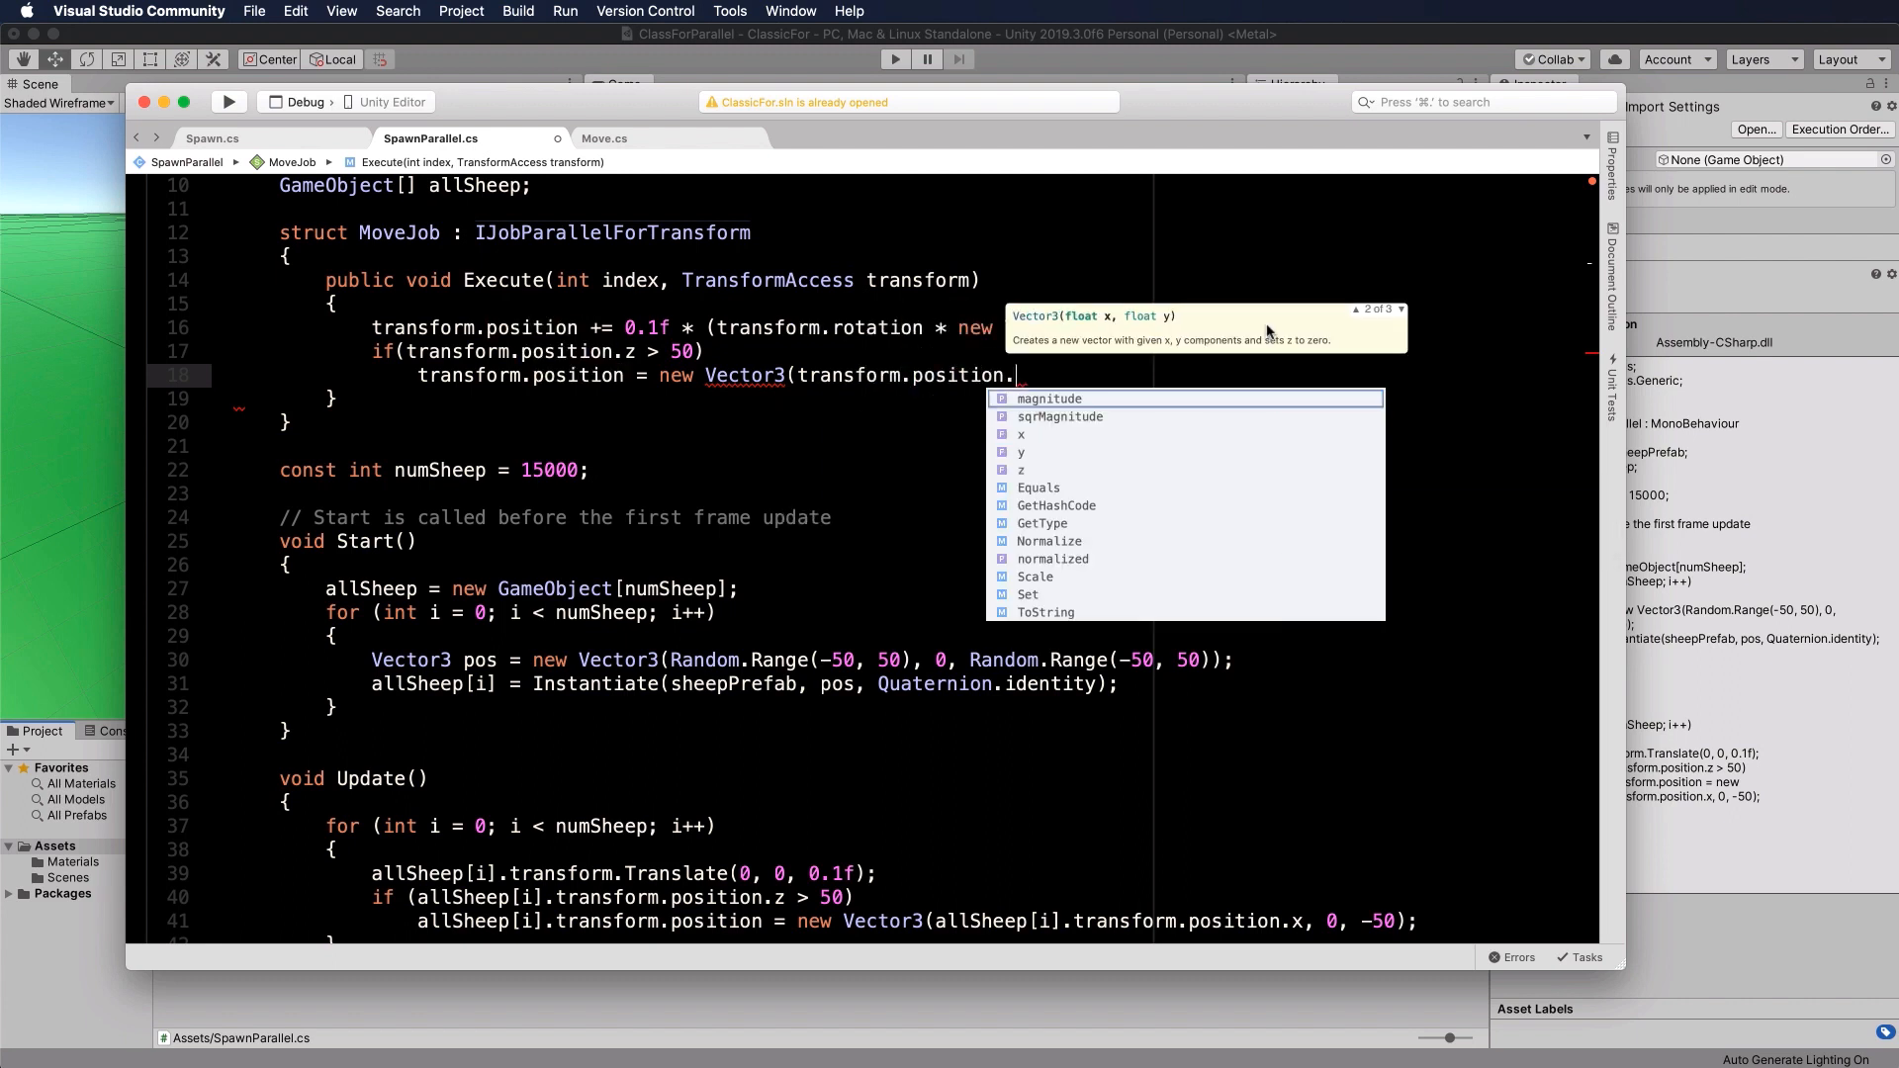
{"action": "type", "text": "x, 0"}
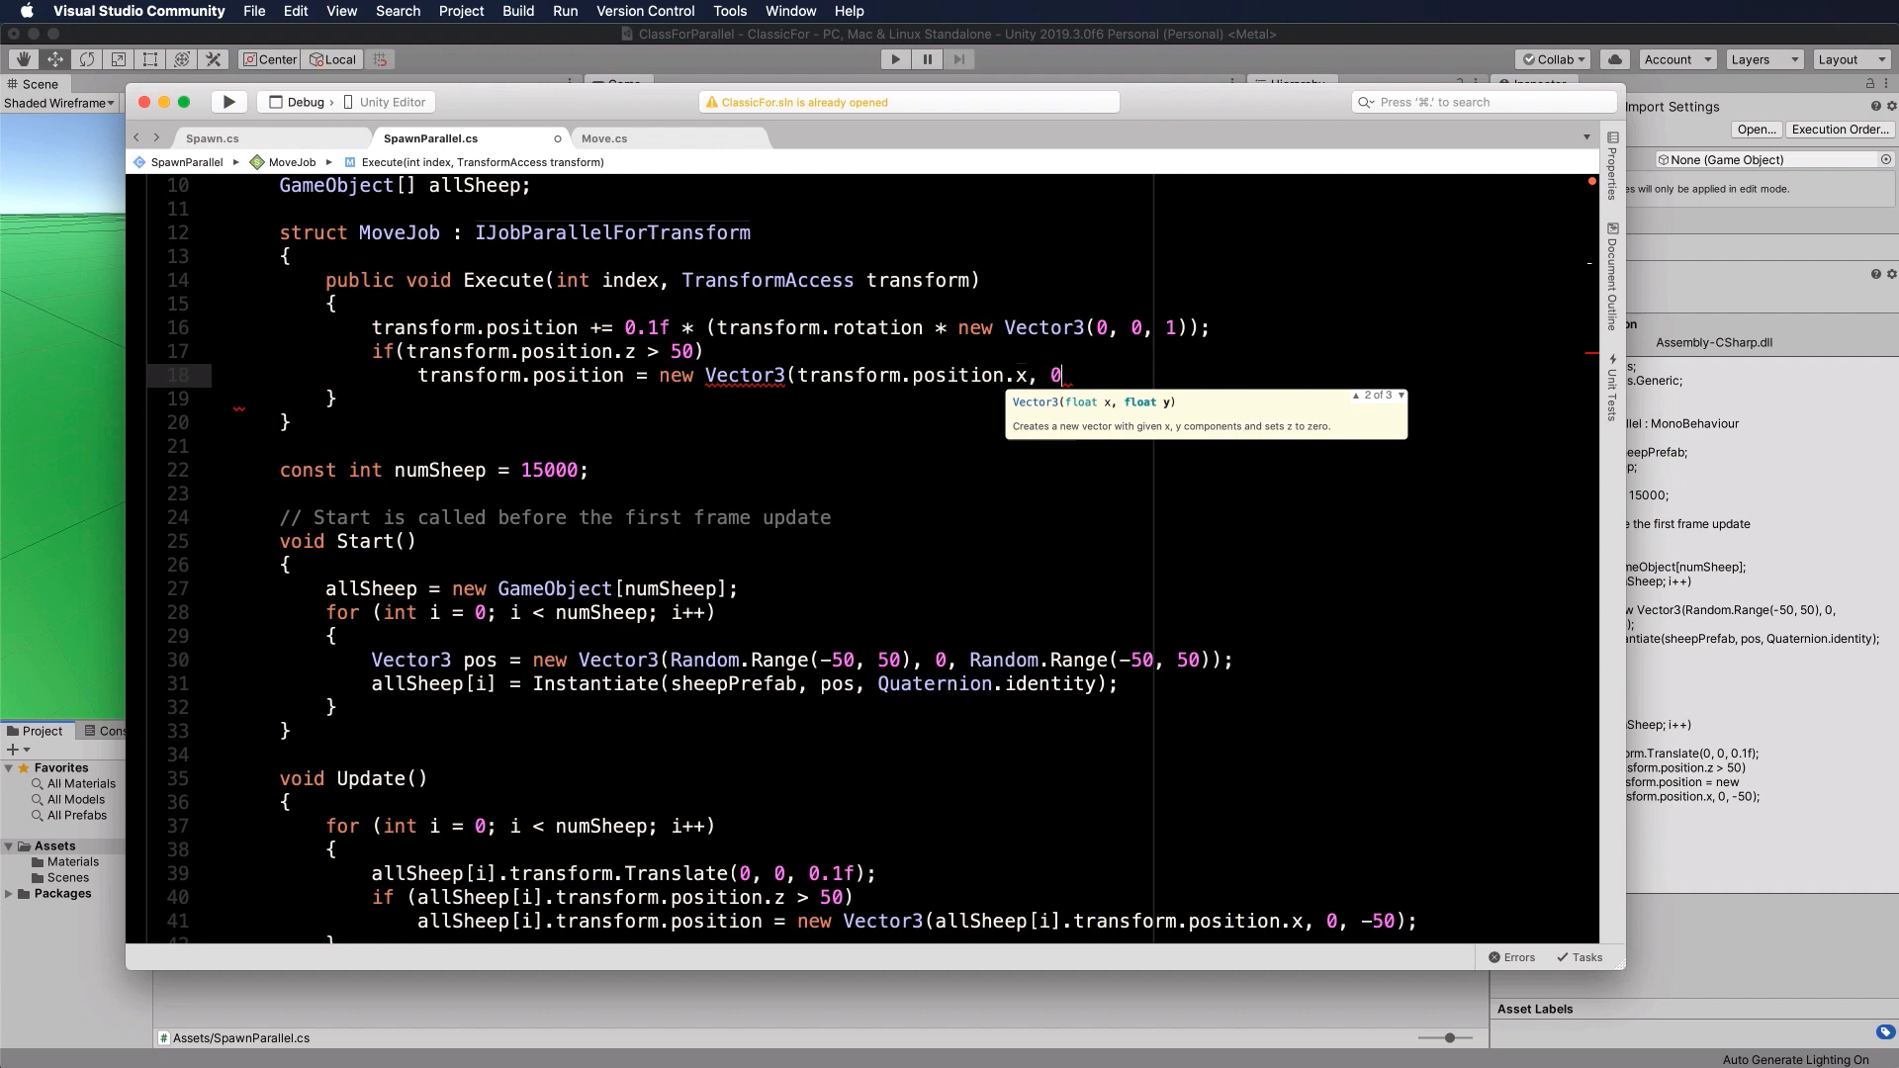
{"action": "type", "text": ", -50);"}
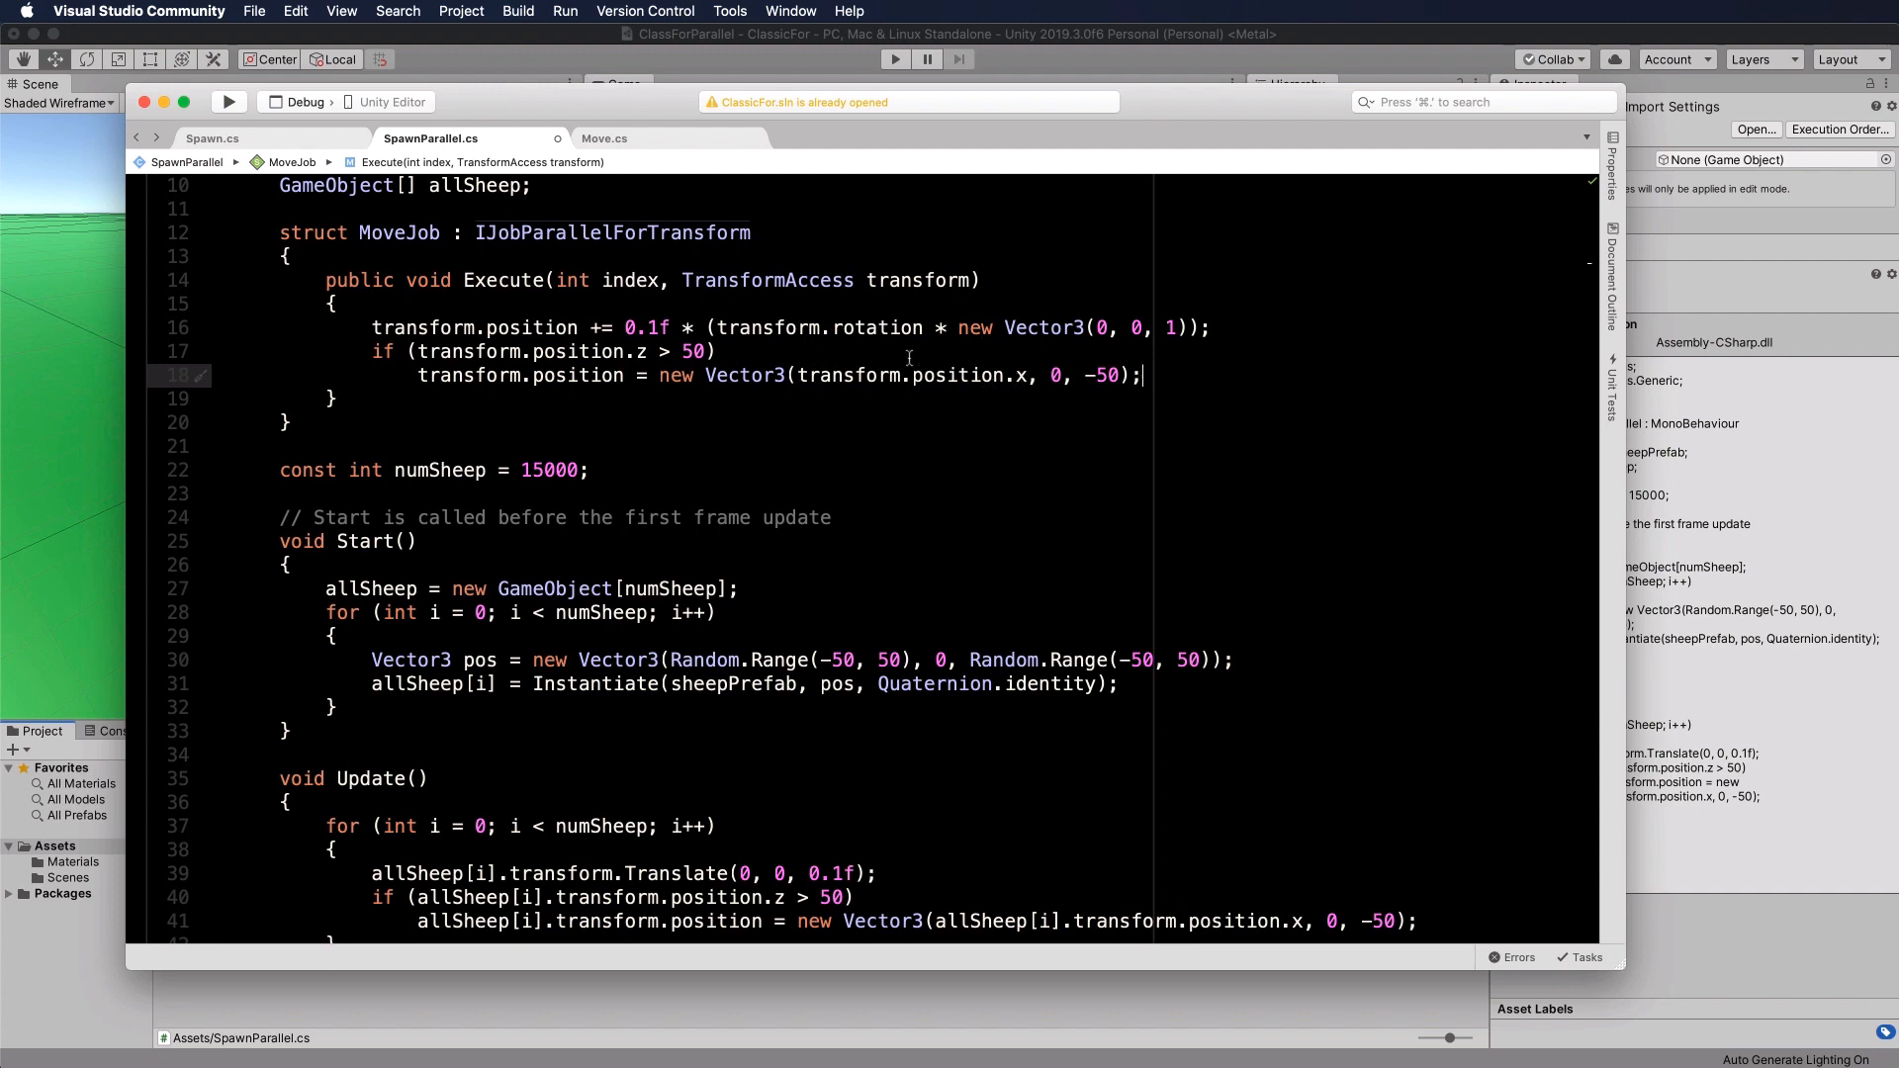
{"action": "mouse_move", "coordinate": [398, 401]}
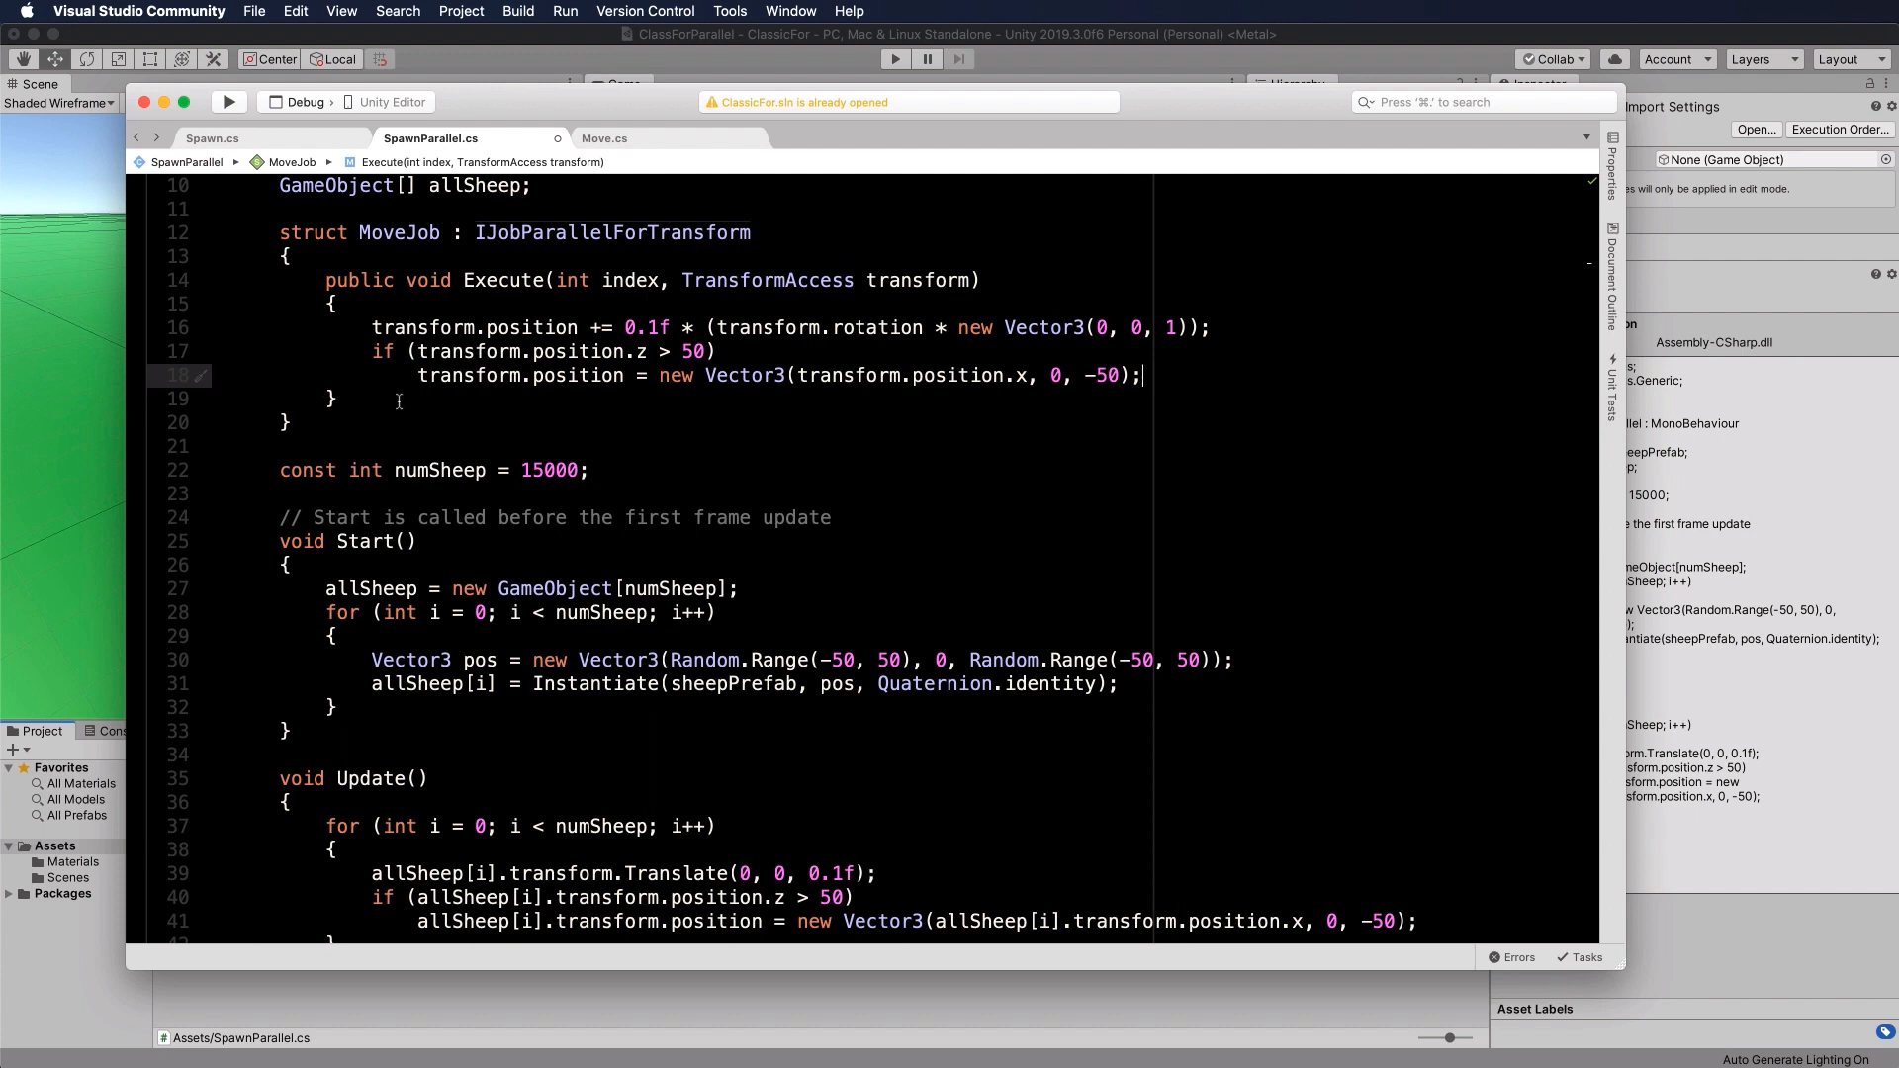
{"action": "scroll", "scroll_direction": "up", "scroll_amount": 3}
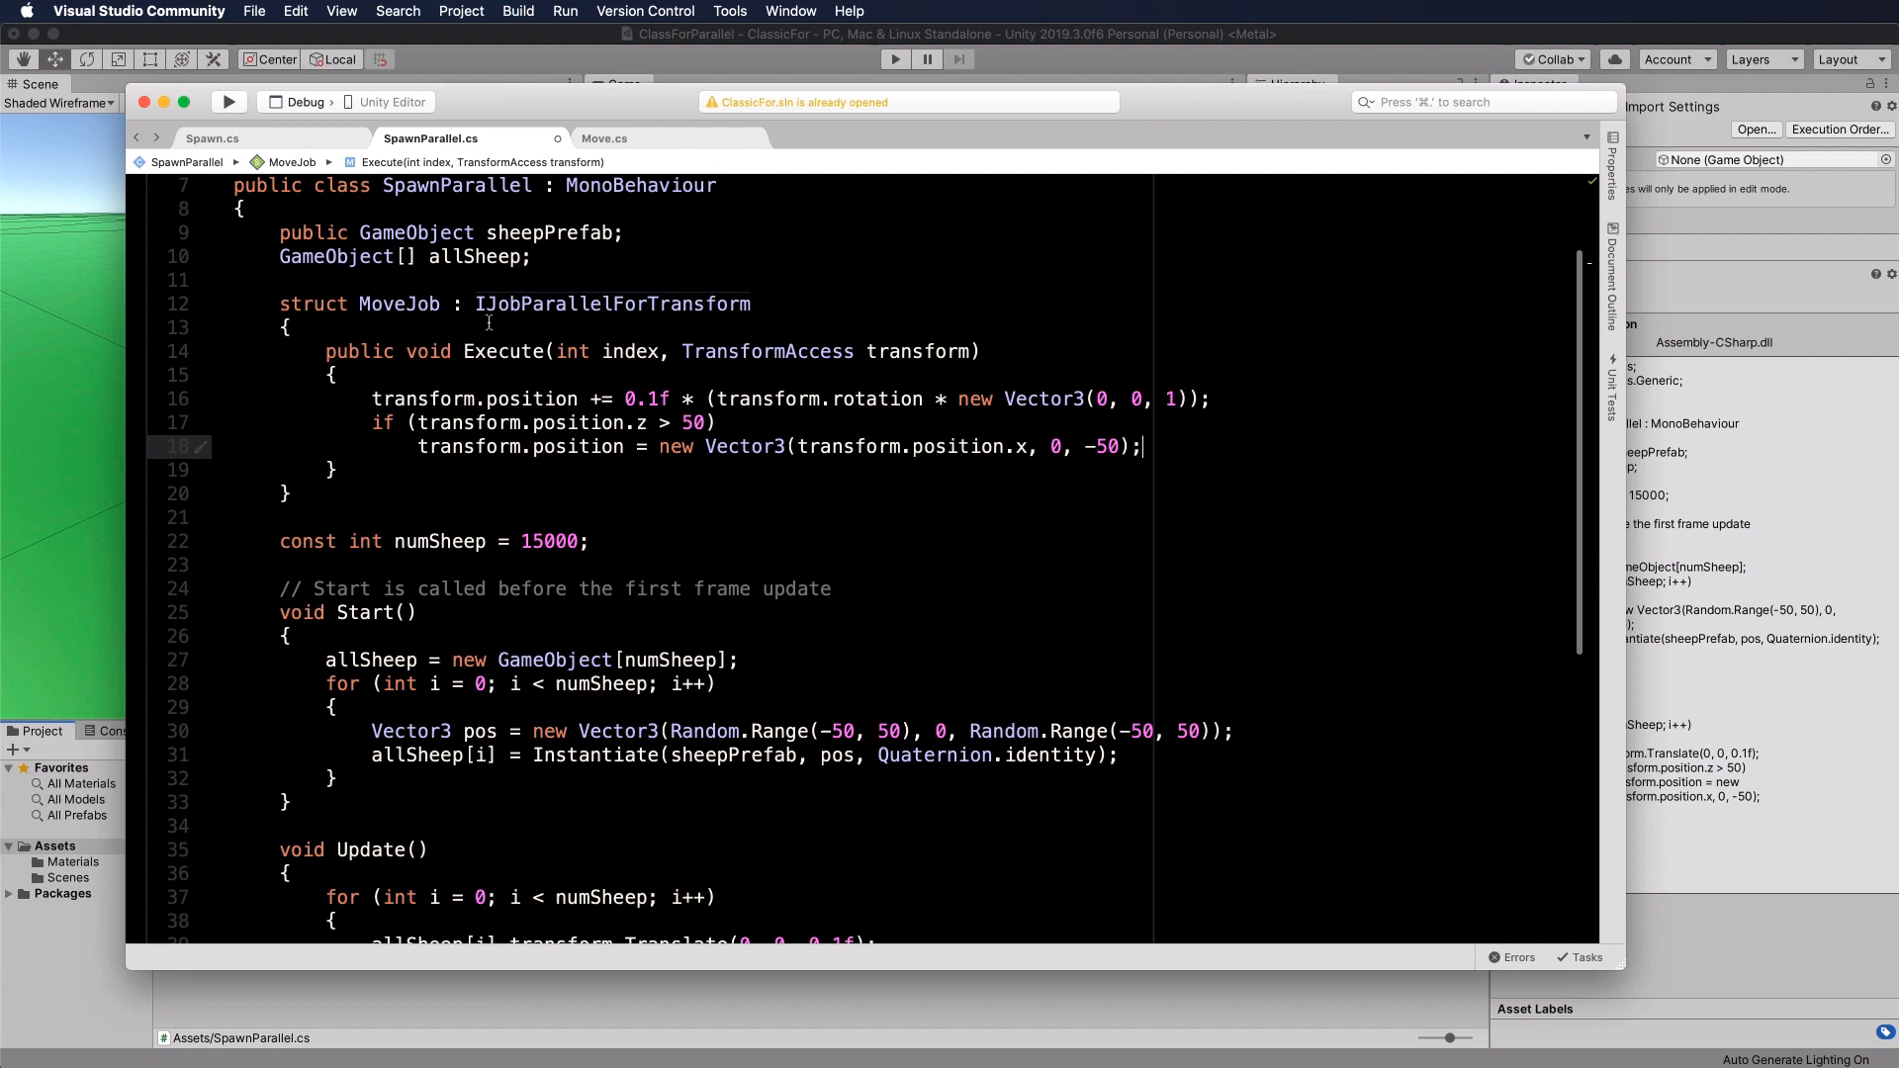
Step: Place the insertion point at the MoveJob struct declaration, ready to add fields after it
{"action": "left_click", "coordinate": [281, 303]}
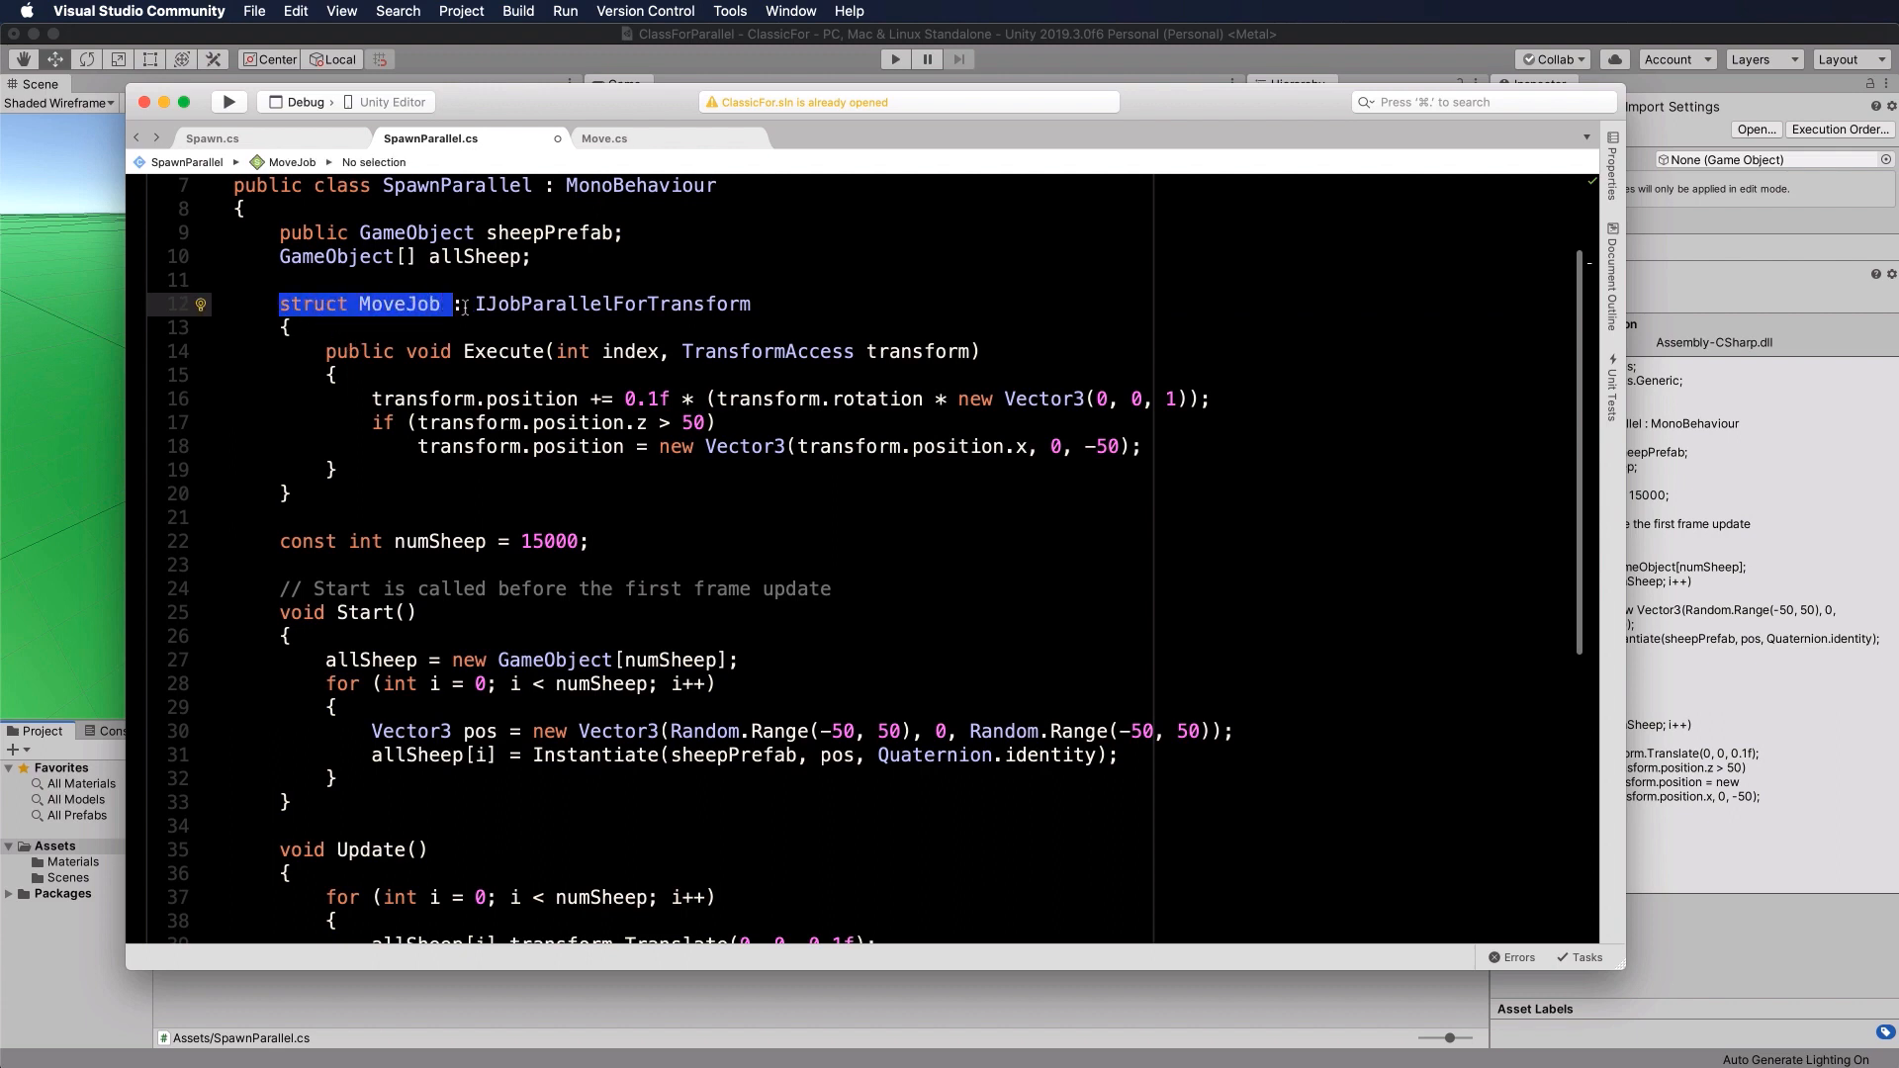
{"action": "mouse_move", "coordinate": [807, 305]}
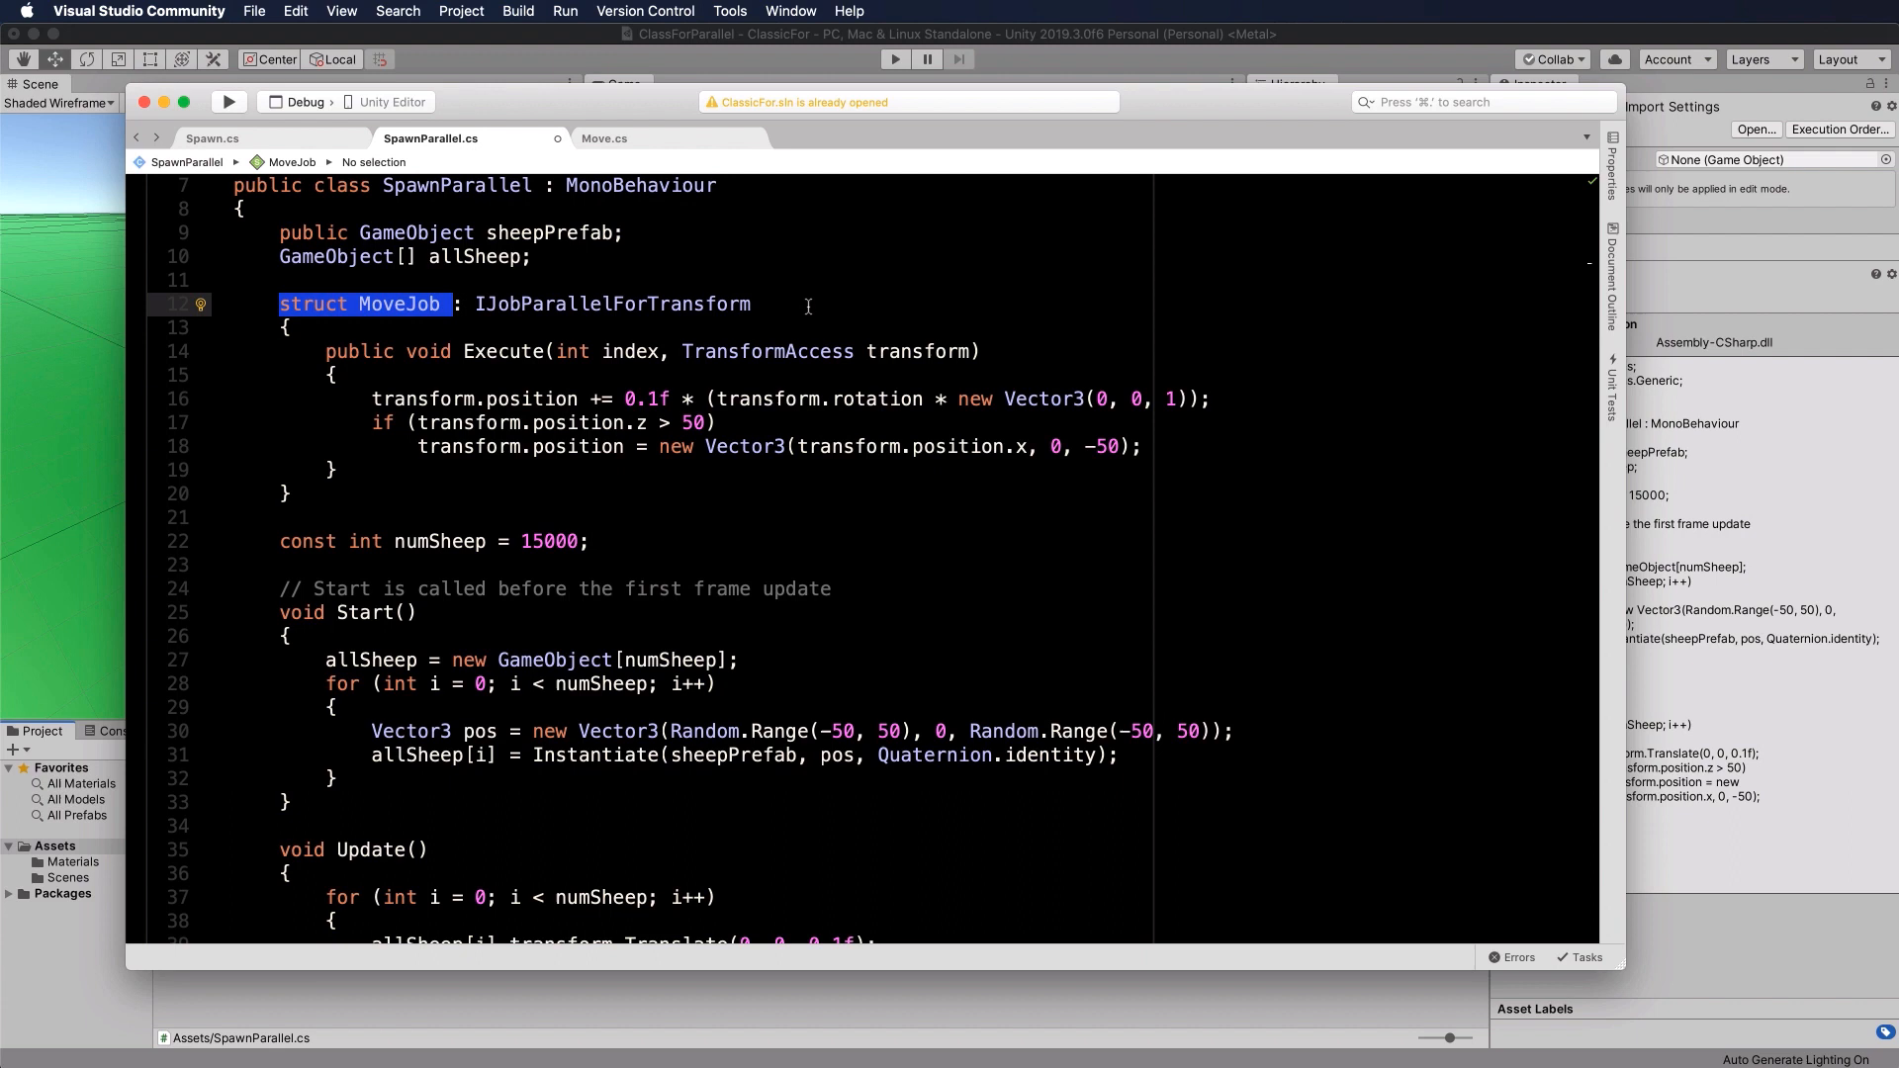
{"action": "mouse_move", "coordinate": [605, 368]}
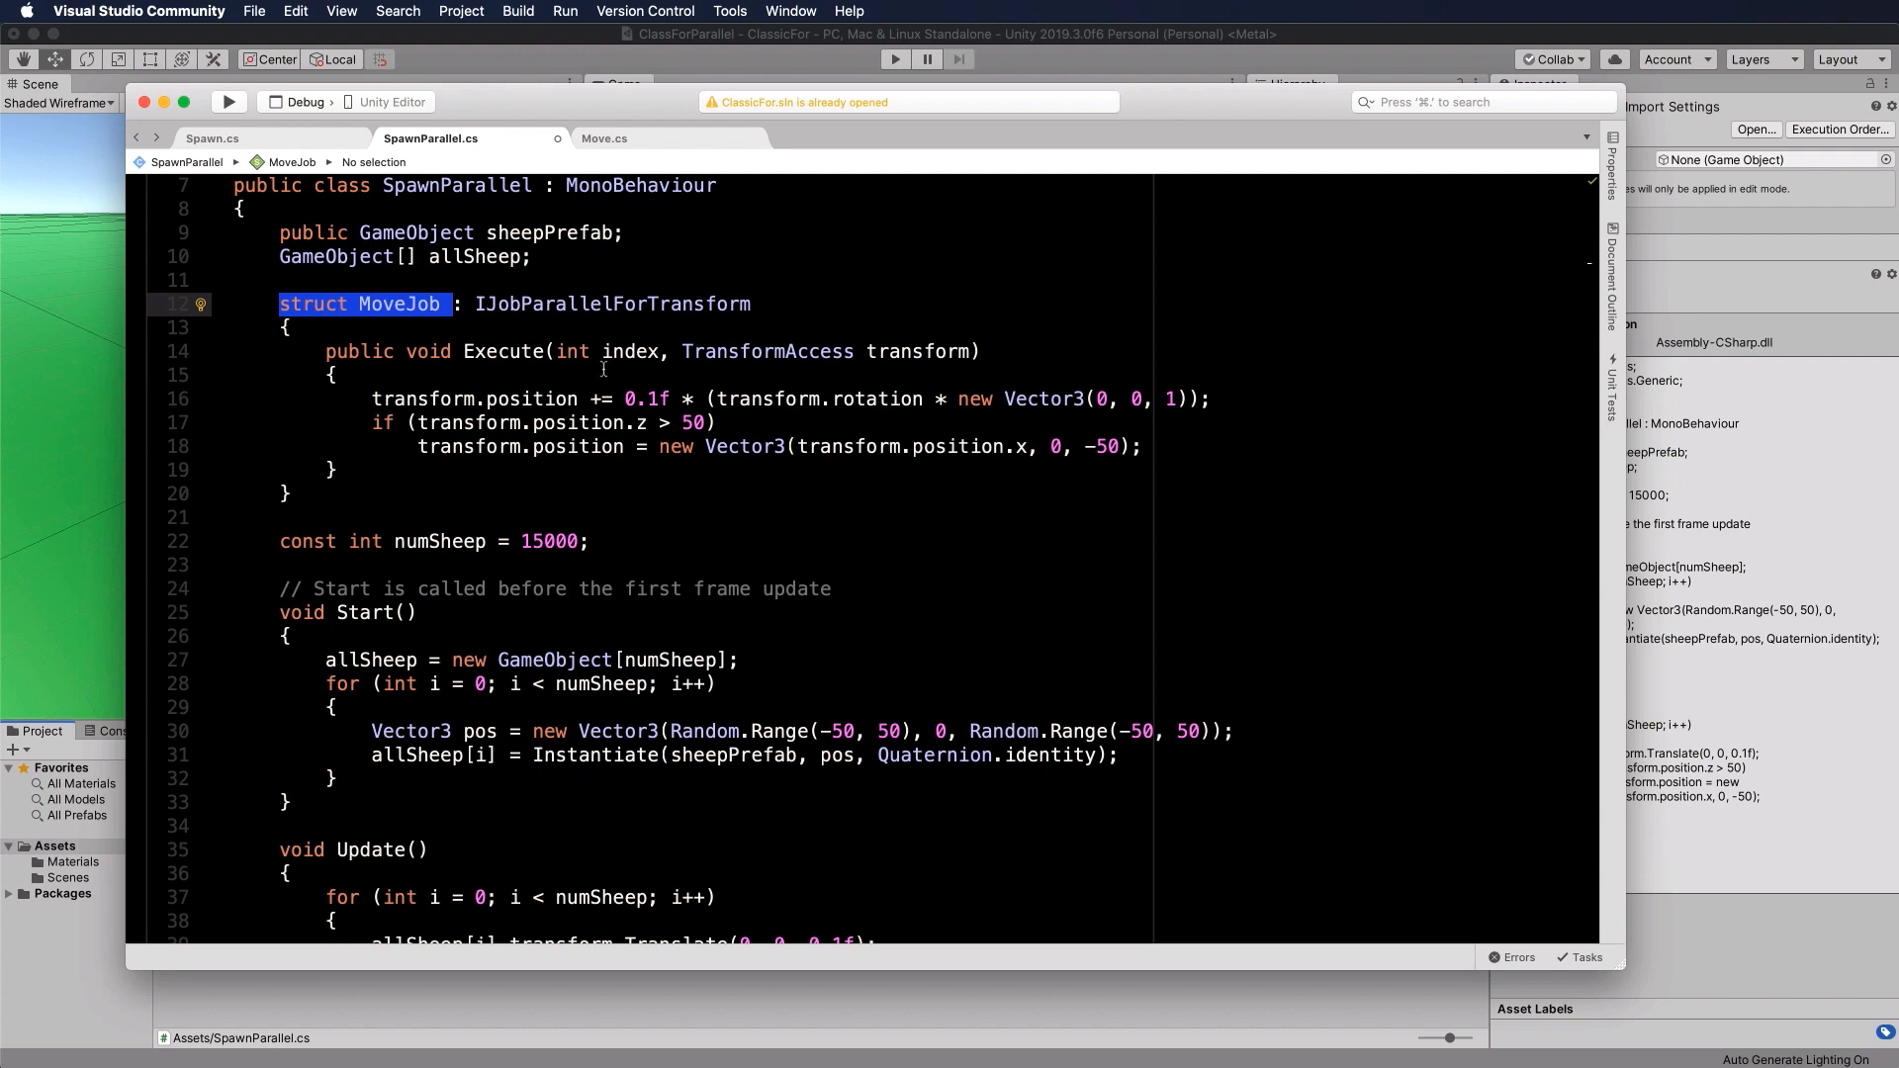
{"action": "mouse_move", "coordinate": [449, 445]}
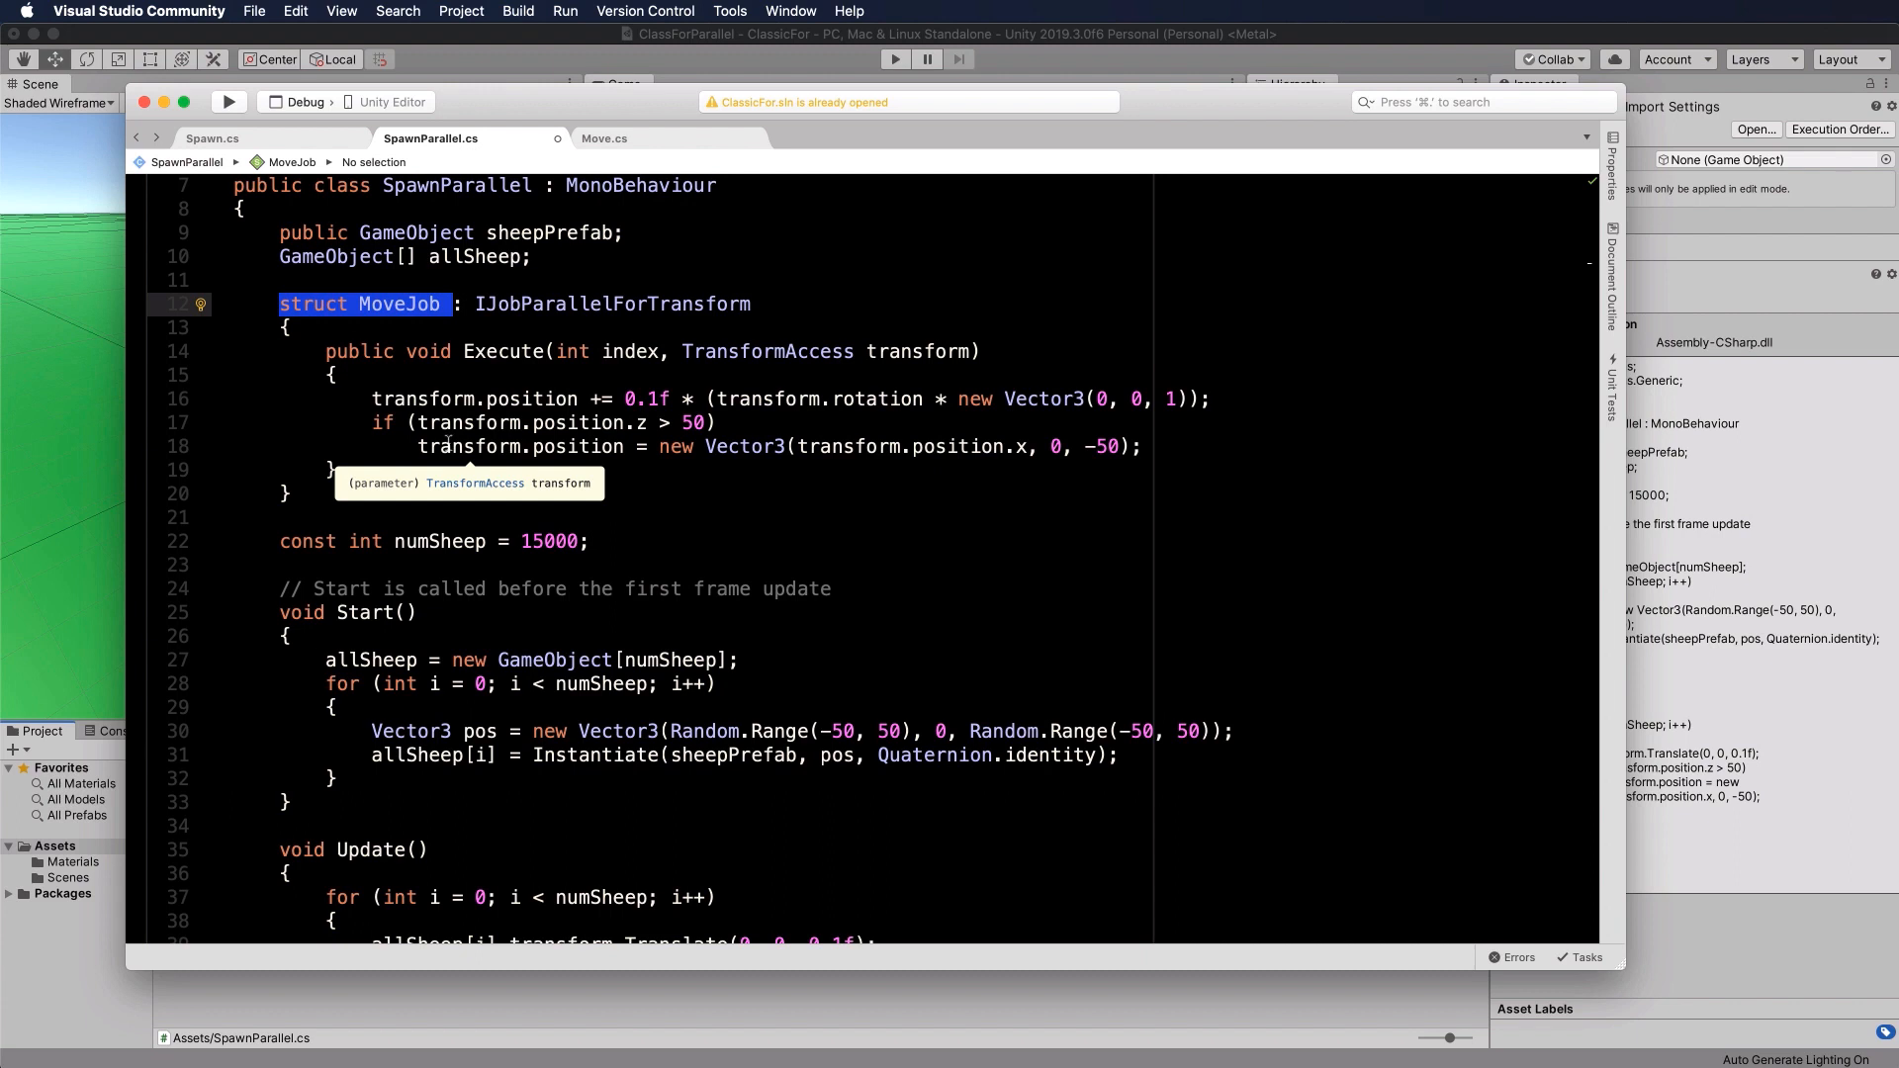
{"action": "mouse_move", "coordinate": [314, 504]}
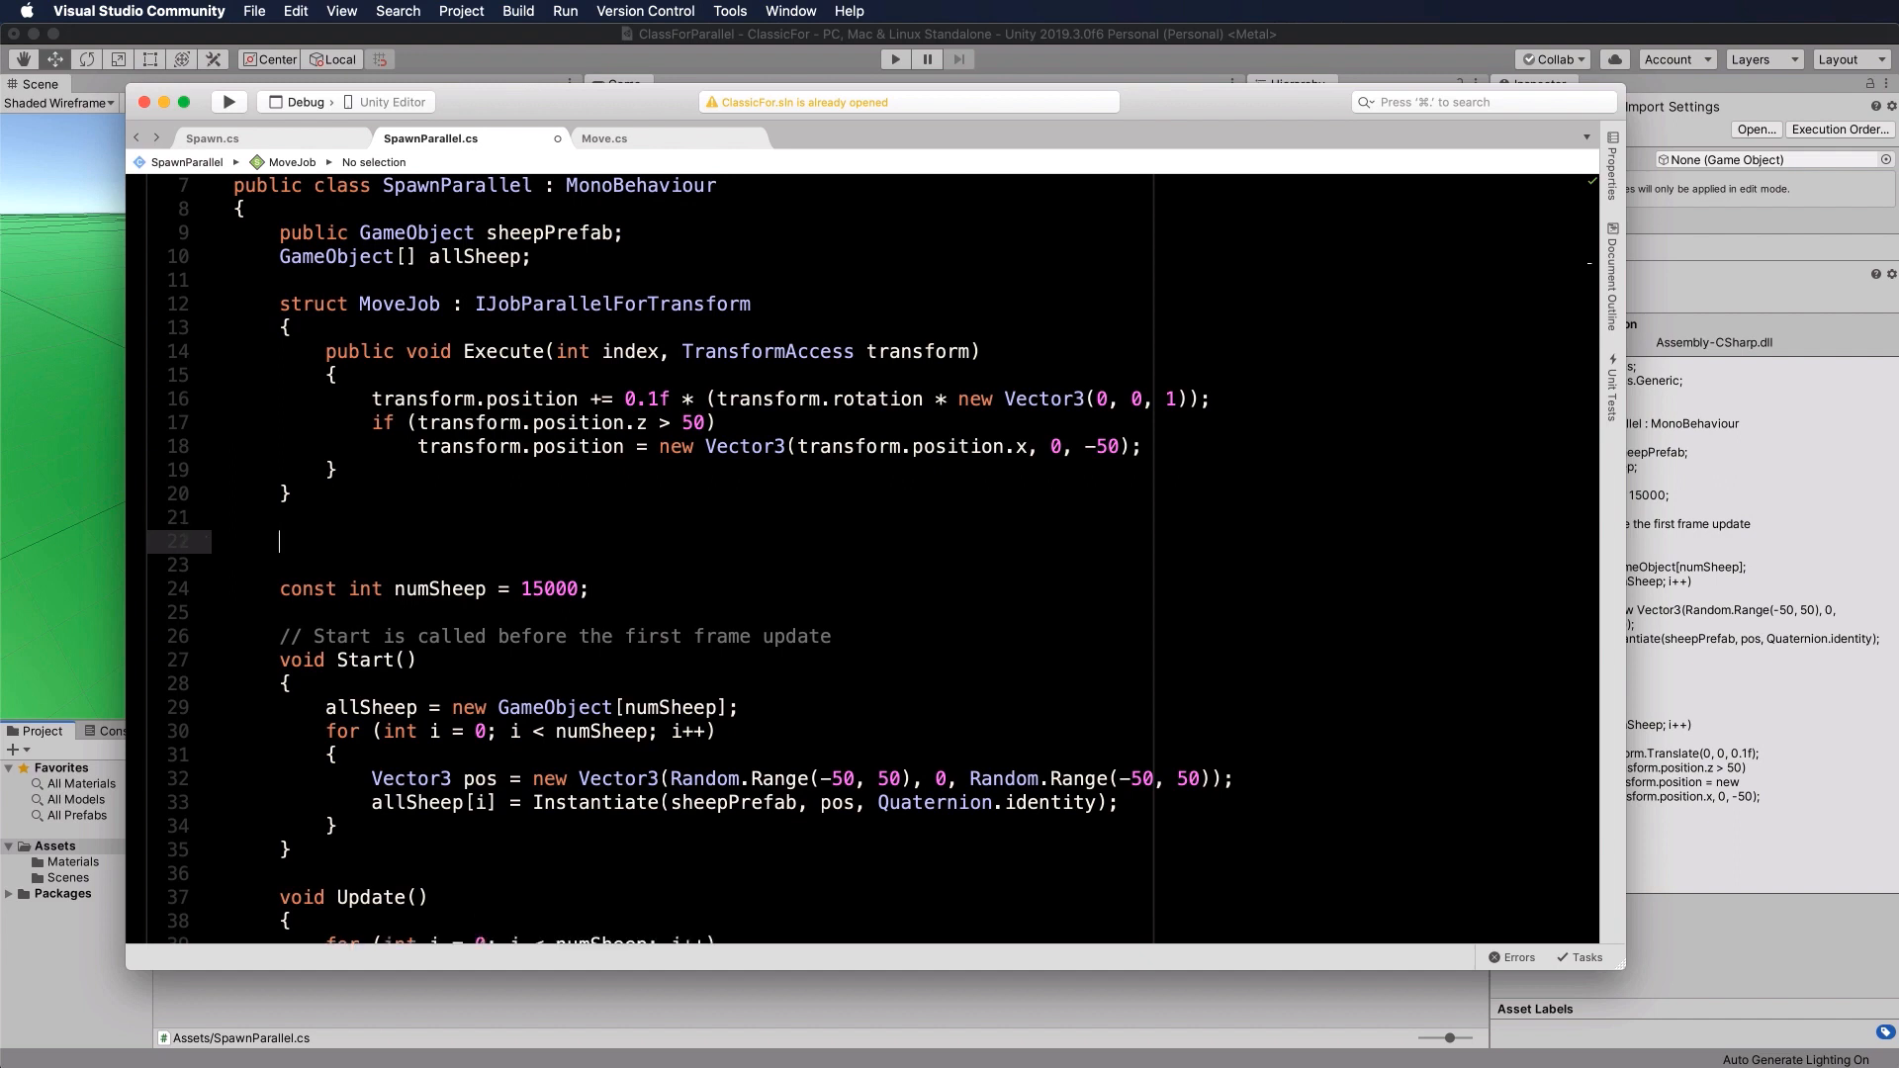
Step: Declare fields MoveJob moveJob; and JobHandle moveHandle;, then move down to Update's for loop
{"action": "type", "text": "Move v"}
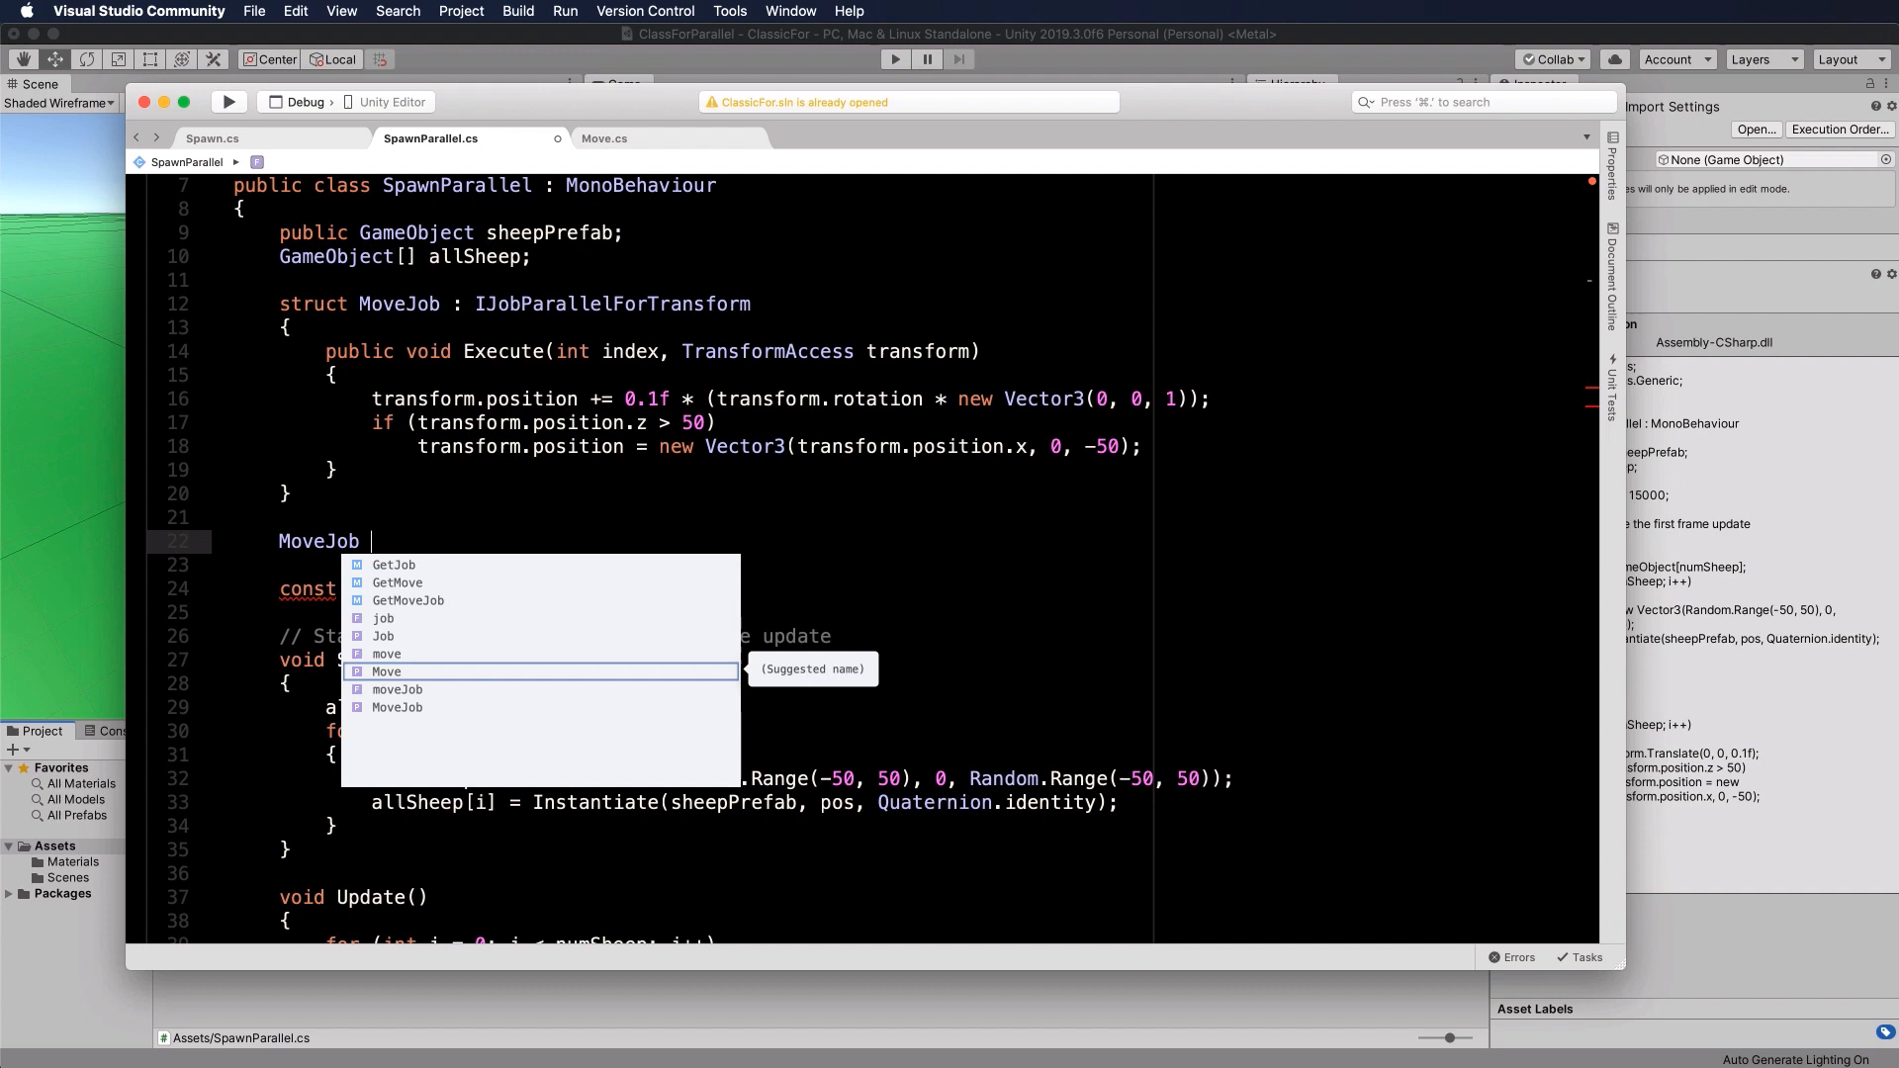
{"action": "type", "text": "moveJob;"}
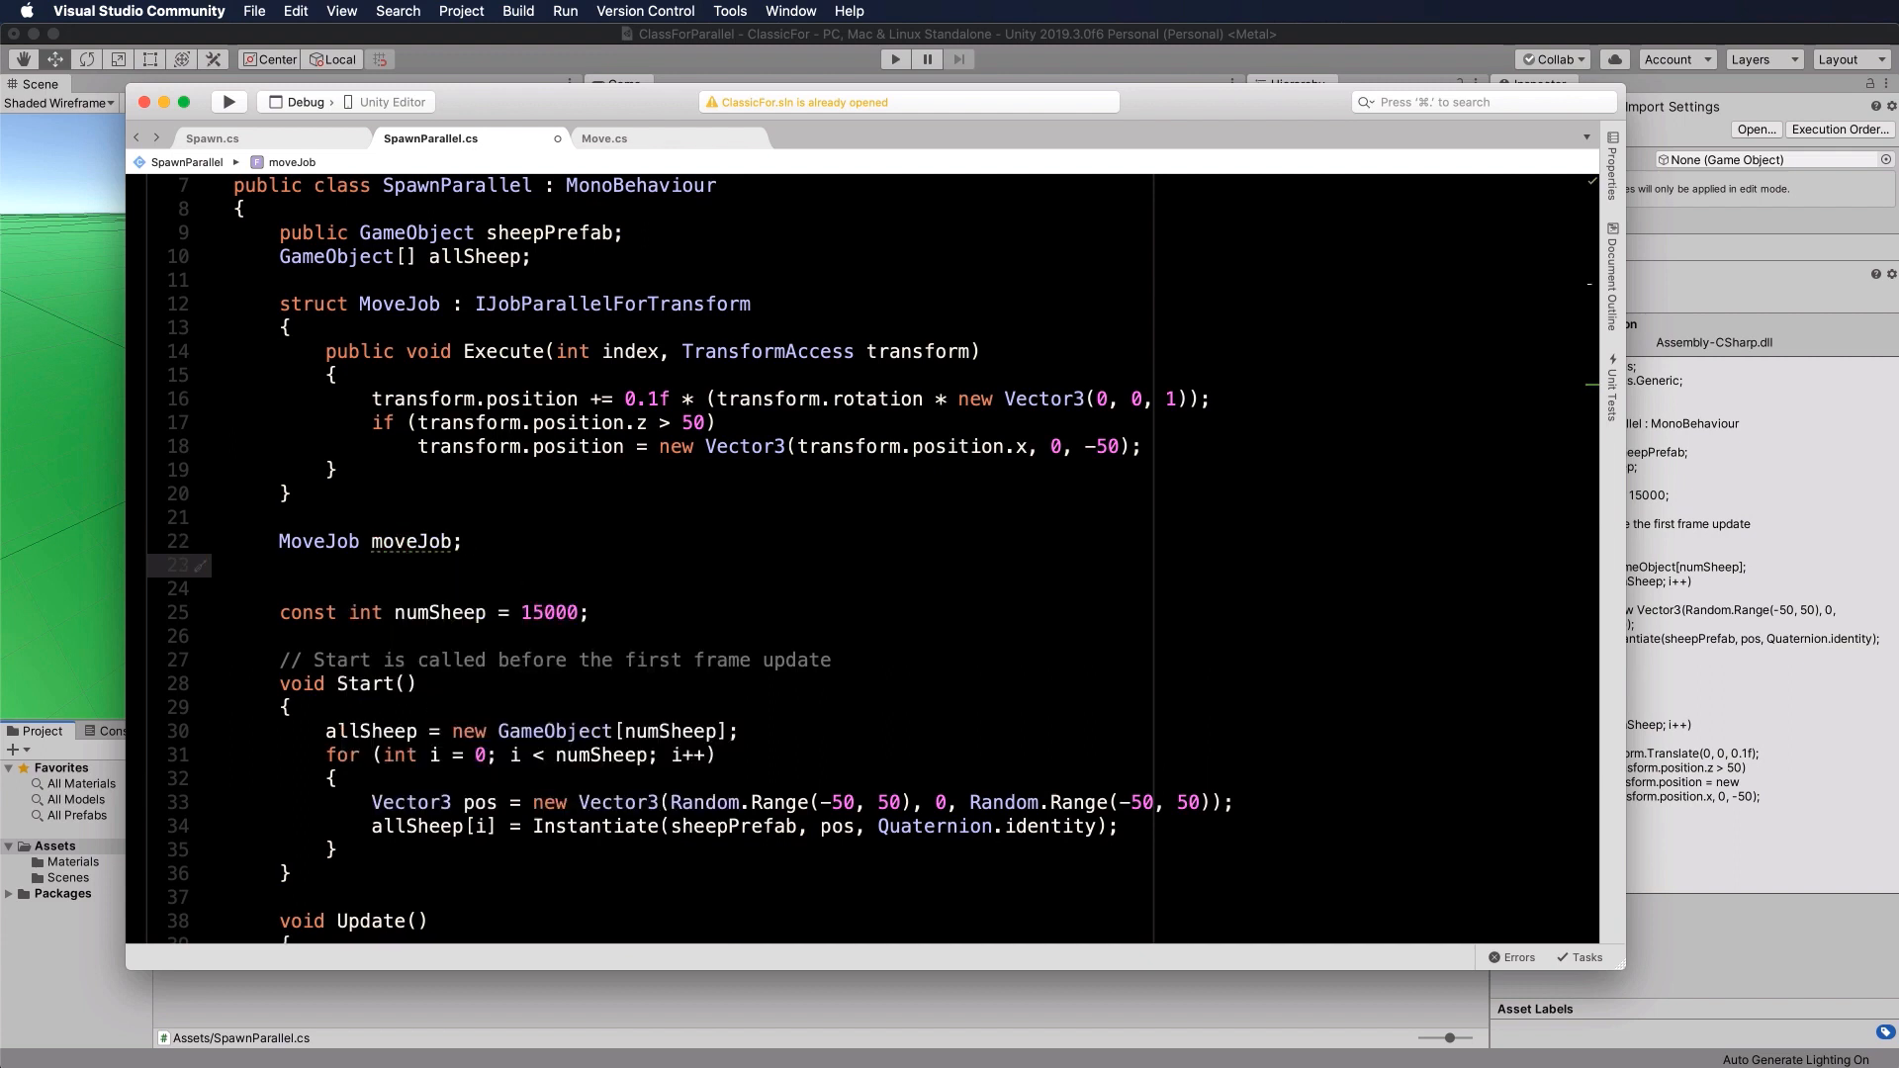
{"action": "type", "text": "JobHandle moveHandle;"}
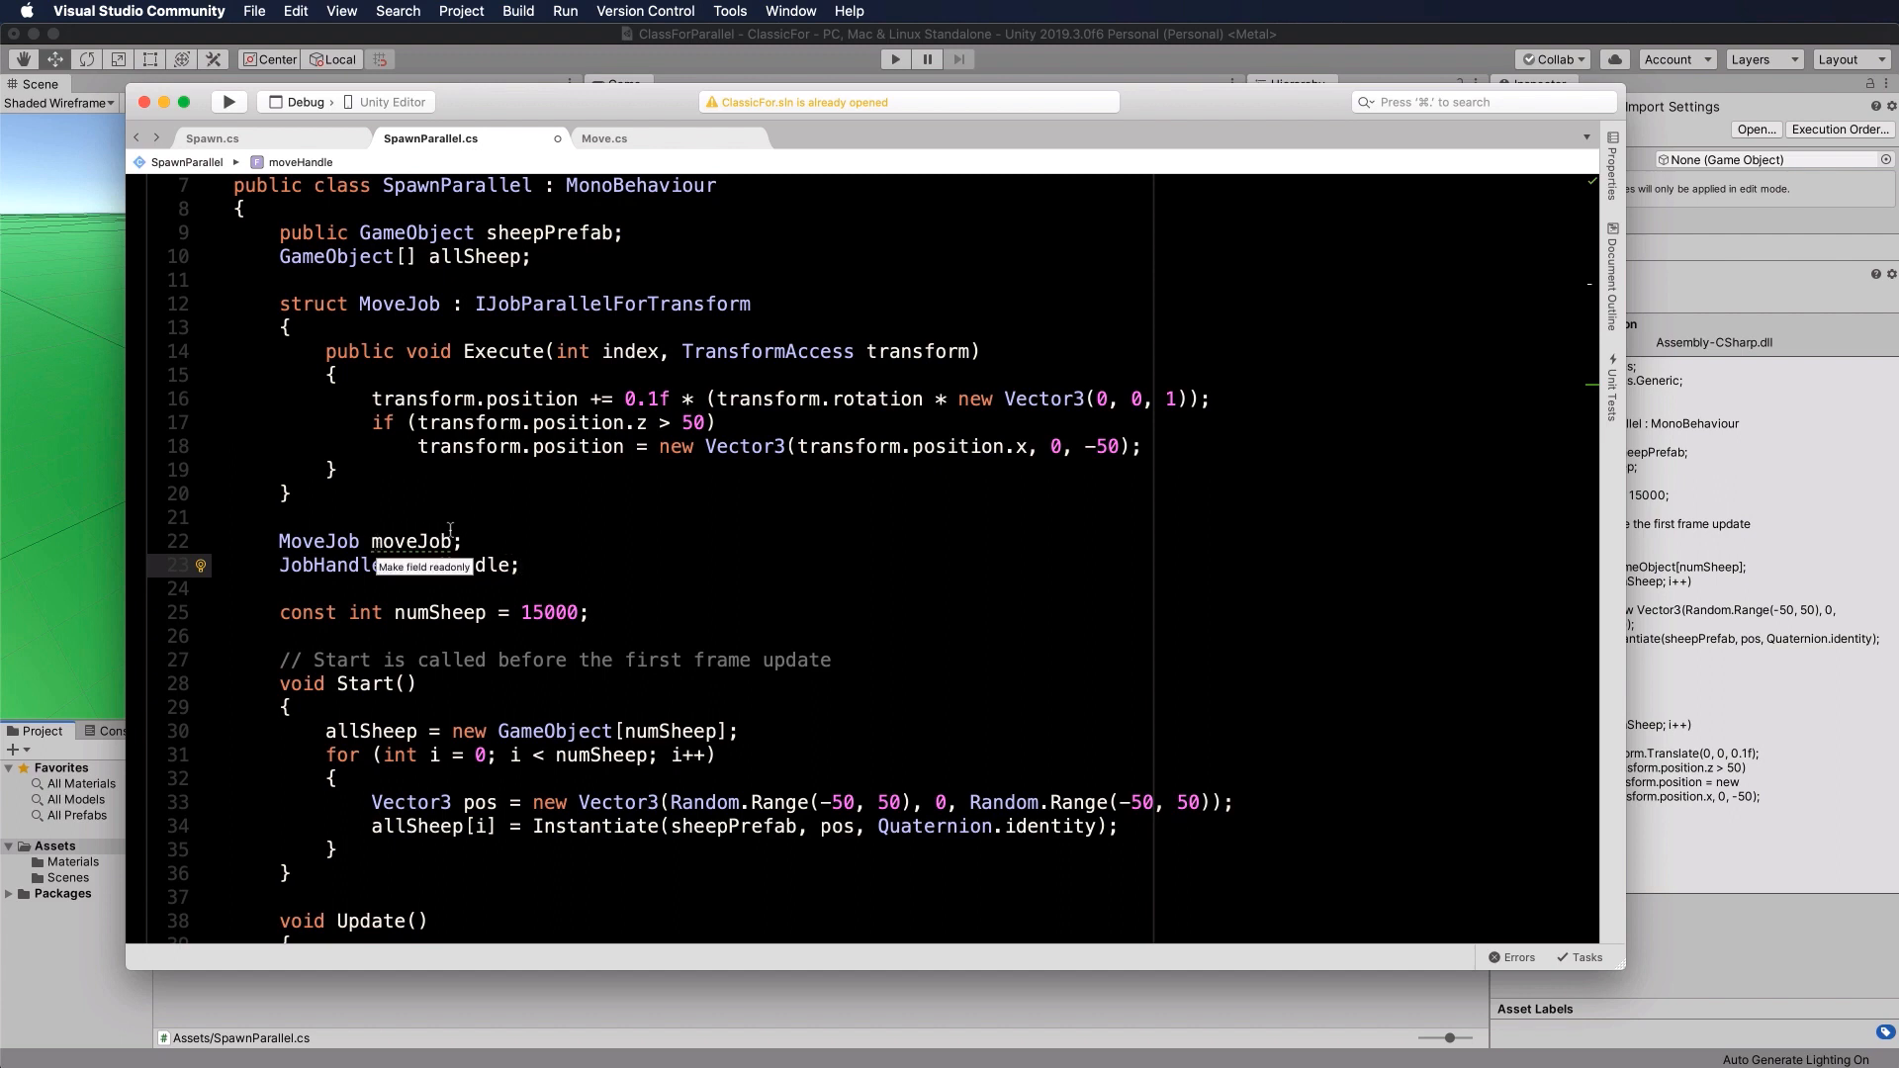
{"action": "scroll", "scroll_direction": "down", "scroll_amount": 3}
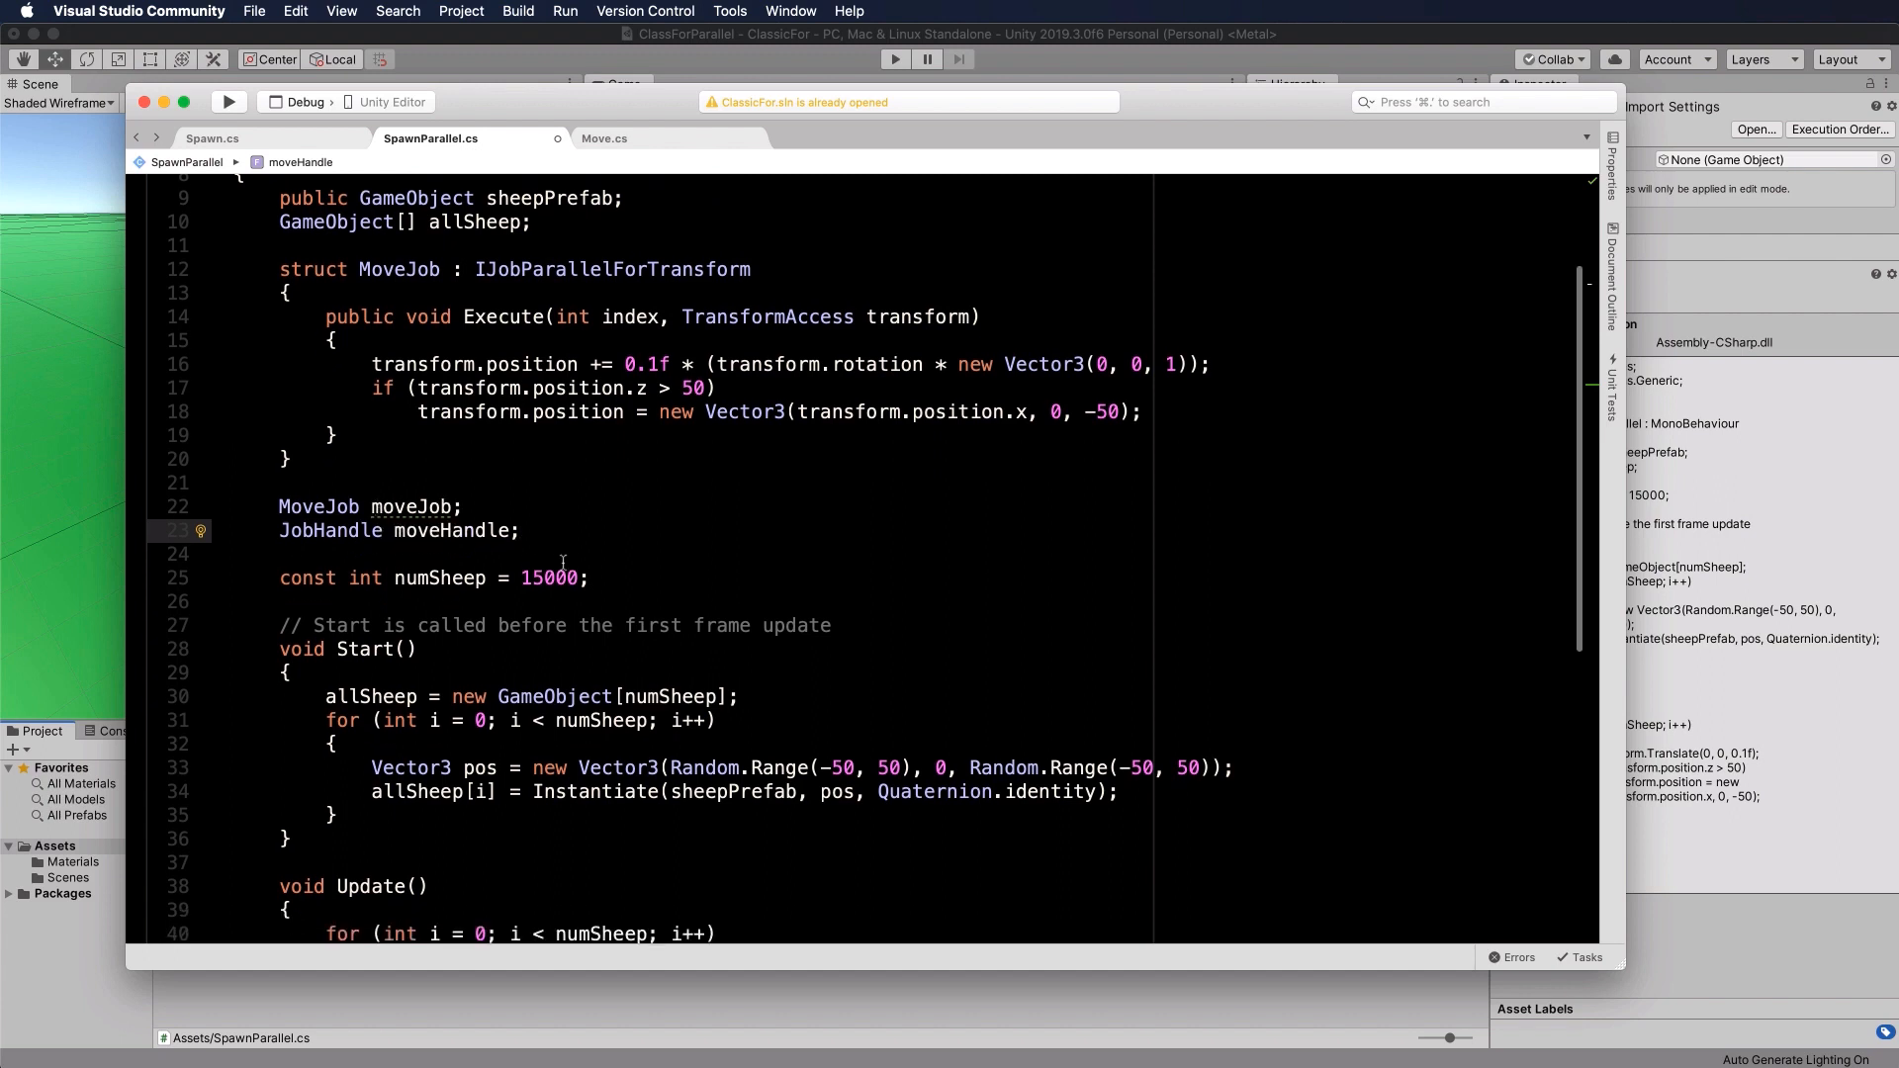
{"action": "scroll", "scroll_direction": "down", "scroll_amount": 3}
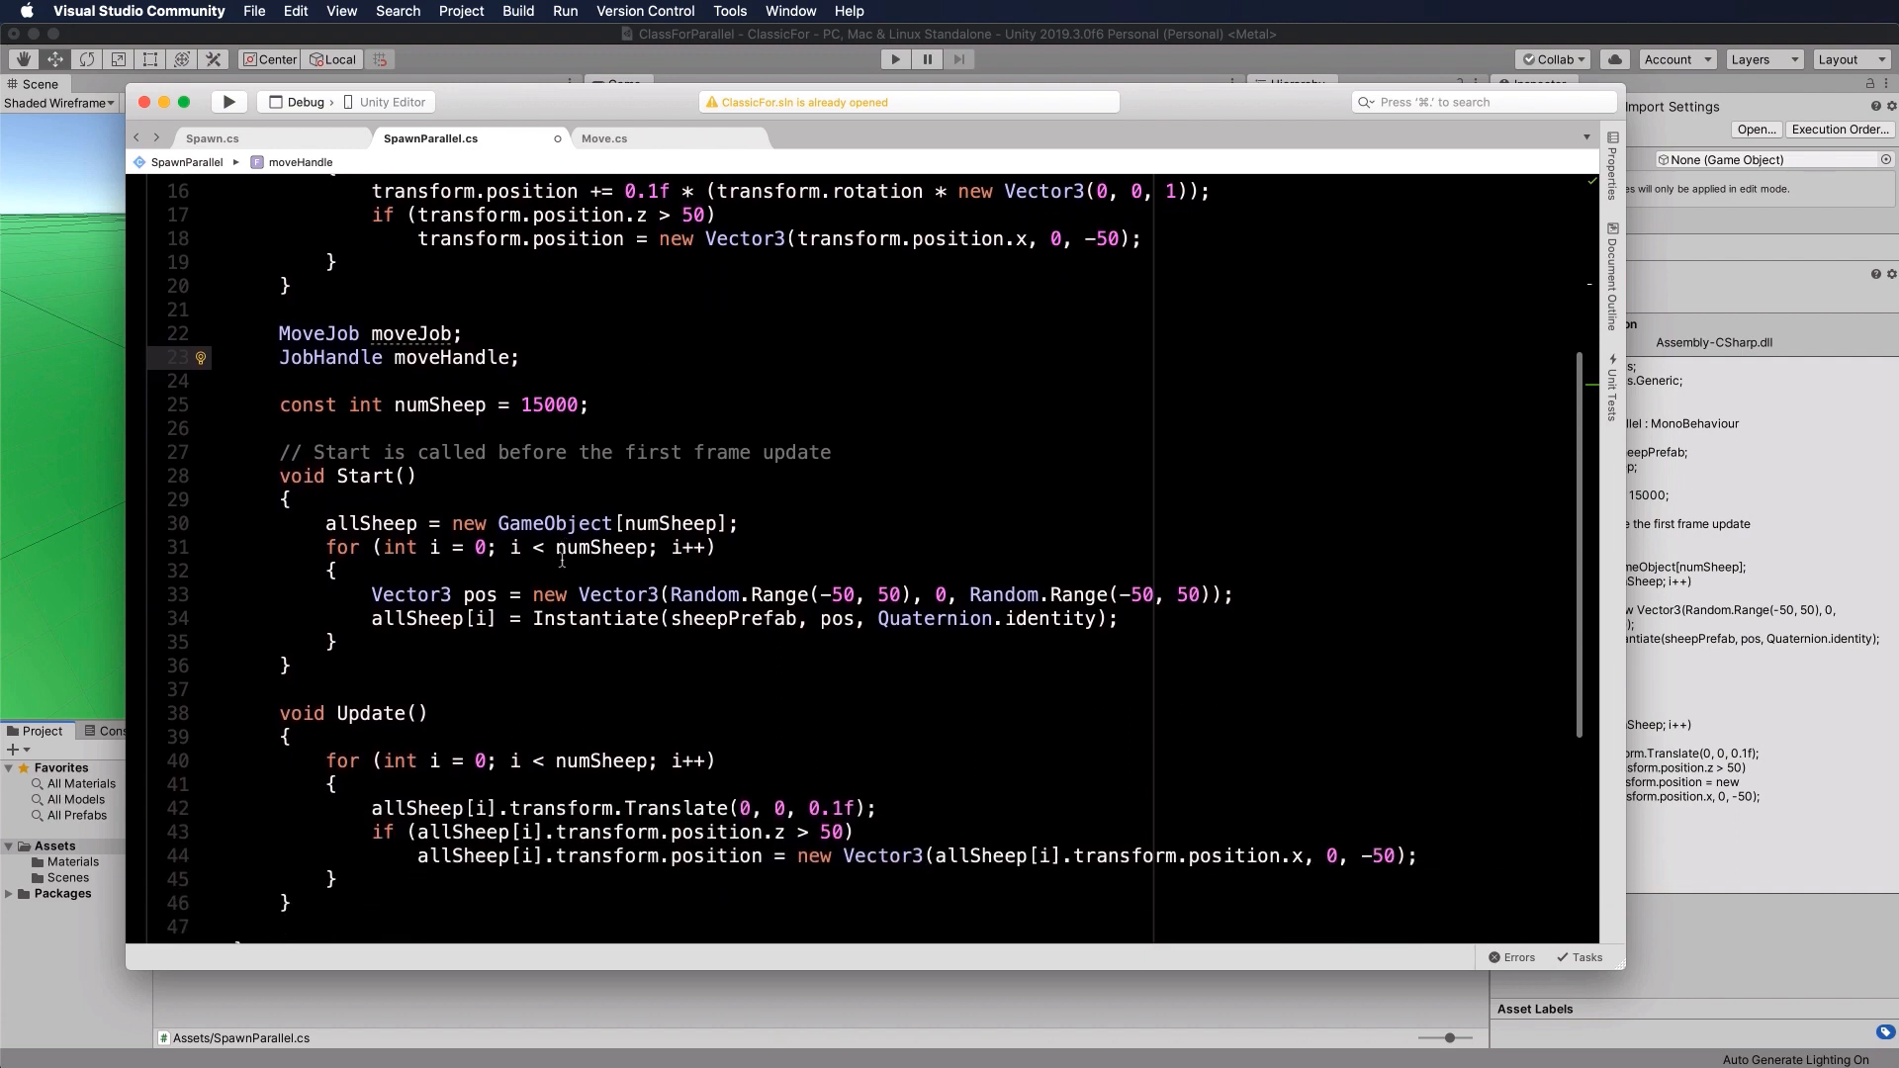
{"action": "scroll", "scroll_direction": "down", "scroll_amount": 3}
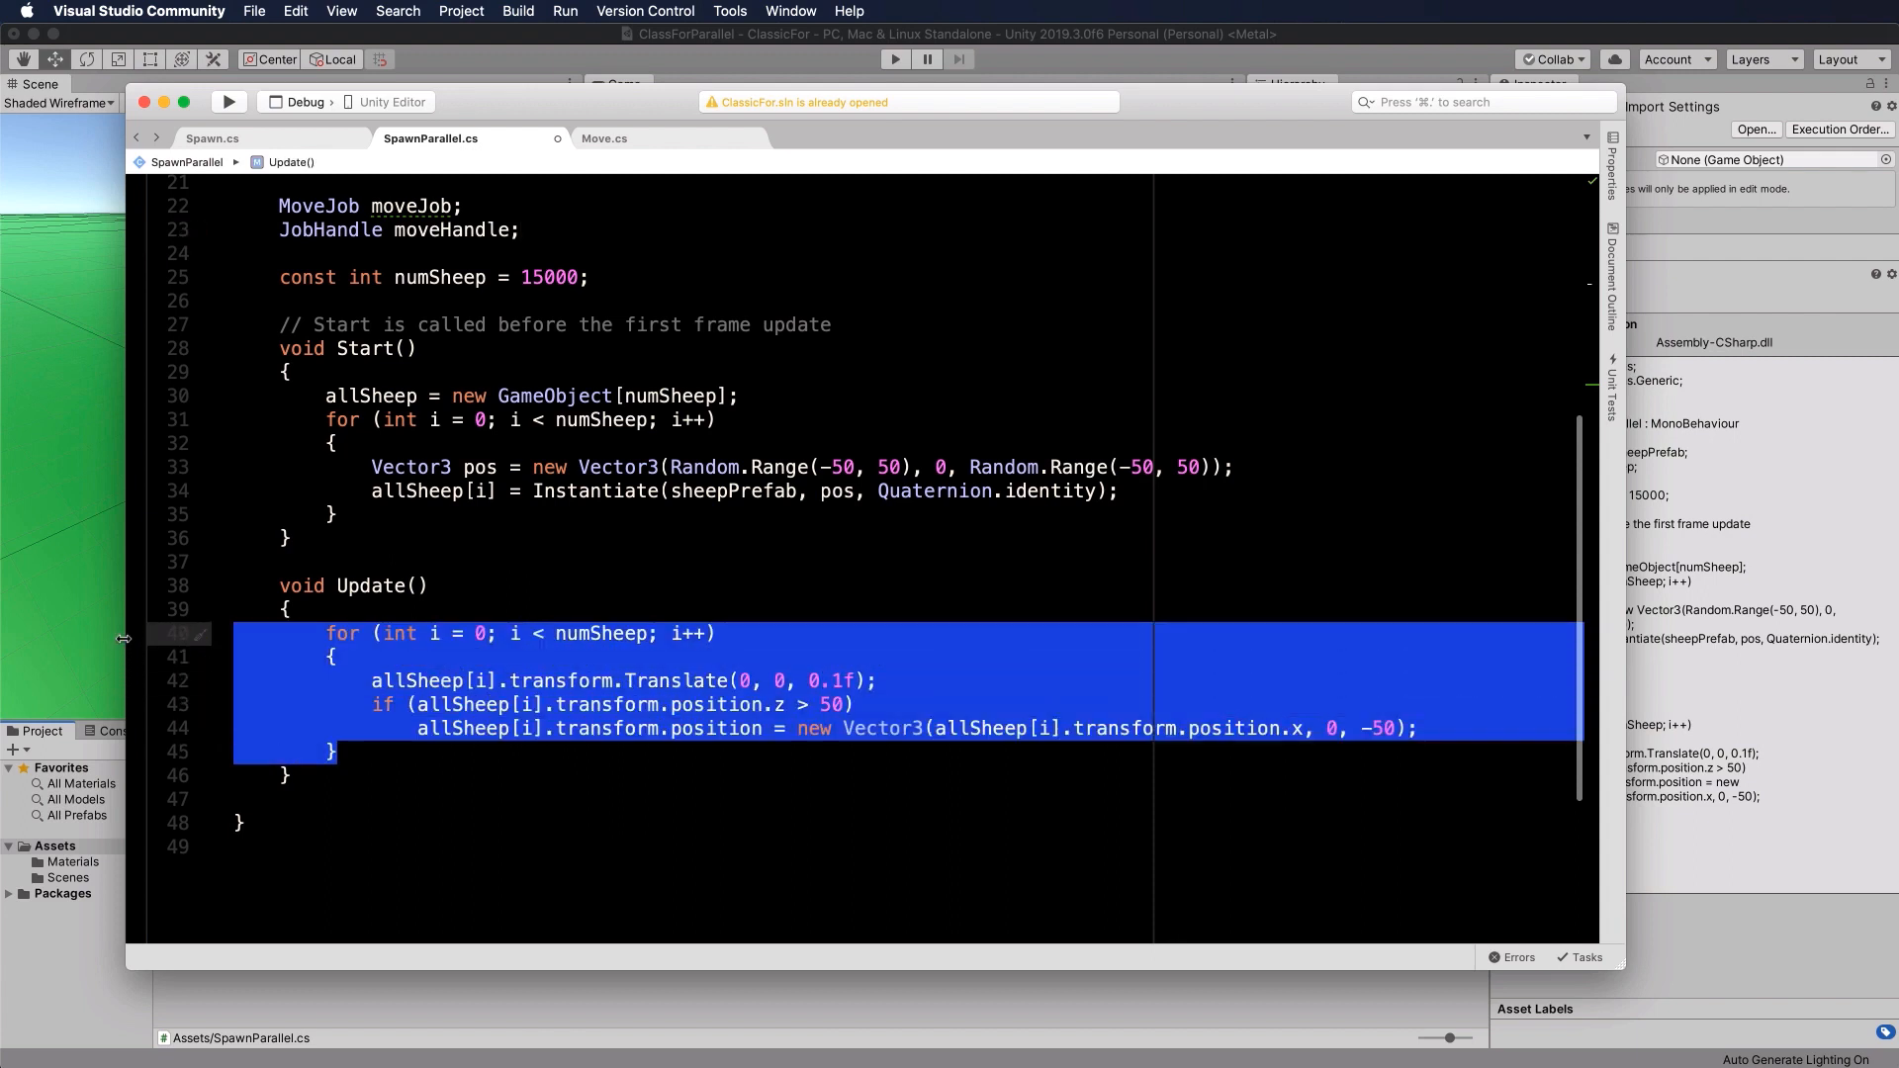
Step: Replace Update's per-sheep loop with moveJob = new MoveJob();
{"action": "key", "text": "Delete"}
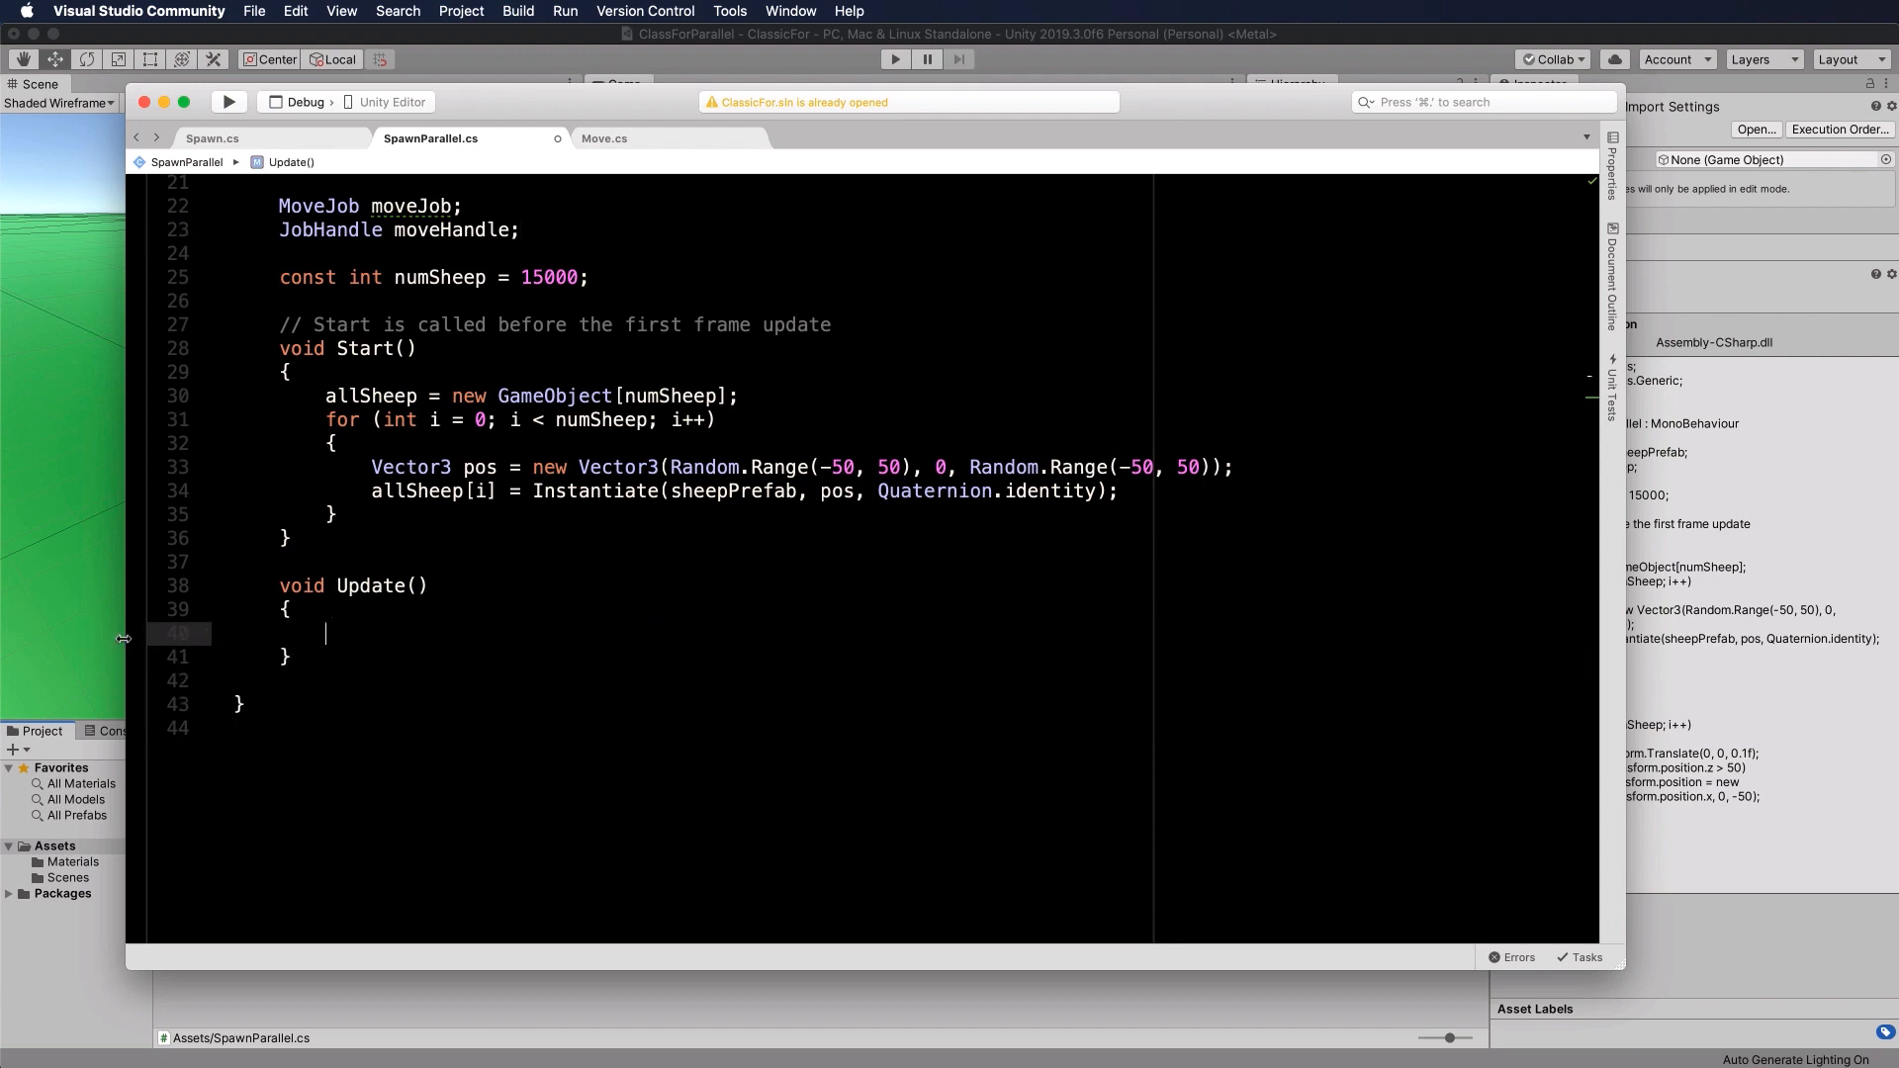
{"action": "type", "text": "moveJob ="}
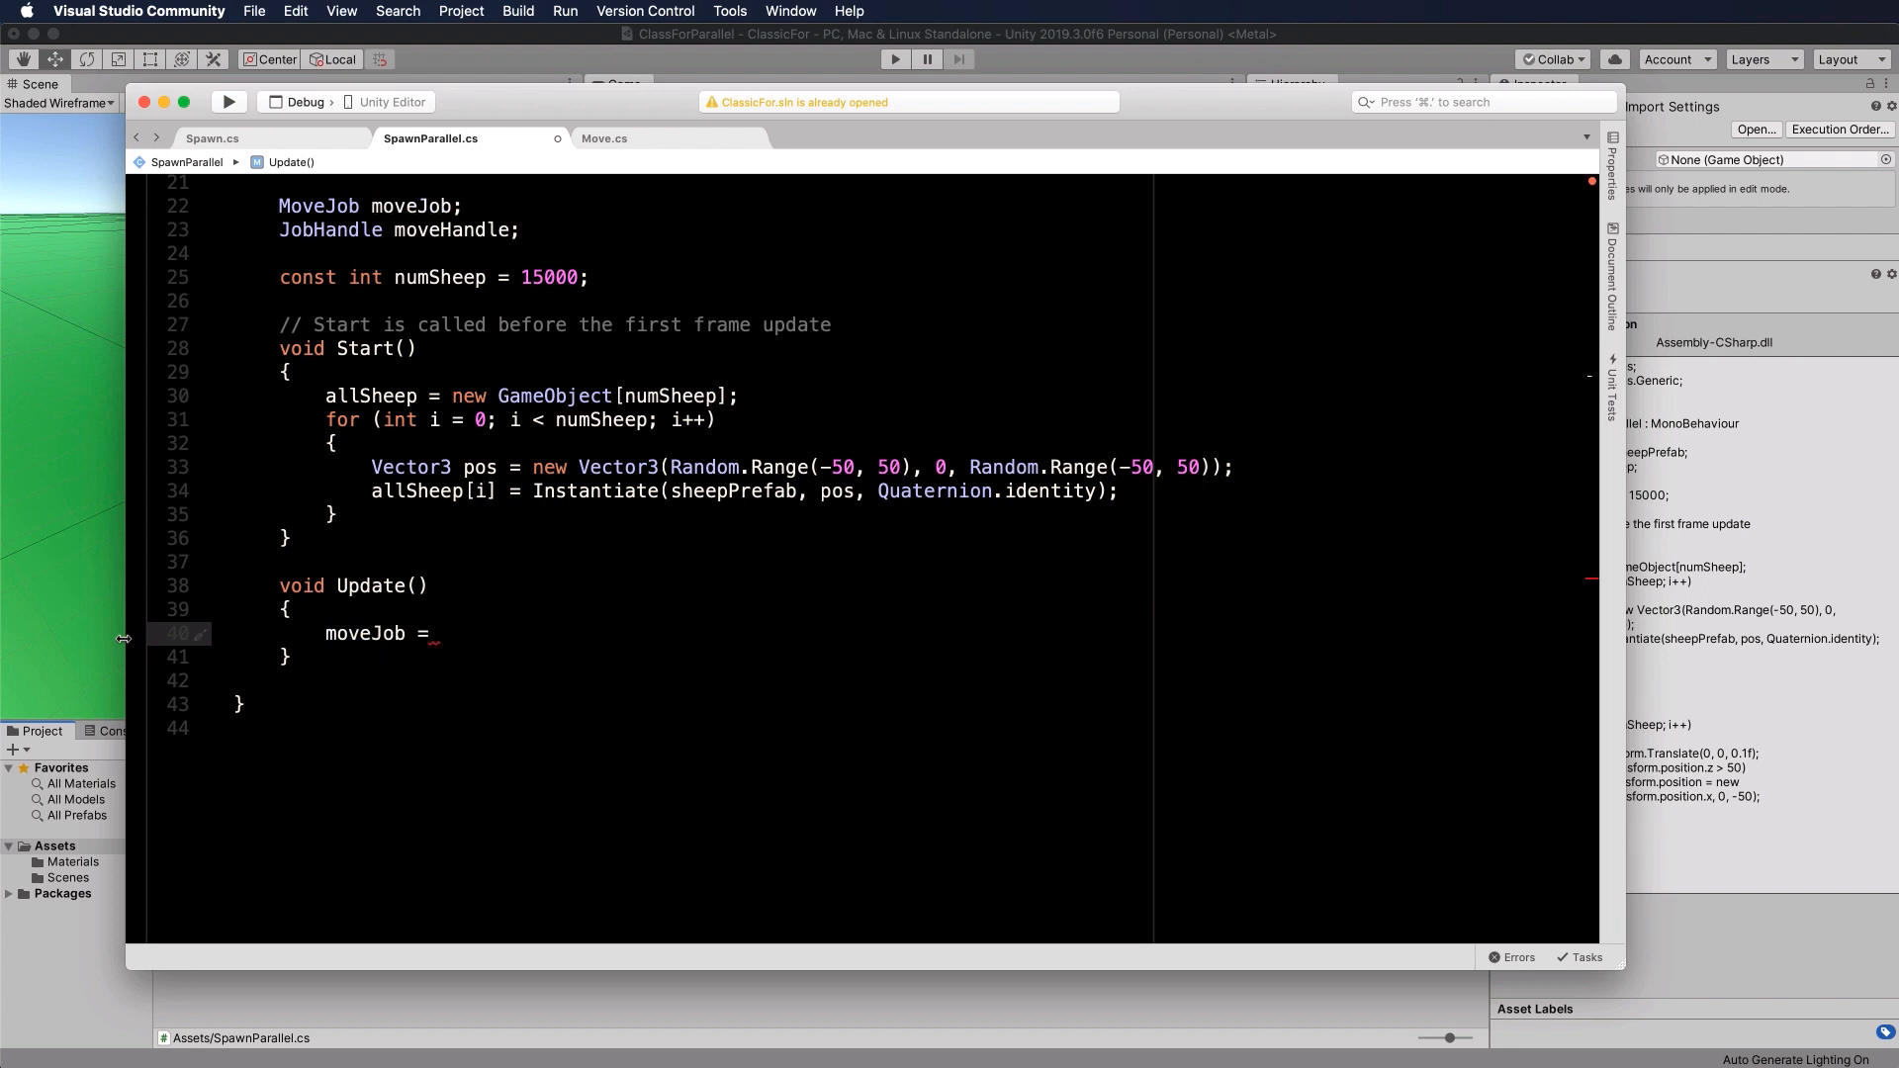
{"action": "type", "text": "new MoveJob { };"}
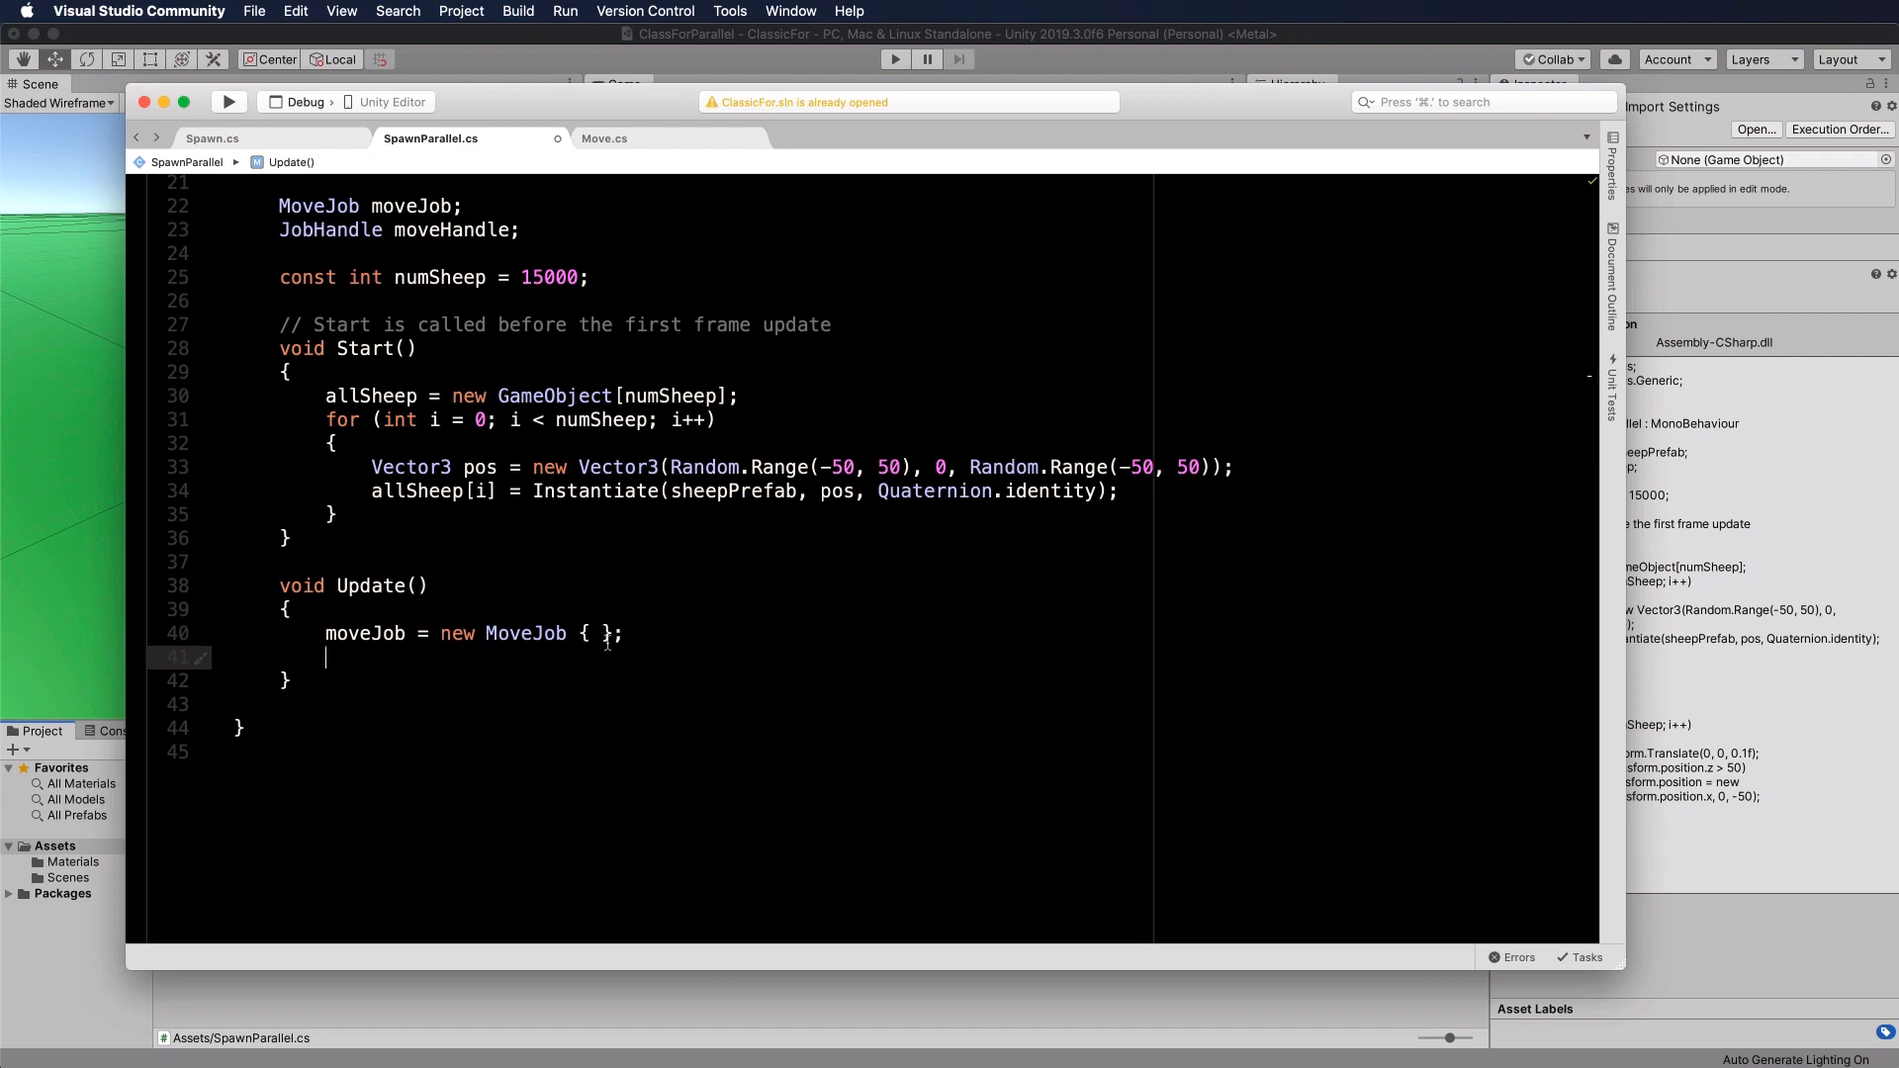
Step: Schedule the job with moveHandle = moveJob.Schedule(transforms);
{"action": "type", "text": "m"}
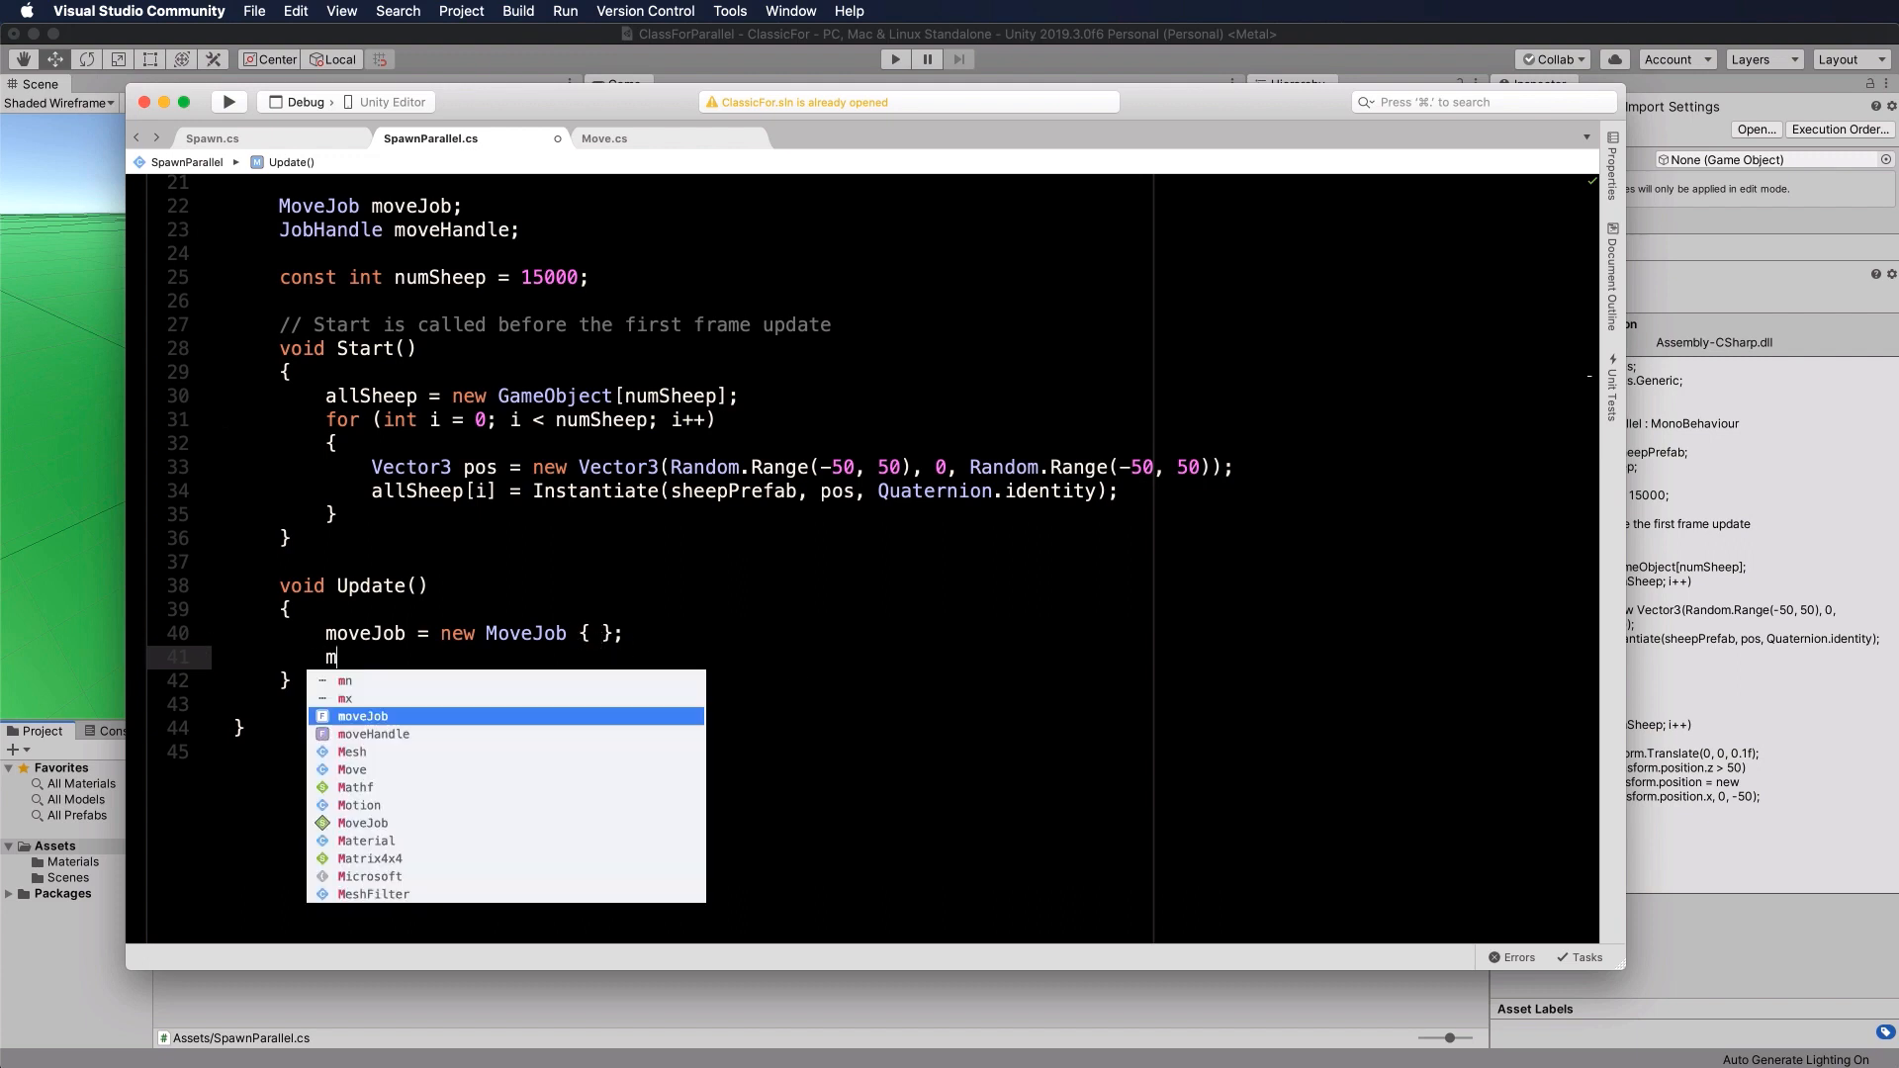
{"action": "type", "text": "oveHan"}
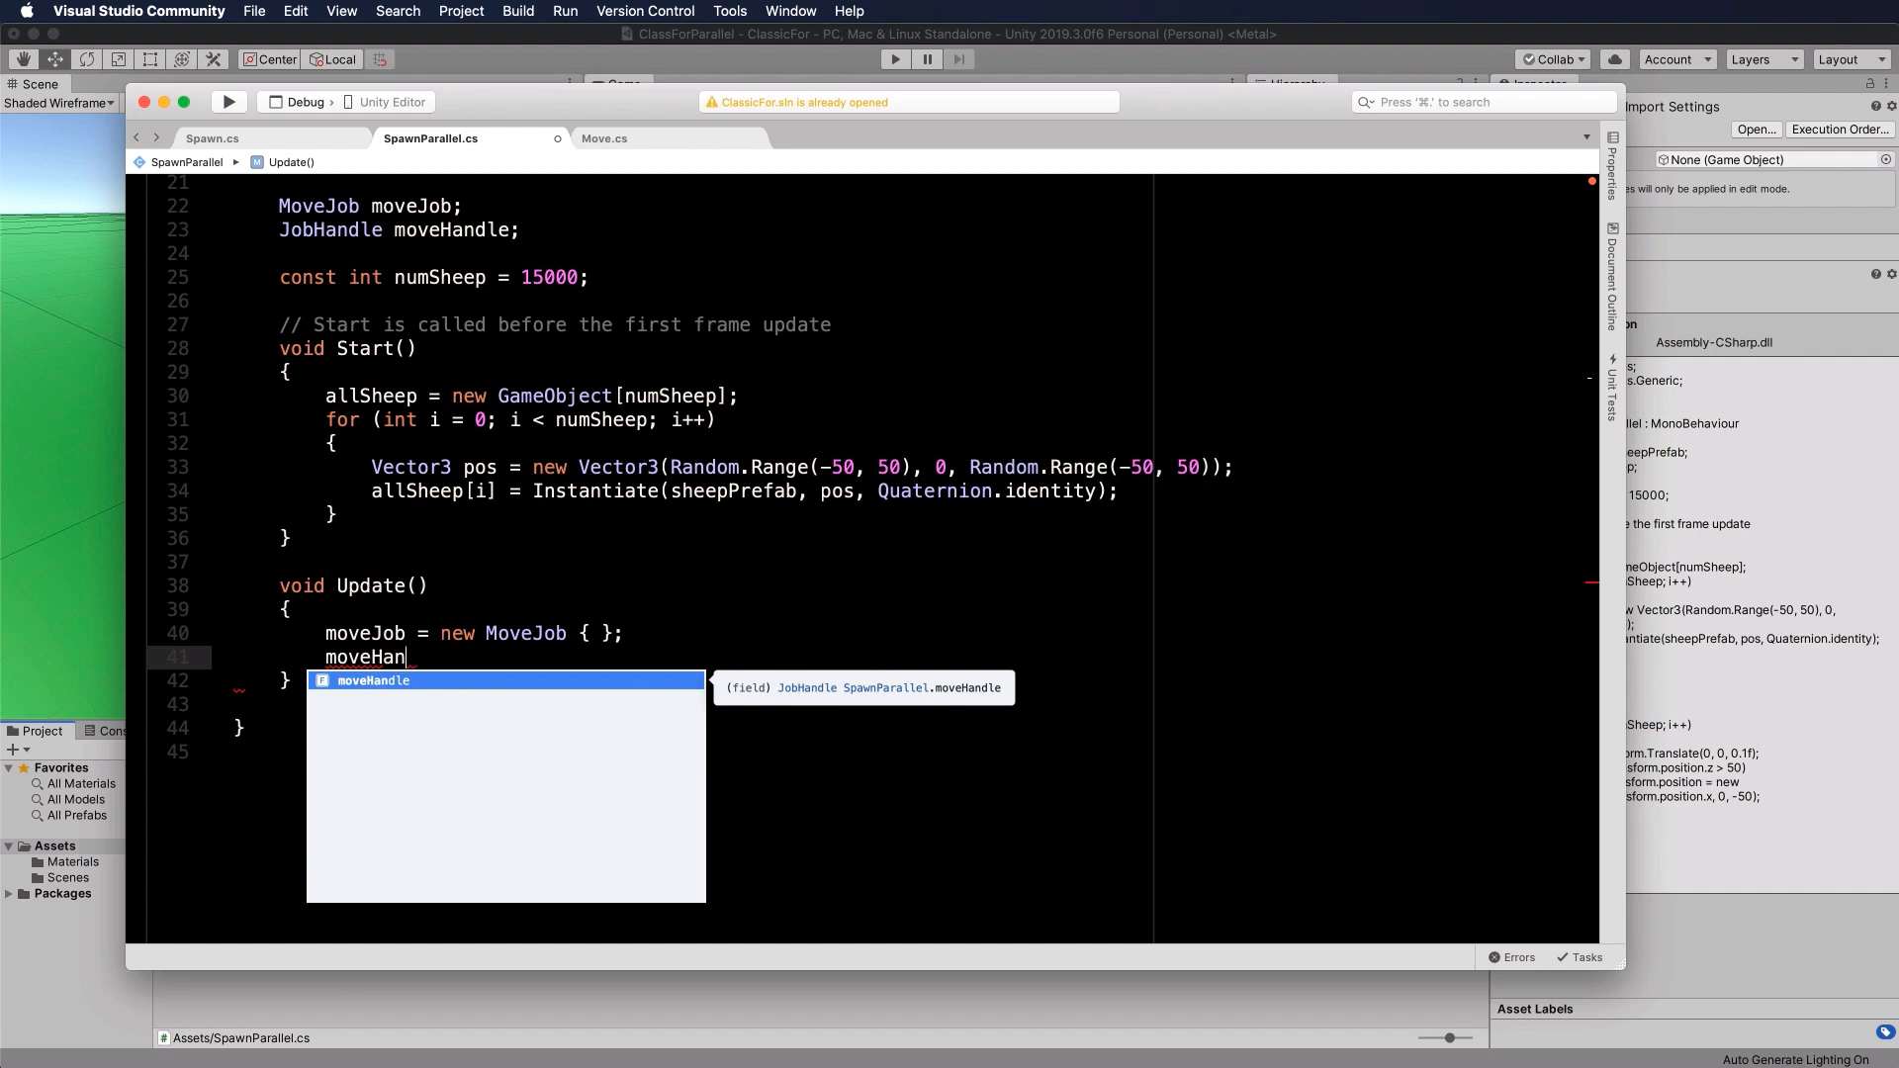
{"action": "type", "text": "le"}
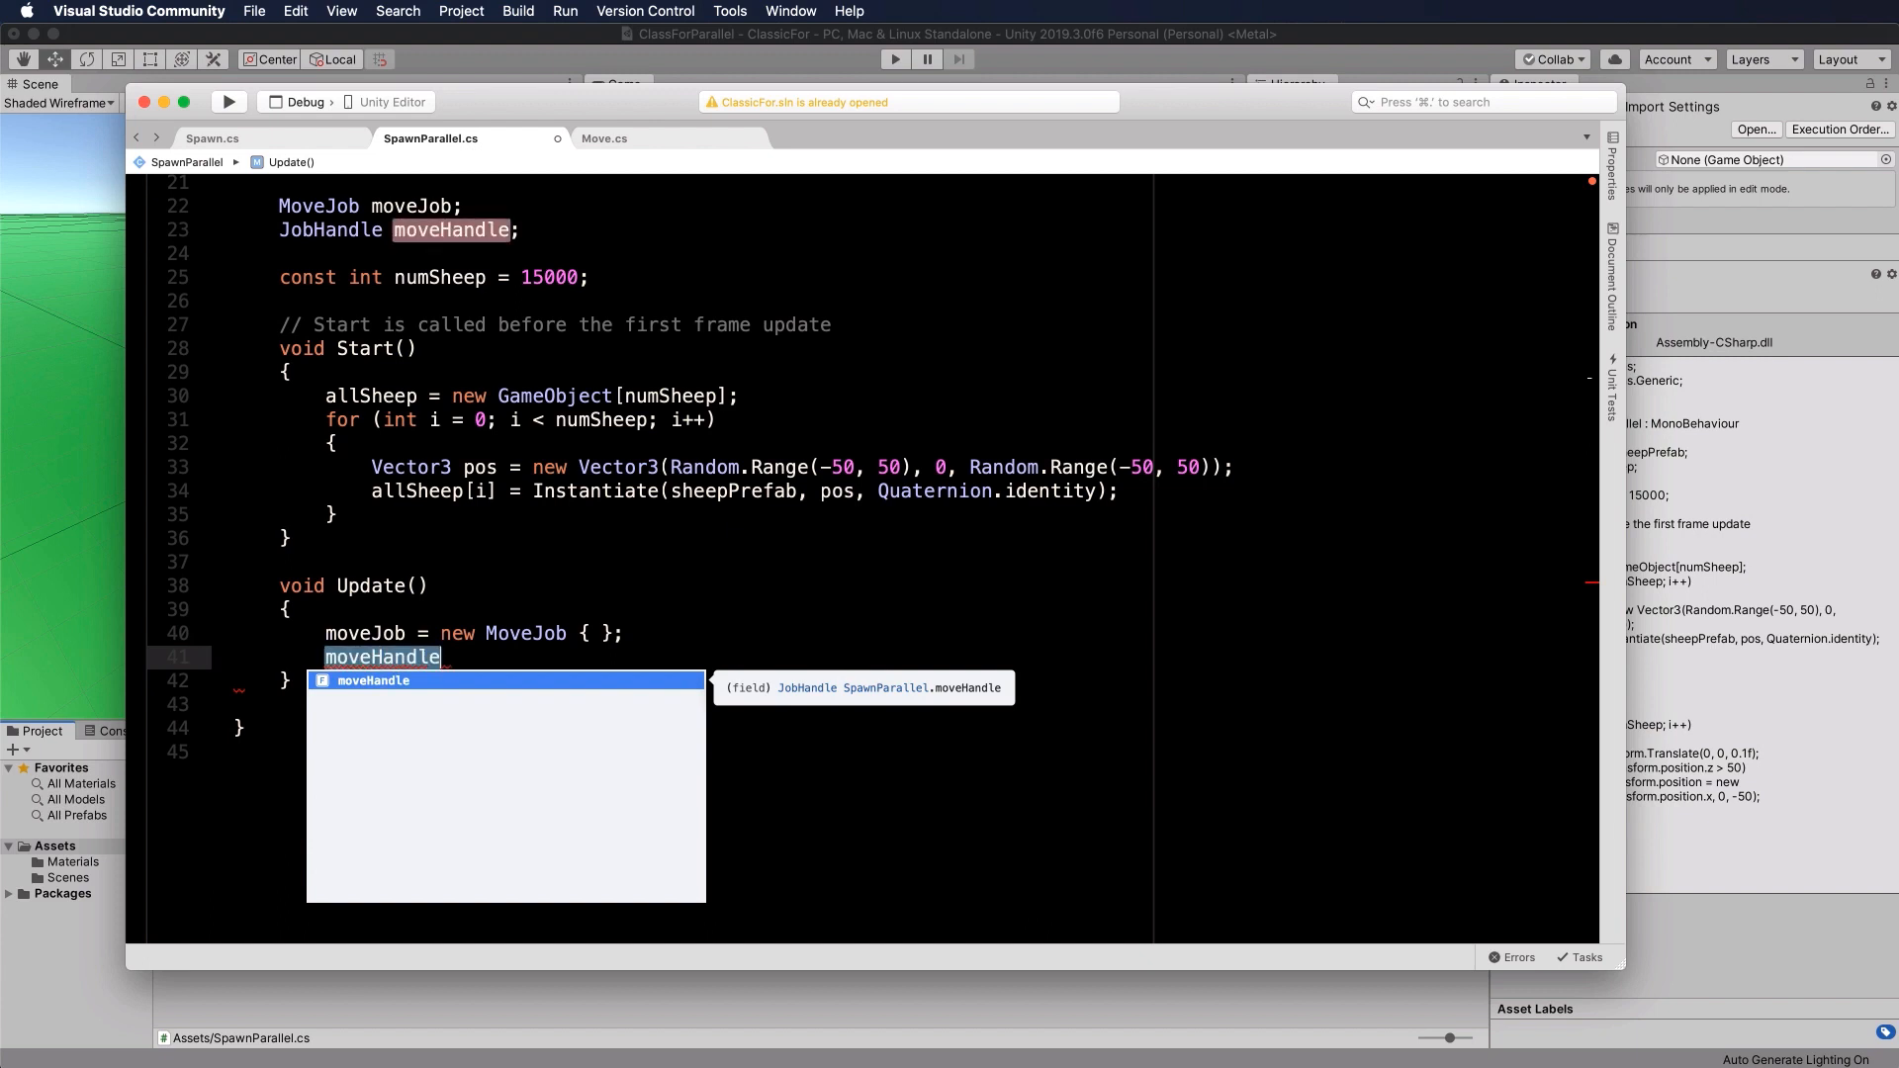
{"action": "type", "text": "= moveJob"}
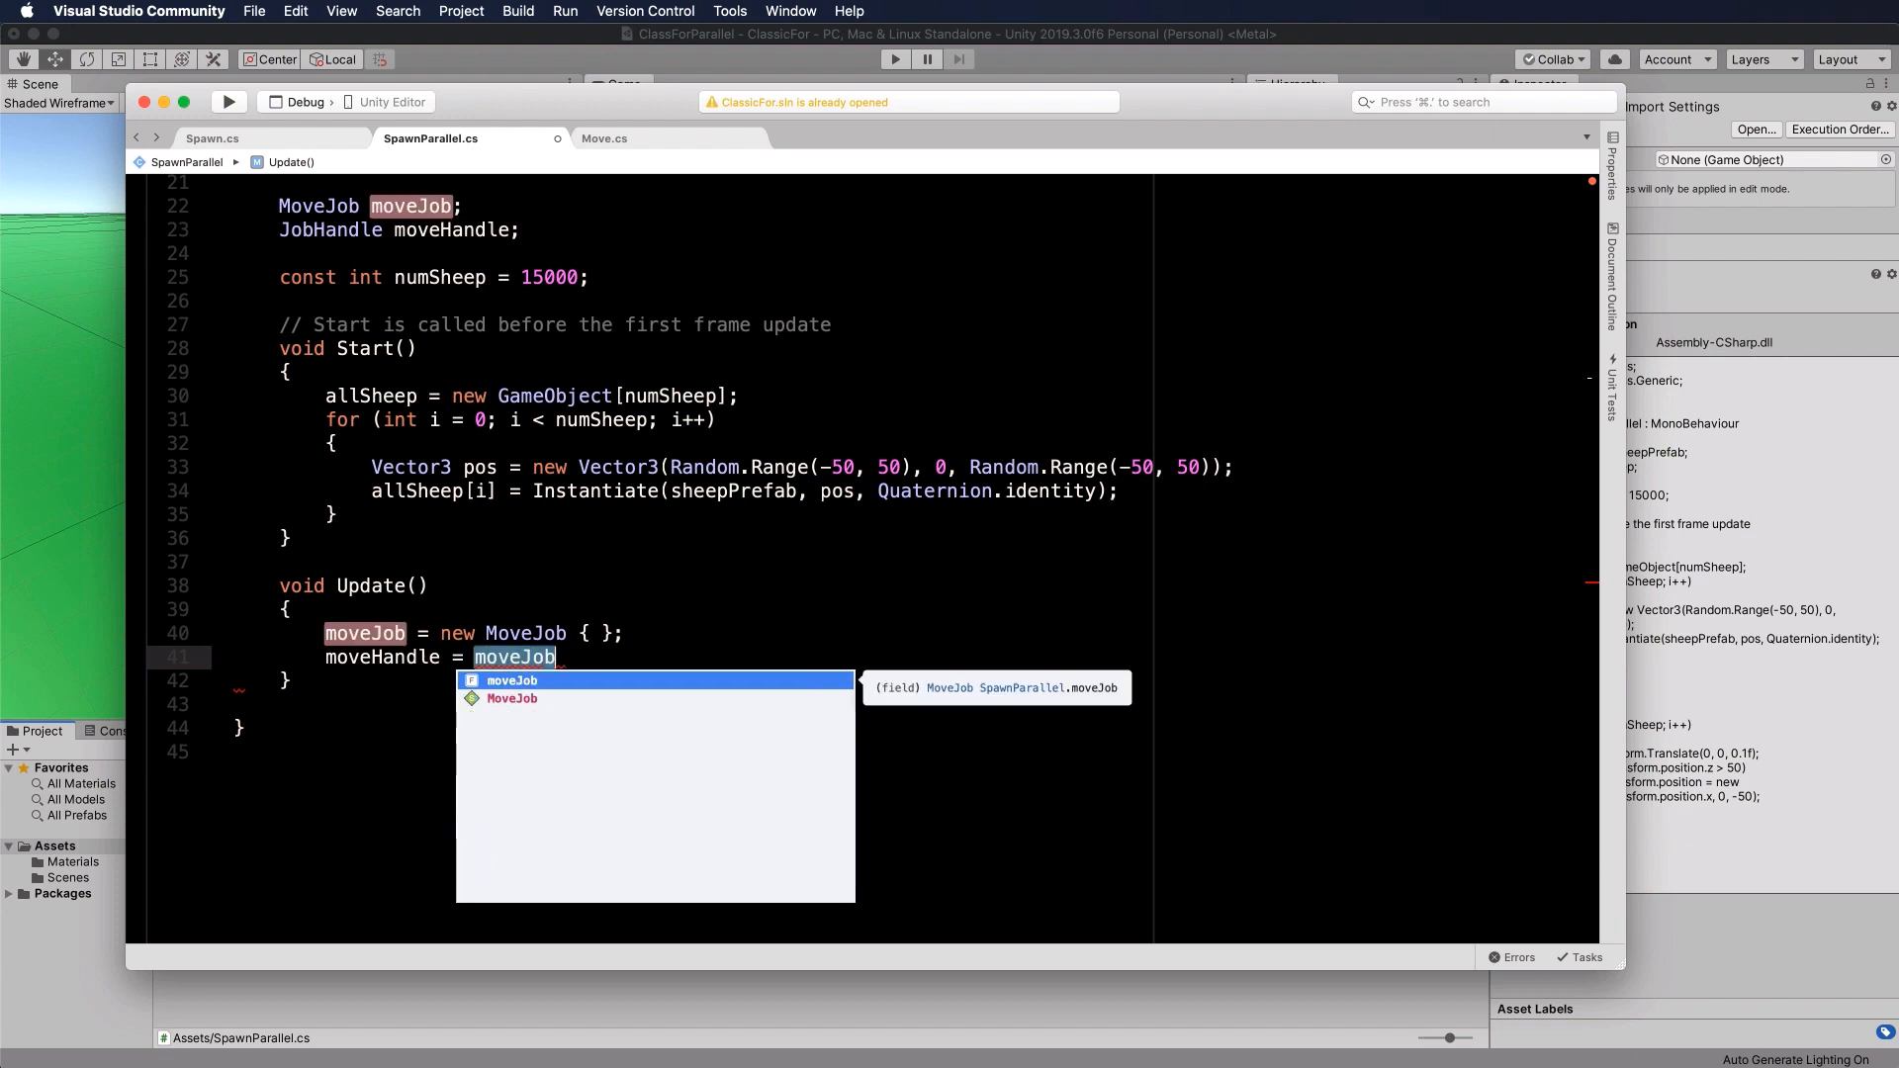
{"action": "type", "text": ".Sch"}
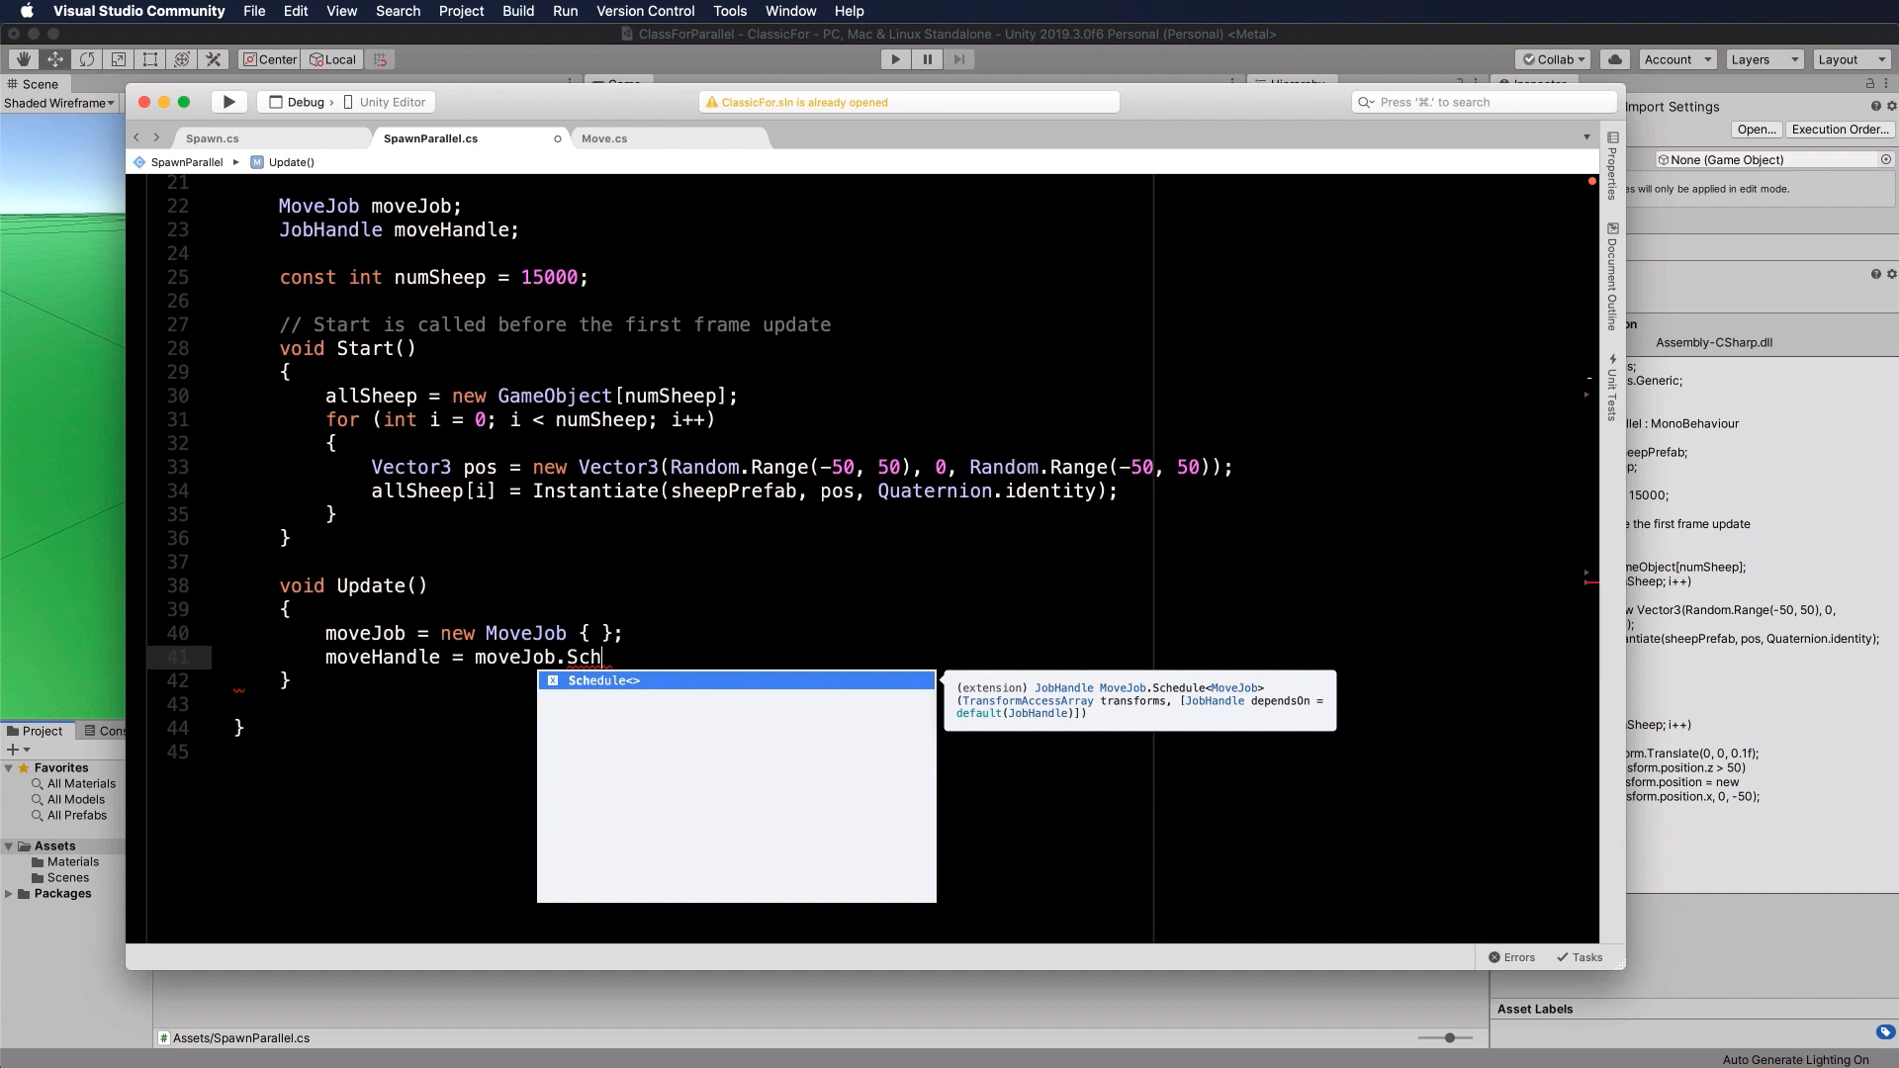
{"action": "type", "text": "edule"}
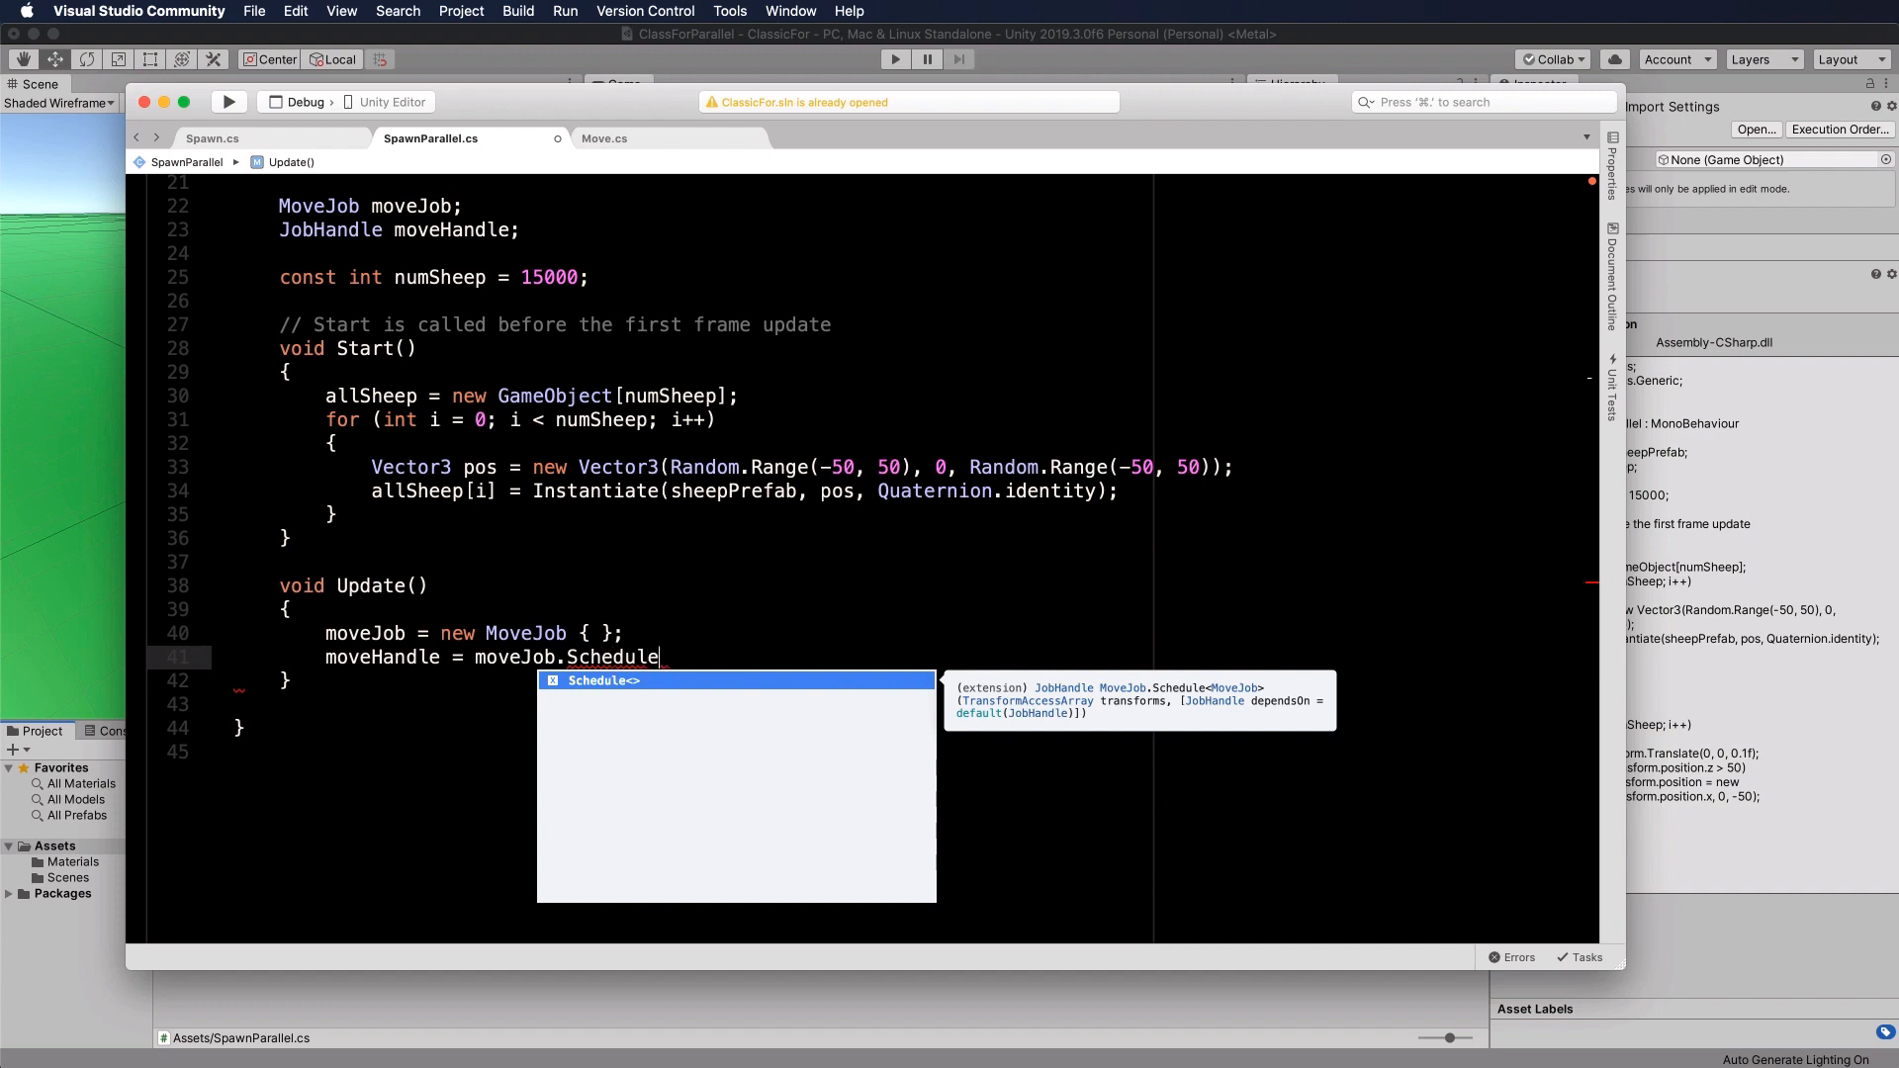
{"action": "type", "text": "(tran"}
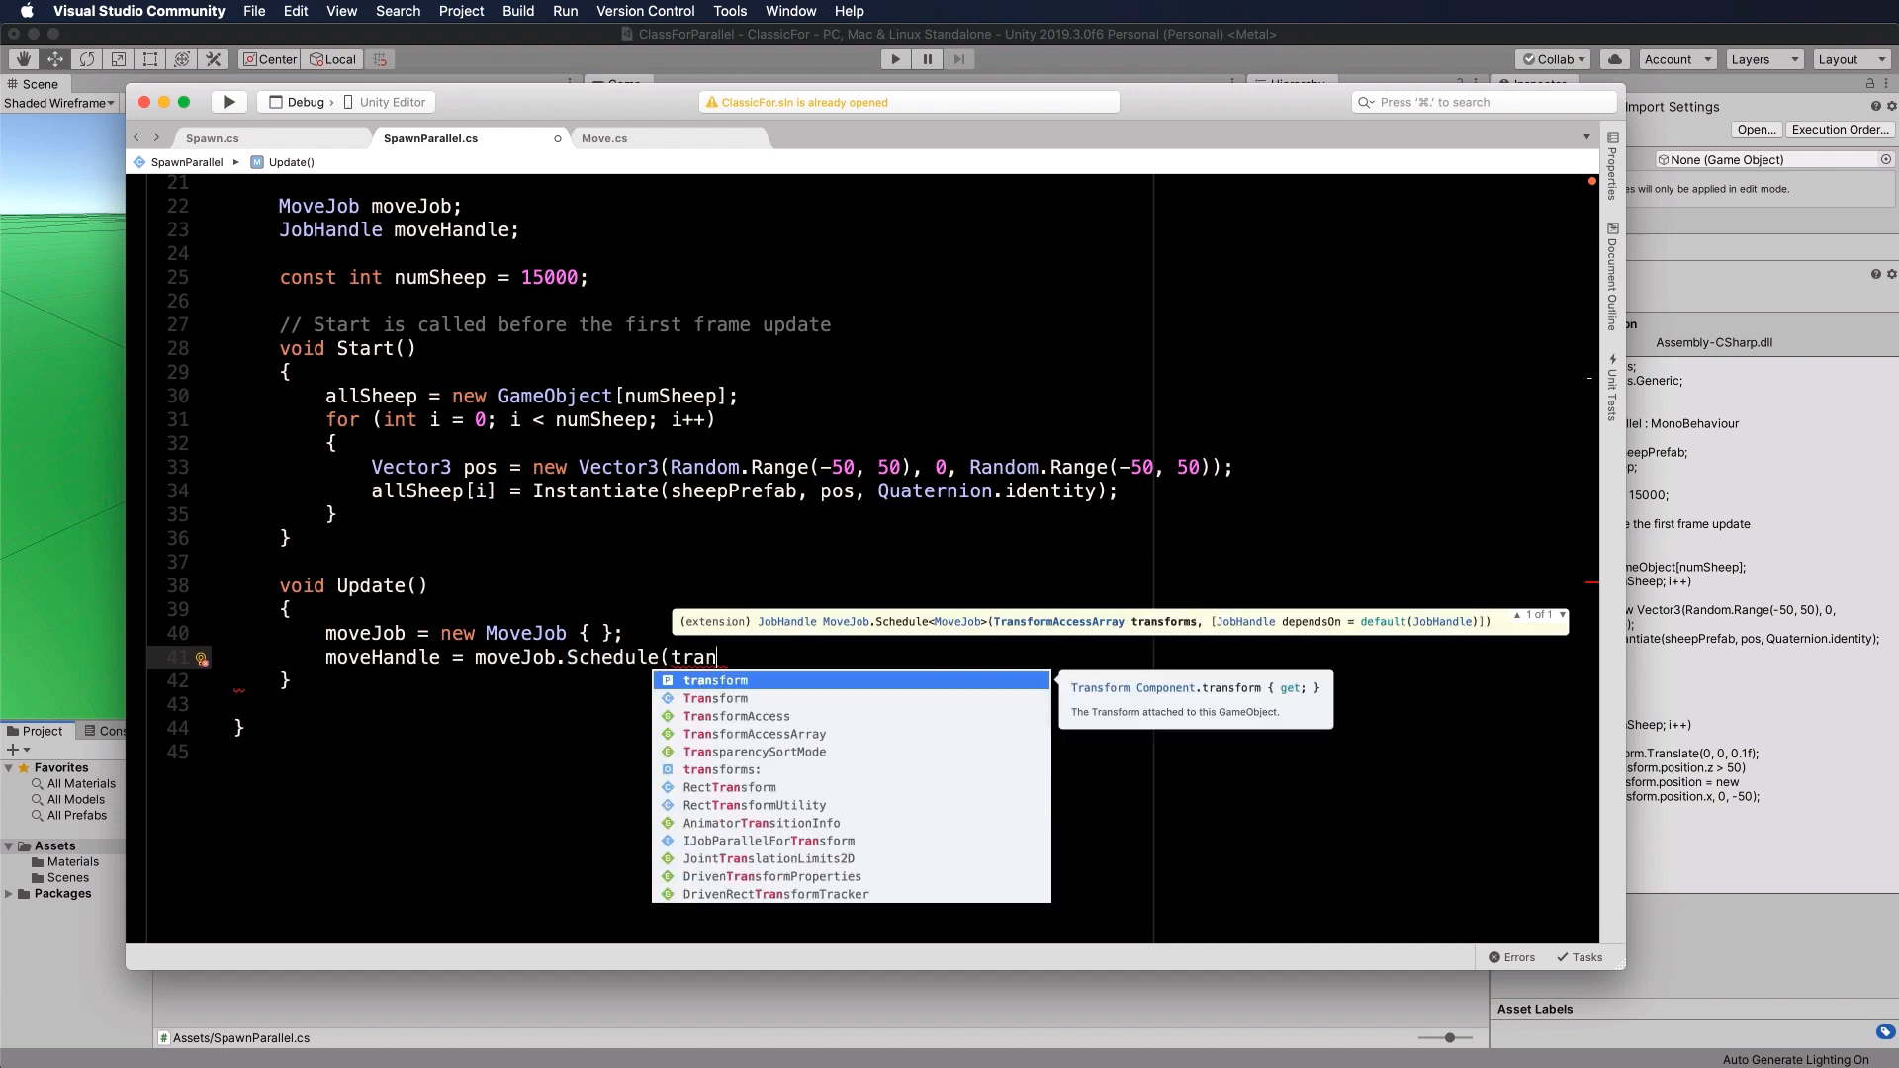
{"action": "type", "text": "sforms"}
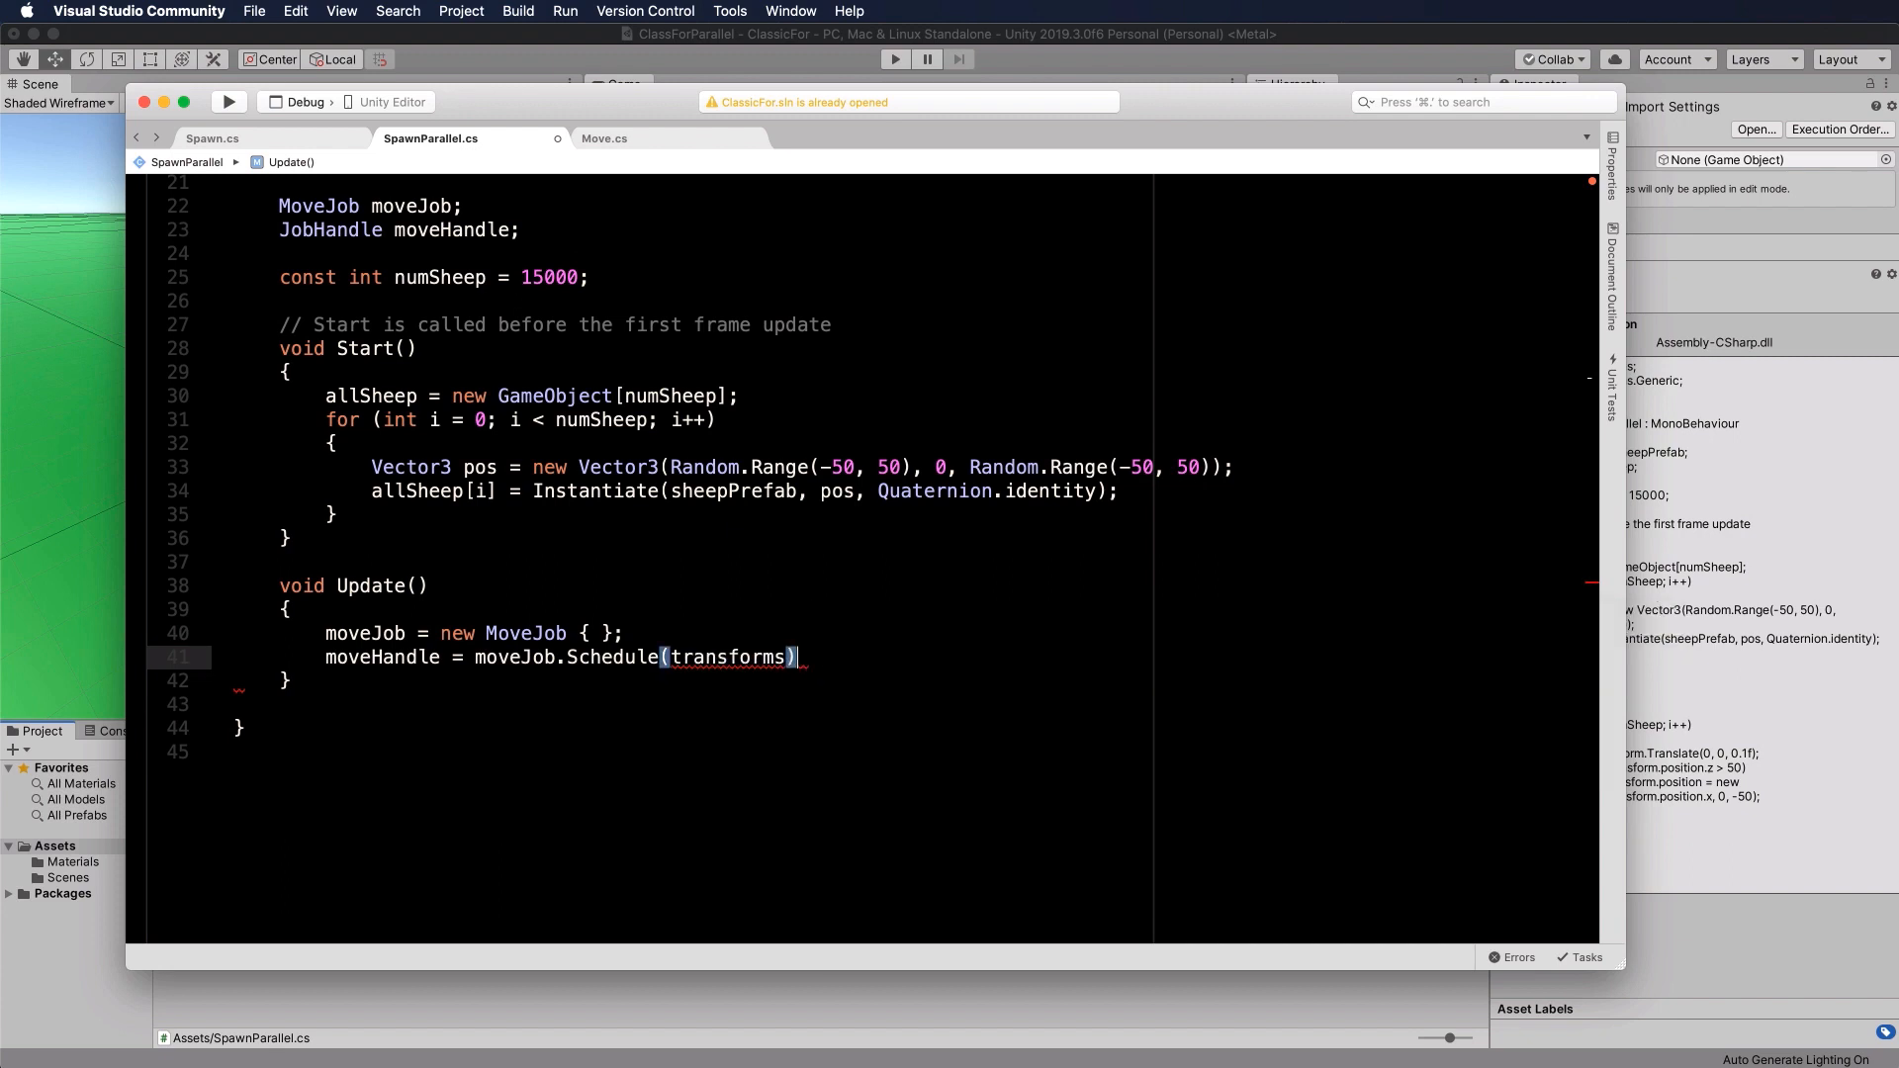
{"action": "type", "text": ";"}
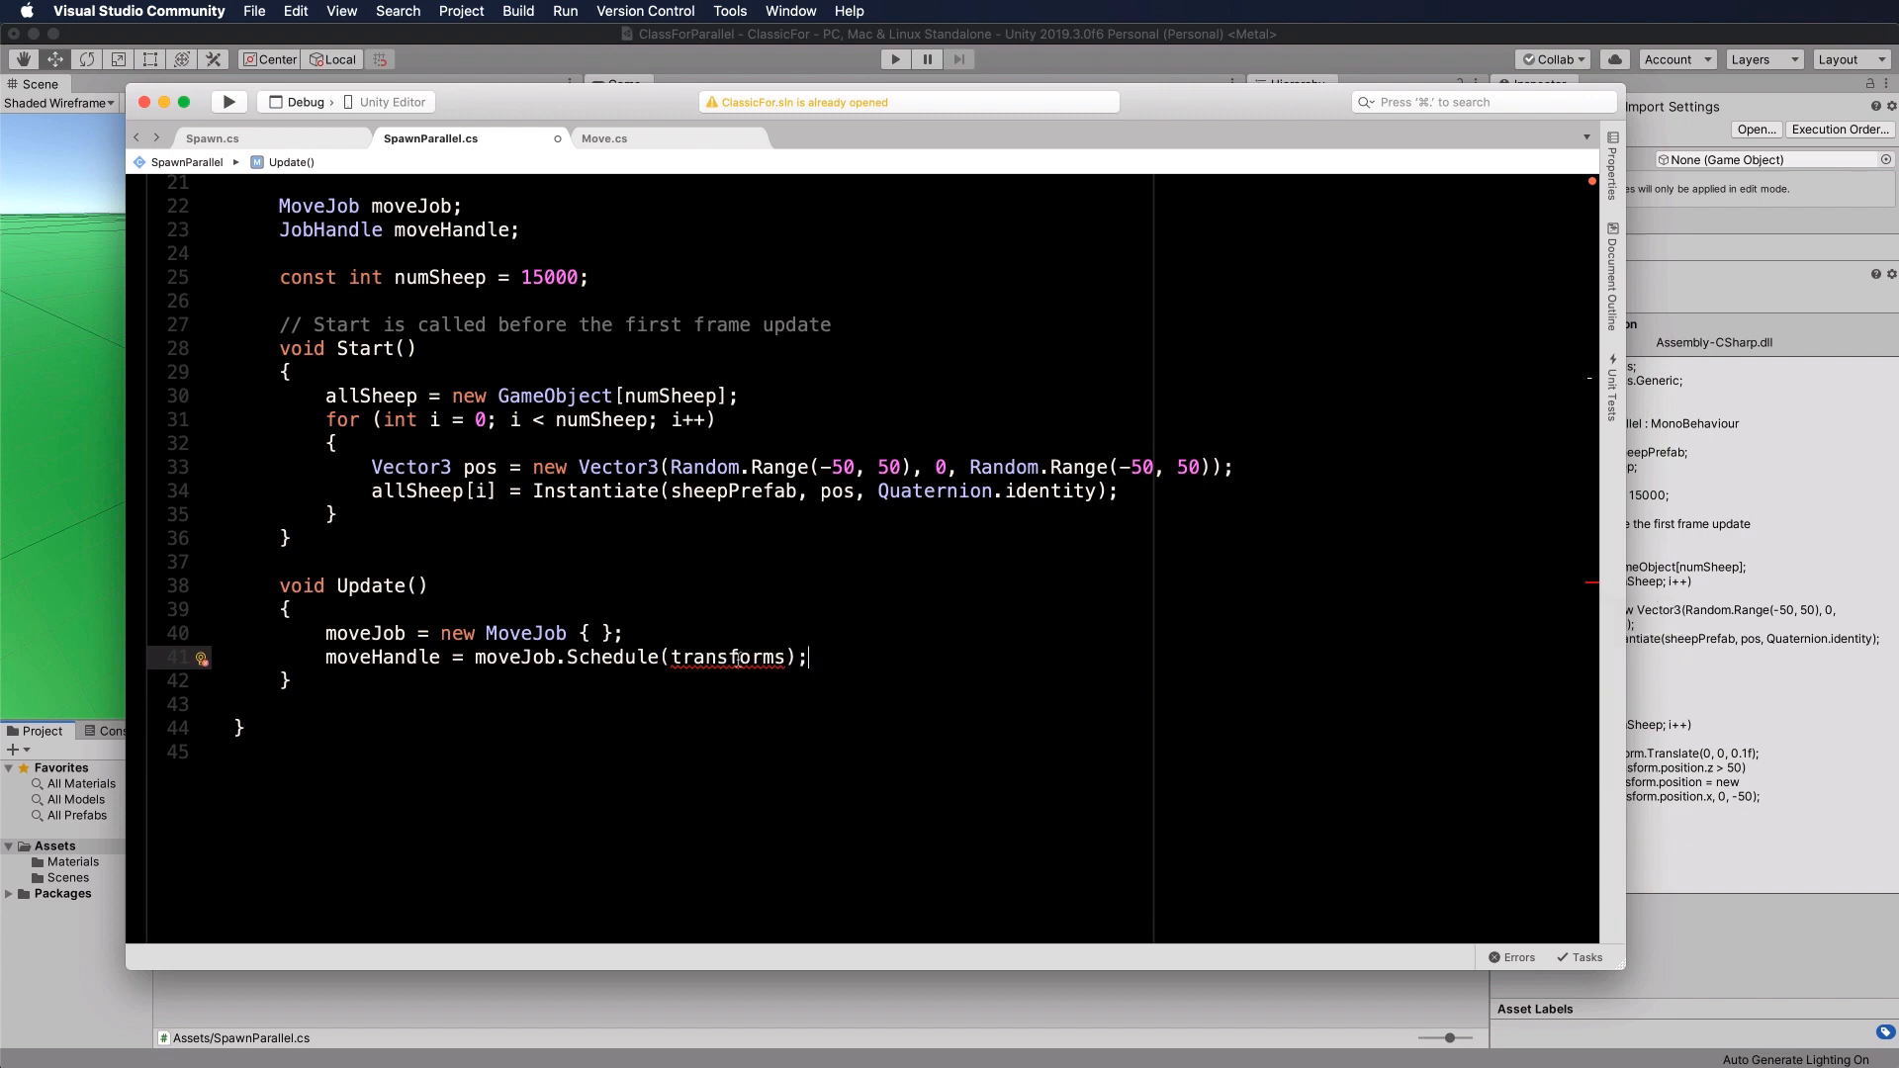
Step: Check the TransformAccess parameter of Execute against the undeclared transforms argument
{"action": "scroll", "scroll_direction": "up", "scroll_amount": 3}
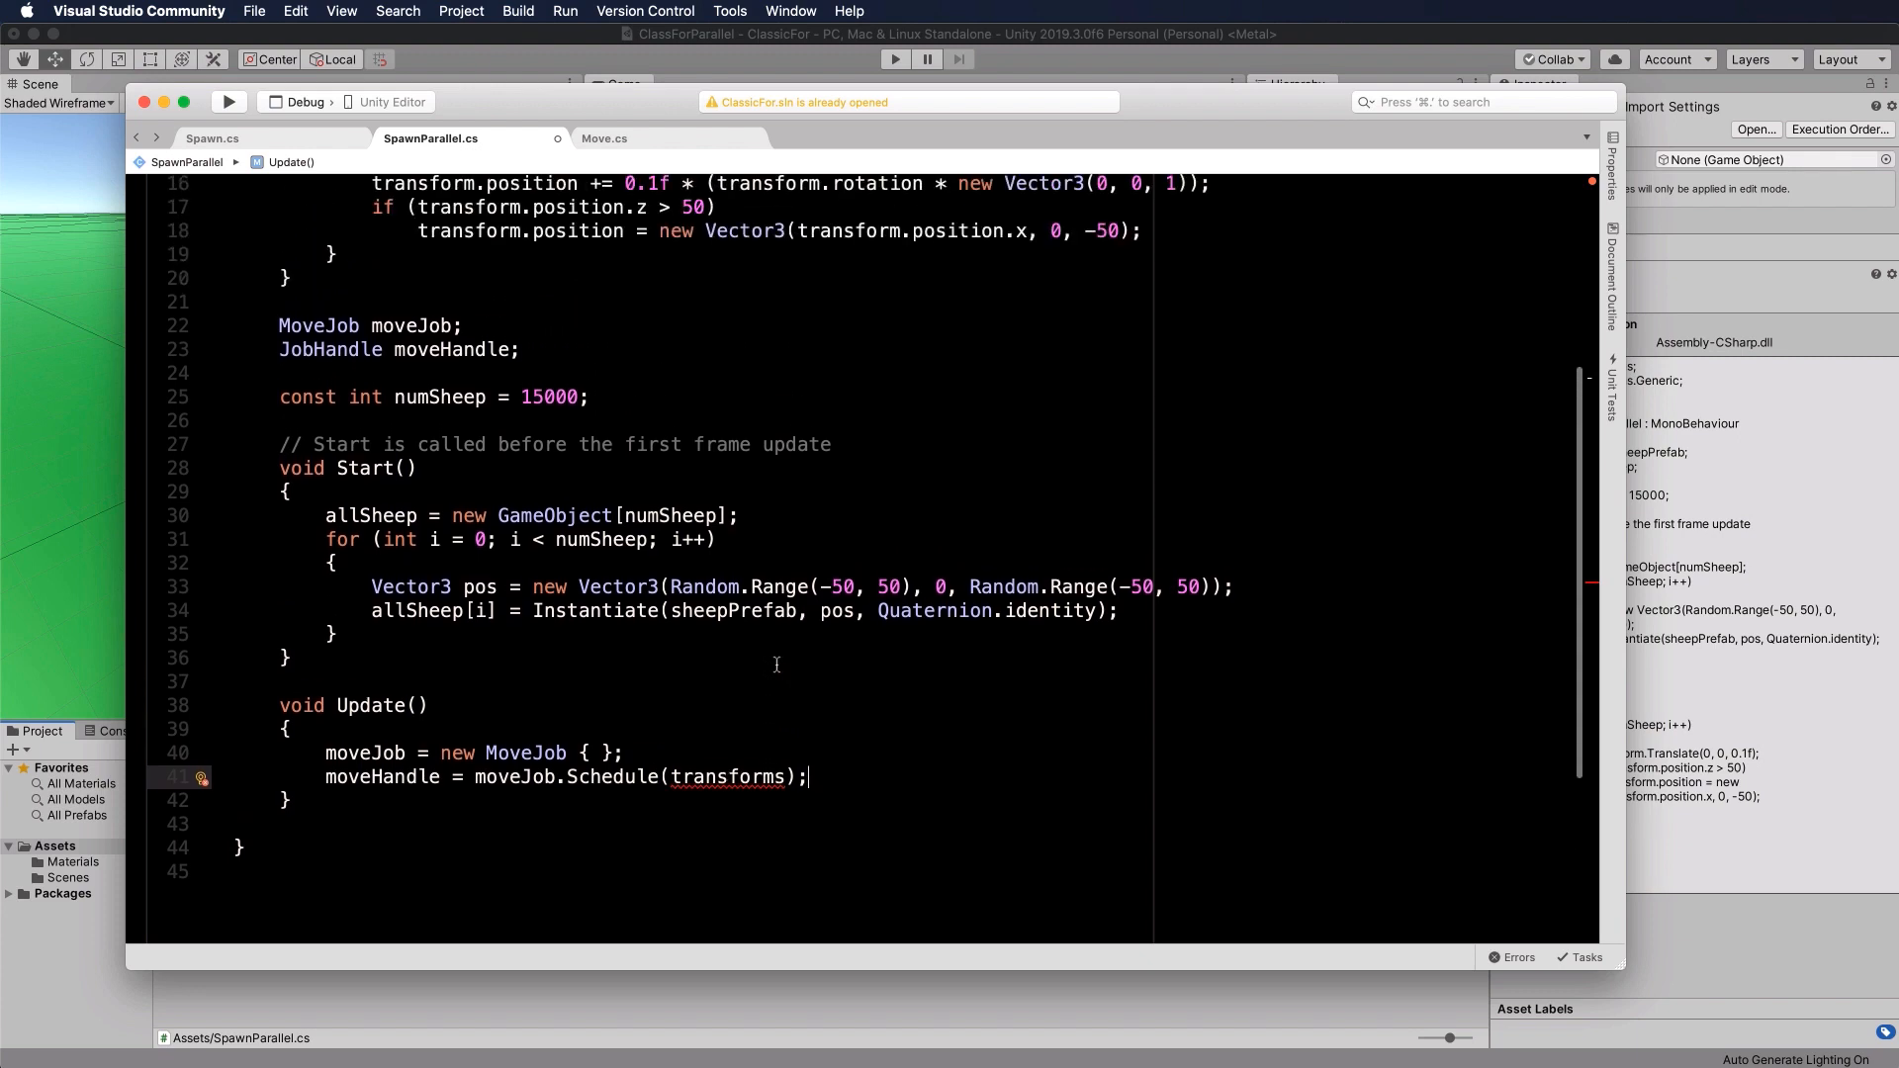
{"action": "scroll", "scroll_direction": "up", "scroll_amount": 3}
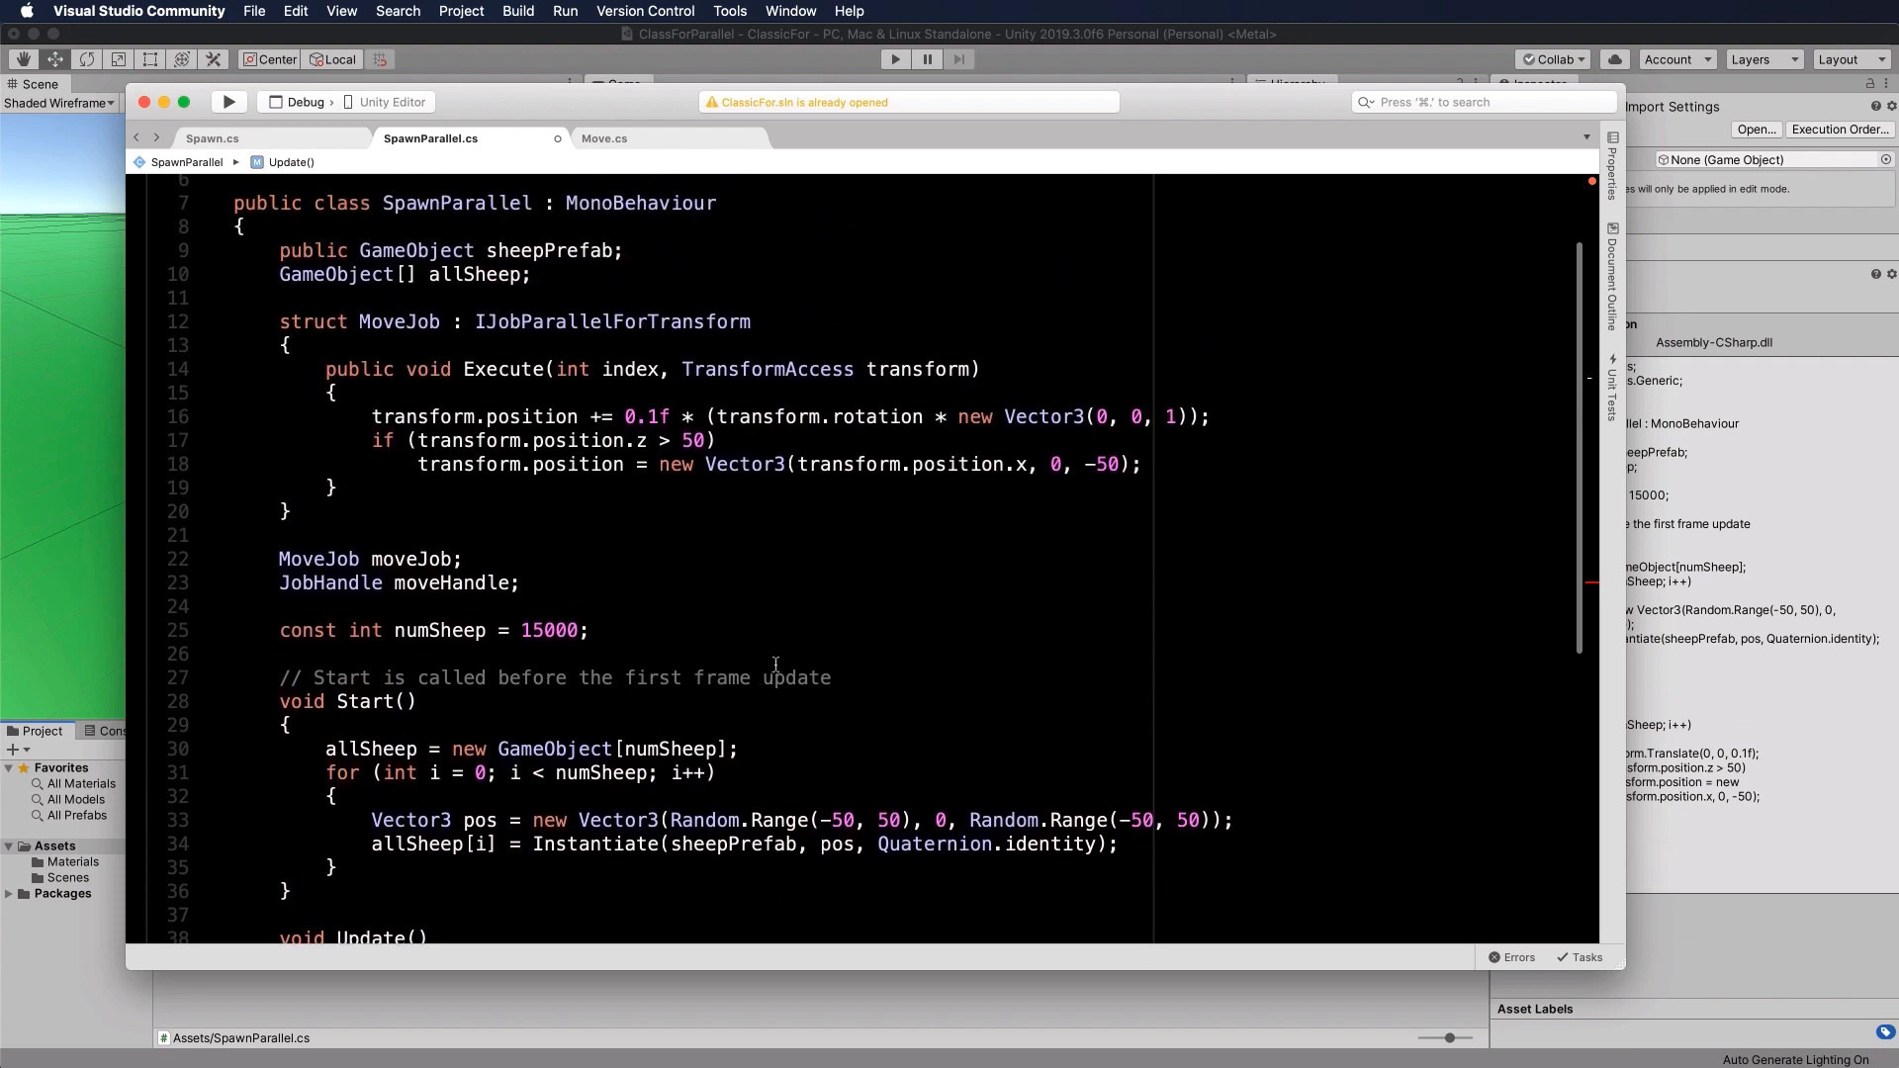
{"action": "double_click", "coordinate": [821, 370]}
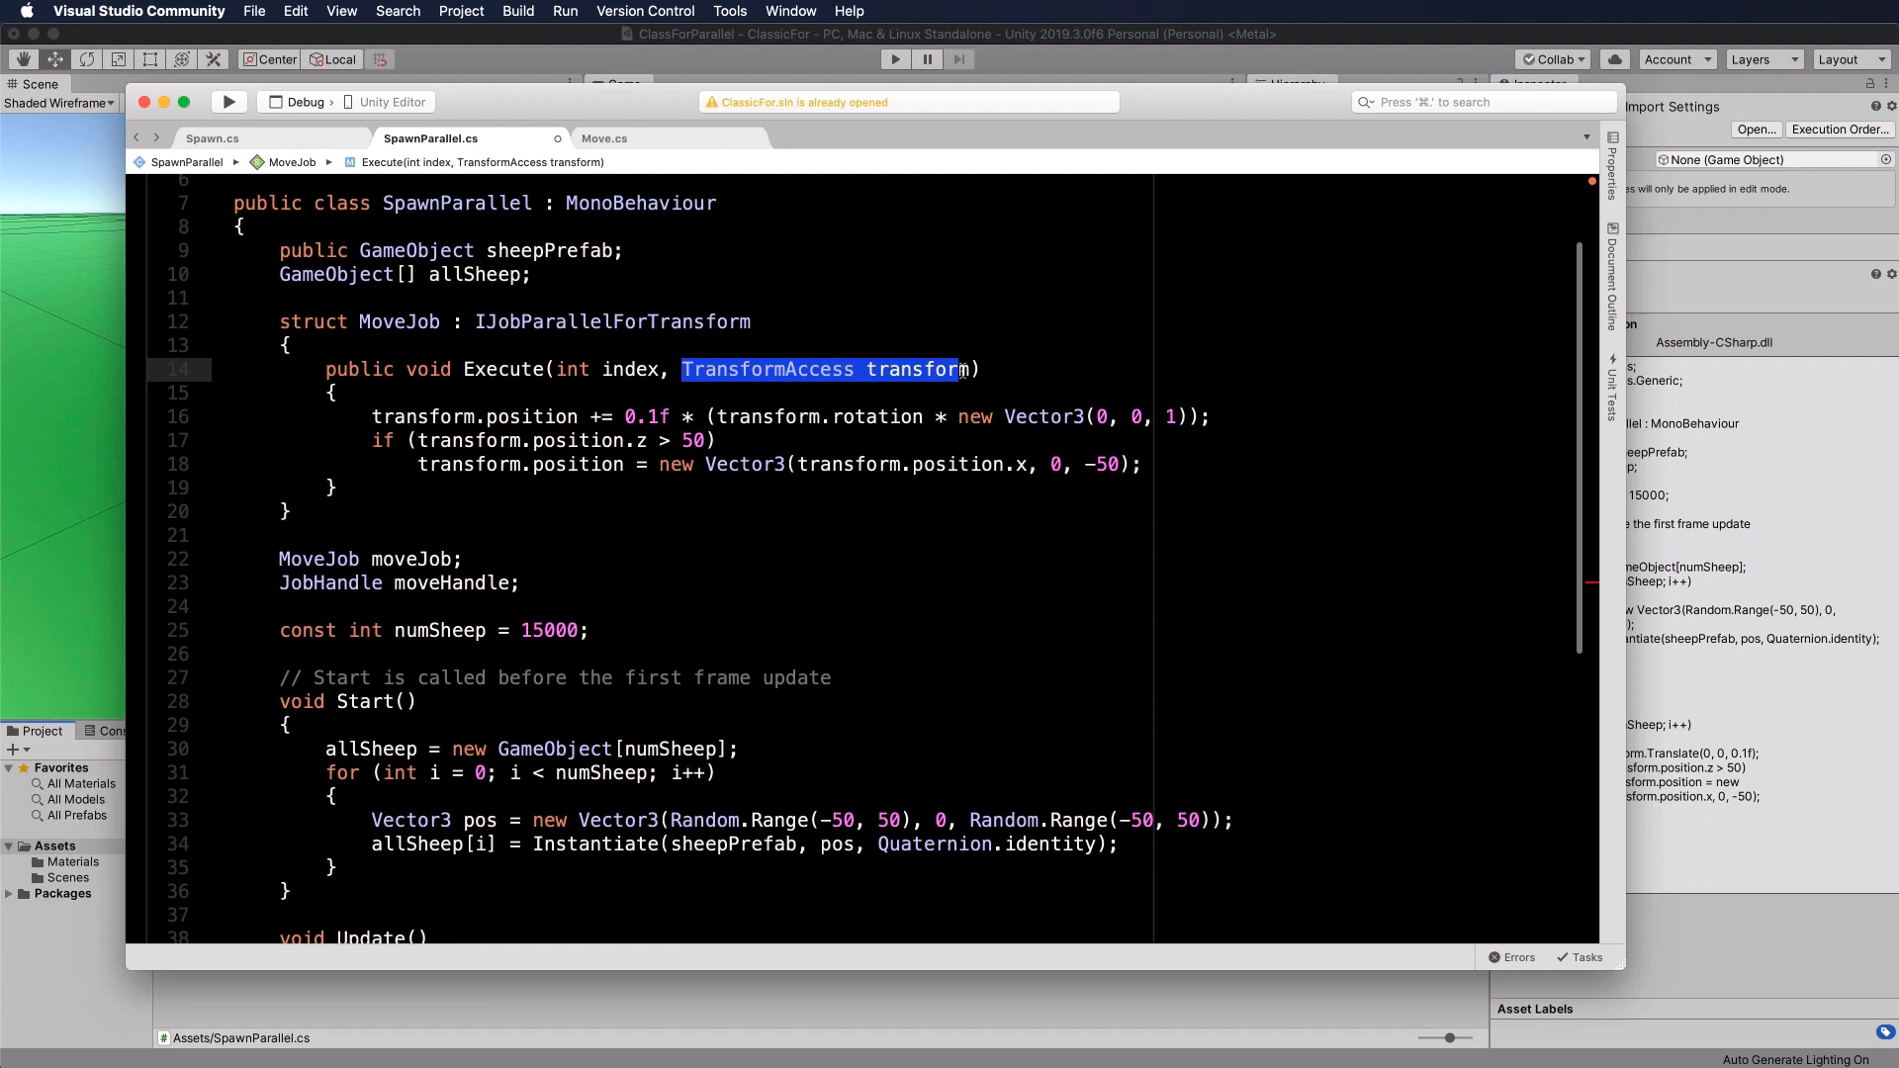
{"action": "scroll", "scroll_direction": "down", "scroll_amount": 3}
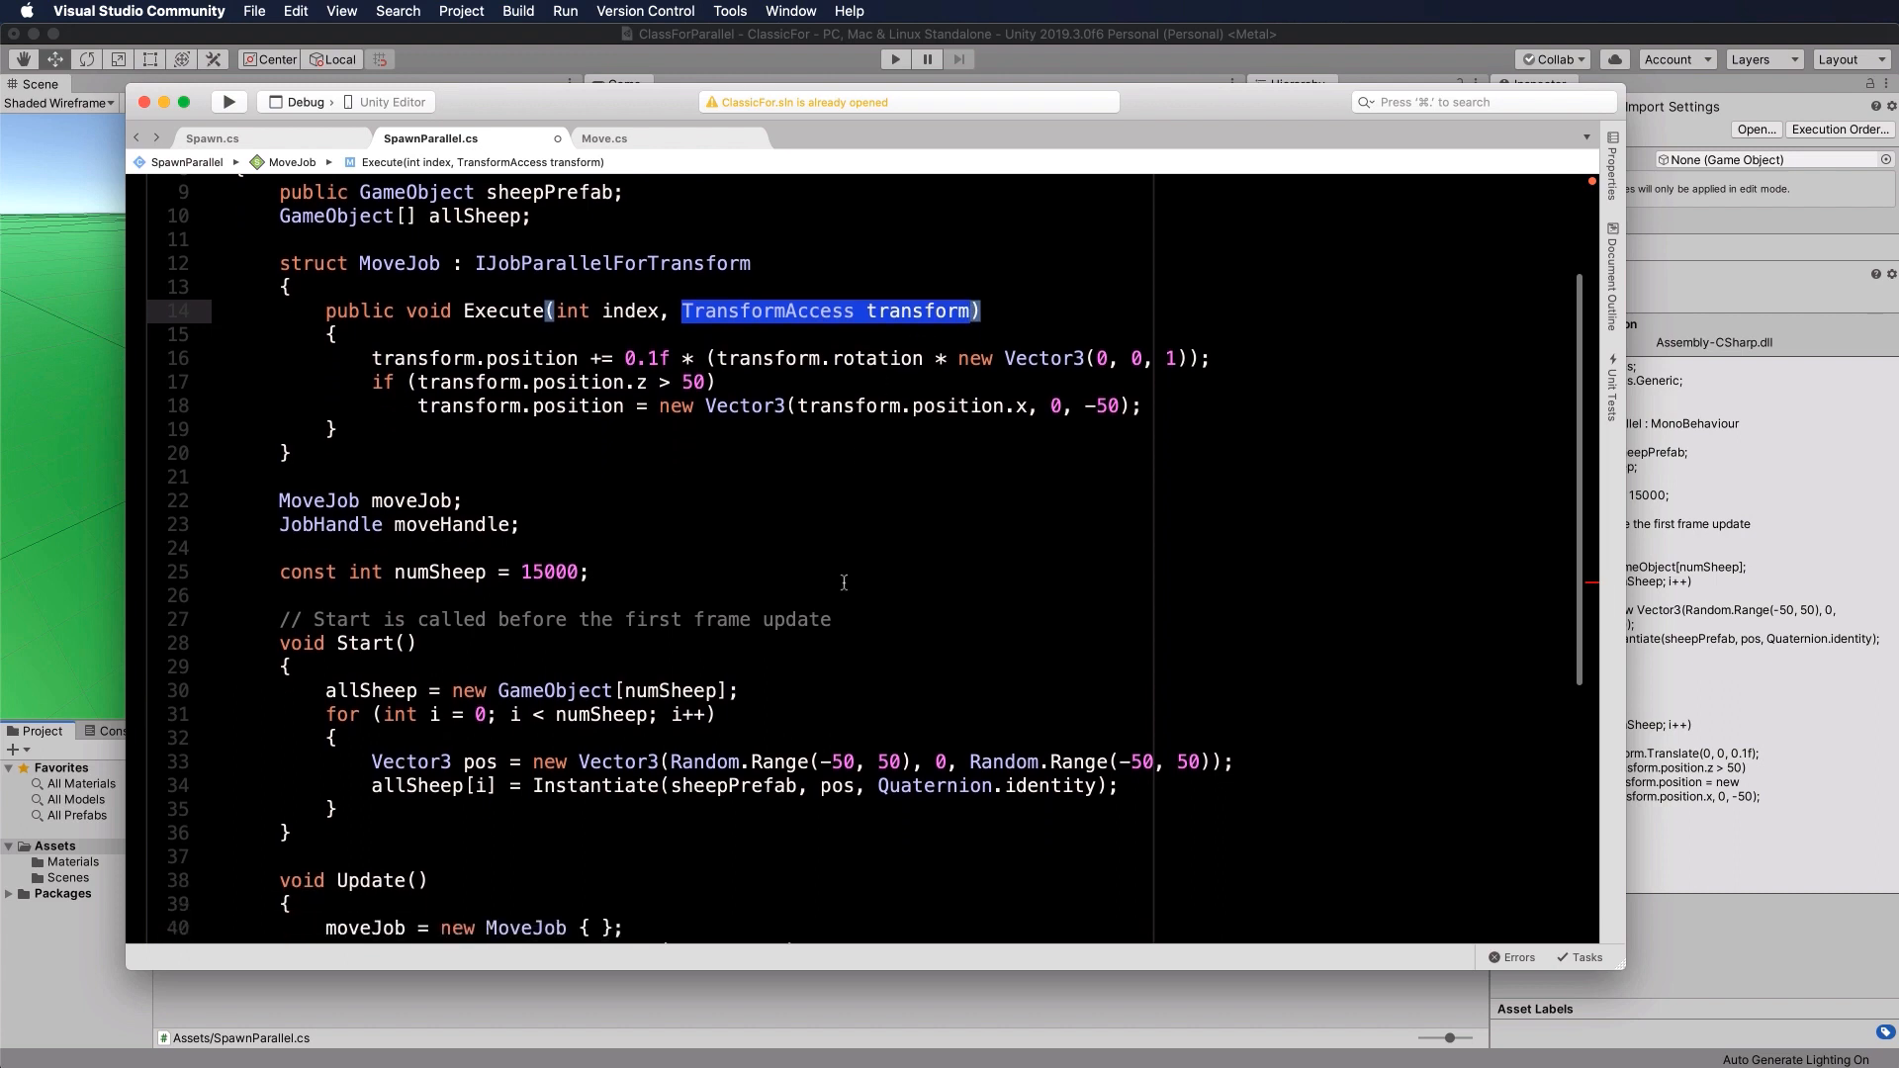
{"action": "scroll", "scroll_direction": "down", "scroll_amount": 3}
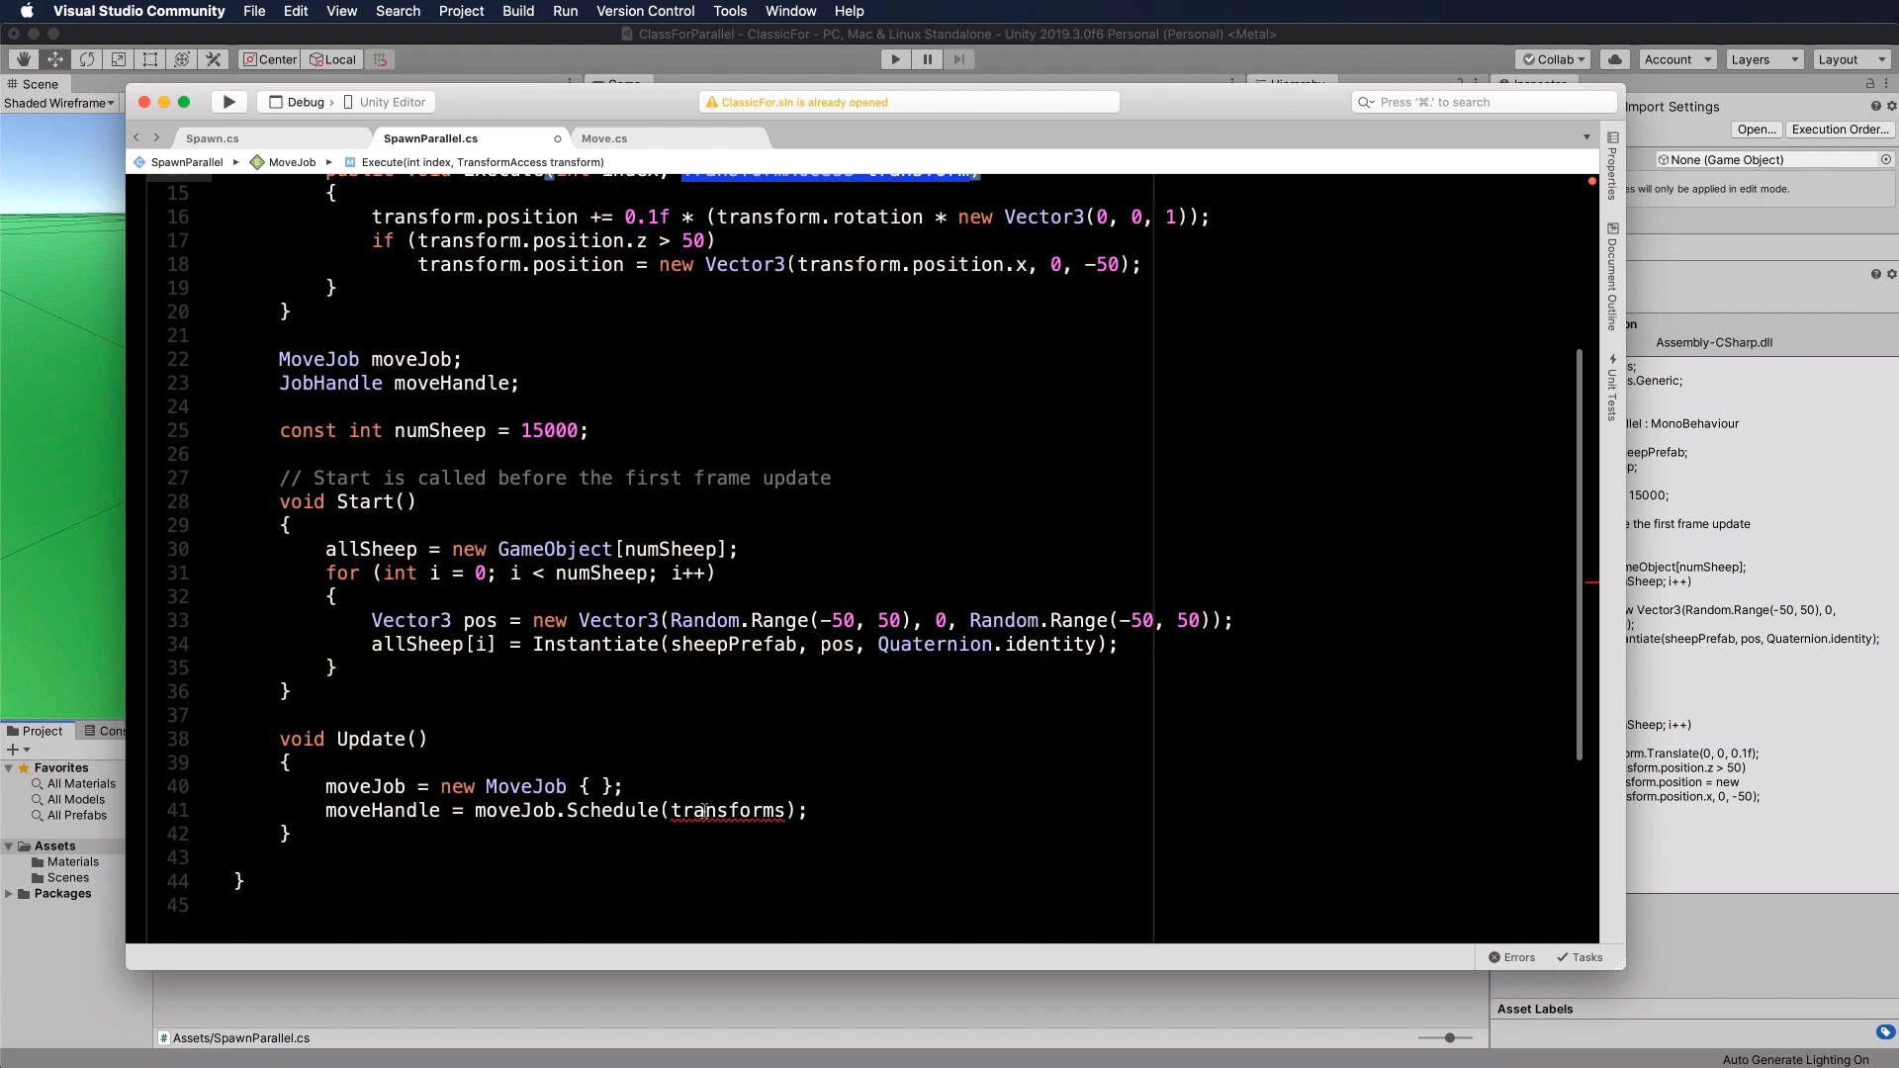
{"action": "mouse_move", "coordinate": [704, 811]}
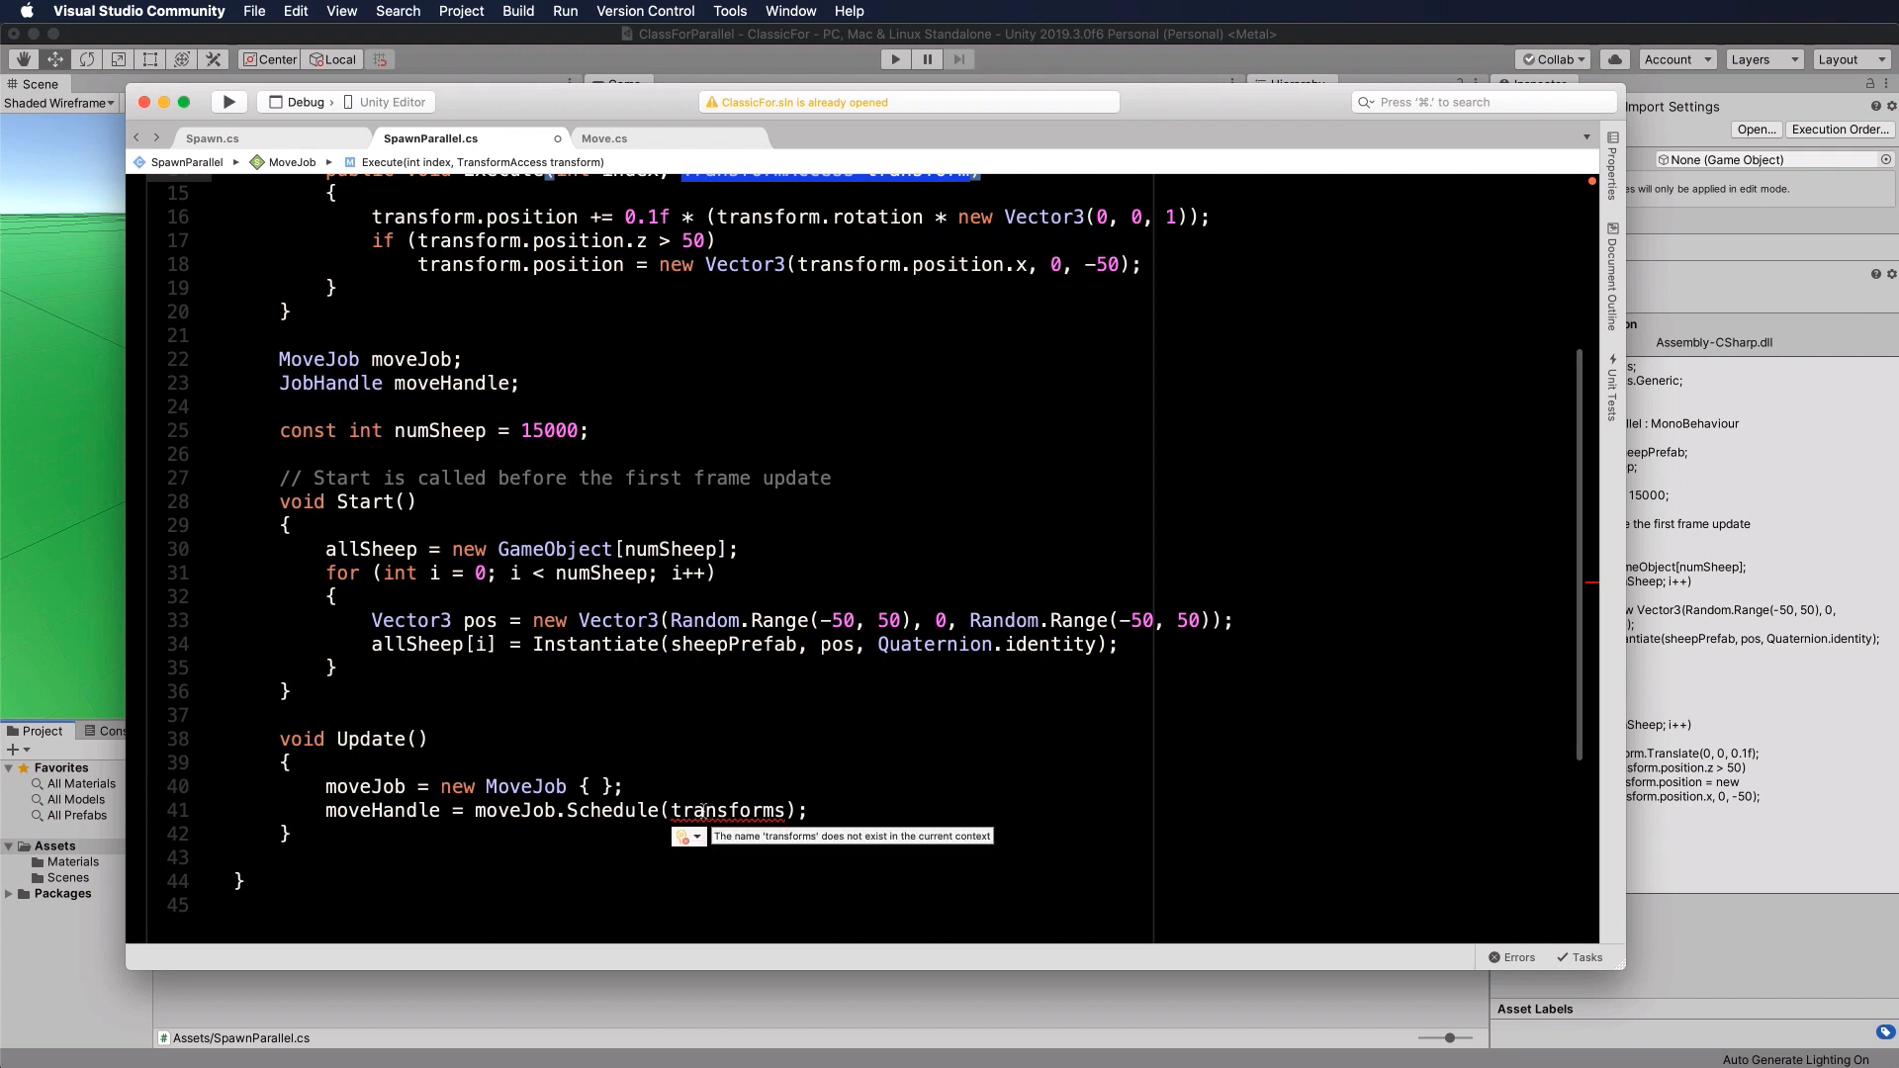
{"action": "scroll", "scroll_direction": "up", "scroll_amount": 3}
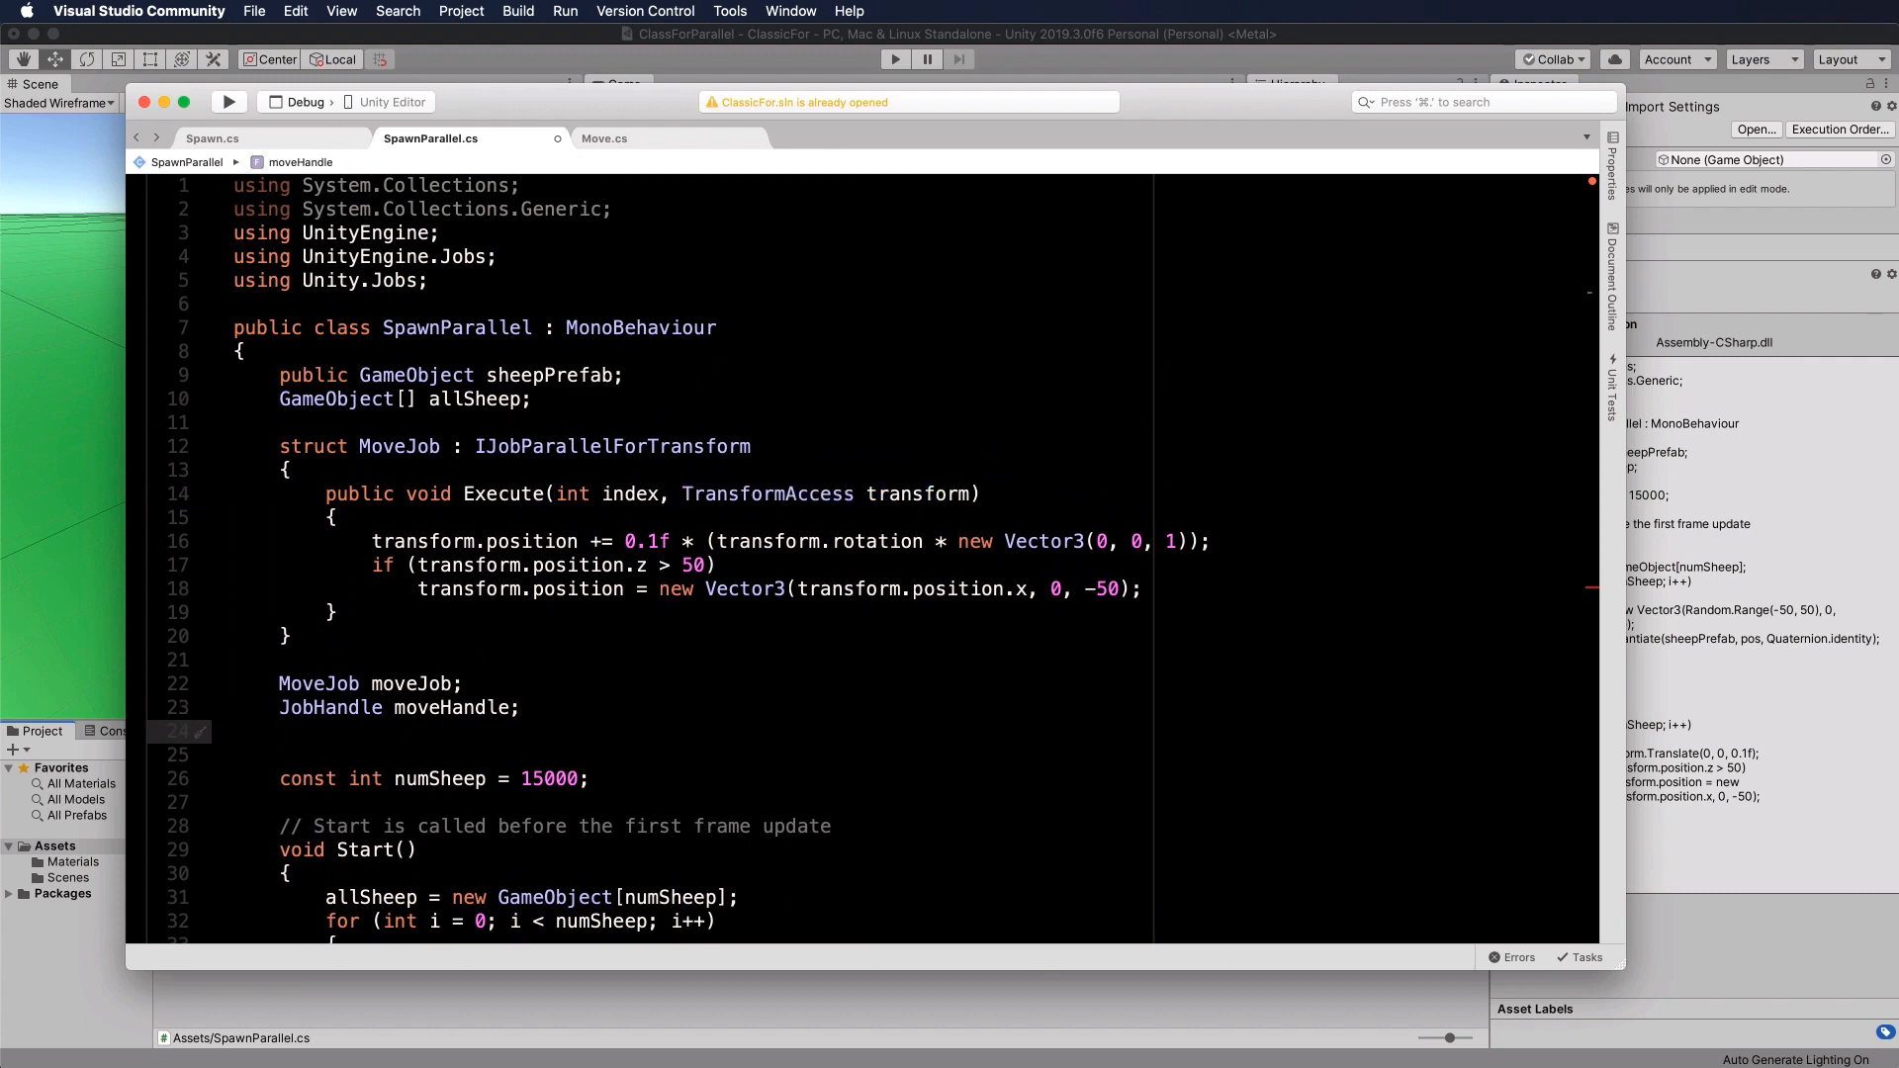
Step: Declare the field TransformAccessArray transforms; below moveHandle
{"action": "type", "text": "Transform"}
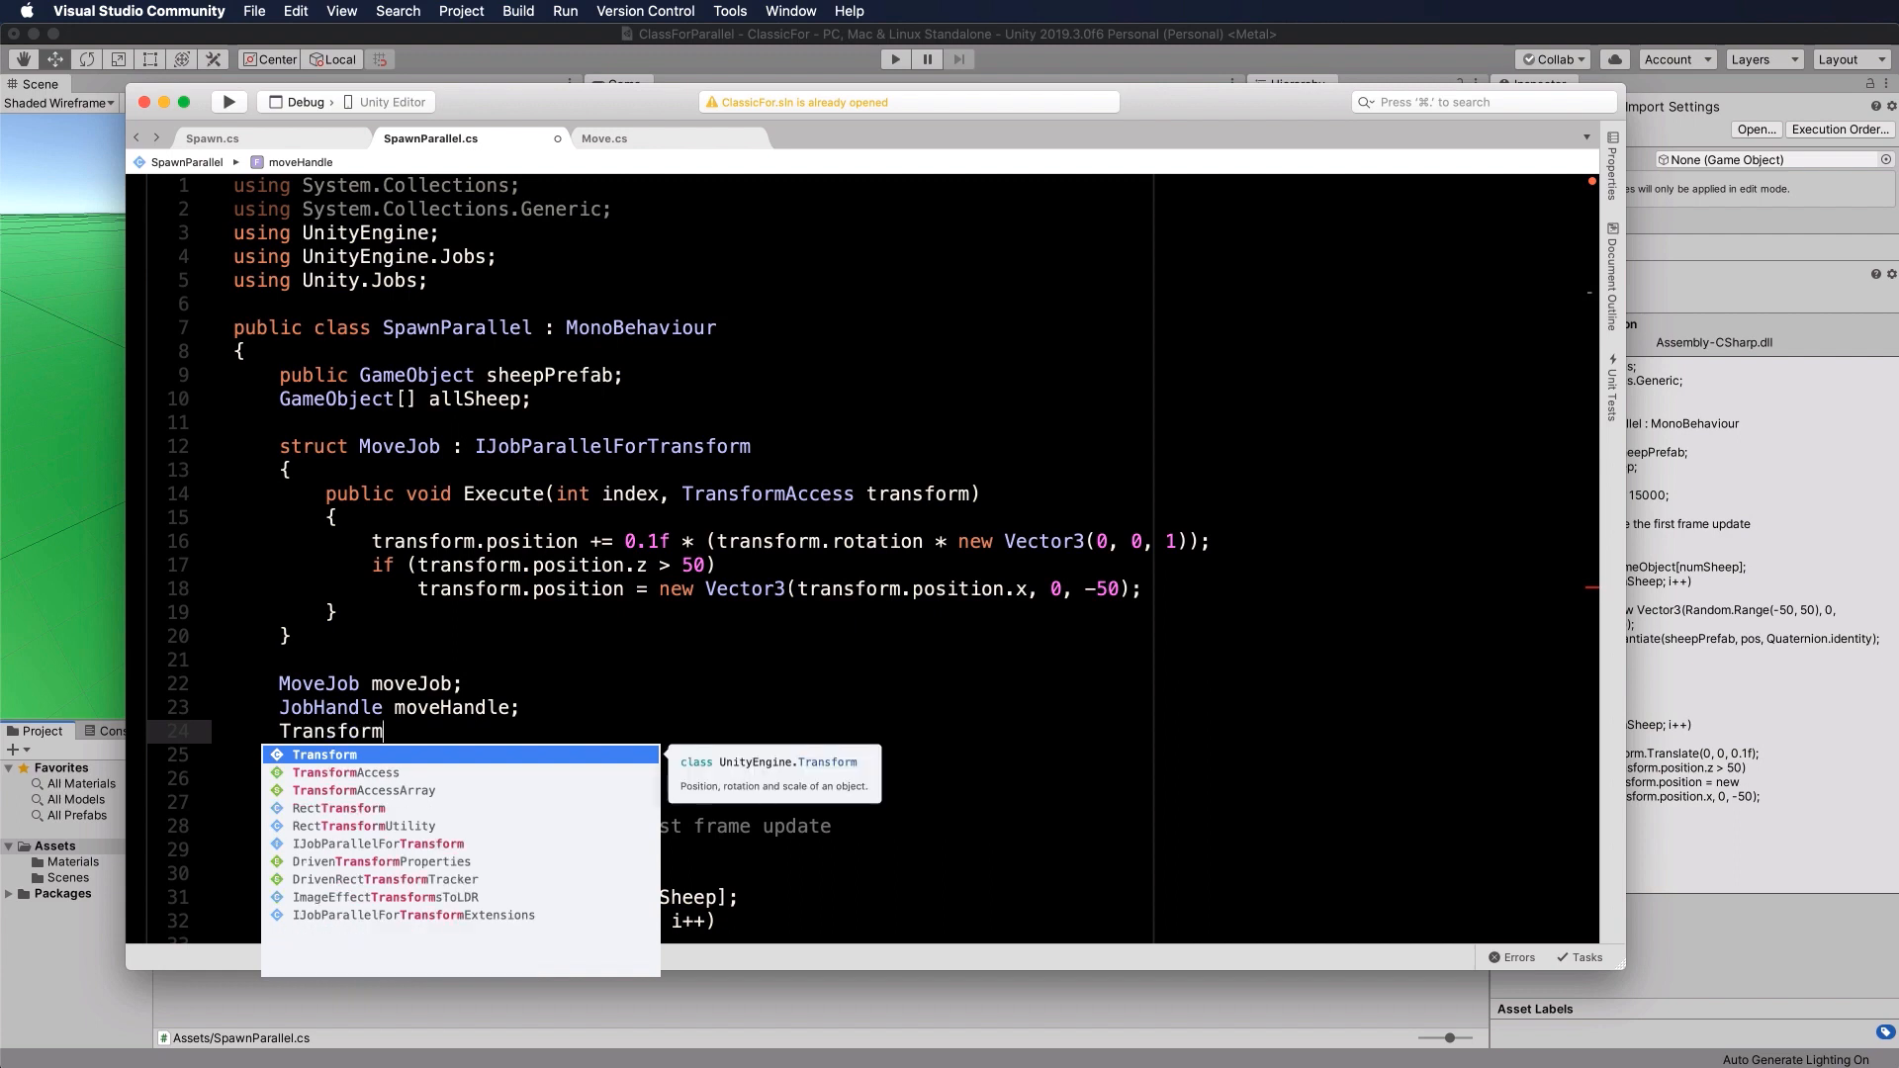
{"action": "type", "text": "AccessArray t"}
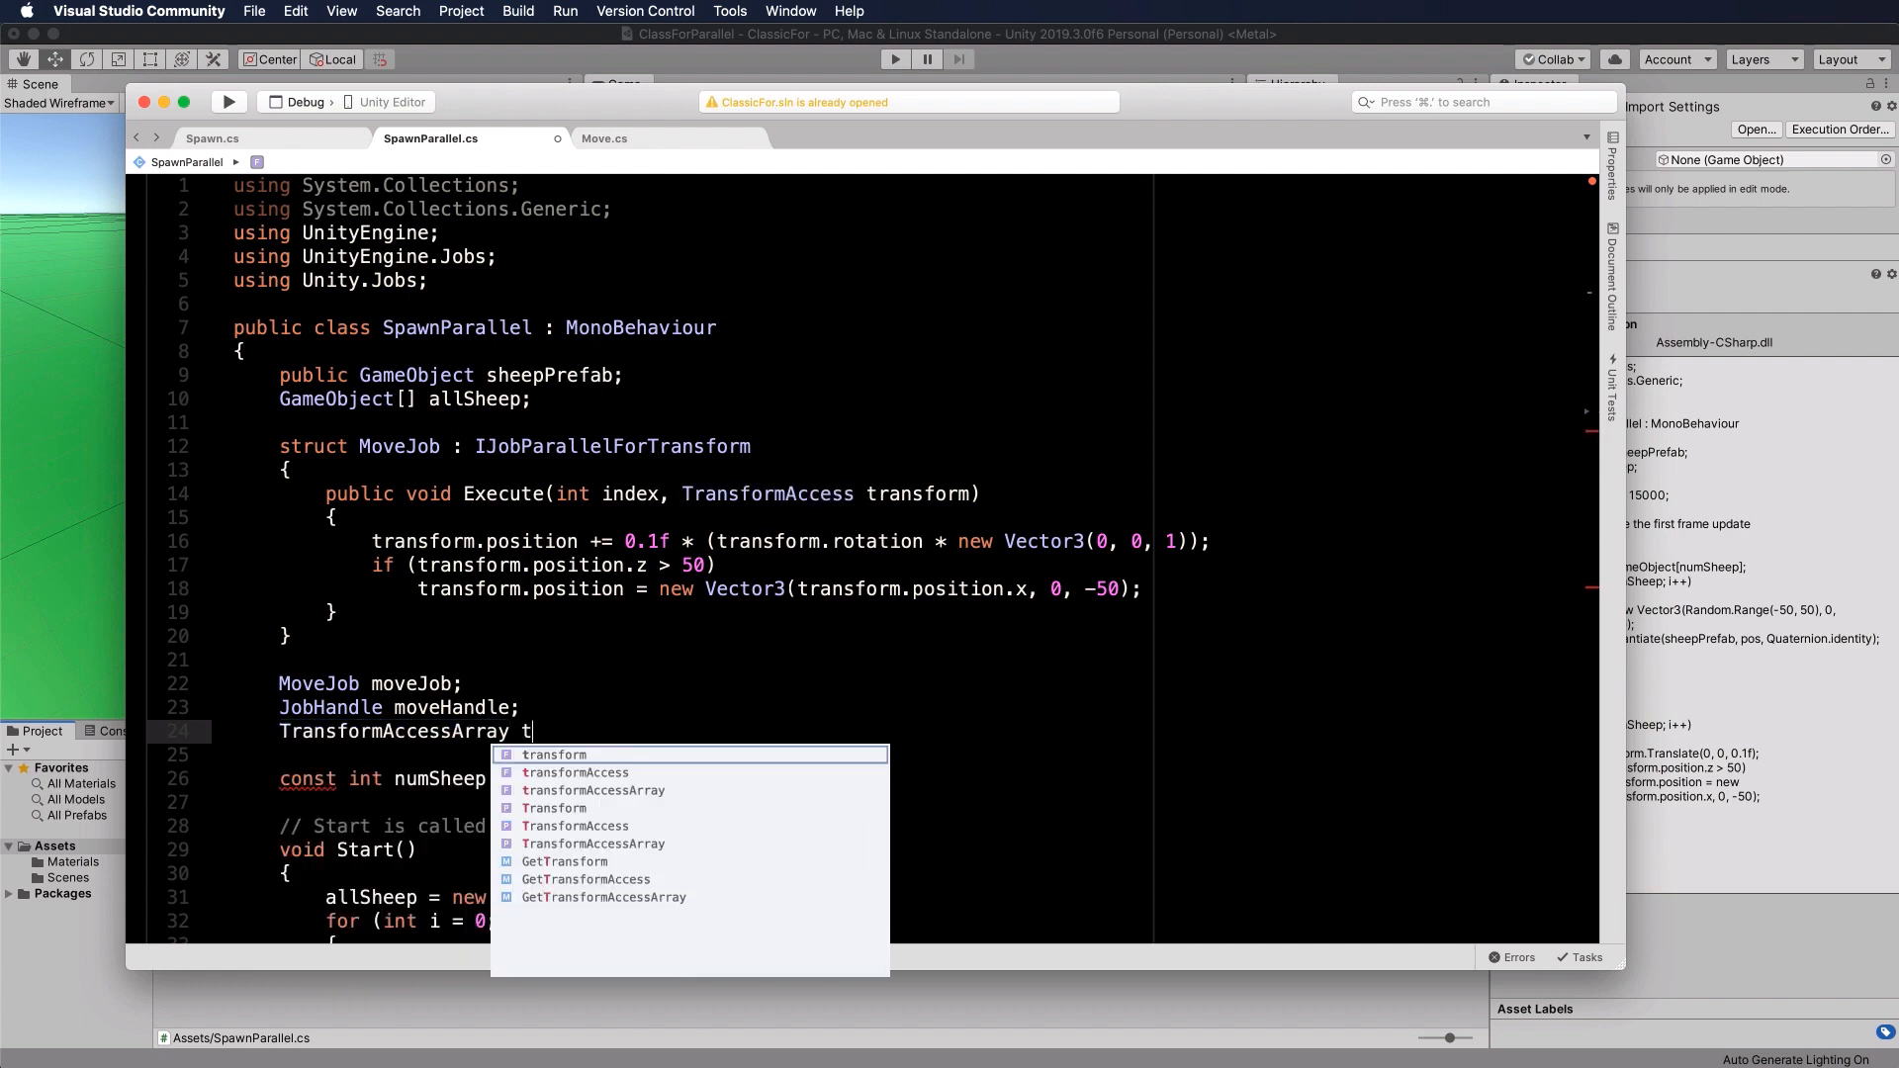
{"action": "type", "text": "ransforms;"}
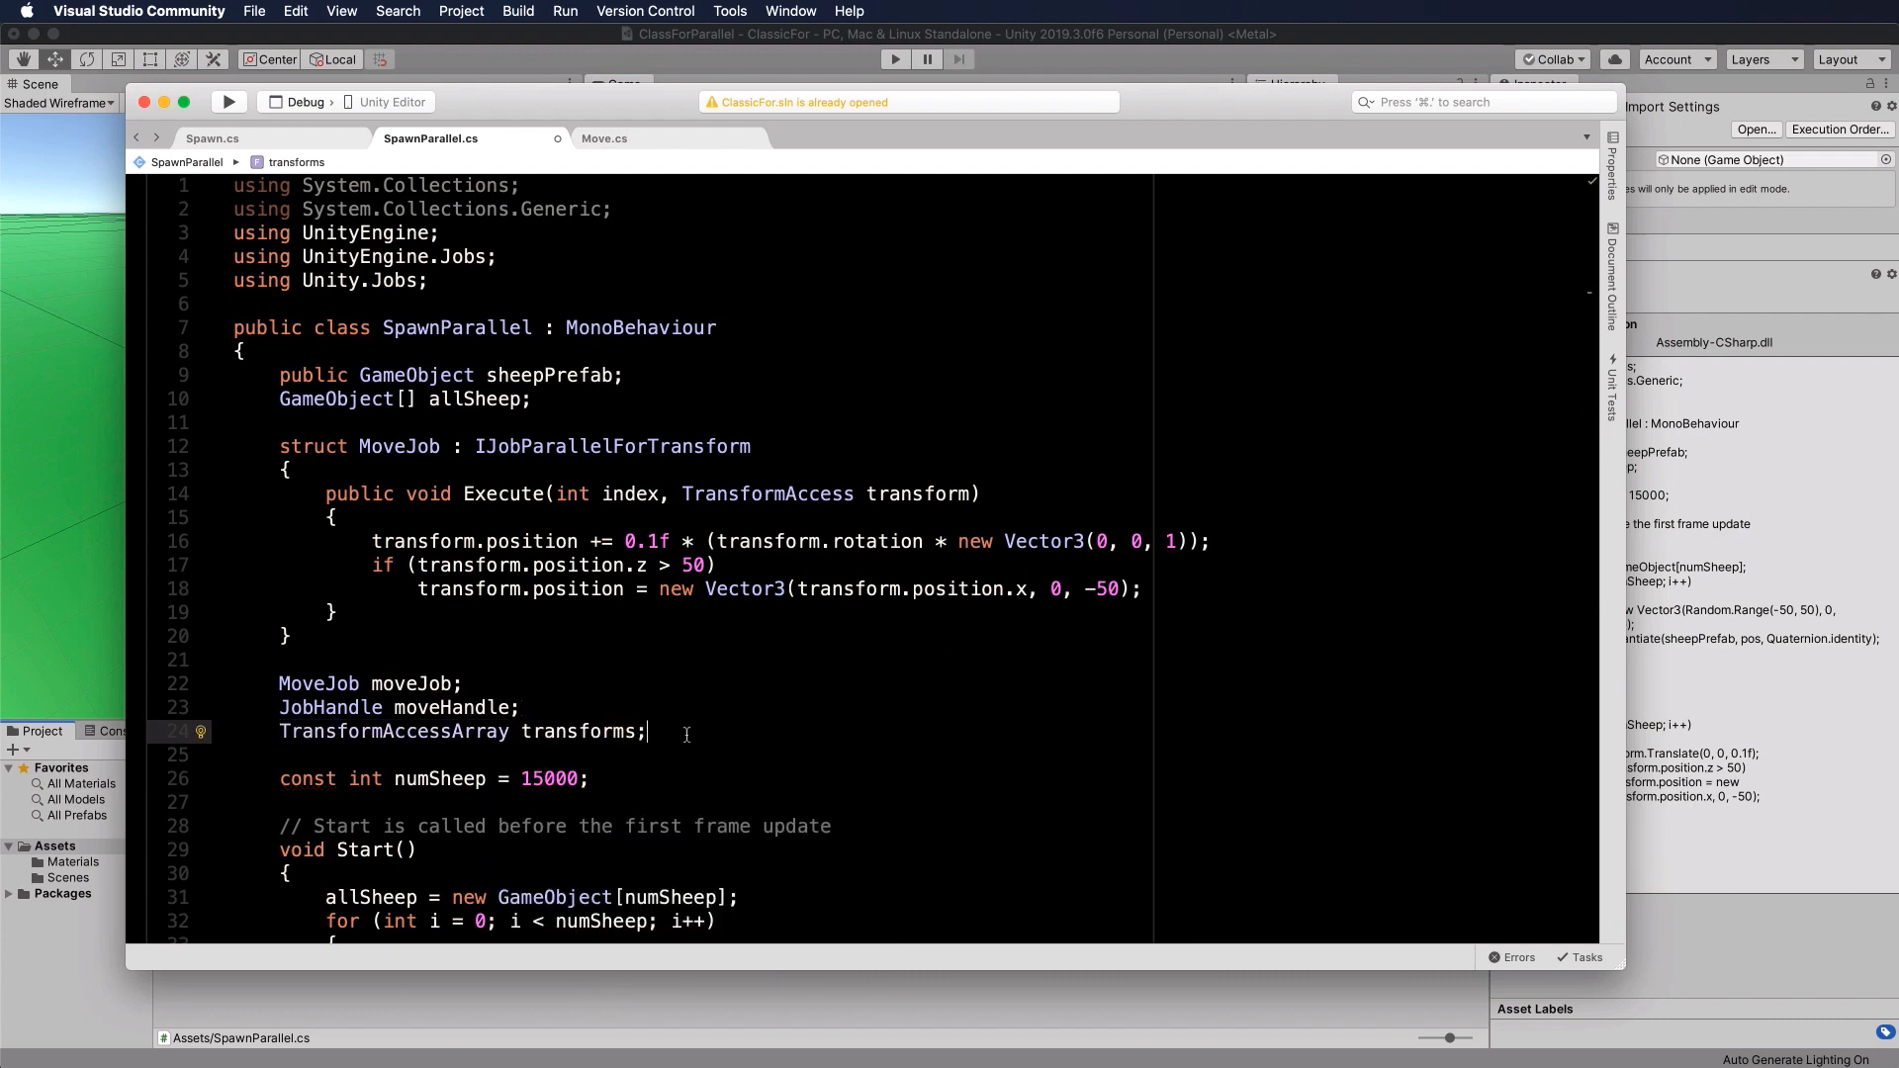
{"action": "scroll", "scroll_direction": "down", "scroll_amount": 3}
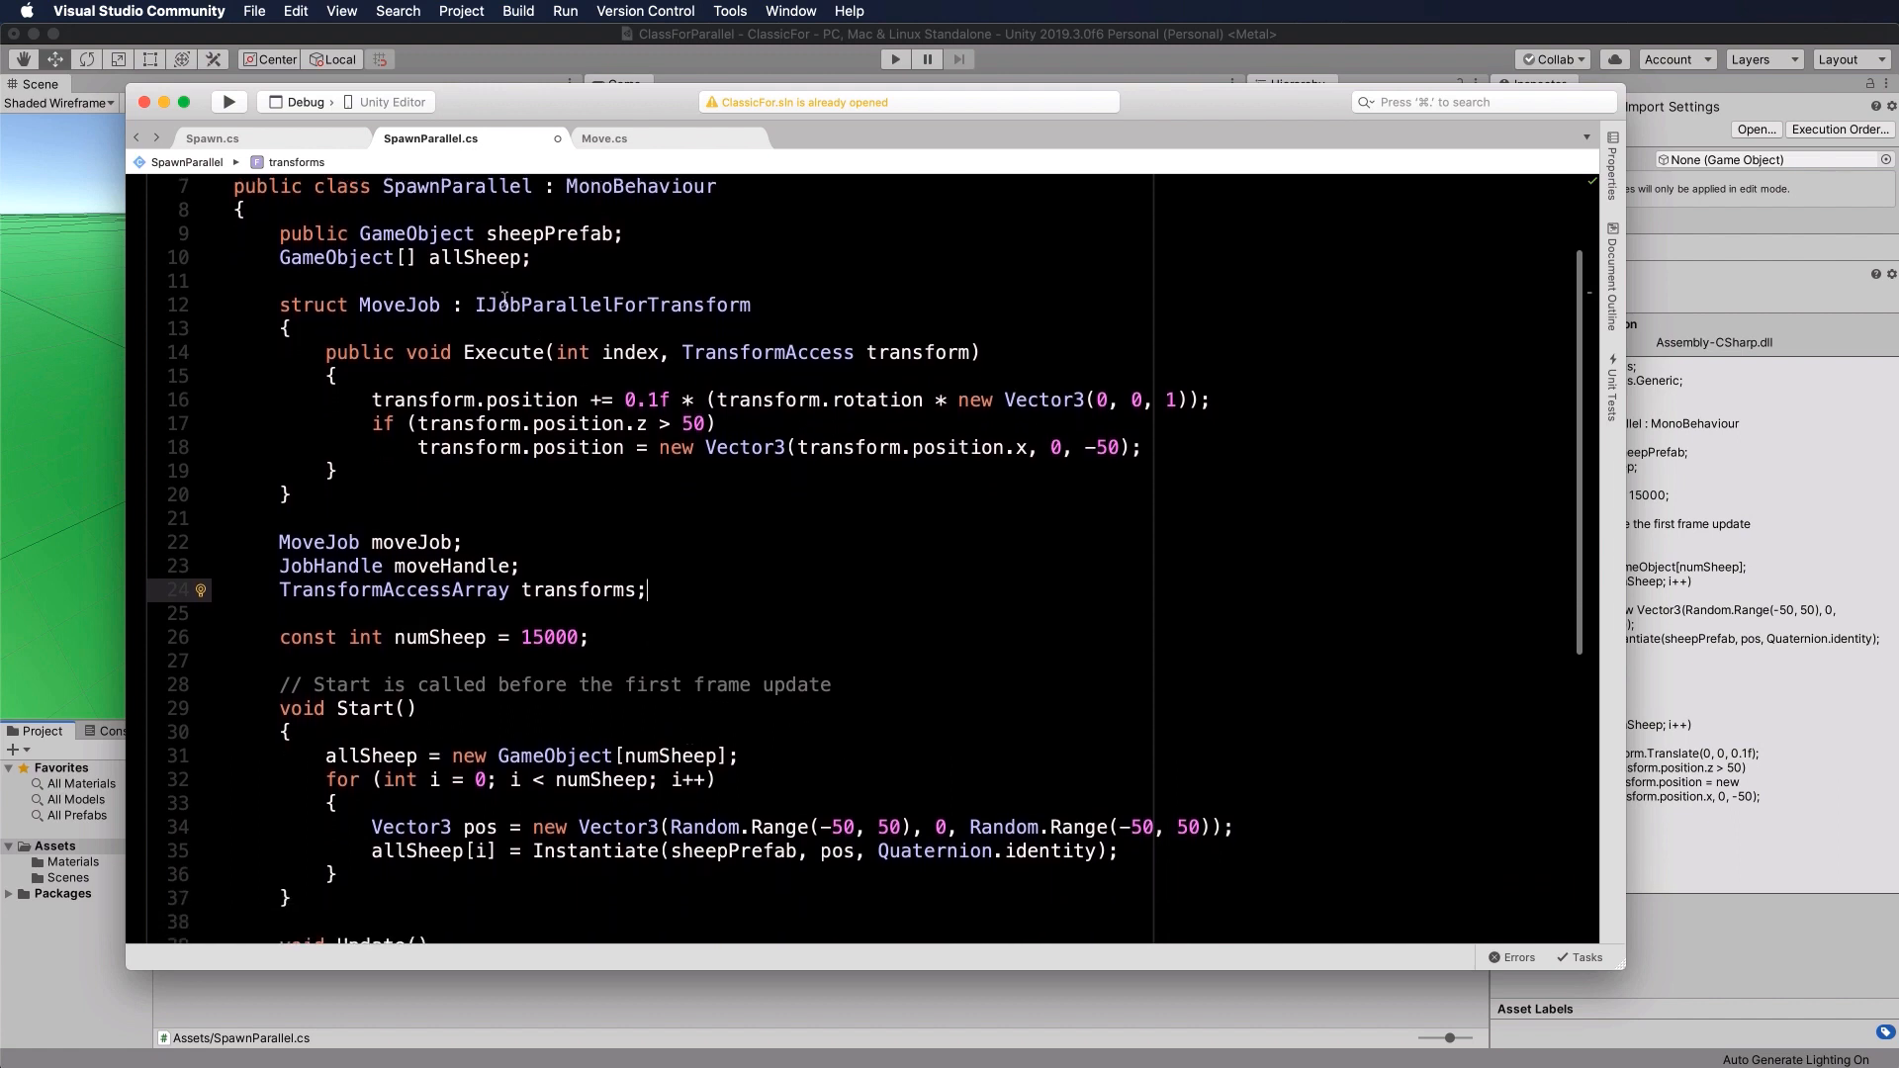
Step: Change the allSheep field declaration to Transform[] allSheepTransform
{"action": "double_click", "coordinate": [403, 257]}
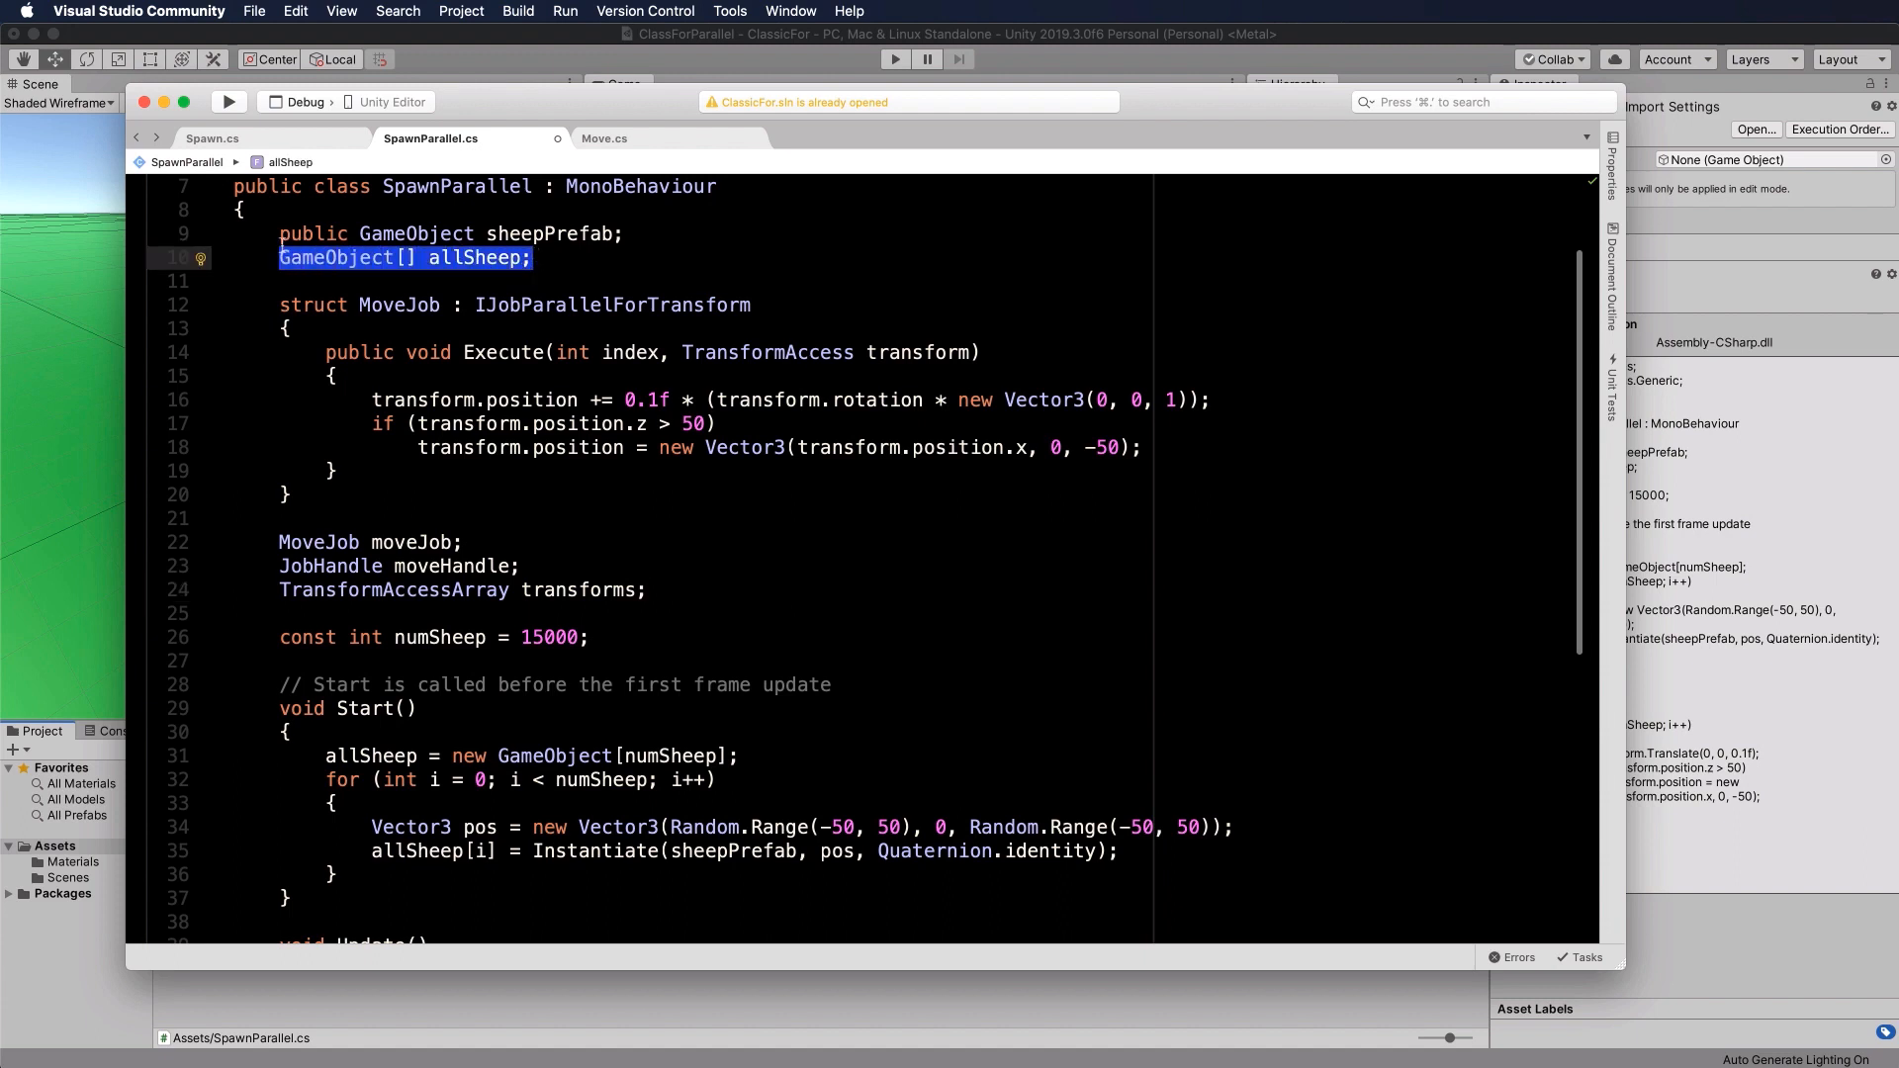
{"action": "mouse_move", "coordinate": [595, 330]}
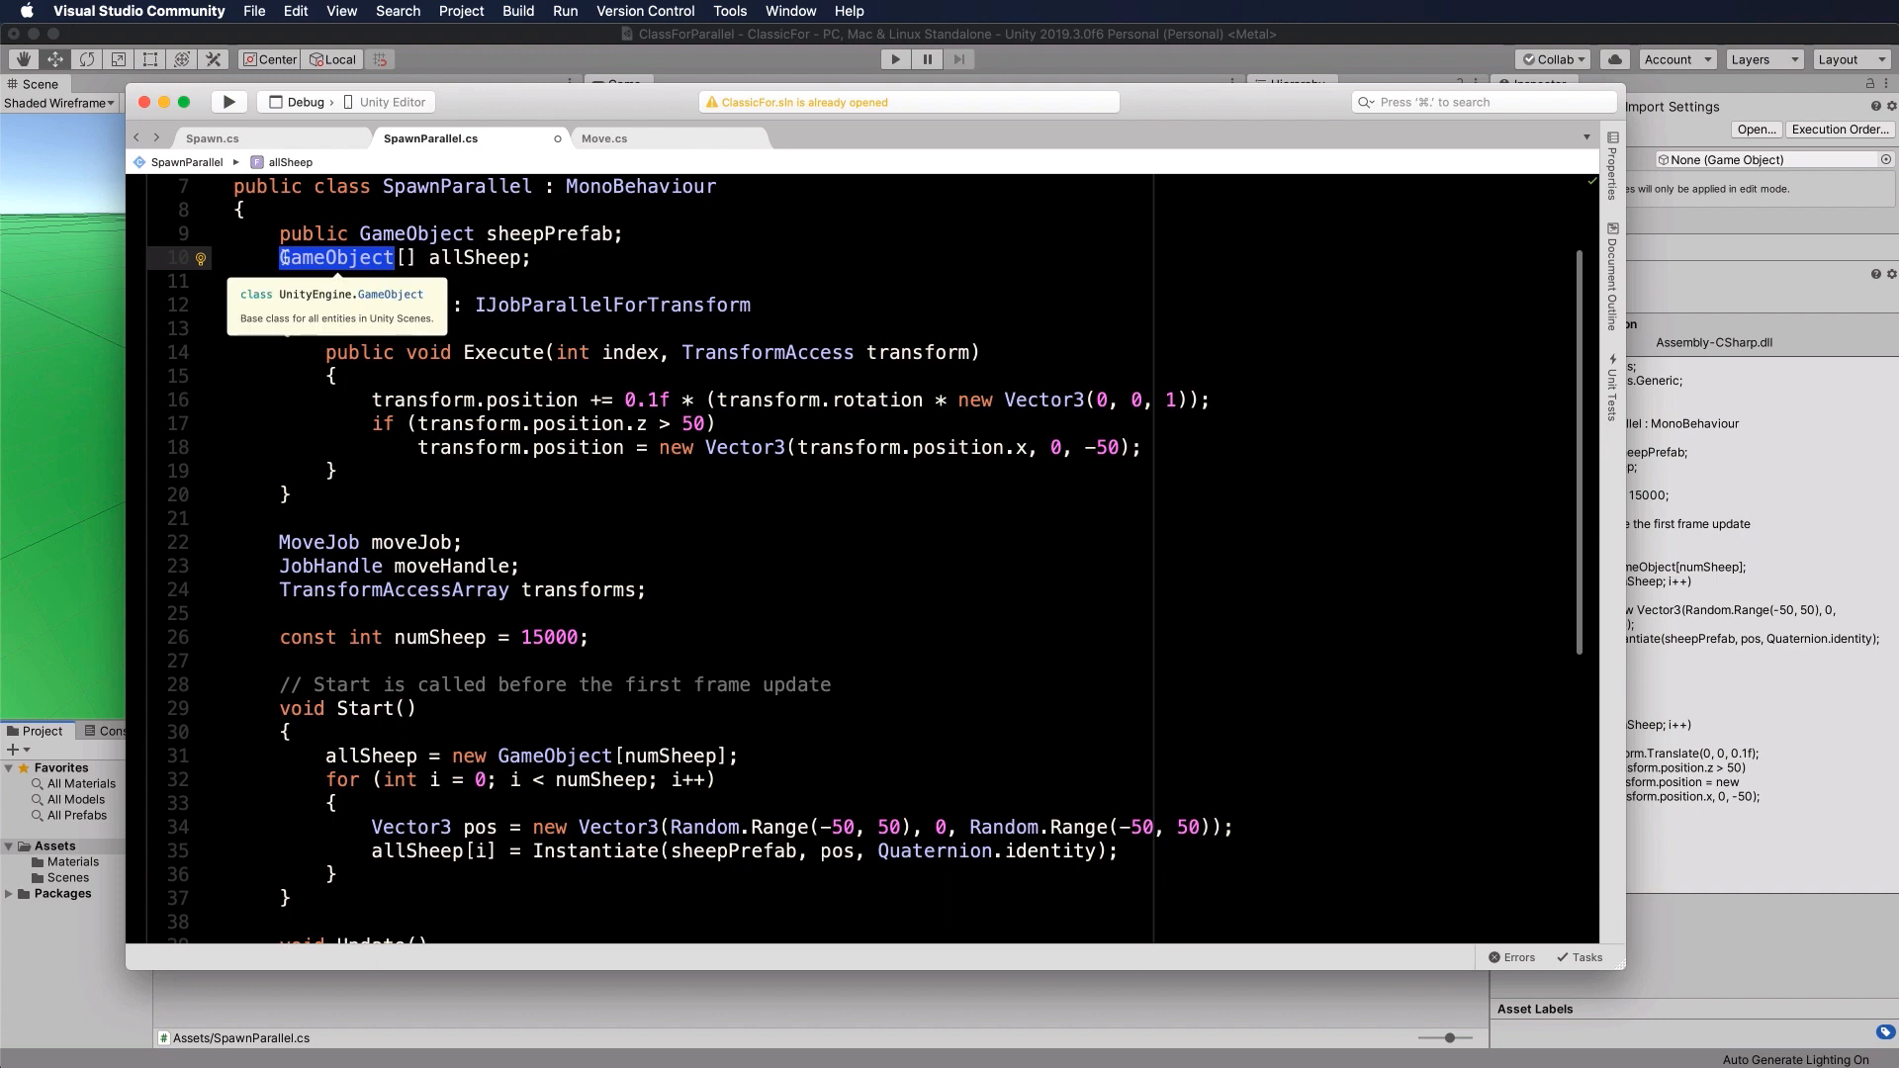
{"action": "type", "text": "Transform"}
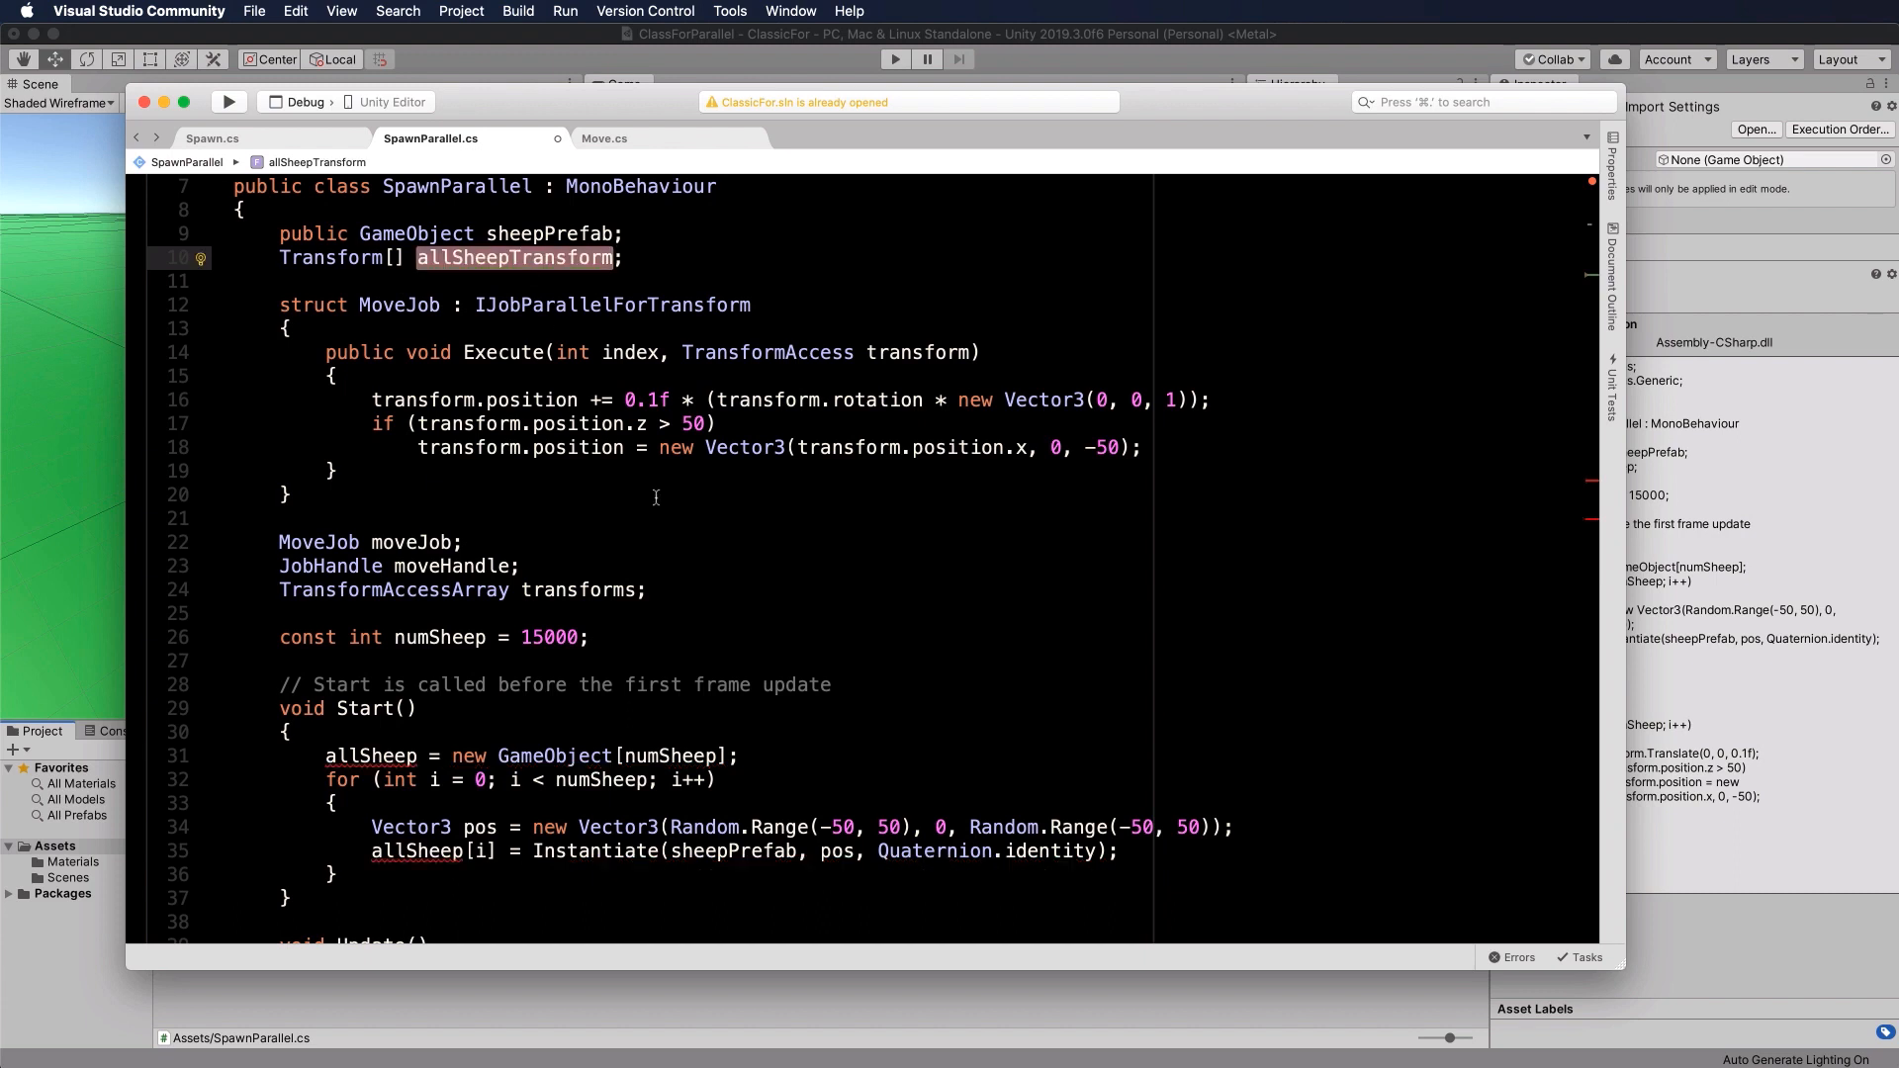
{"action": "scroll", "scroll_direction": "down", "scroll_amount": 3}
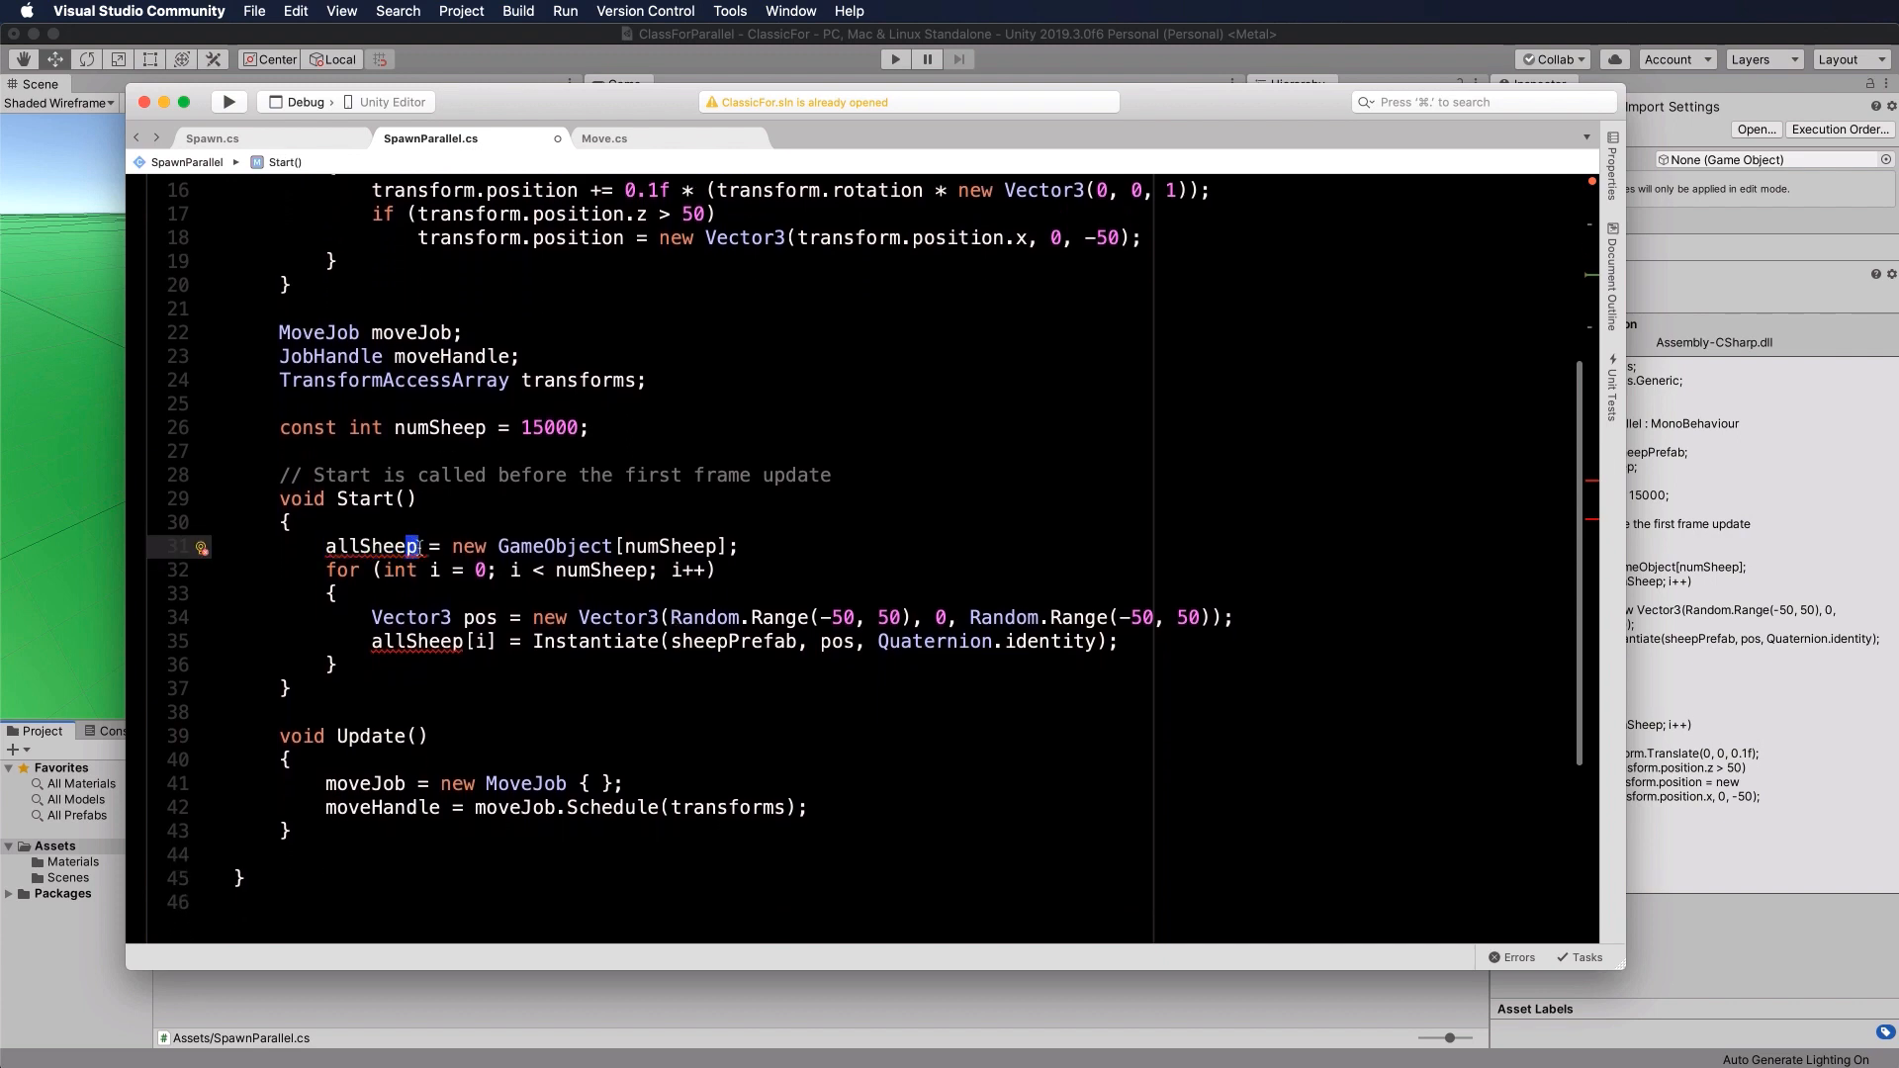
Step: In Start, allocate allSheepTransform as new Transform[numSheep] instead of a GameObject array
{"action": "type", "text": "Transform"}
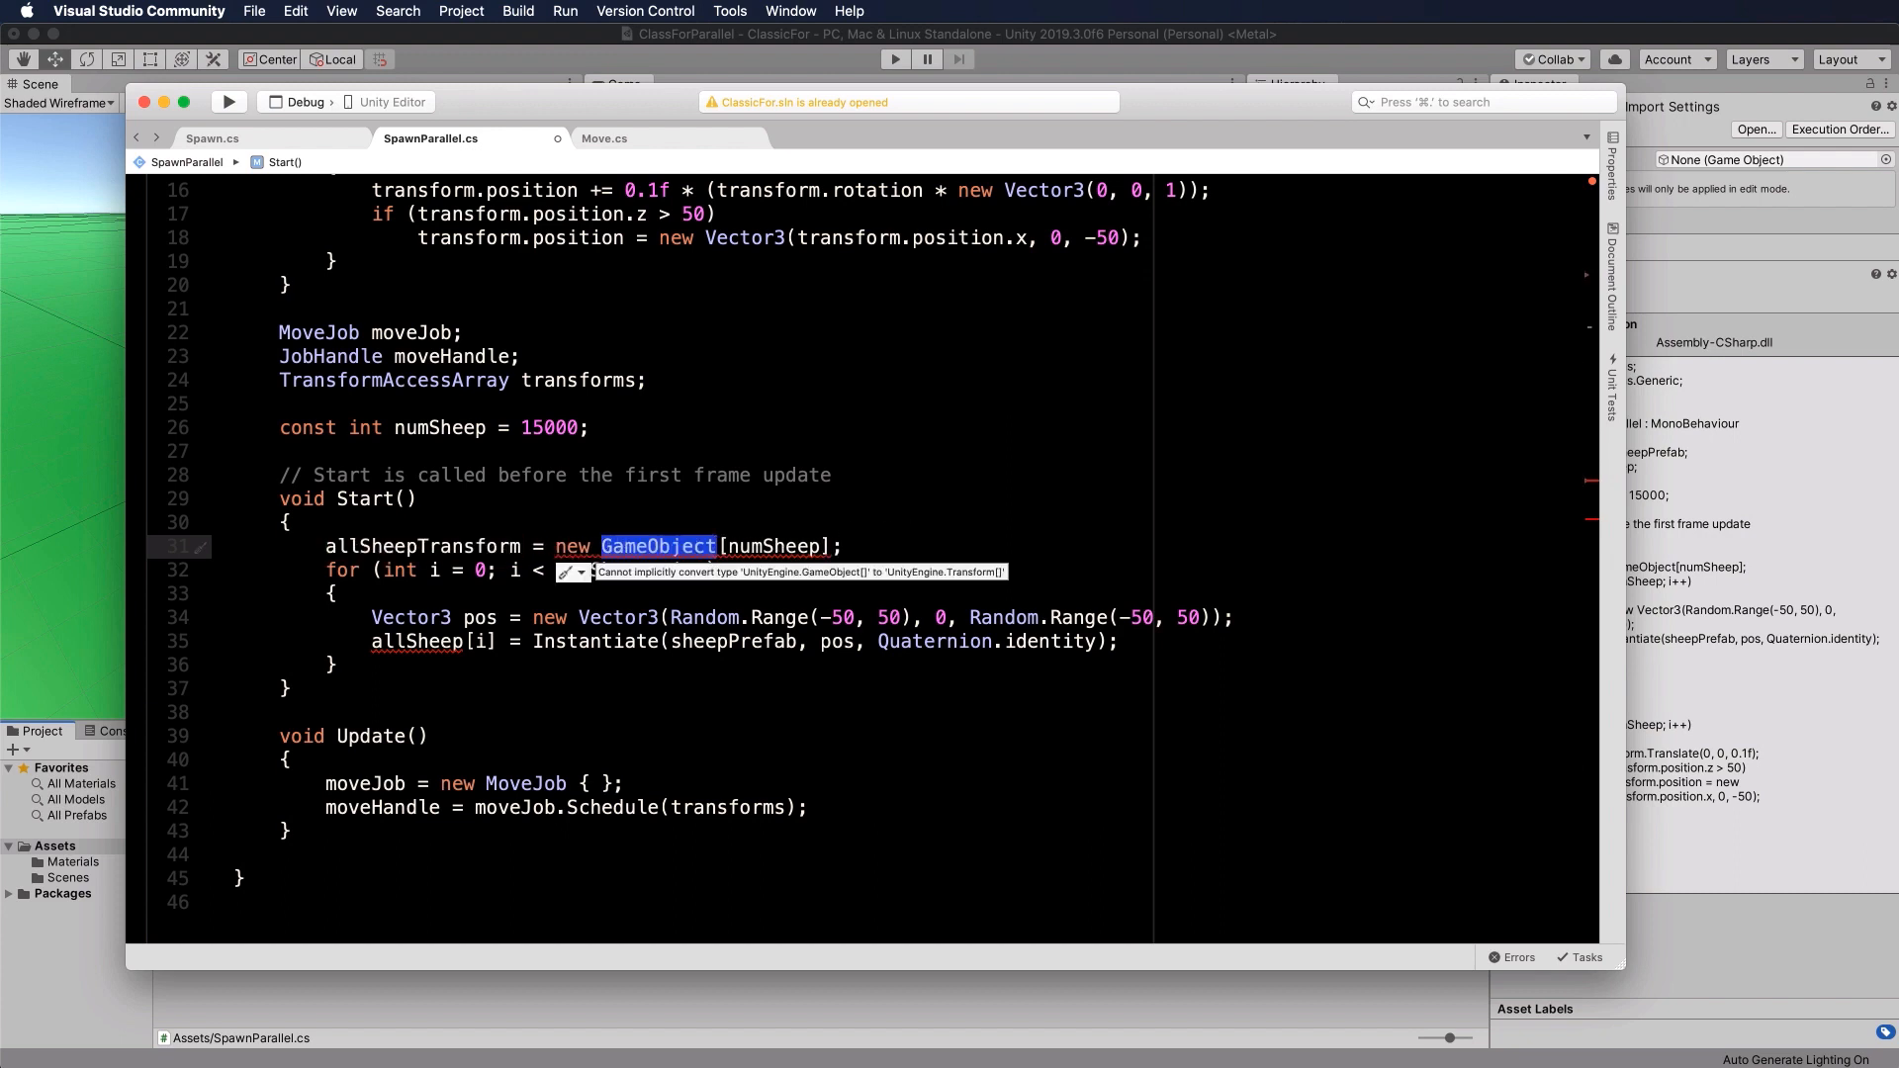
{"action": "type", "text": "Transform"}
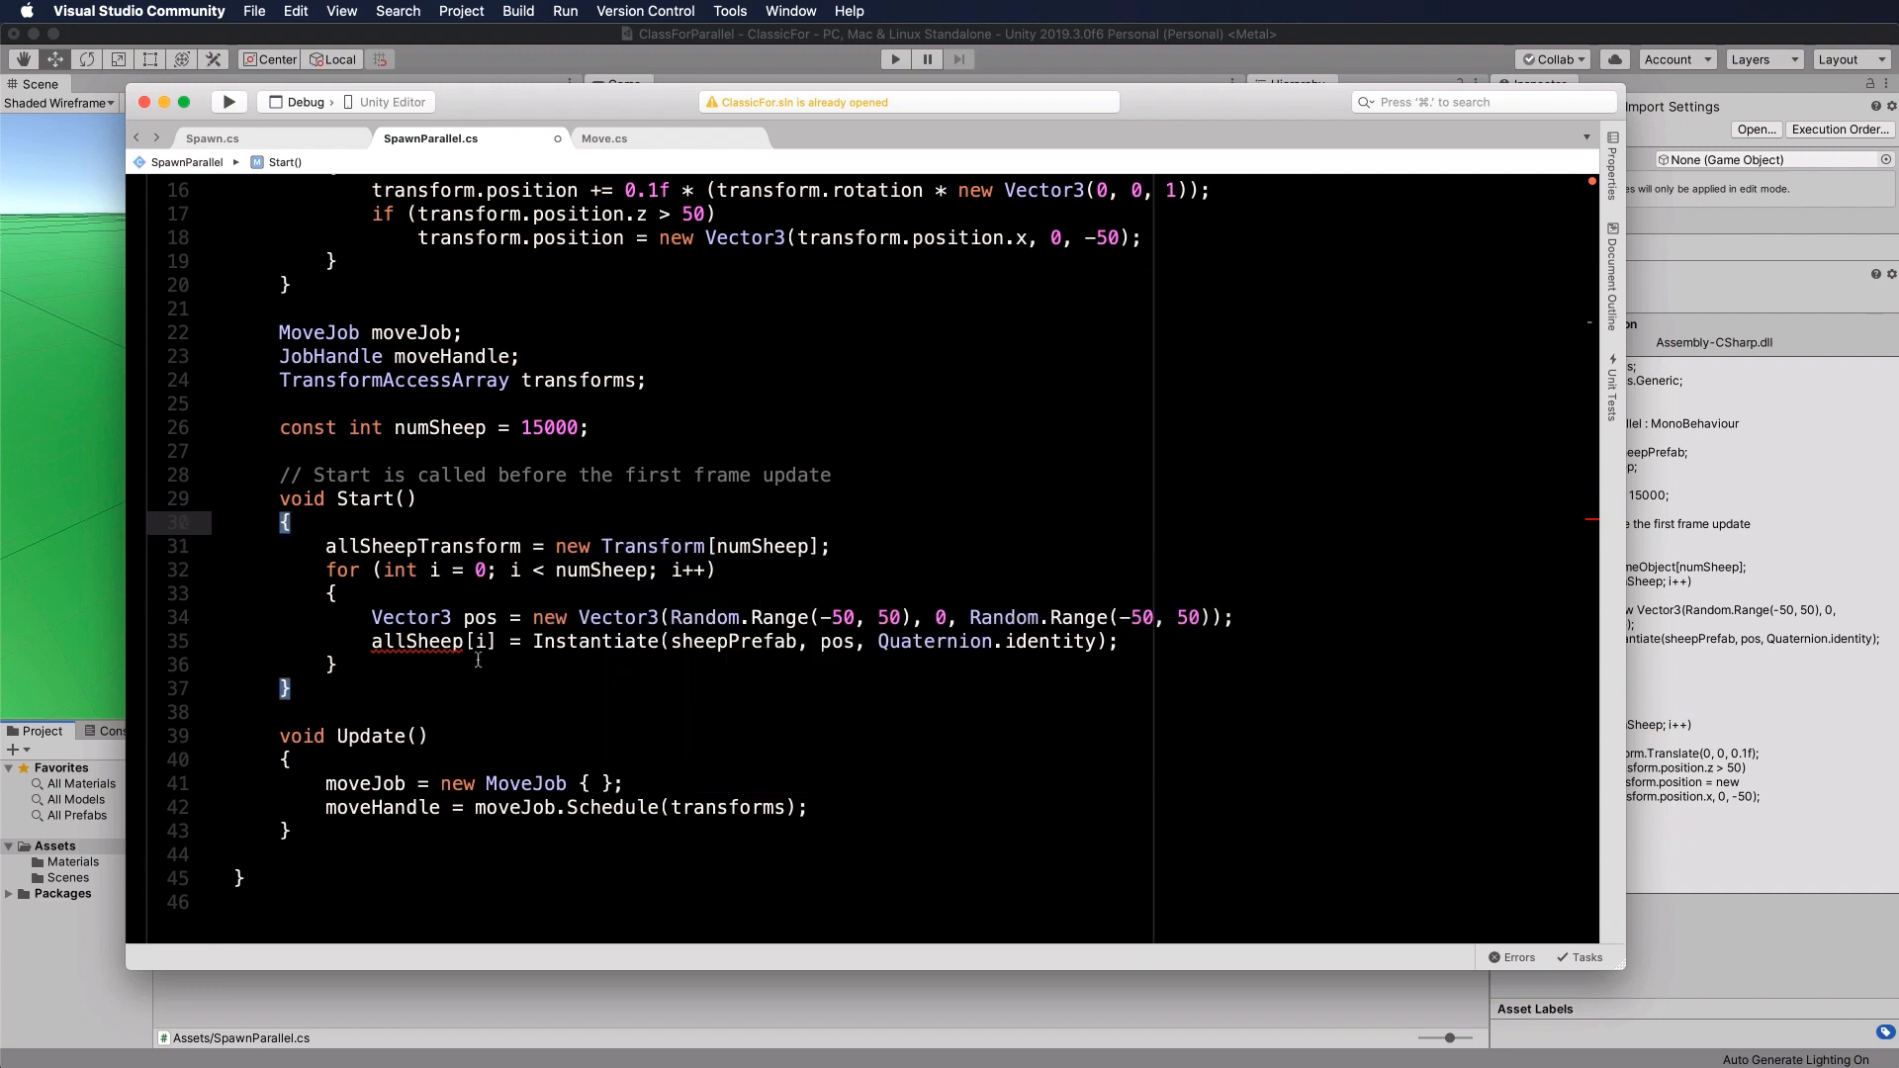
{"action": "left_click", "coordinate": [1119, 640]}
{"action": "type", "text": "G"}
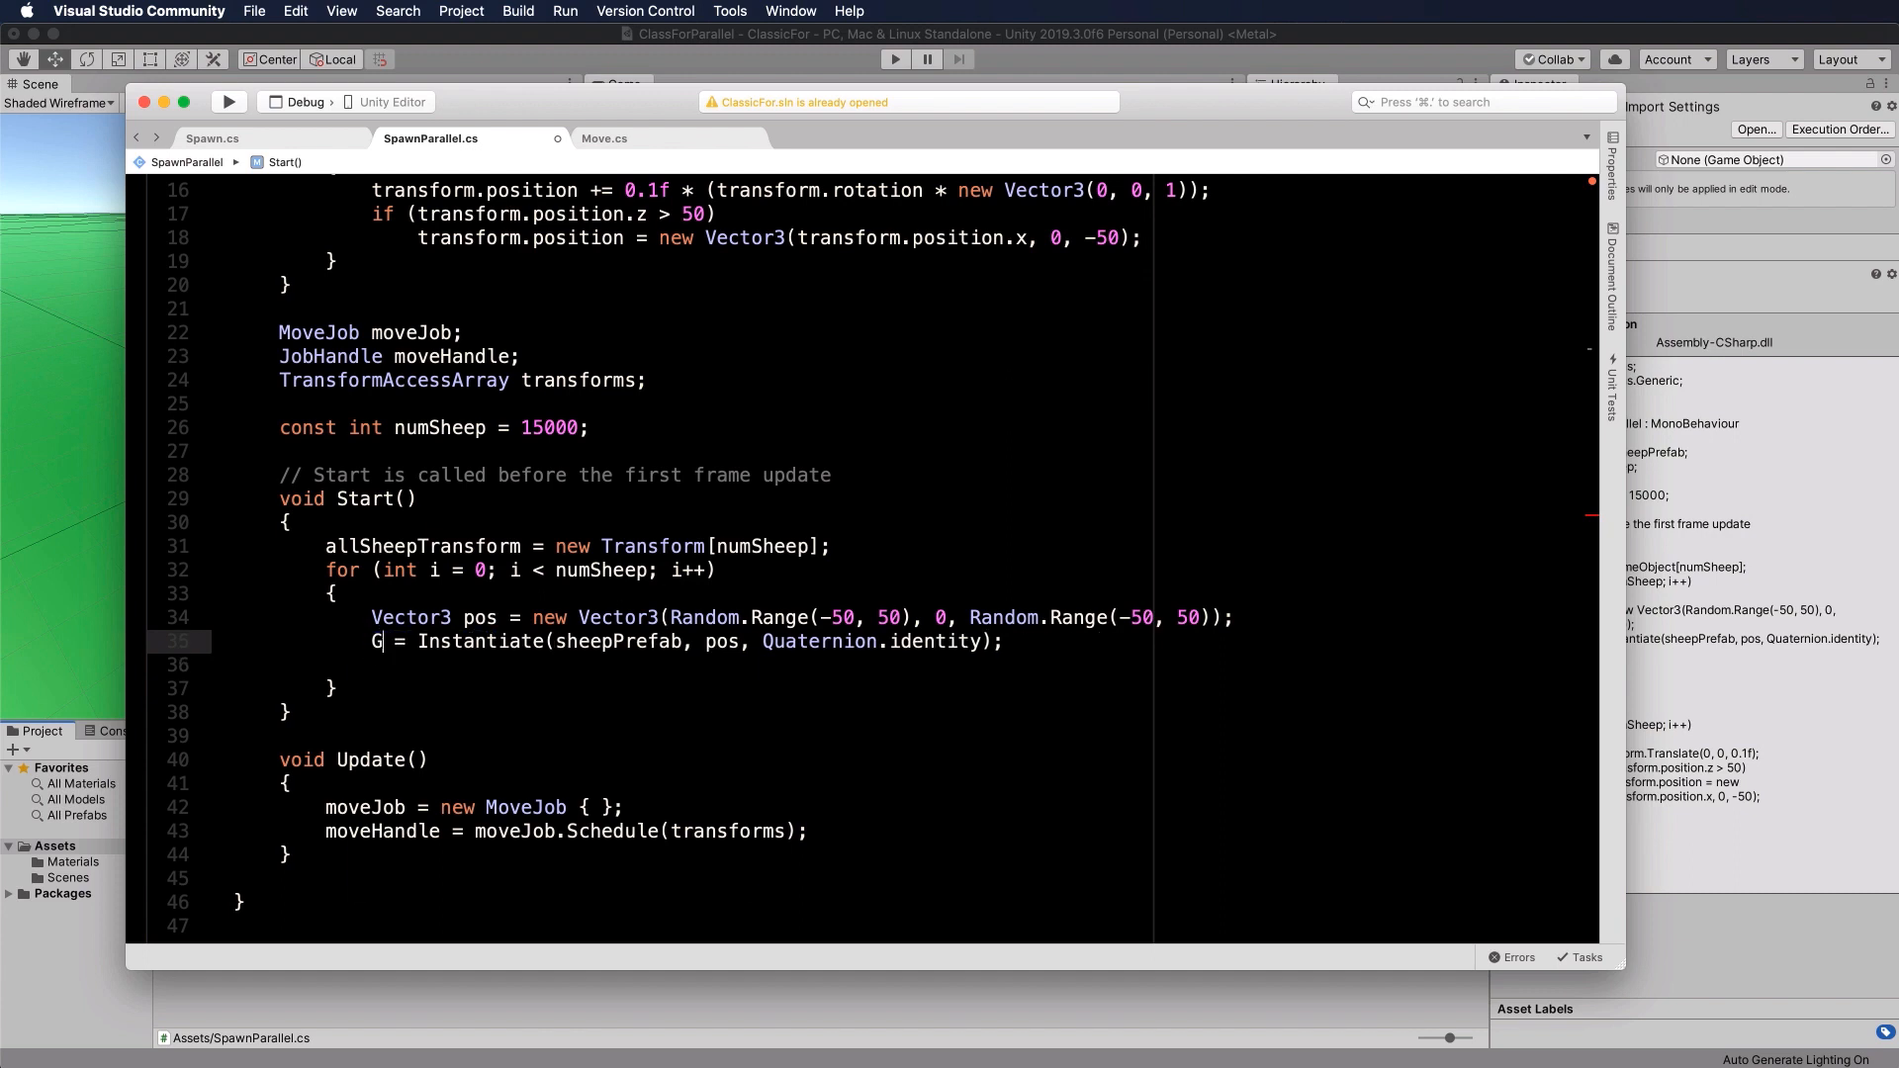
Step: Store the instantiated GameObject sheep and set allSheepTransform[i] = sheep.transform; in the loop
{"action": "type", "text": "ameObject"}
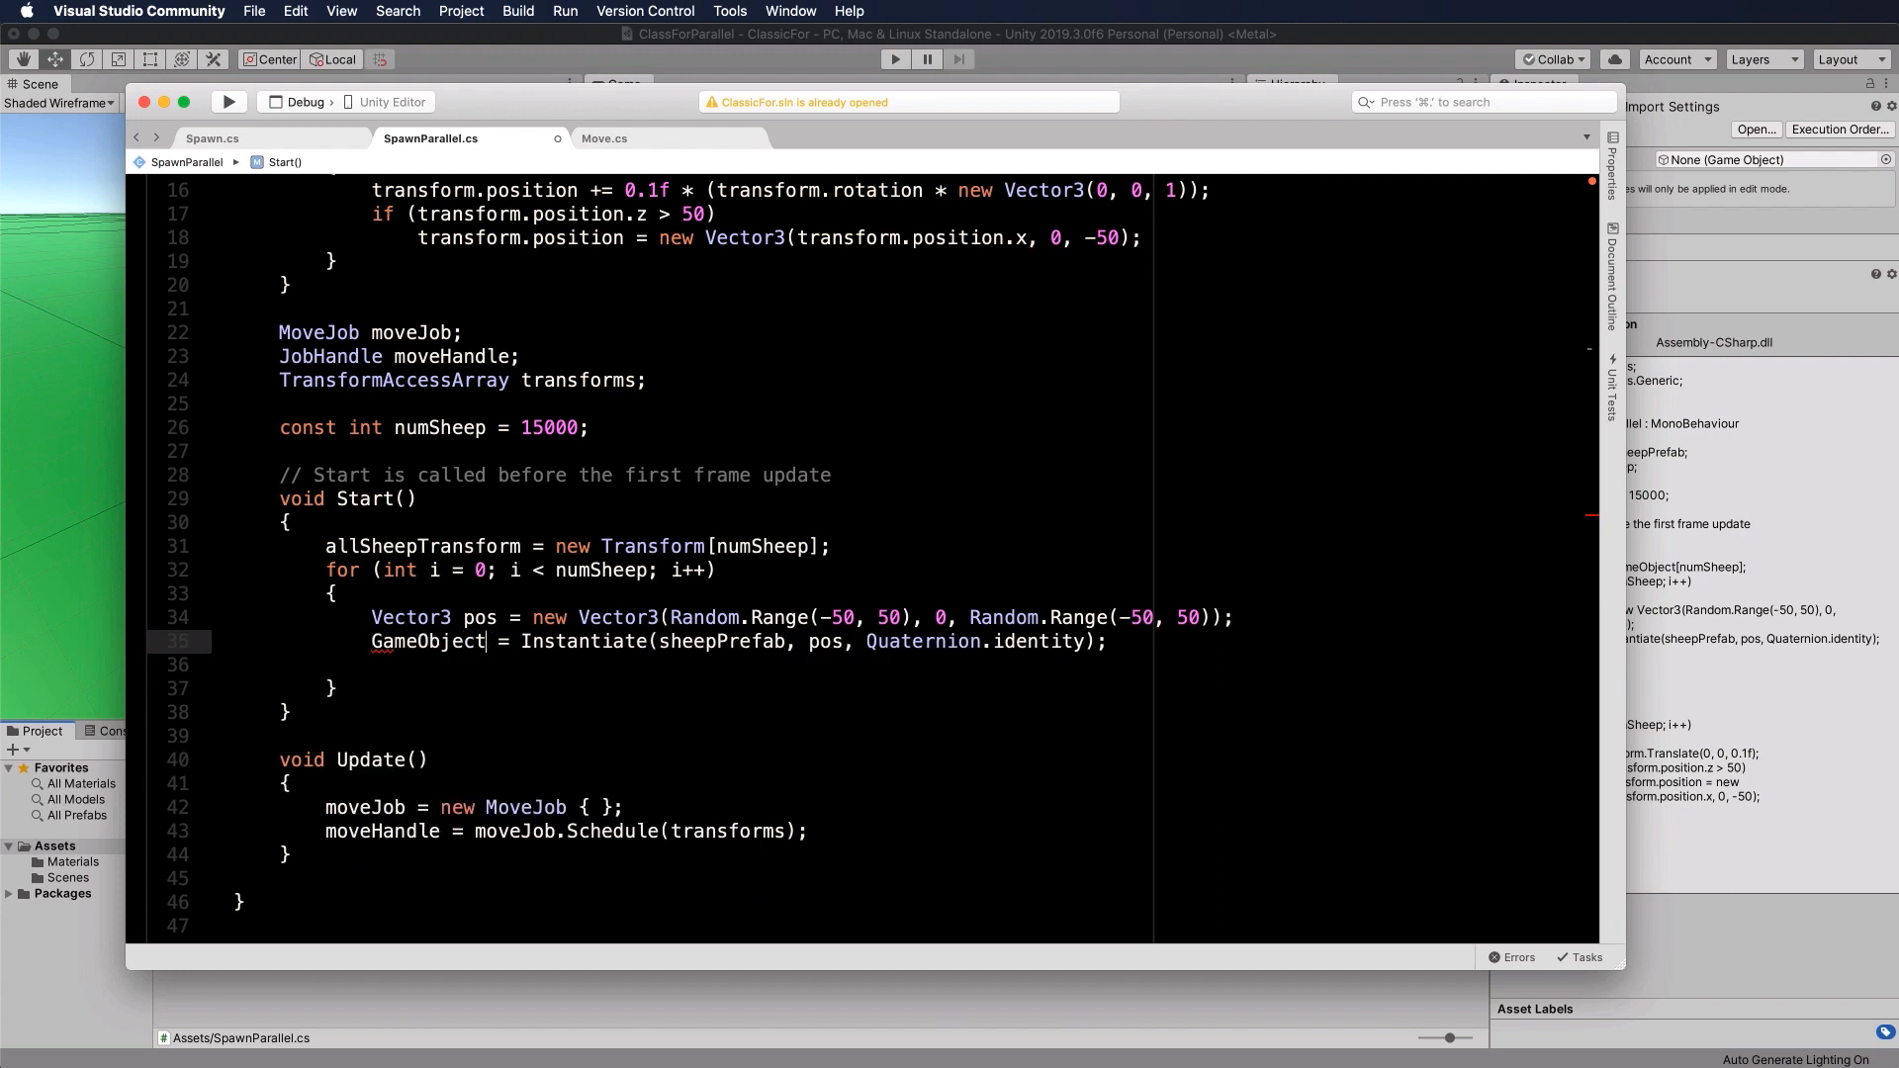
{"action": "type", "text": "sheep"}
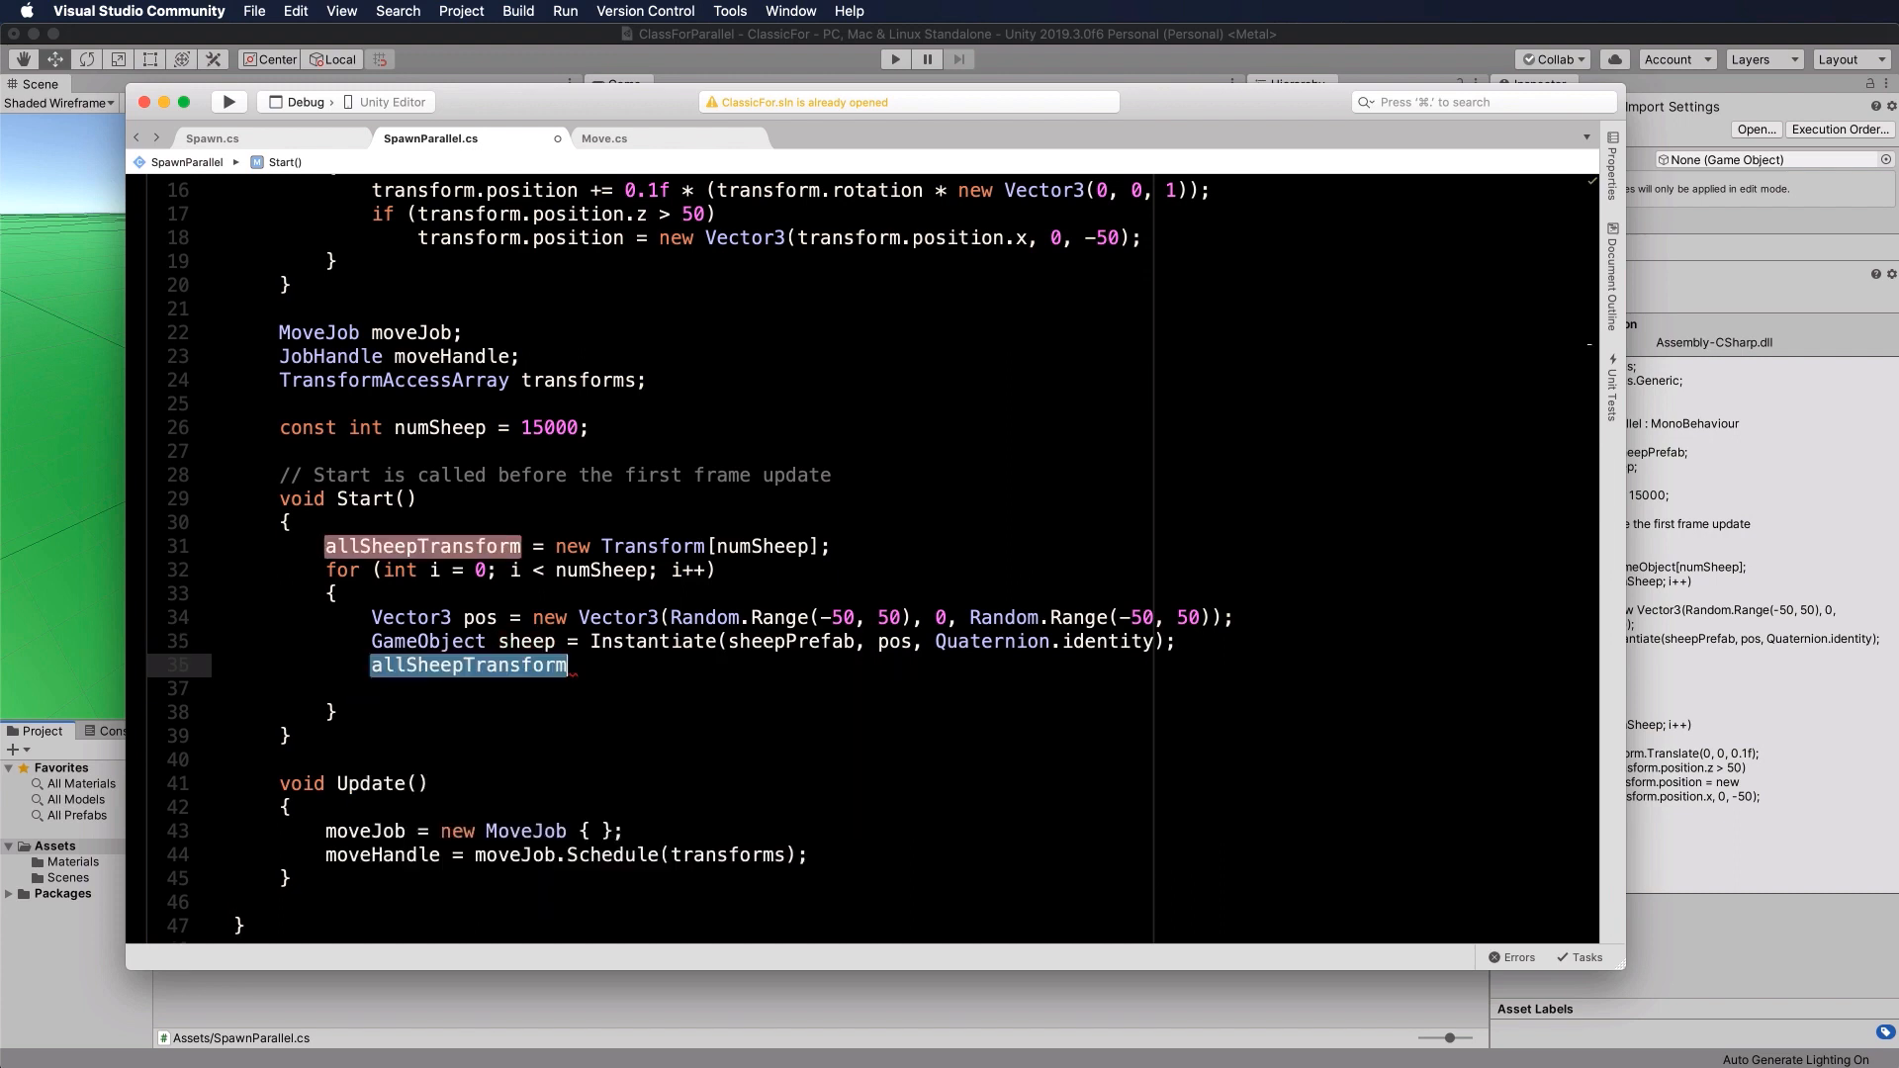
{"action": "type", "text": "[i]"}
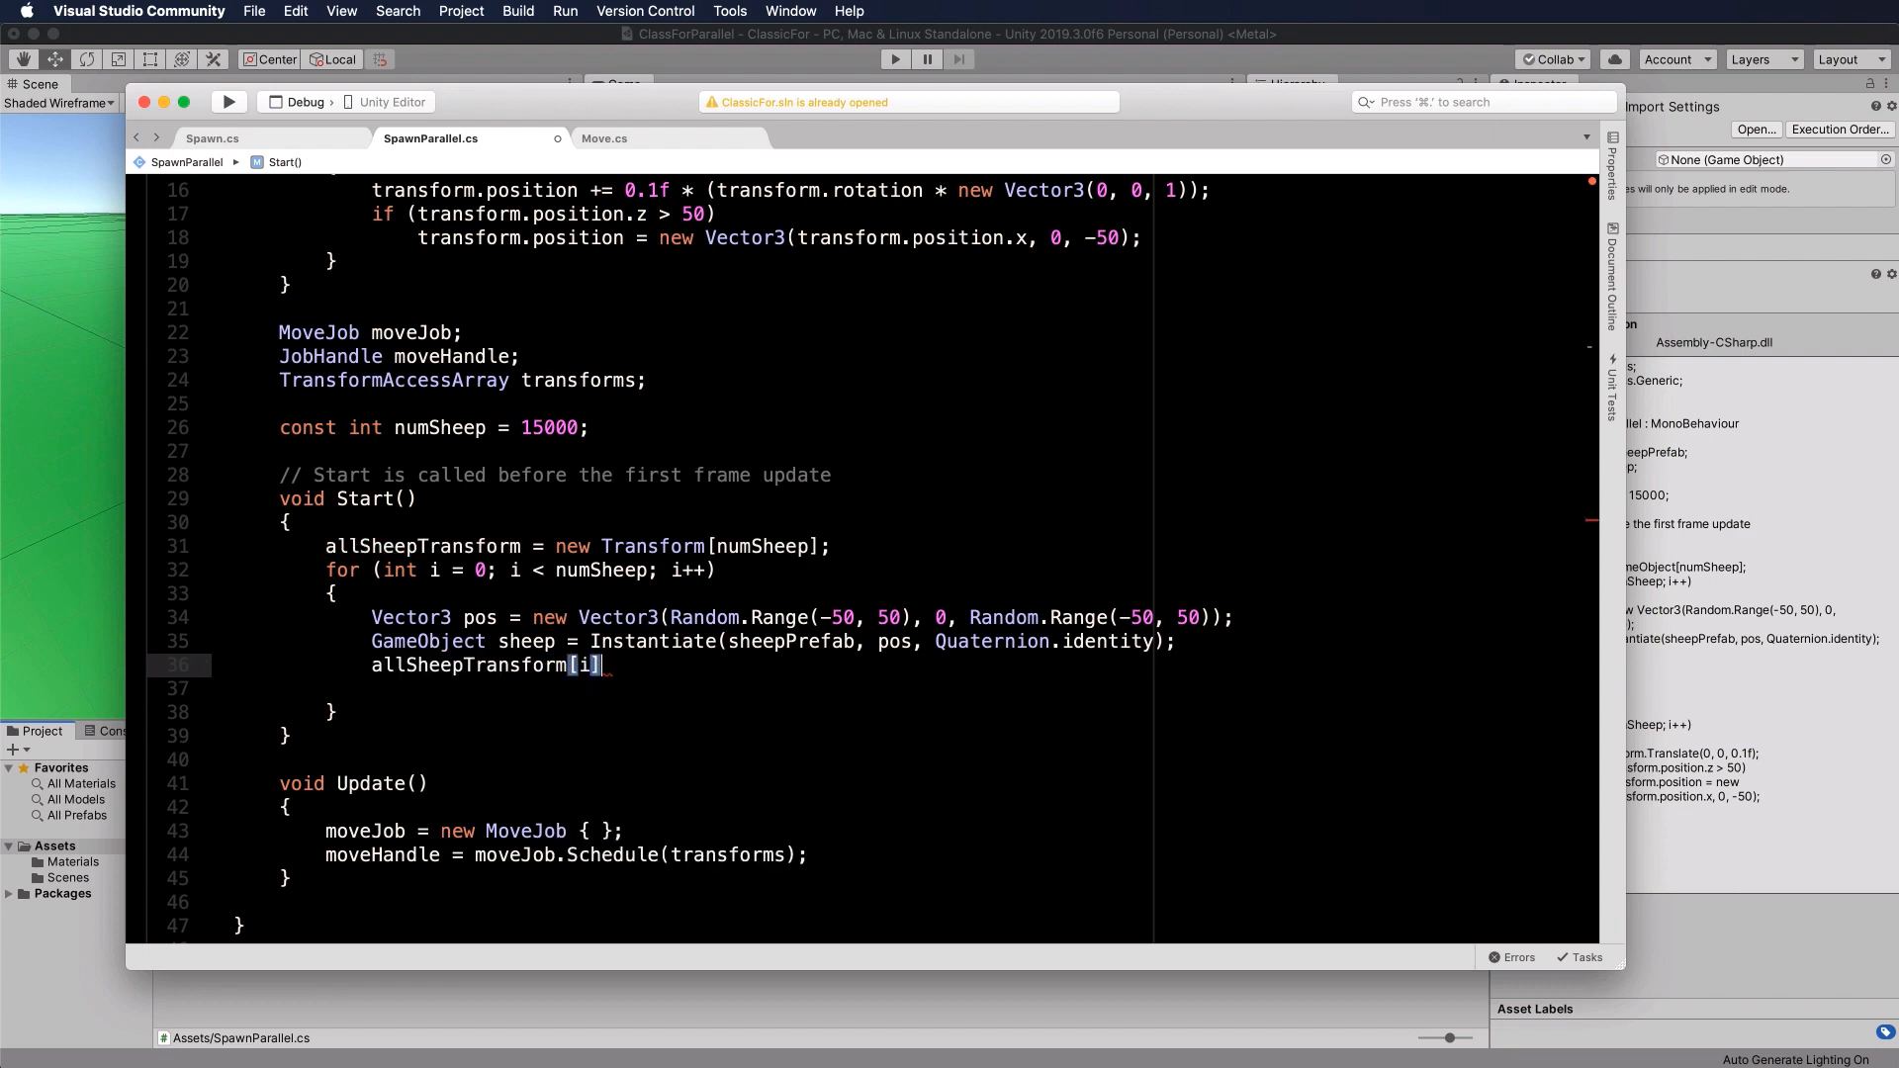
{"action": "type", "text": "= sheep"}
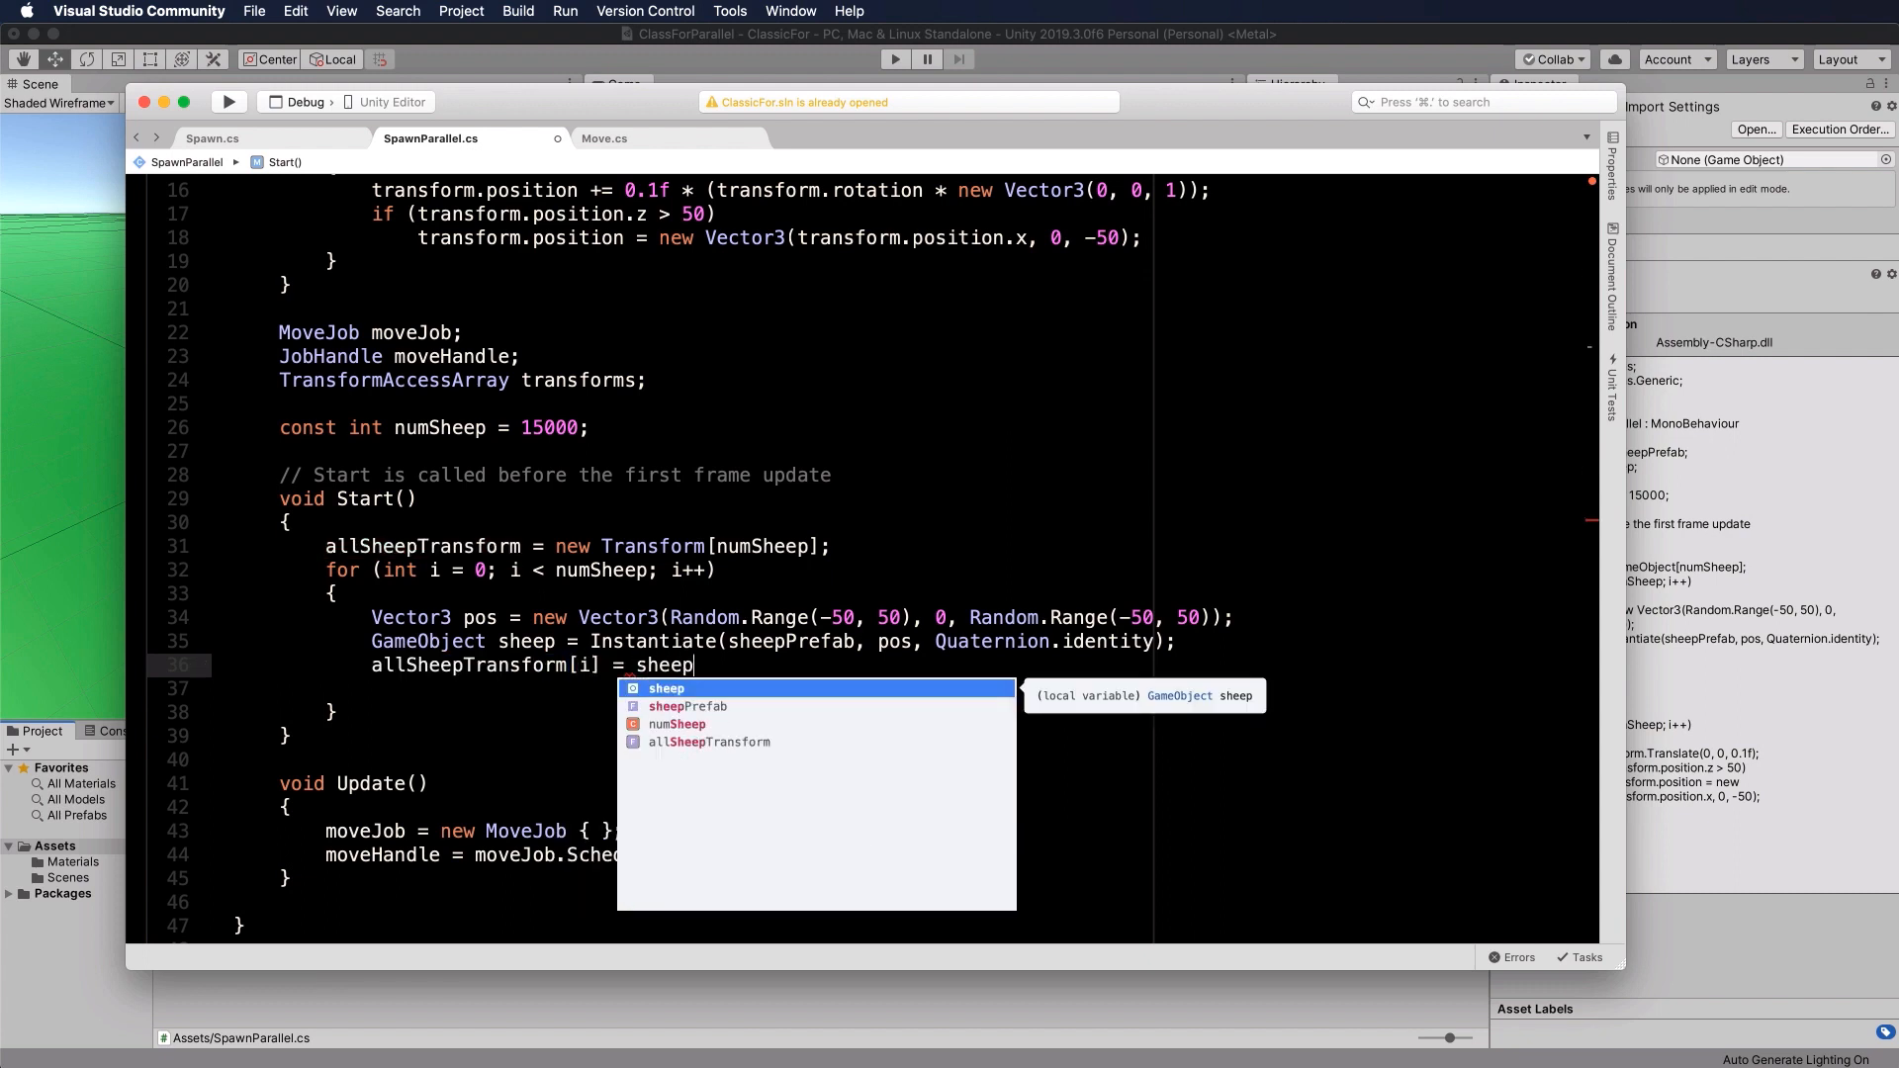
{"action": "type", "text": ".transform"}
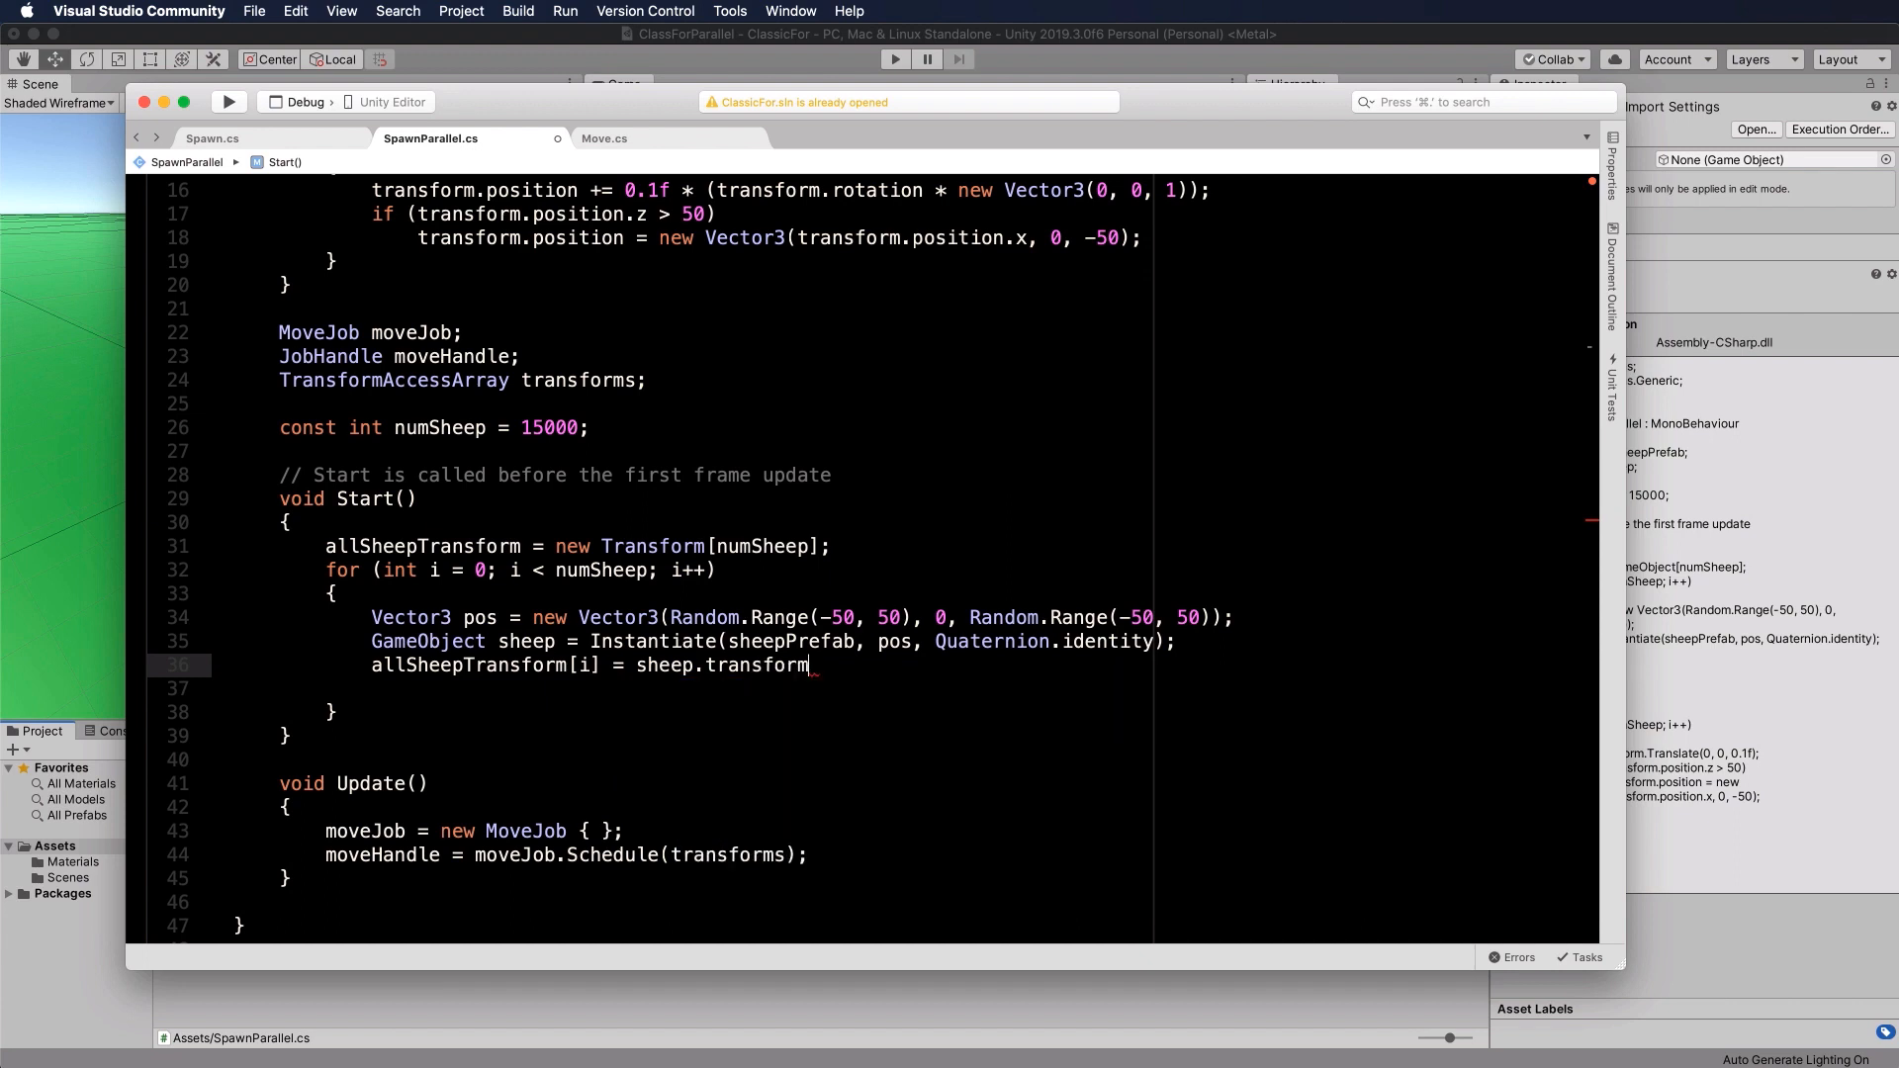
{"action": "type", "text": ";"}
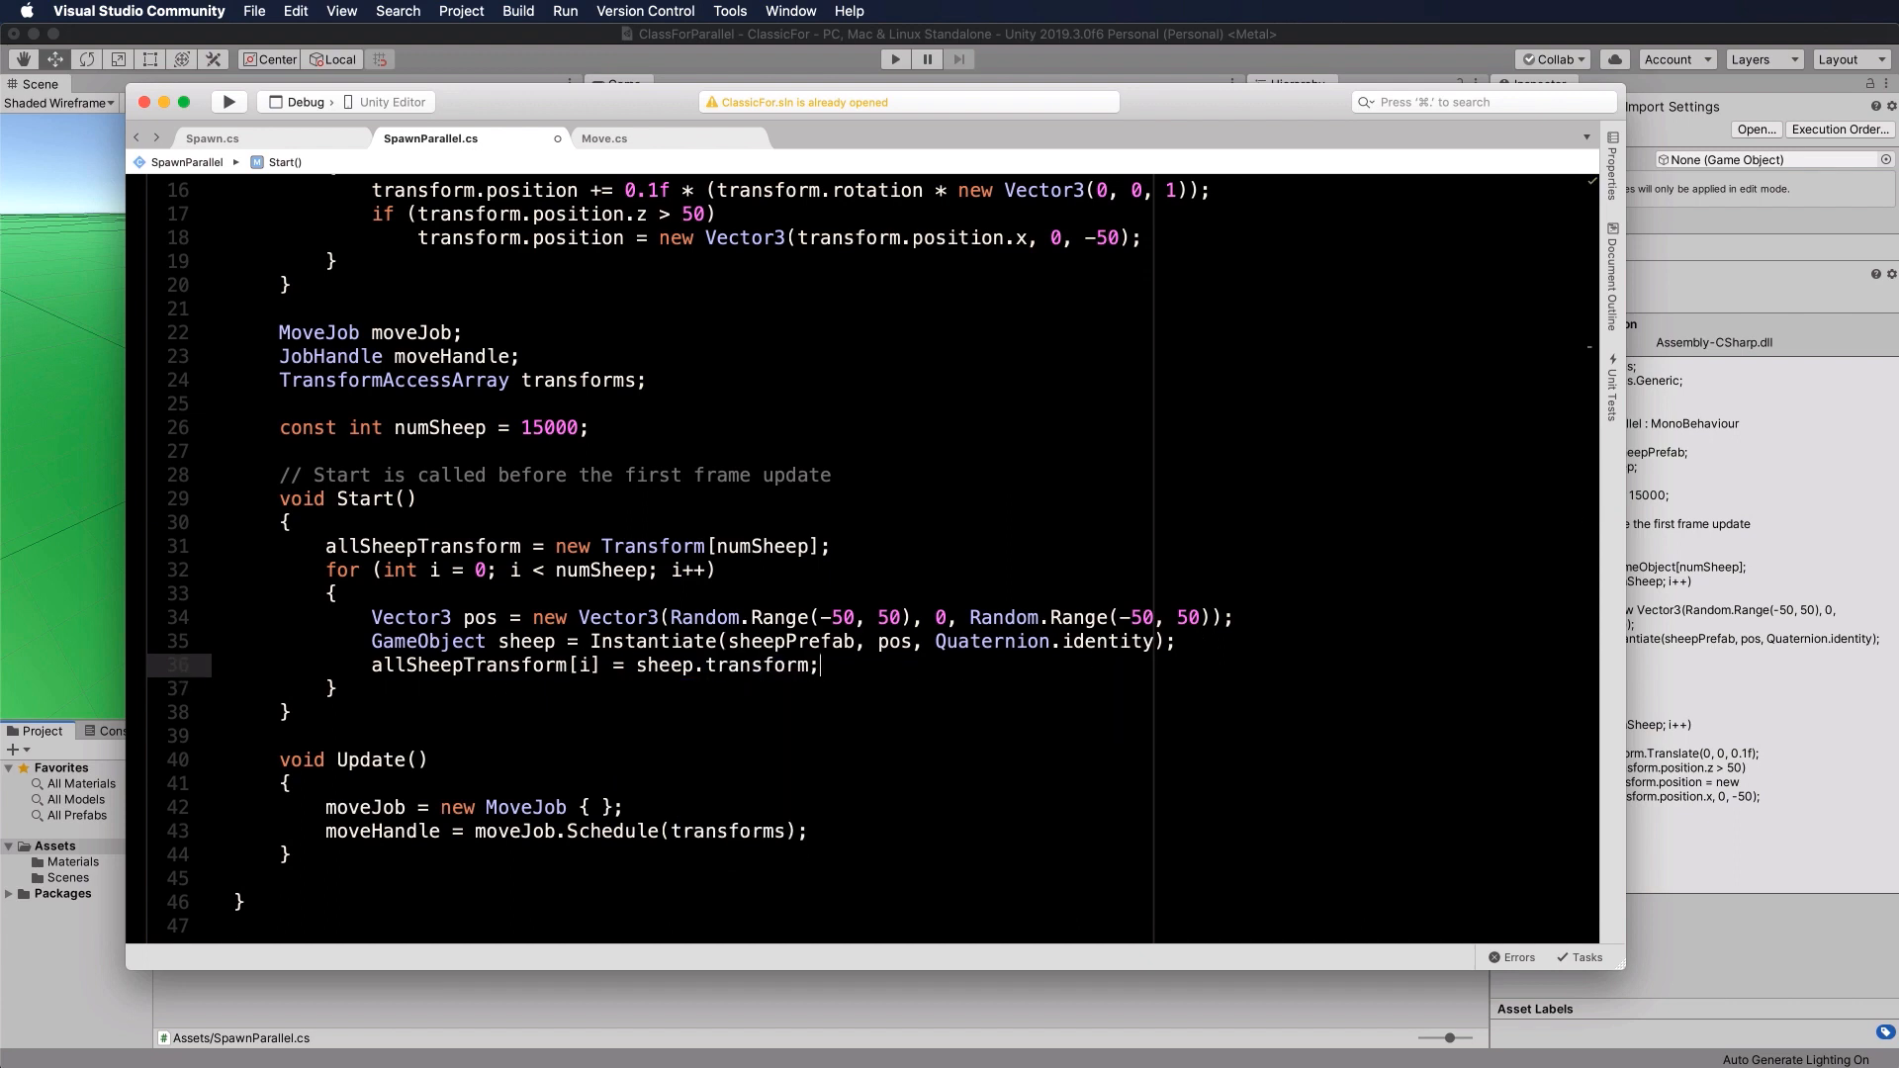
{"action": "left_click", "coordinate": [405, 688]}
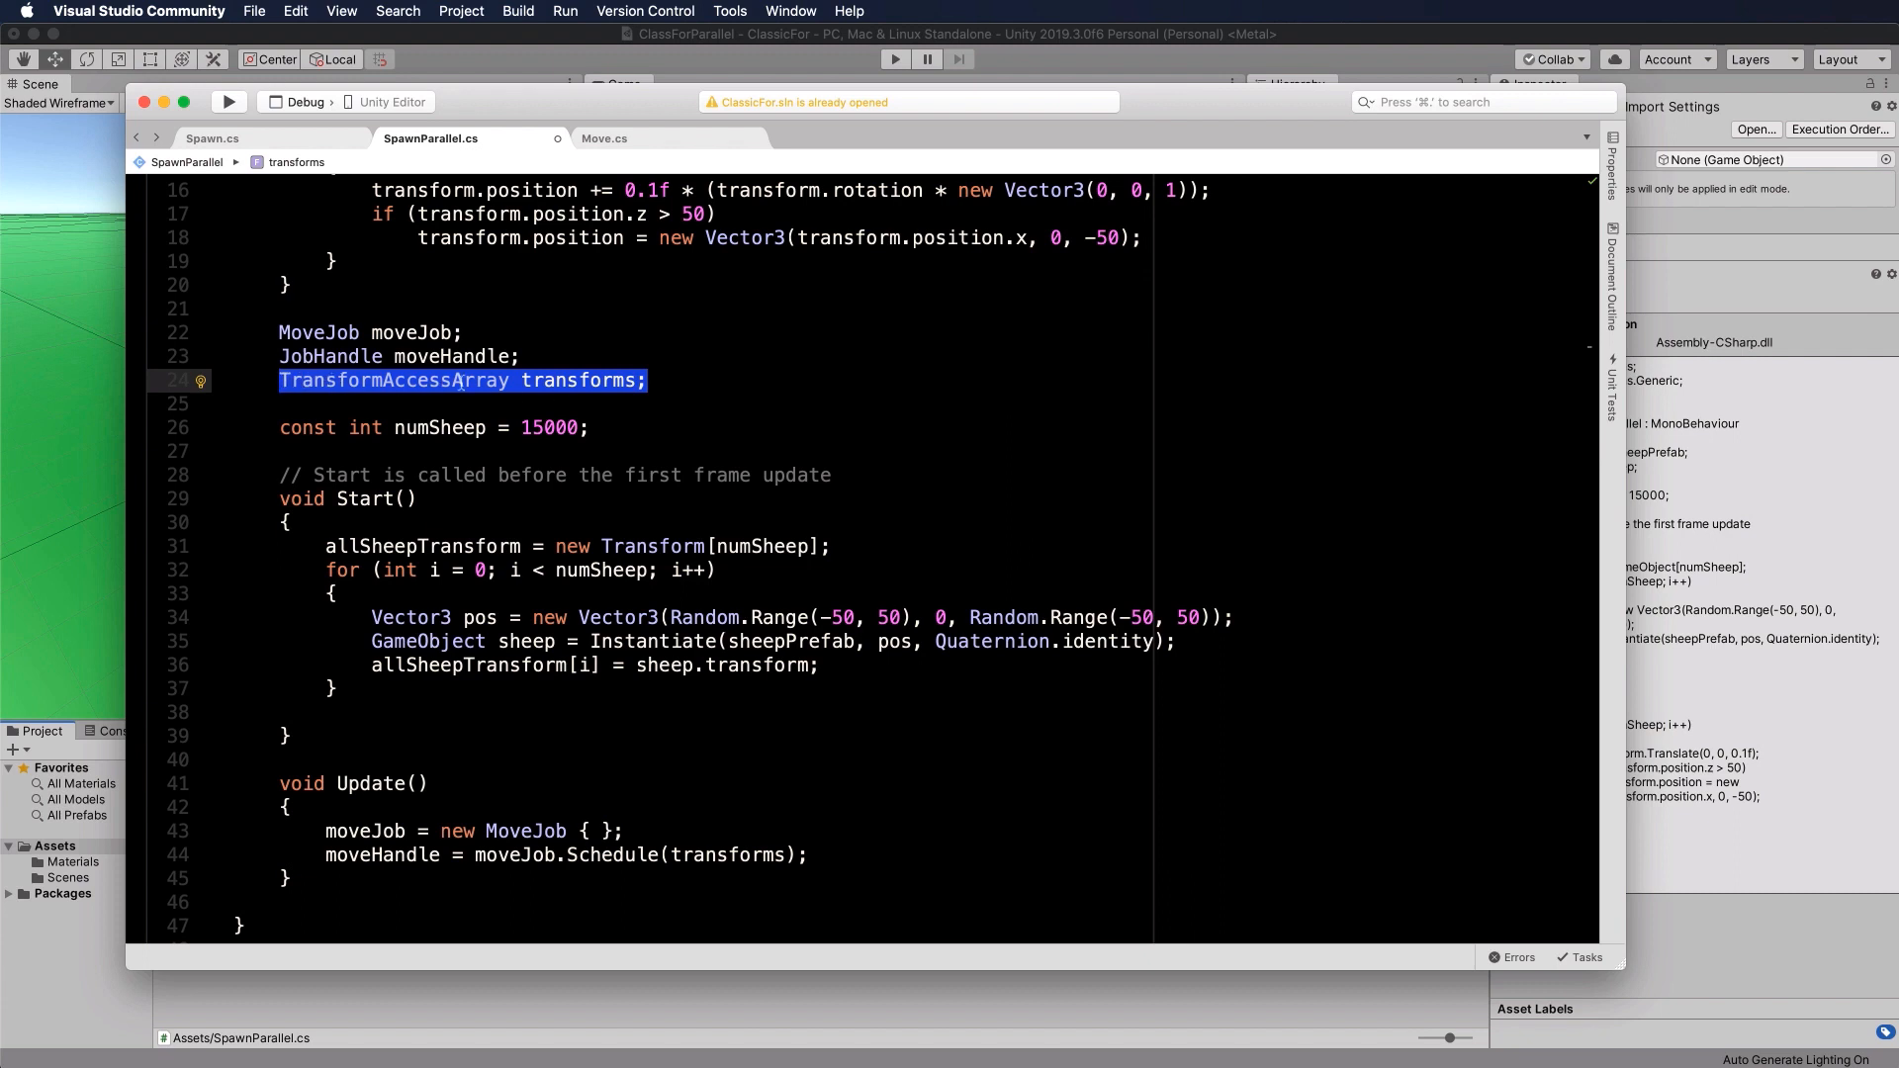
Step: After the loop, write transforms = new TransformAccessArray(allSheepTransform);
{"action": "left_click", "coordinate": [327, 712]}
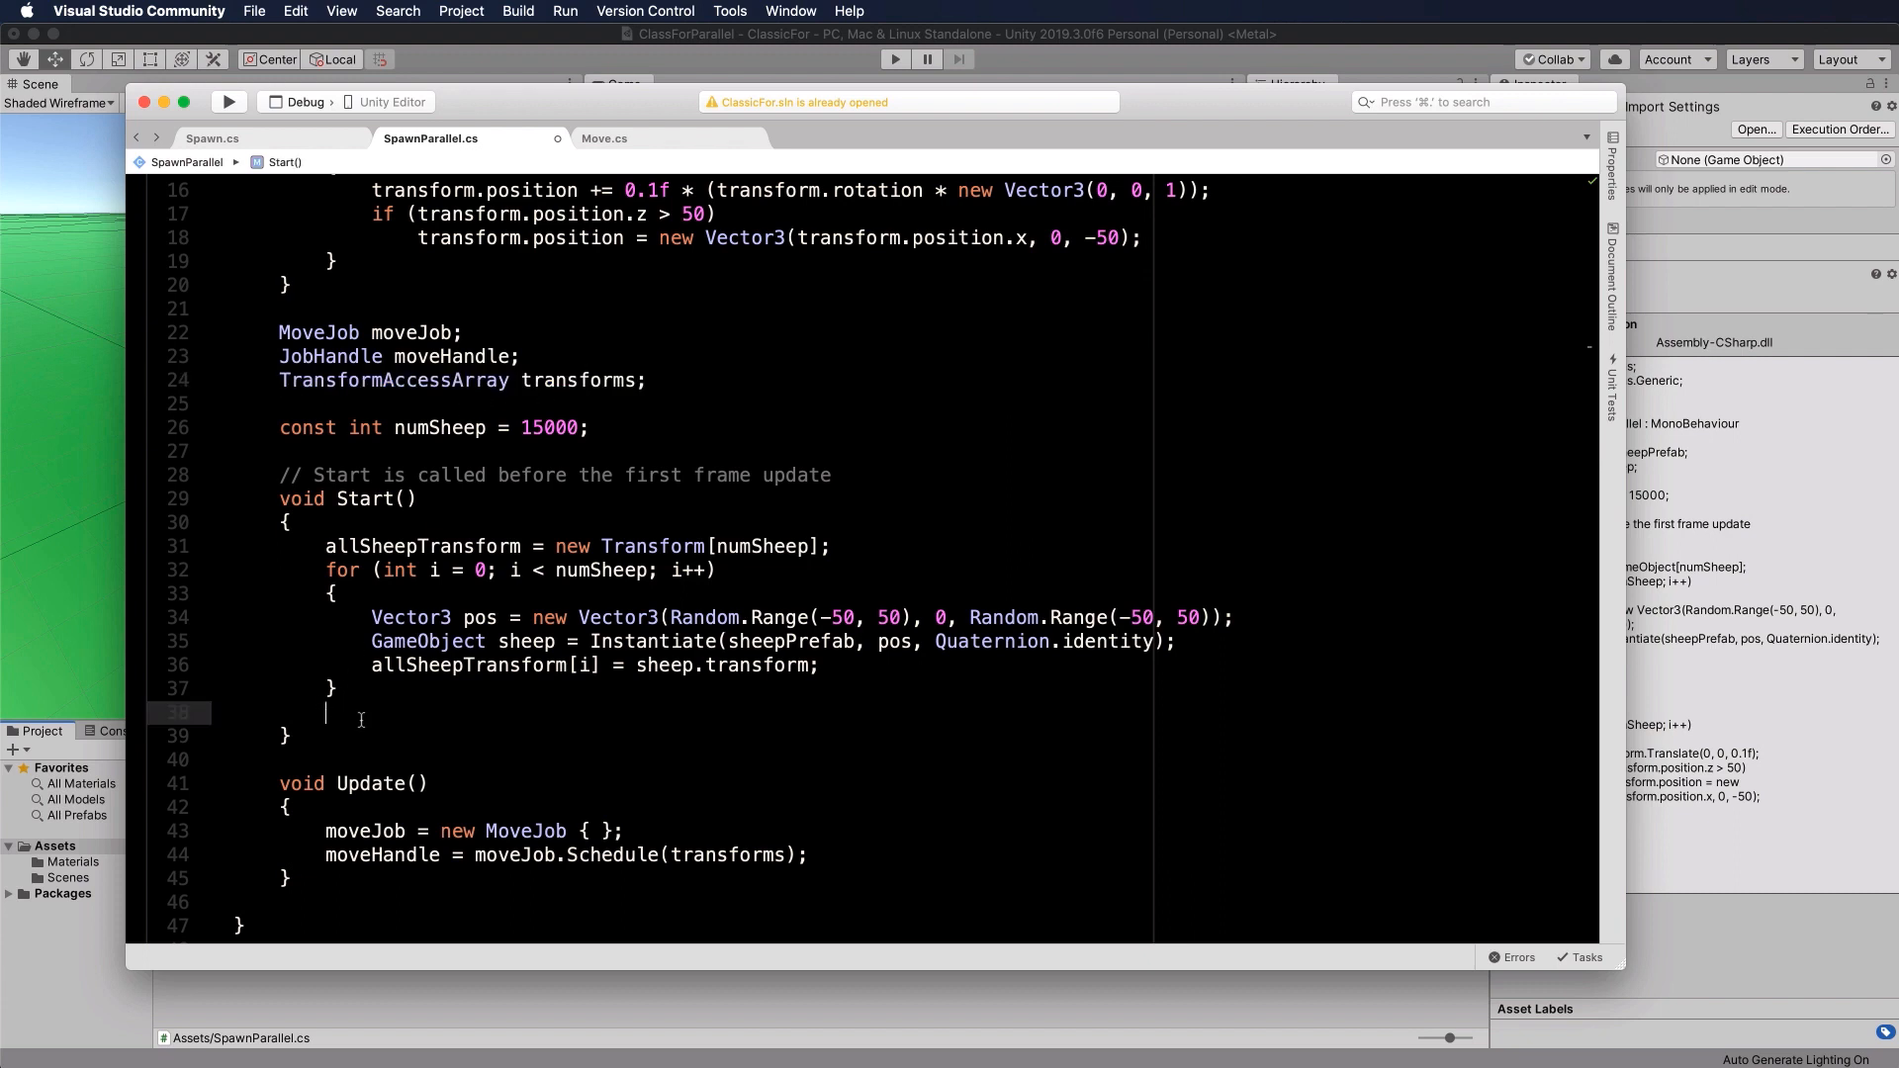
{"action": "type", "text": "transforms ="}
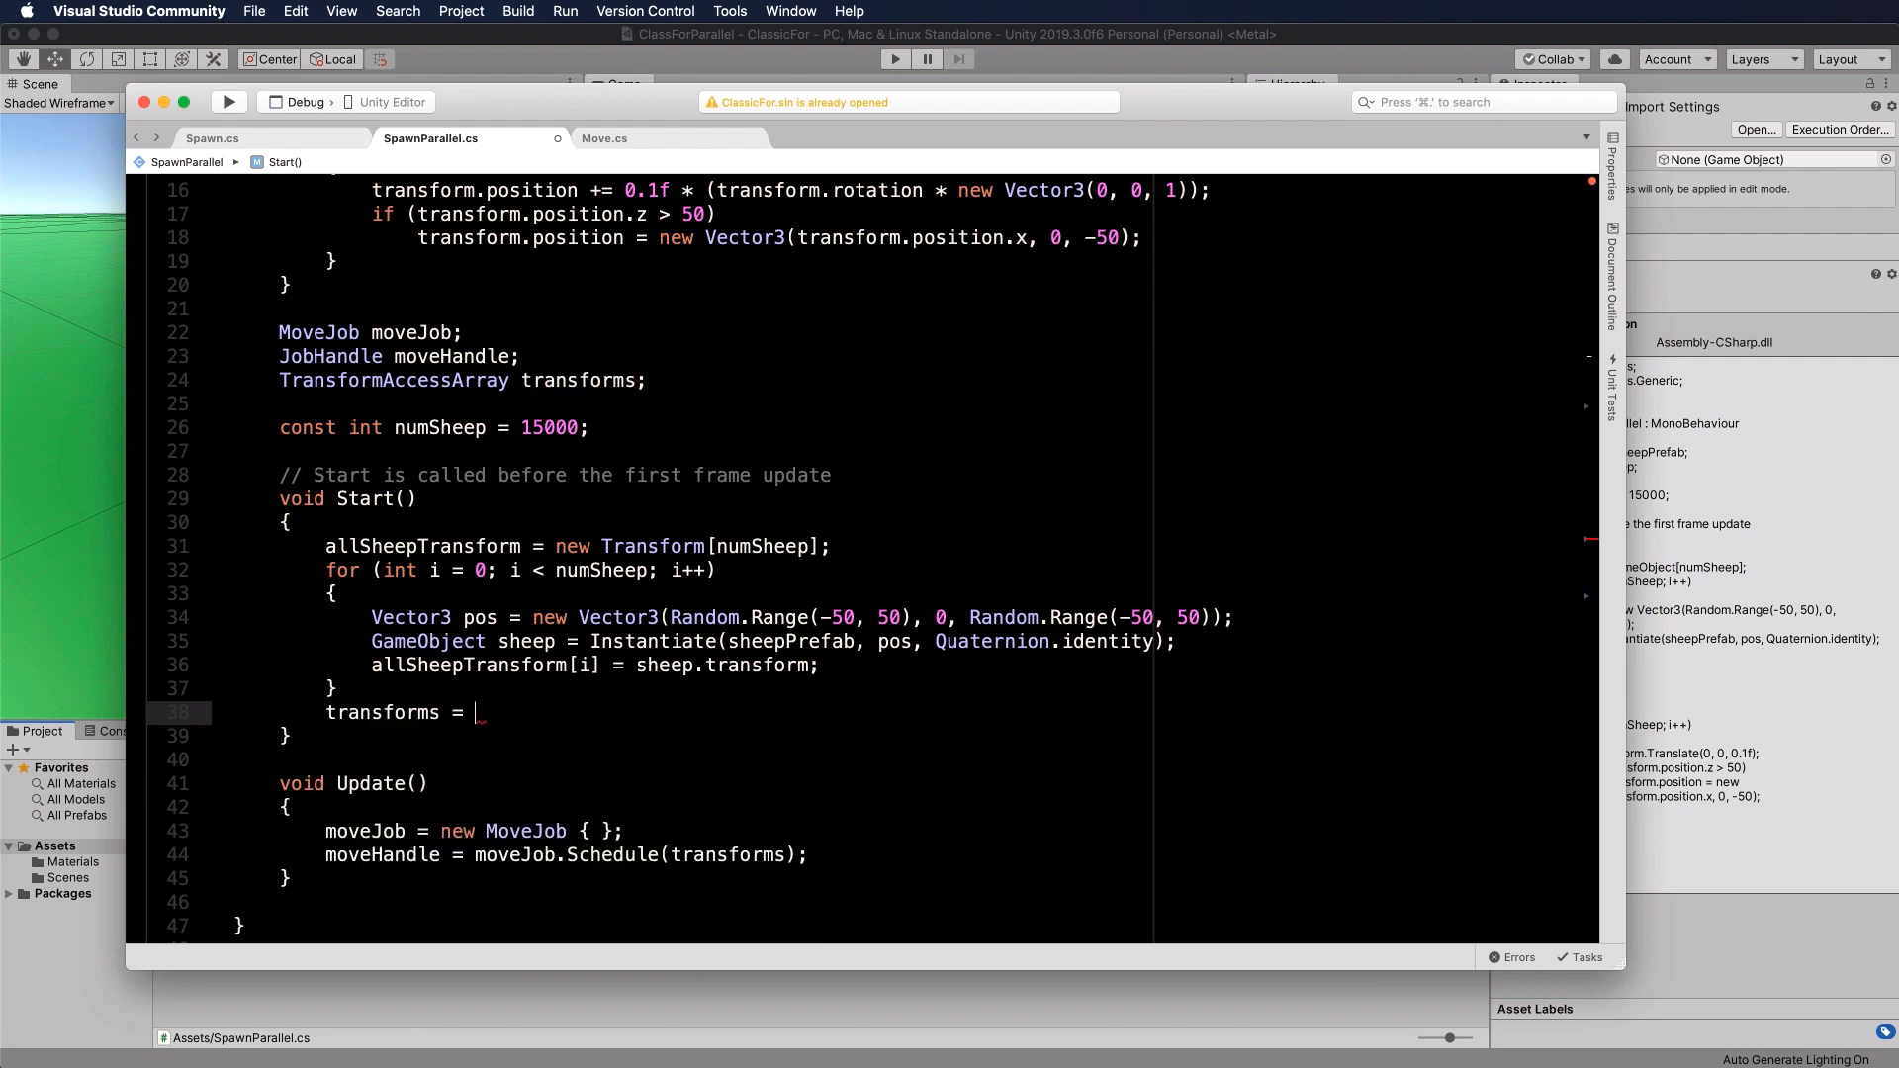
{"action": "type", "text": "new TransformAccessArray("}
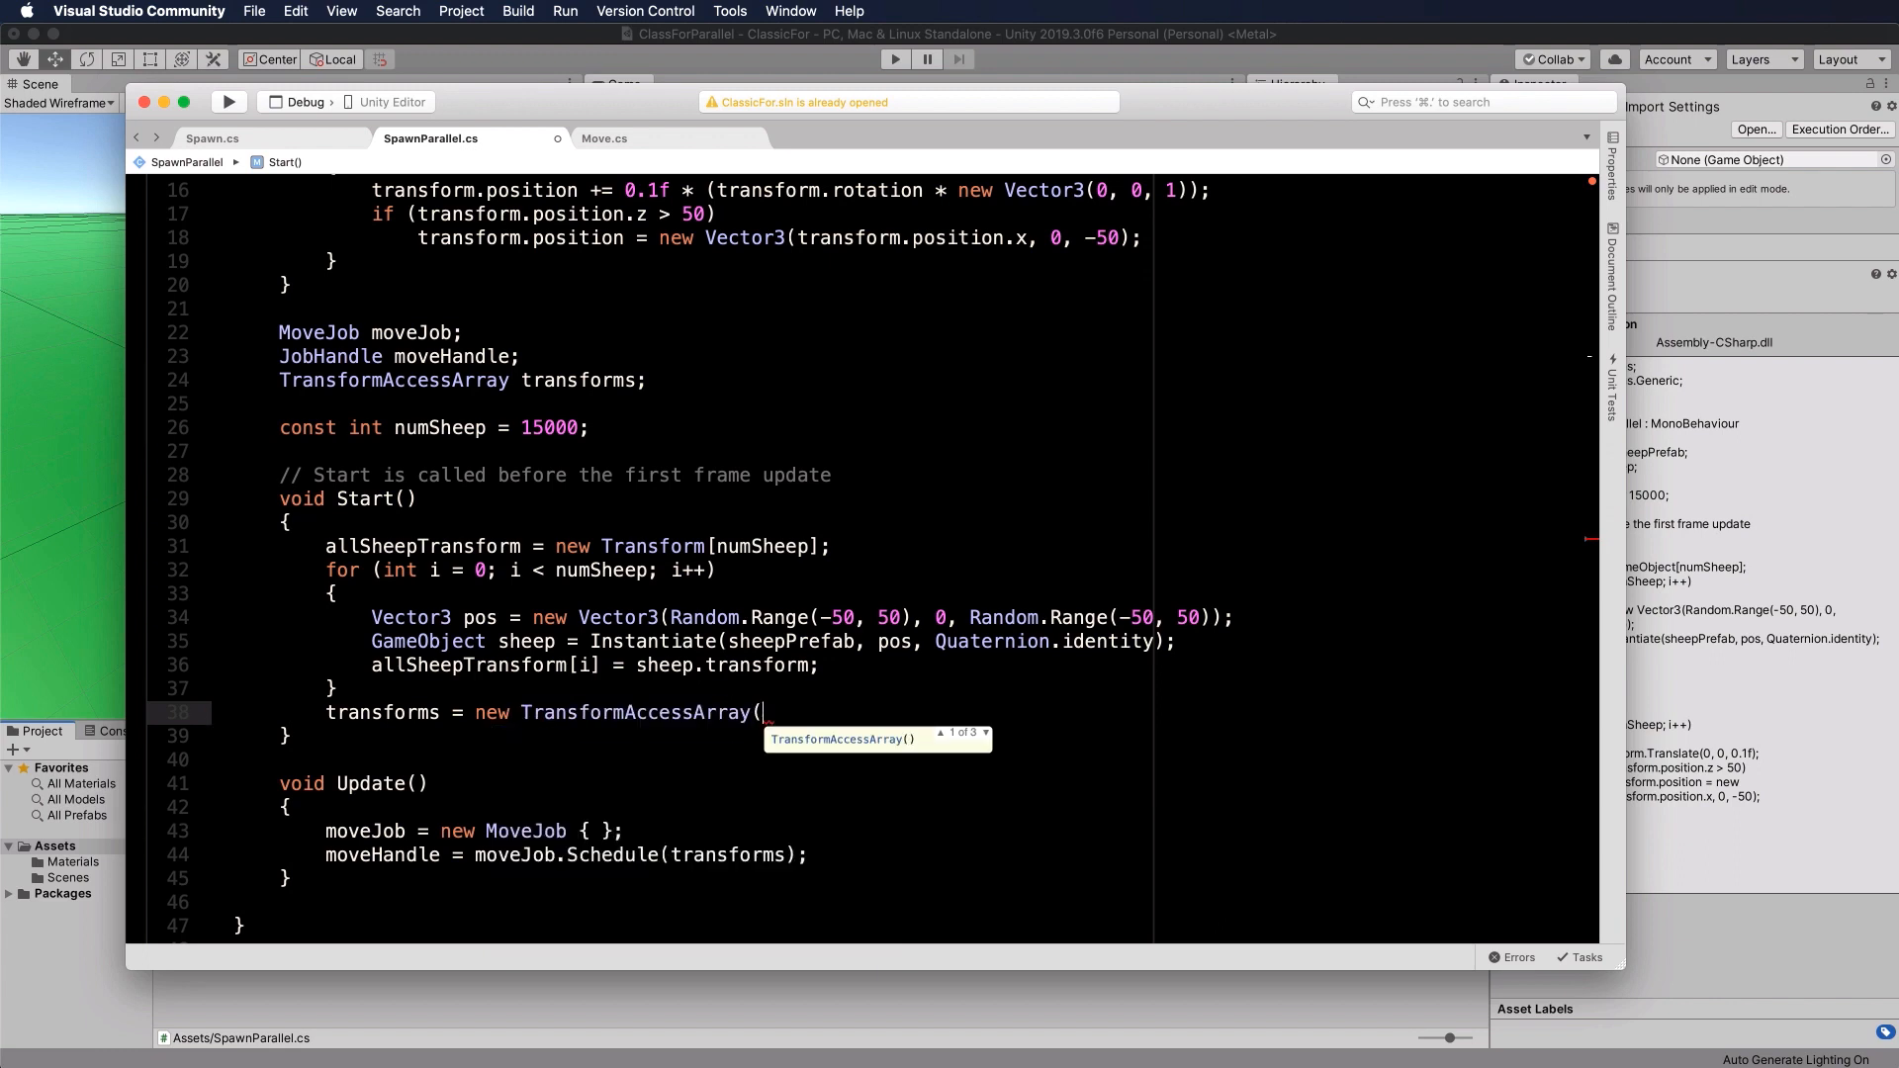
{"action": "type", "text": "allSheepTransform);"}
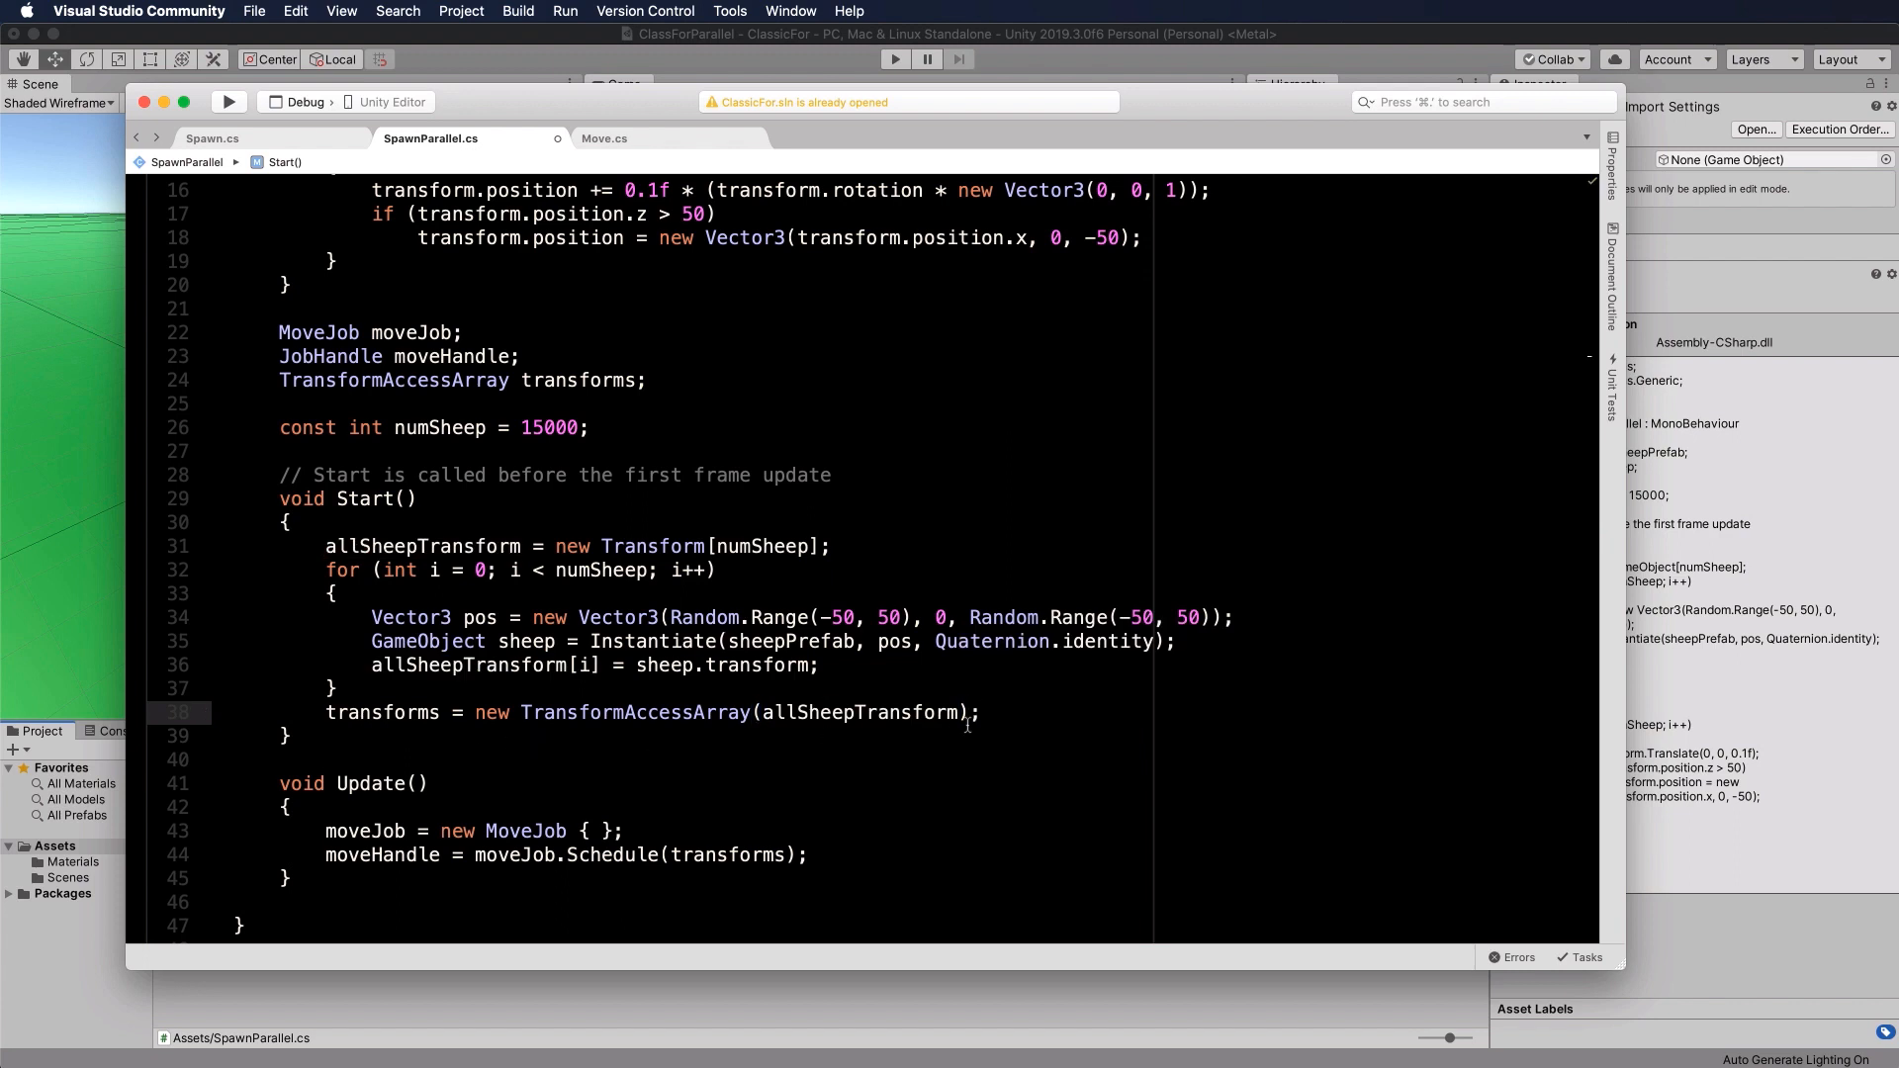
{"action": "mouse_move", "coordinate": [348, 716]}
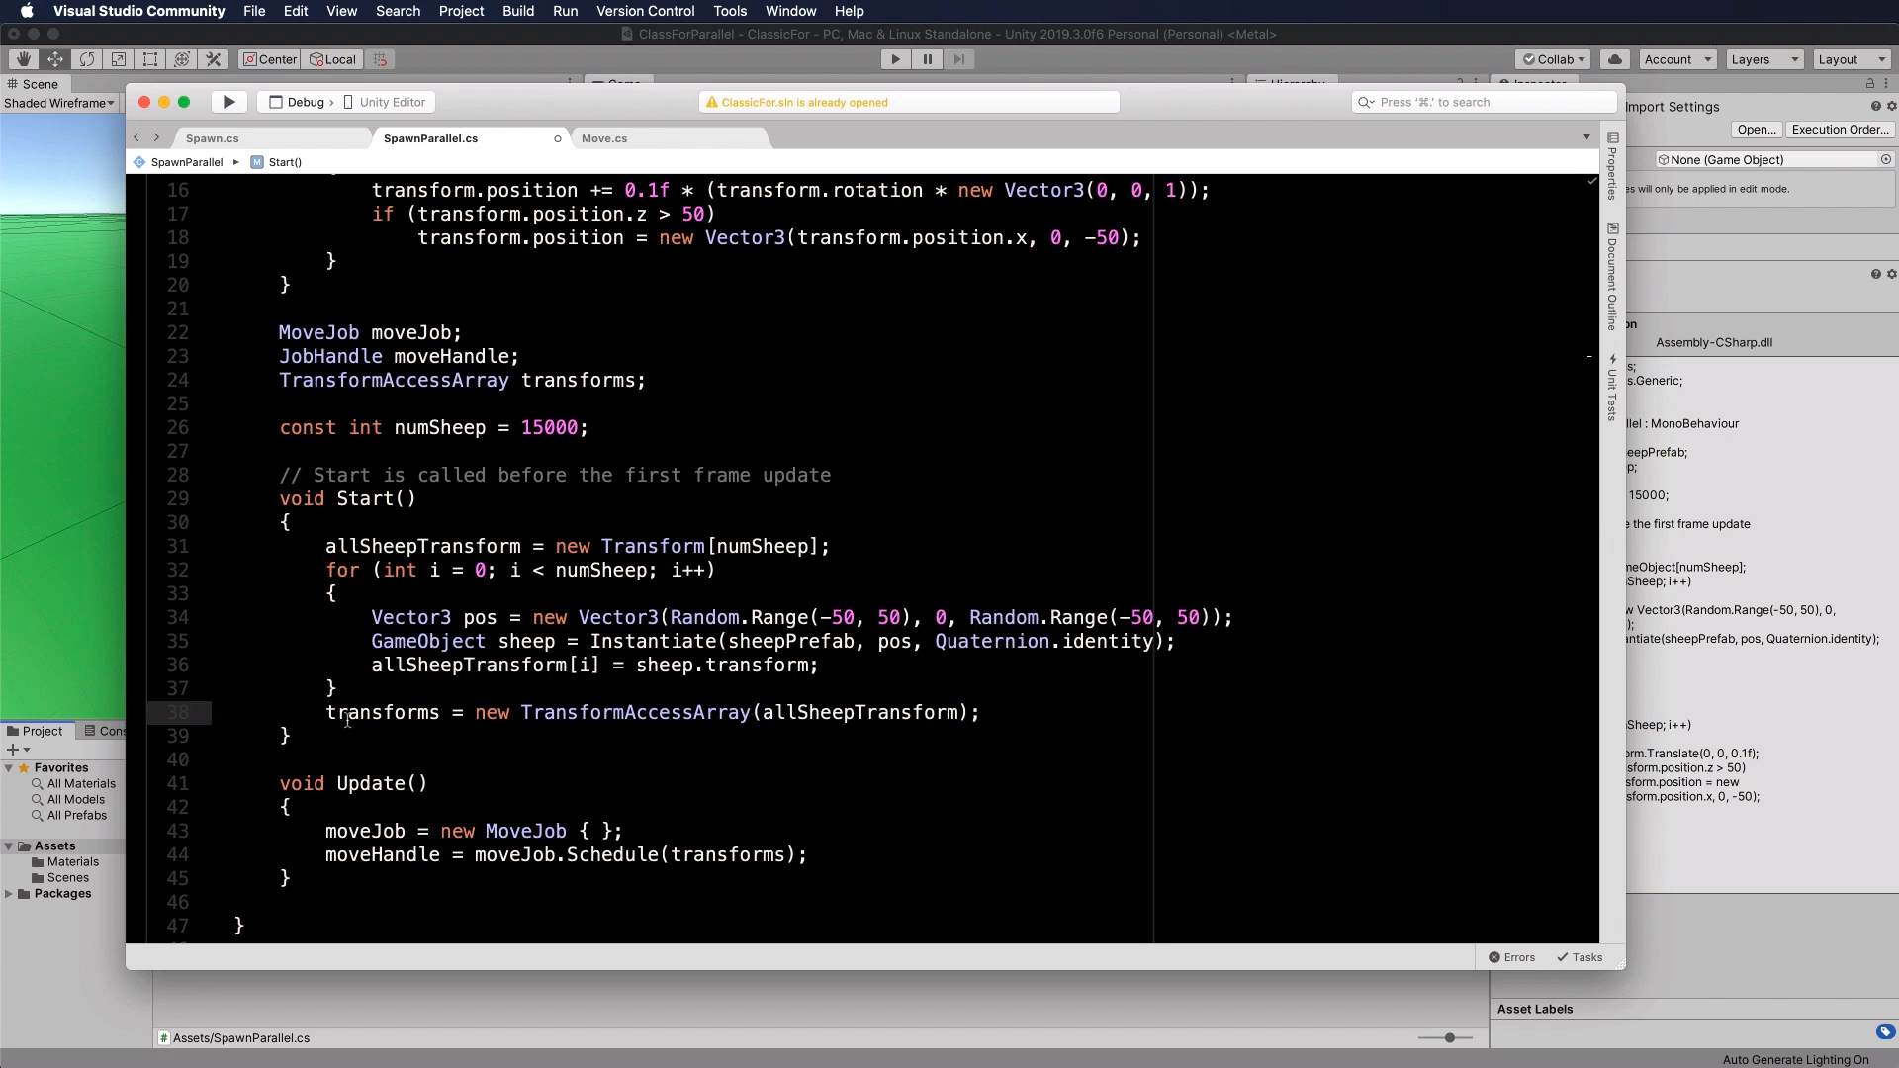
{"action": "double_click", "coordinate": [382, 712]}
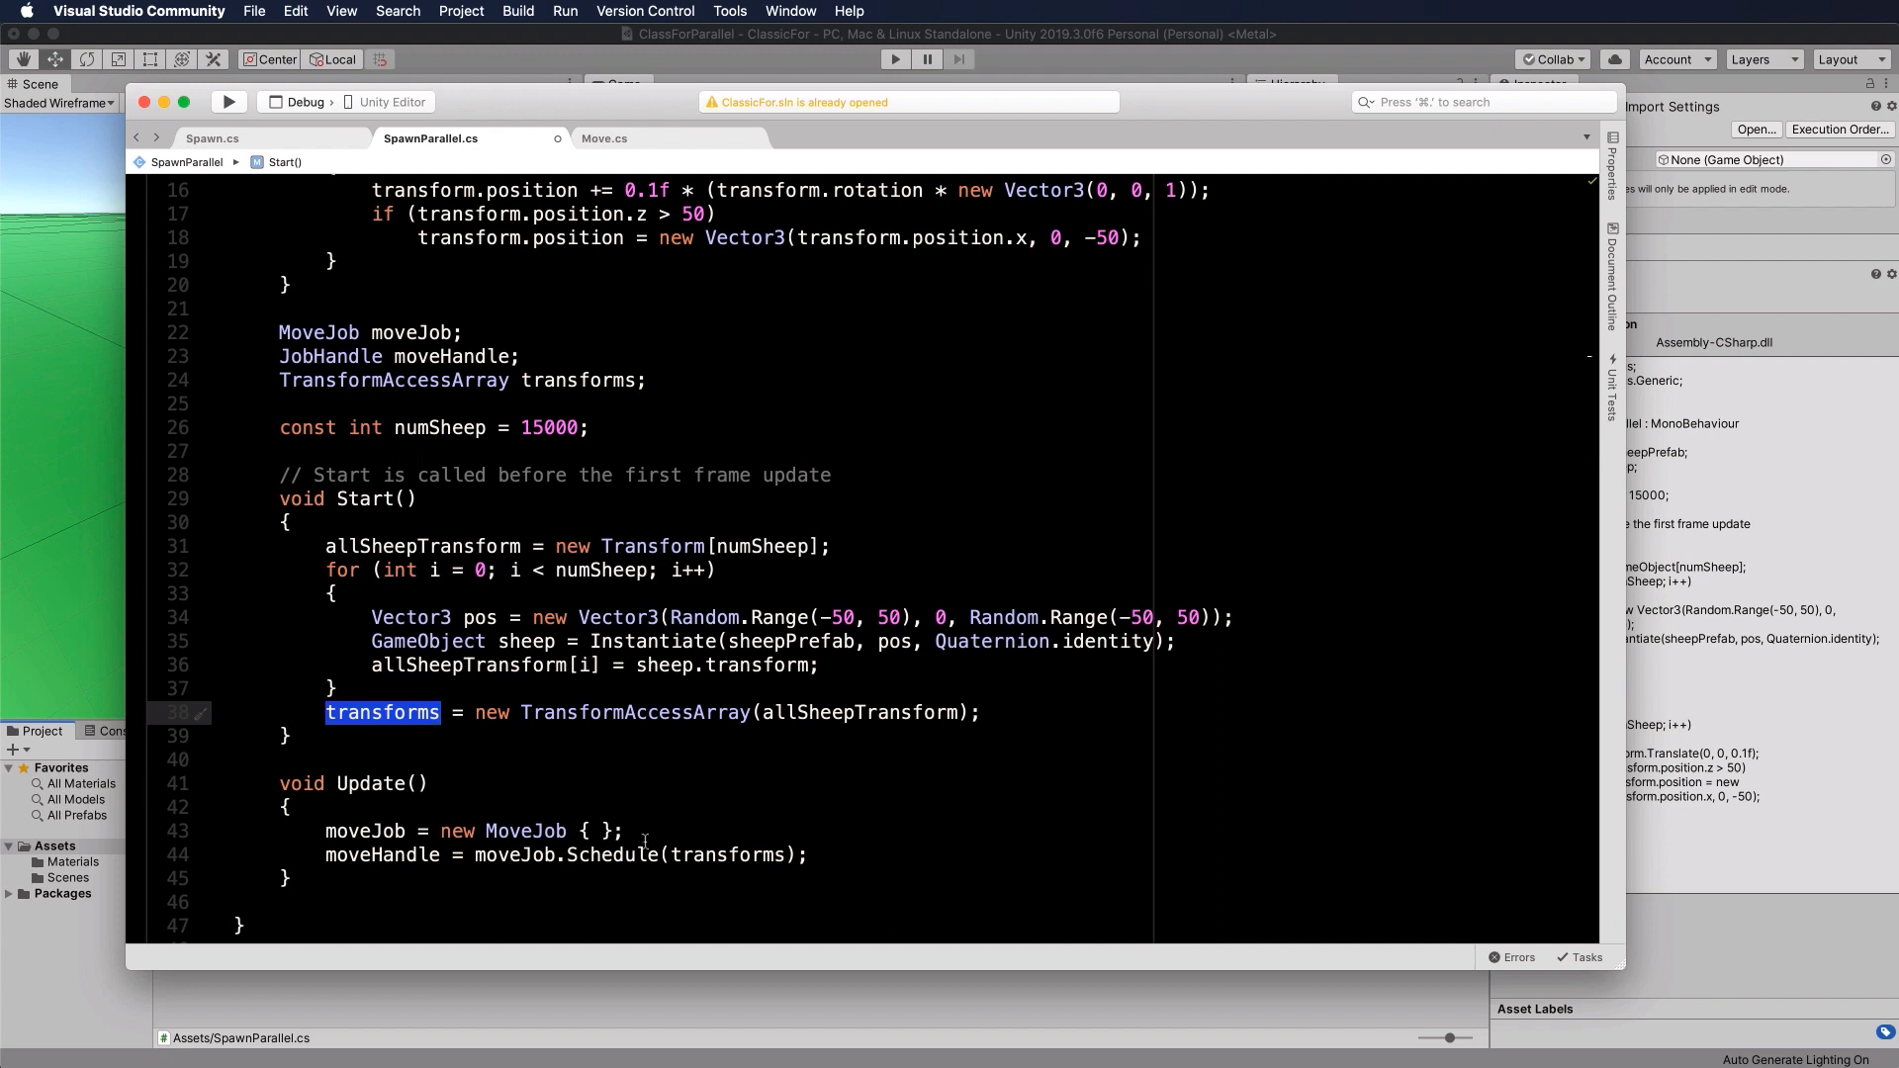
{"action": "double_click", "coordinate": [728, 854]}
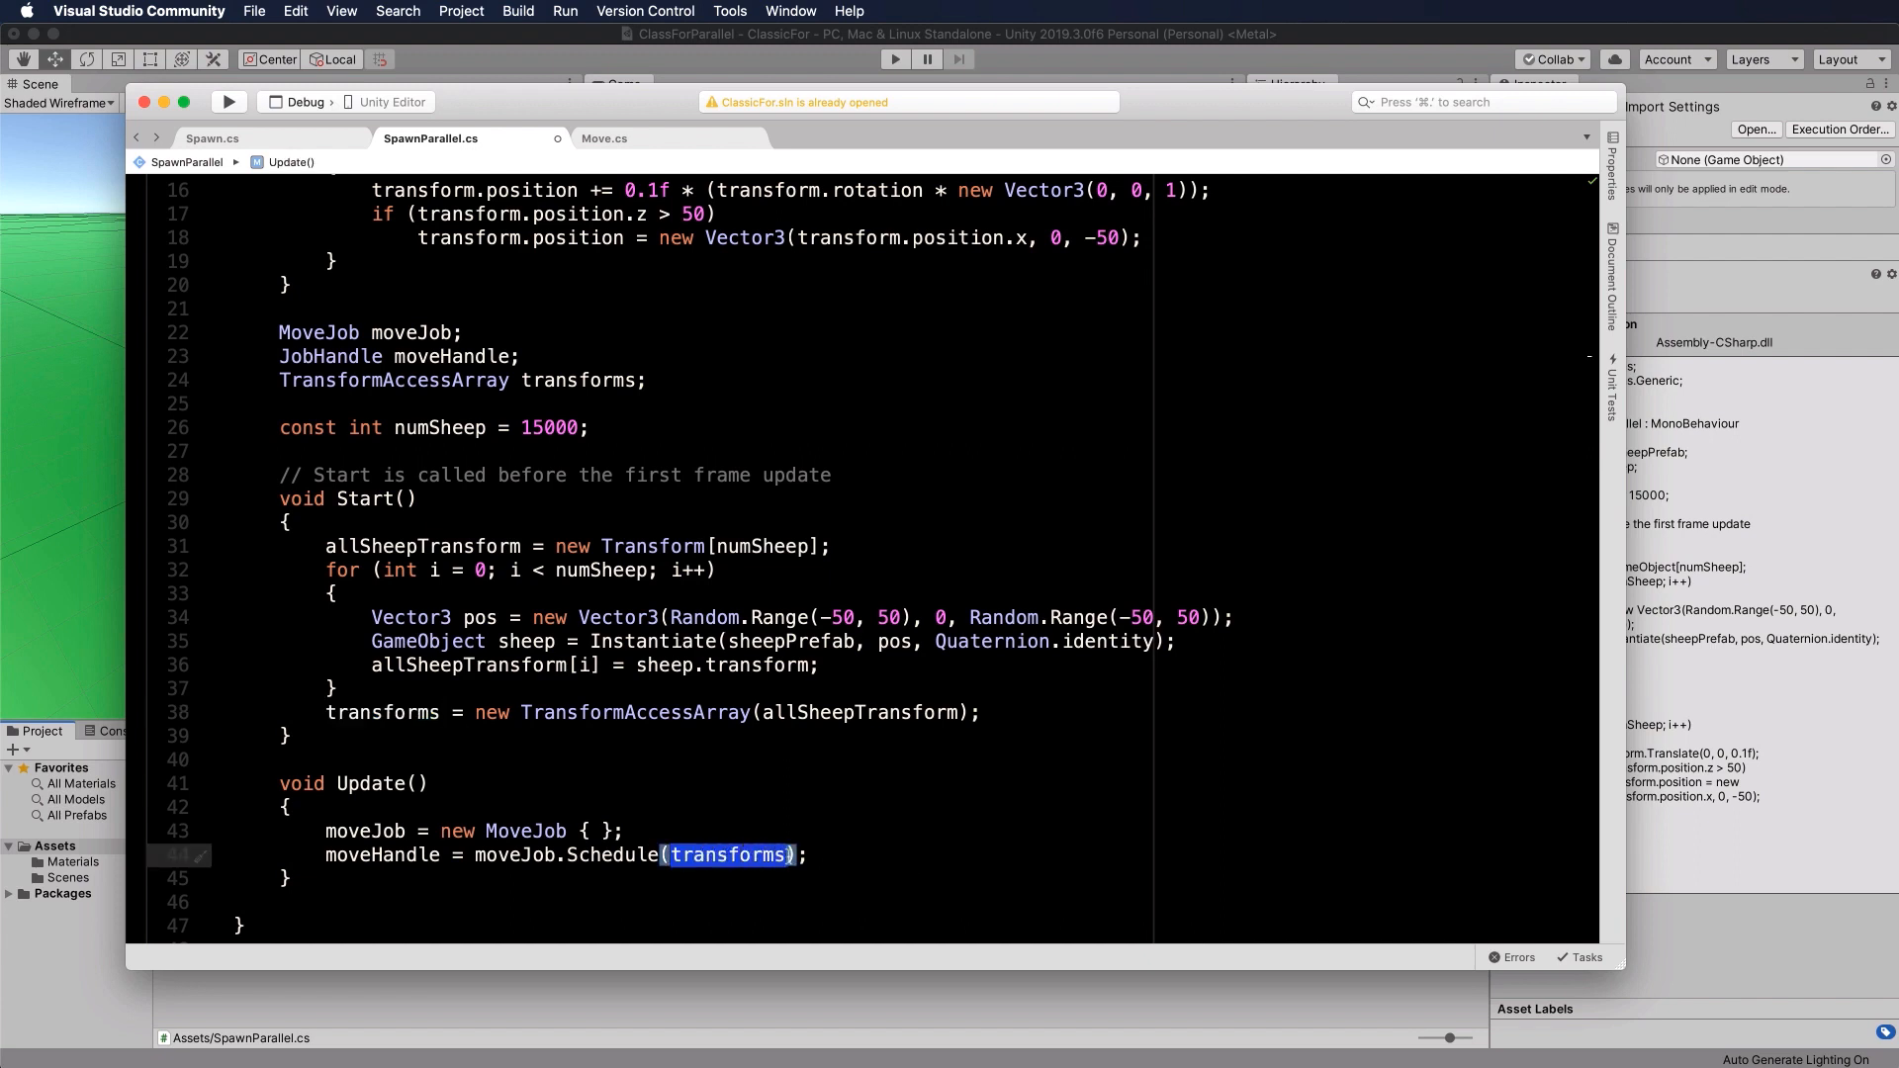
{"action": "scroll", "scroll_direction": "up", "scroll_amount": 3}
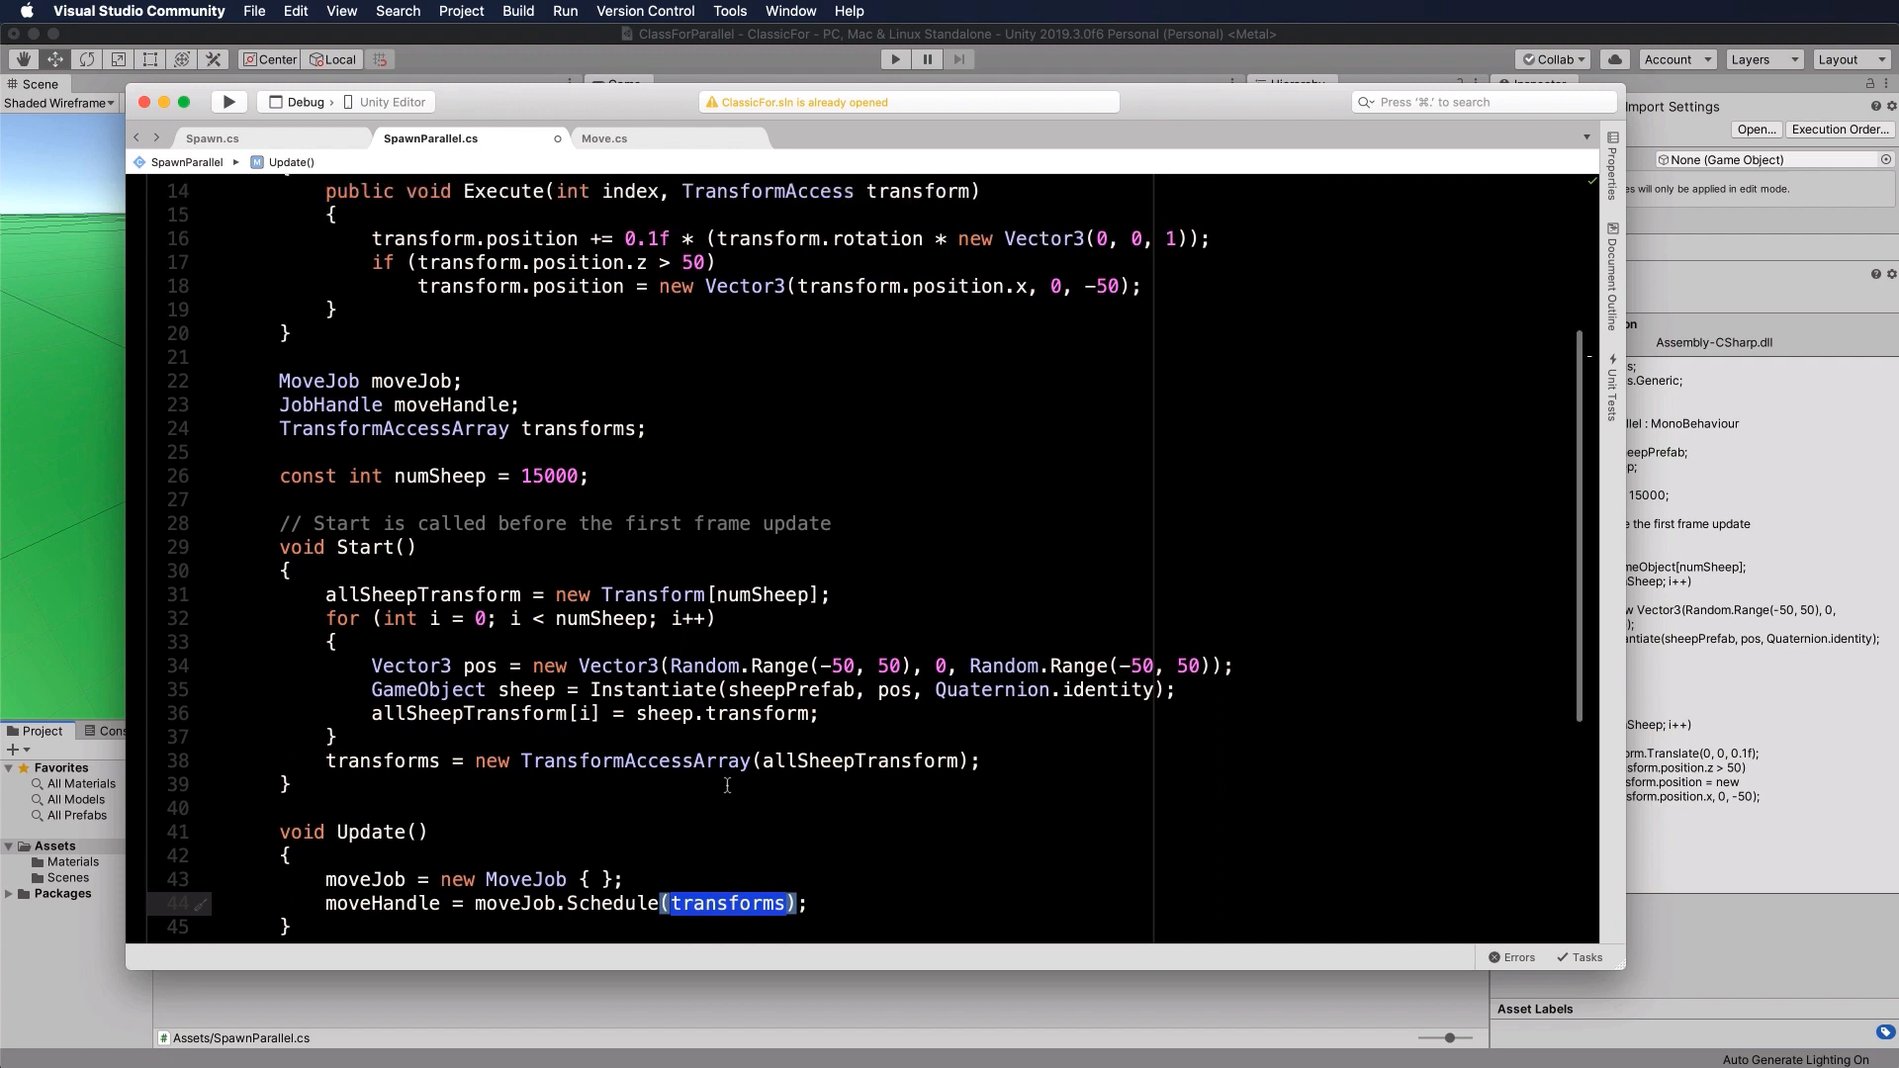
{"action": "scroll", "scroll_direction": "up", "scroll_amount": 3}
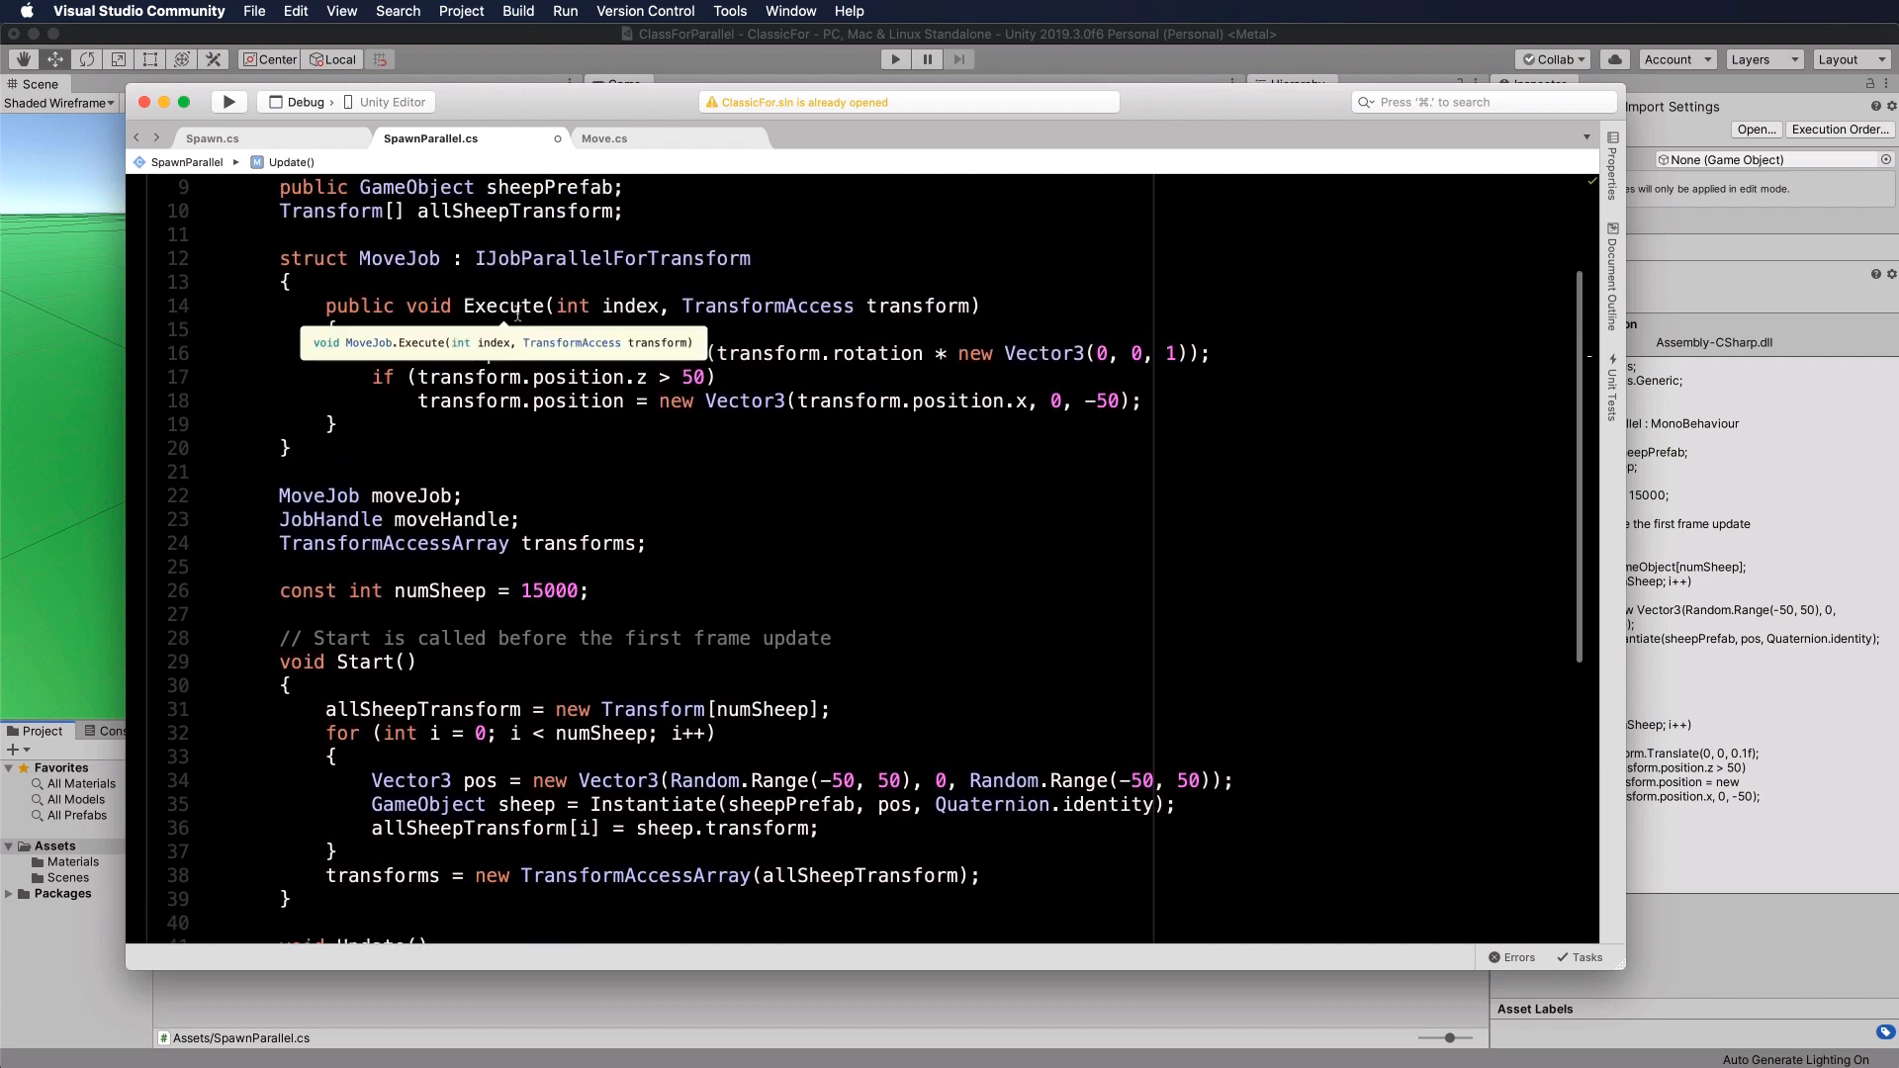
{"action": "double_click", "coordinate": [423, 352]}
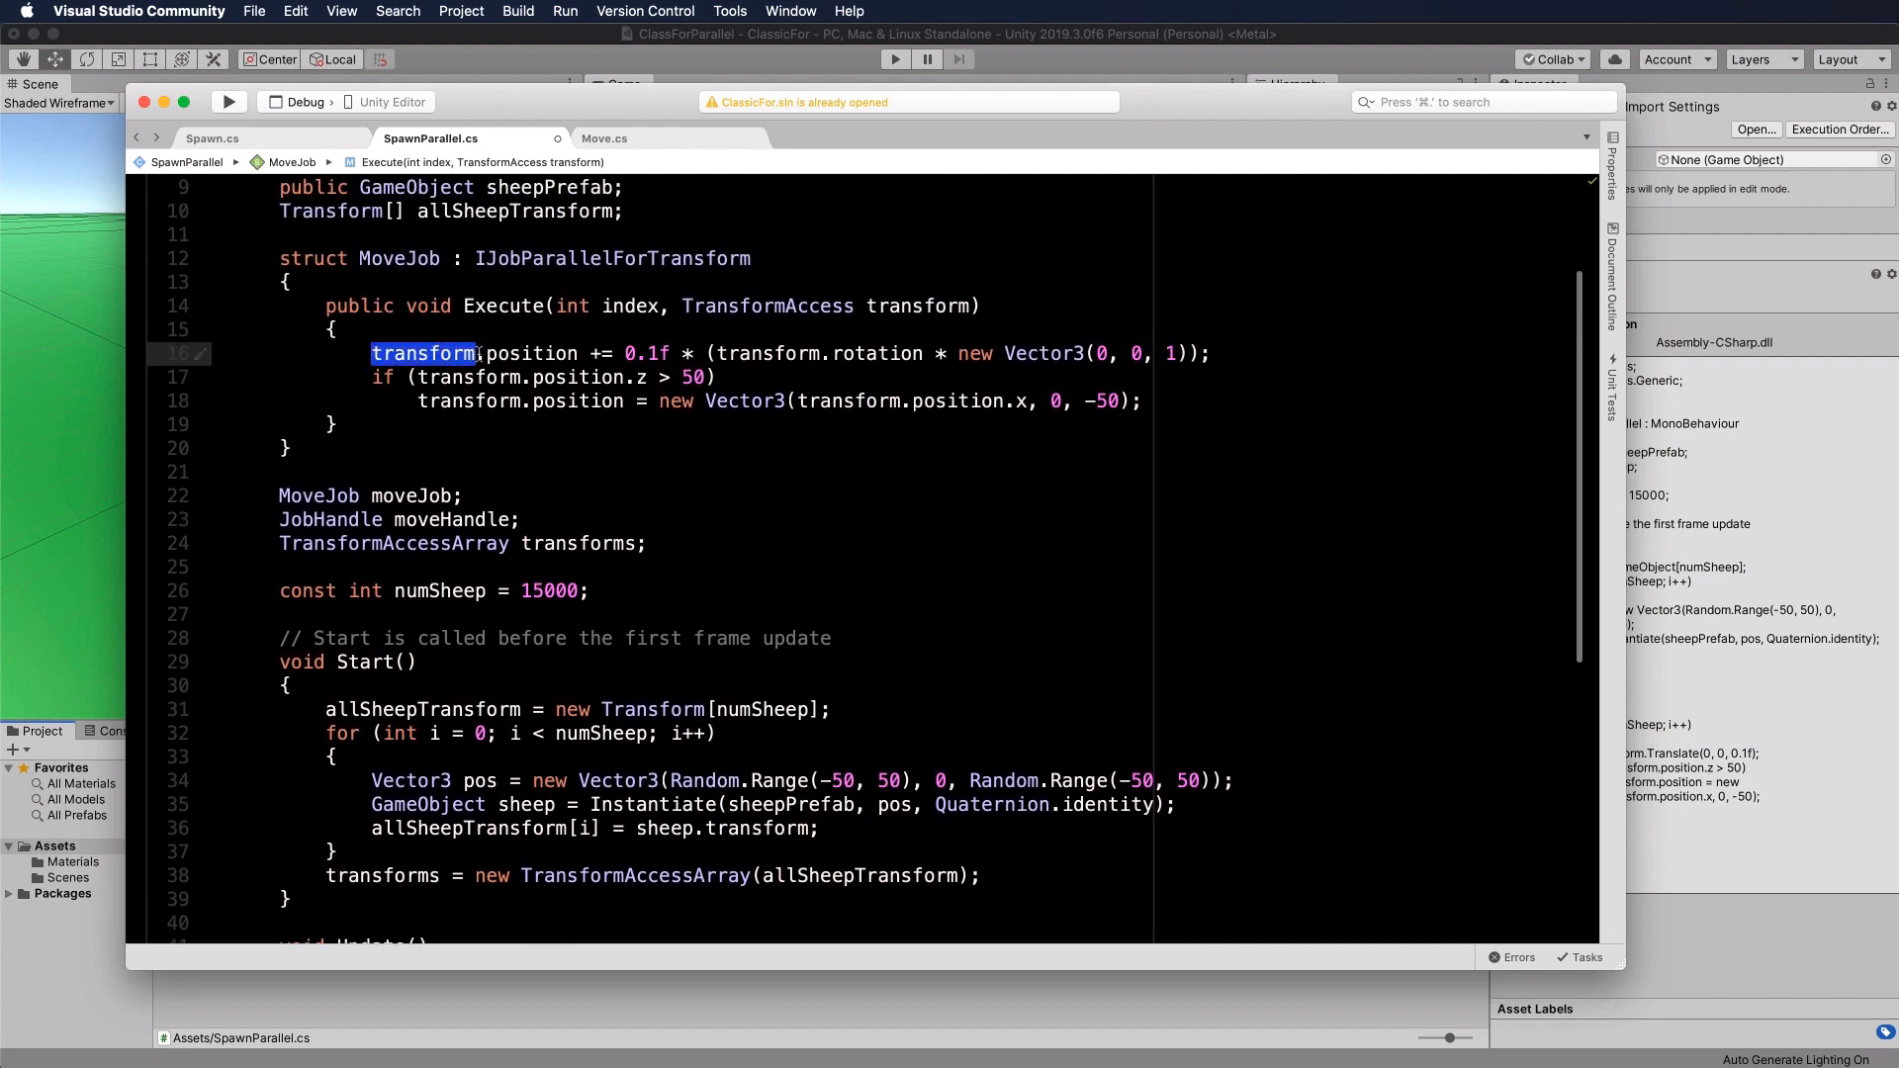
{"action": "mouse_move", "coordinate": [423, 352]}
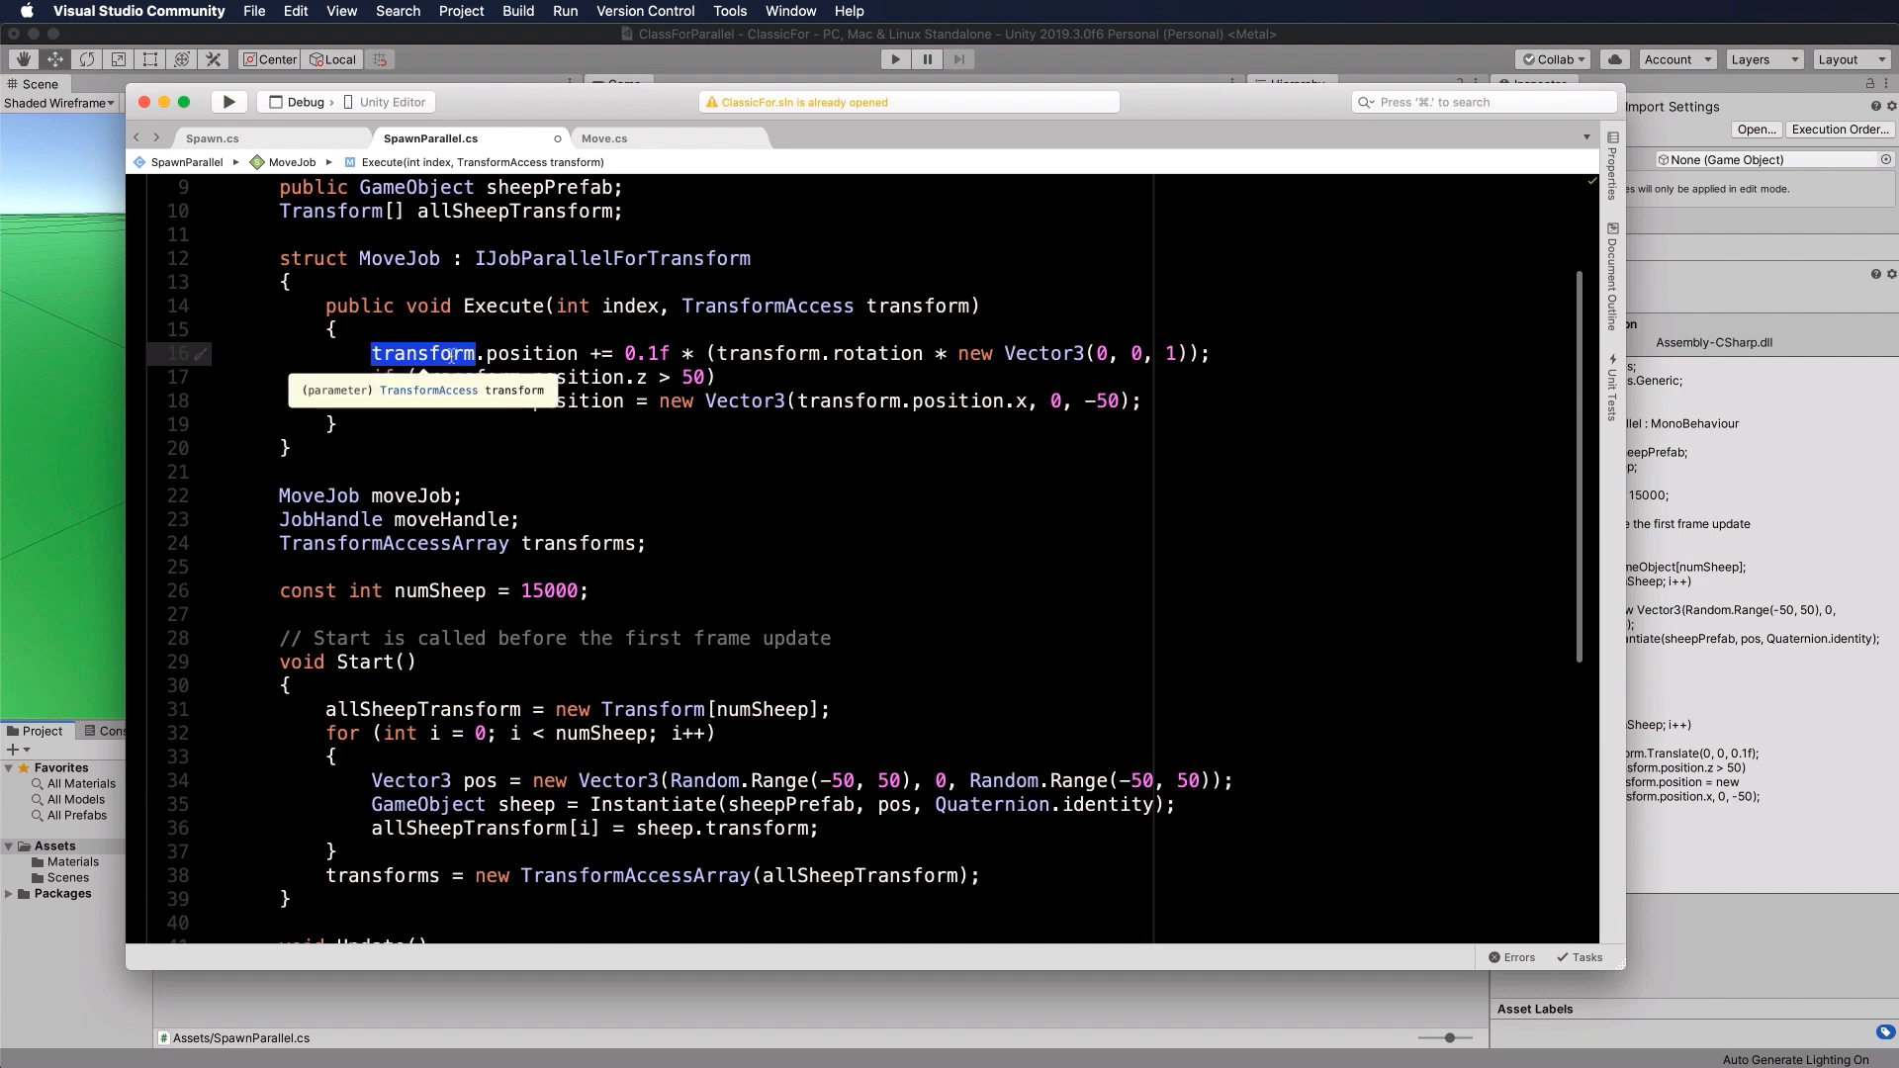
{"action": "mouse_move", "coordinate": [793, 313]}
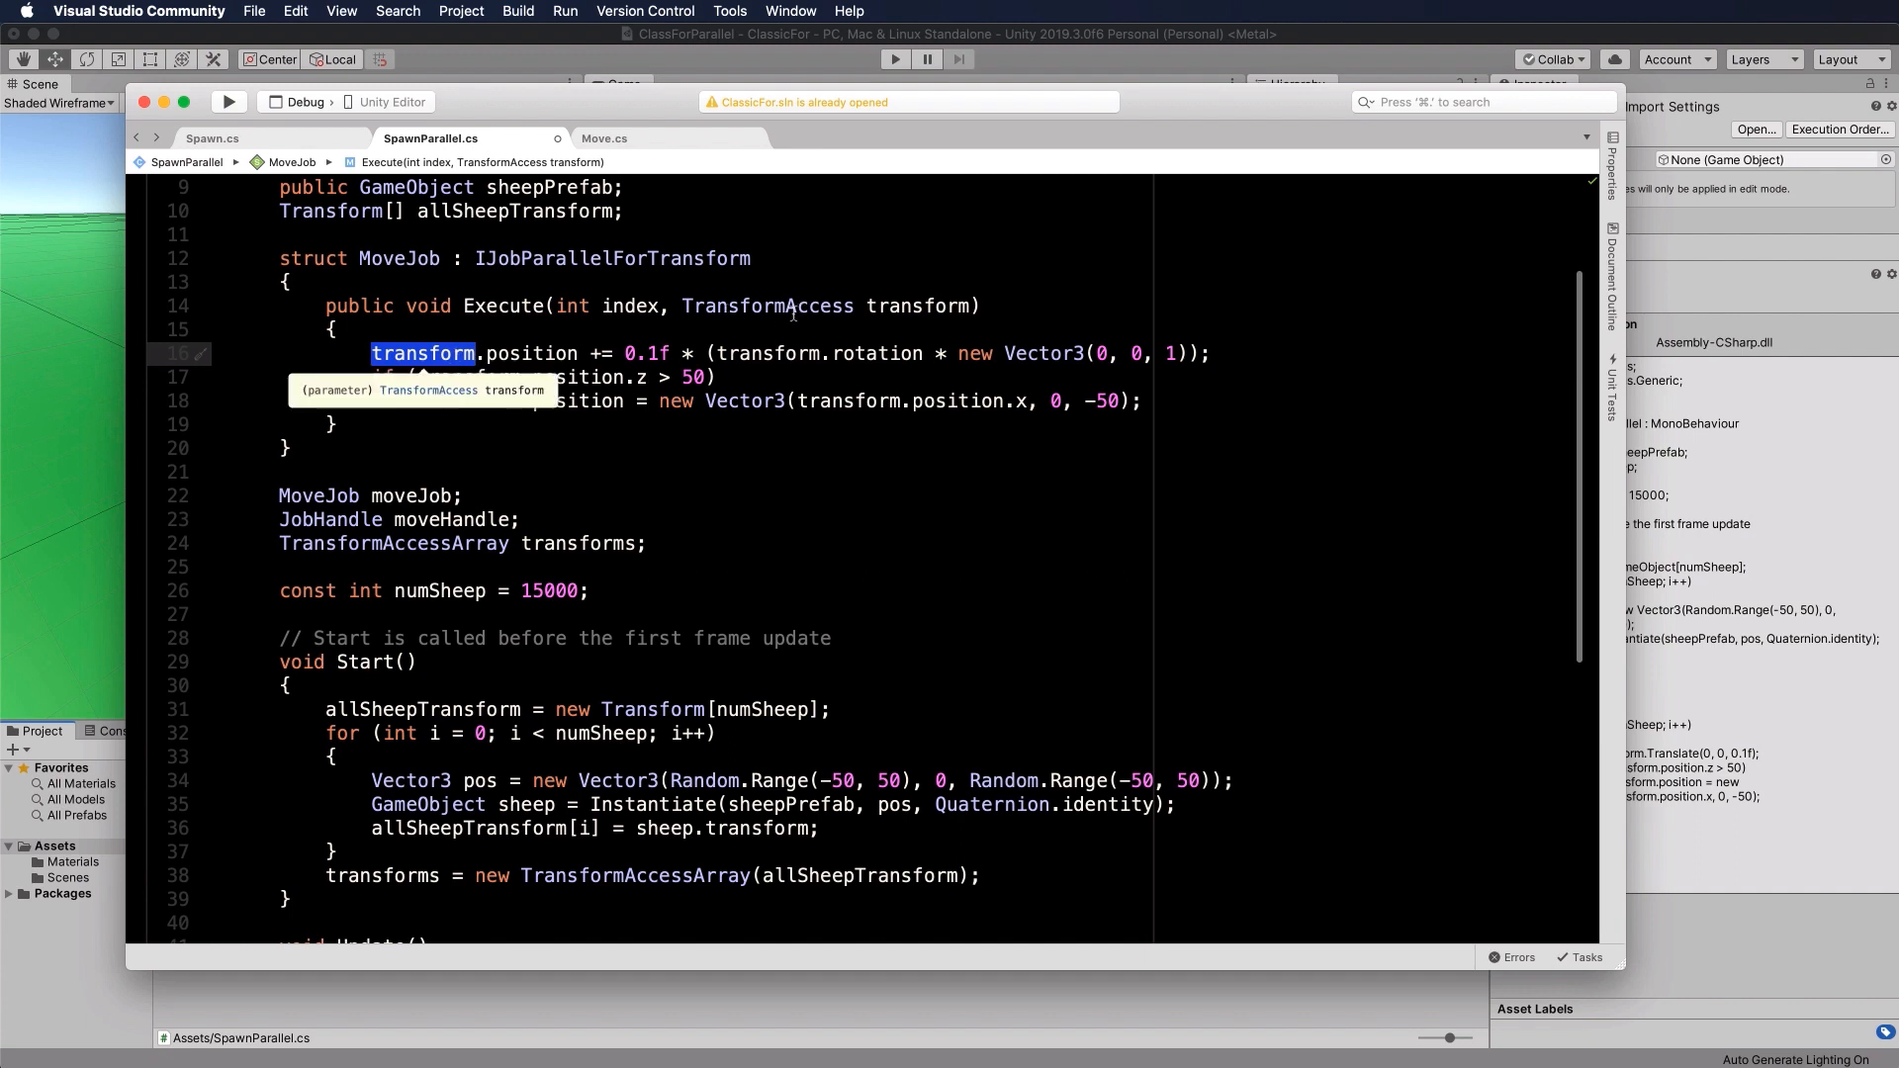
{"action": "mouse_move", "coordinate": [560, 380]}
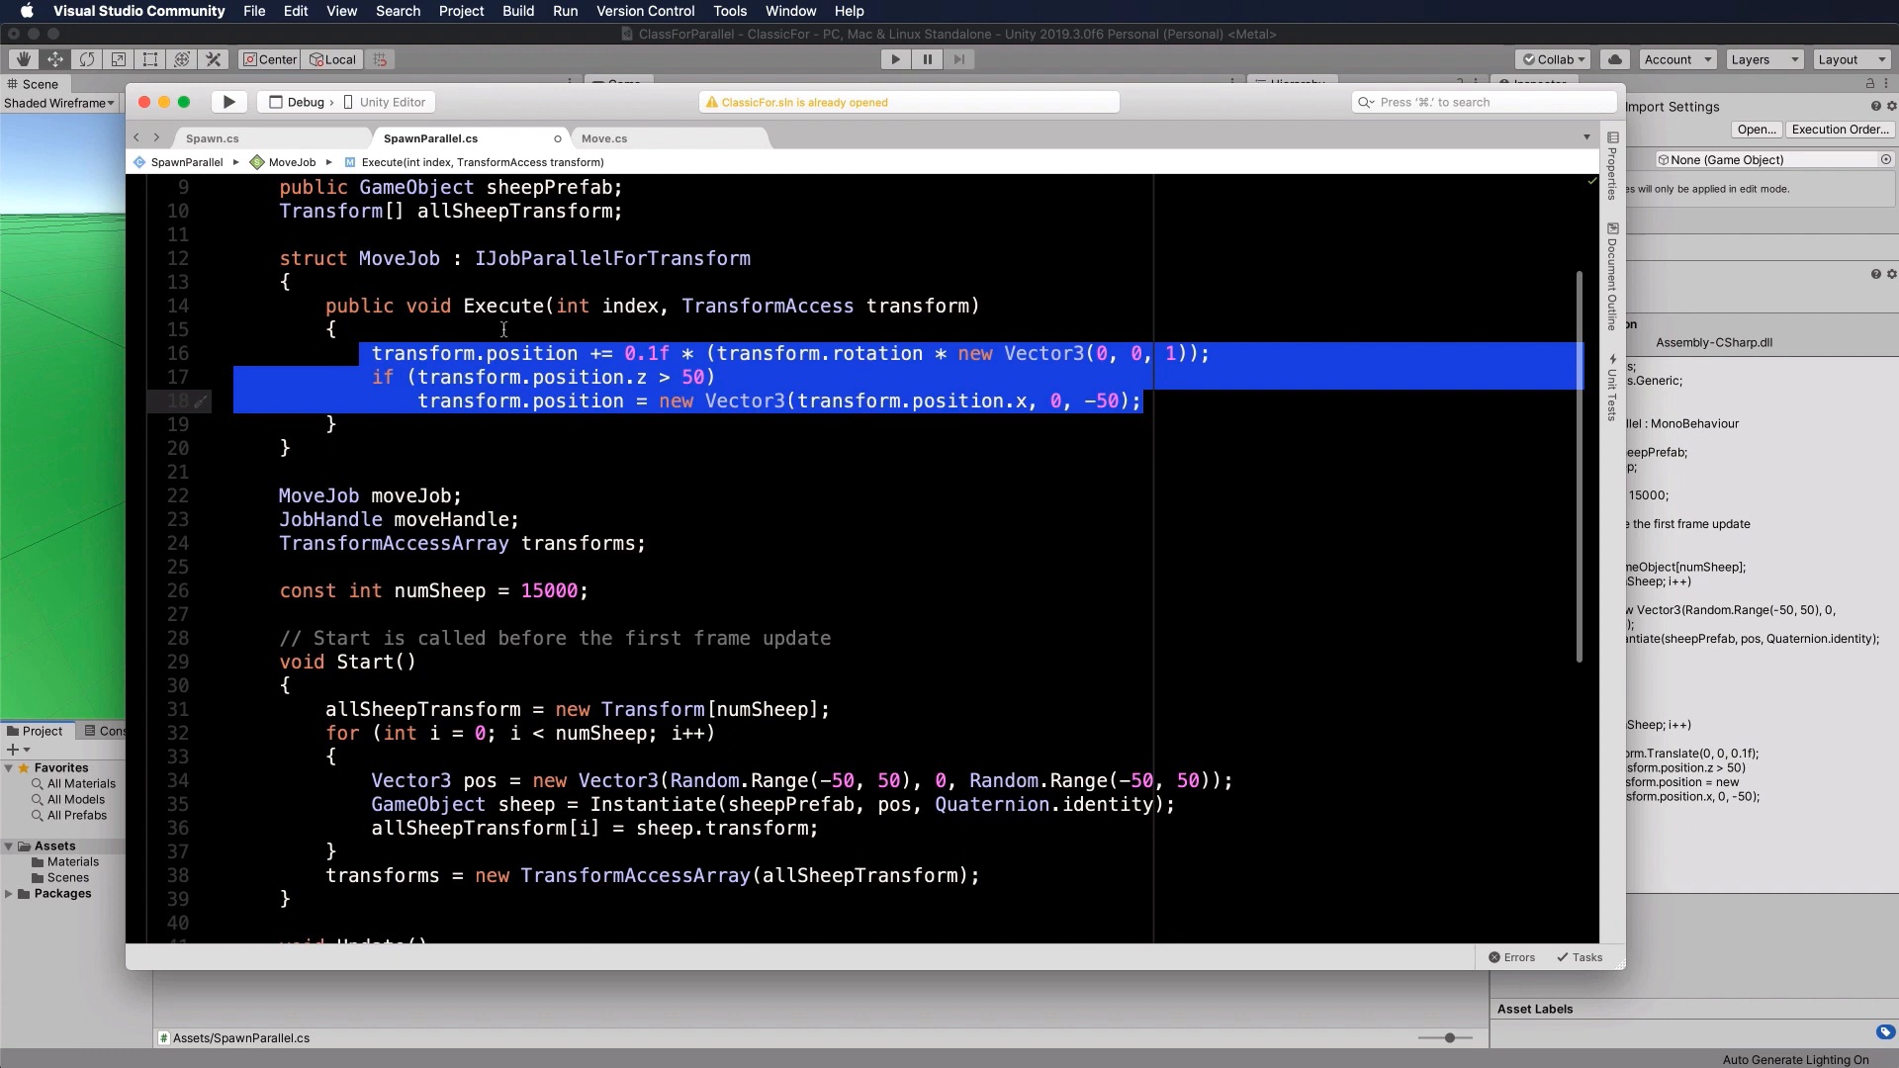
{"action": "mouse_move", "coordinate": [500, 304]}
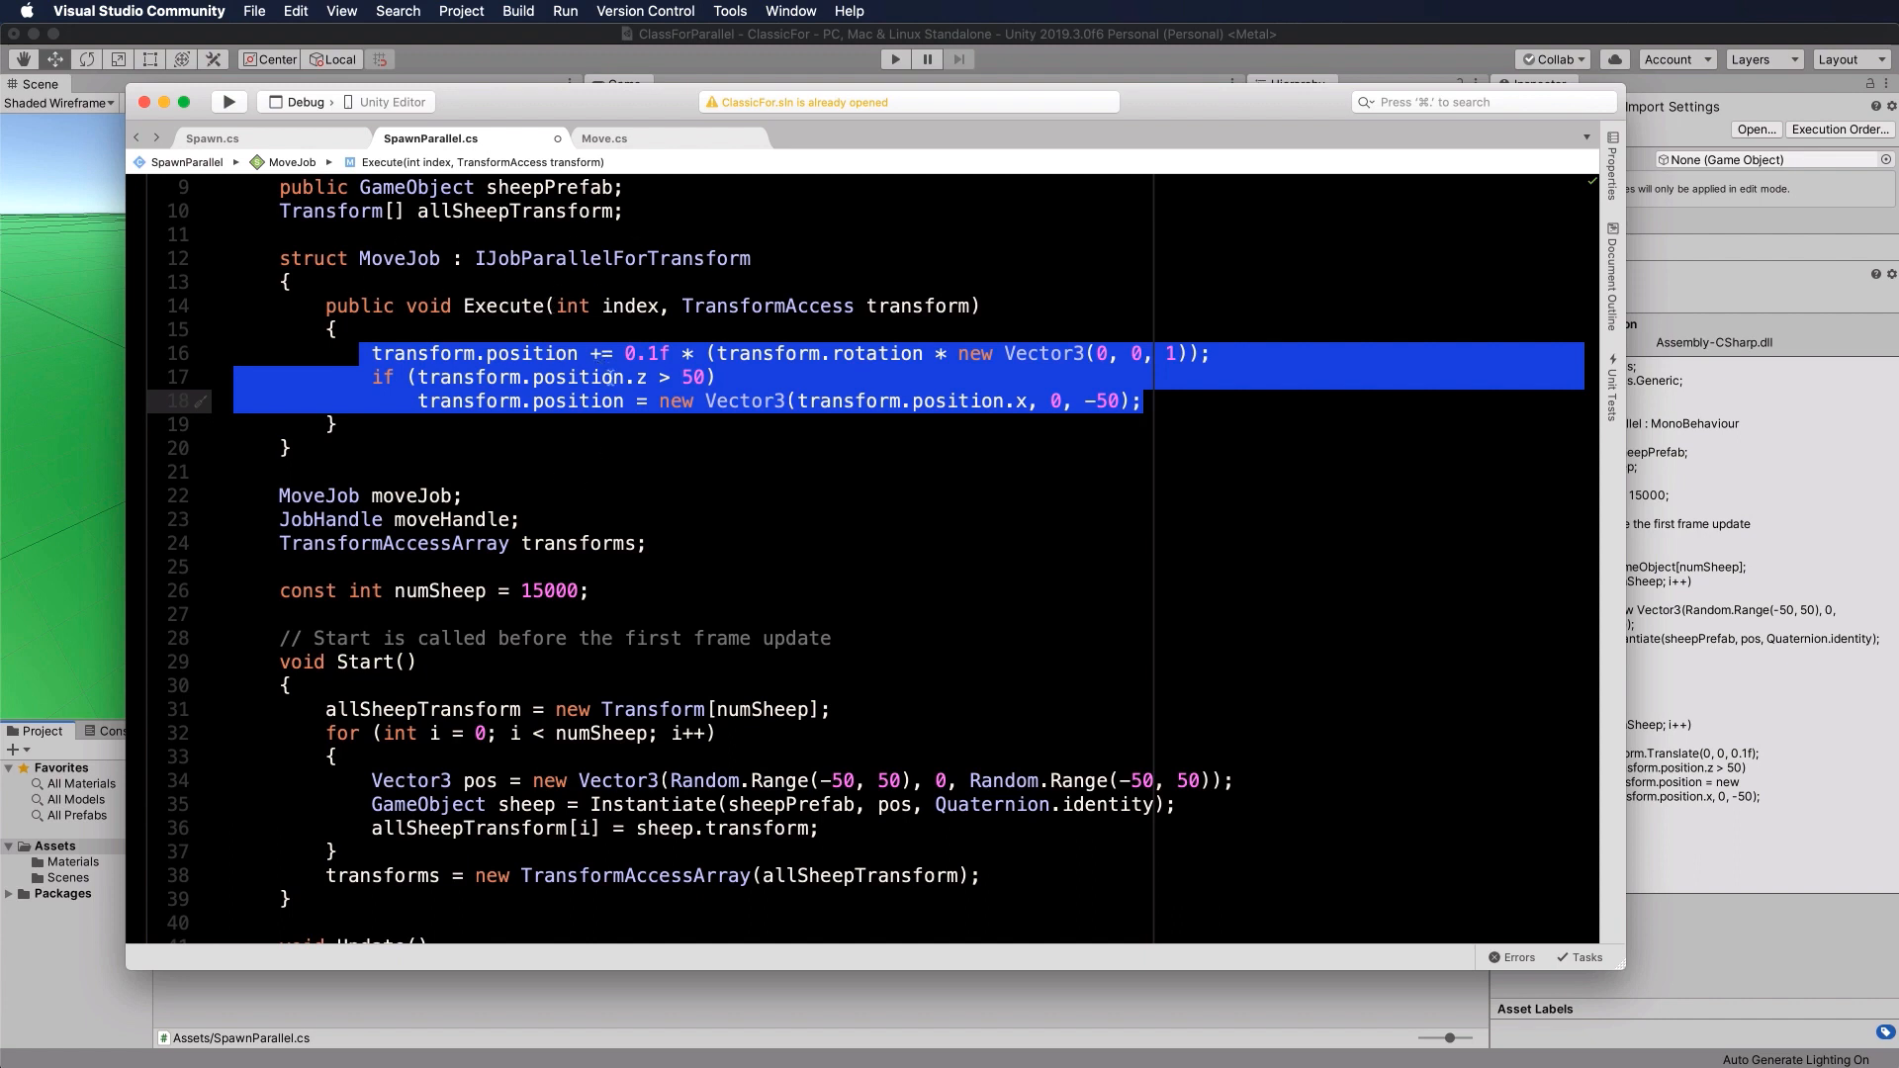
Step: Review the Schedule call and moveHandle in Update, leaving blank lines below the method
{"action": "scroll", "scroll_direction": "down", "scroll_amount": 3}
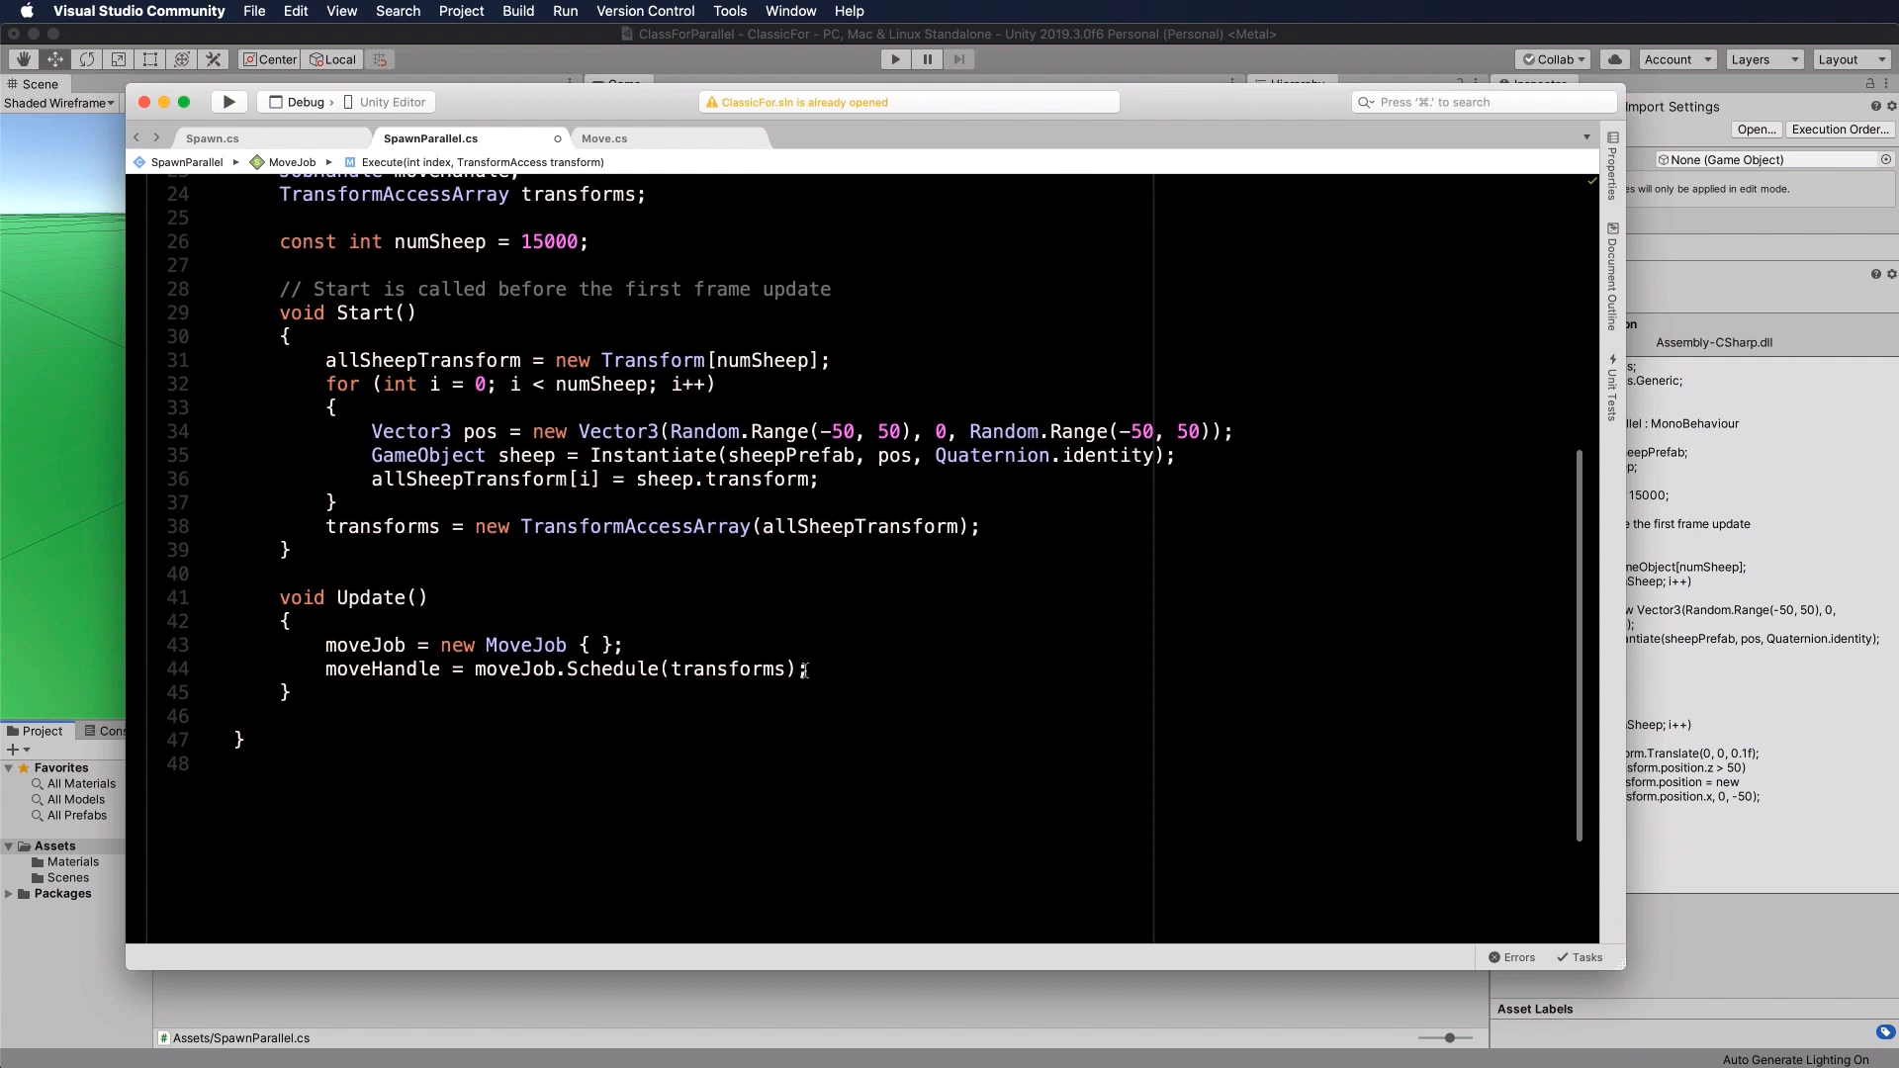
{"action": "double_click", "coordinate": [641, 668]}
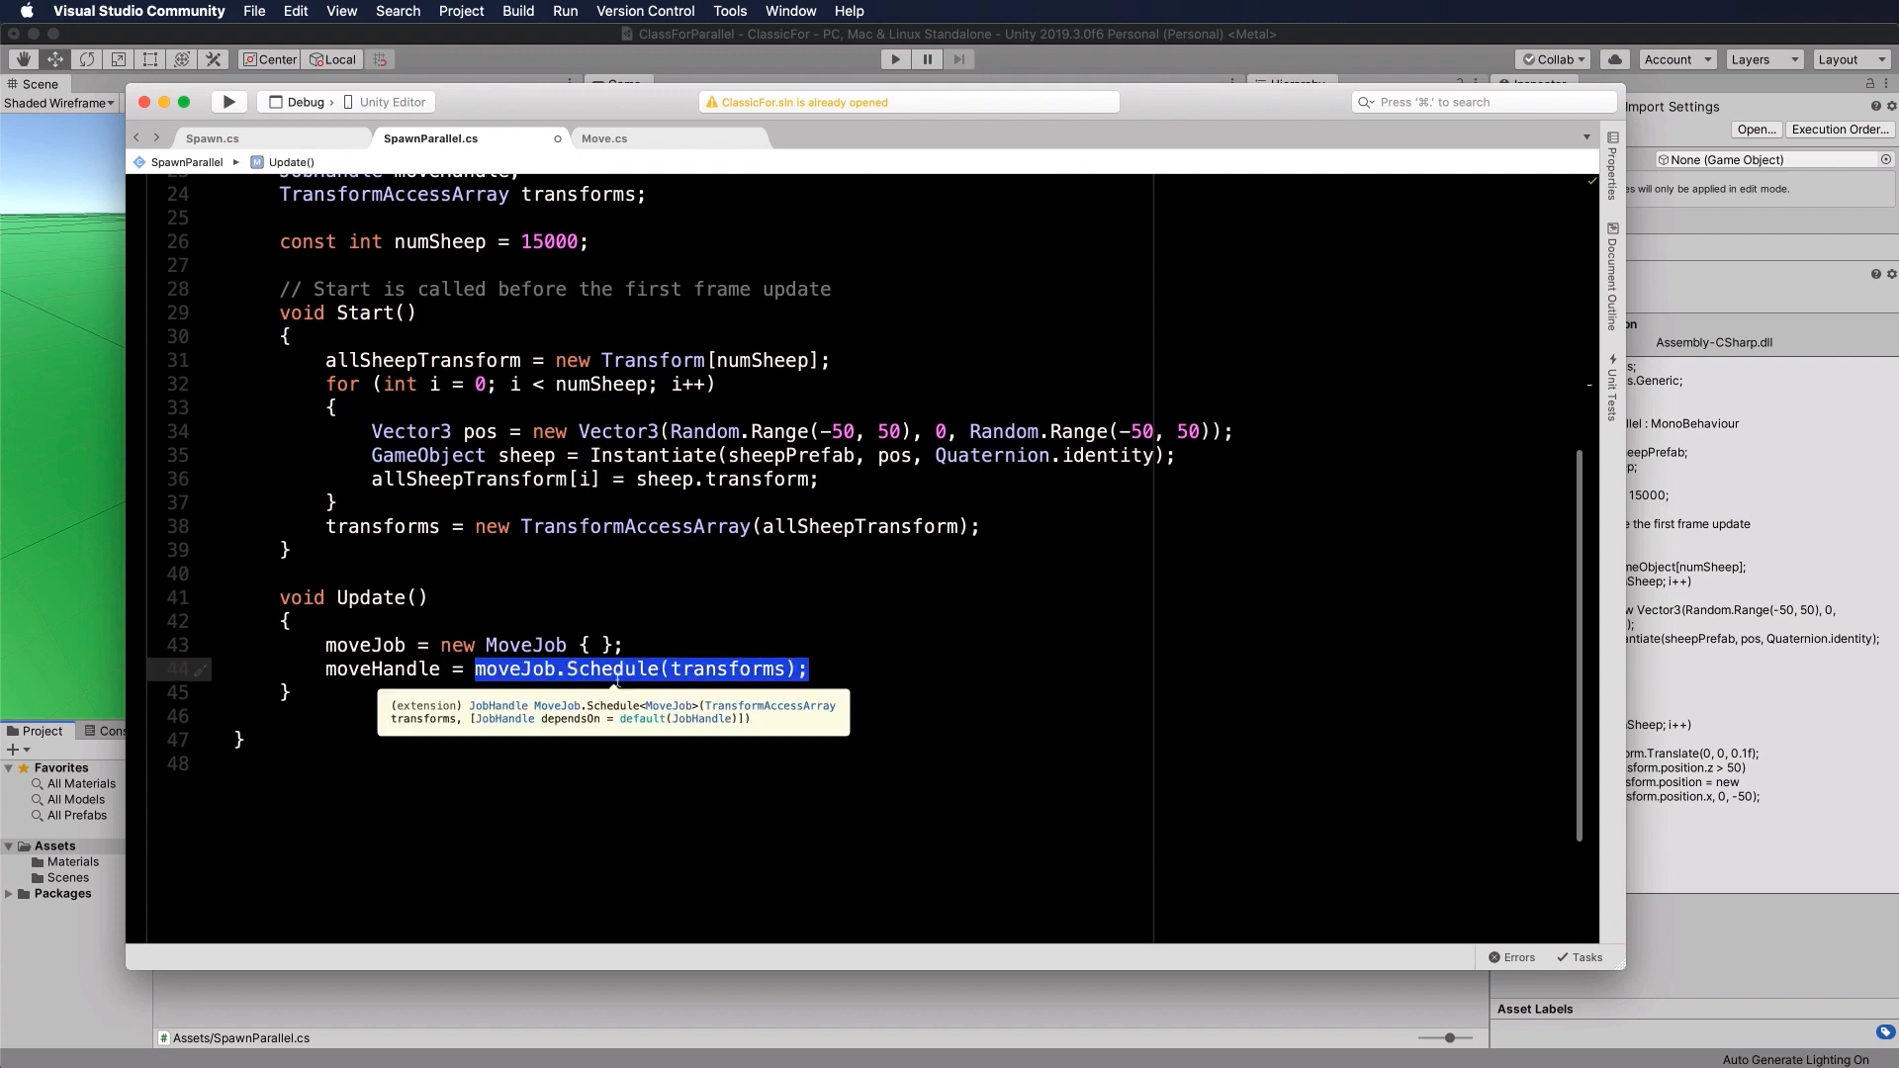
{"action": "mouse_move", "coordinate": [714, 668]}
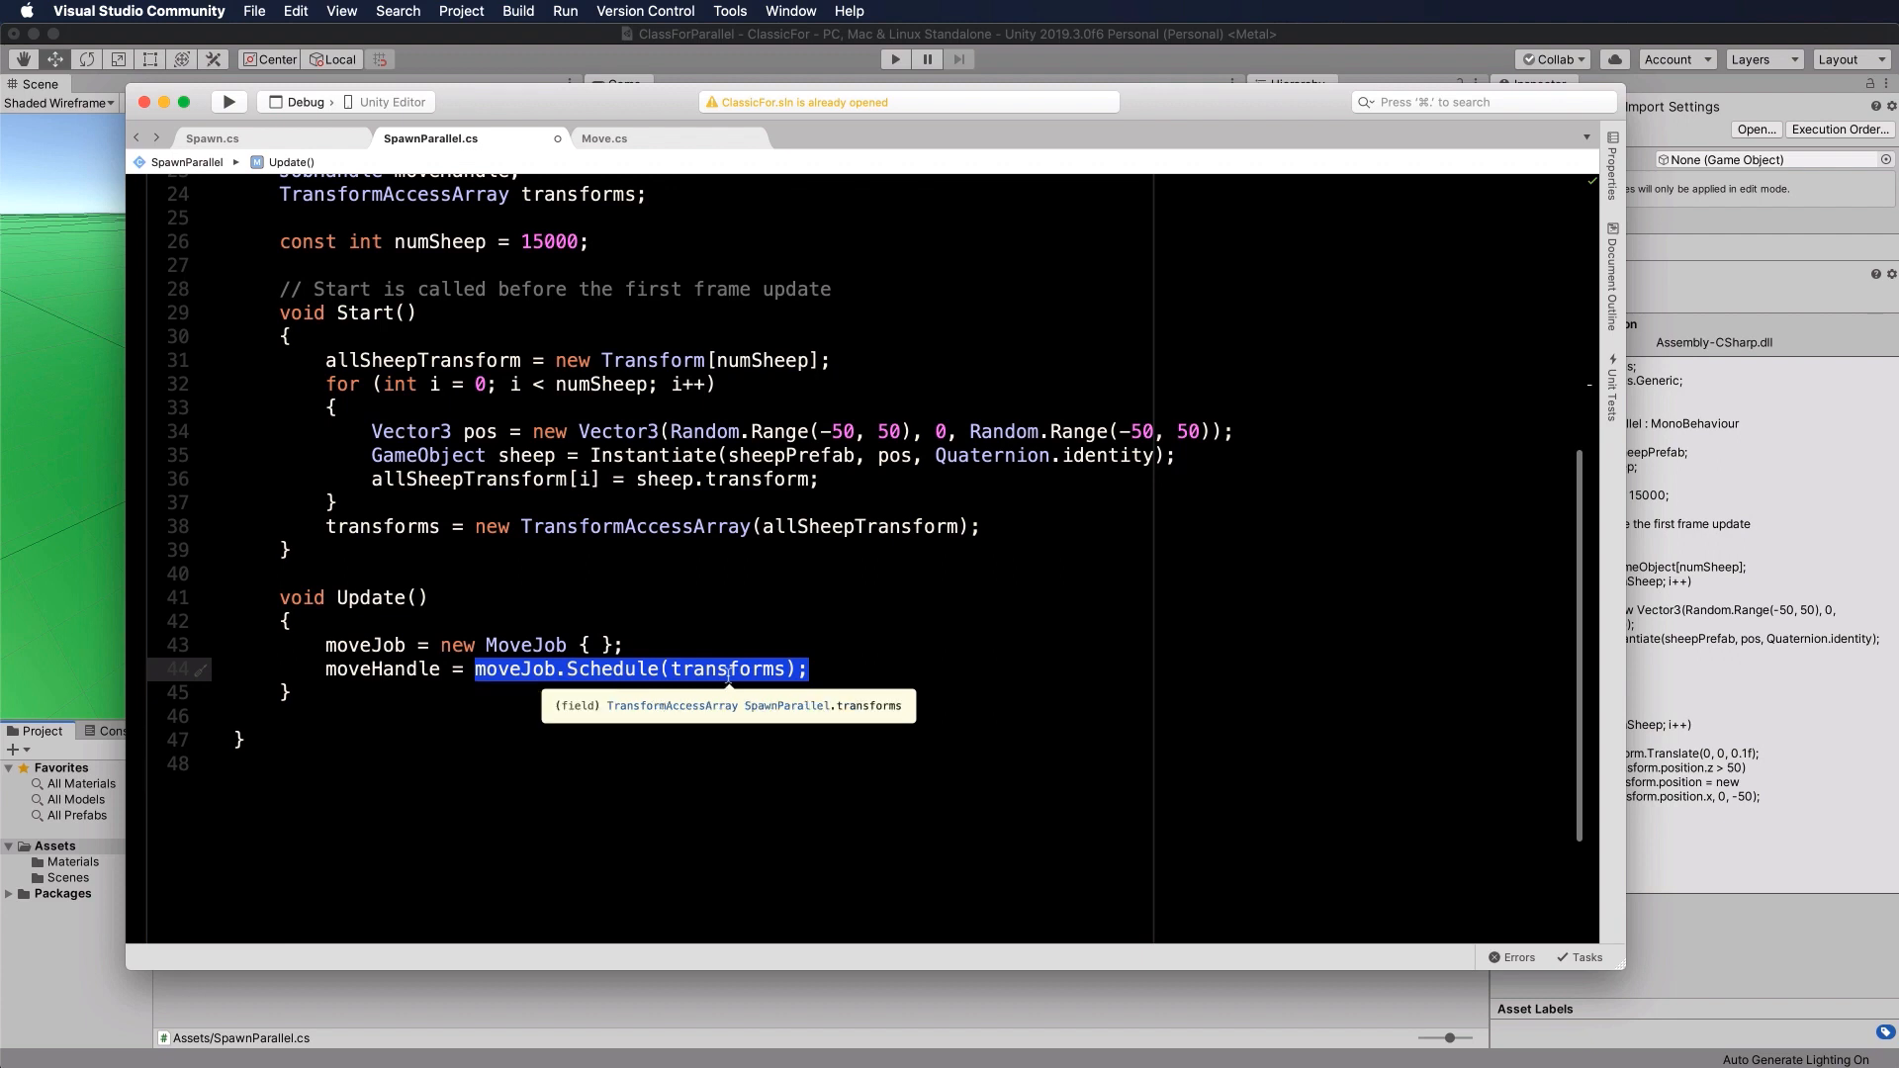
{"action": "left_click", "coordinate": [415, 690]}
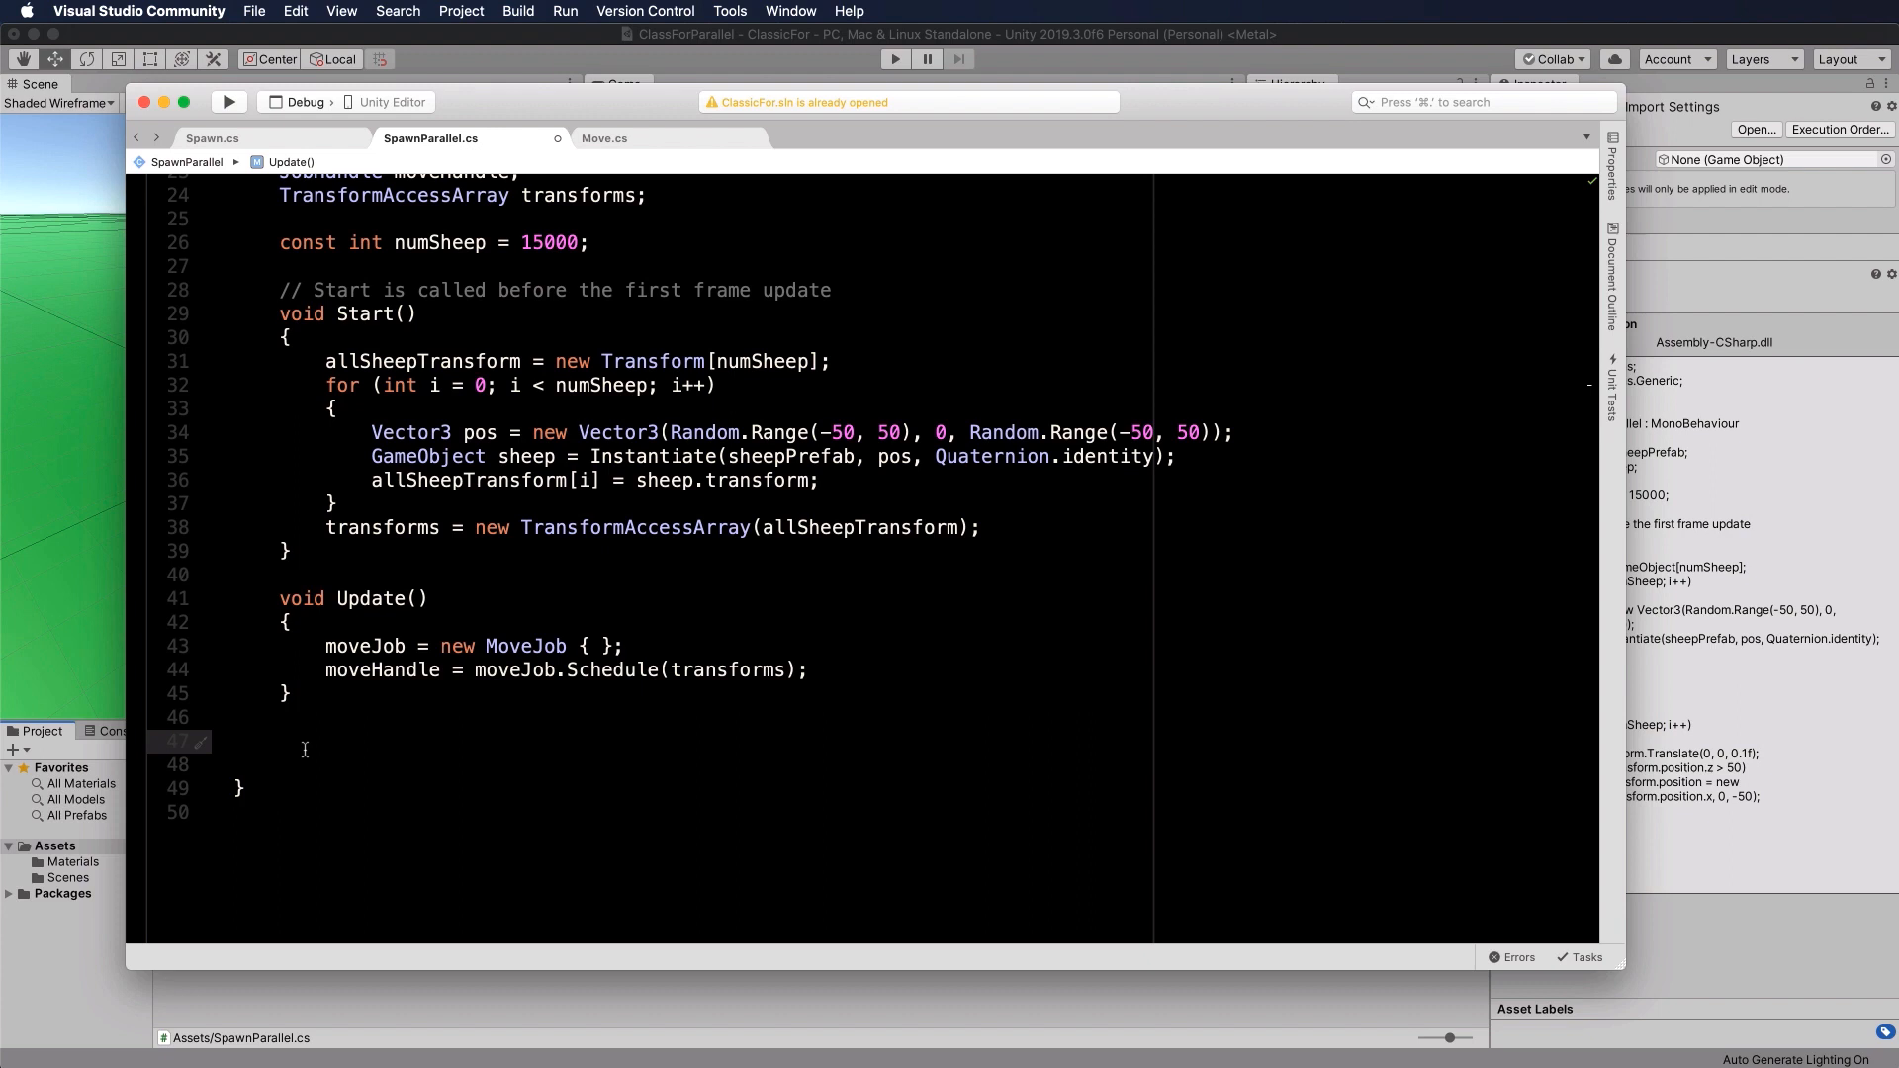
{"action": "left_click", "coordinate": [327, 670]}
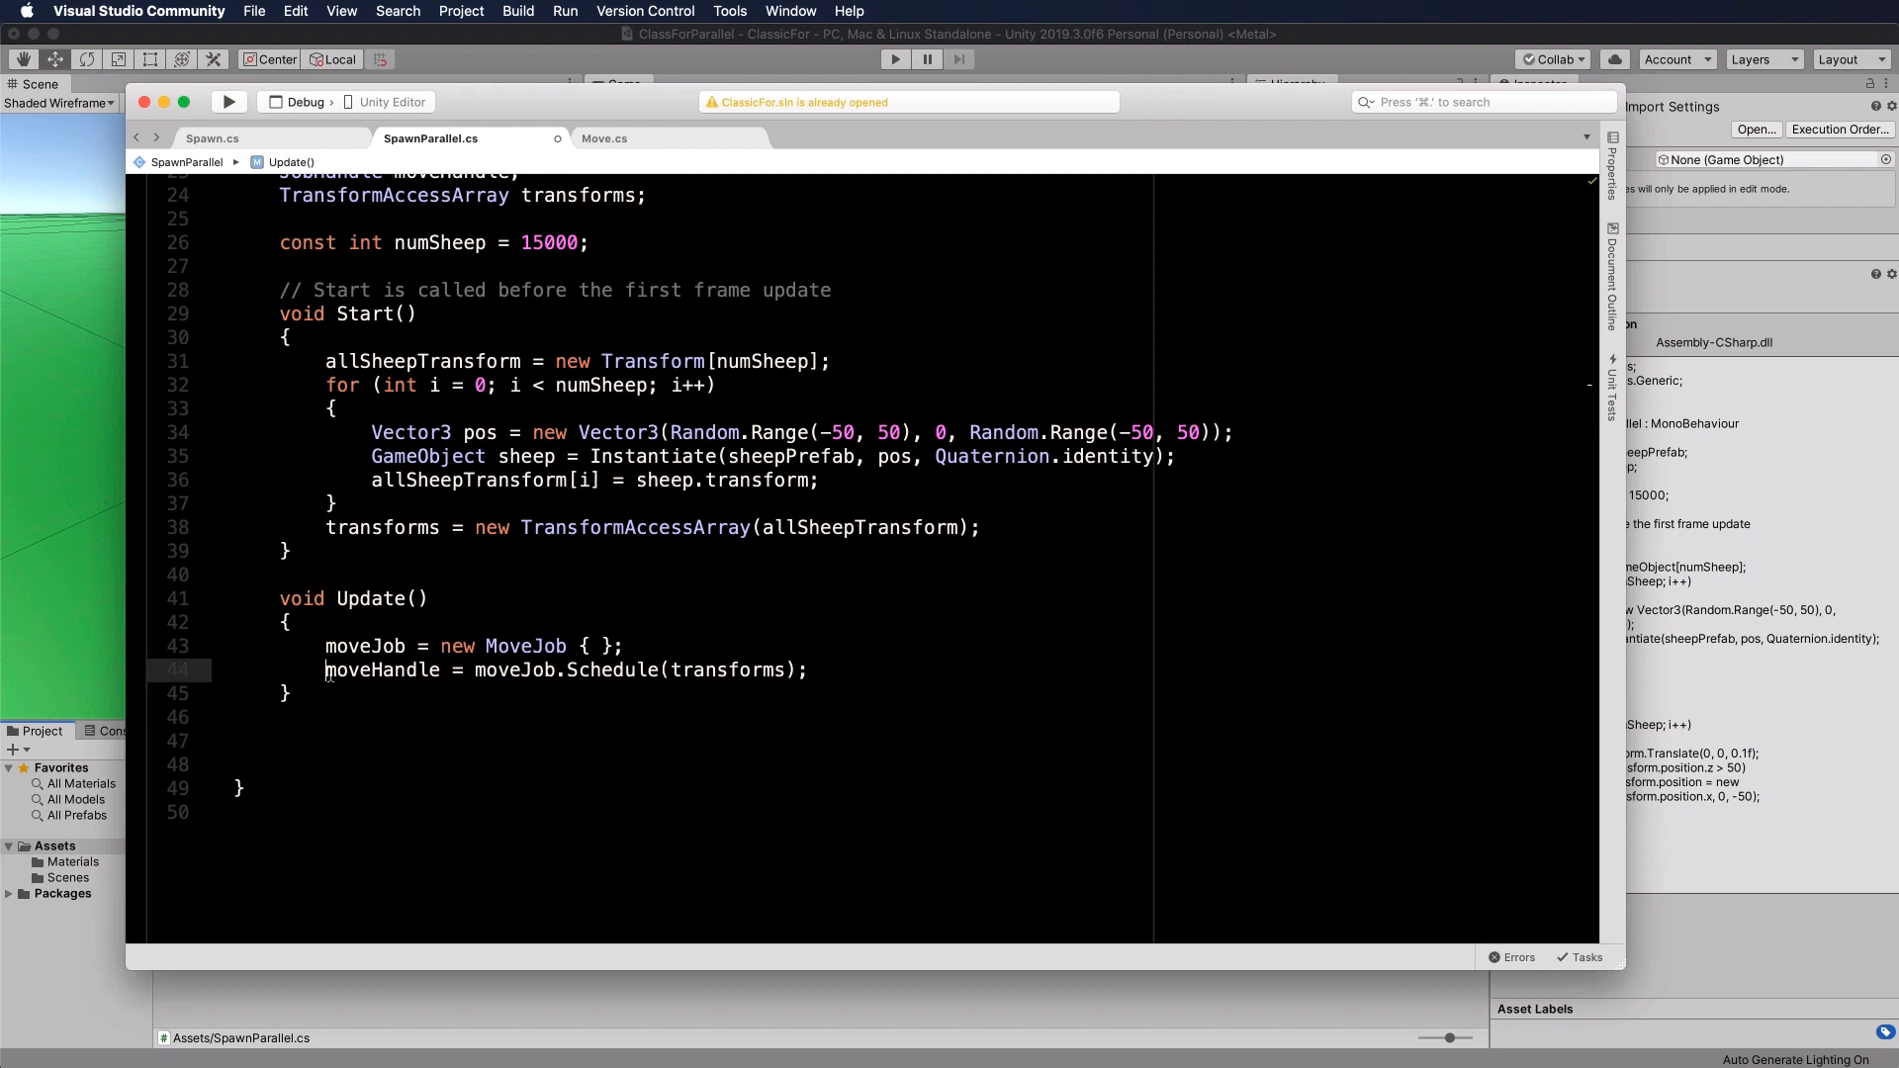
{"action": "double_click", "coordinate": [381, 671]}
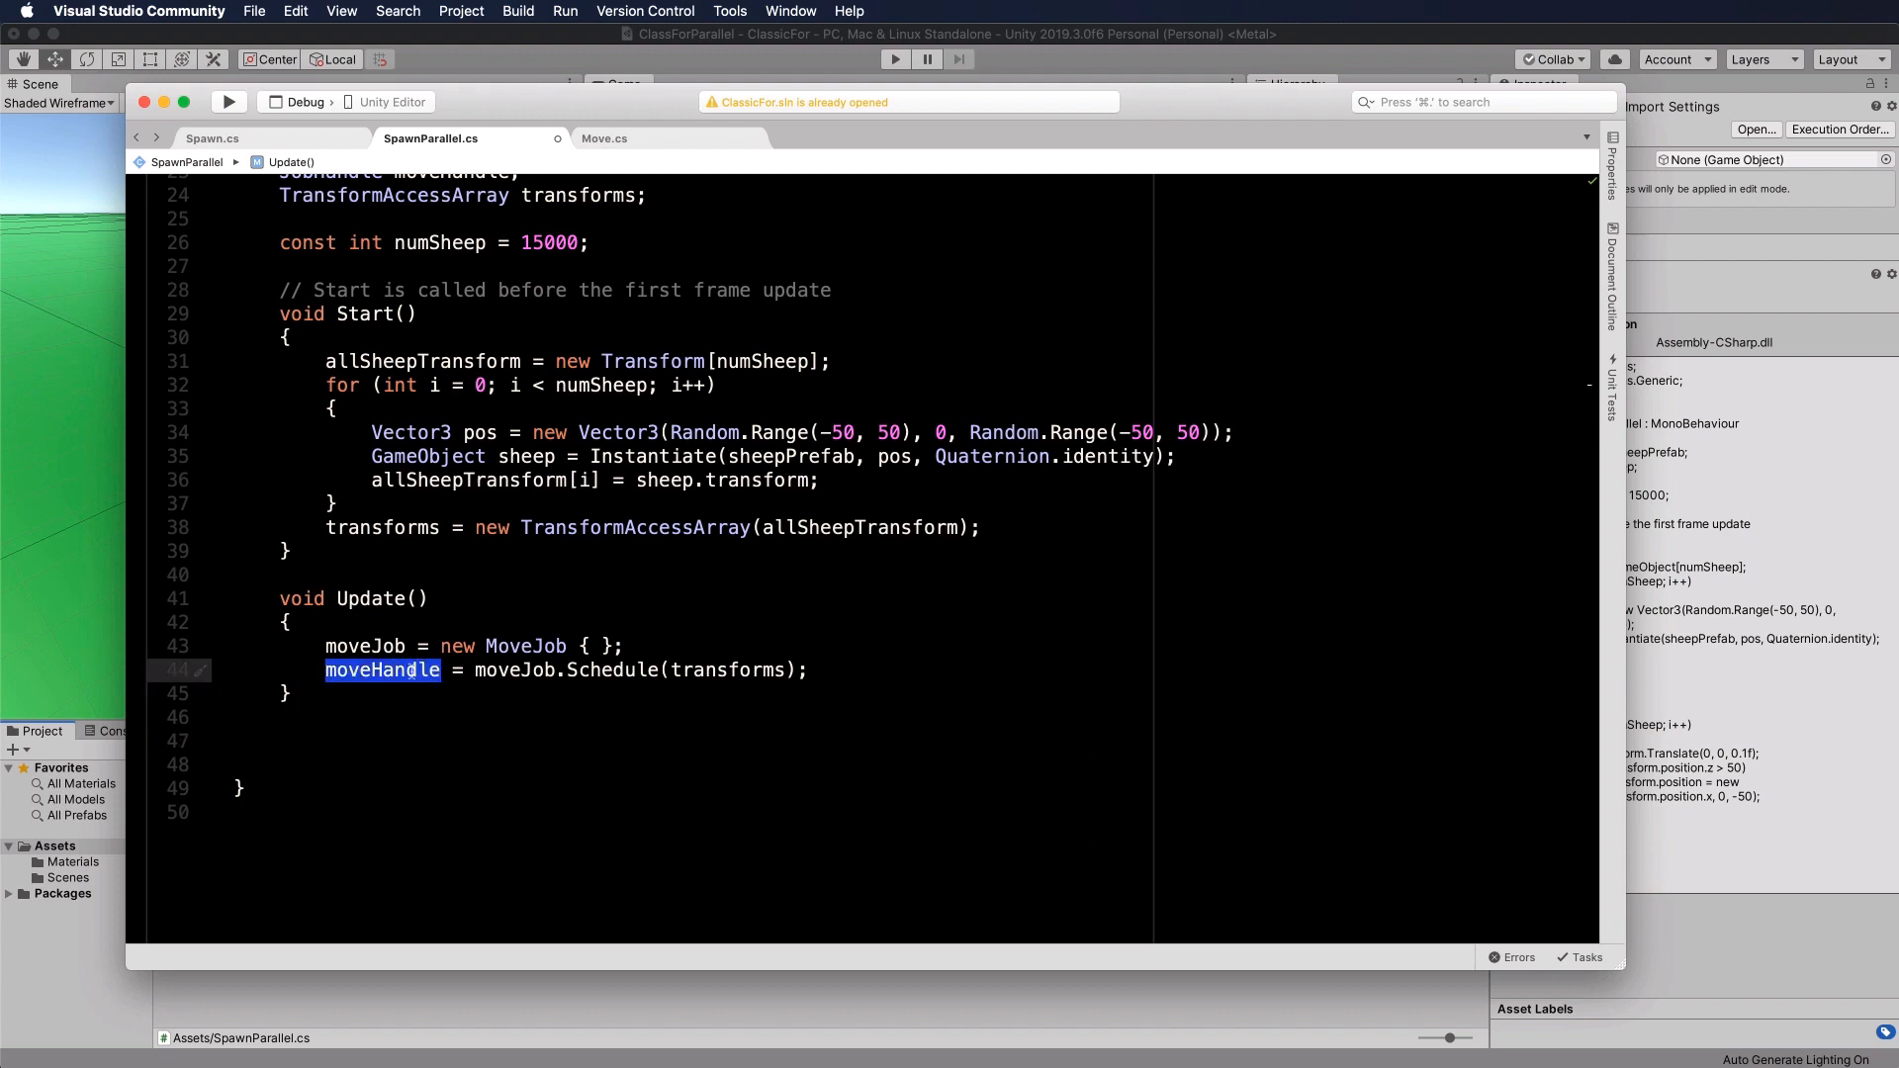
{"action": "mouse_move", "coordinate": [388, 671]}
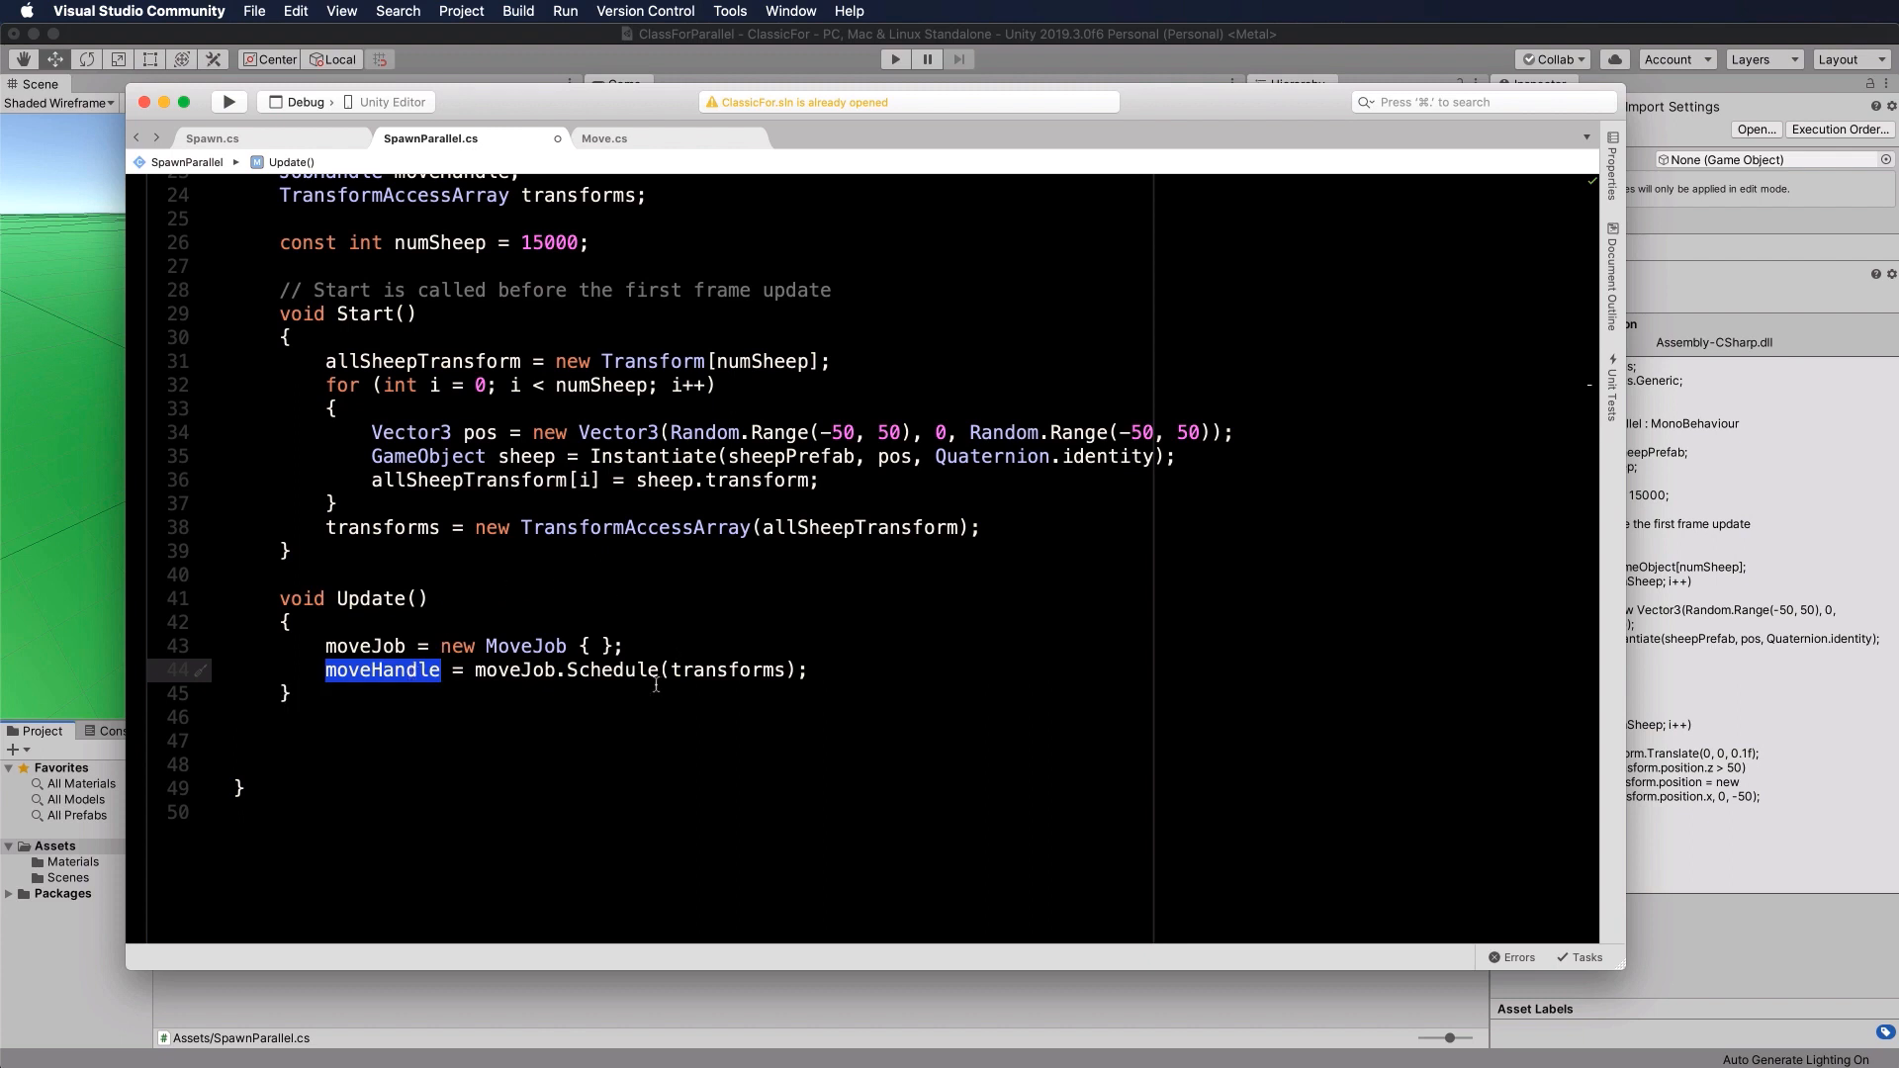
{"action": "mouse_move", "coordinate": [368, 617]}
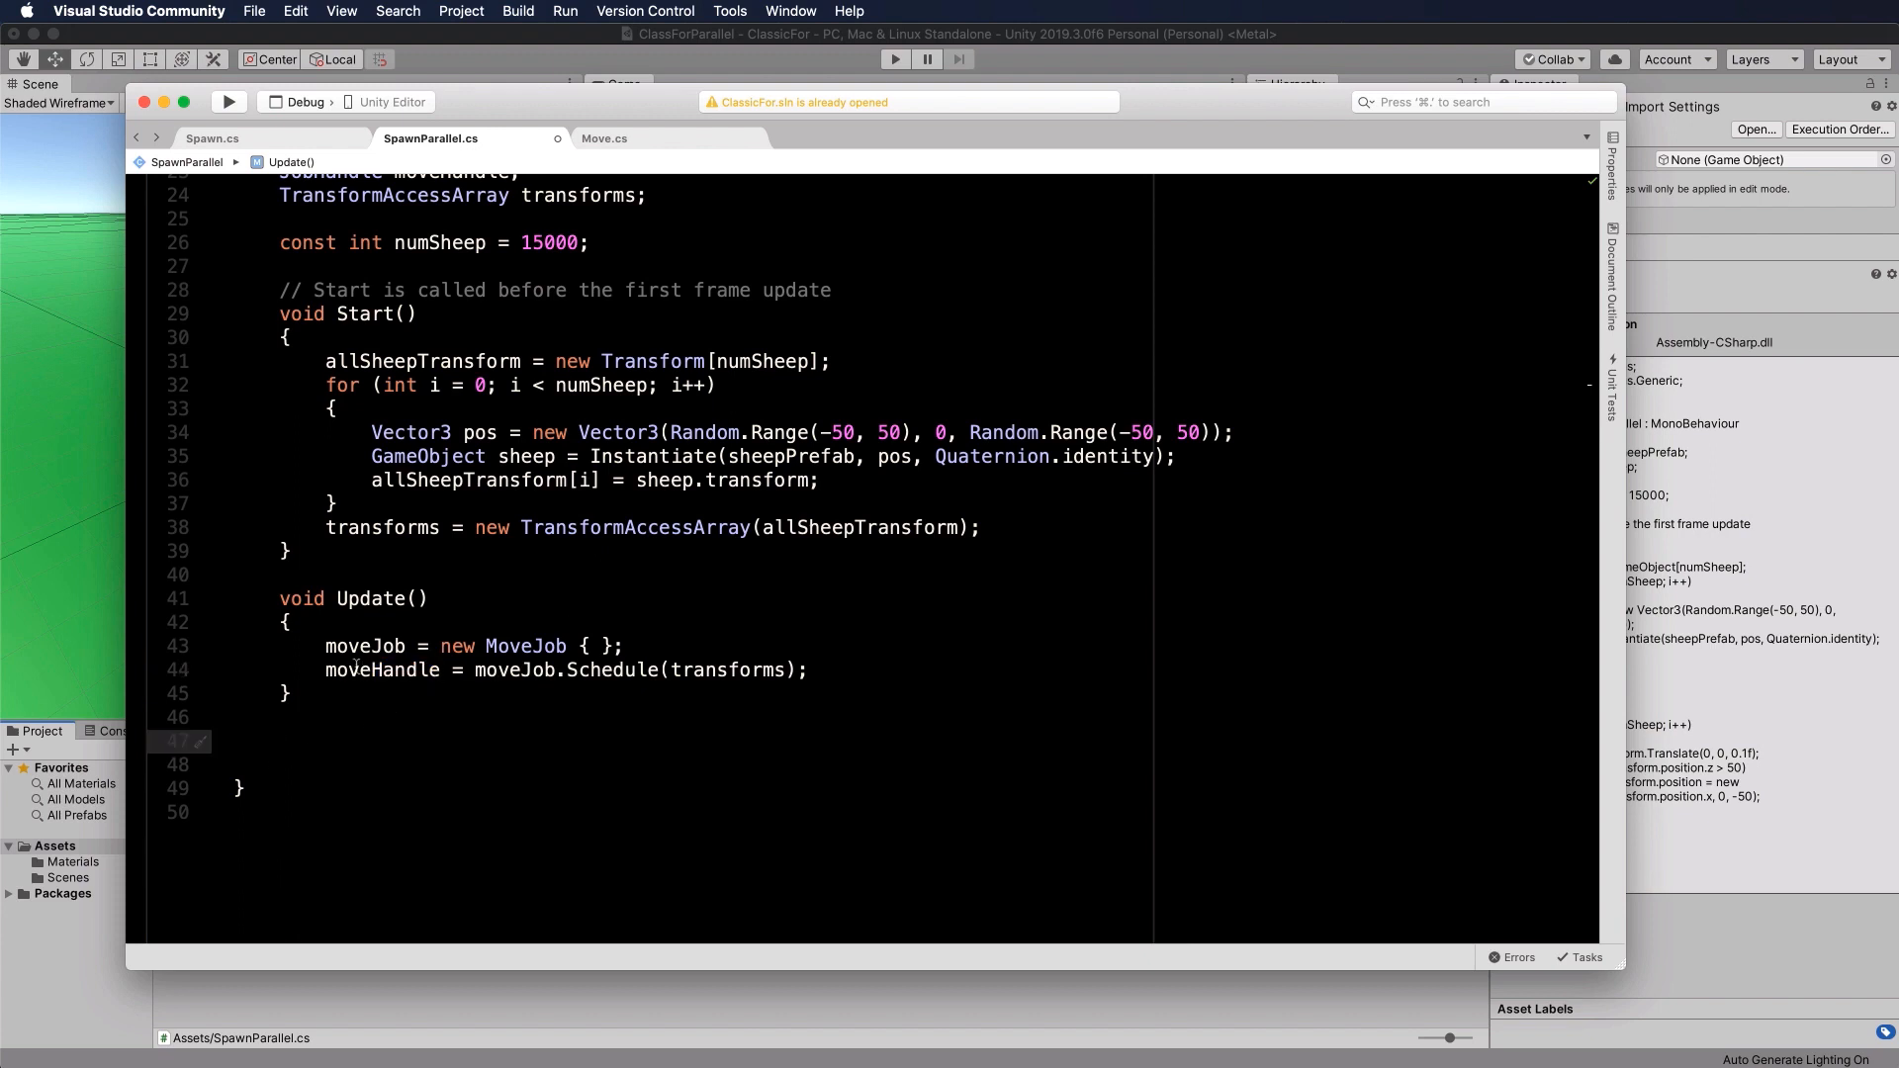
{"action": "mouse_move", "coordinate": [380, 671]}
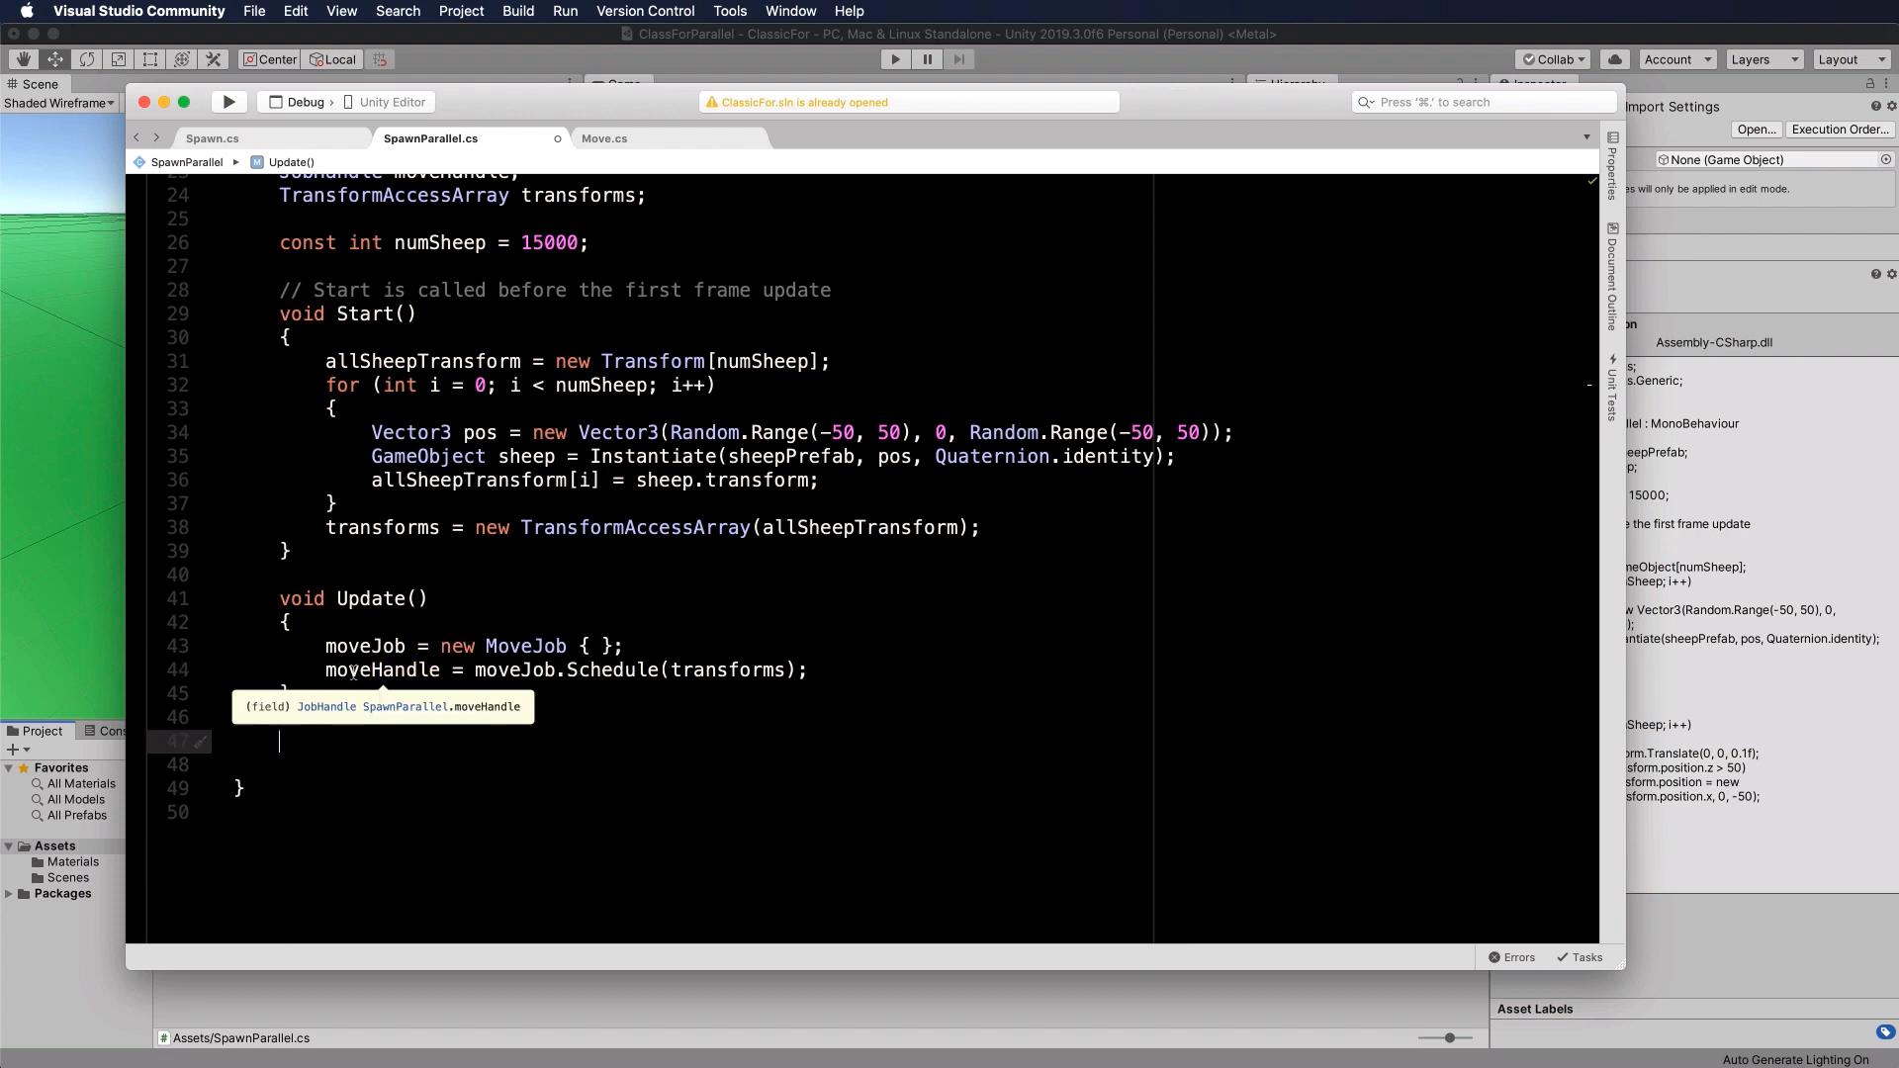
Step: Write a void LateUpdate() method calling moveHandle.Complete();
{"action": "type", "text": "void"}
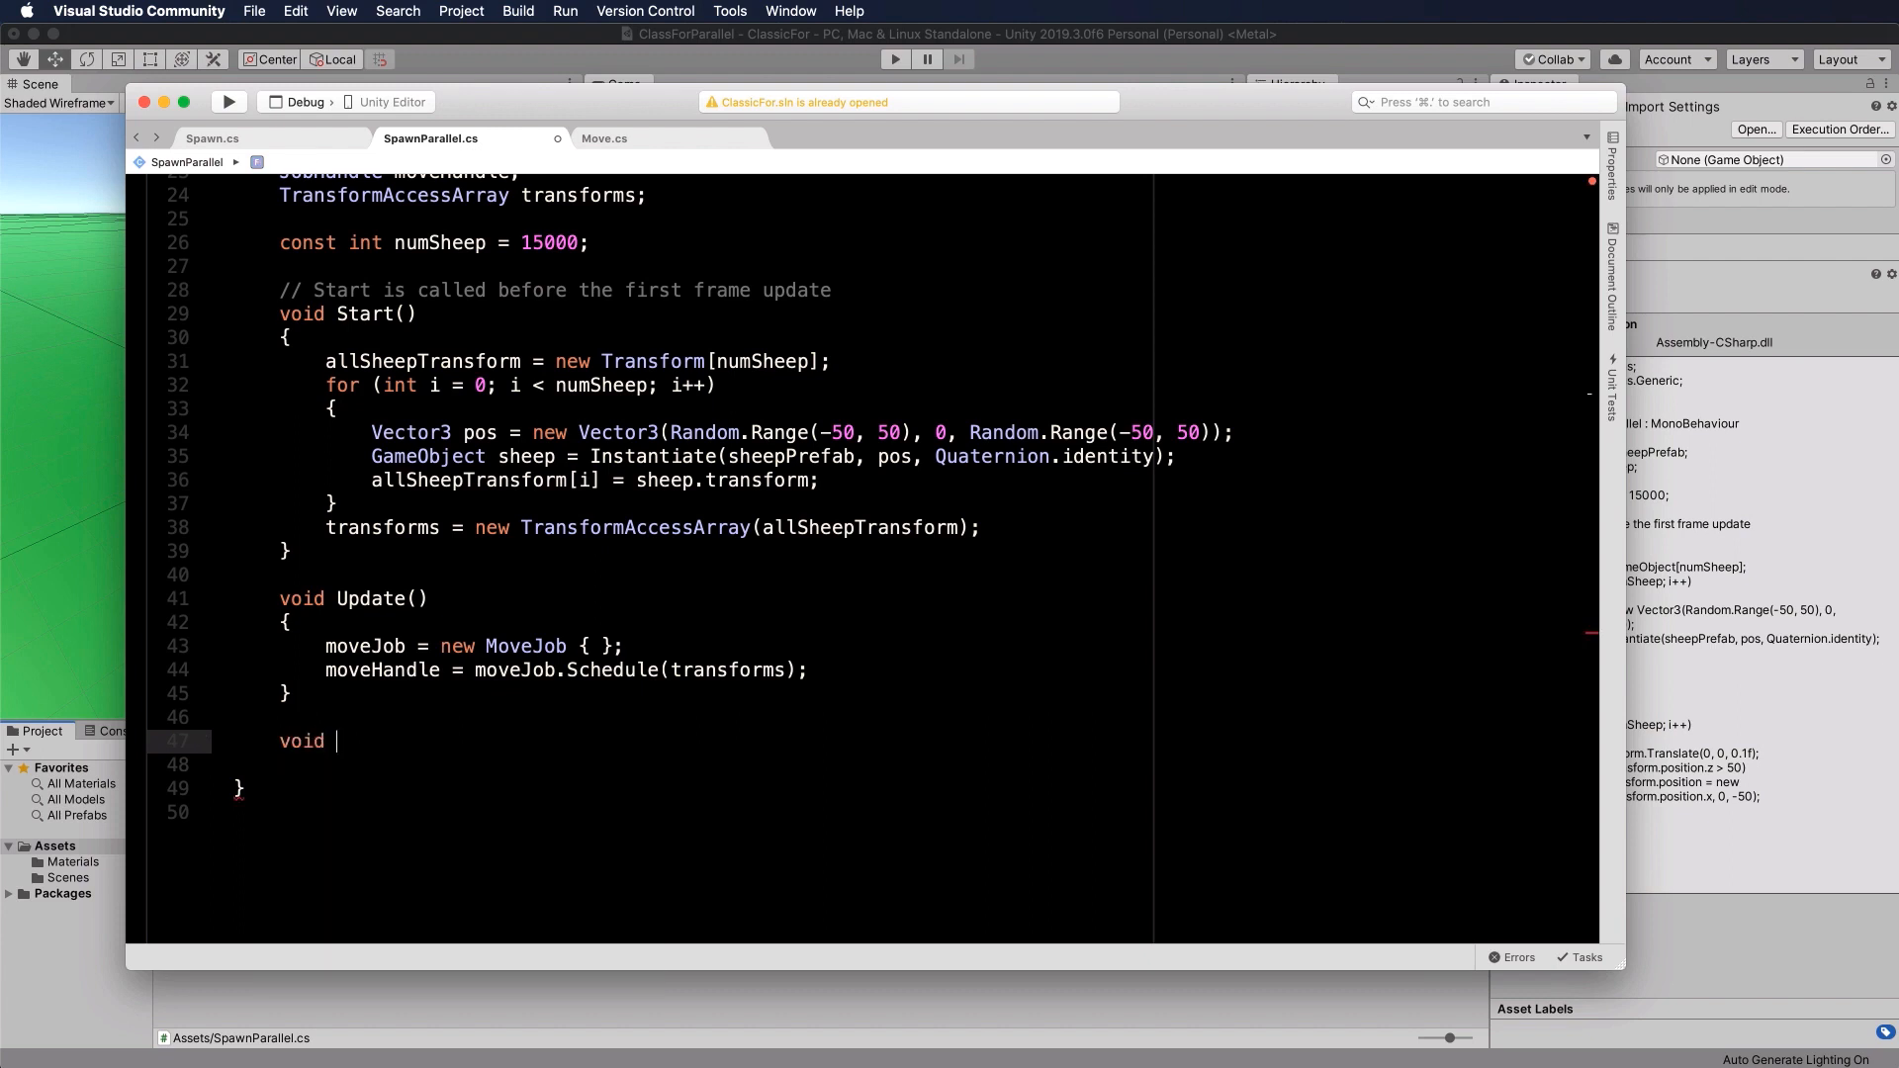
{"action": "type", "text": "LatUpdate("}
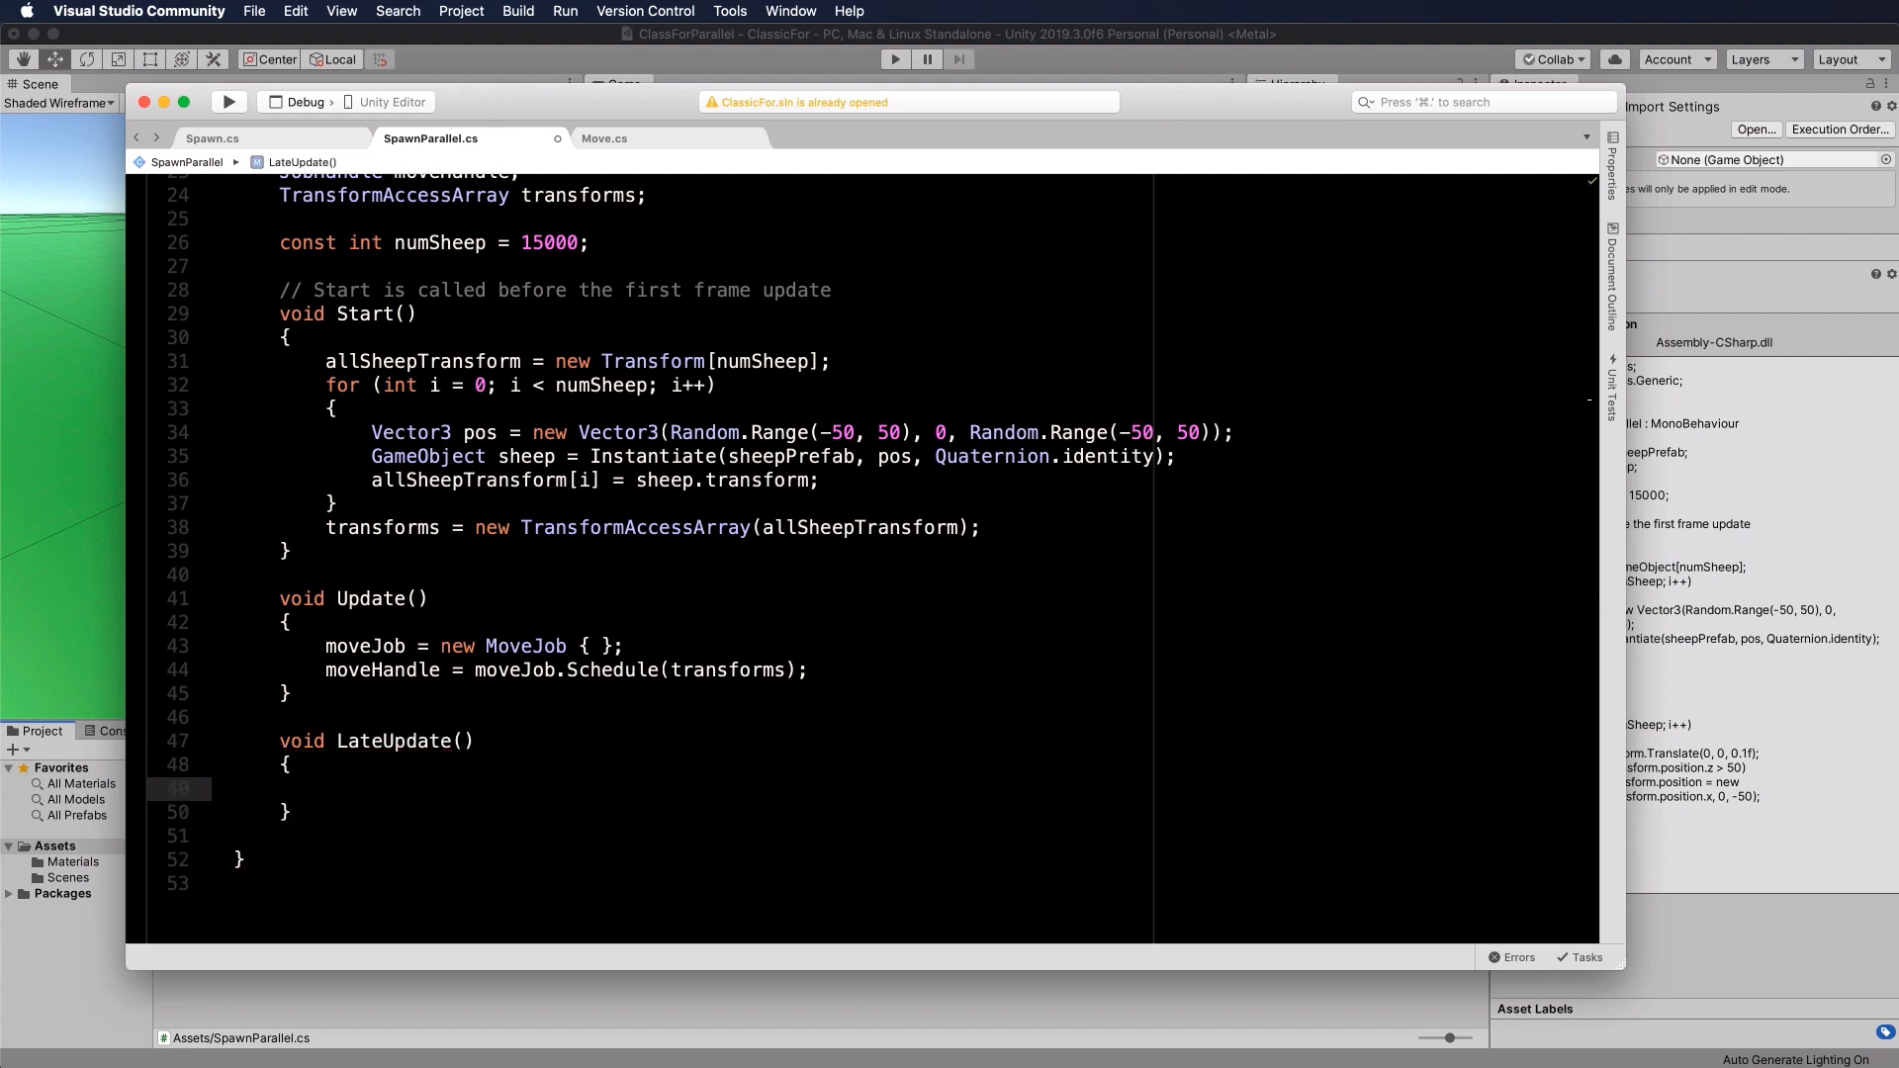
{"action": "type", "text": "moveHandle."}
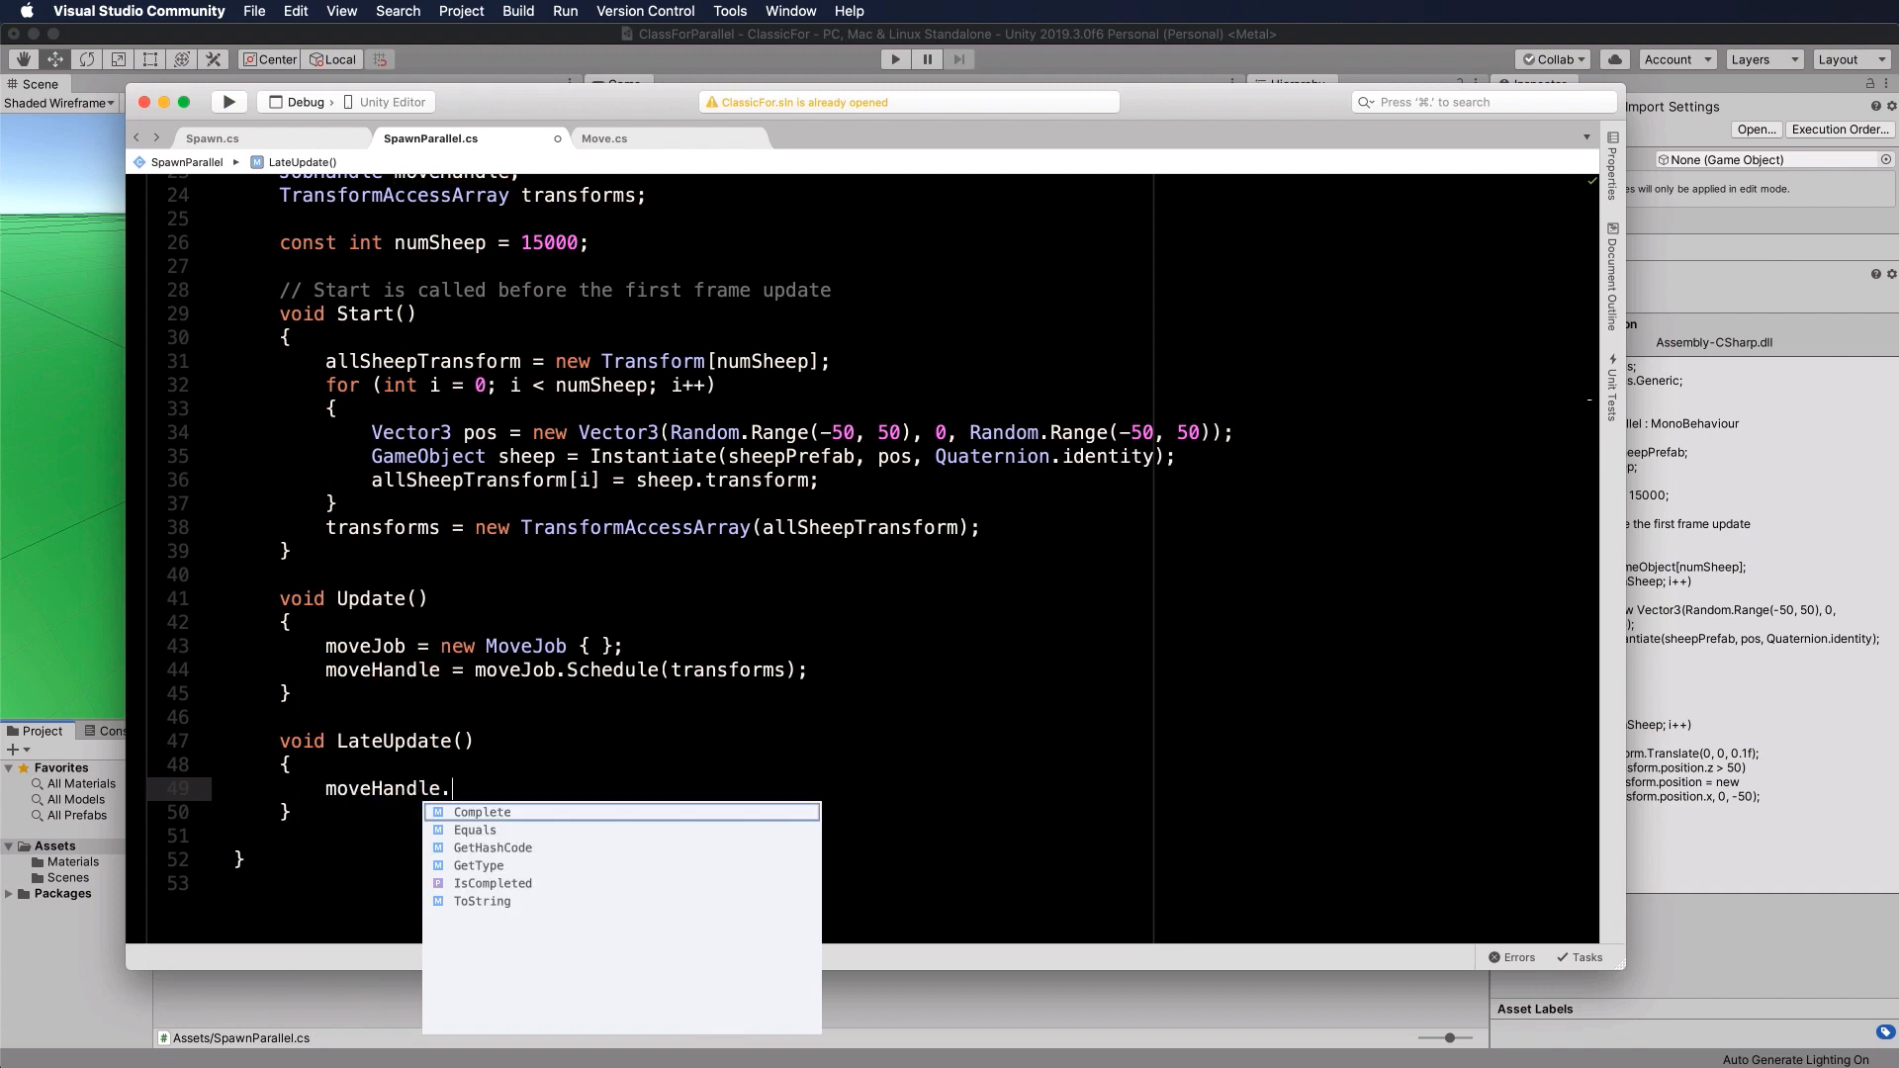
{"action": "type", "text": "Complete();"}
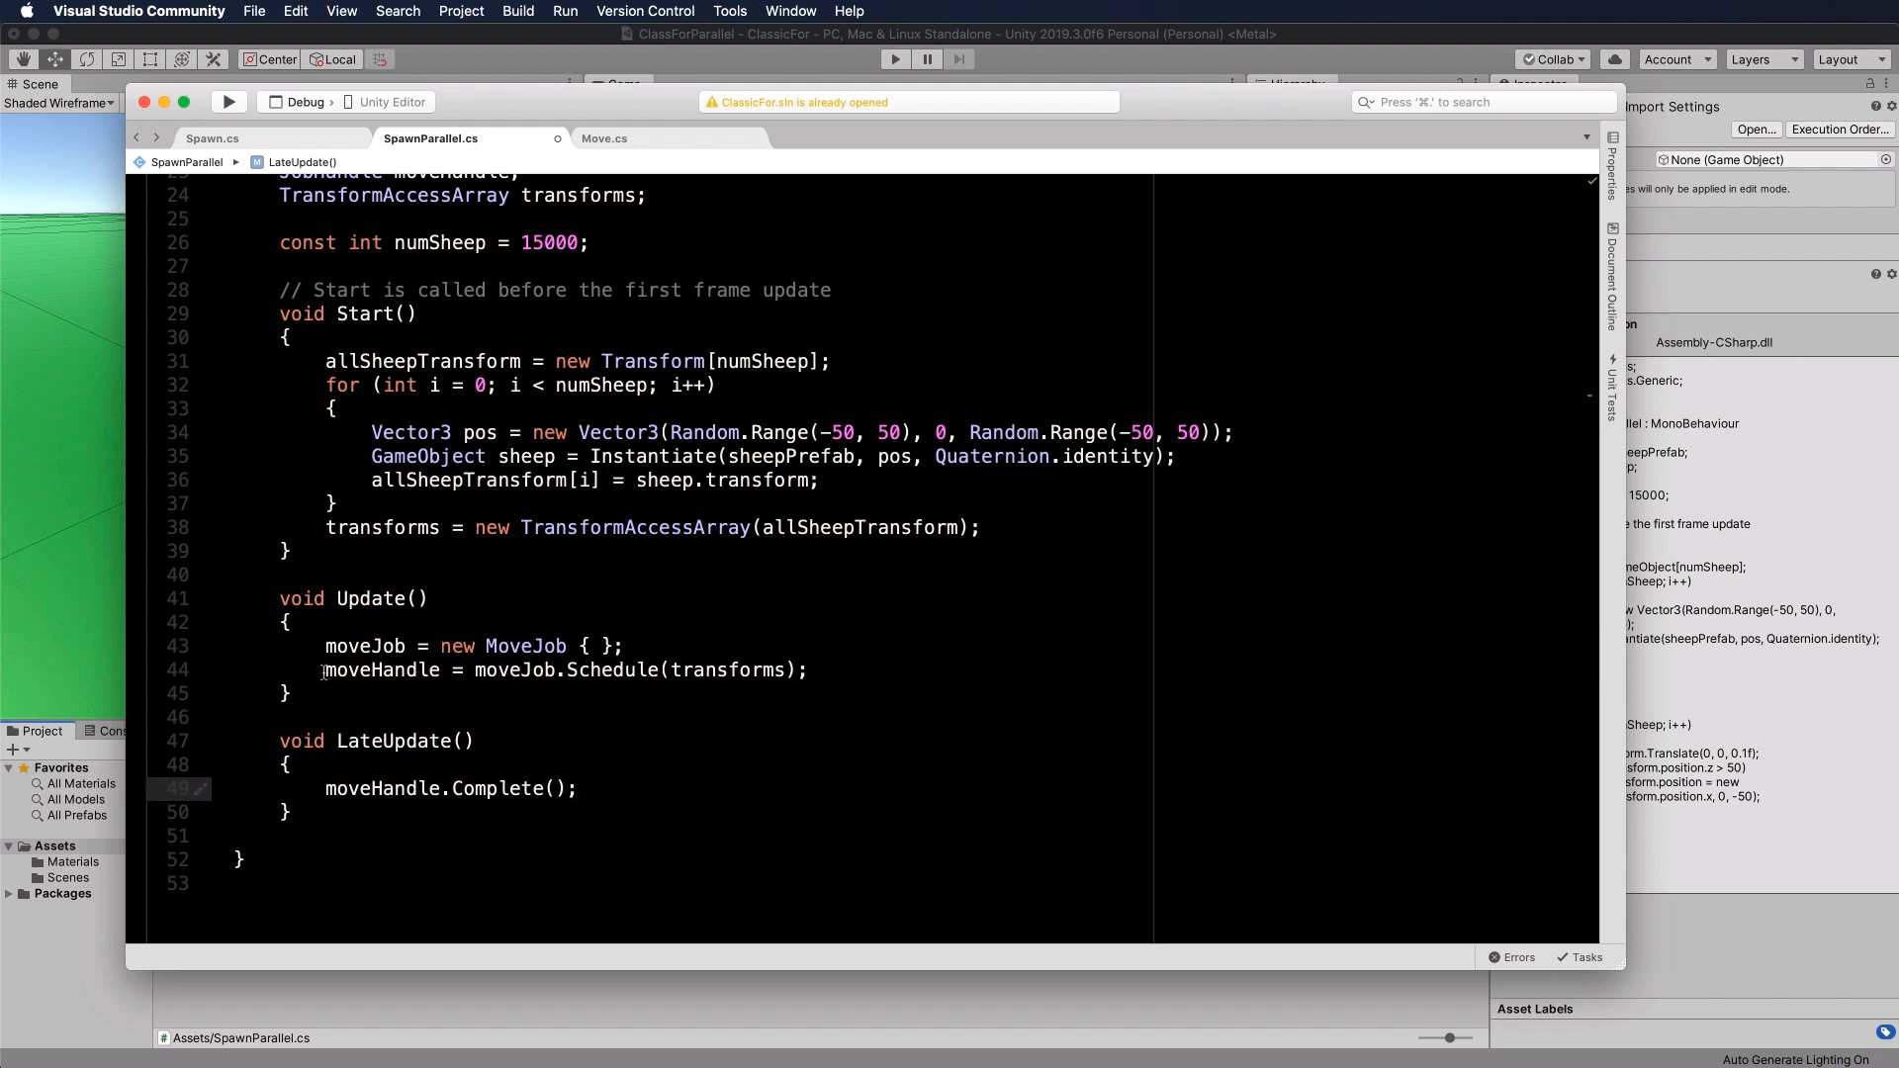
{"action": "triple_click", "coordinate": [564, 670]}
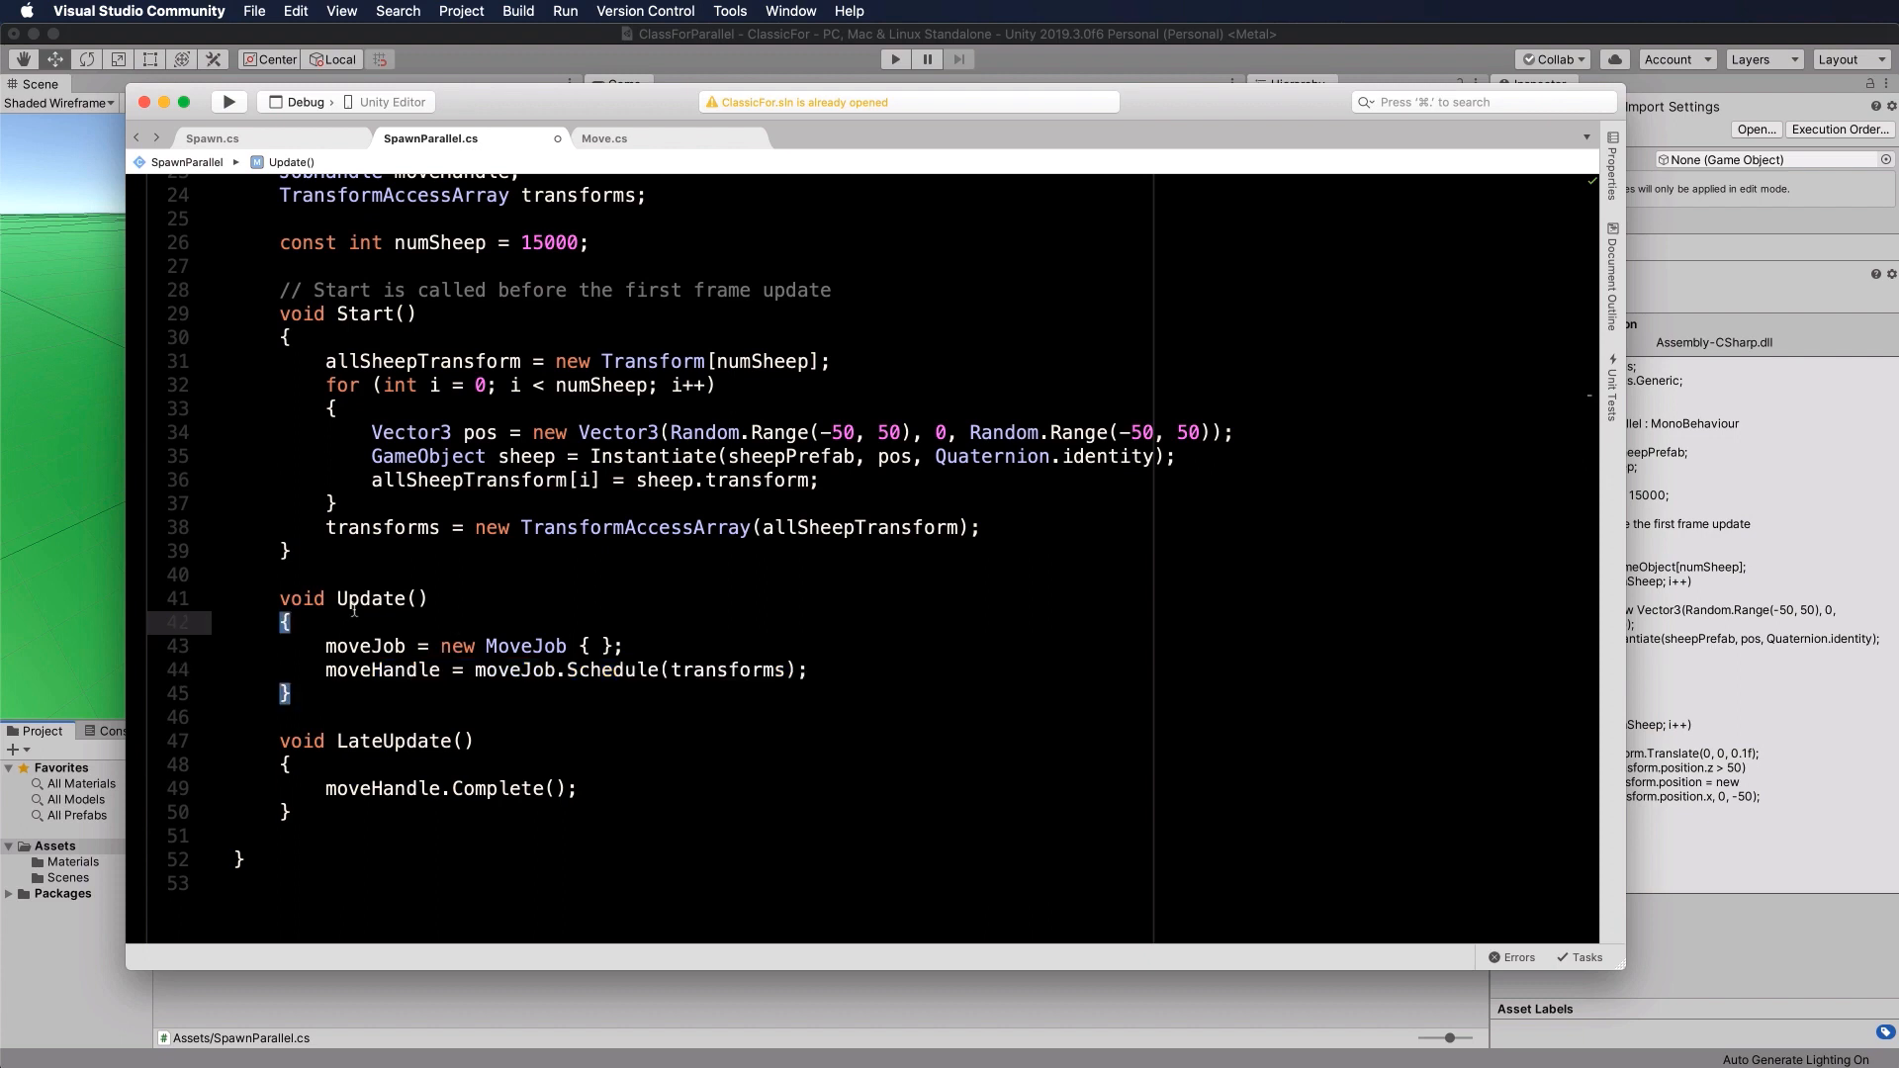
{"action": "mouse_move", "coordinate": [480, 619]}
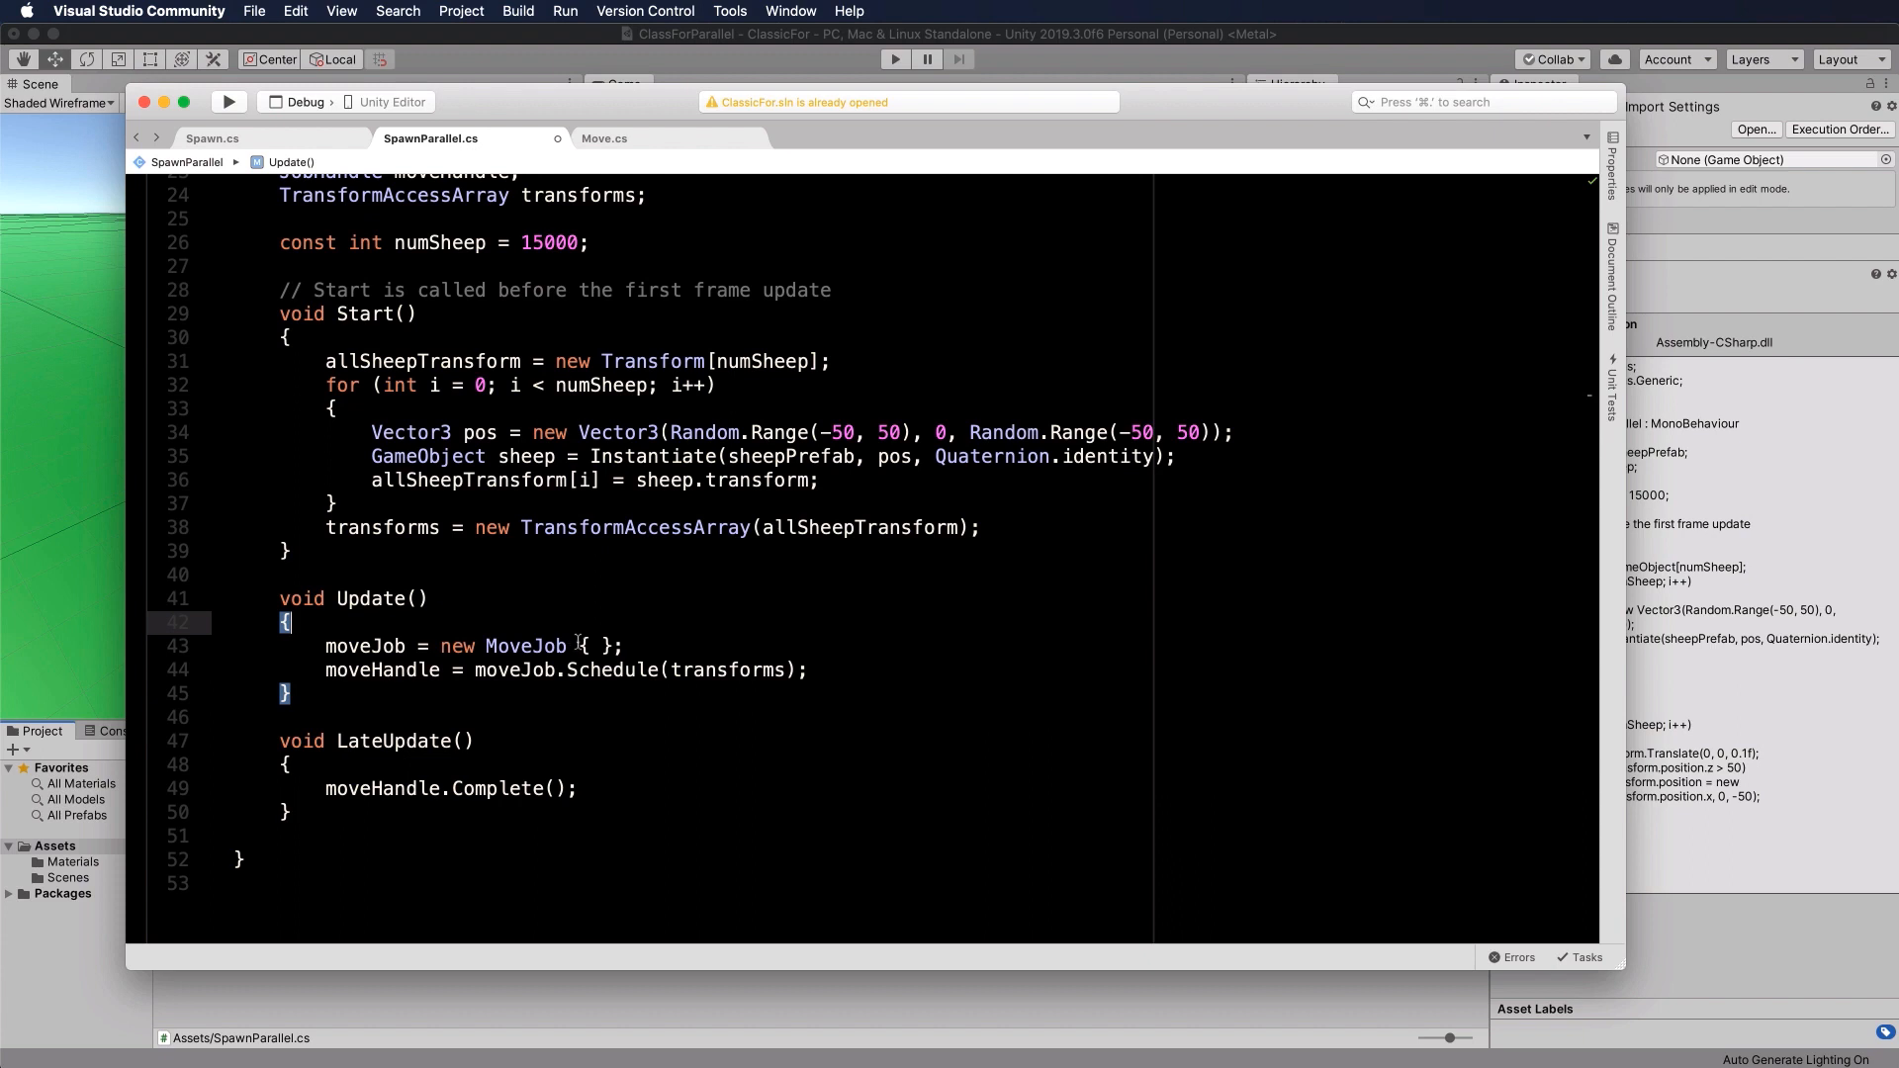
{"action": "mouse_move", "coordinate": [376, 589]}
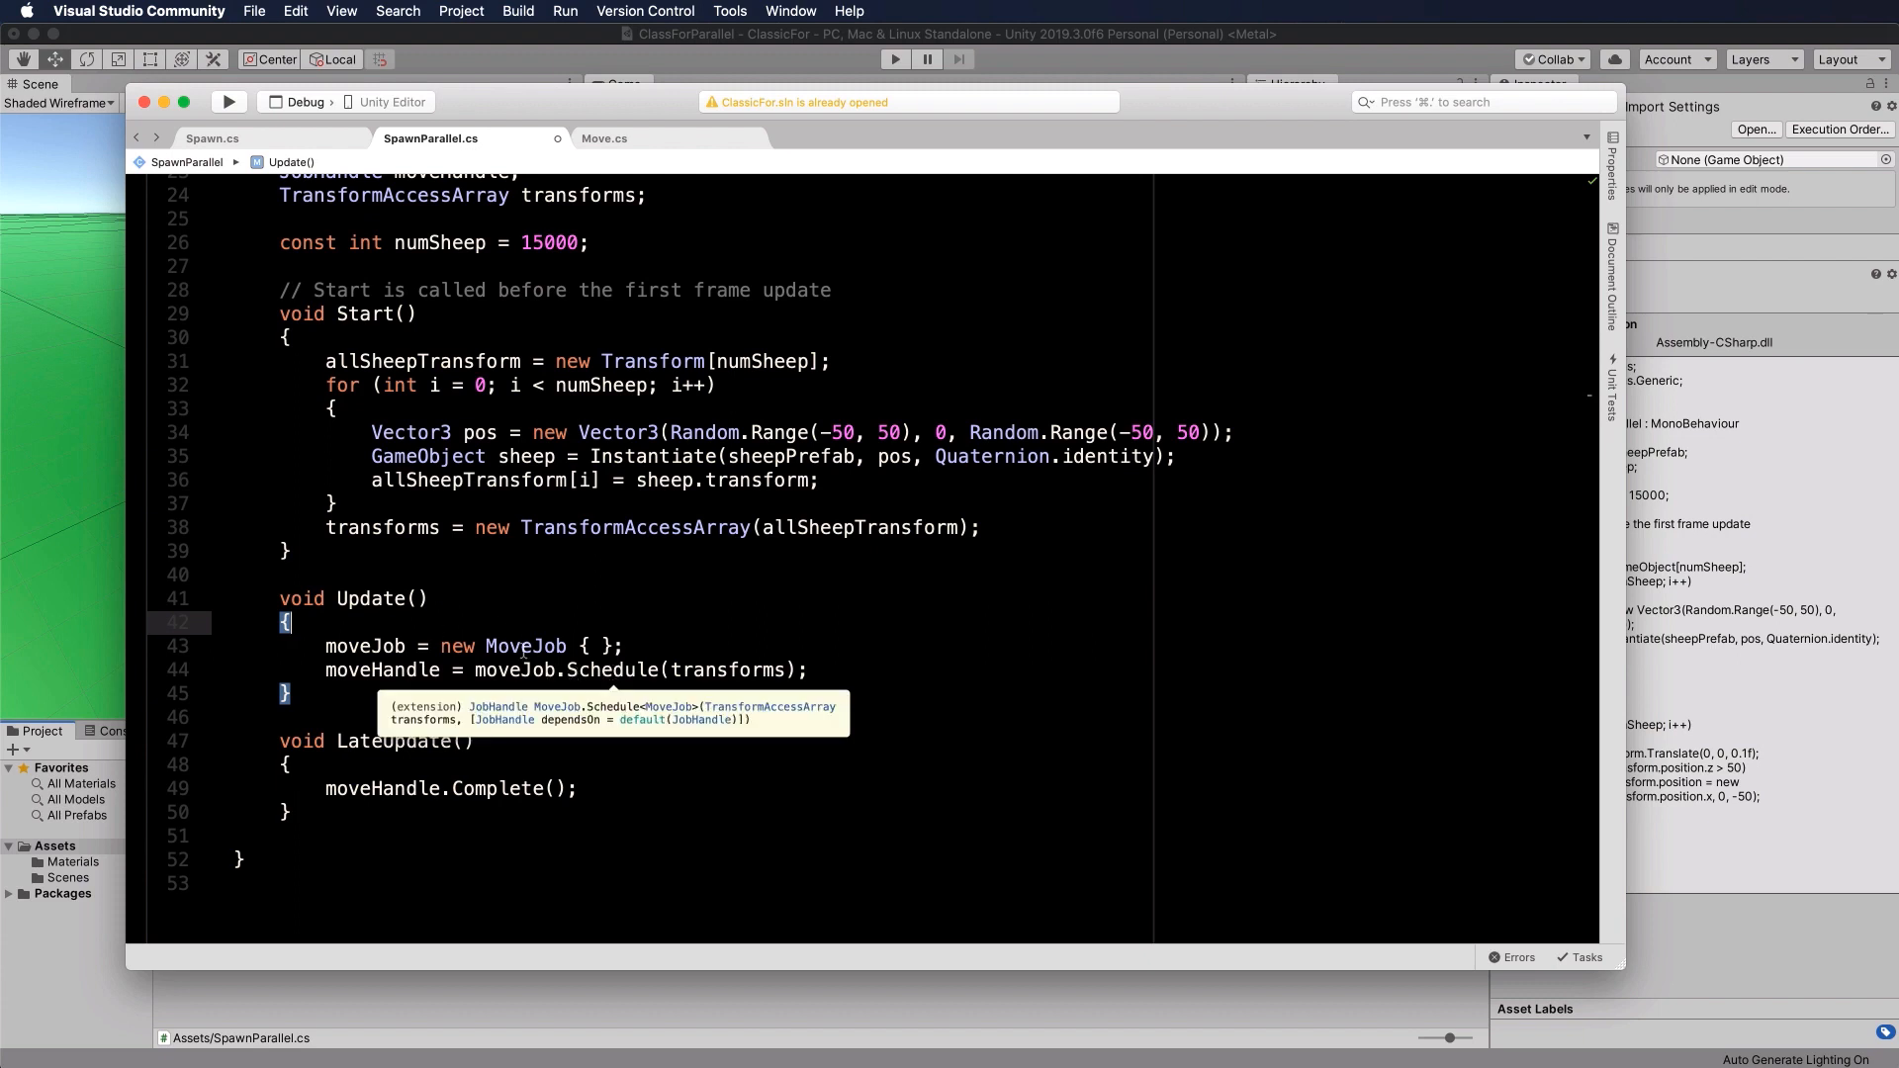
{"action": "mouse_move", "coordinate": [496, 797]}
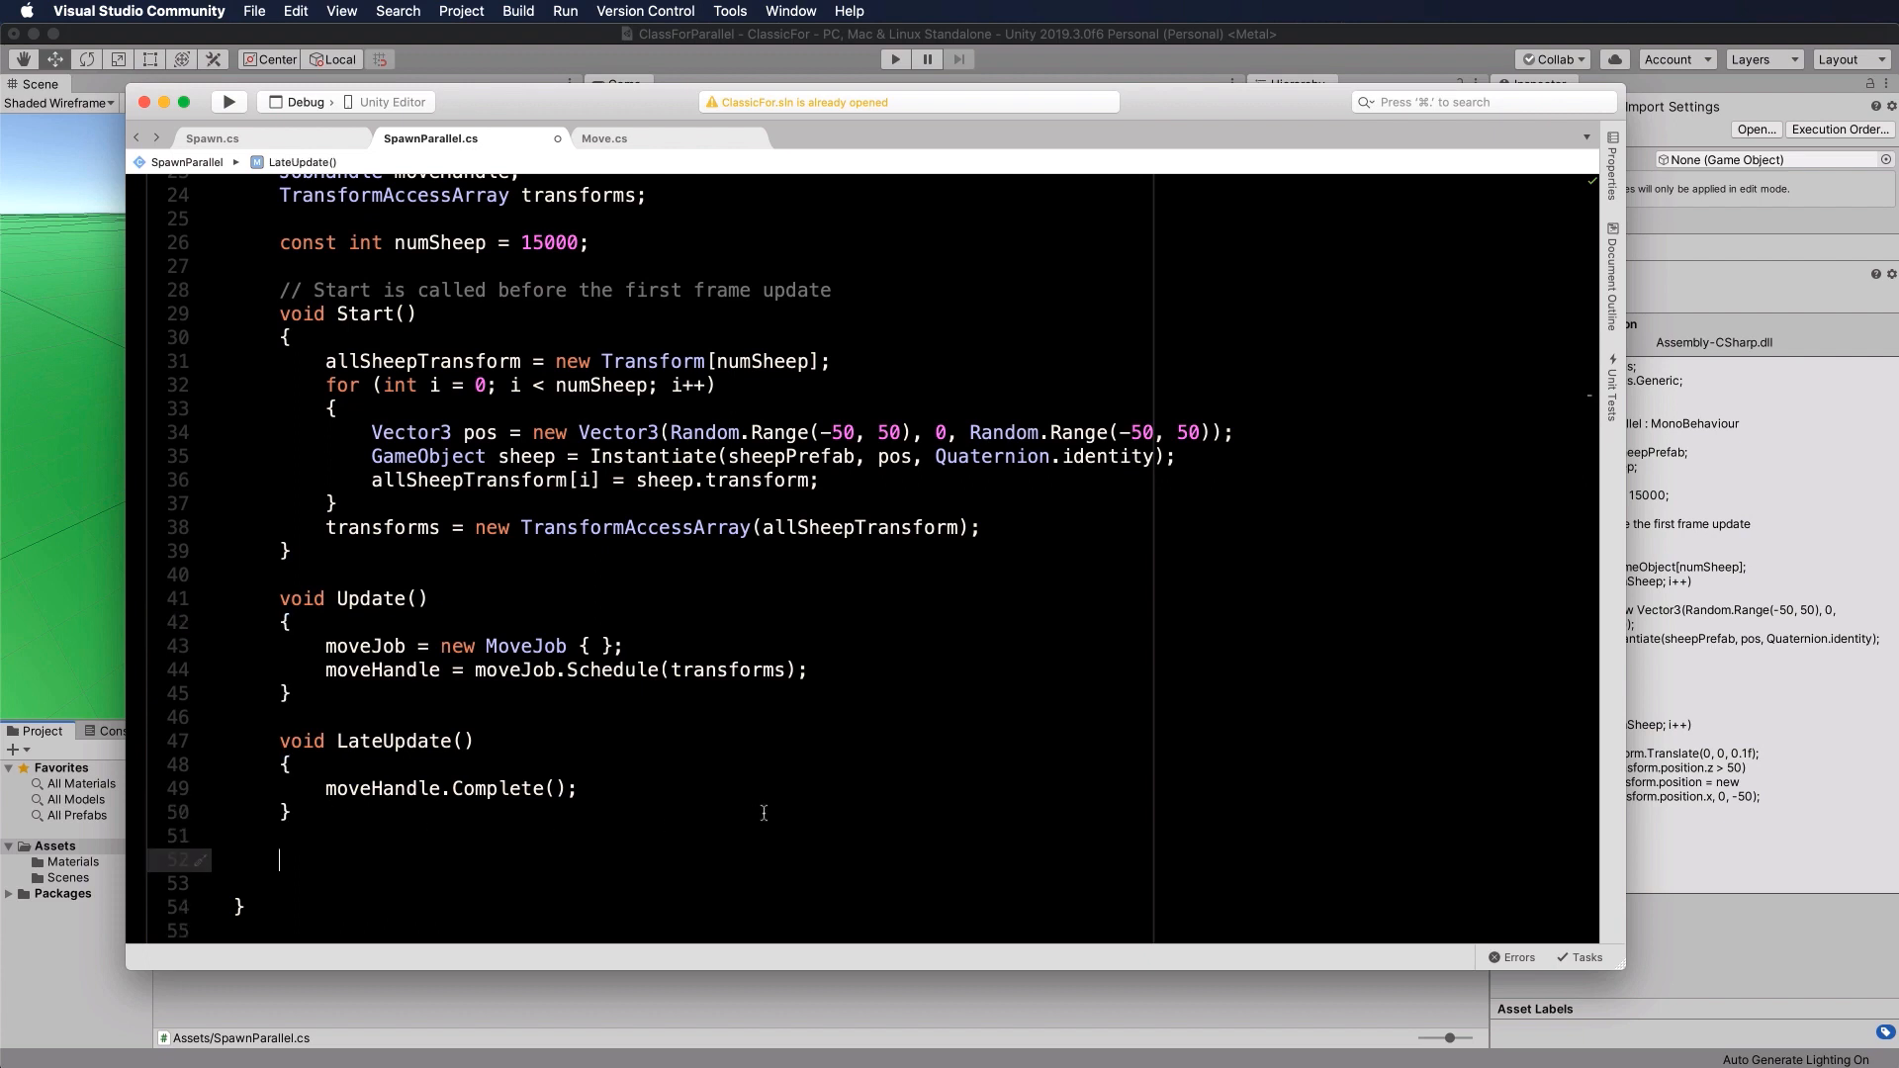
{"action": "mouse_move", "coordinate": [752, 850]}
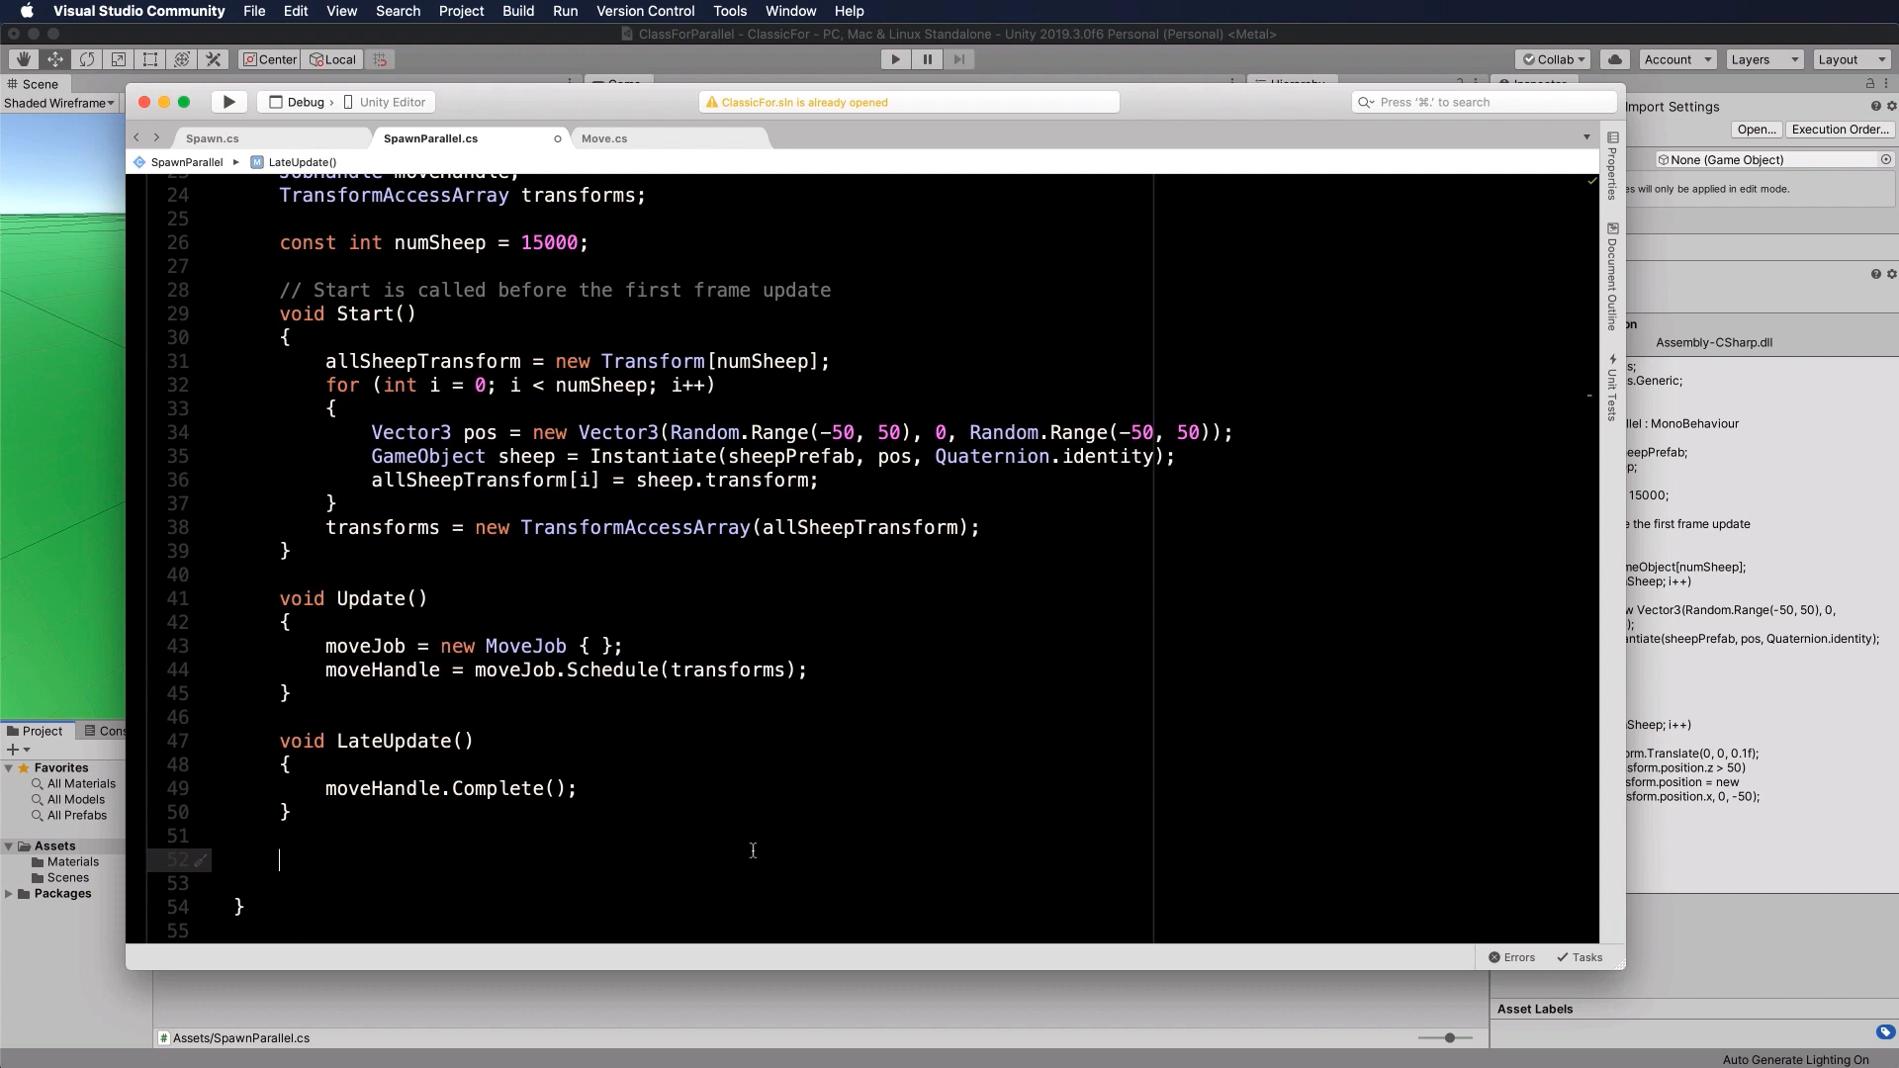
Step: Write a void OnDestroy() method calling transforms.Dispose();
{"action": "type", "text": "void OnDest"}
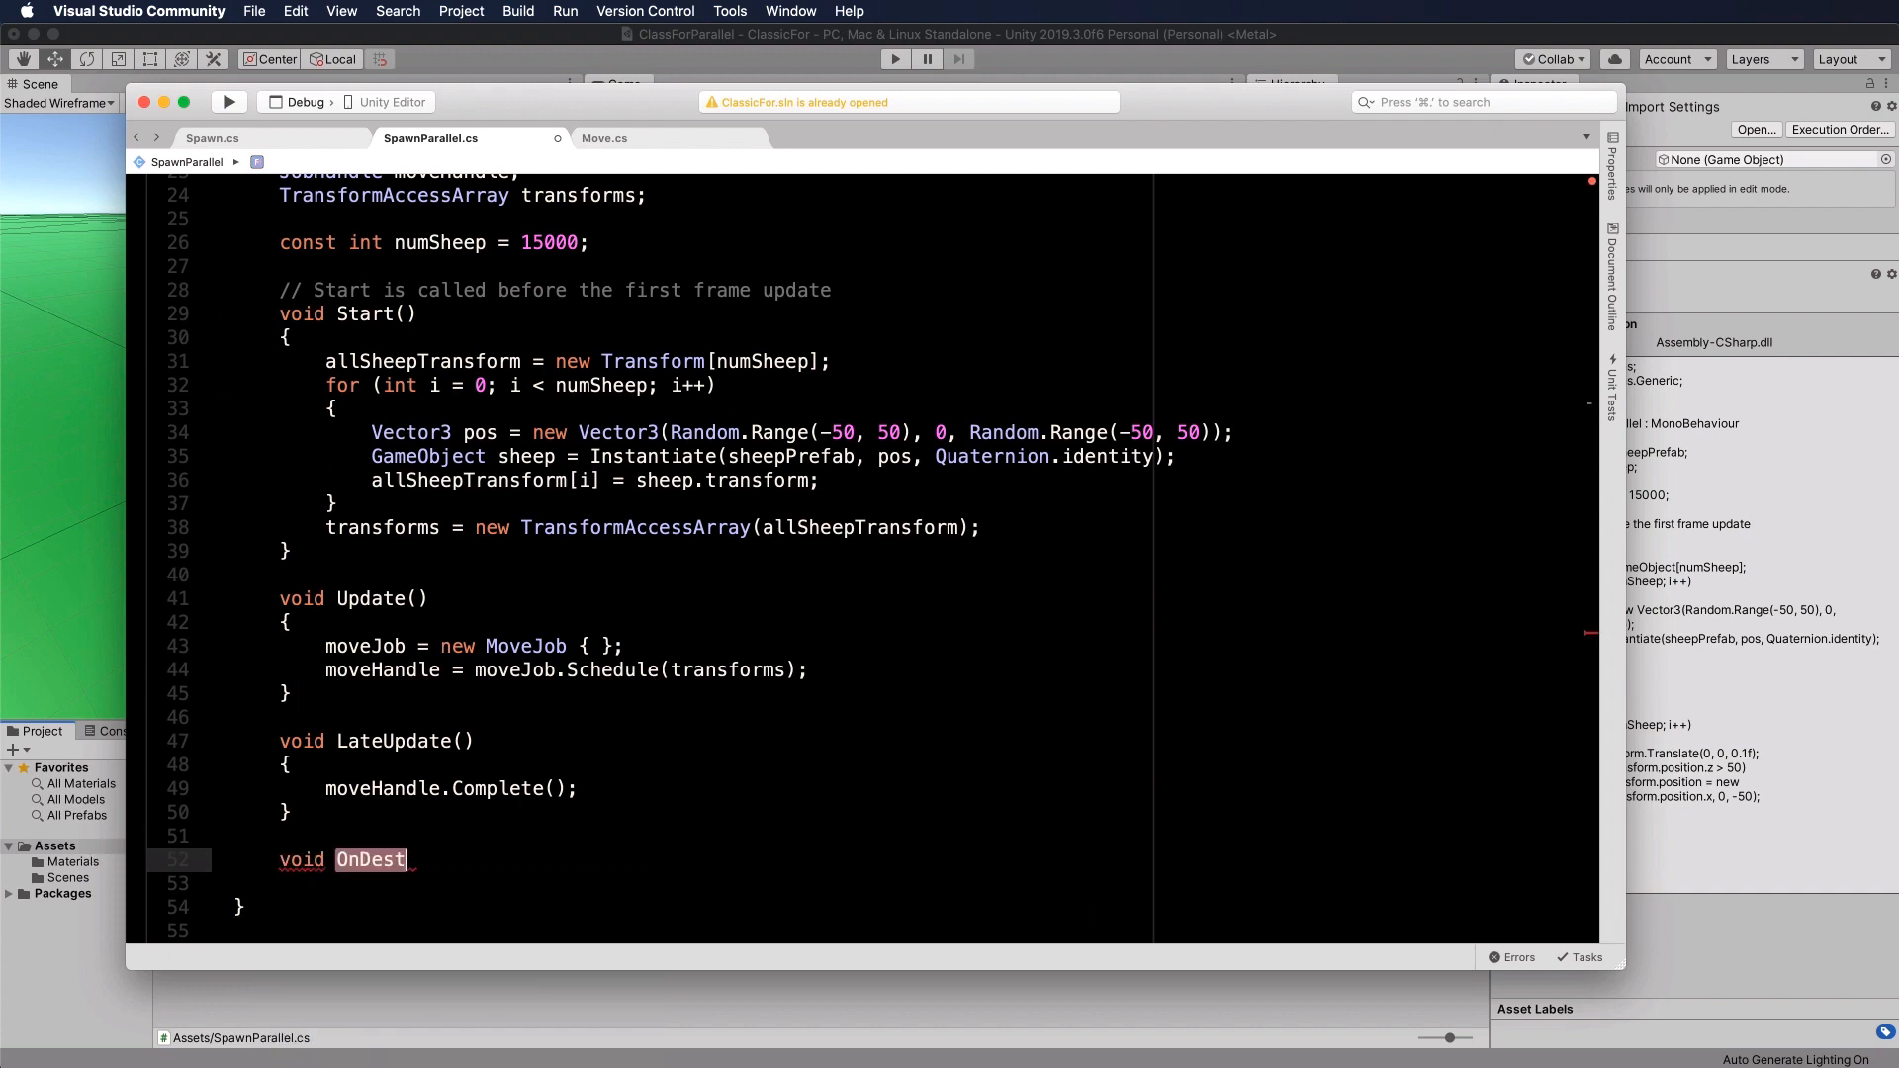
{"action": "type", "text": "roy()"}
{"action": "left_click", "coordinate": [900, 883]}
{"action": "type", "text": "{"}
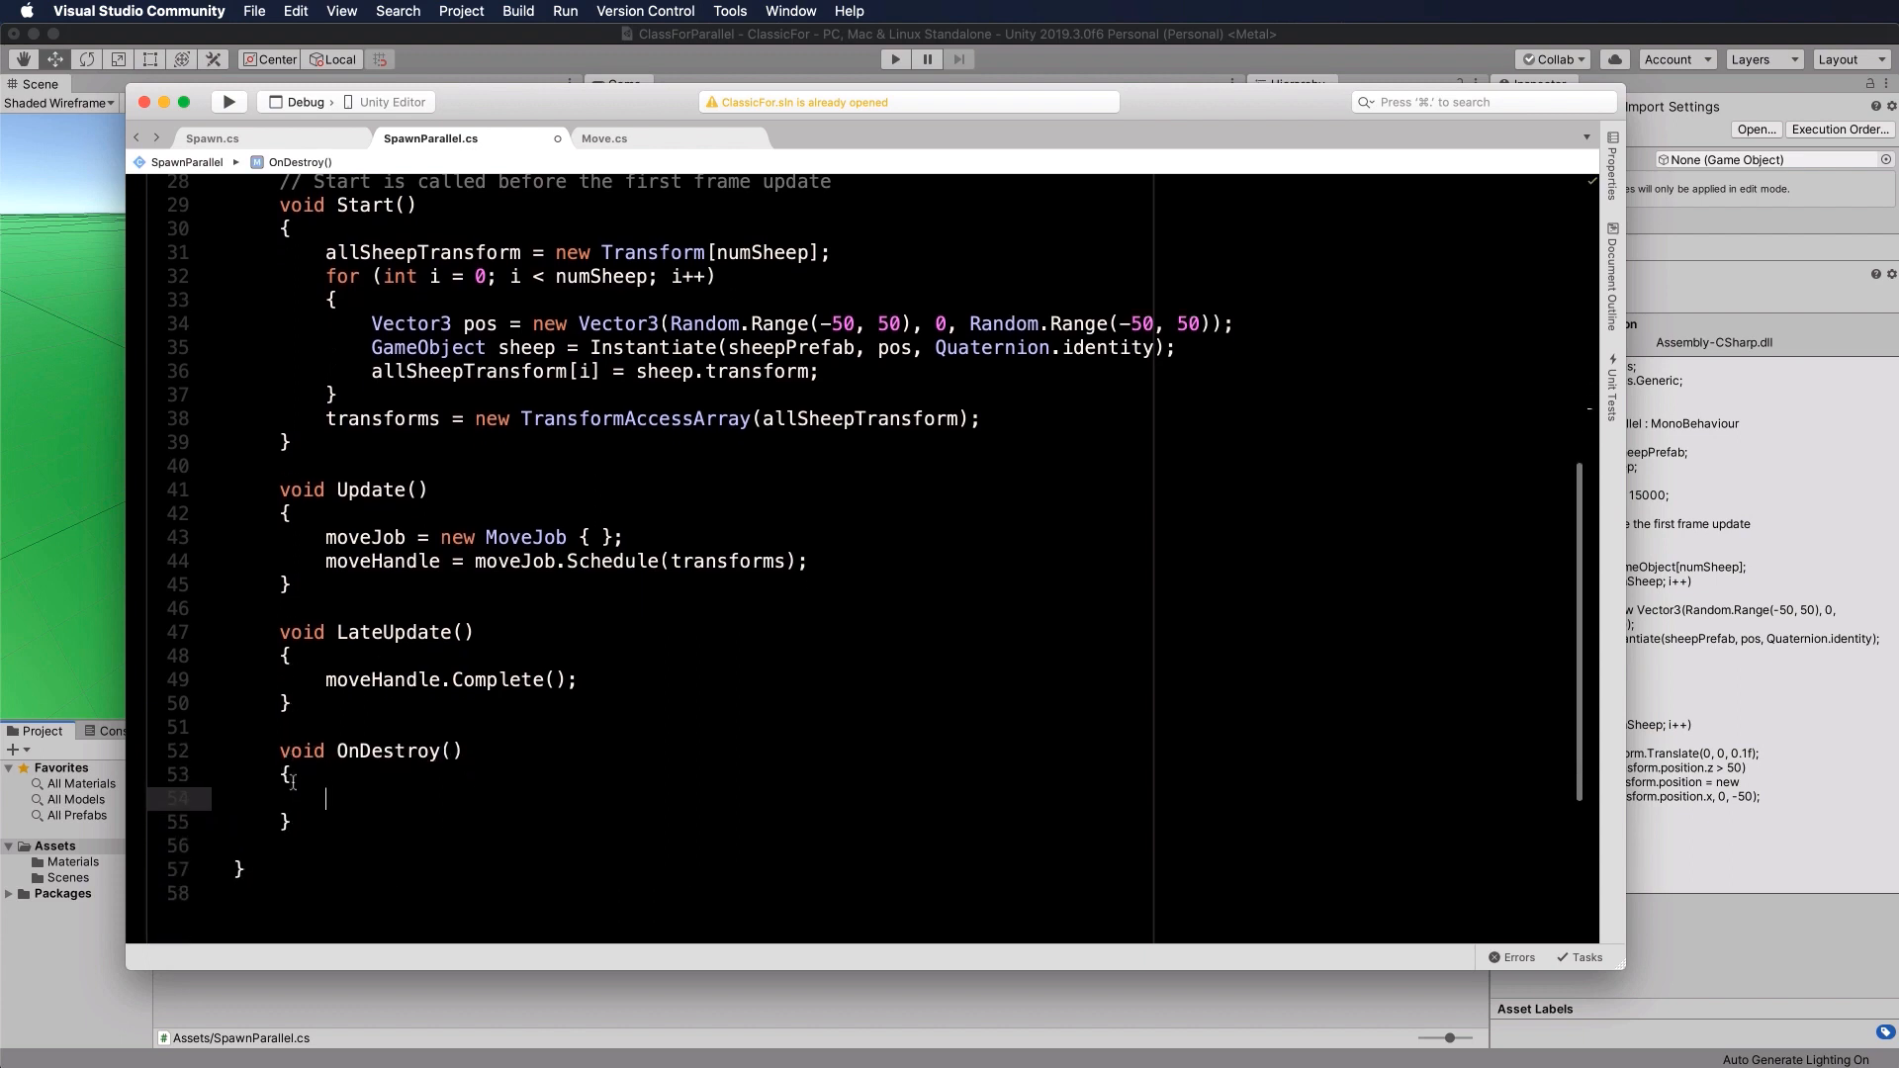
{"action": "type", "text": "transforms.Dispose();"}
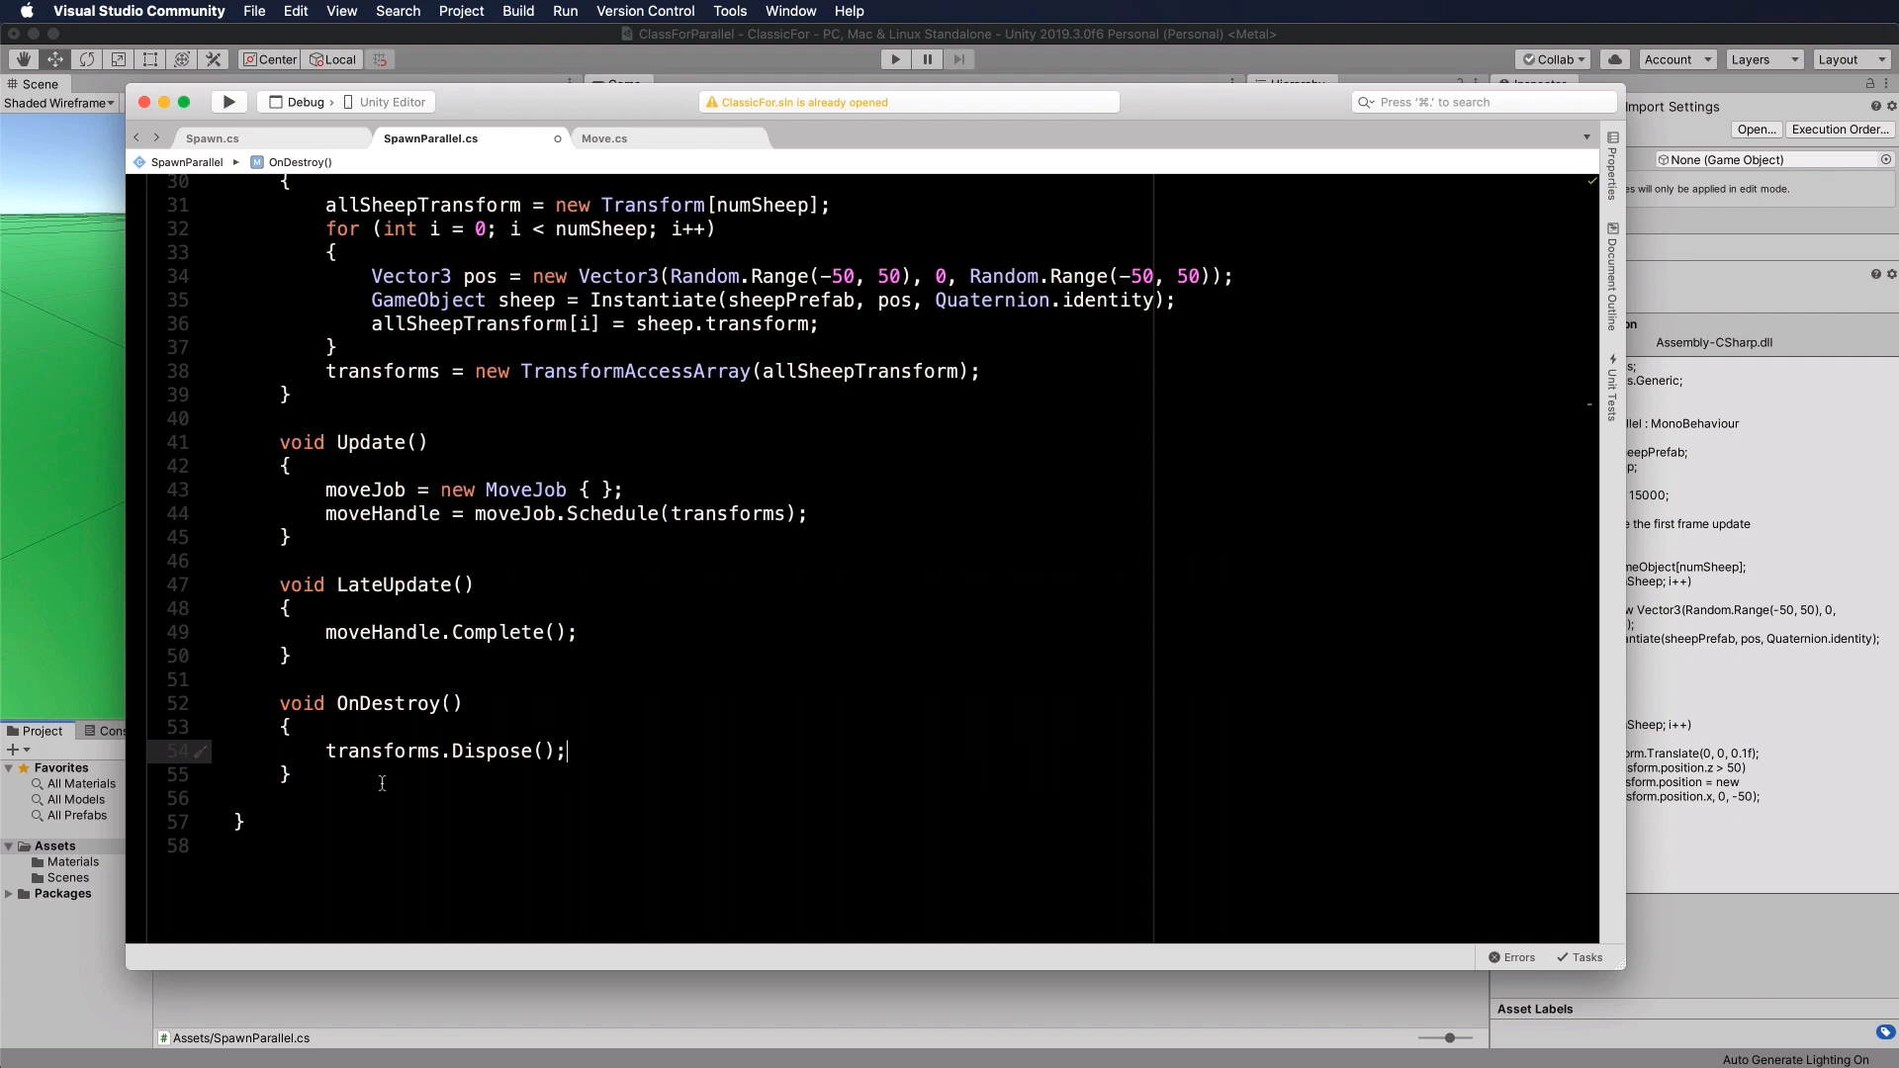
{"action": "mouse_move", "coordinate": [491, 780]}
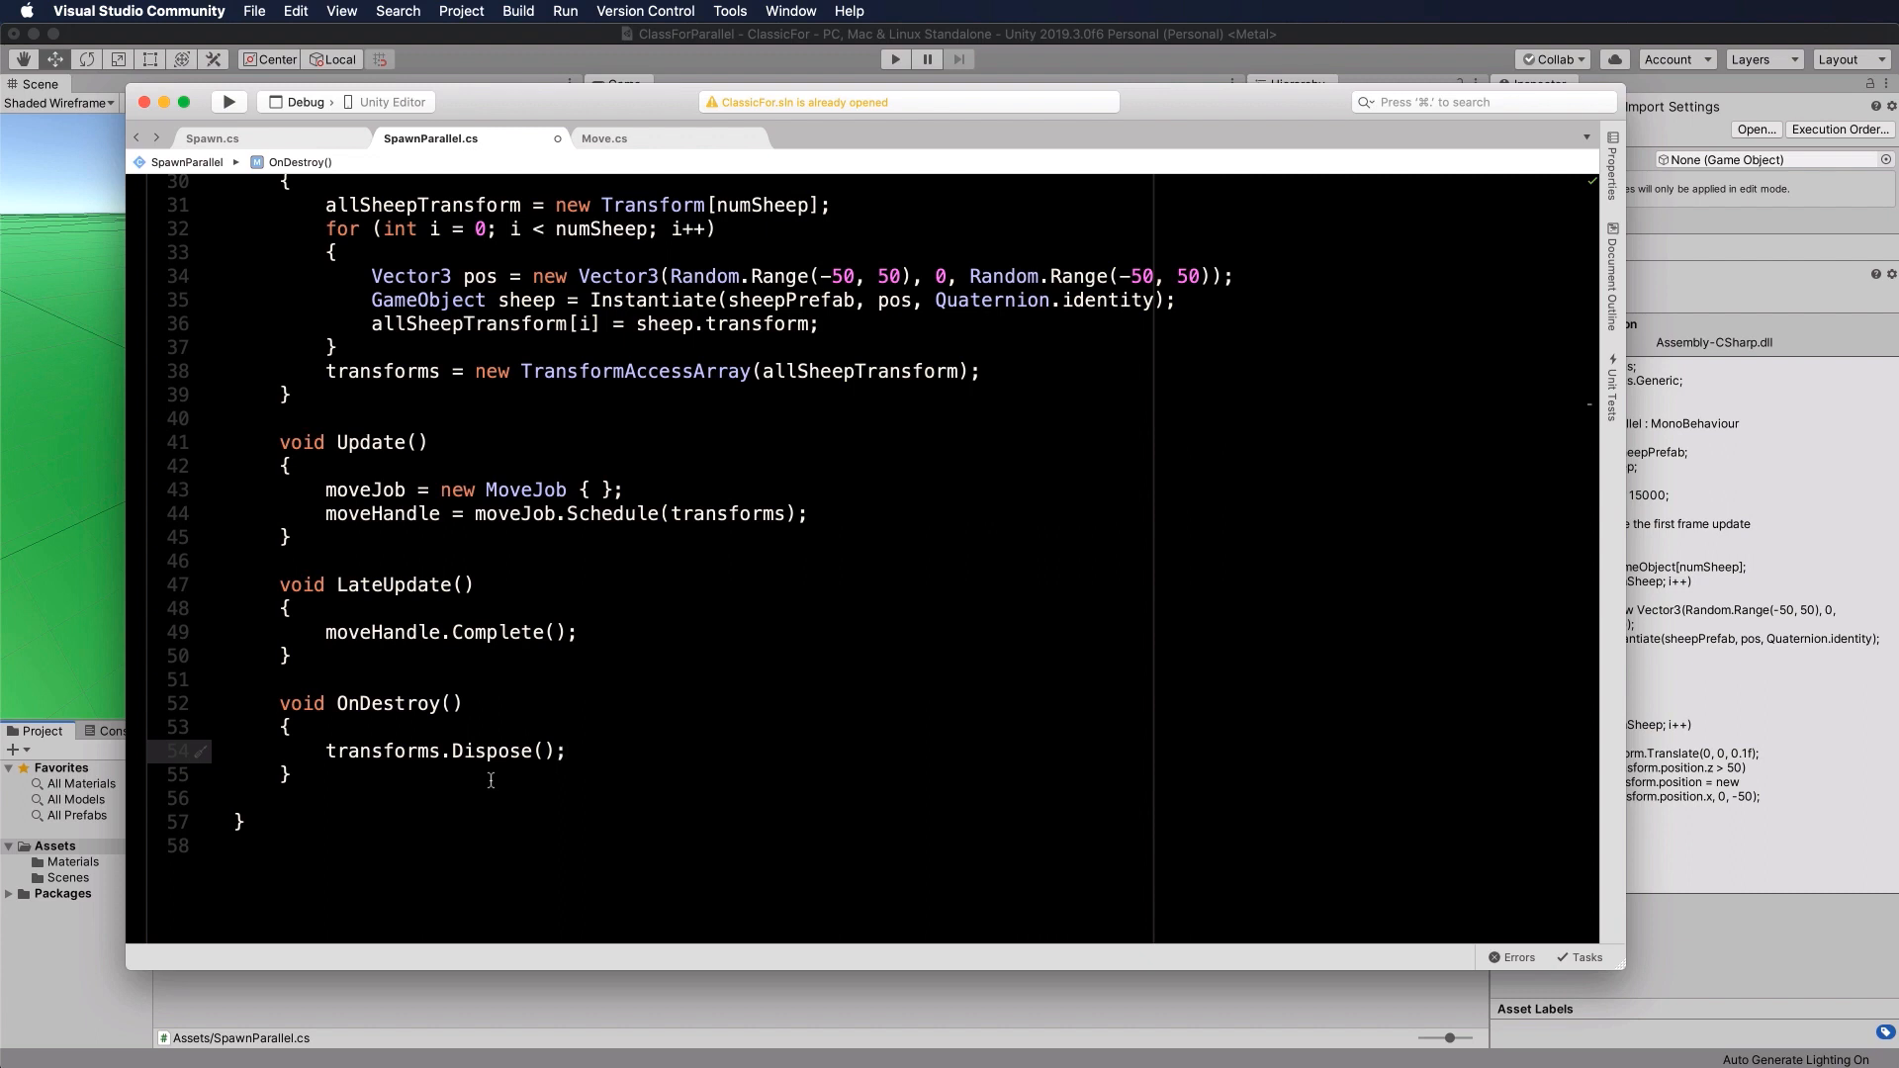
{"action": "left_click", "coordinate": [566, 752]}
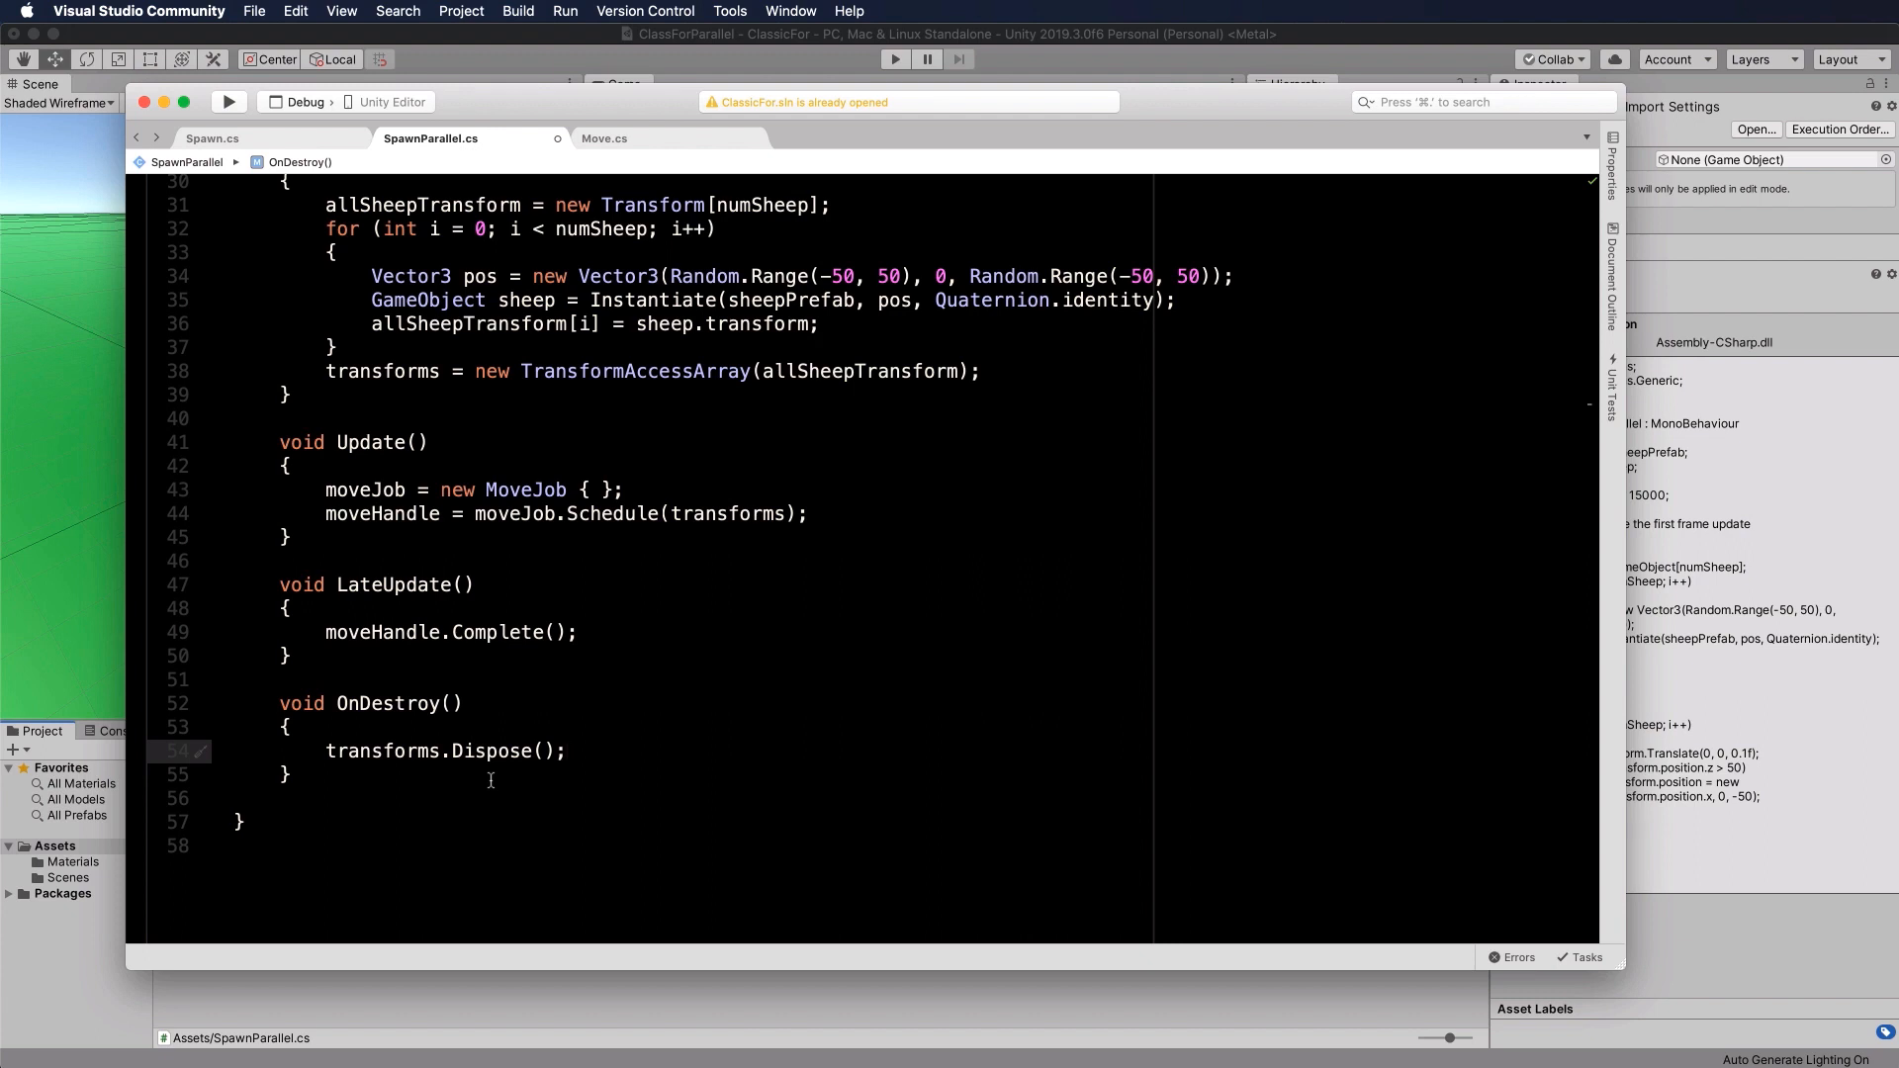
Step: Compare the TransformAccessArray creation line in Start with the Dispose call
{"action": "scroll", "scroll_direction": "up", "scroll_amount": 3}
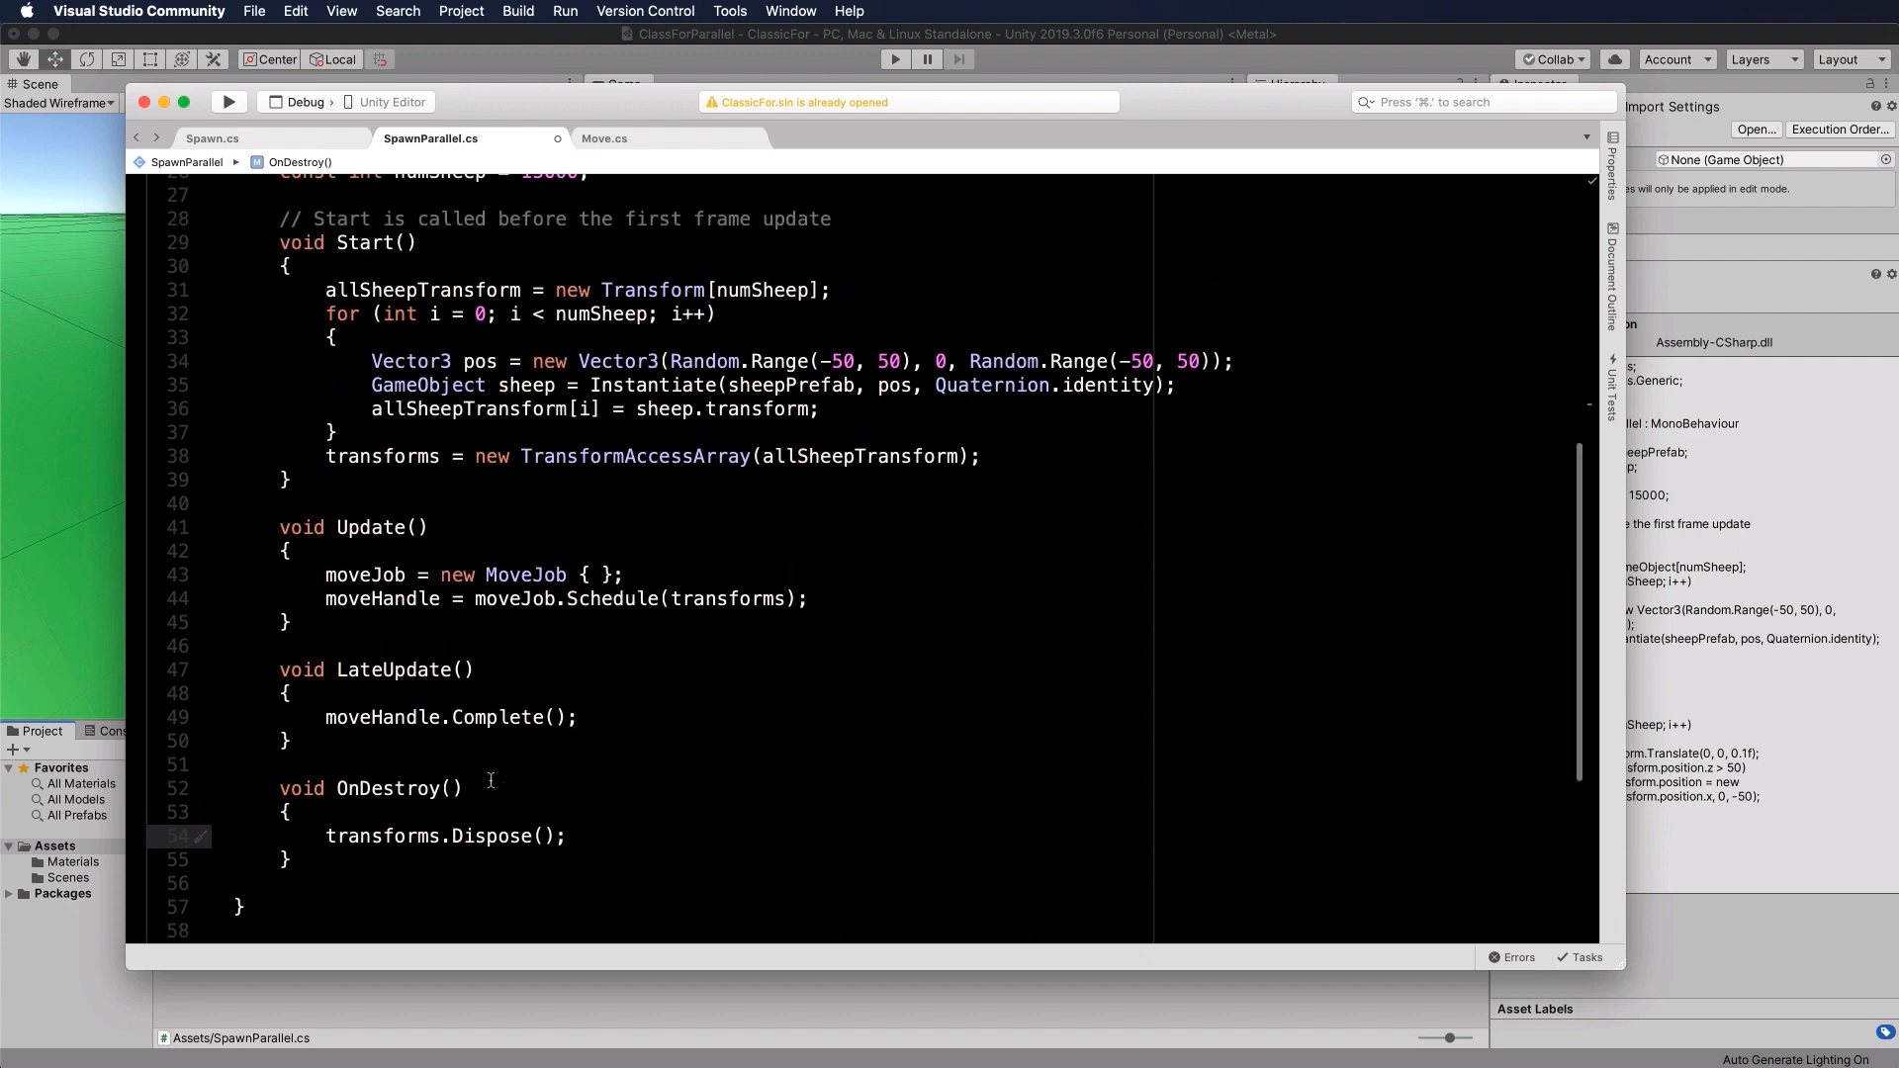
{"action": "left_click", "coordinate": [564, 835]}
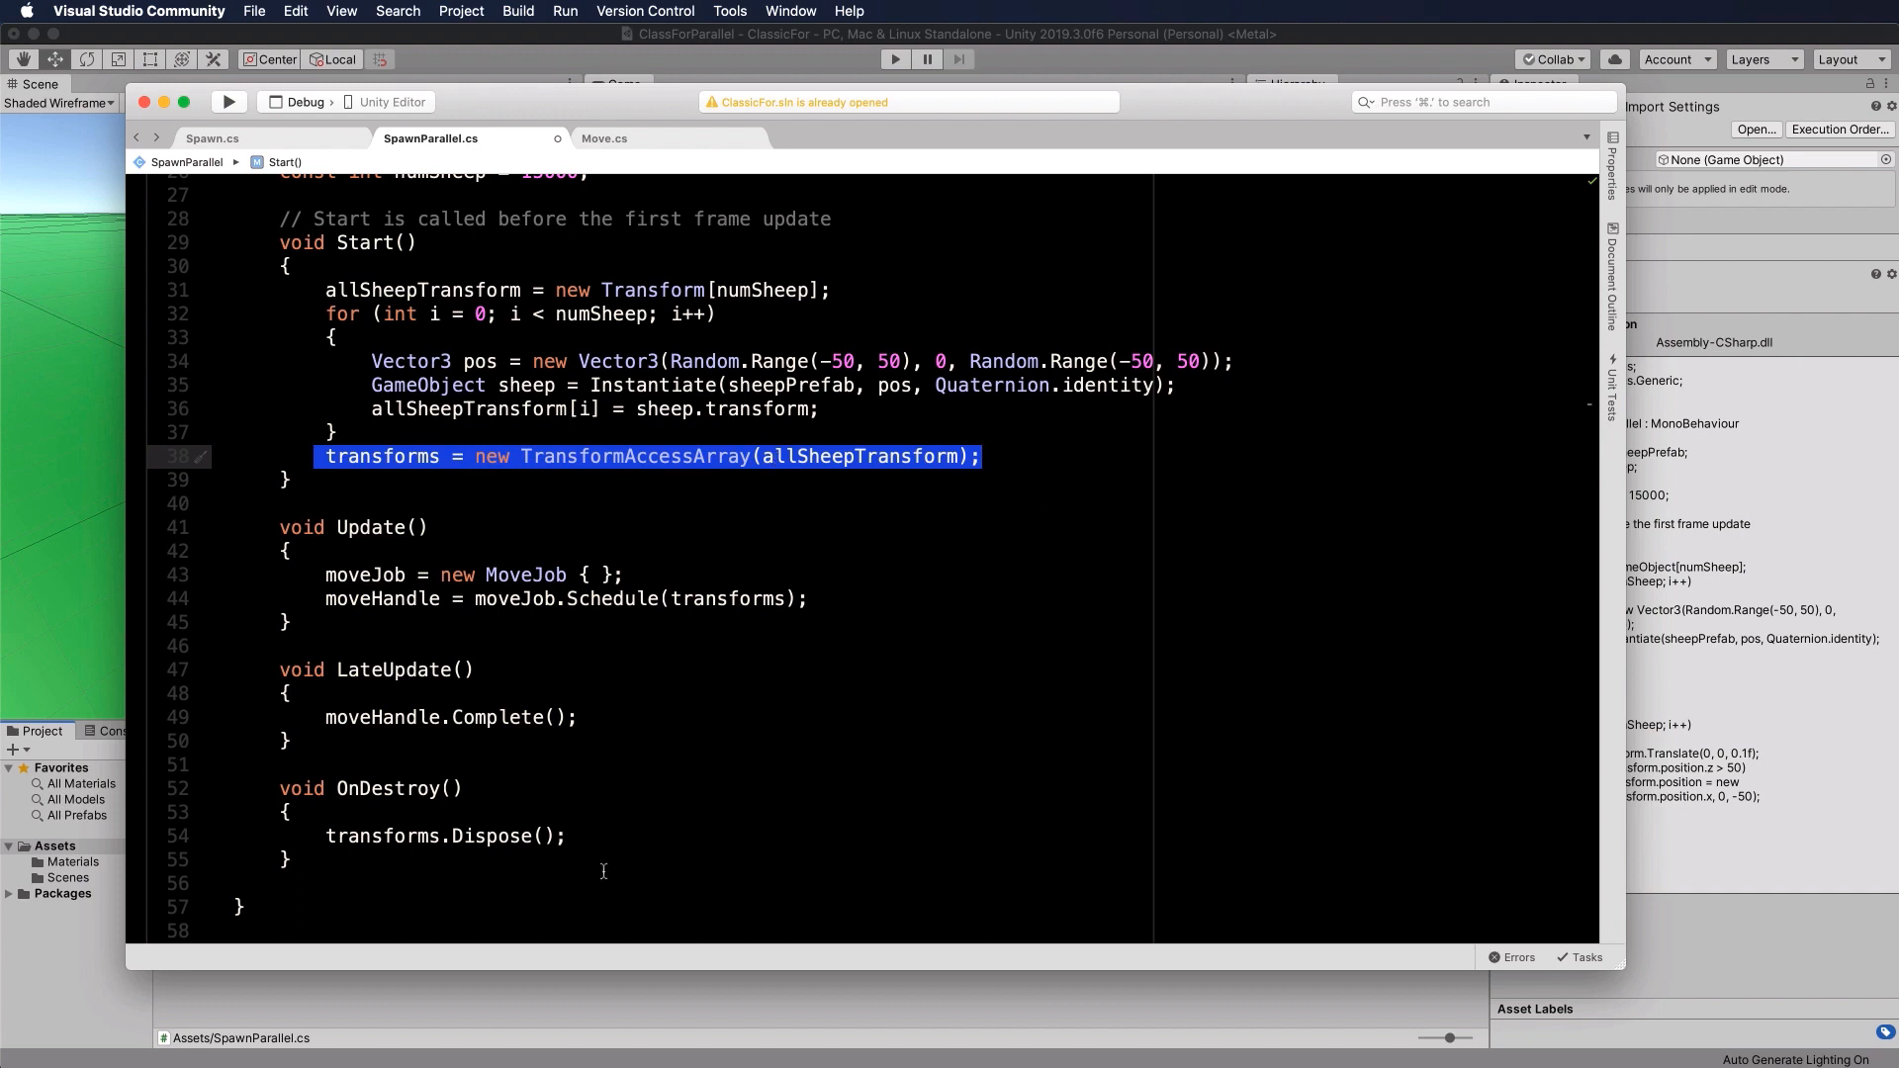
{"action": "double_click", "coordinate": [445, 835]}
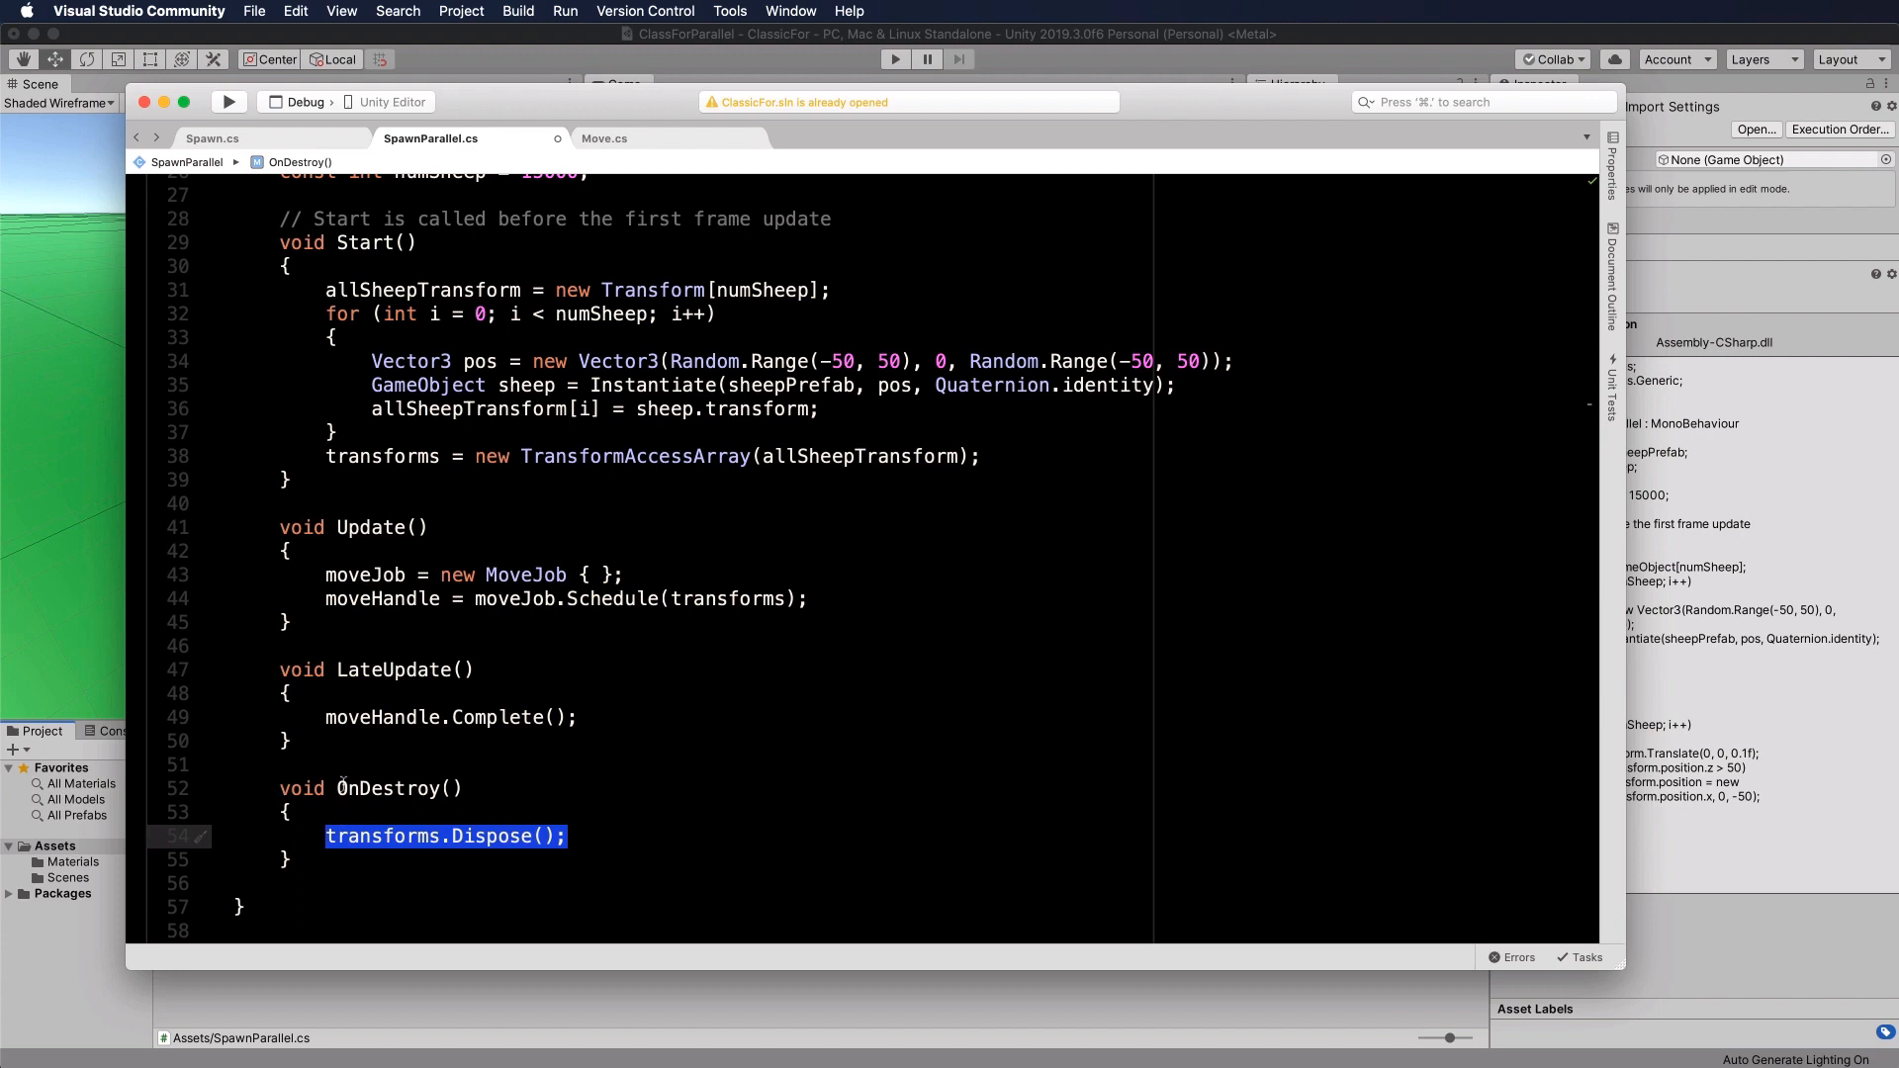
{"action": "mouse_move", "coordinate": [759, 860]}
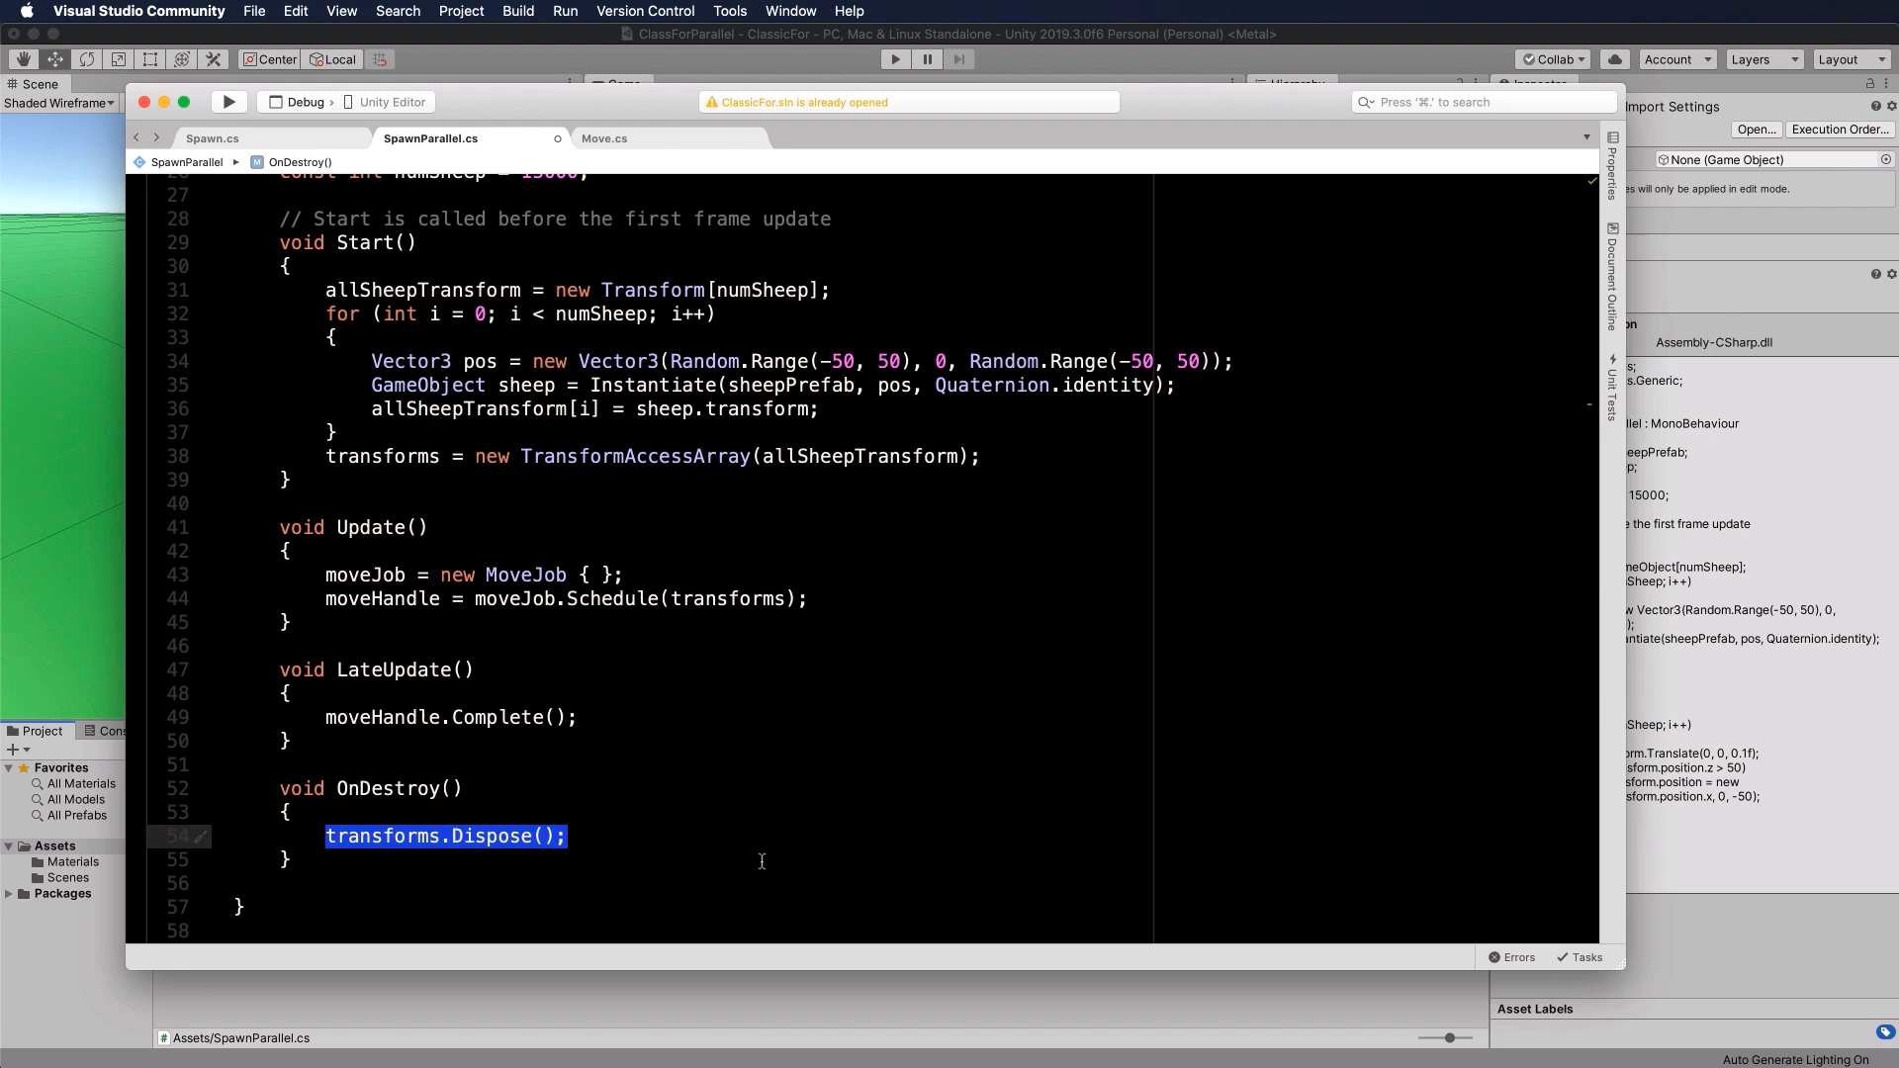
{"action": "mouse_move", "coordinate": [698, 856]}
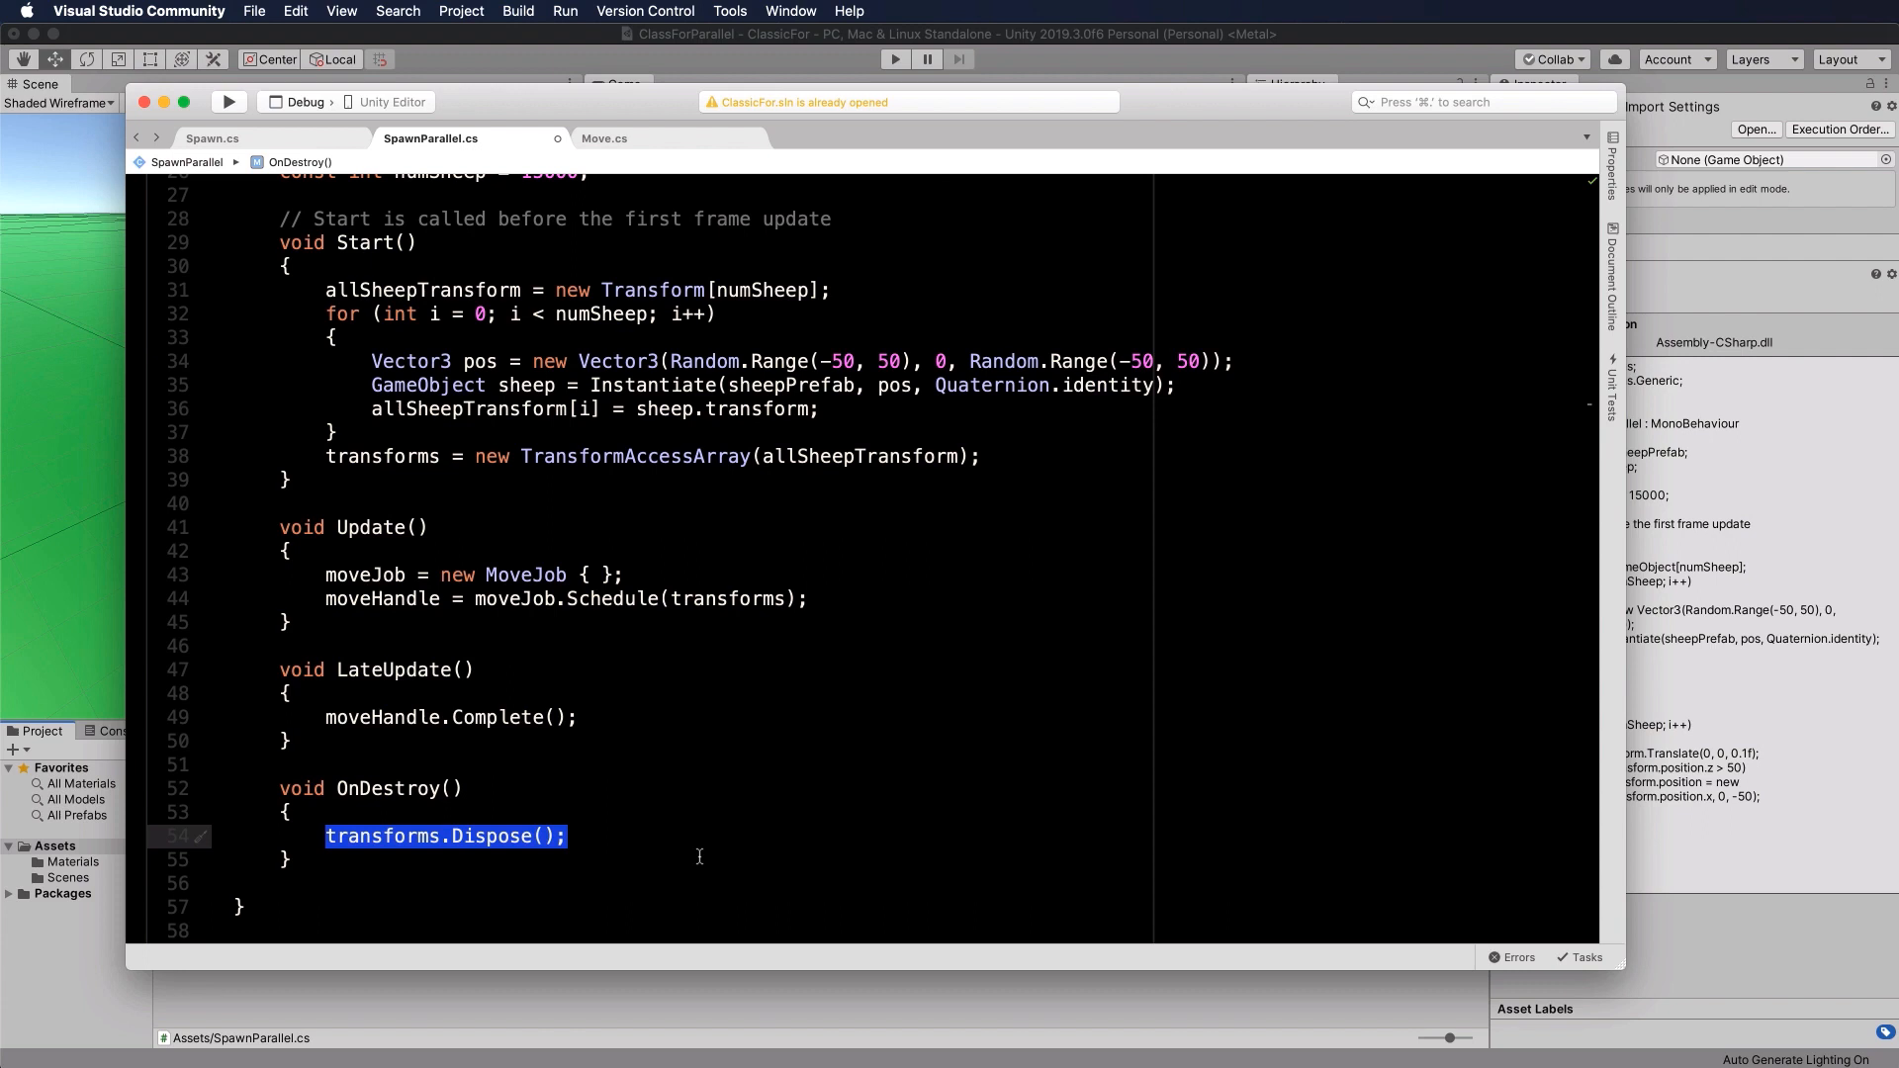
{"action": "mouse_move", "coordinate": [512, 610]}
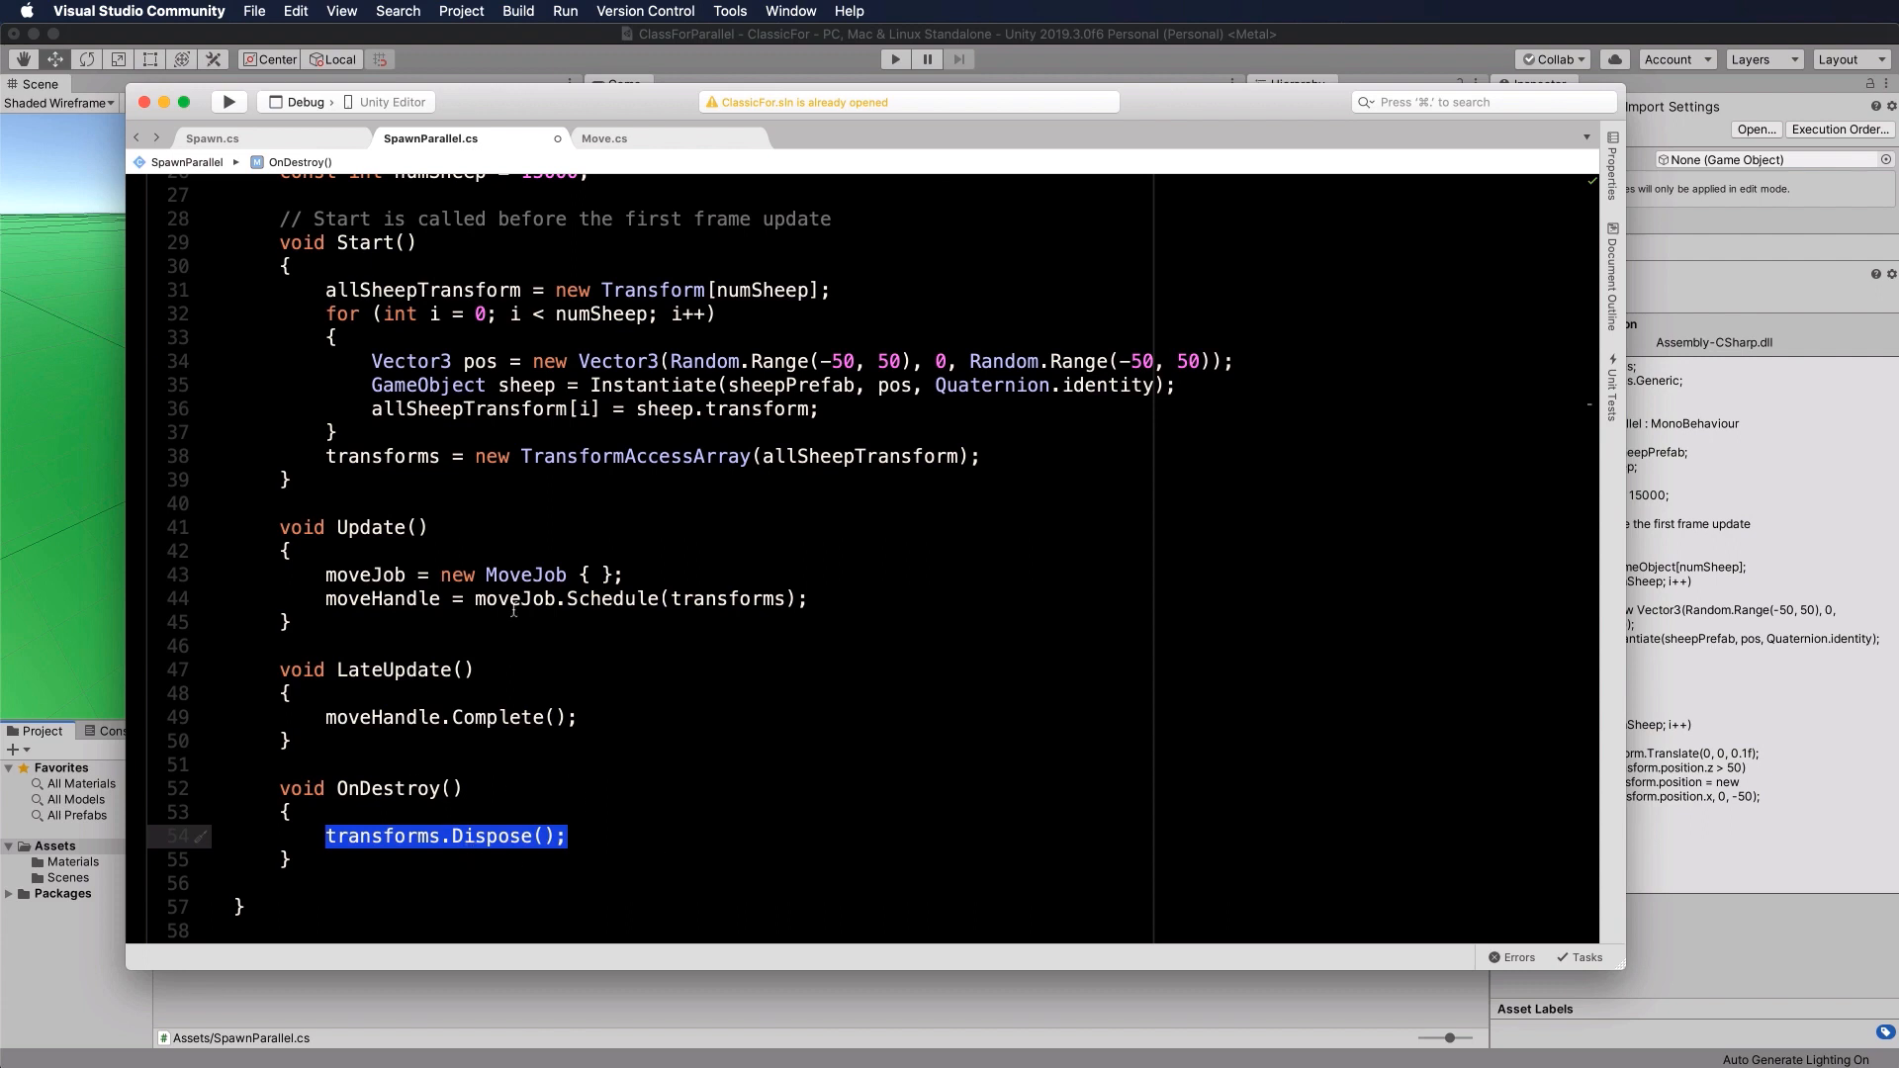
{"action": "mouse_move", "coordinate": [605, 805]}
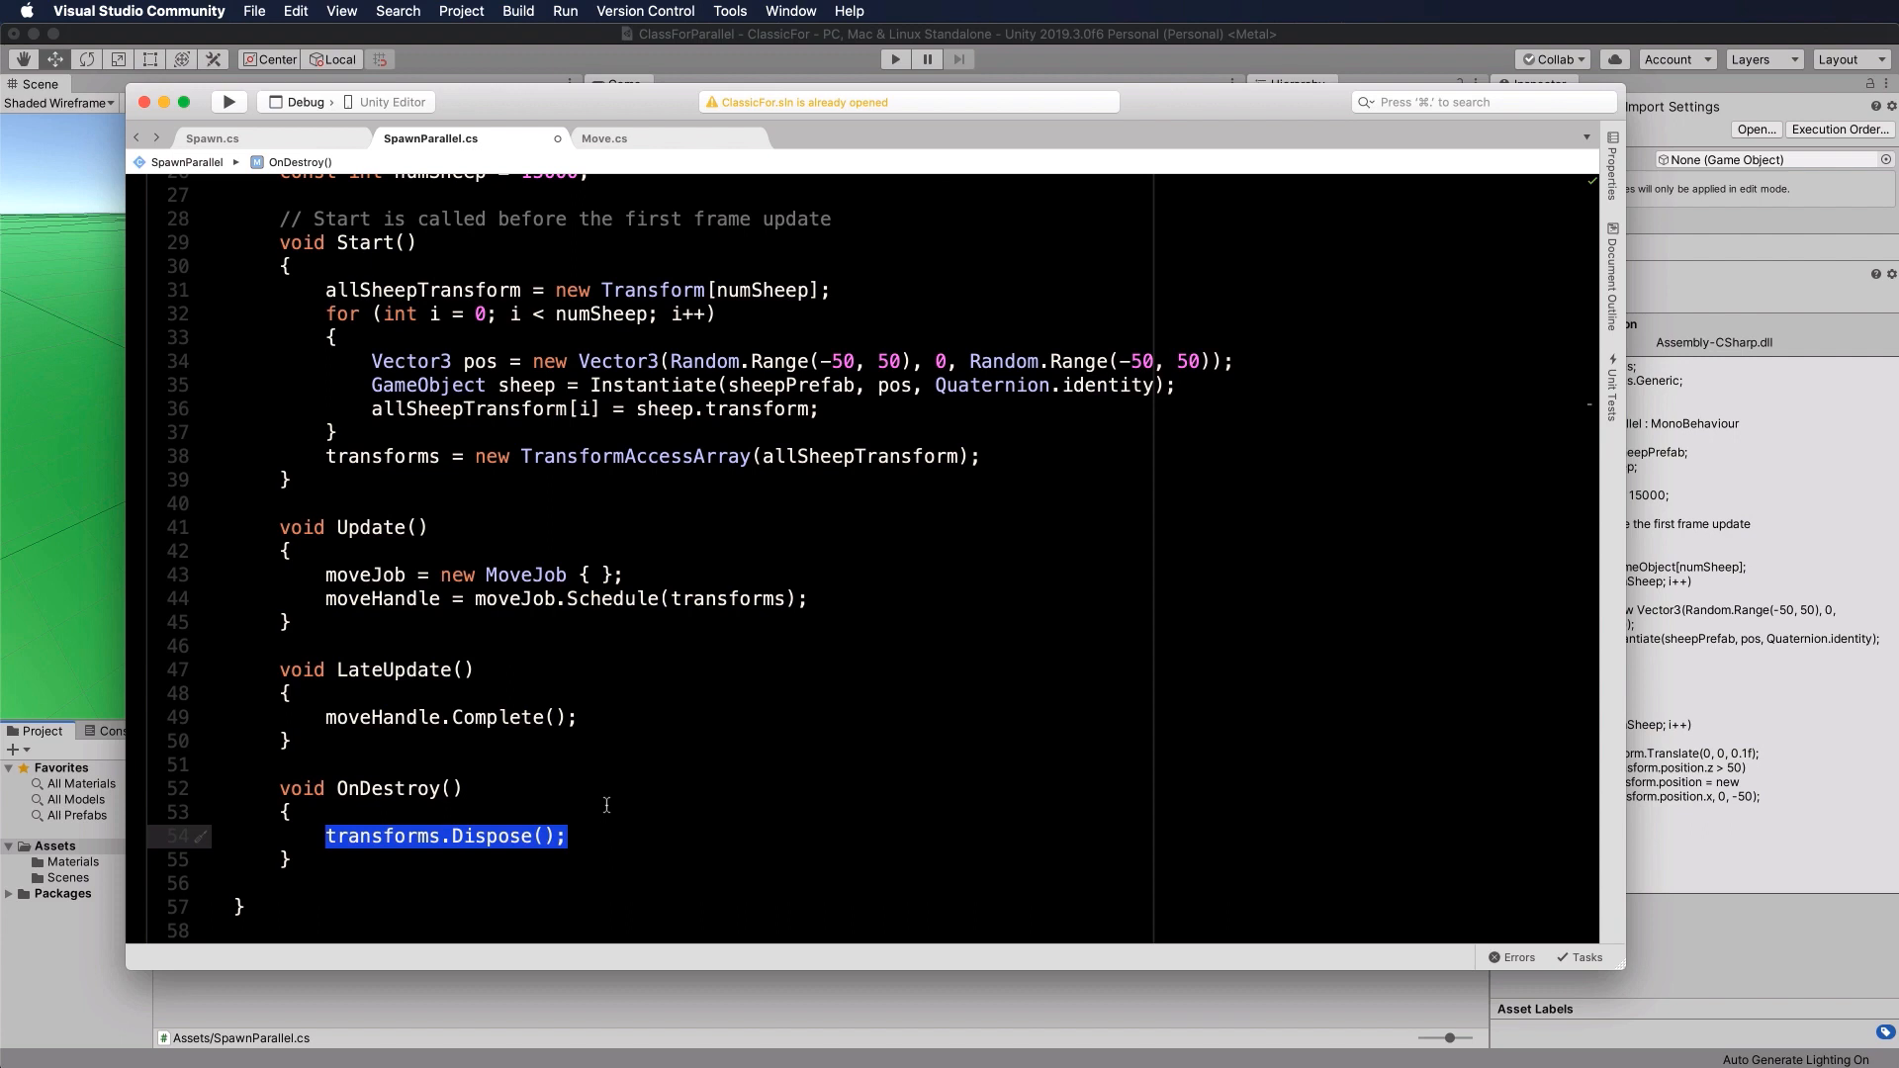
{"action": "mouse_move", "coordinate": [605, 845]}
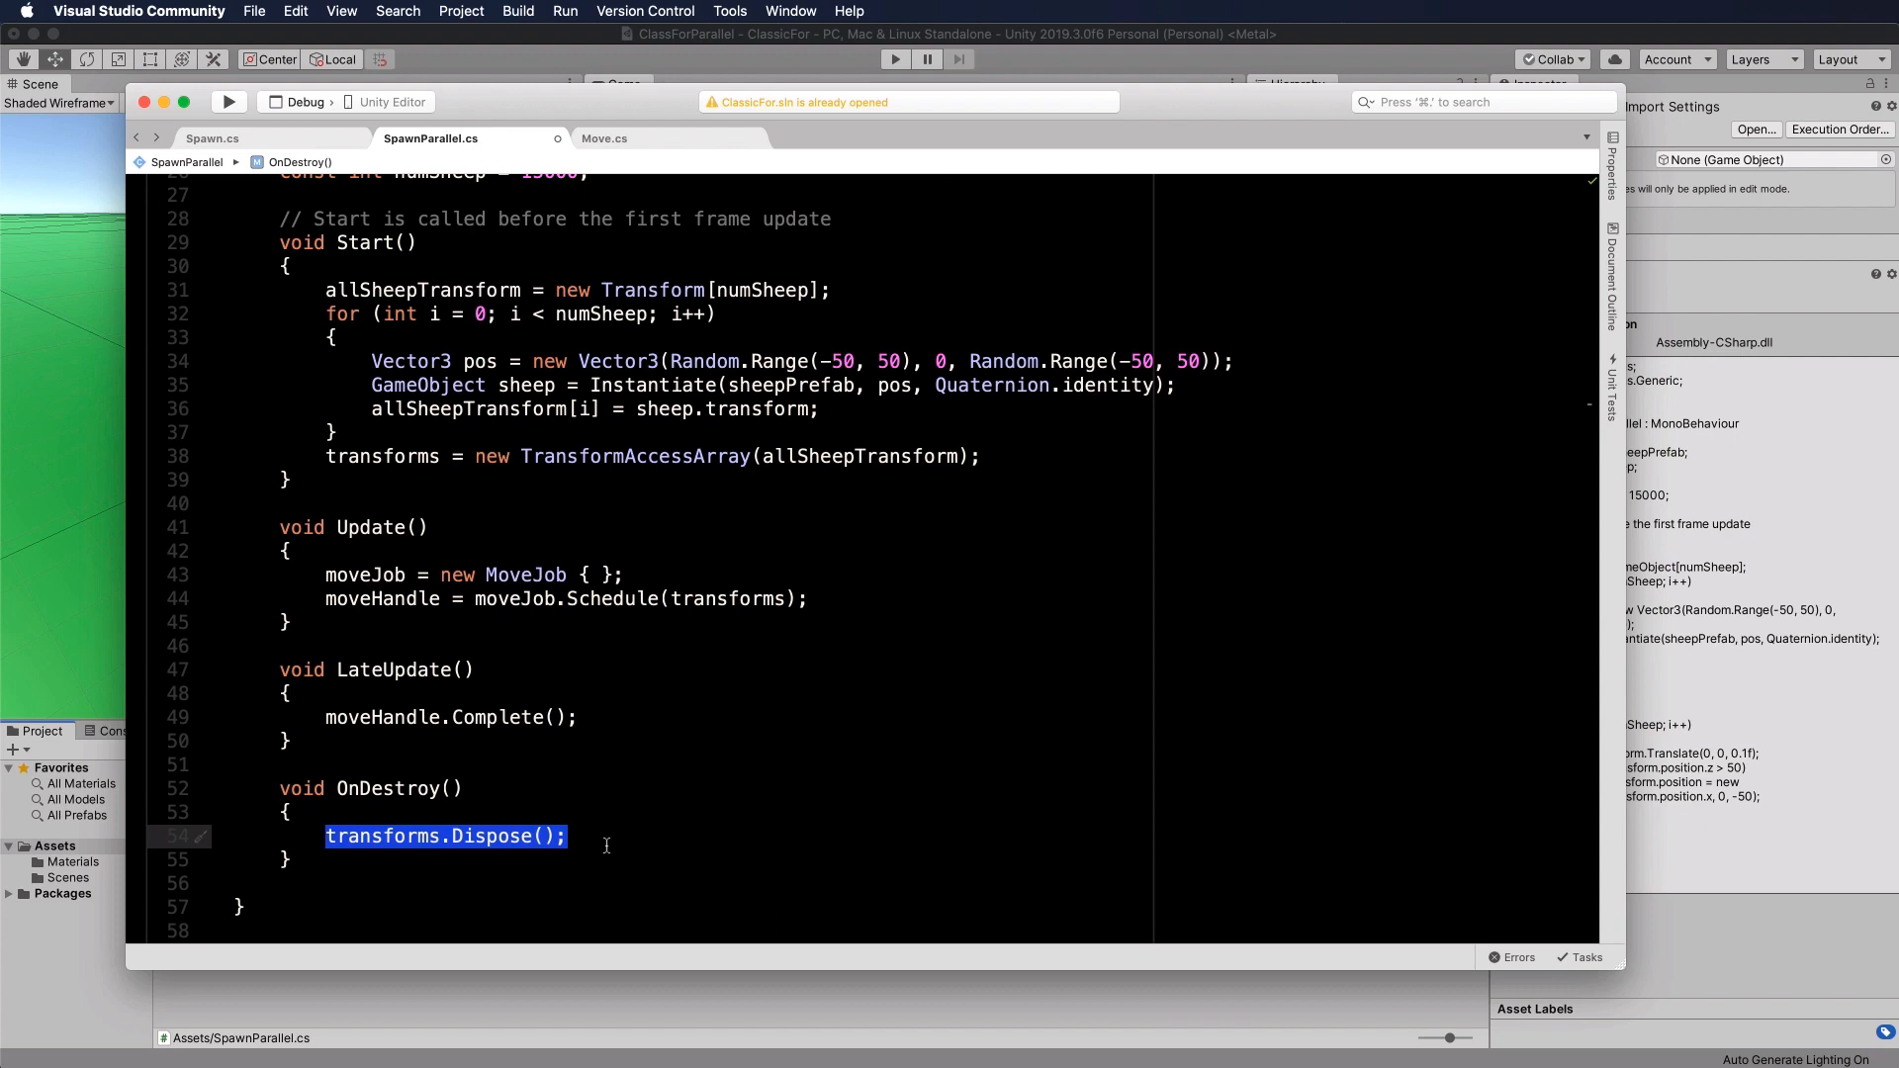
{"action": "mouse_move", "coordinate": [620, 341]}
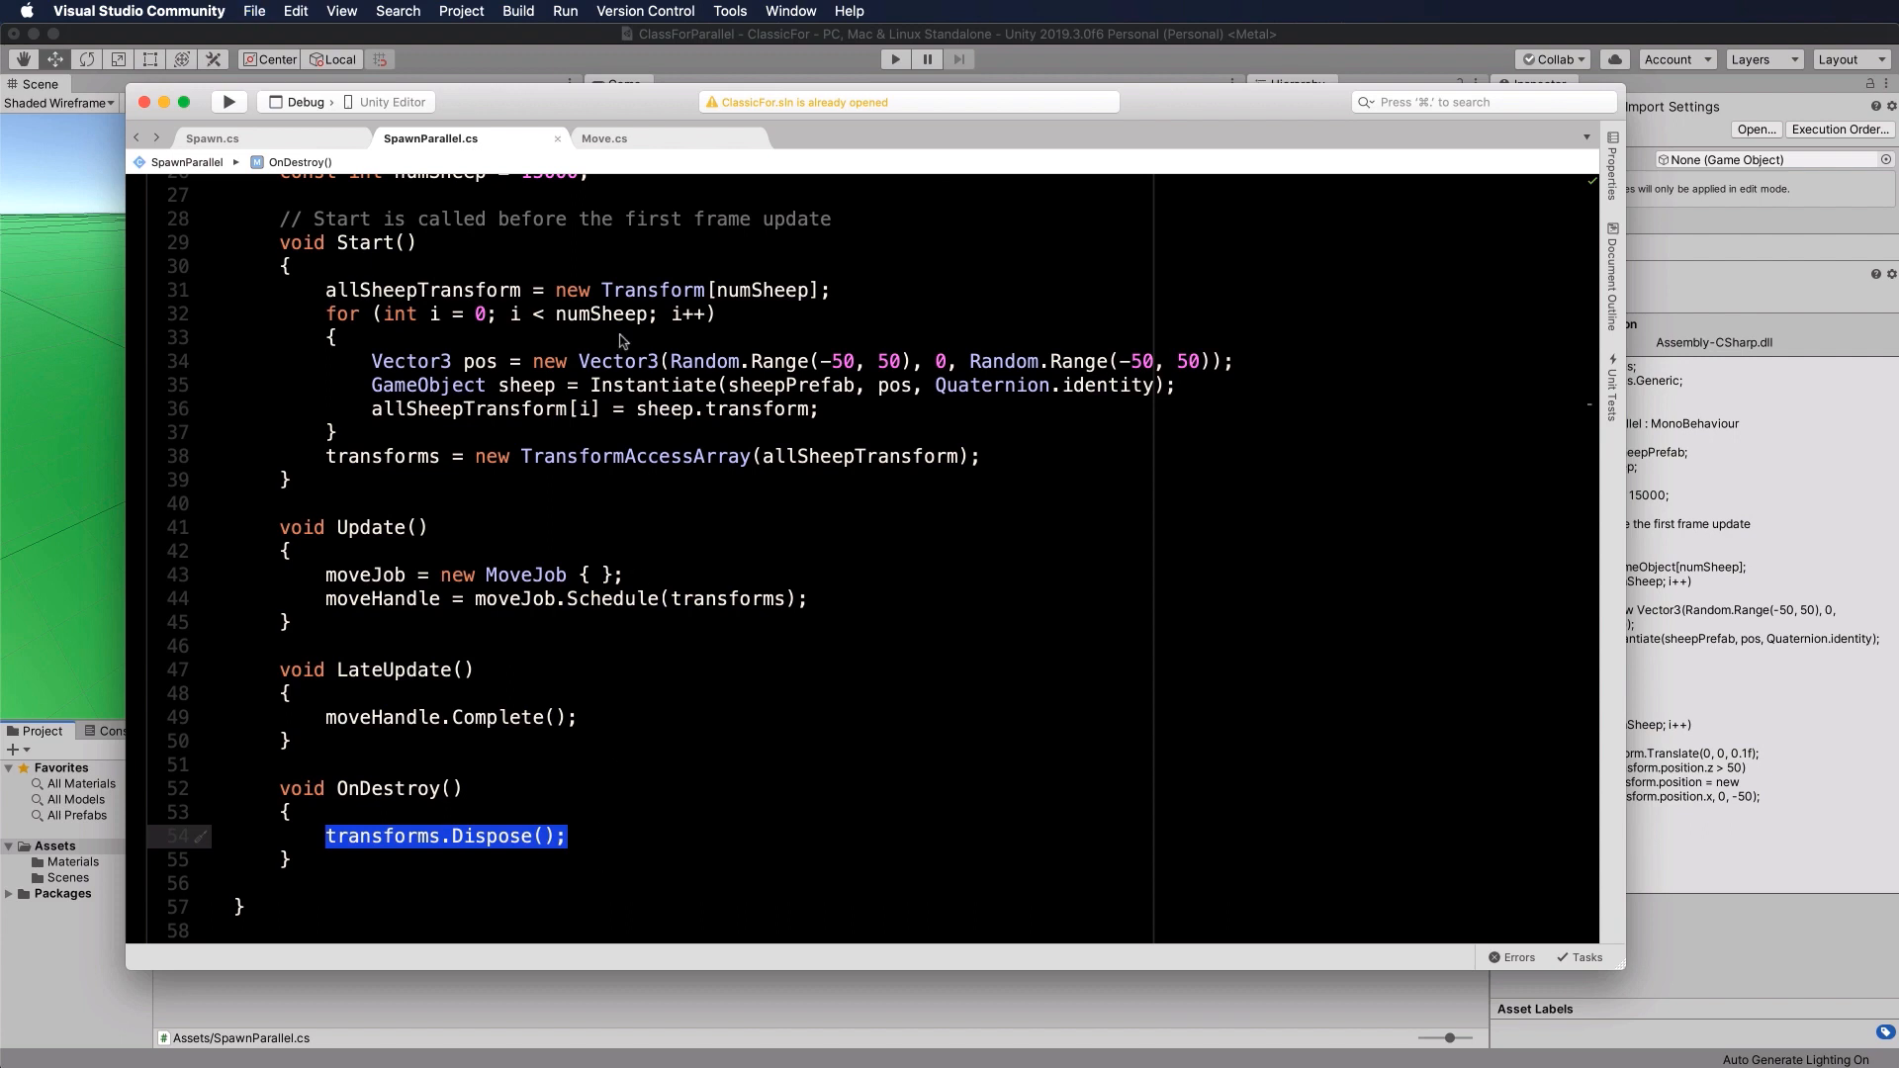
{"action": "scroll", "scroll_direction": "up", "scroll_amount": 3}
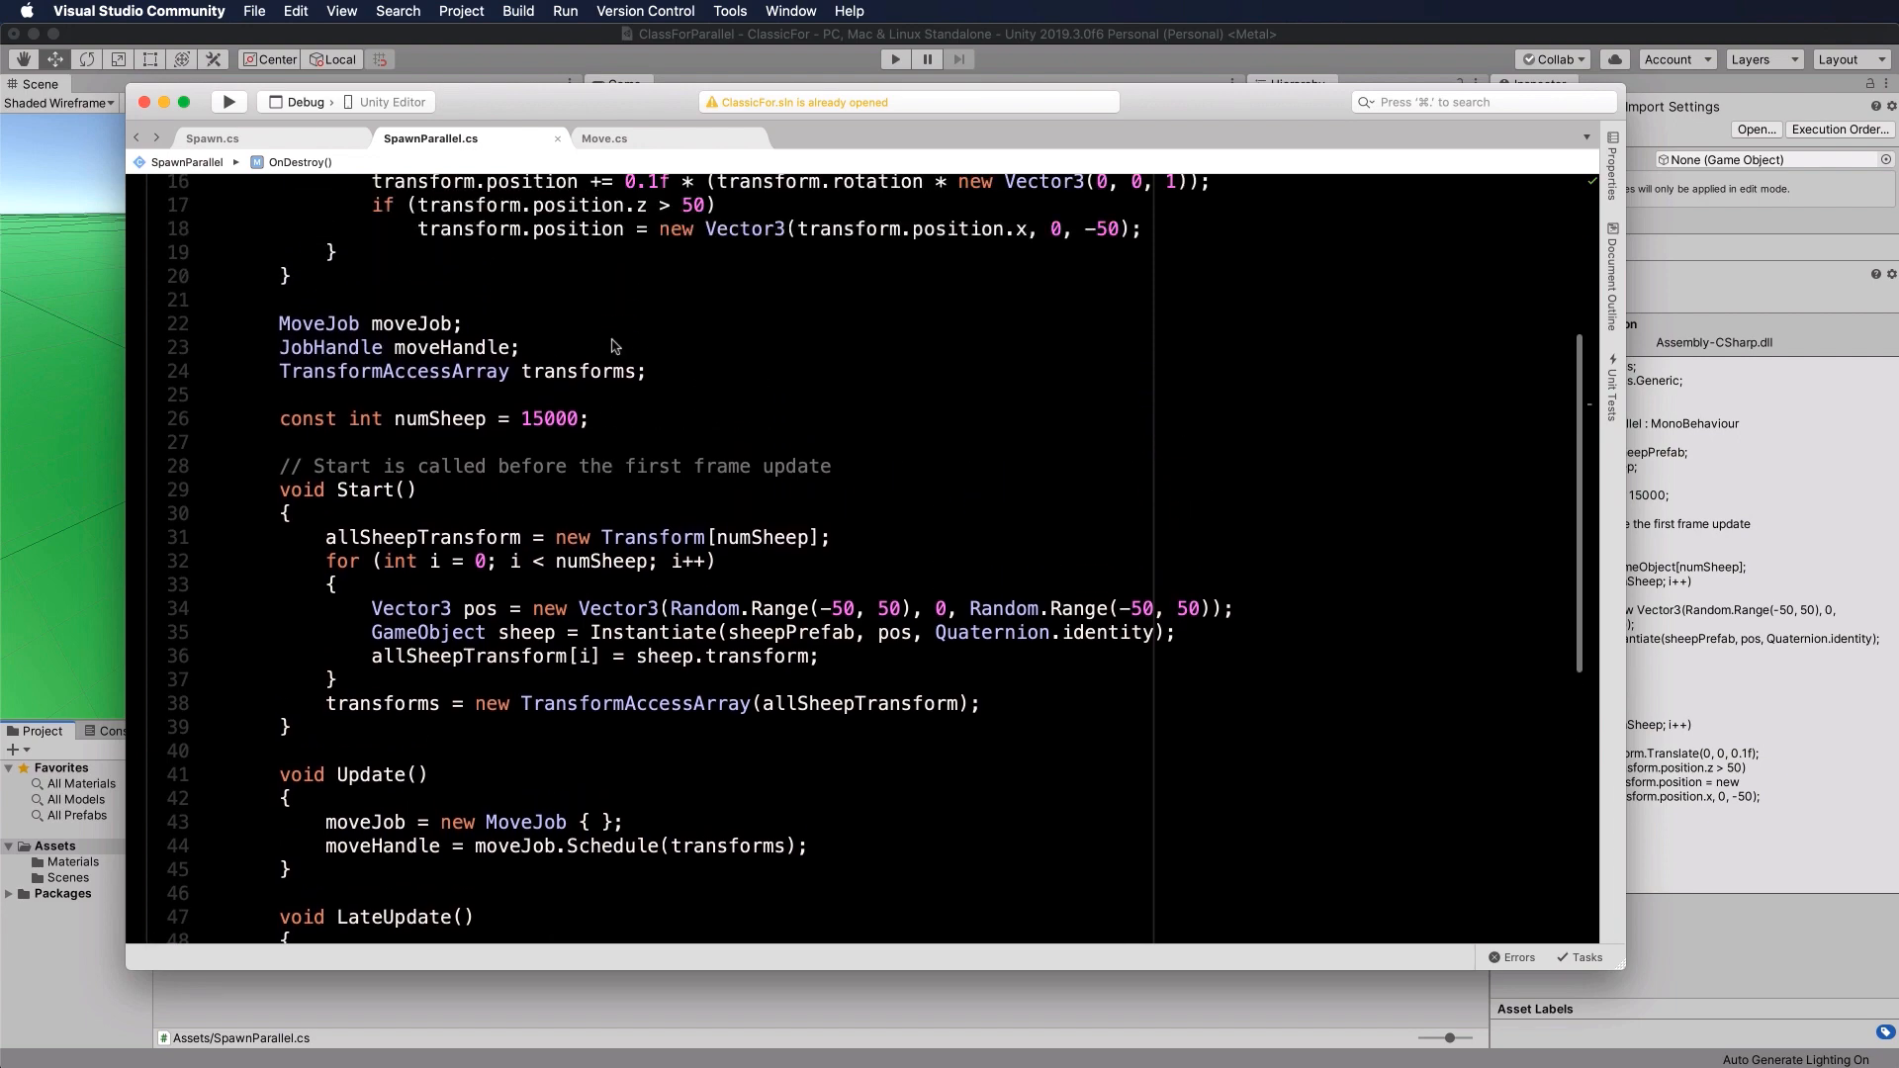
{"action": "scroll", "scroll_direction": "up", "scroll_amount": 3}
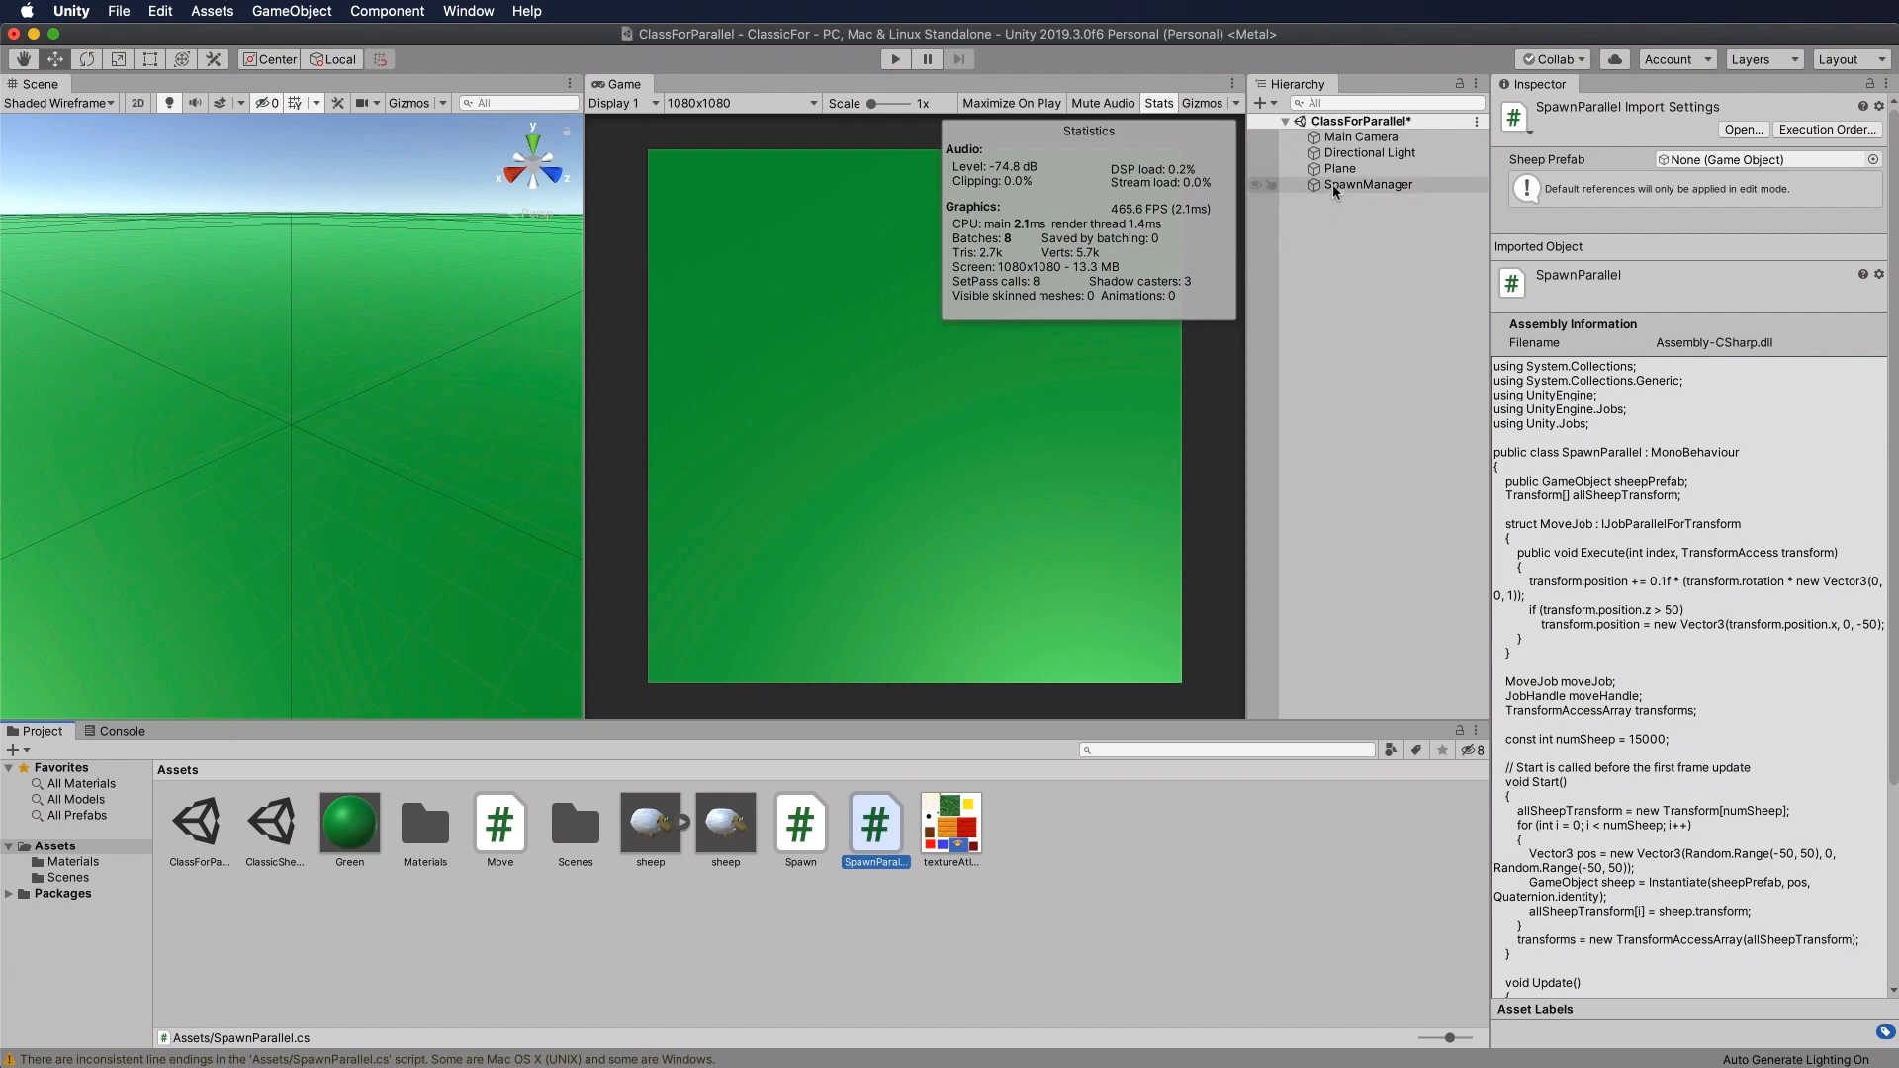
Step: Select SpawnManager and enter Play mode to spawn the sheep across the plane
{"action": "left_click", "coordinate": [1369, 184]}
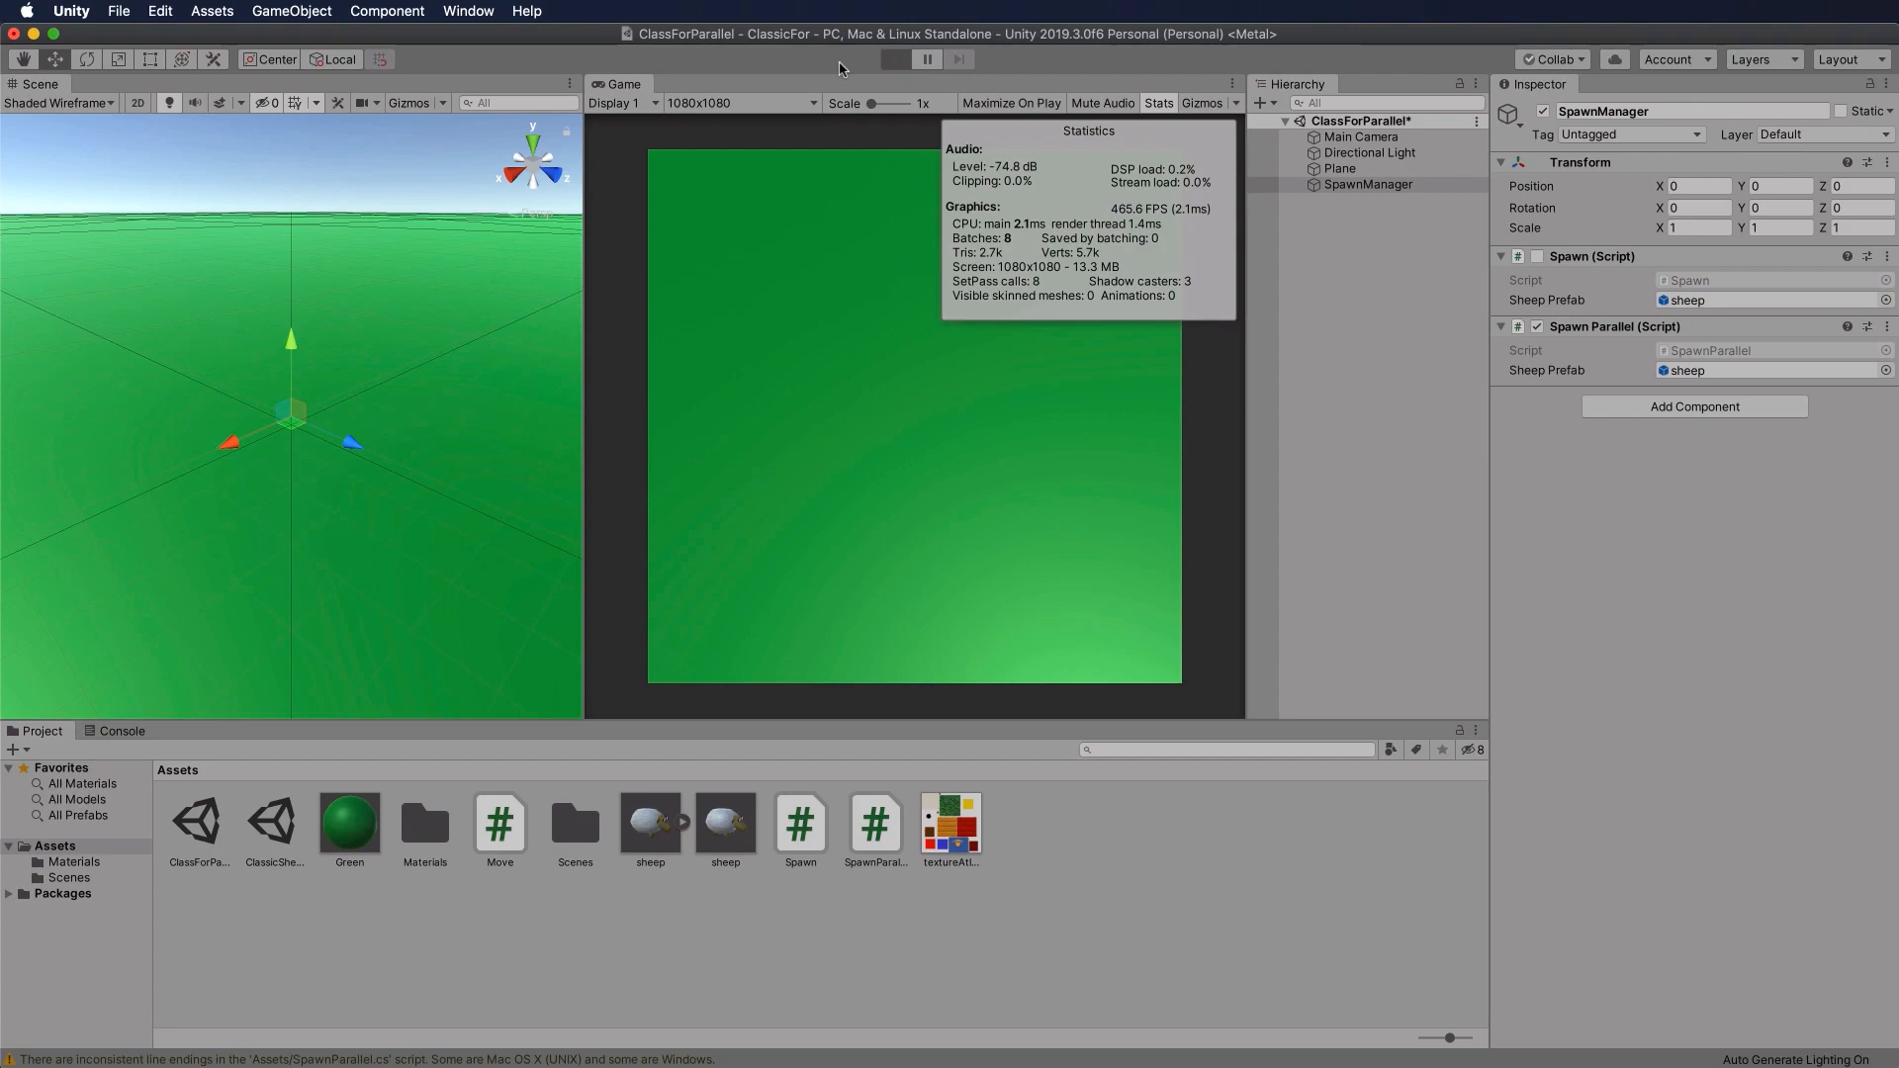
{"action": "left_click", "coordinate": [894, 57]}
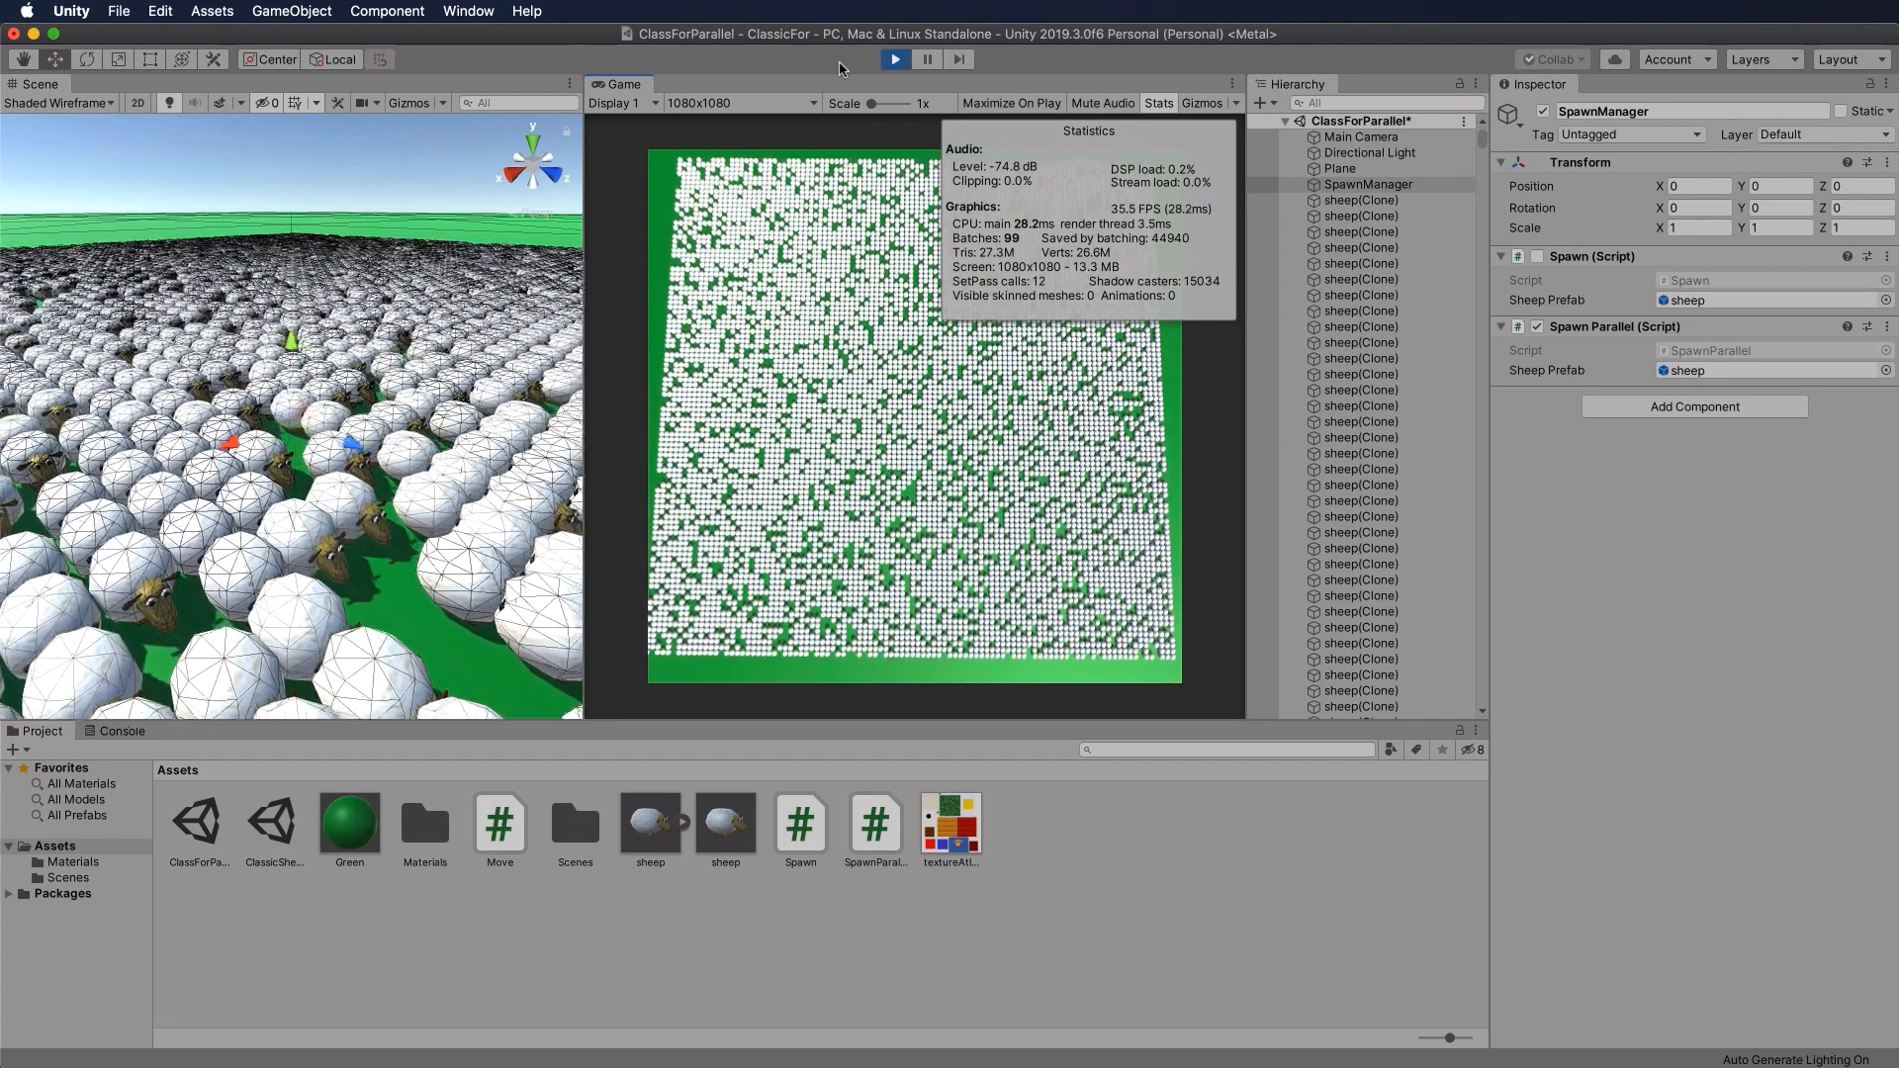